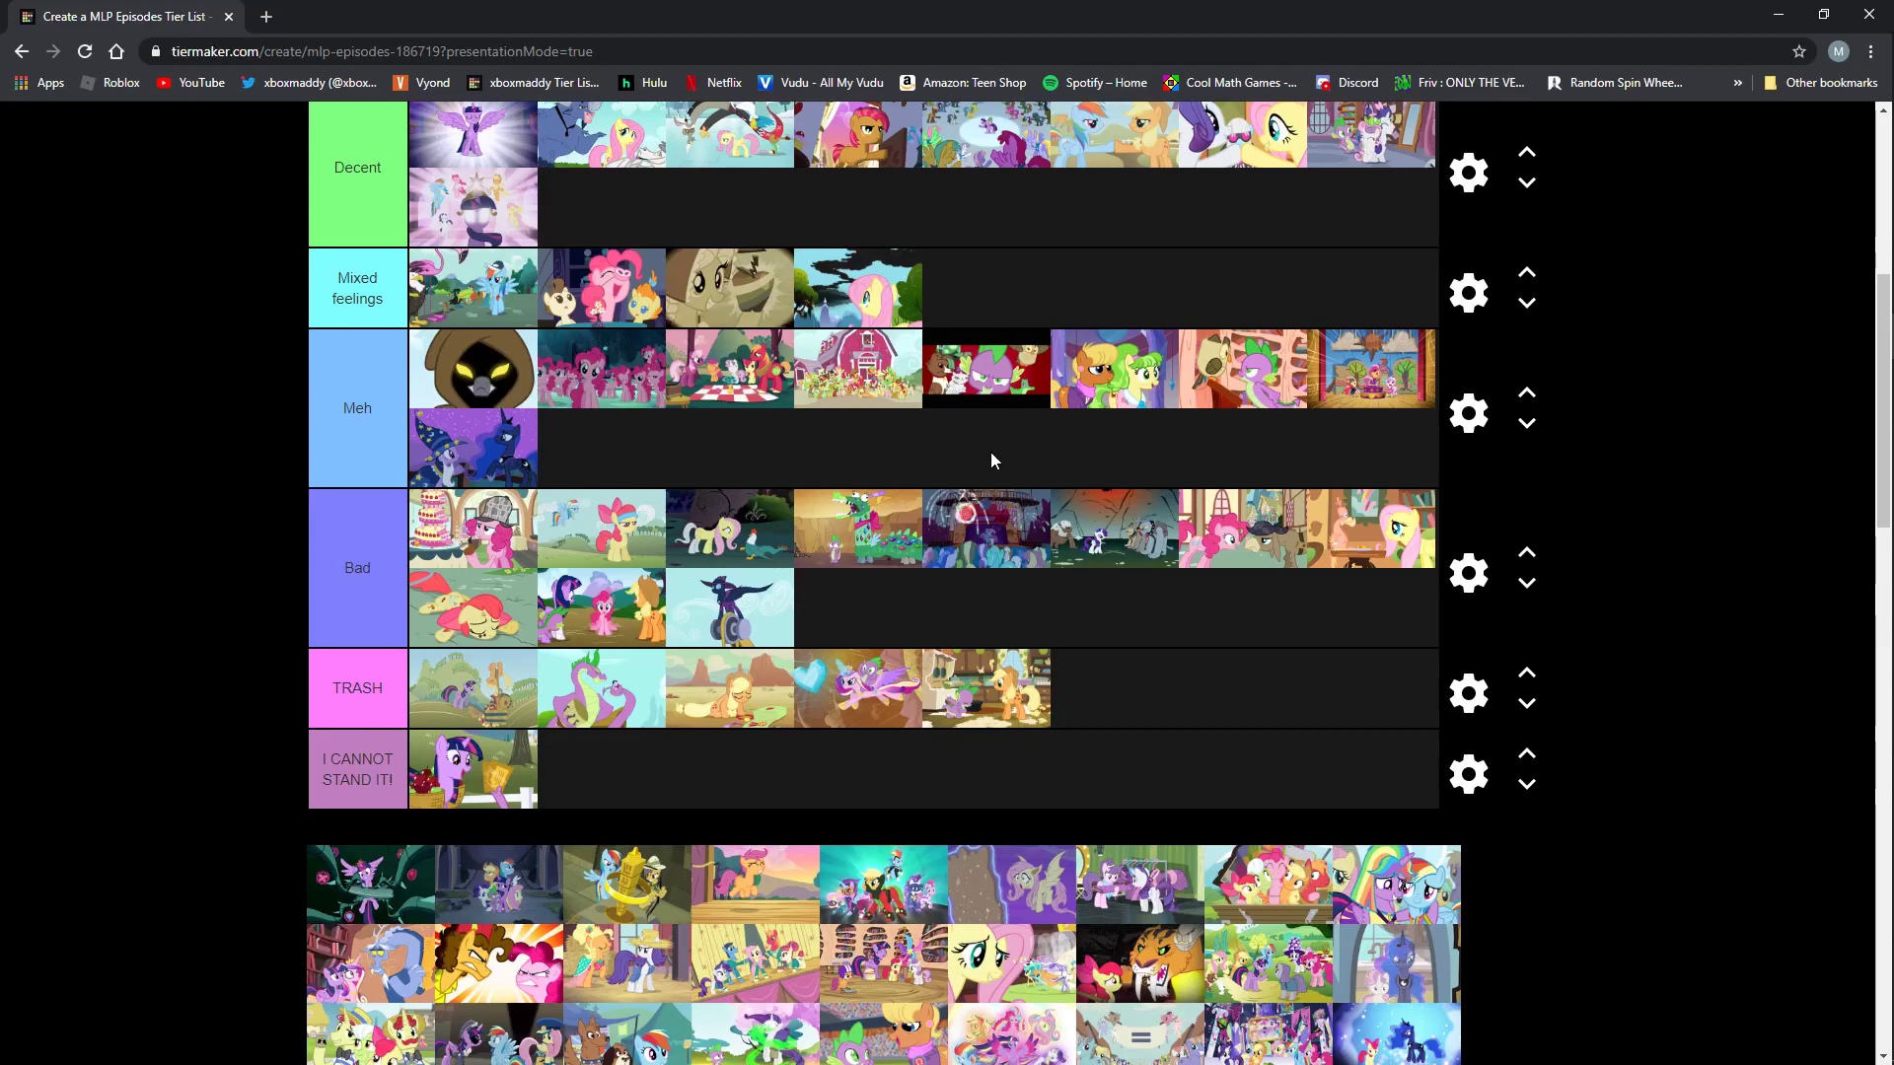
pyautogui.moveTo(877, 636)
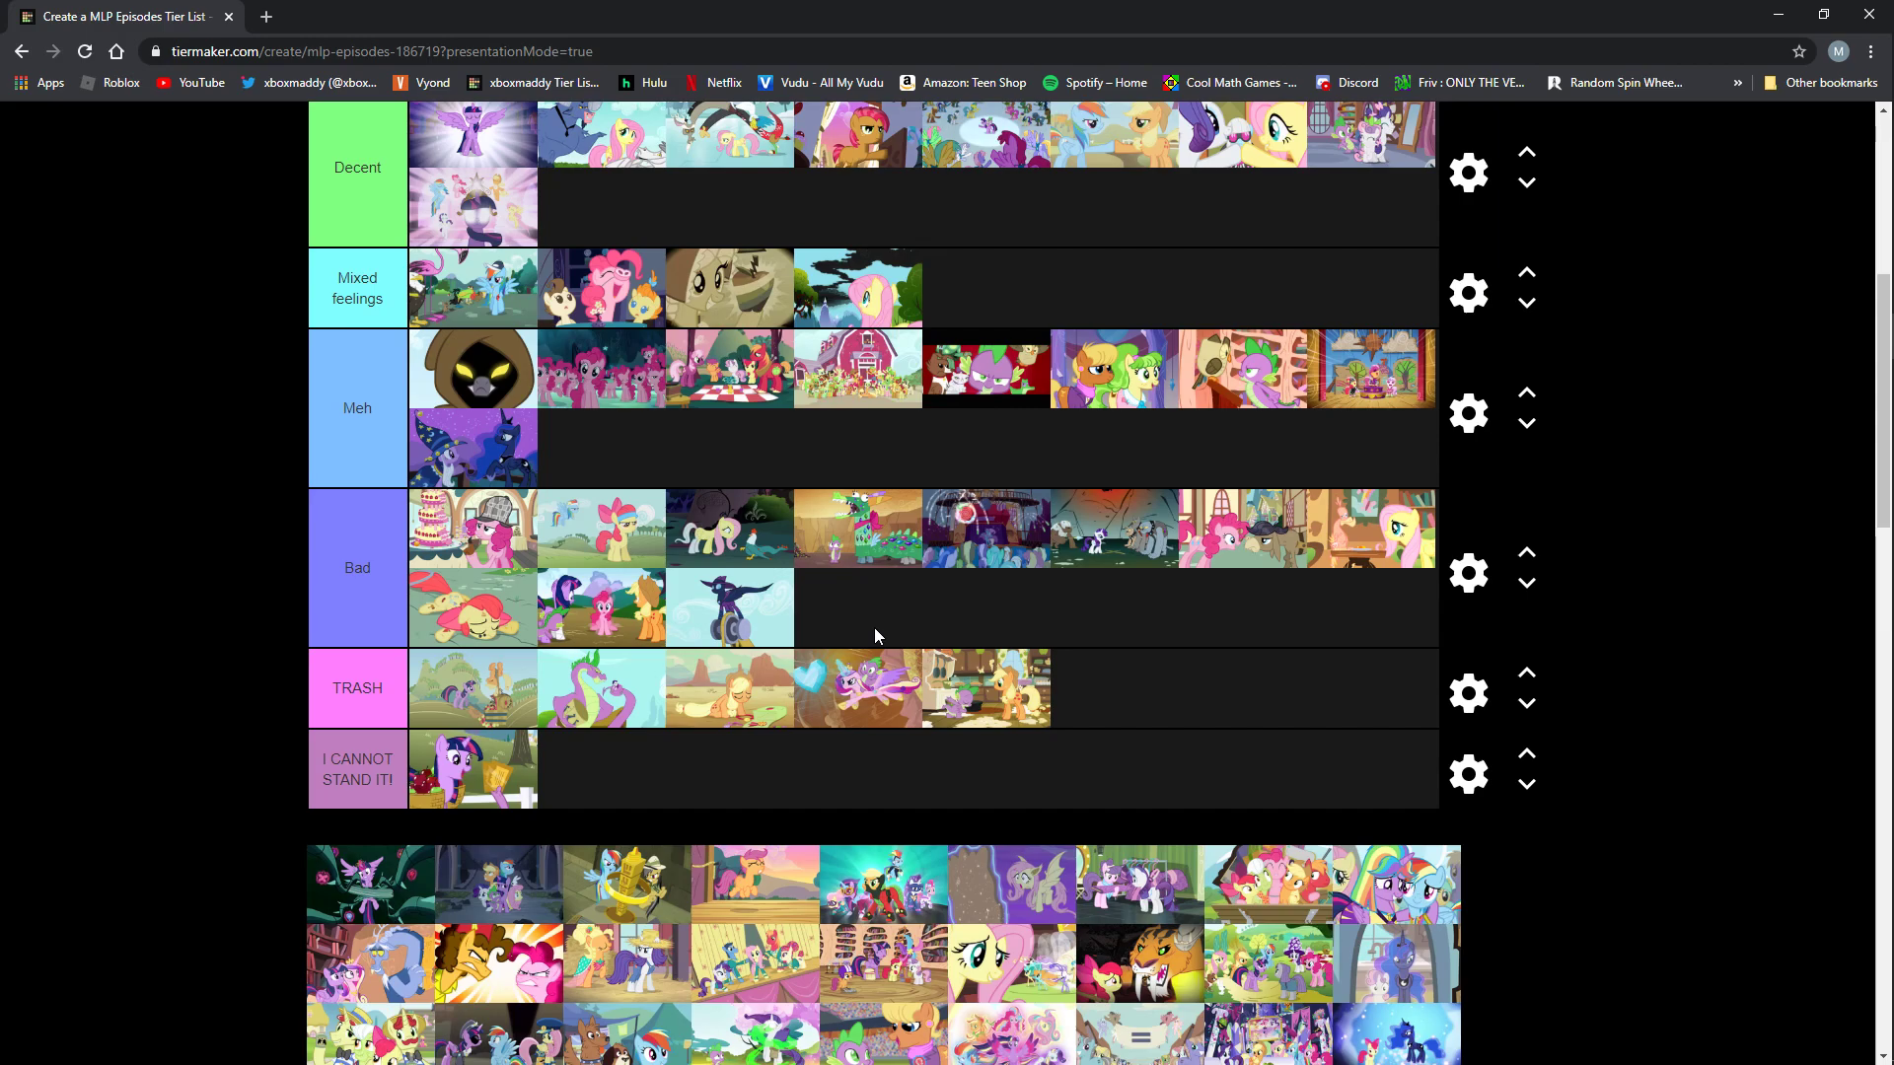
pyautogui.moveTo(345, 898)
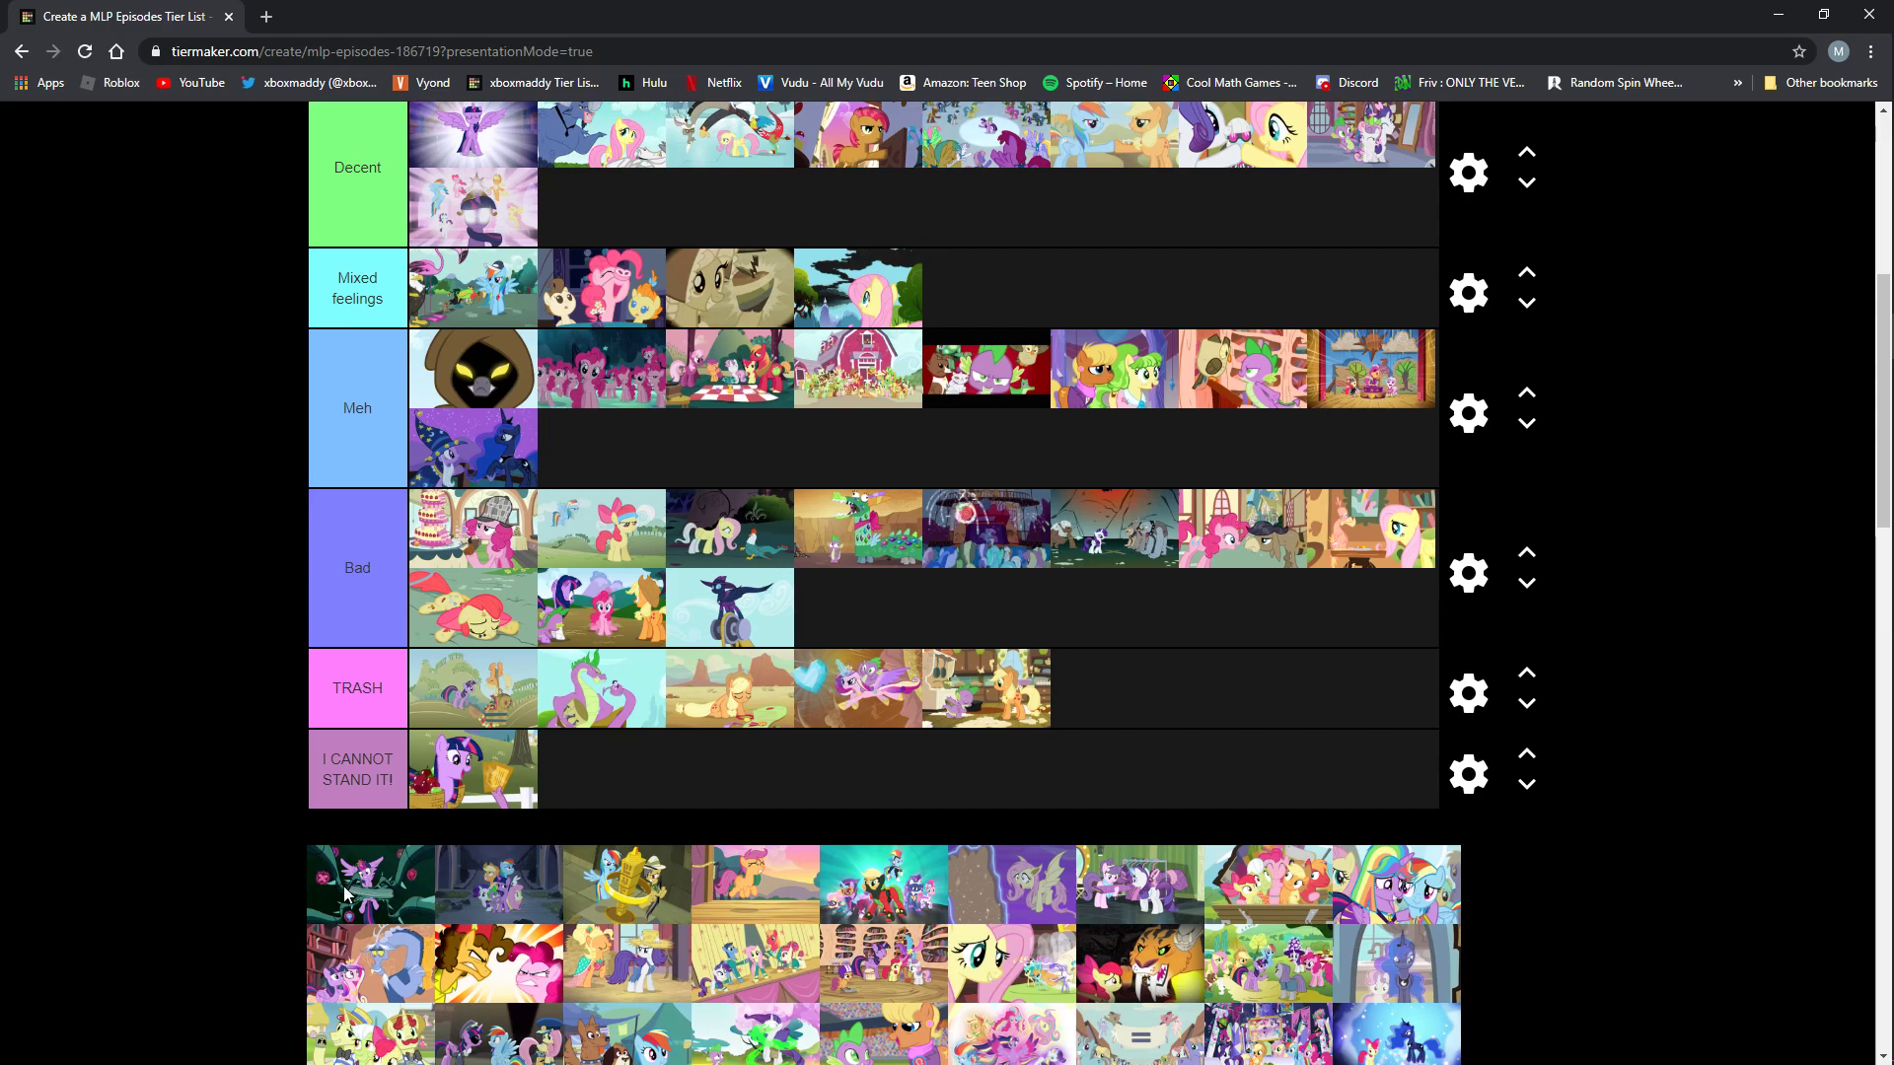
# Scroll down to the pool and drop the dark vine-covered thumbnail into Decent.
pyautogui.scroll(-3)
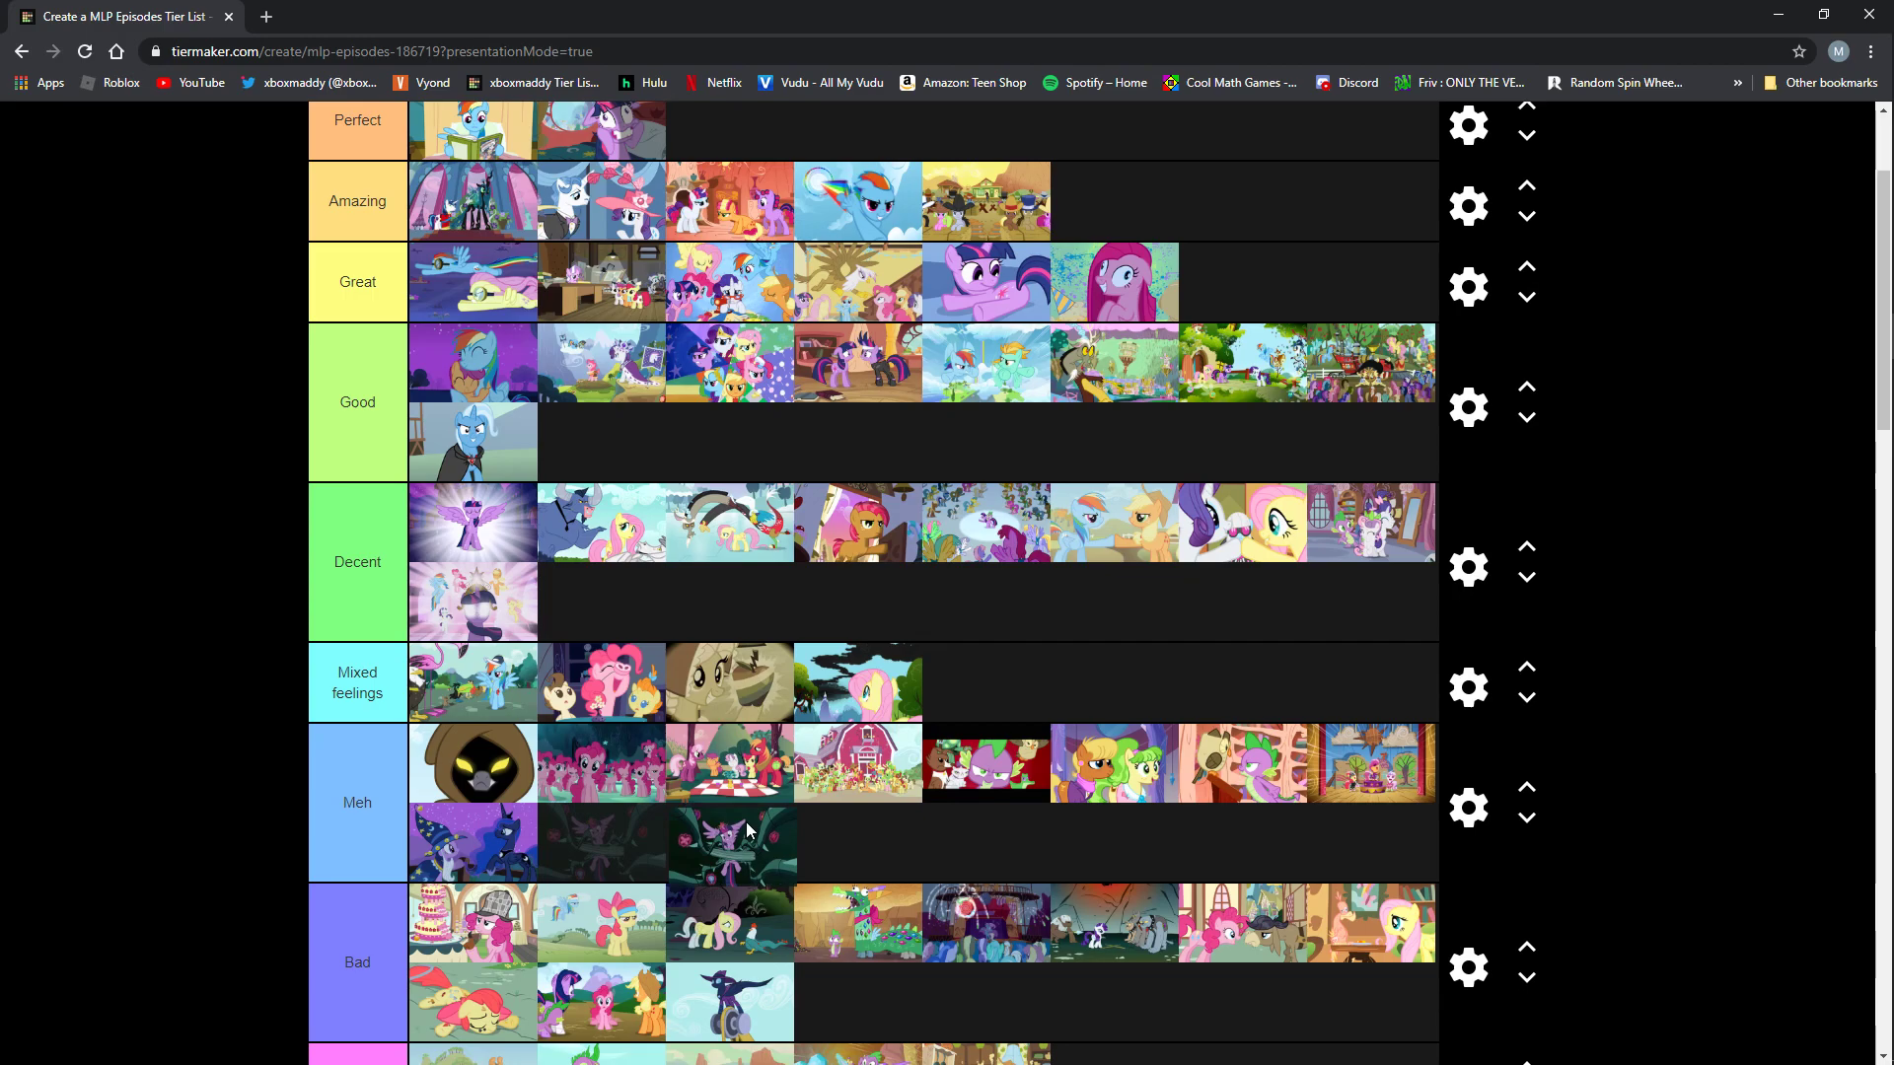
pyautogui.scroll(-3)
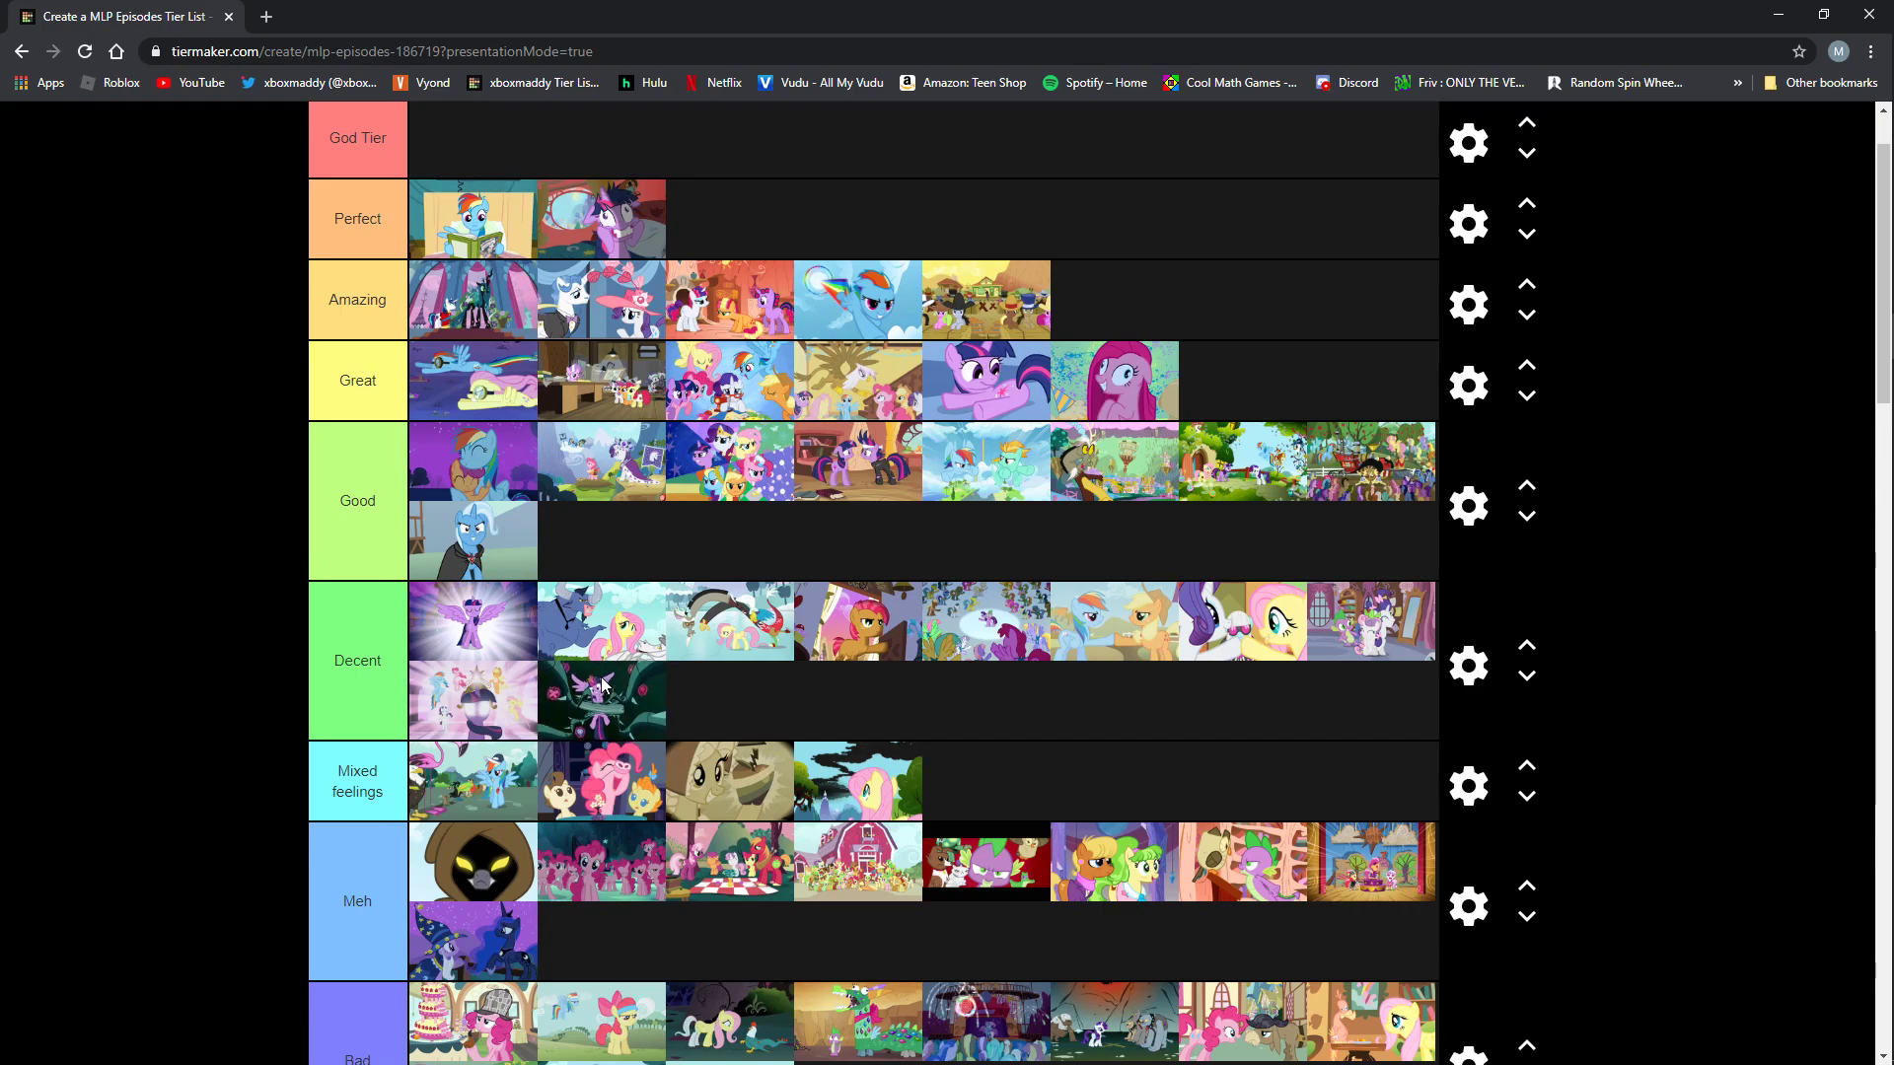
pyautogui.moveTo(670, 706)
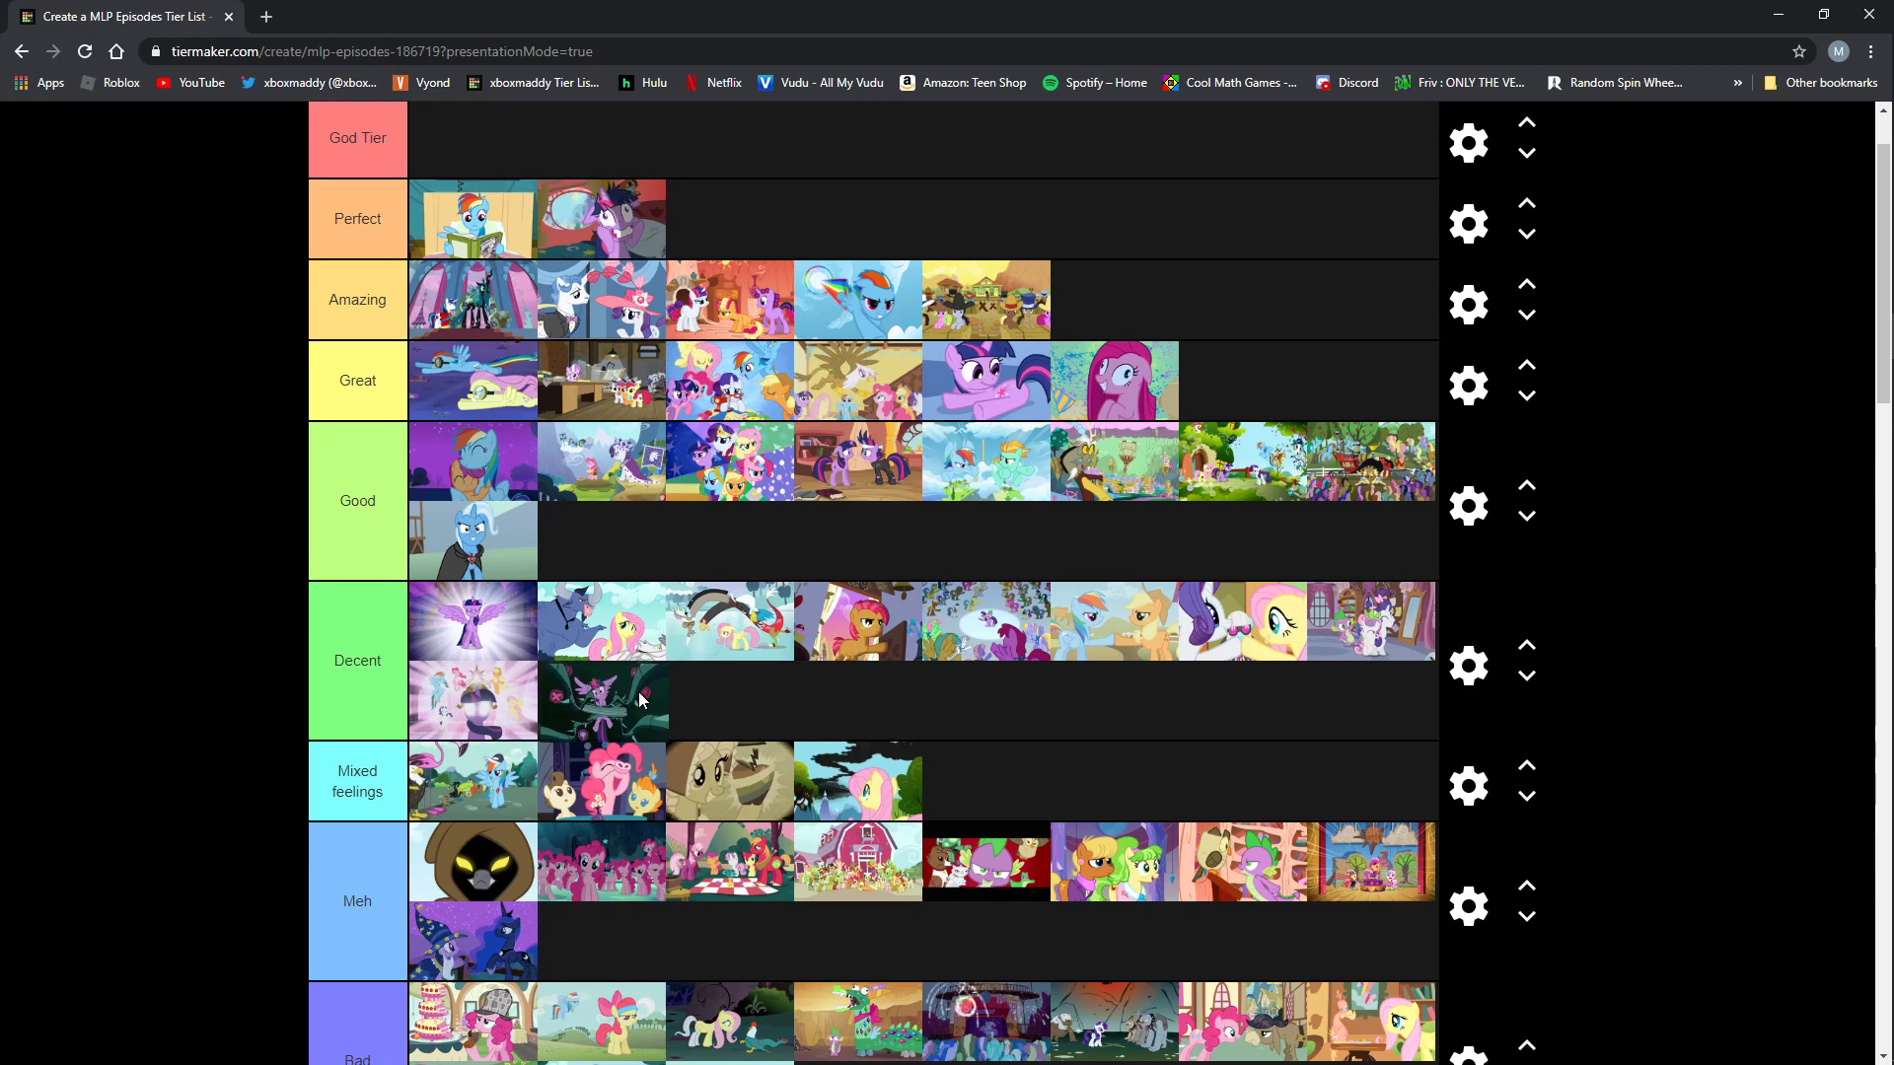
# Shift the vine-covered episode from Decent down through Meh to the first spot in Bad.
pyautogui.moveTo(604, 701); pyautogui.dragTo(954, 791)
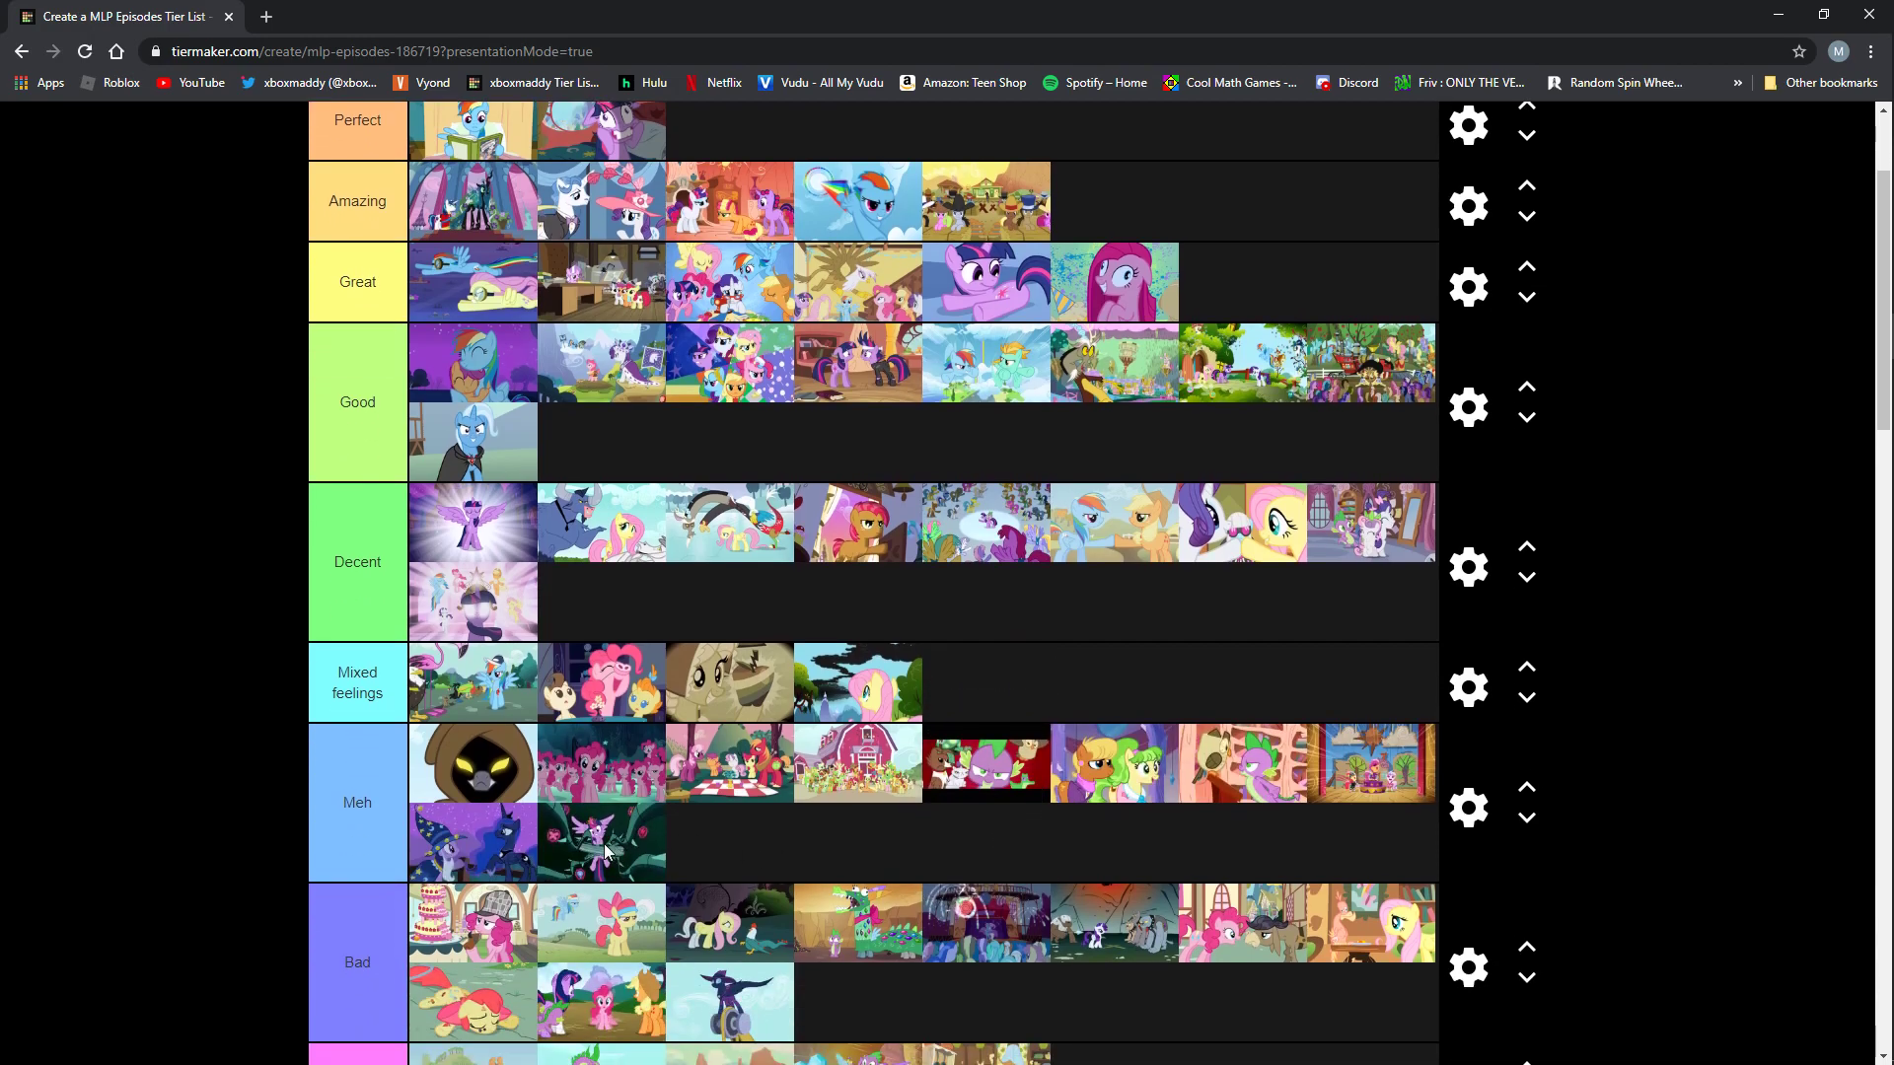
pyautogui.moveTo(632, 837)
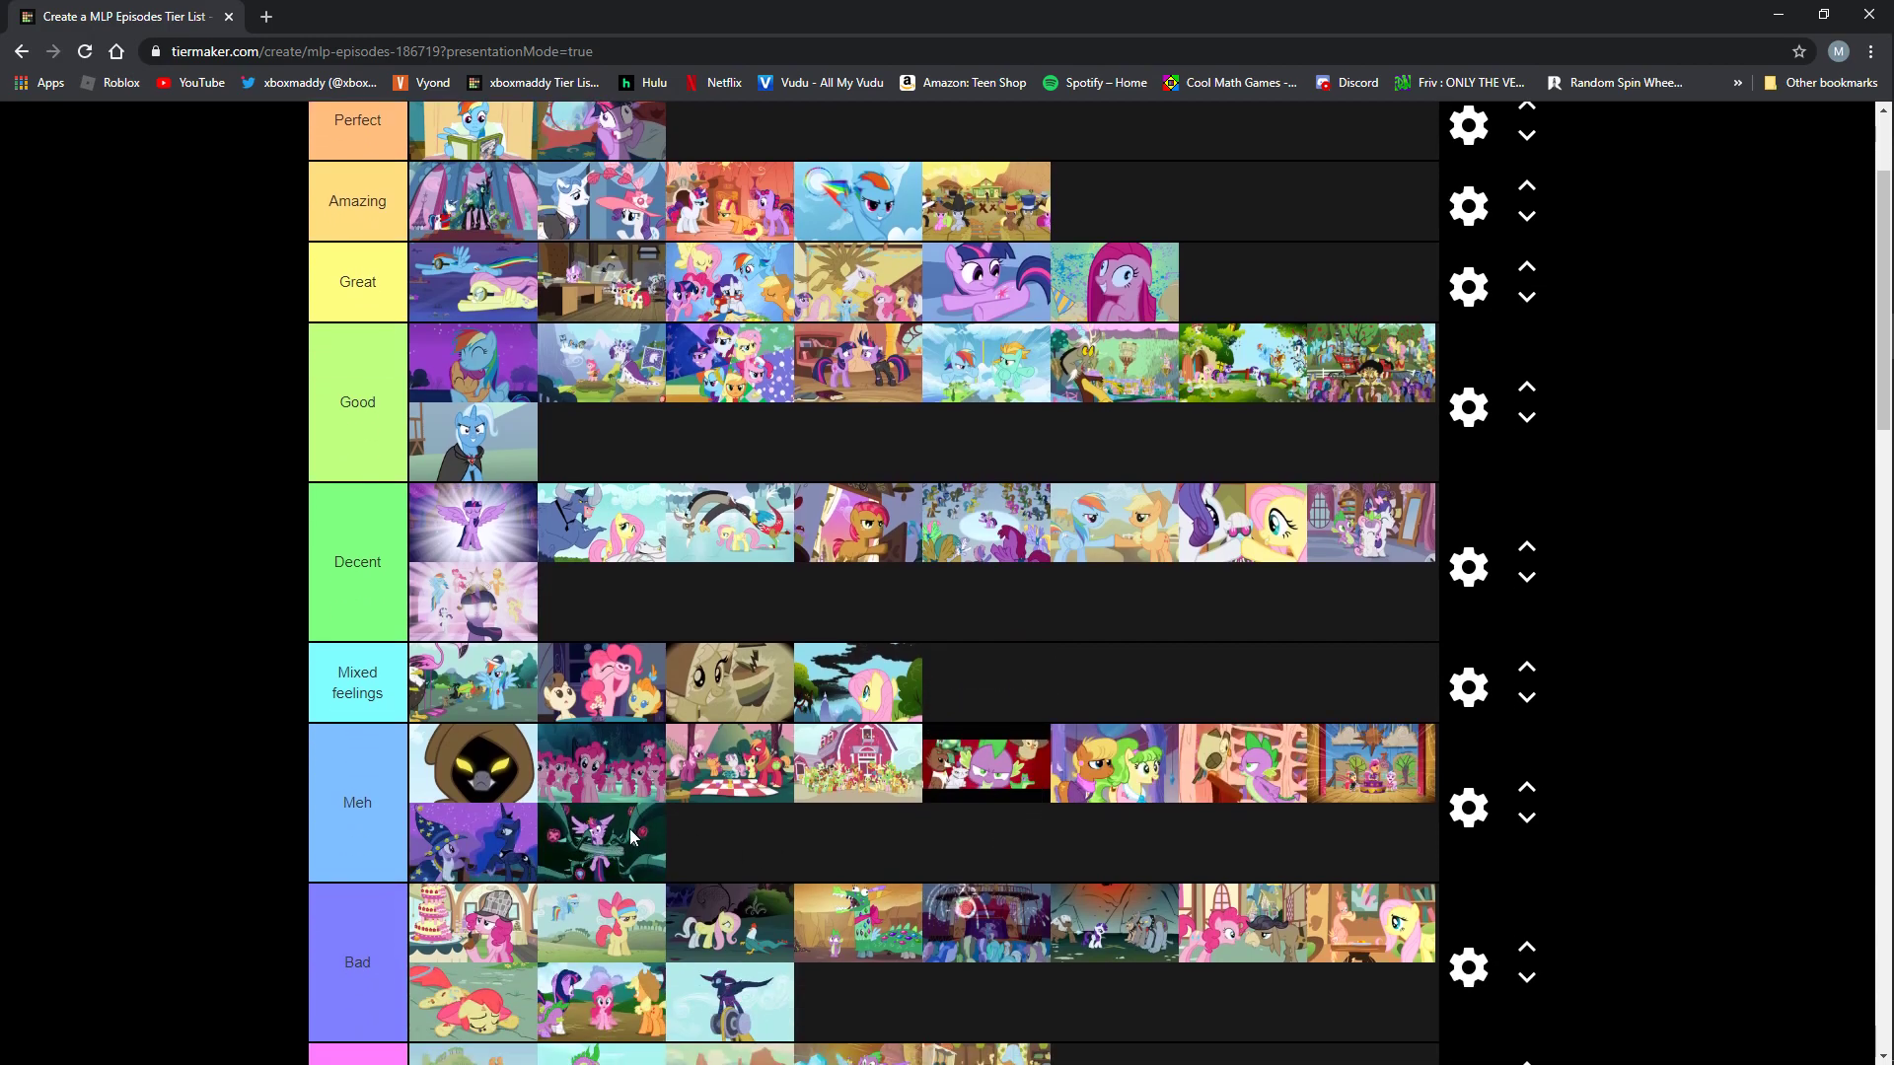
pyautogui.scroll(-3)
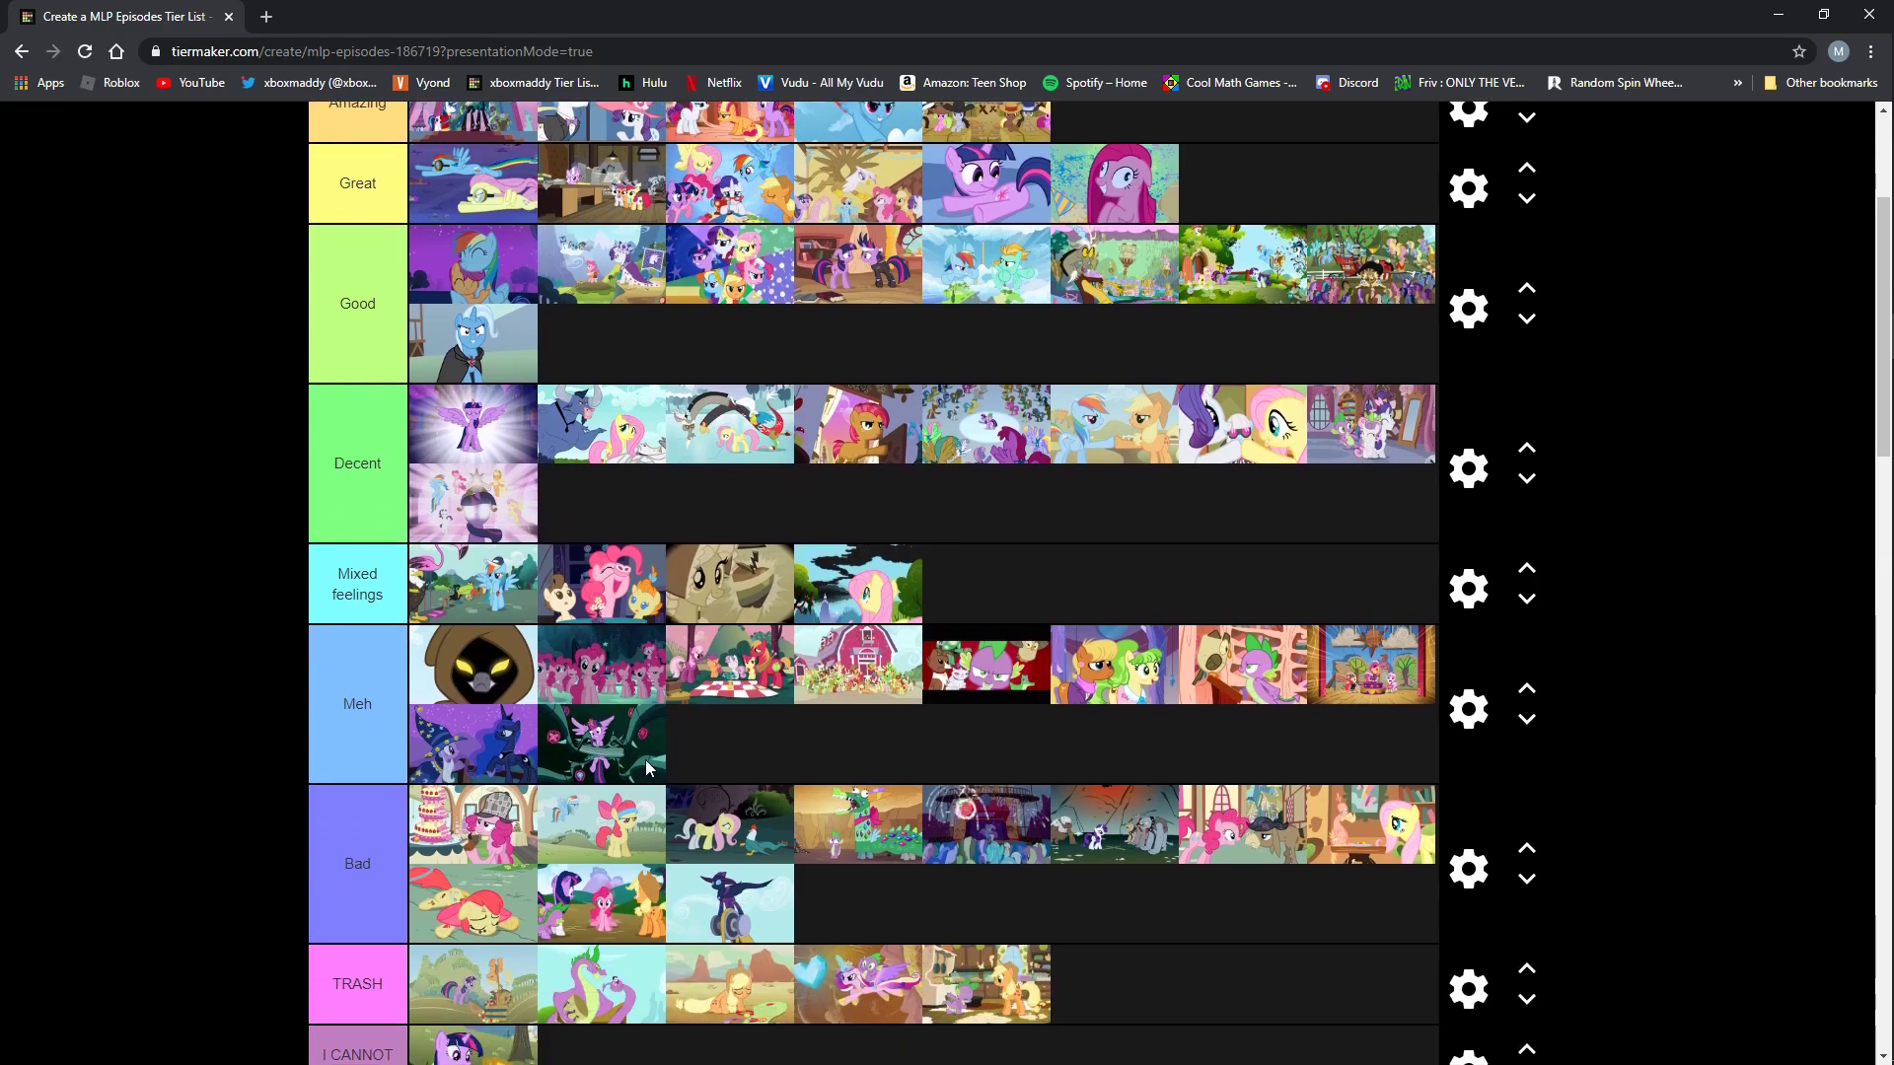
pyautogui.scroll(-3)
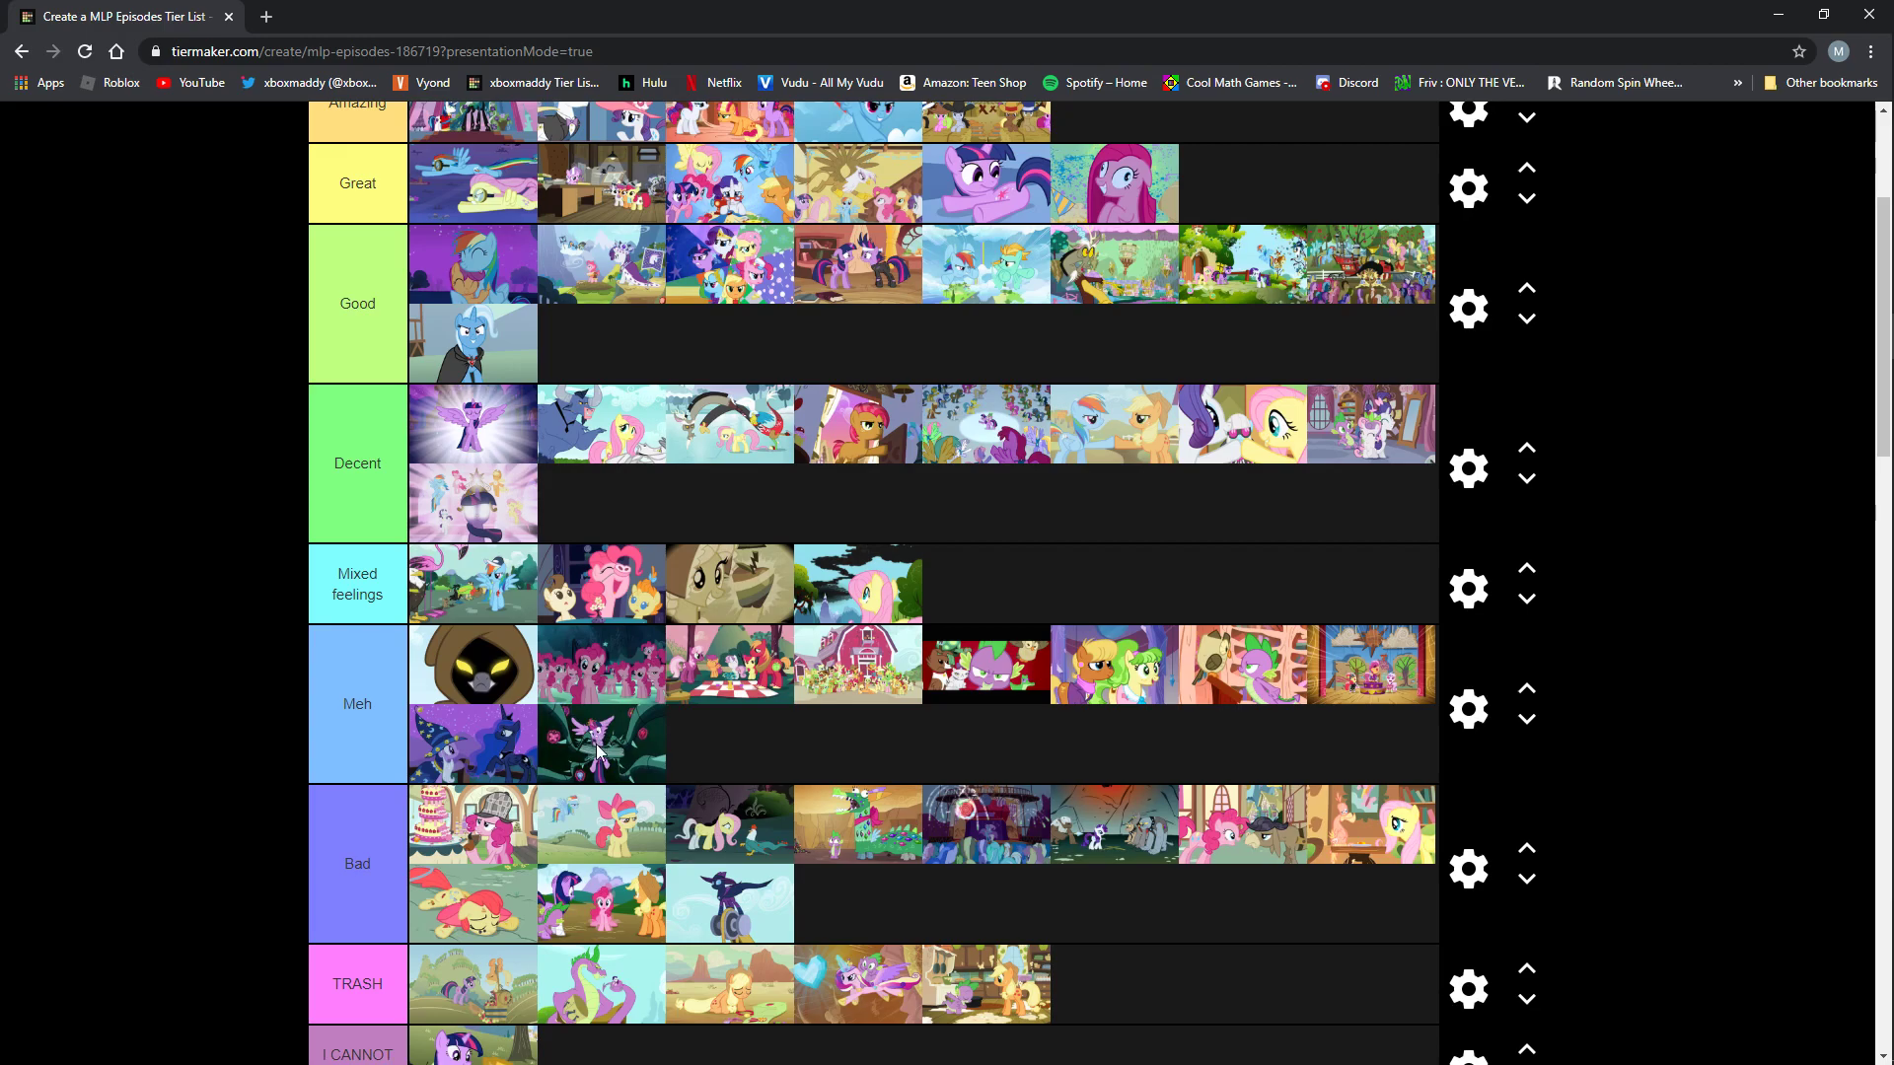
pyautogui.moveTo(600, 743); pyautogui.dragTo(791, 742)
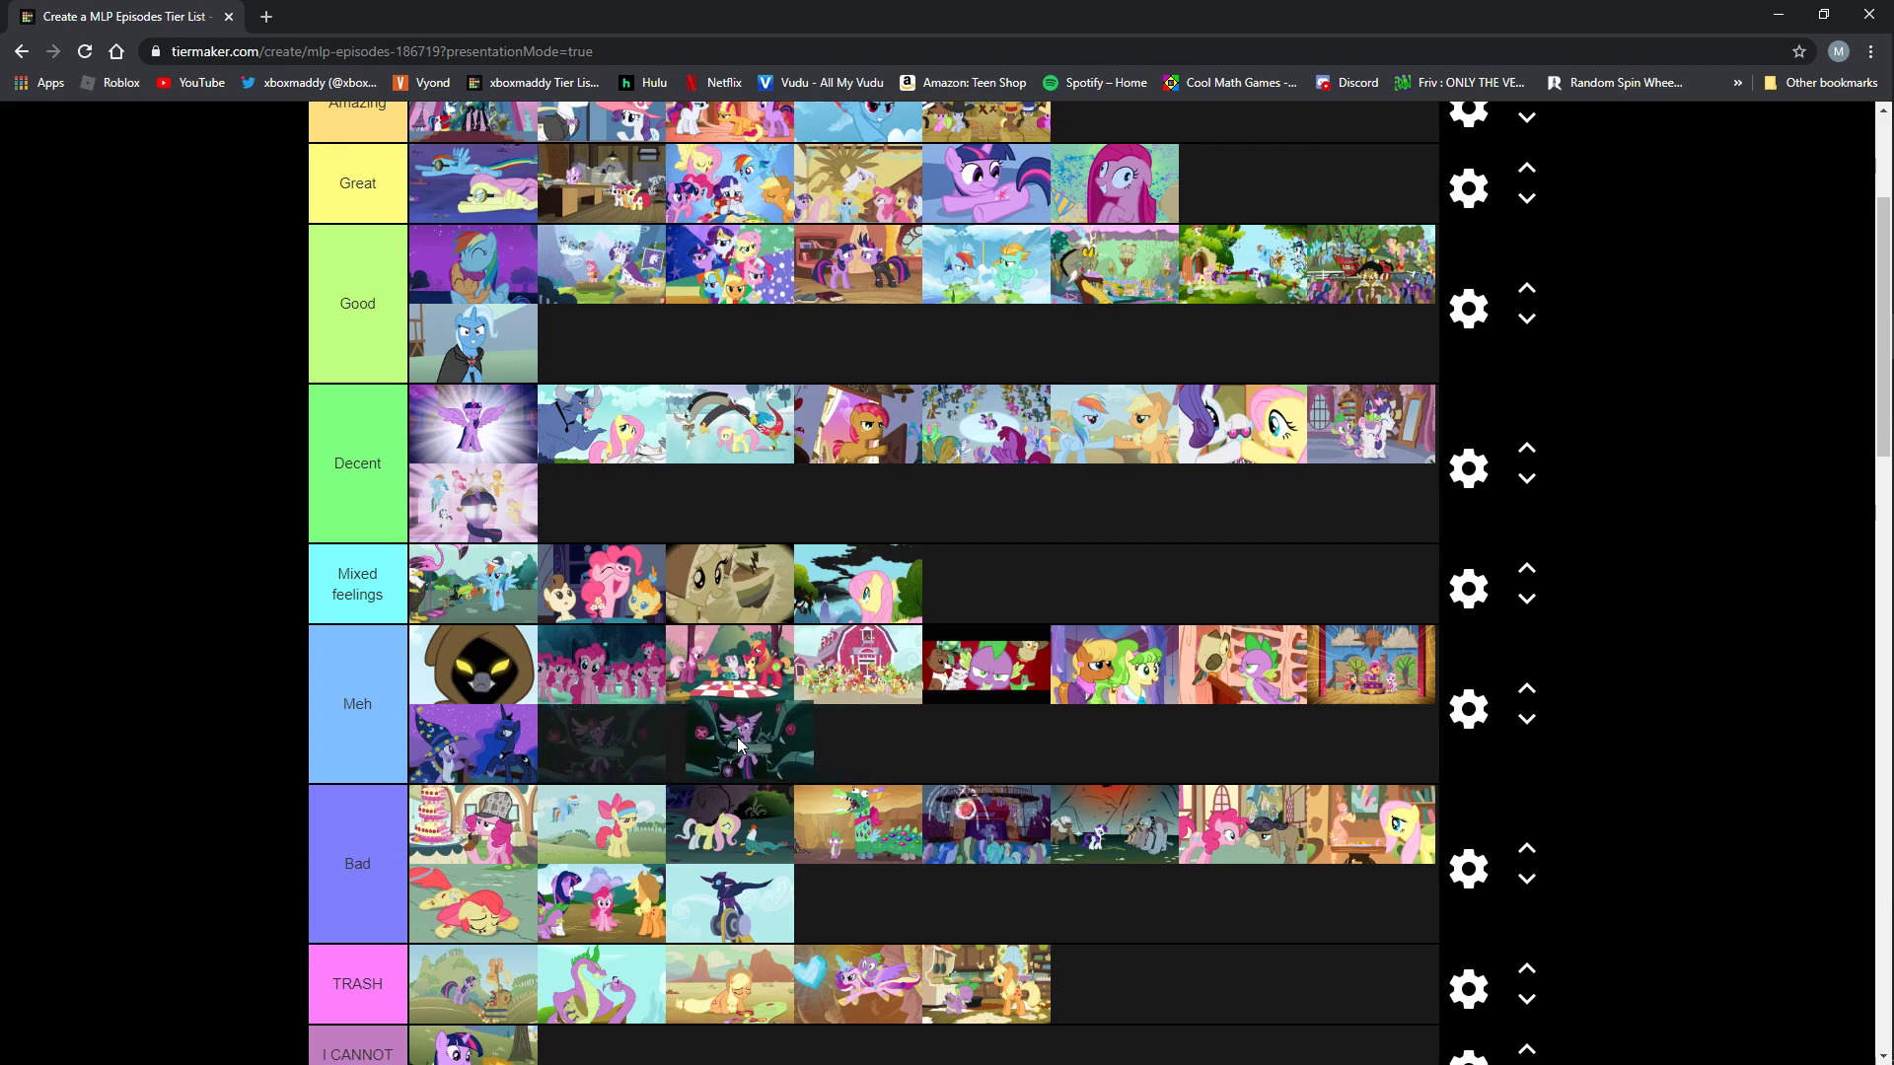
pyautogui.scroll(-3)
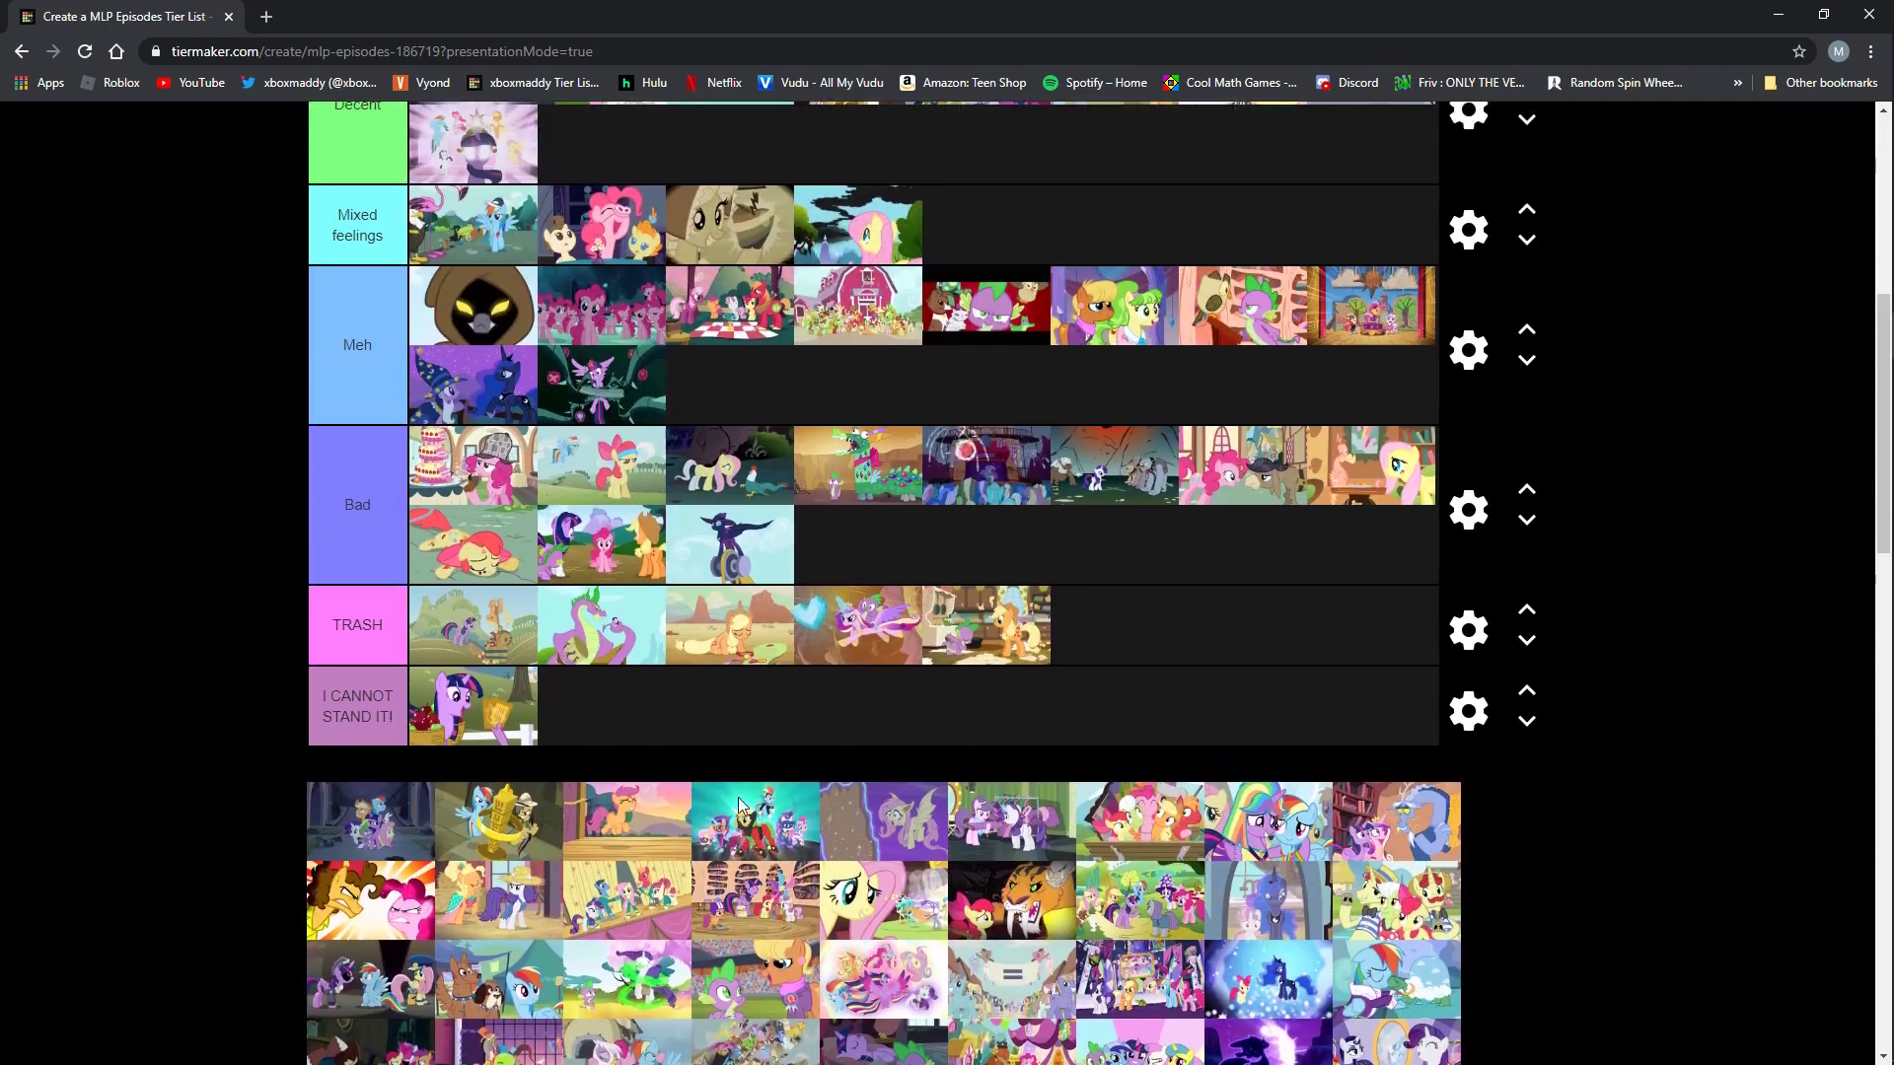
pyautogui.scroll(3)
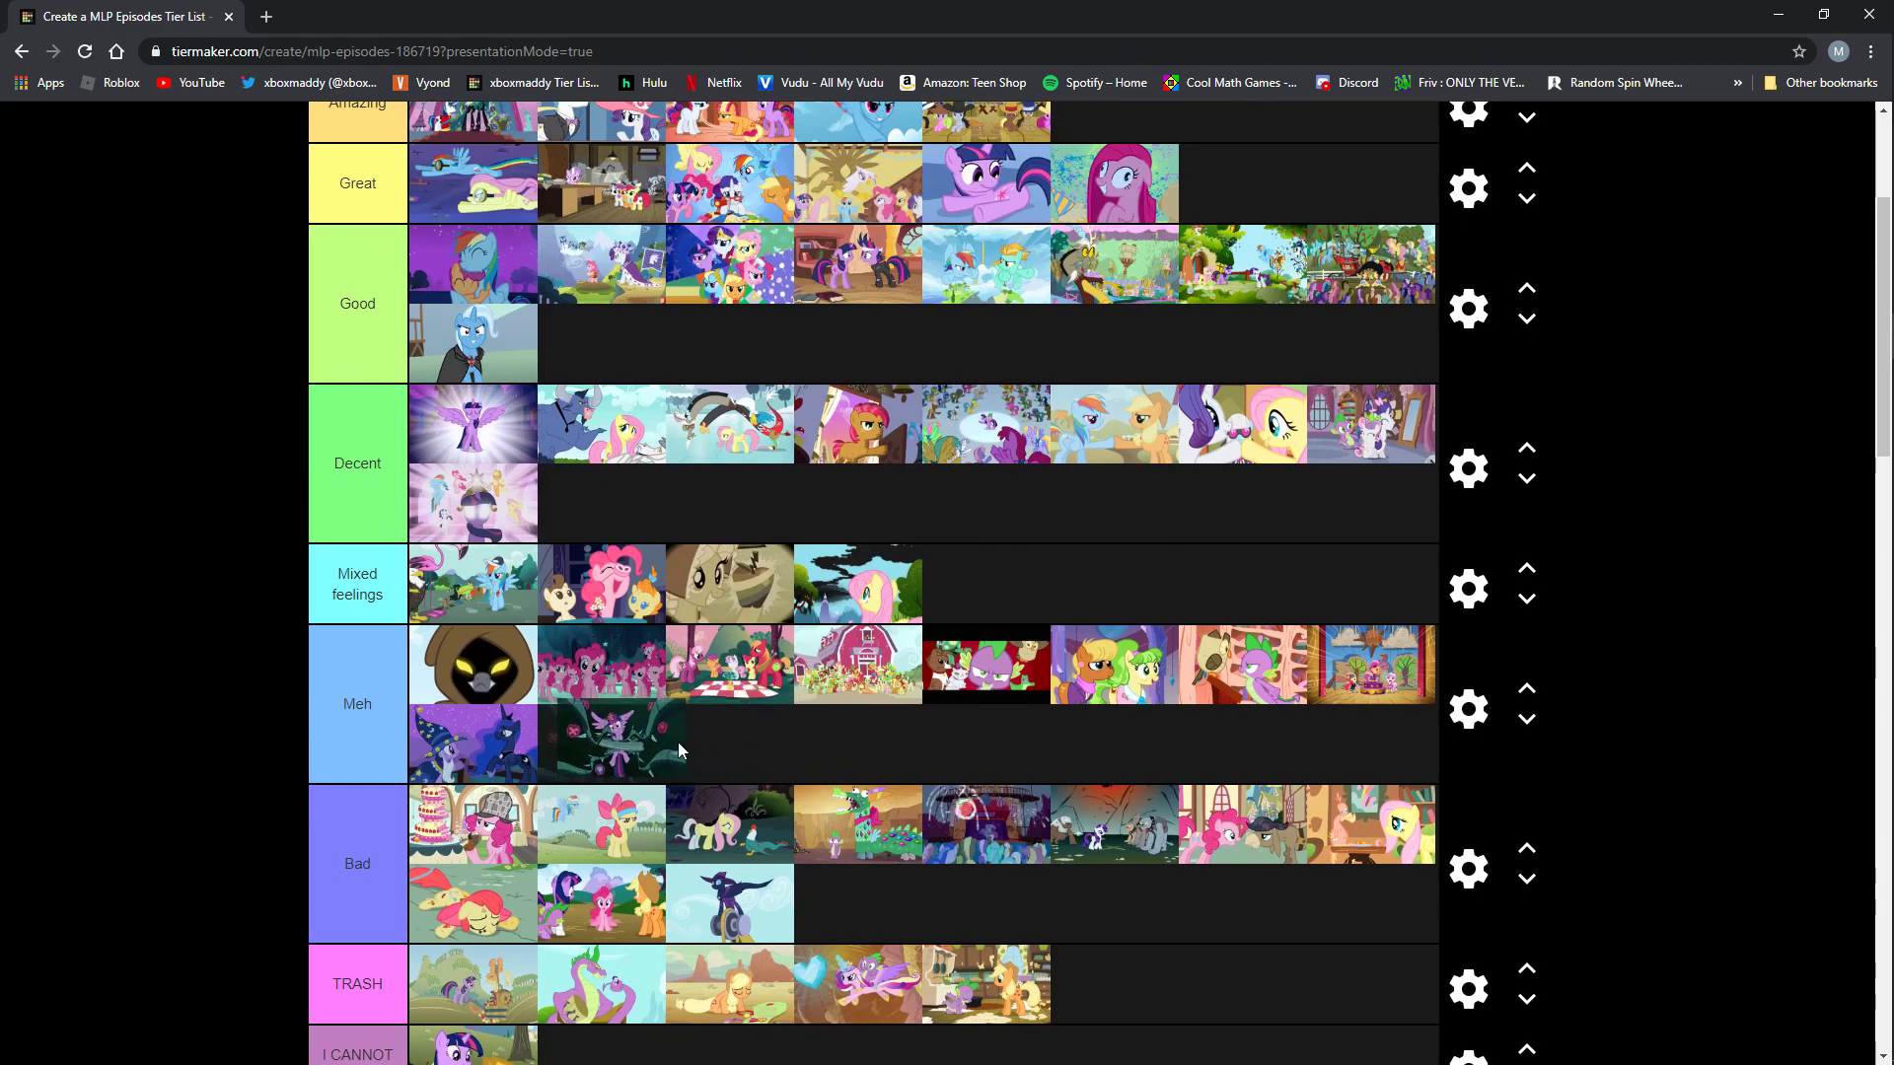
pyautogui.moveTo(662, 755)
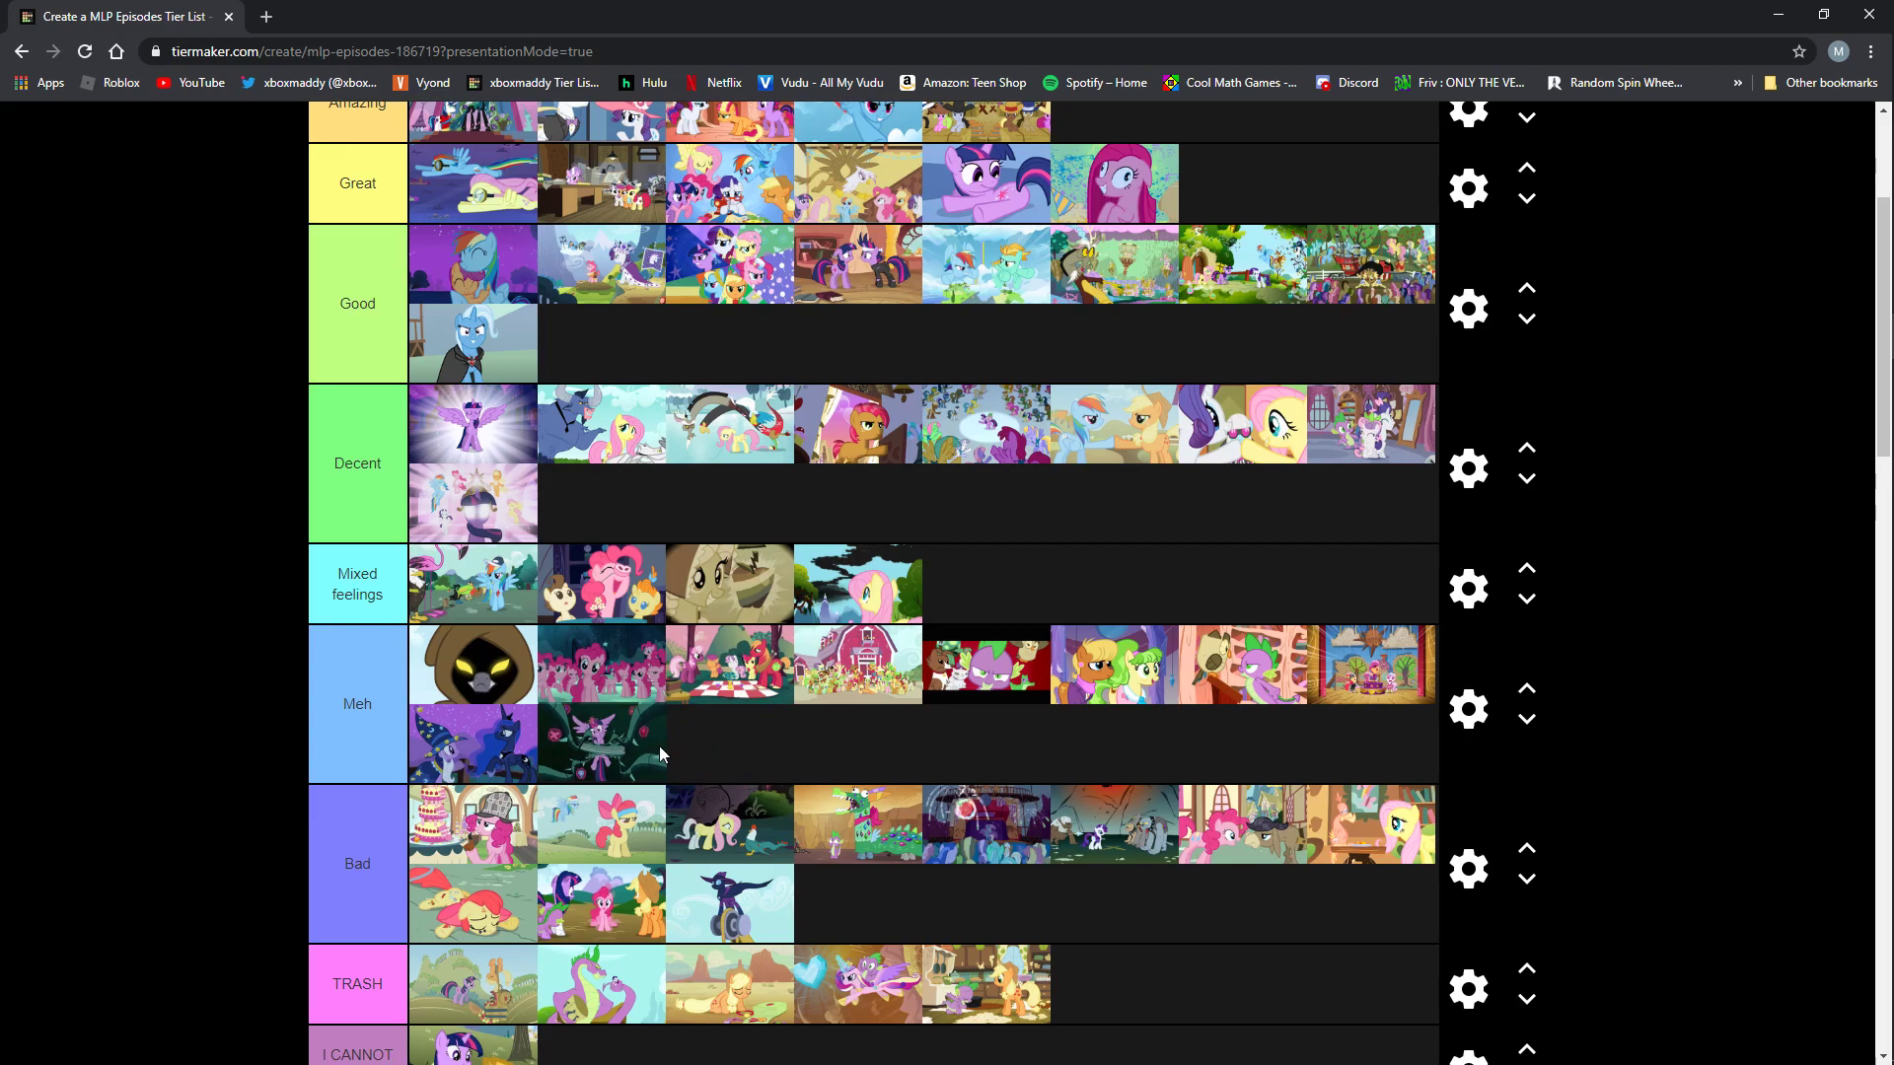
pyautogui.scroll(-3)
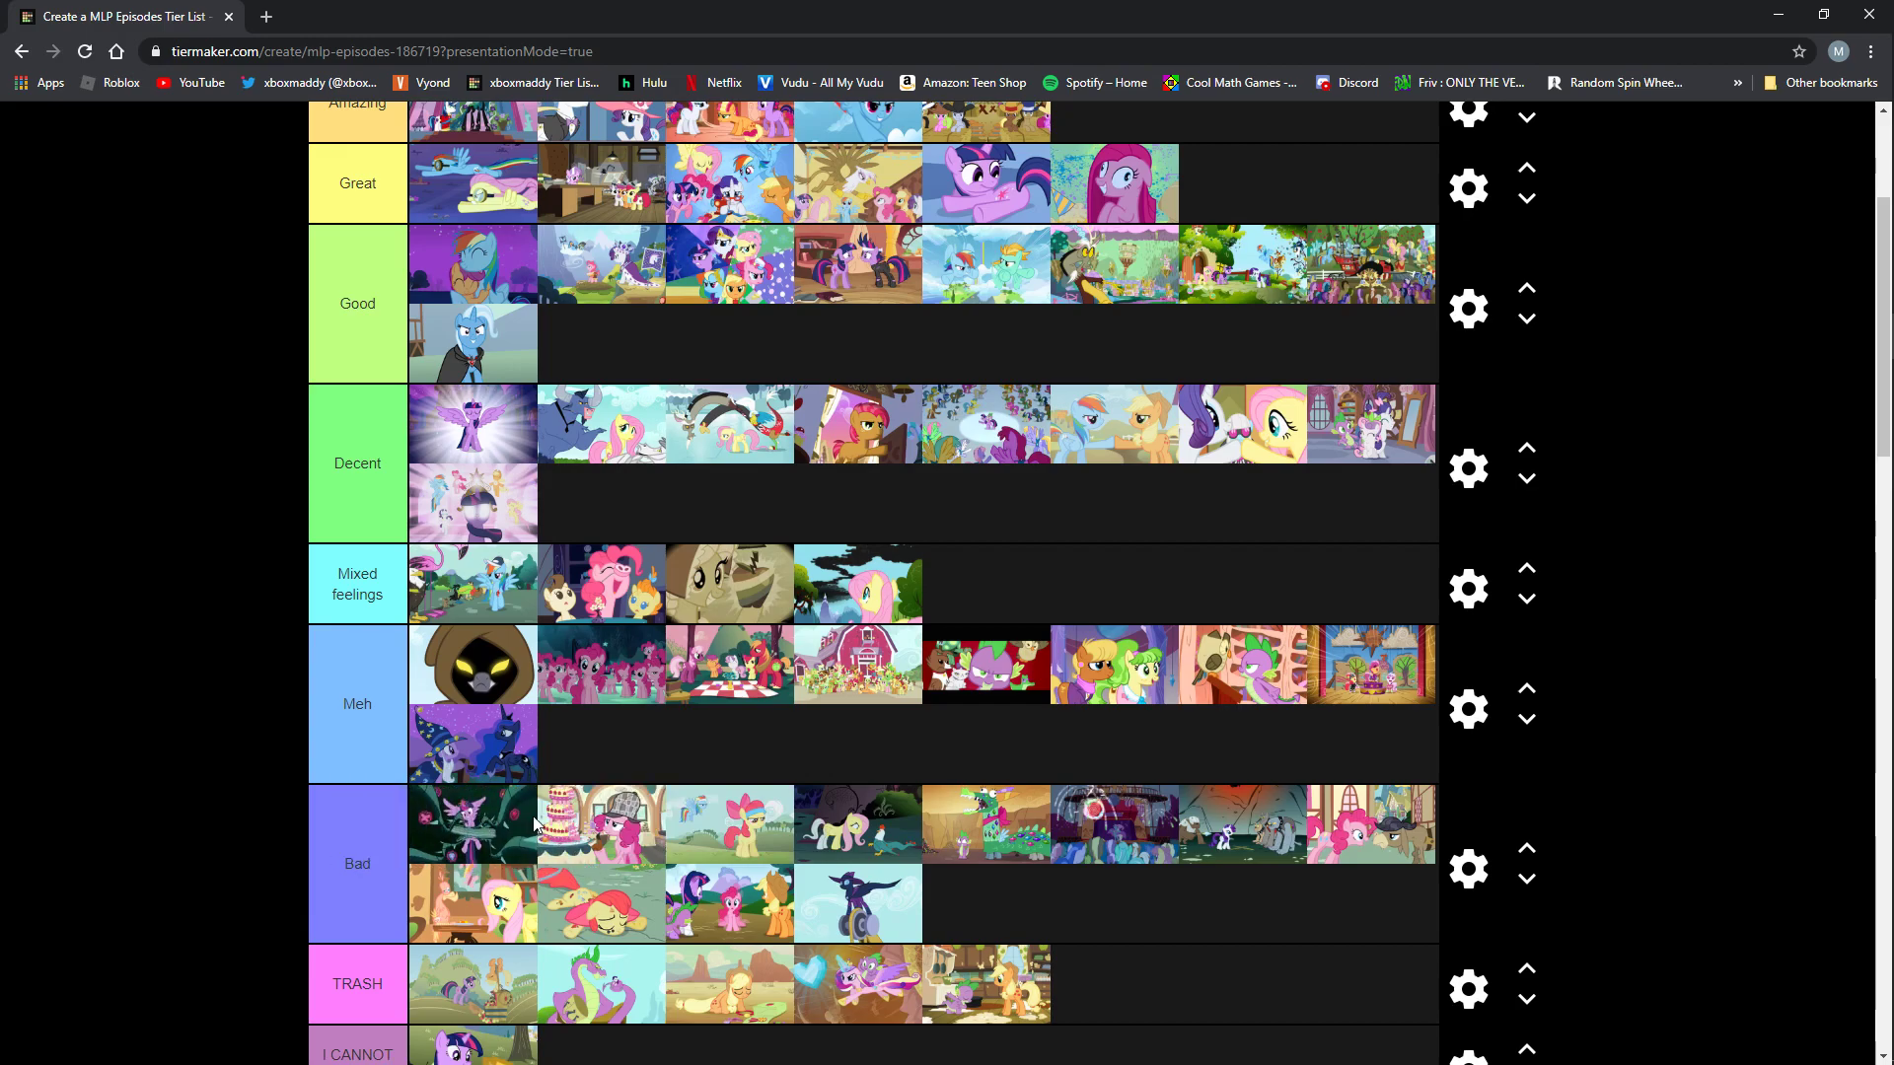
# Scroll down to the pool and drop the dim night-scene thumbnail into the Meh row.
pyautogui.scroll(-3)
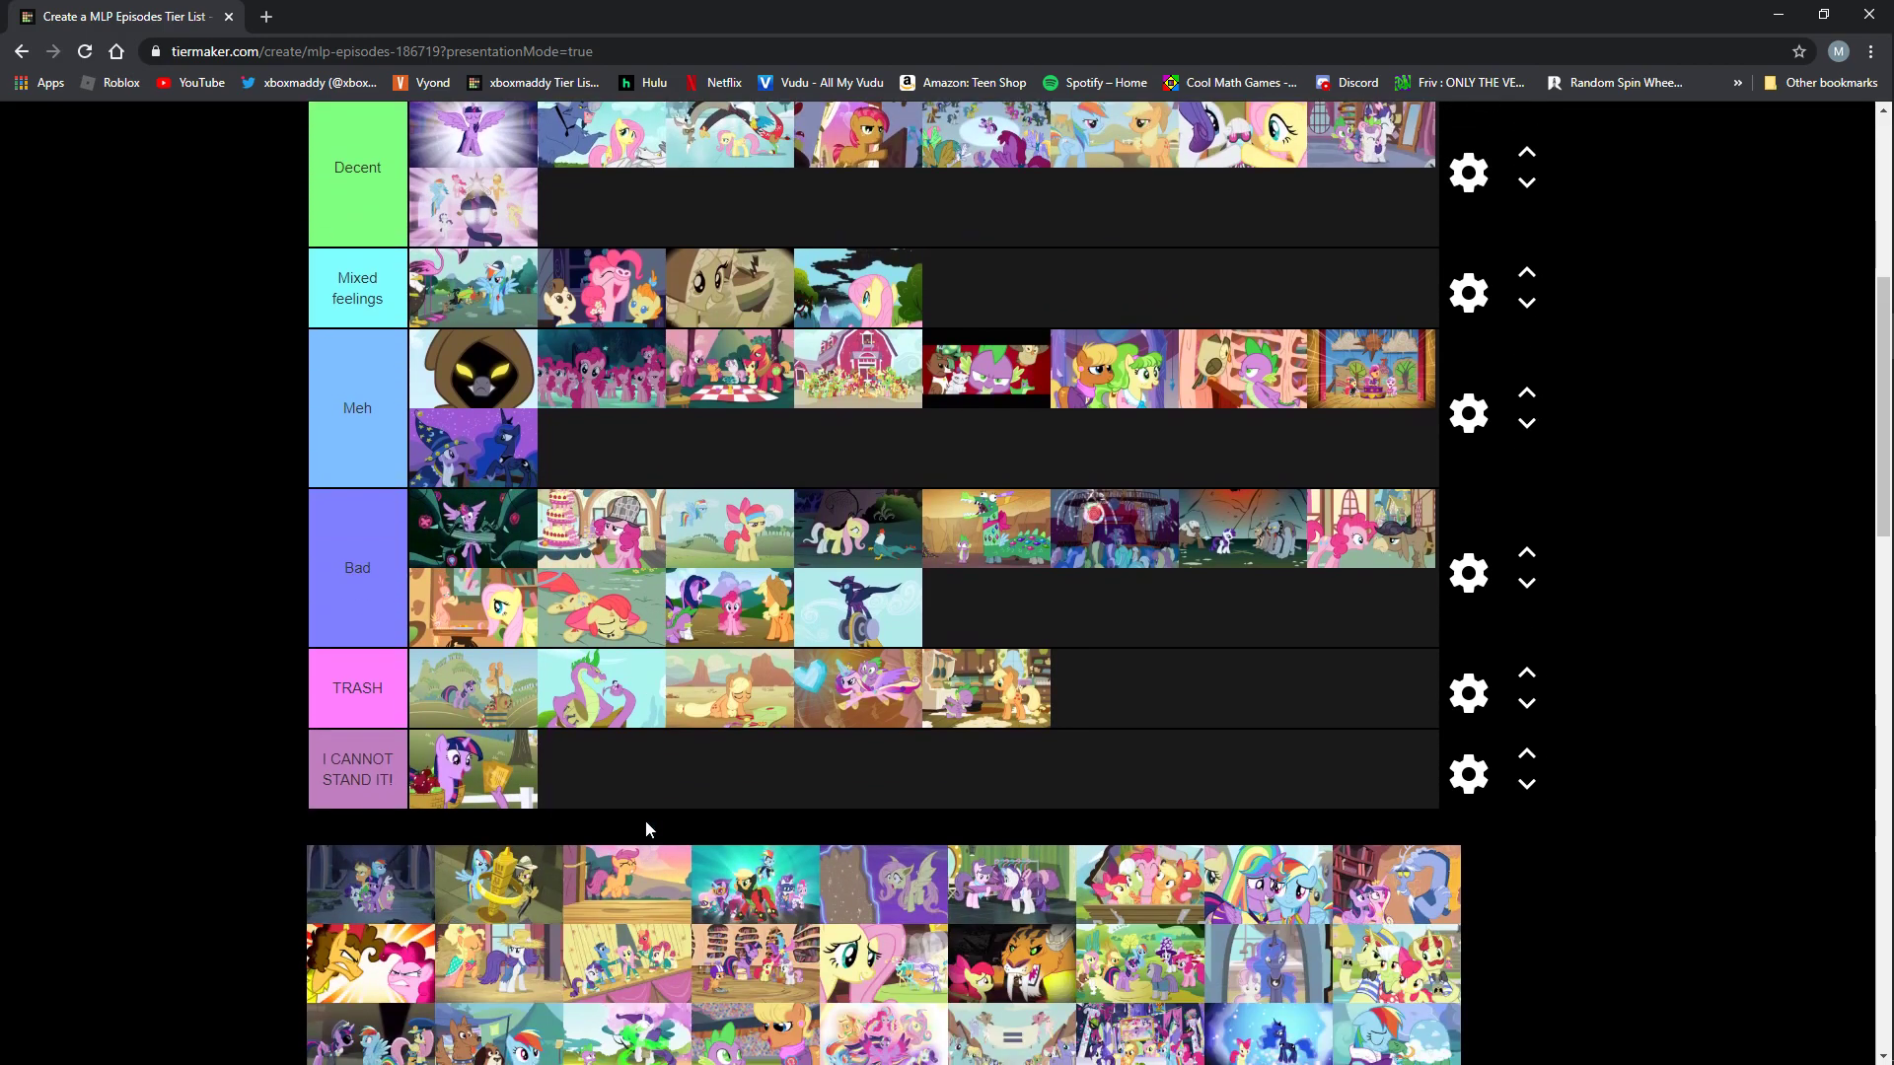
pyautogui.scroll(-3)
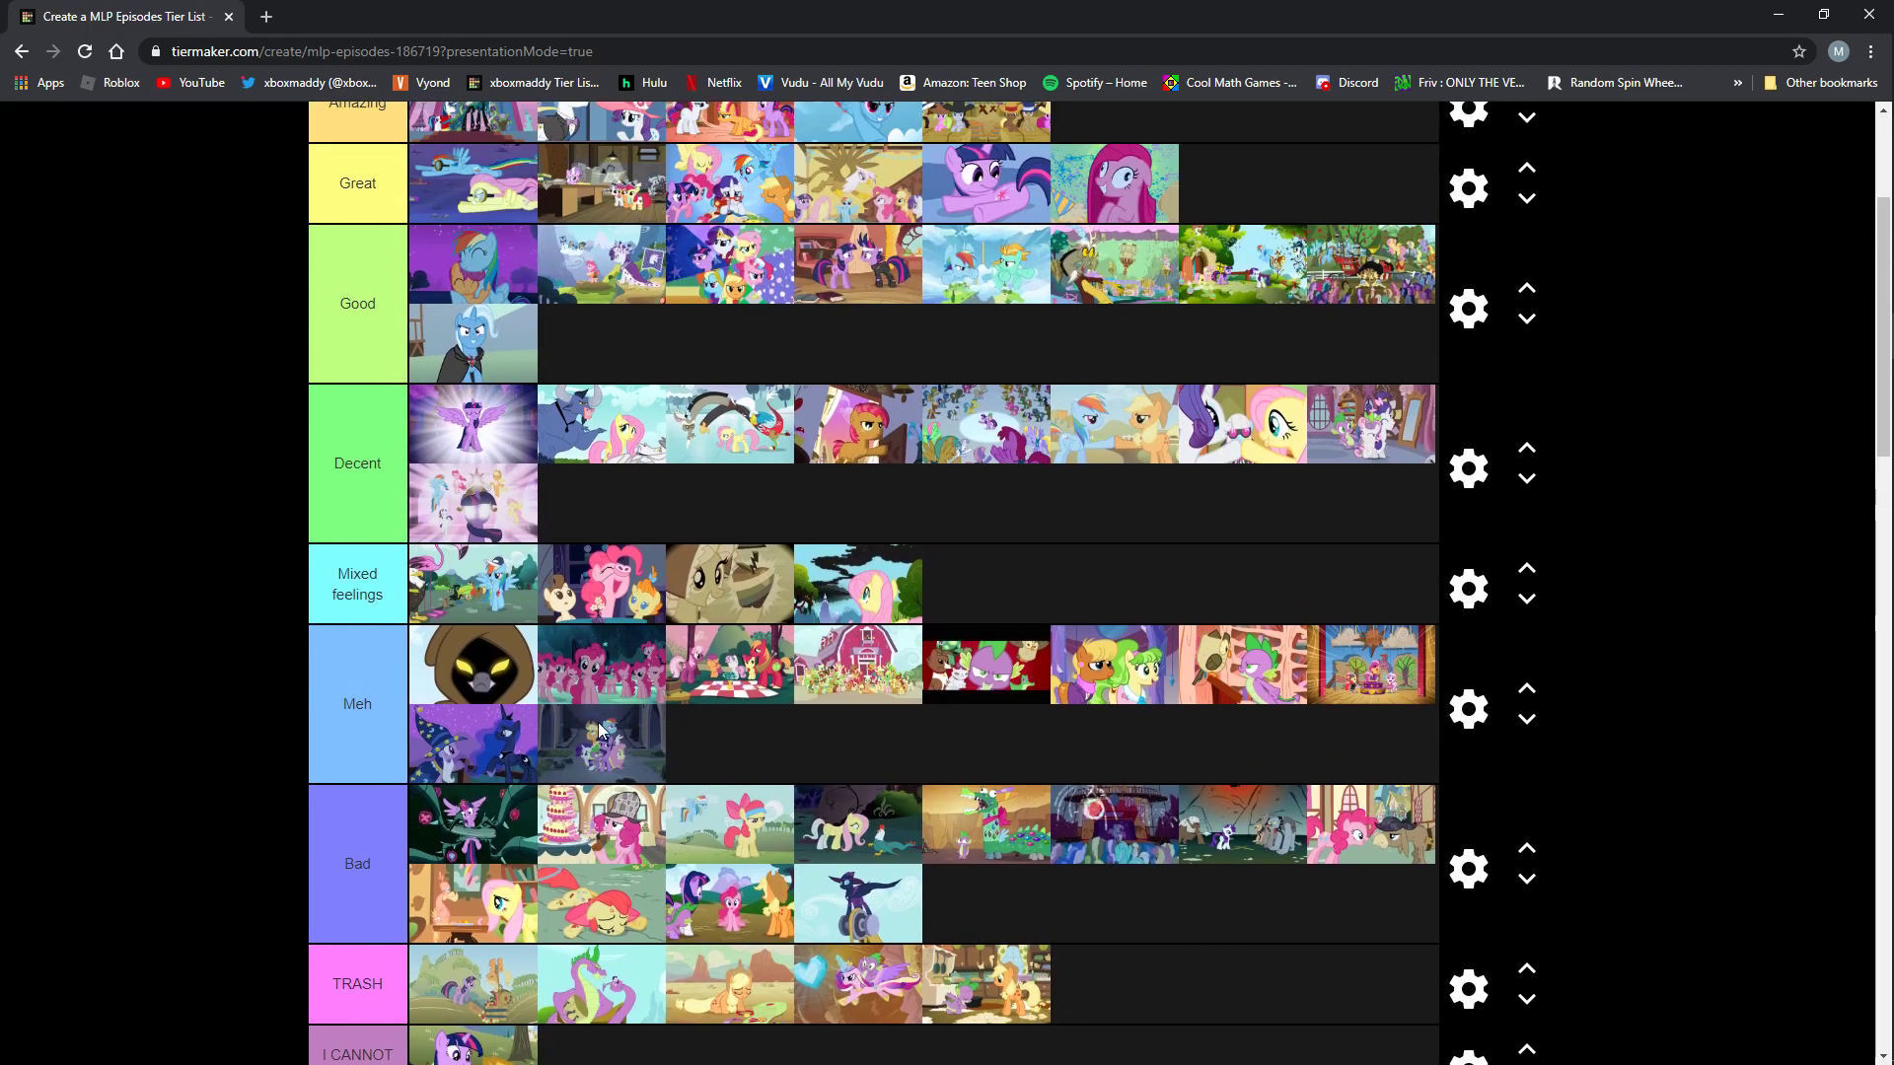
pyautogui.moveTo(647, 751)
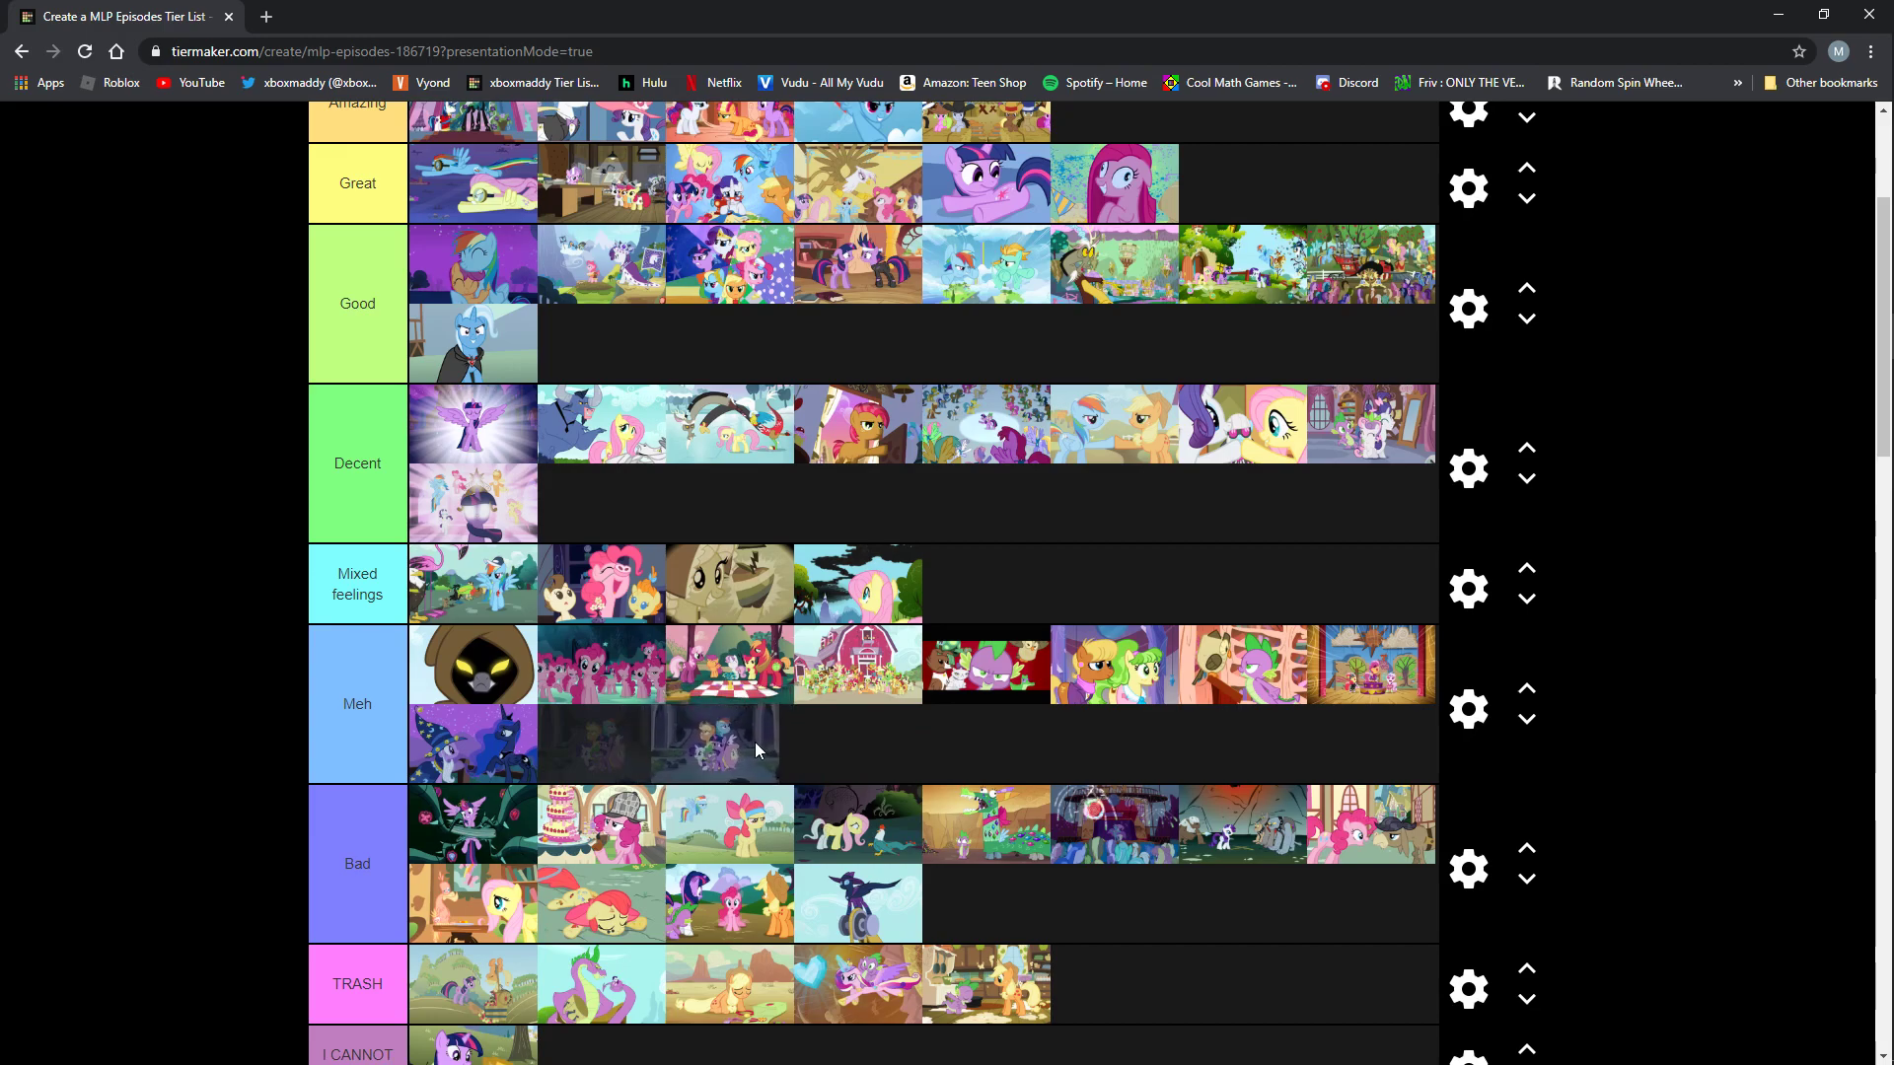
pyautogui.moveTo(730, 755)
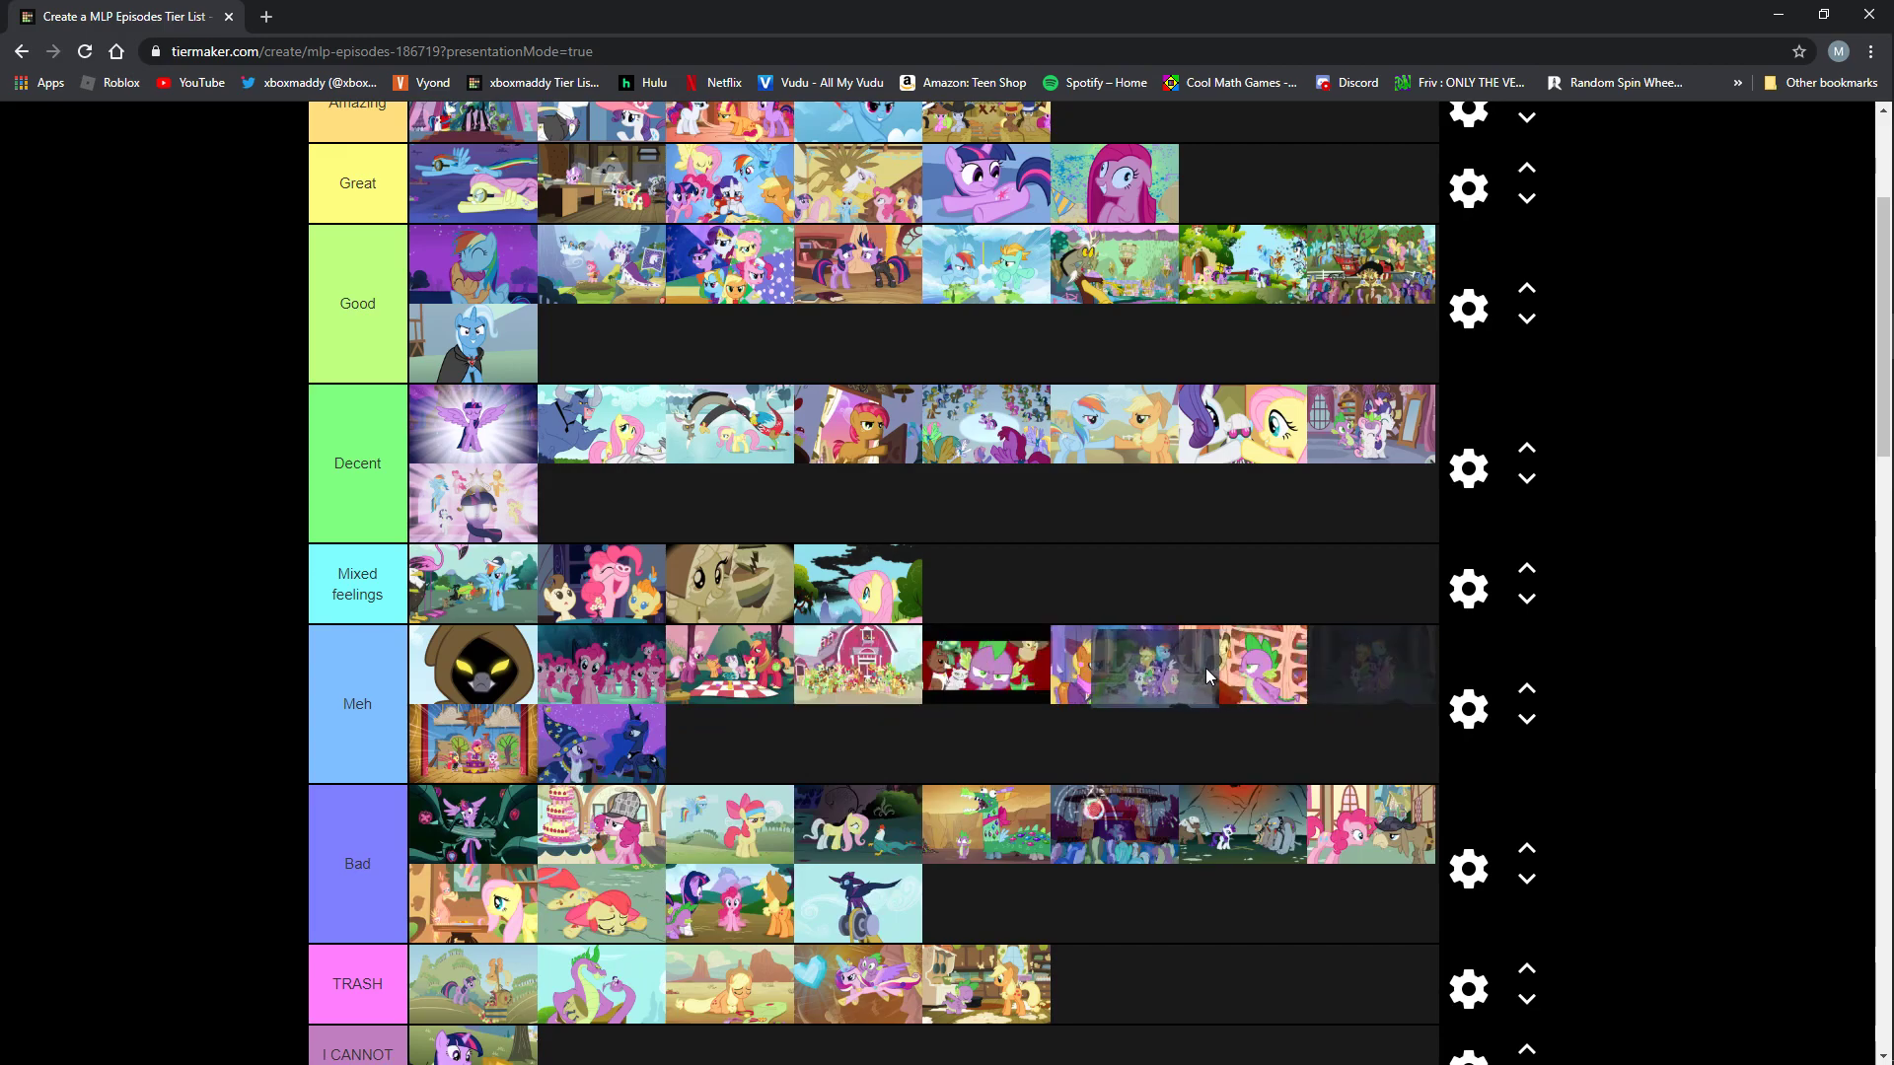
# Drop the golden-statue thumbnail second in Mixed feelings, giving that tier five entries.
pyautogui.scroll(-3)
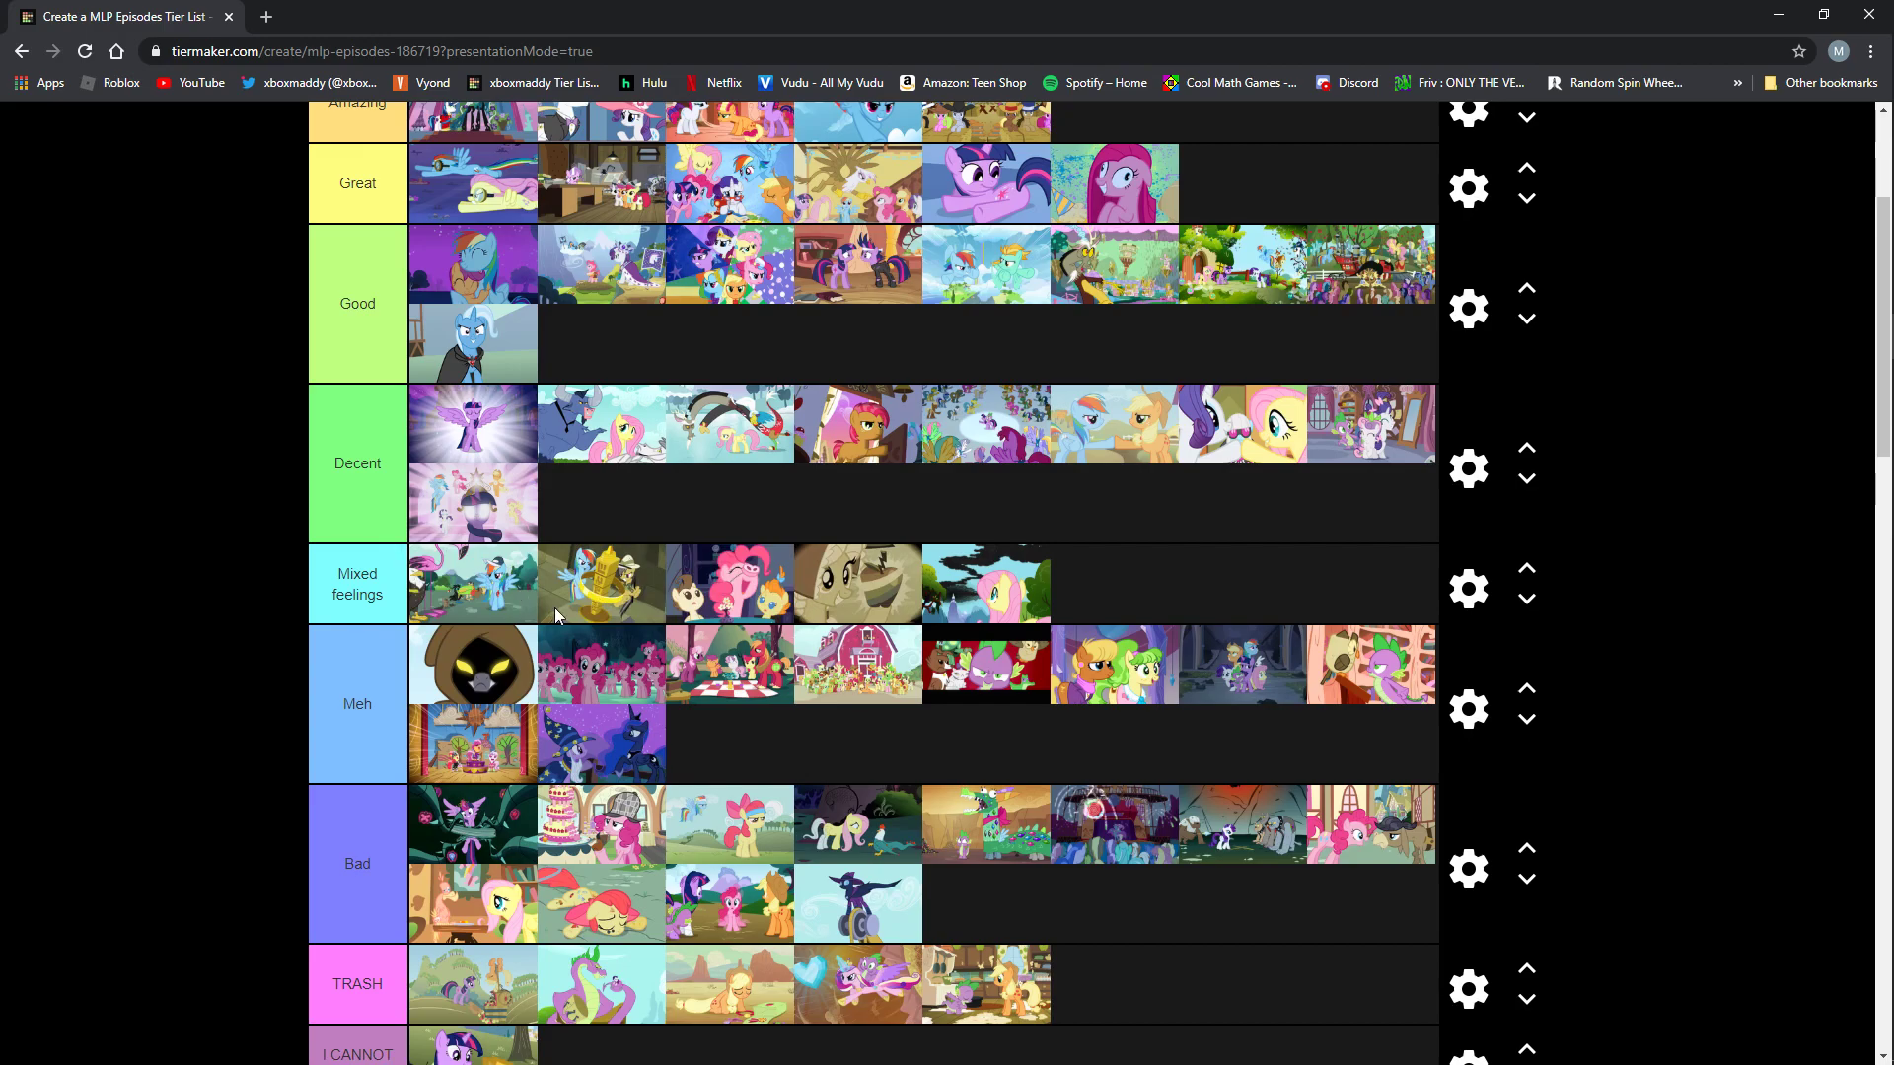
pyautogui.scroll(-3)
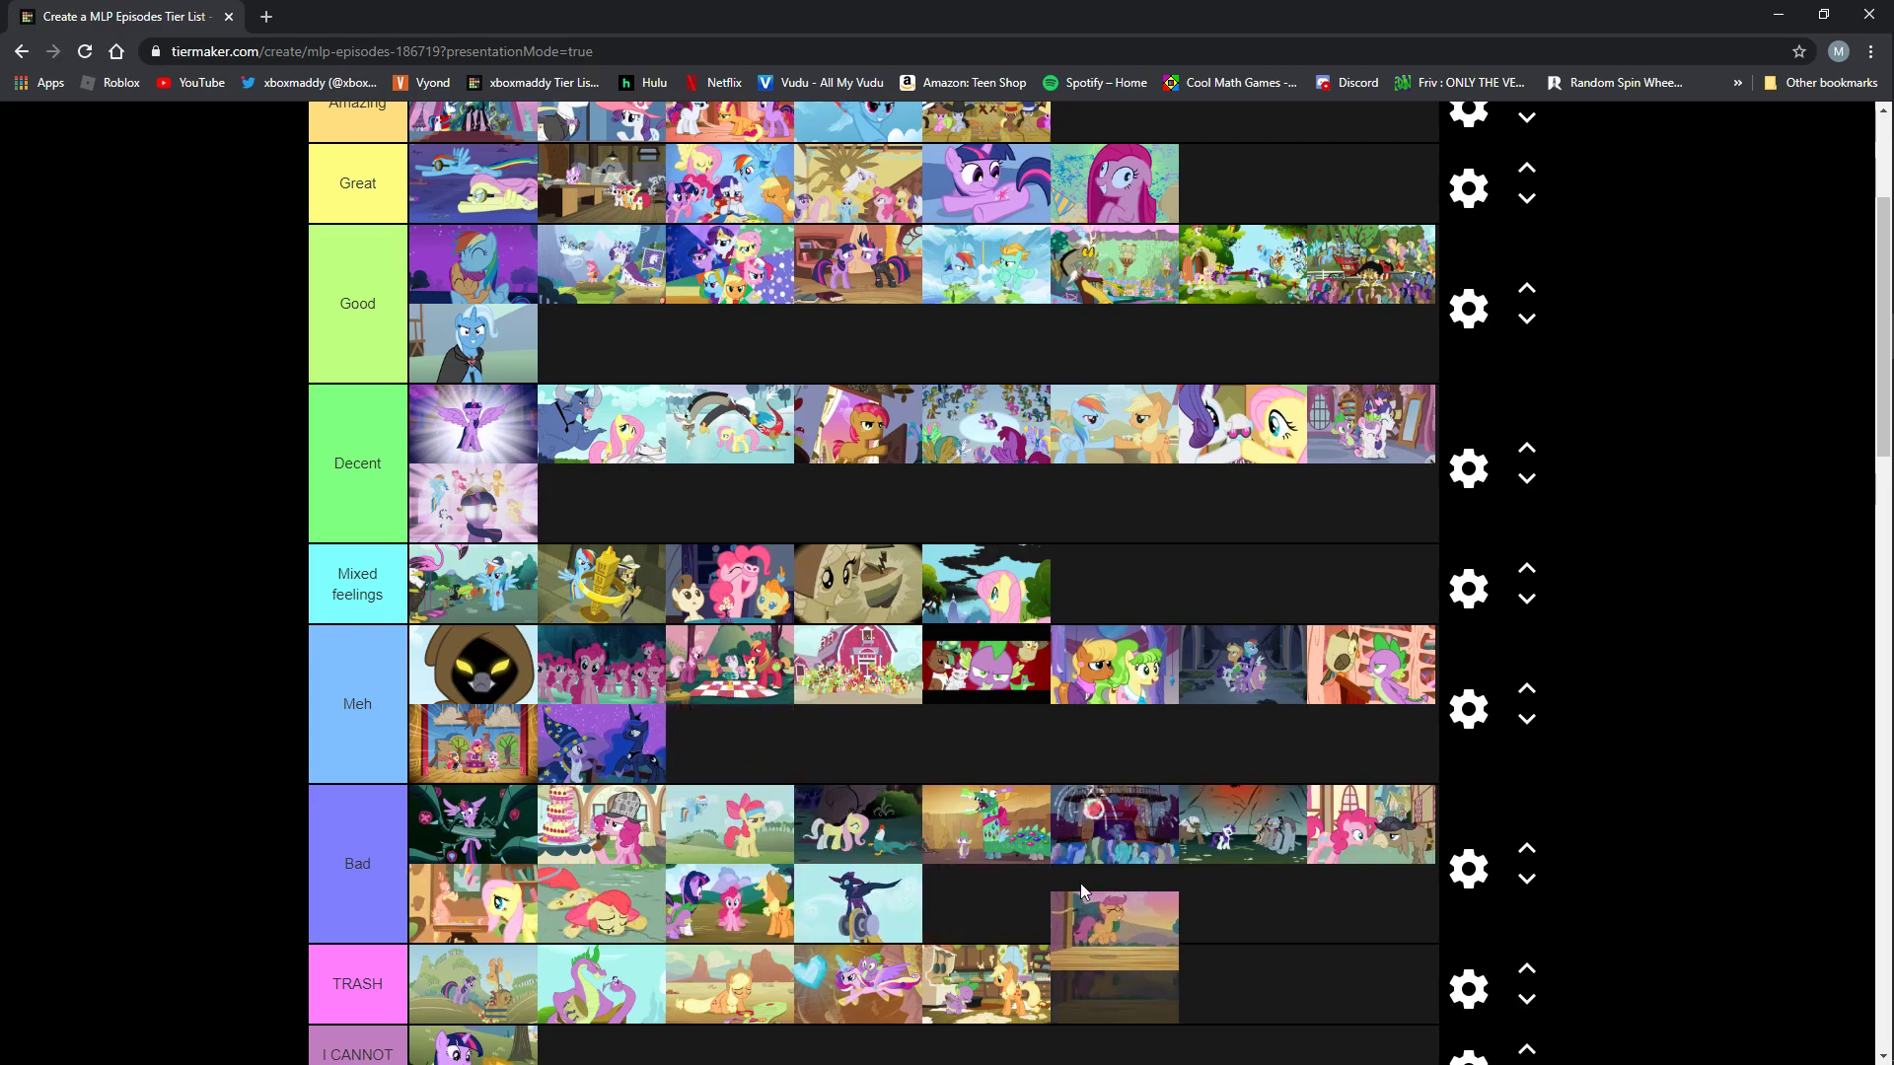
# Place the orange episode beside the red market image in Meh, then add the teal episode.
pyautogui.scroll(-3)
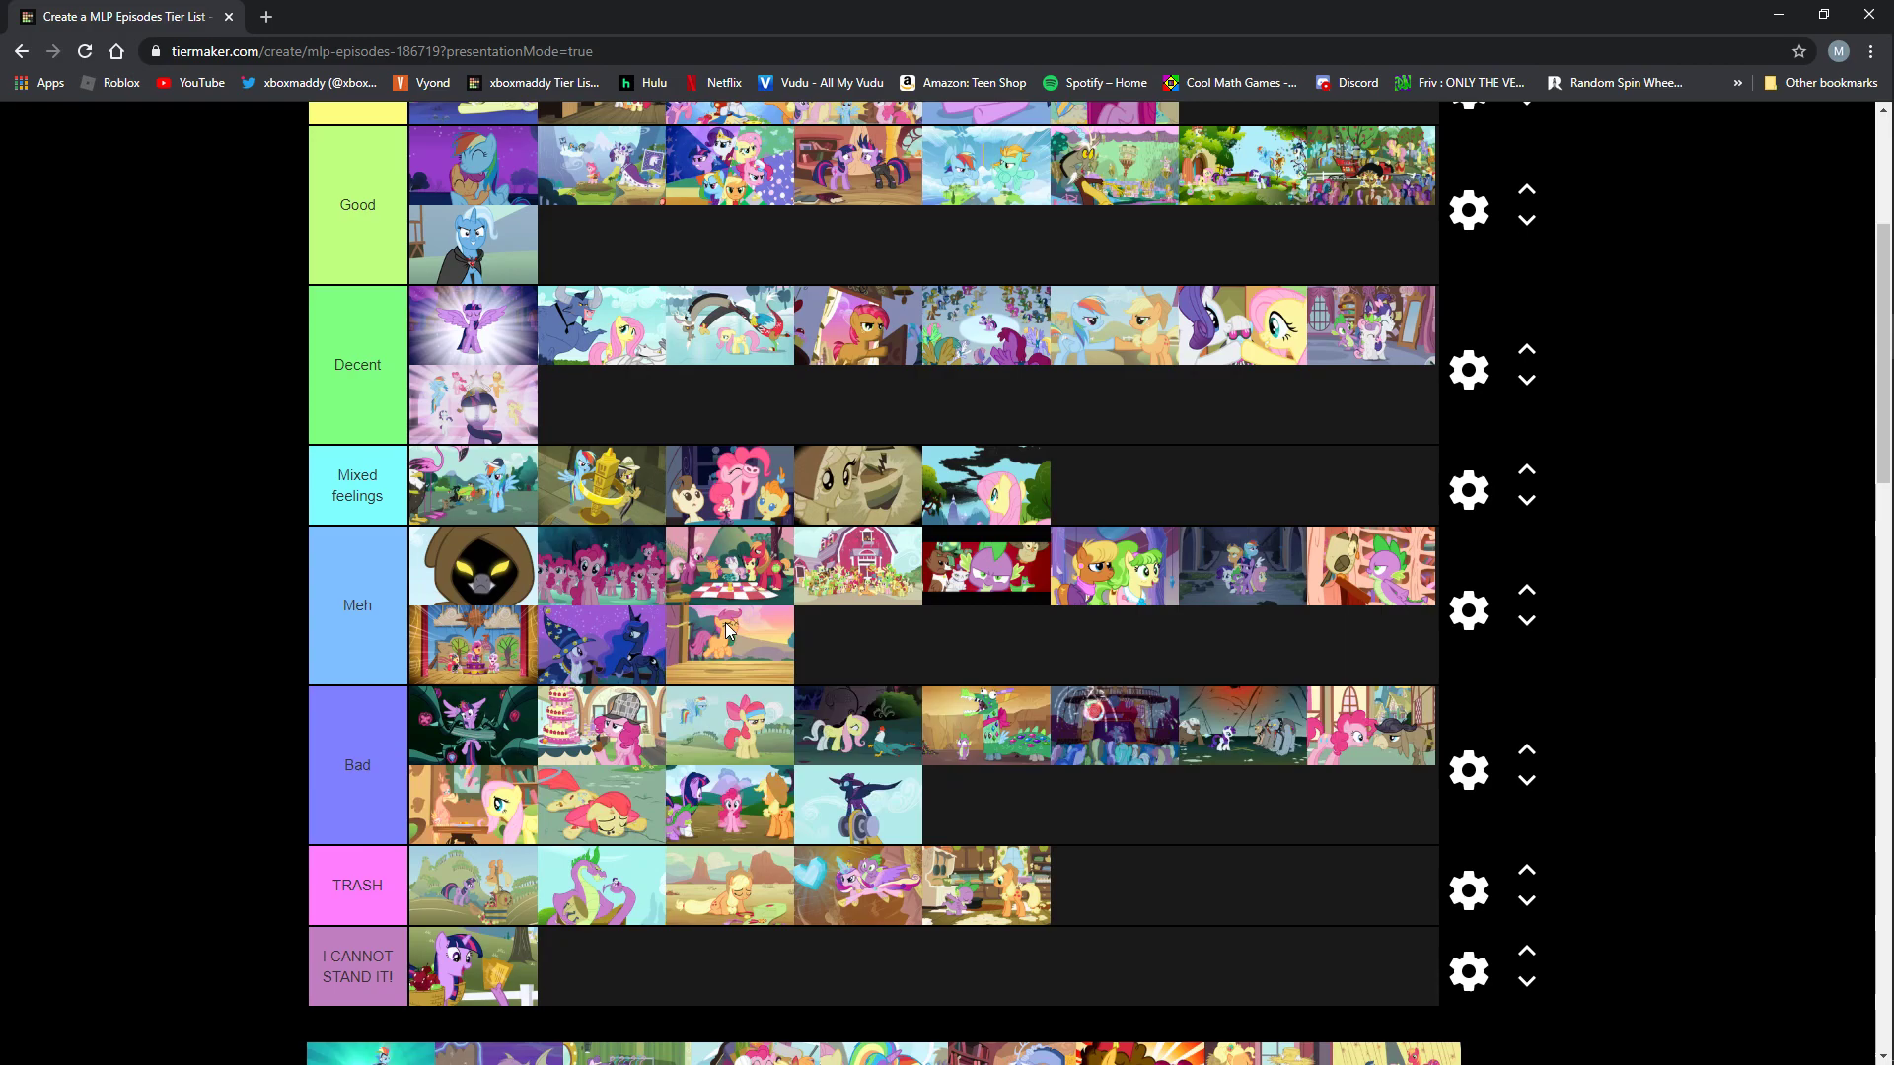
pyautogui.moveTo(742, 666)
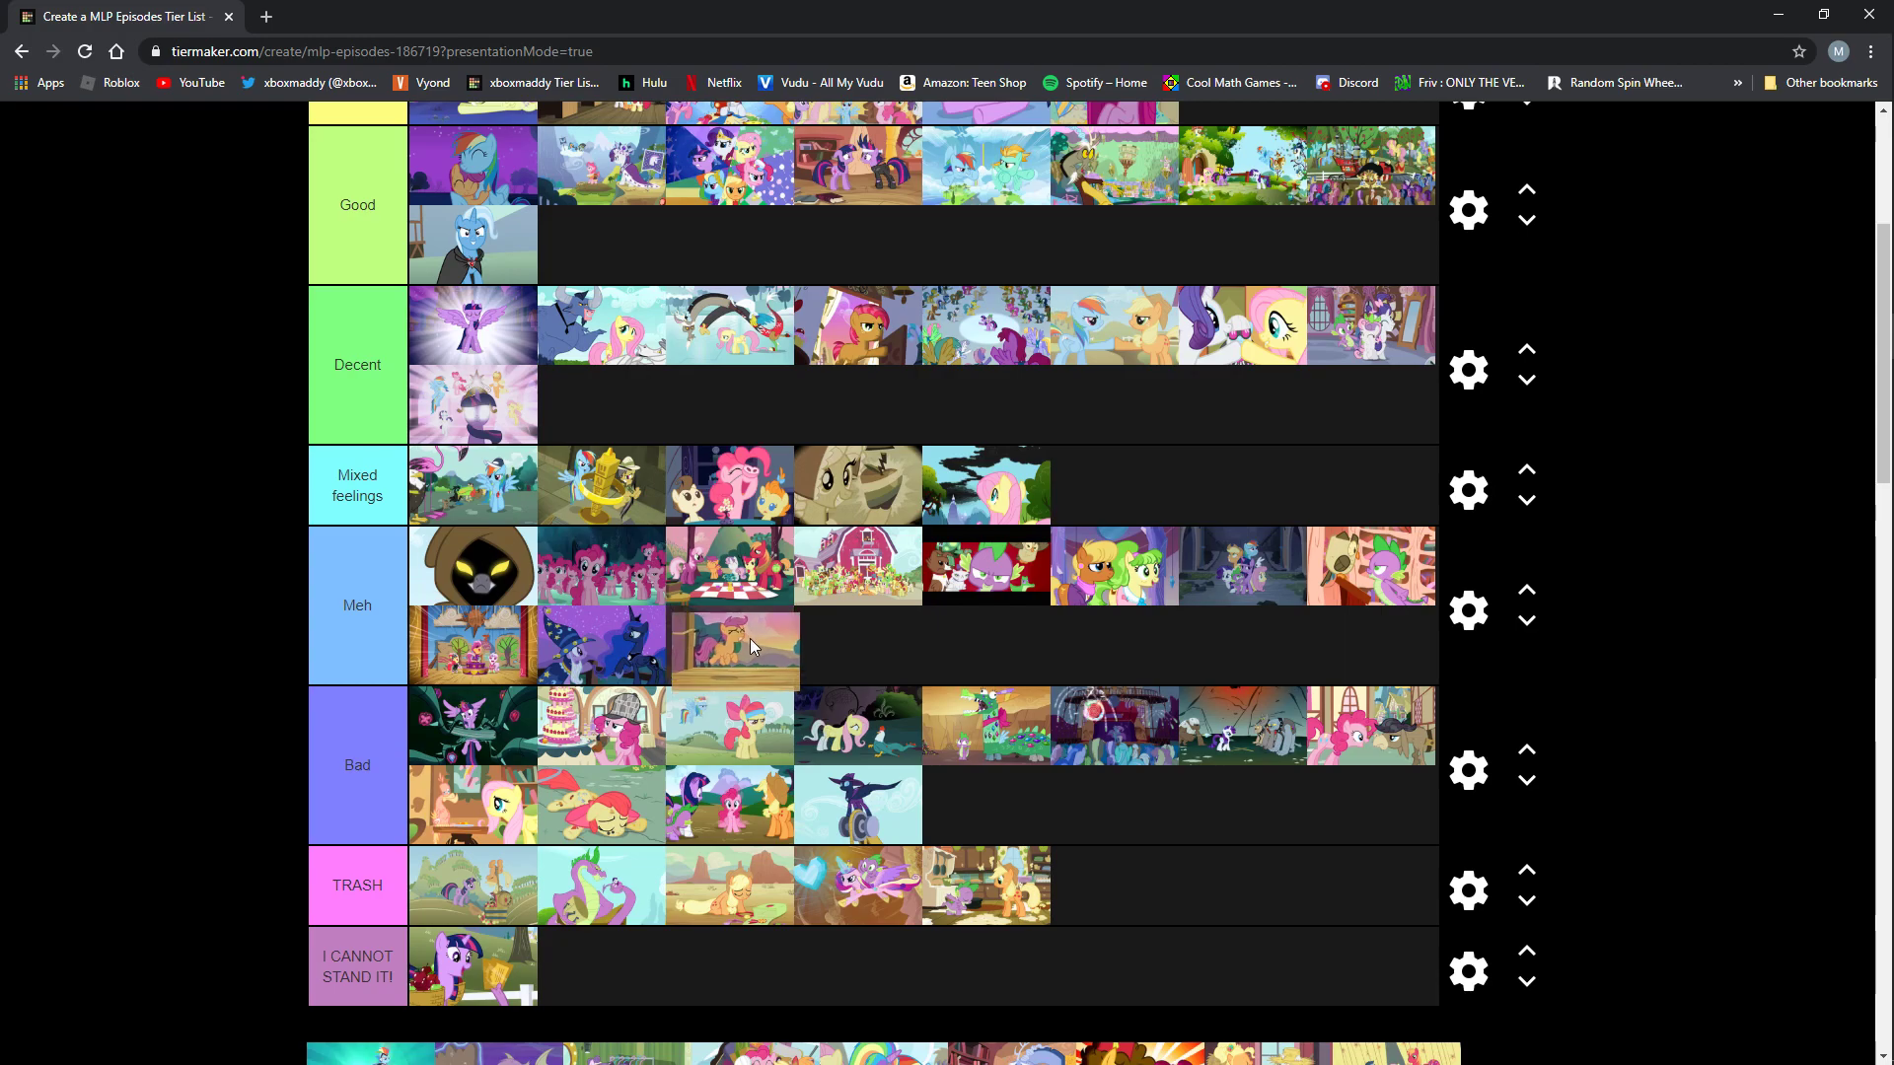
pyautogui.moveTo(775, 640)
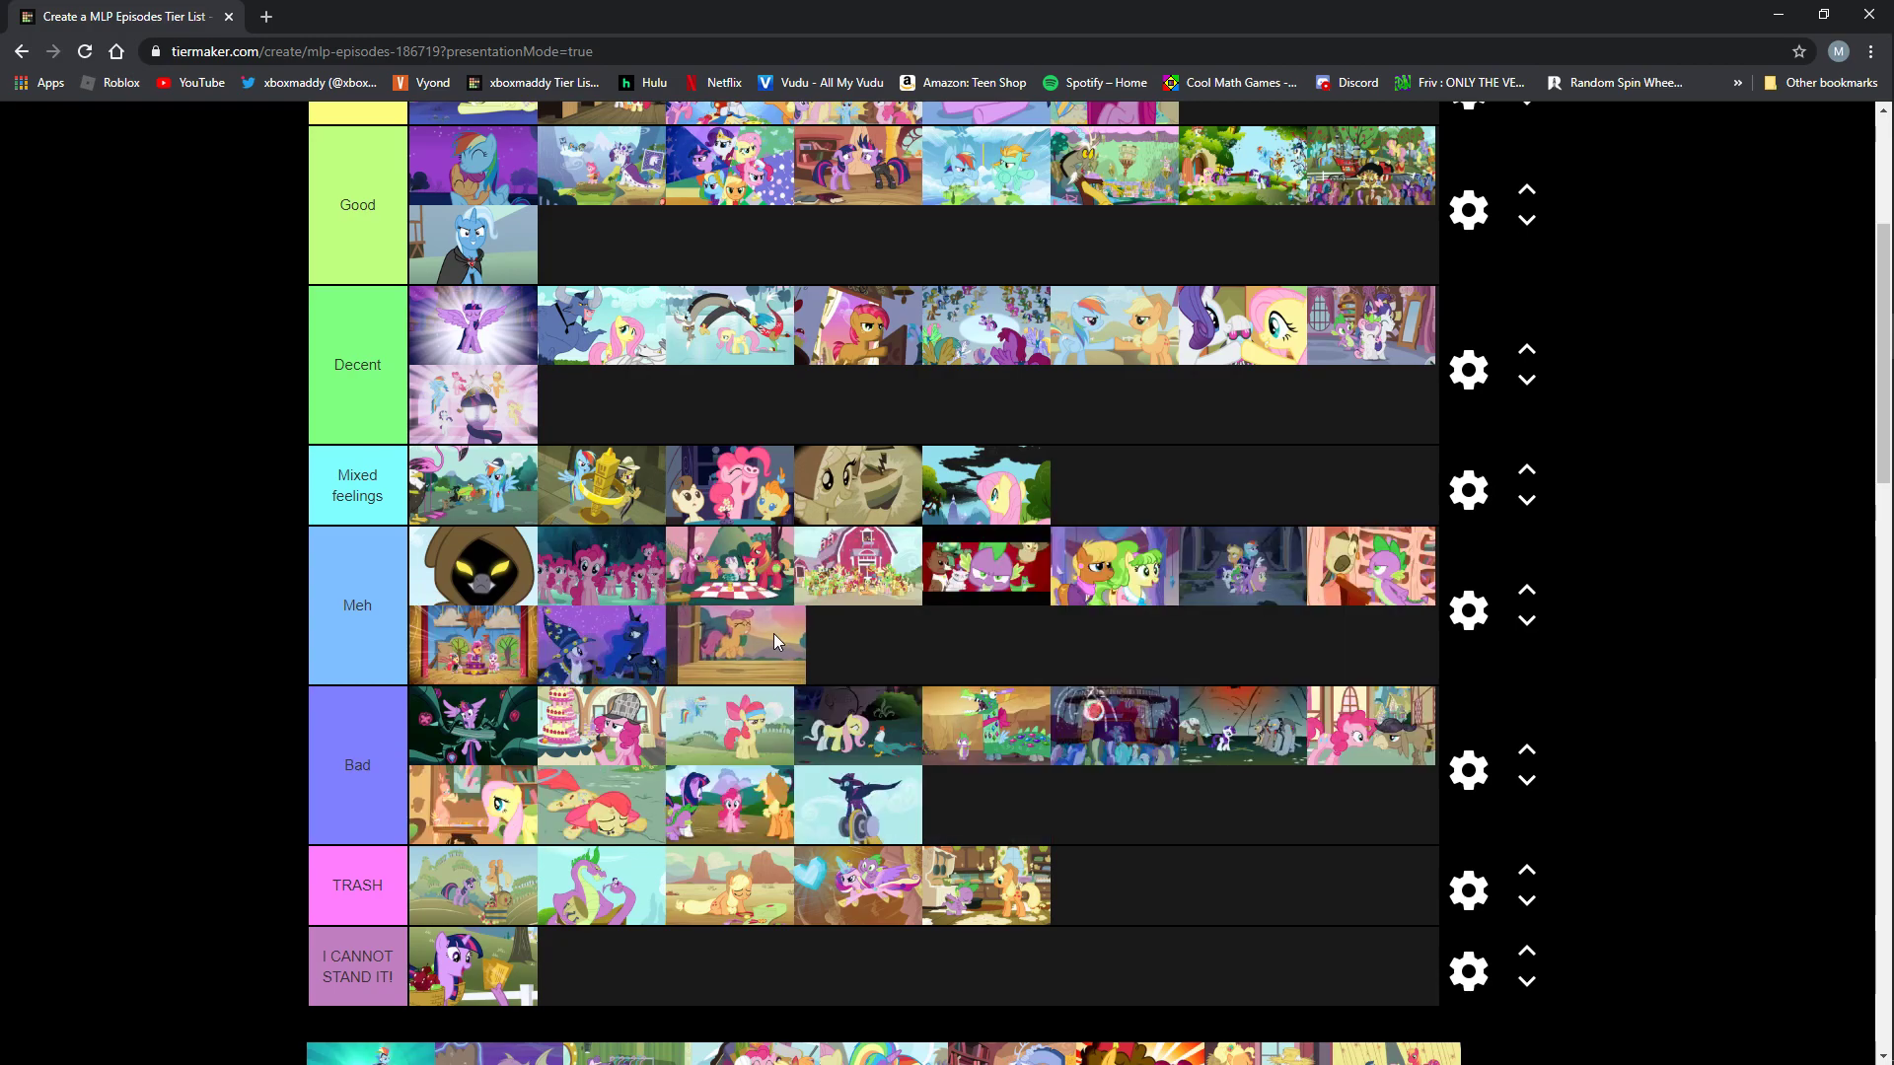
pyautogui.moveTo(760, 639)
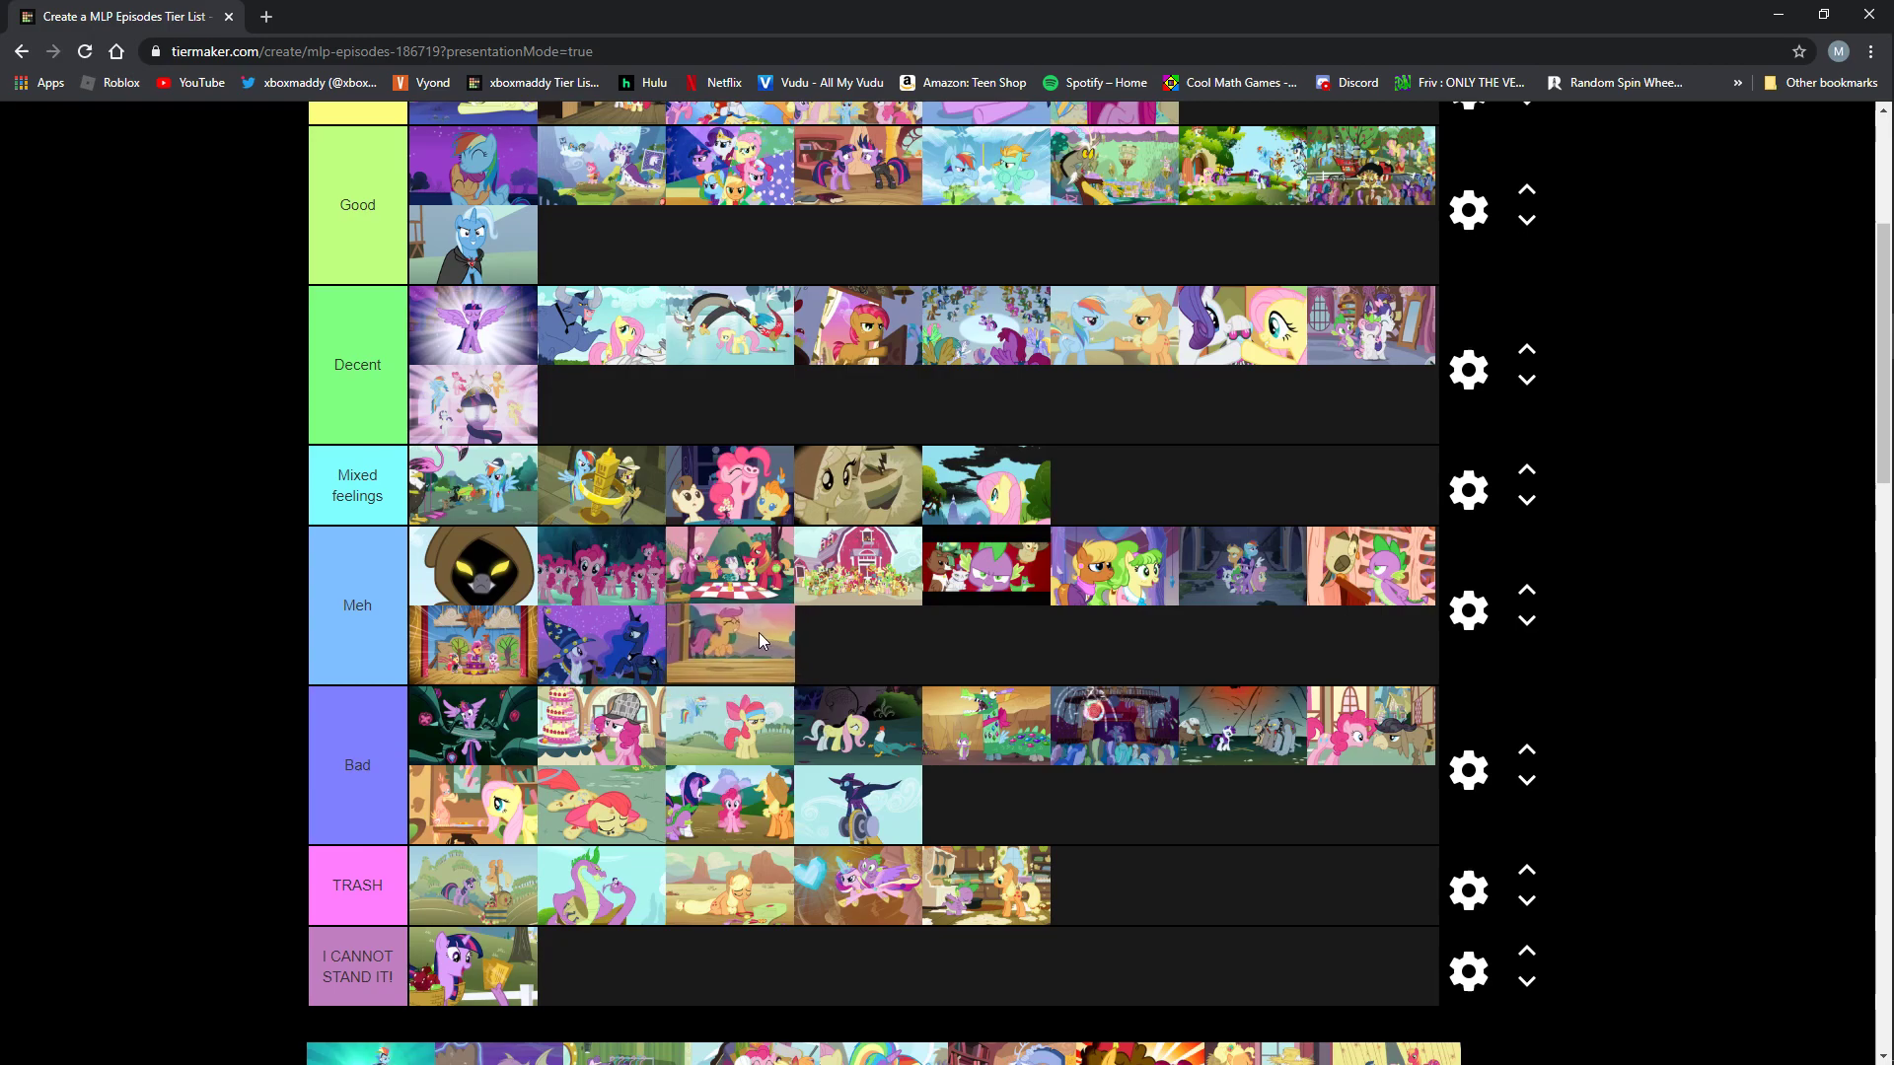
pyautogui.moveTo(730, 645); pyautogui.dragTo(1083, 461)
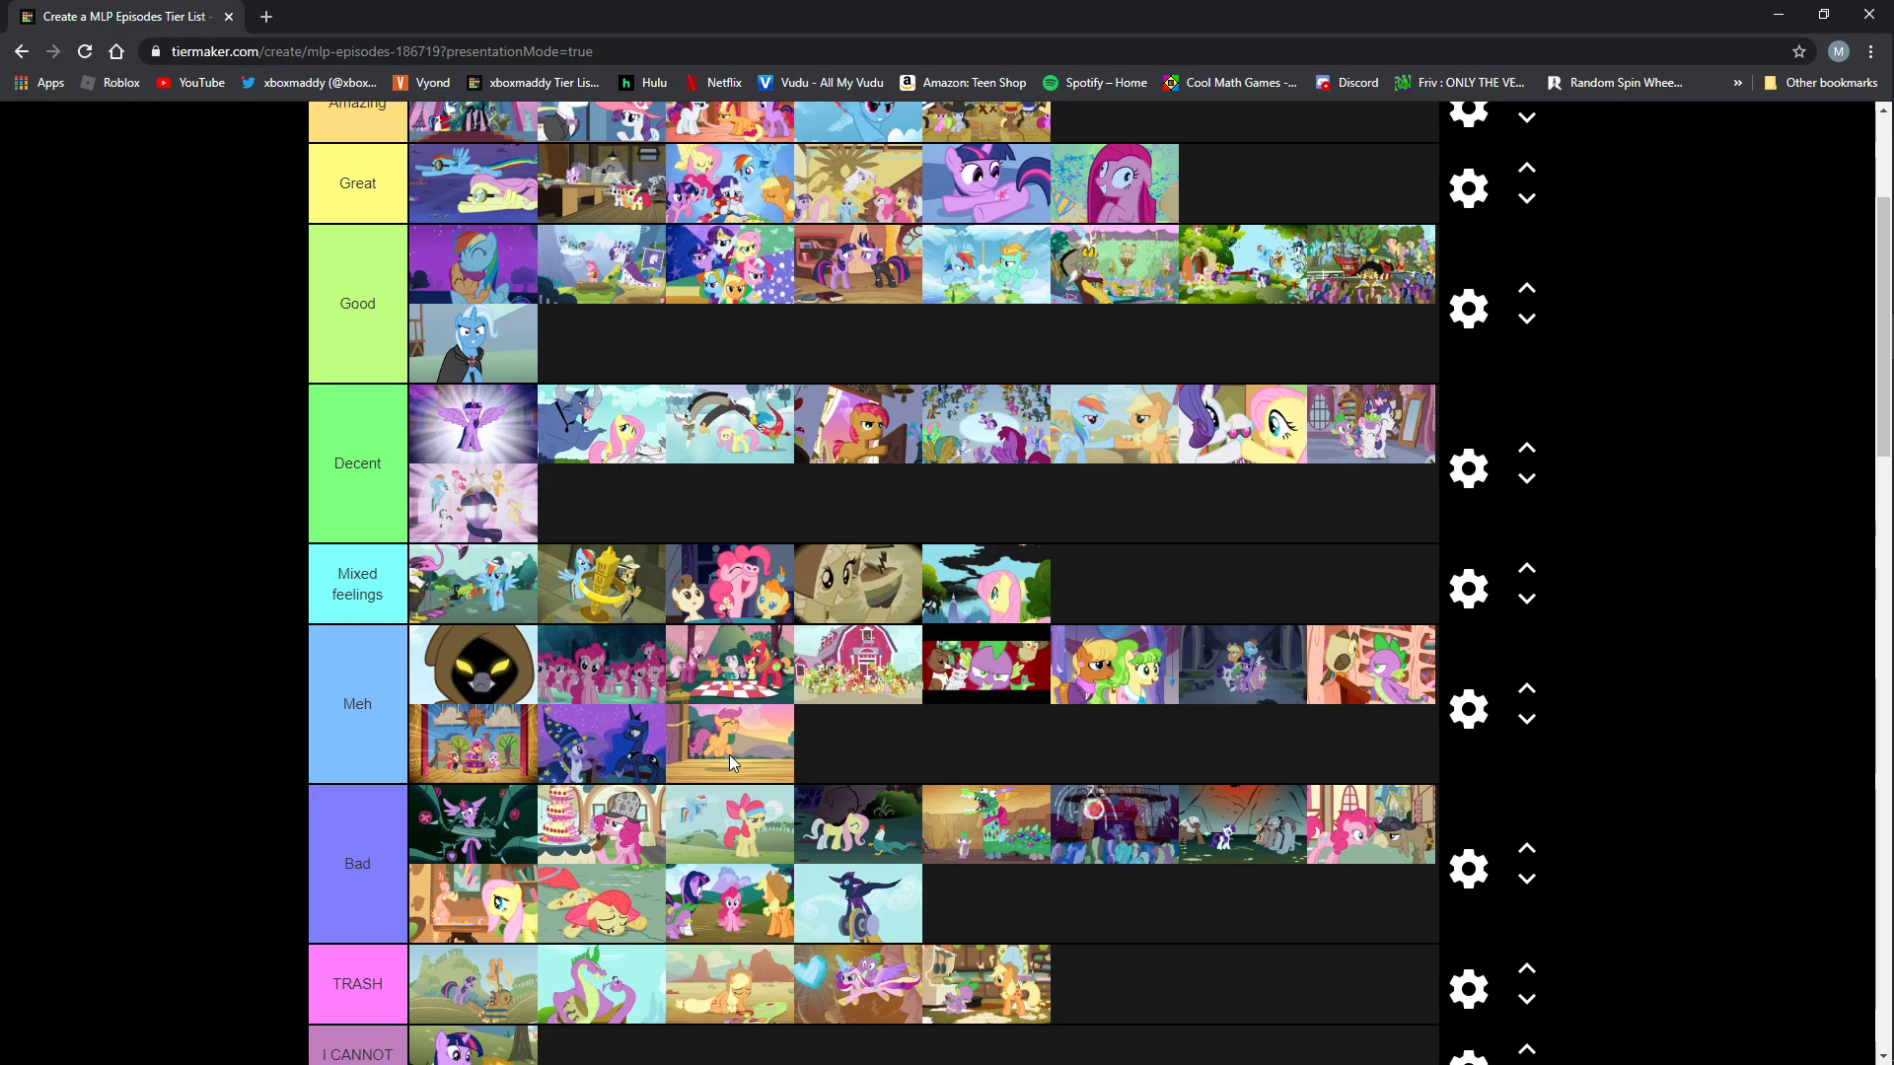
pyautogui.scroll(3)
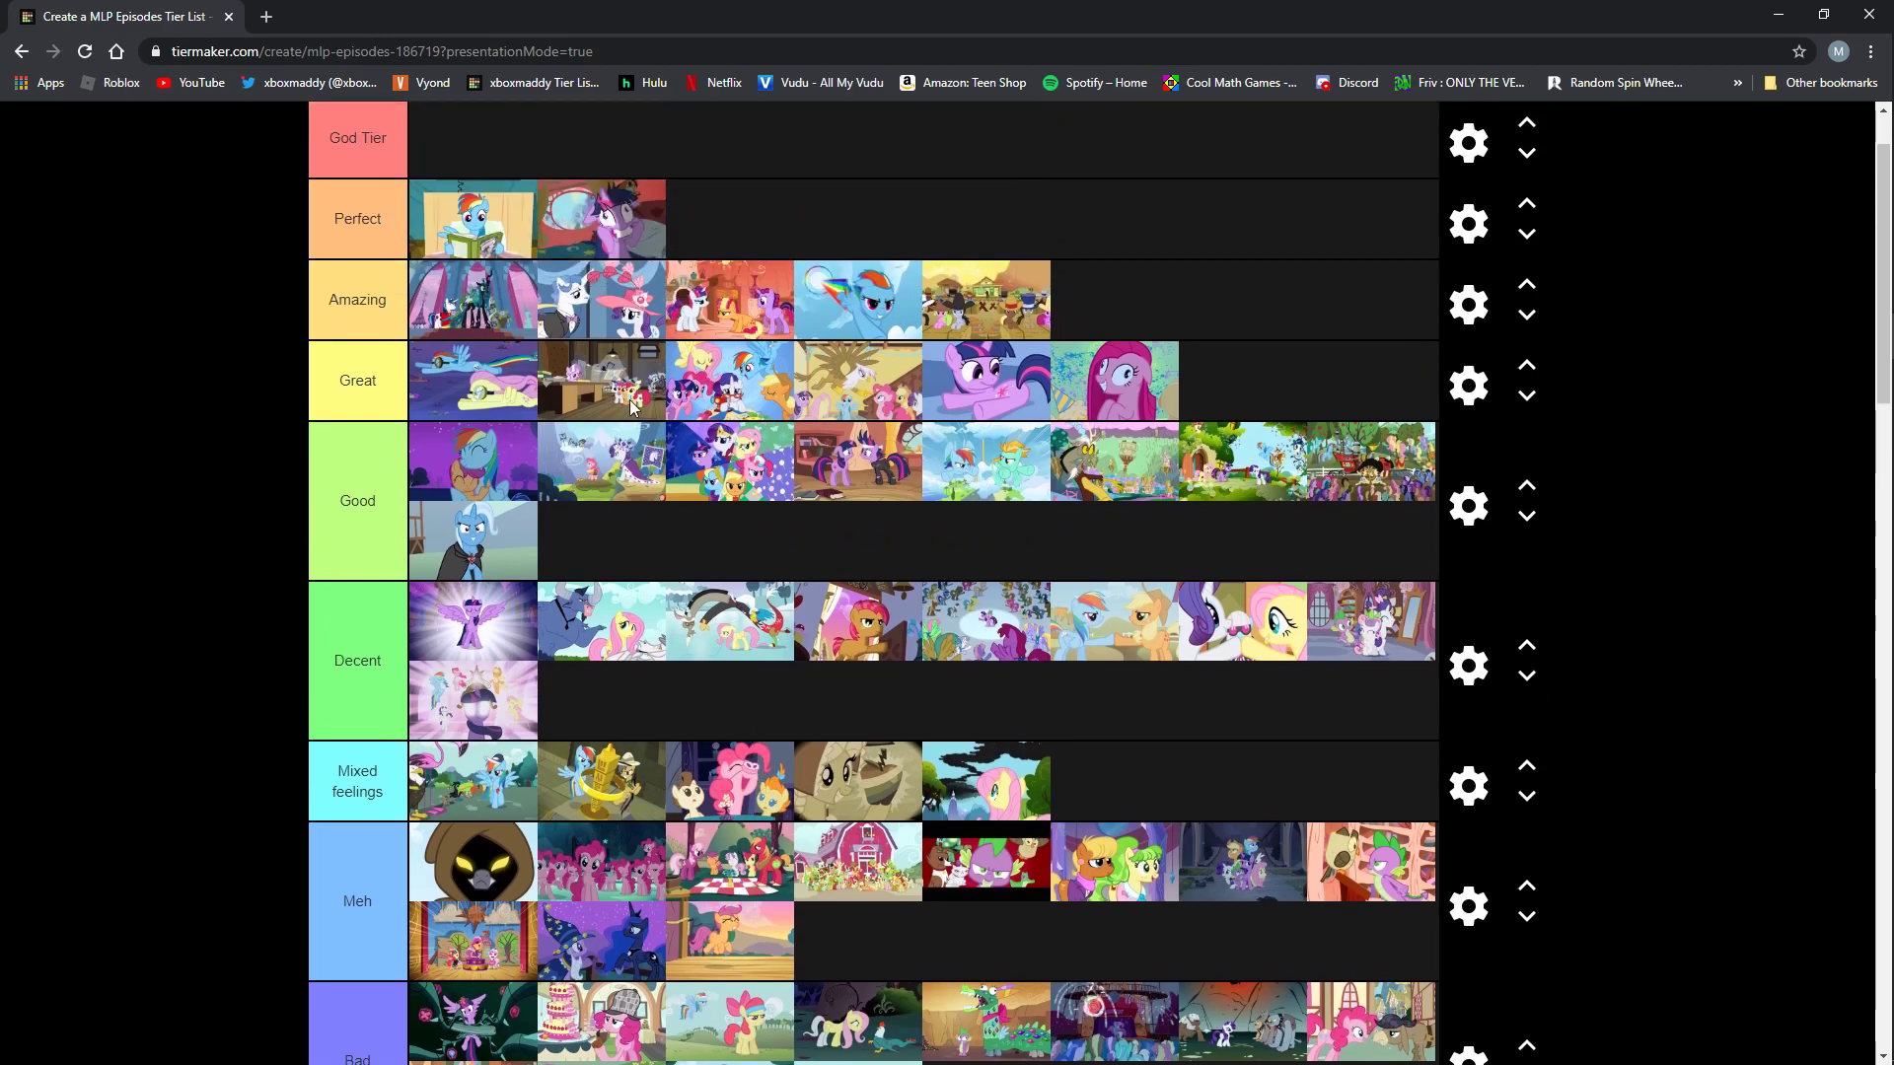
pyautogui.scroll(-3)
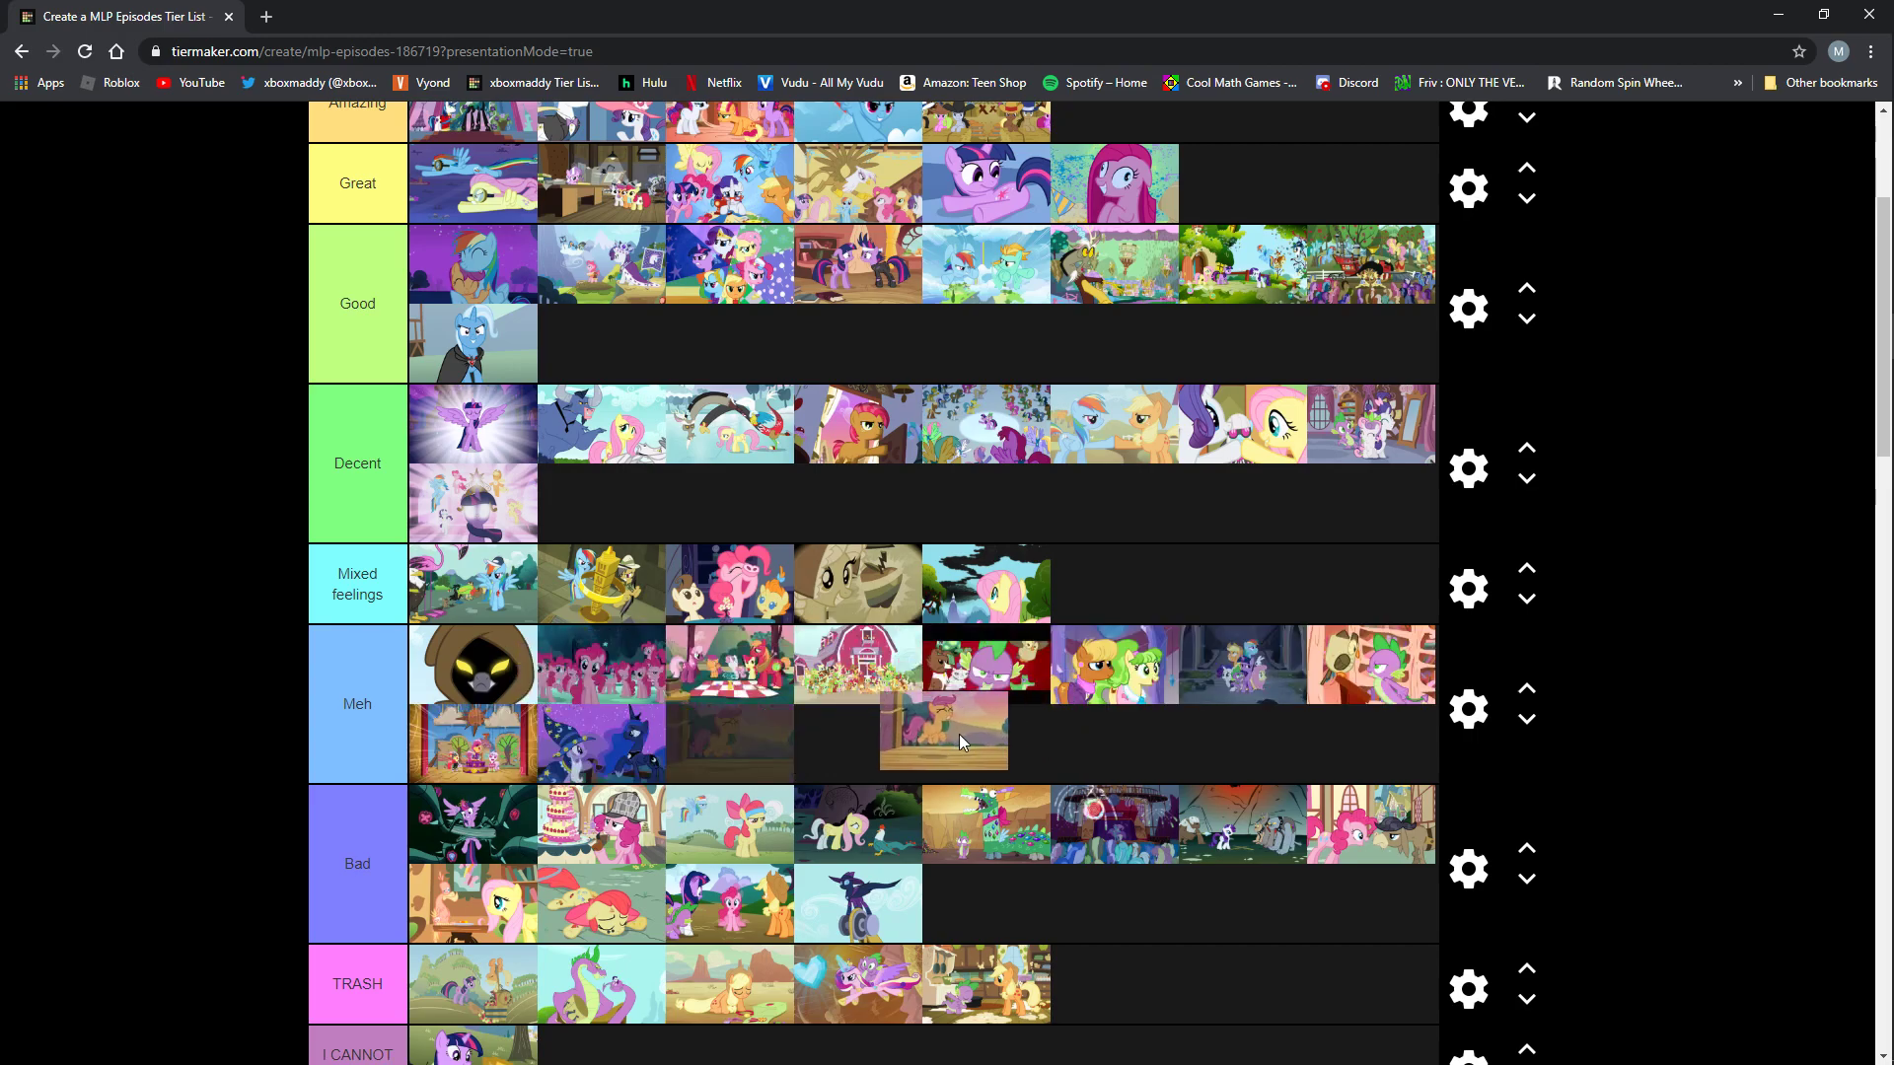
pyautogui.scroll(-3)
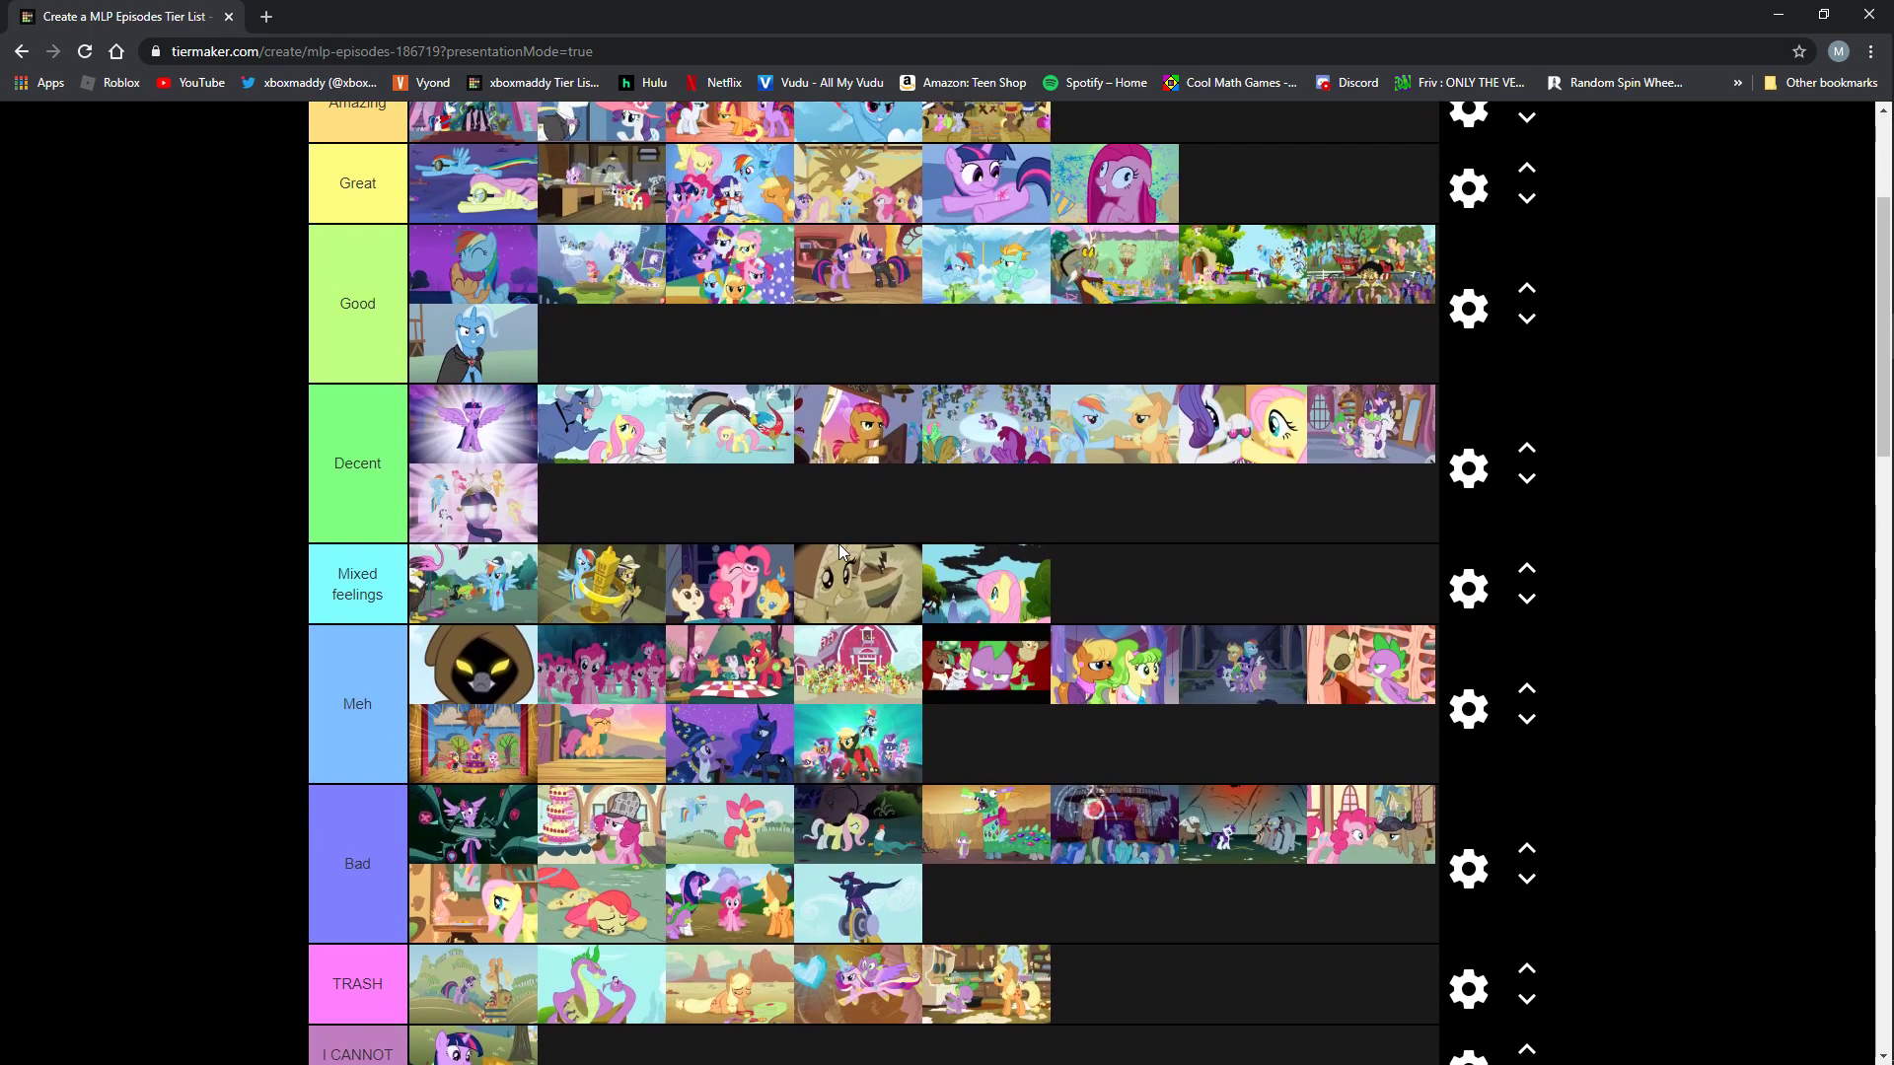
pyautogui.moveTo(913, 785)
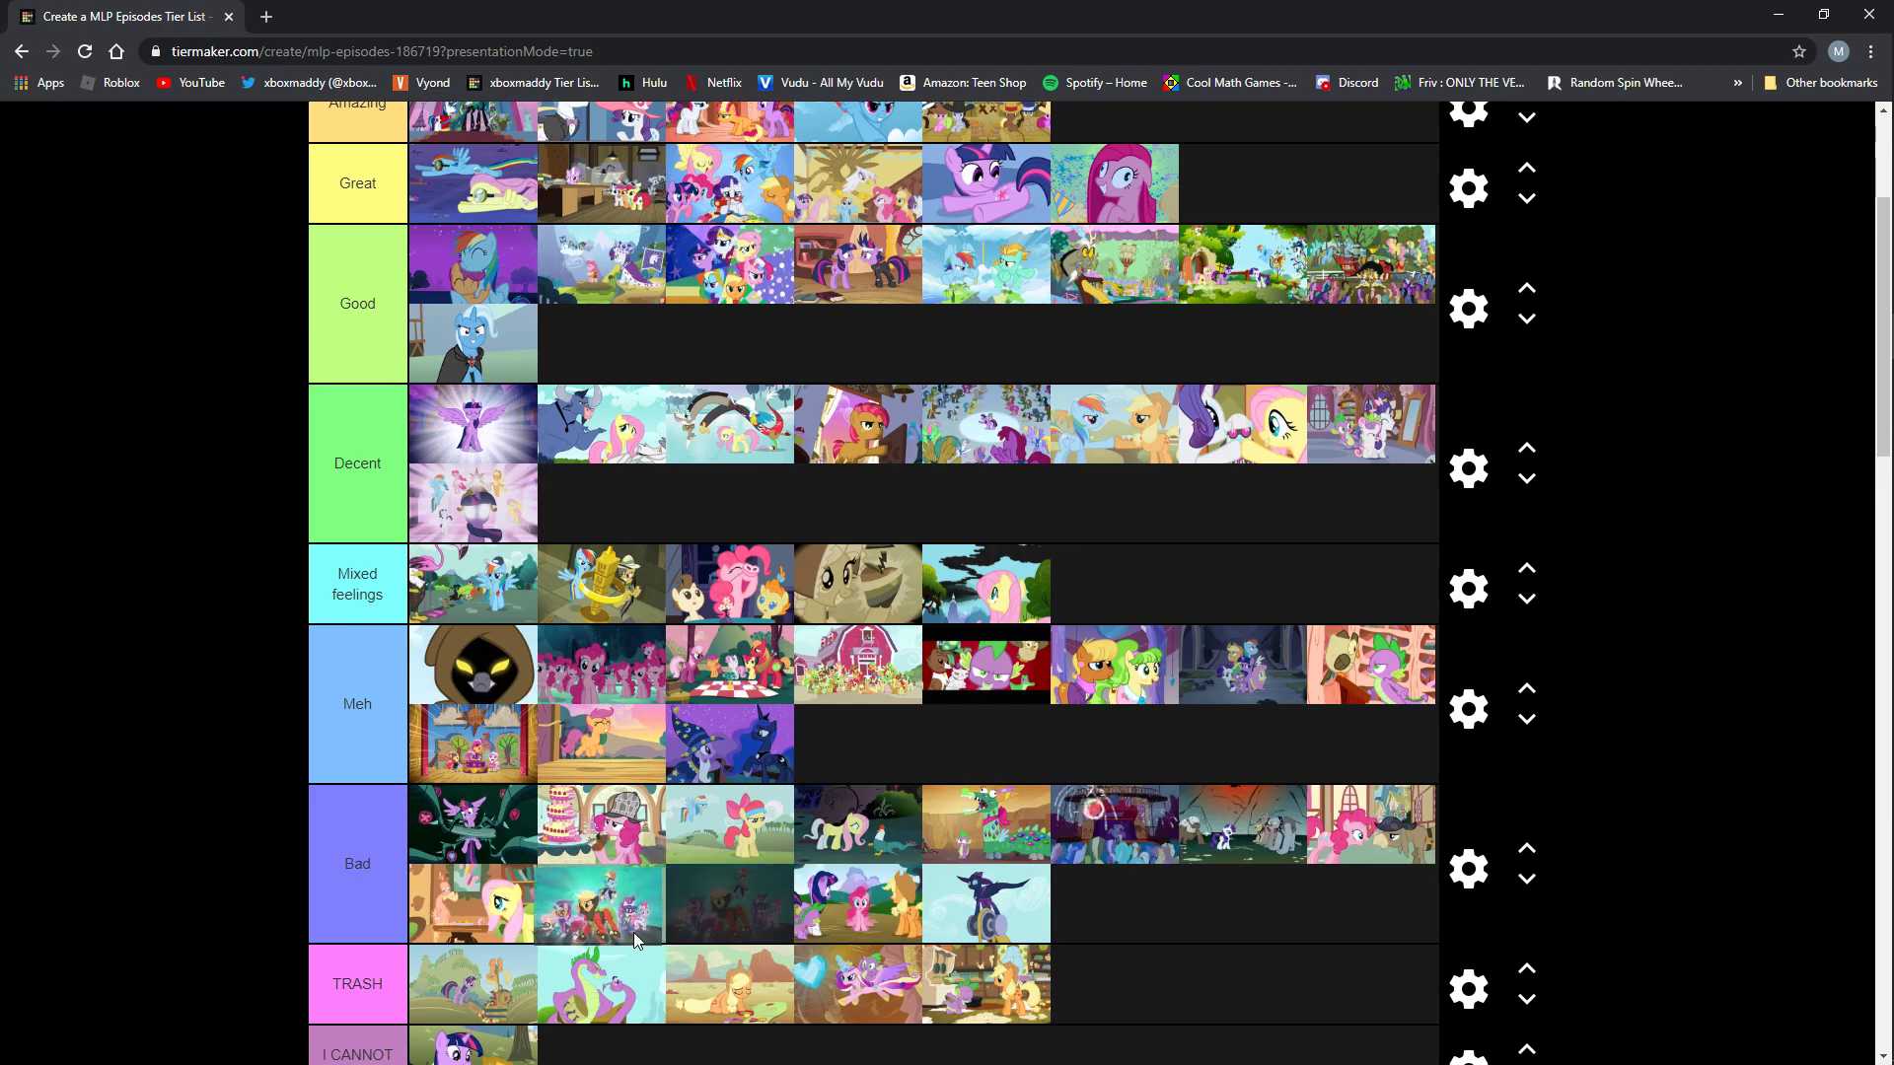
# Drop the teal group-of-ponies thumbnail from Meh into the Bad row's second line.
pyautogui.scroll(-3)
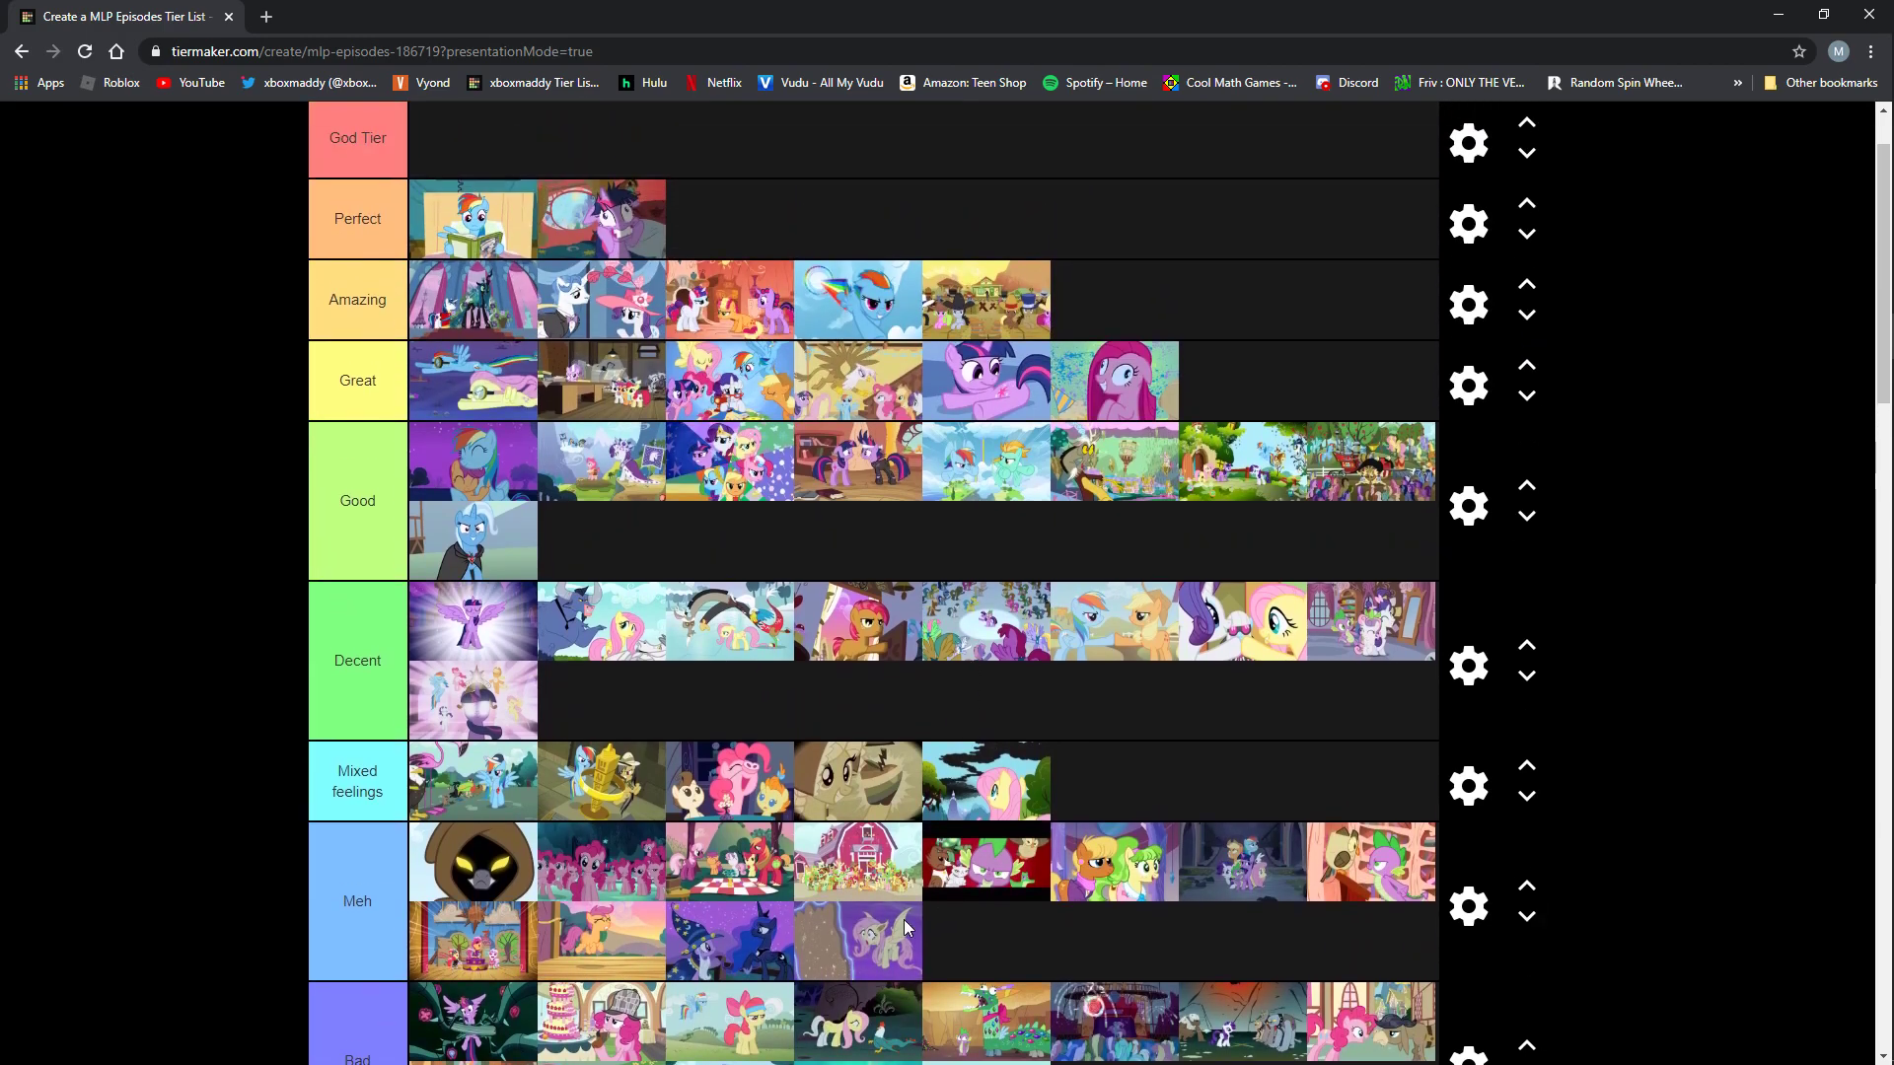
# Put the grey winged-pony episode first in Great and add a pool episode to TRASH's end.
pyautogui.moveTo(857, 942); pyautogui.dragTo(628, 706)
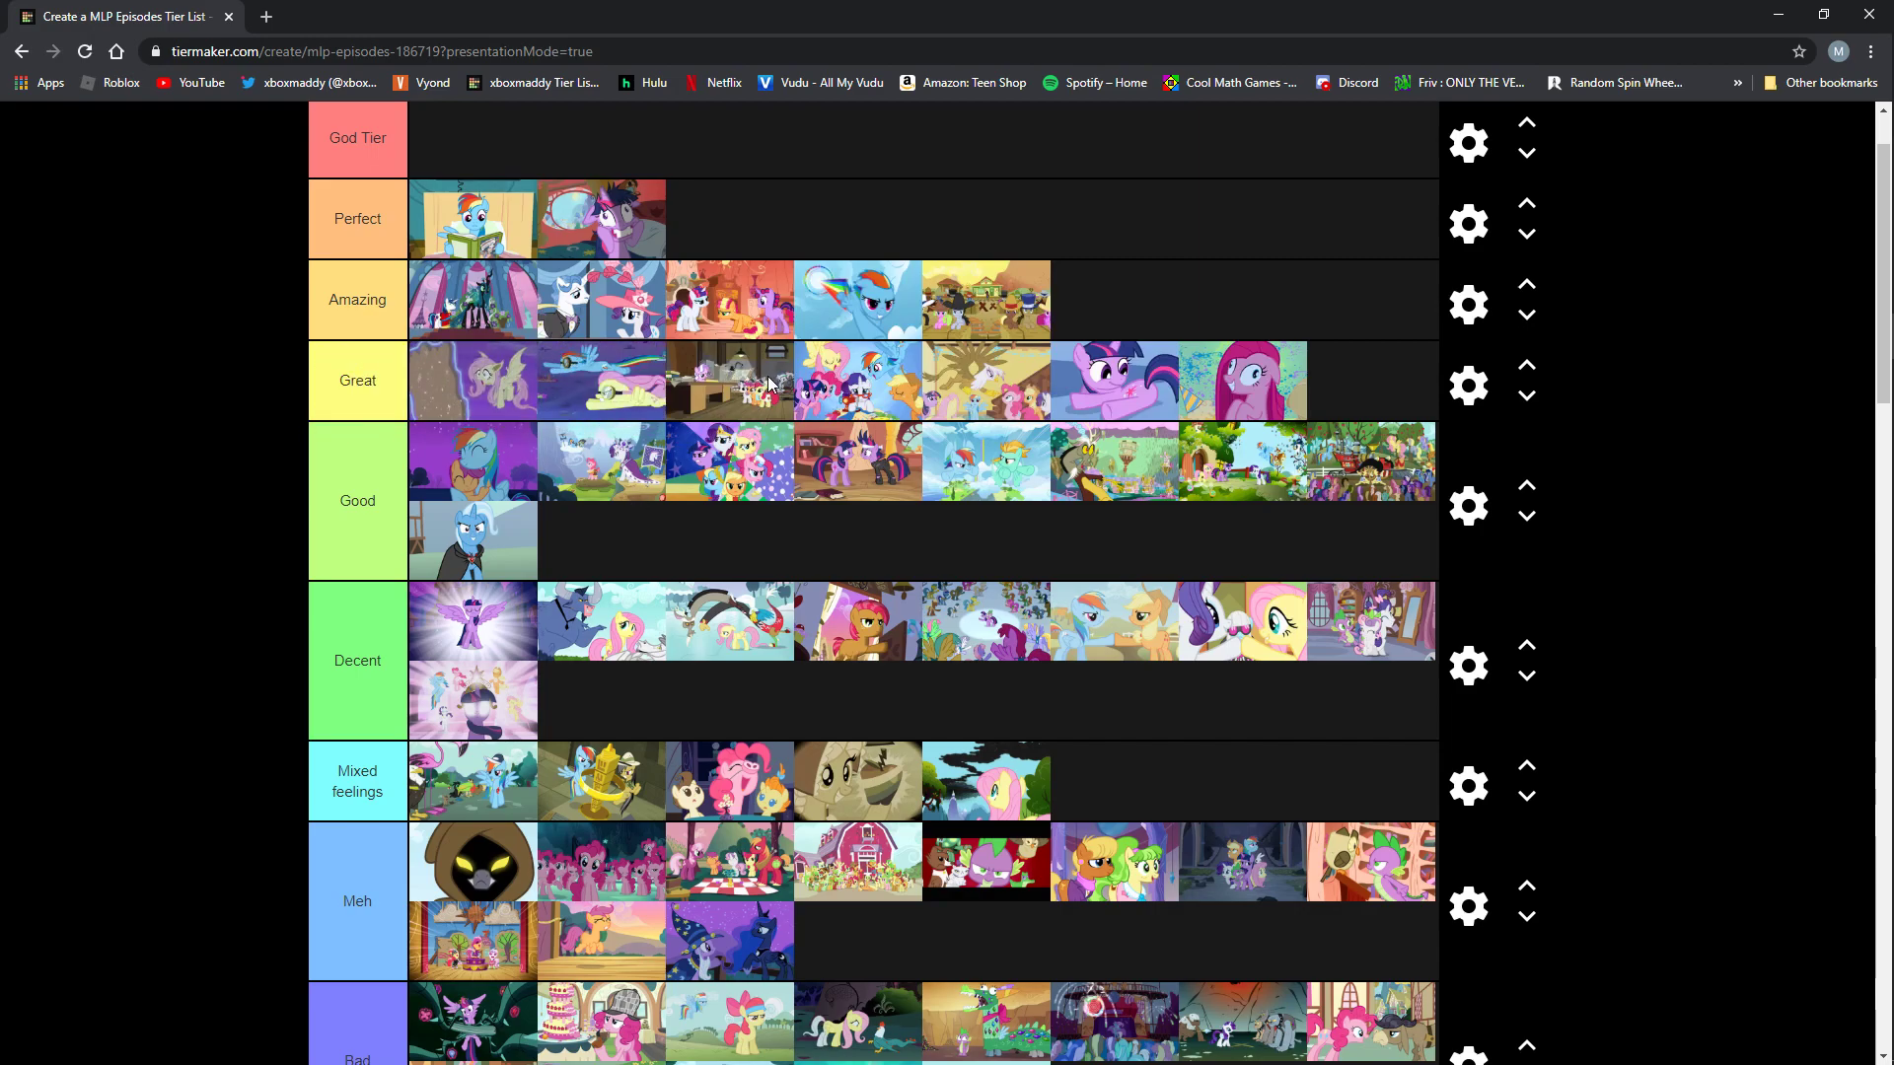
pyautogui.scroll(-3)
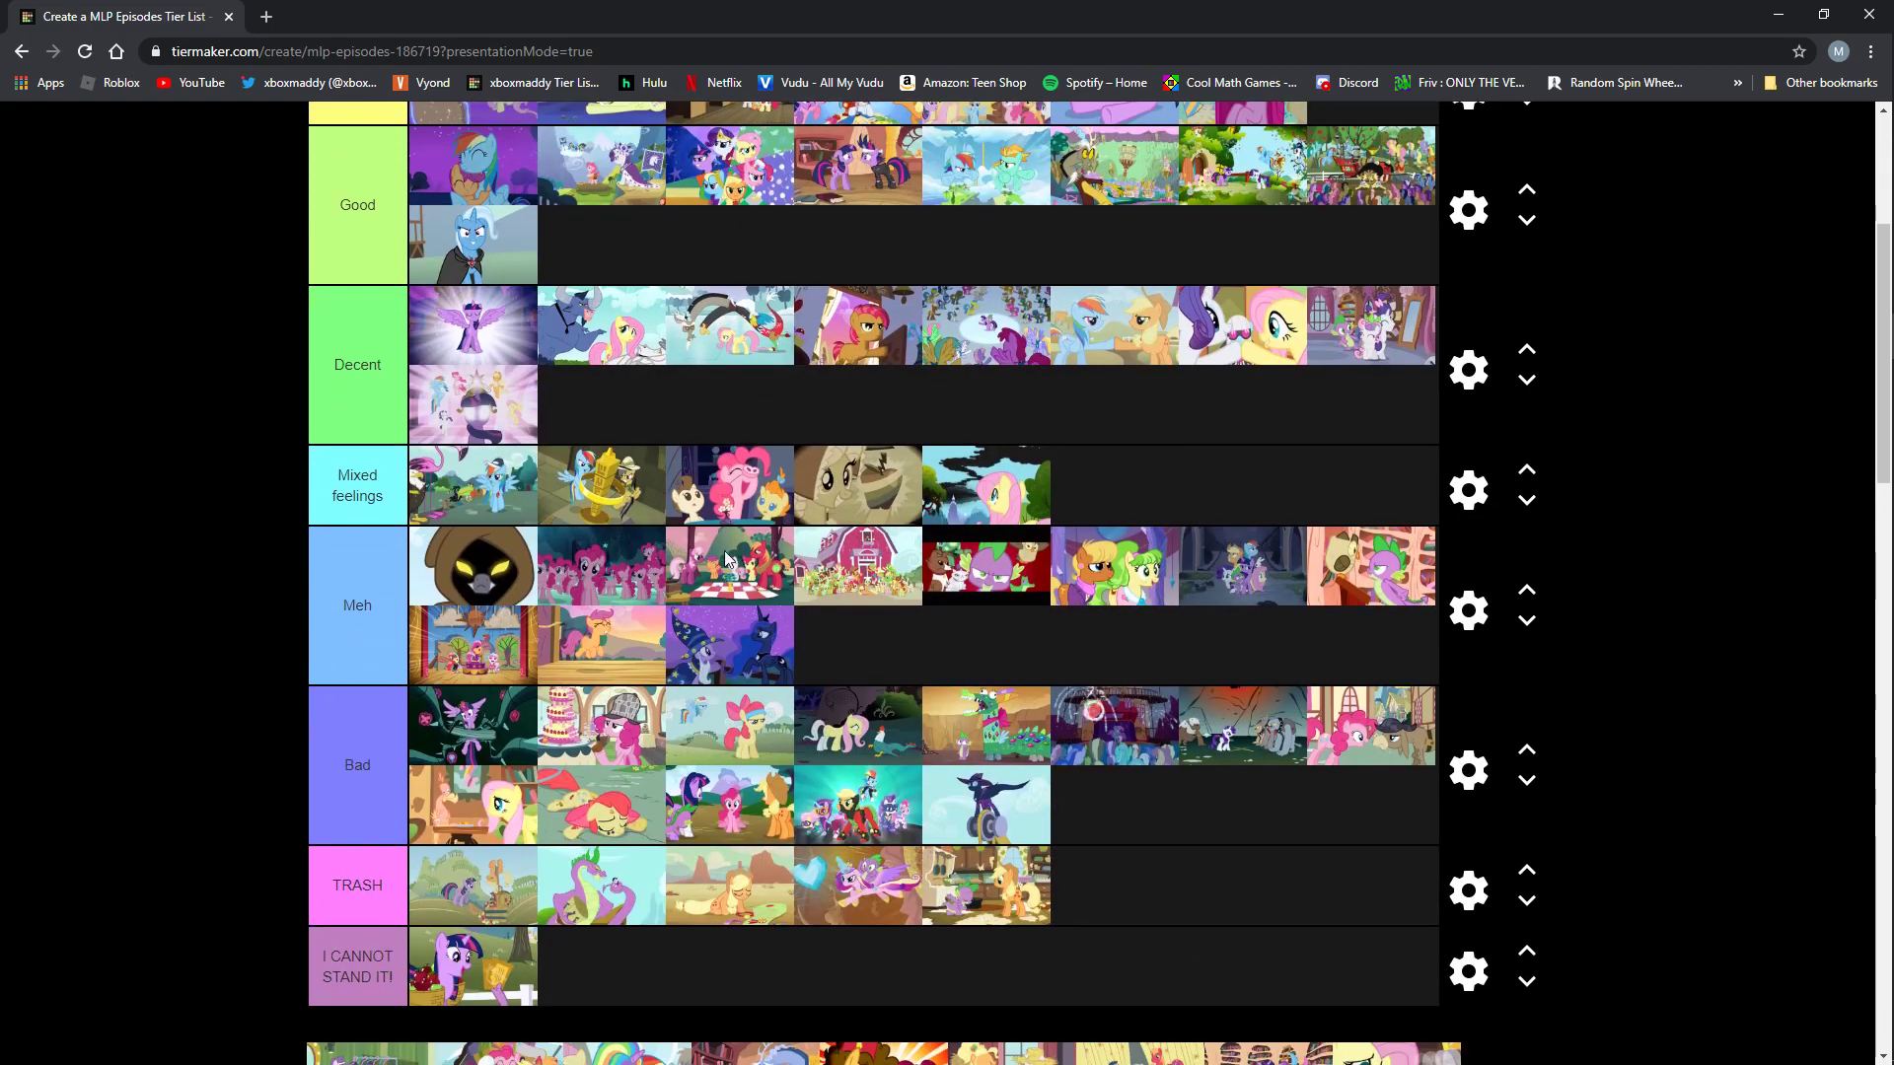
pyautogui.scroll(-3)
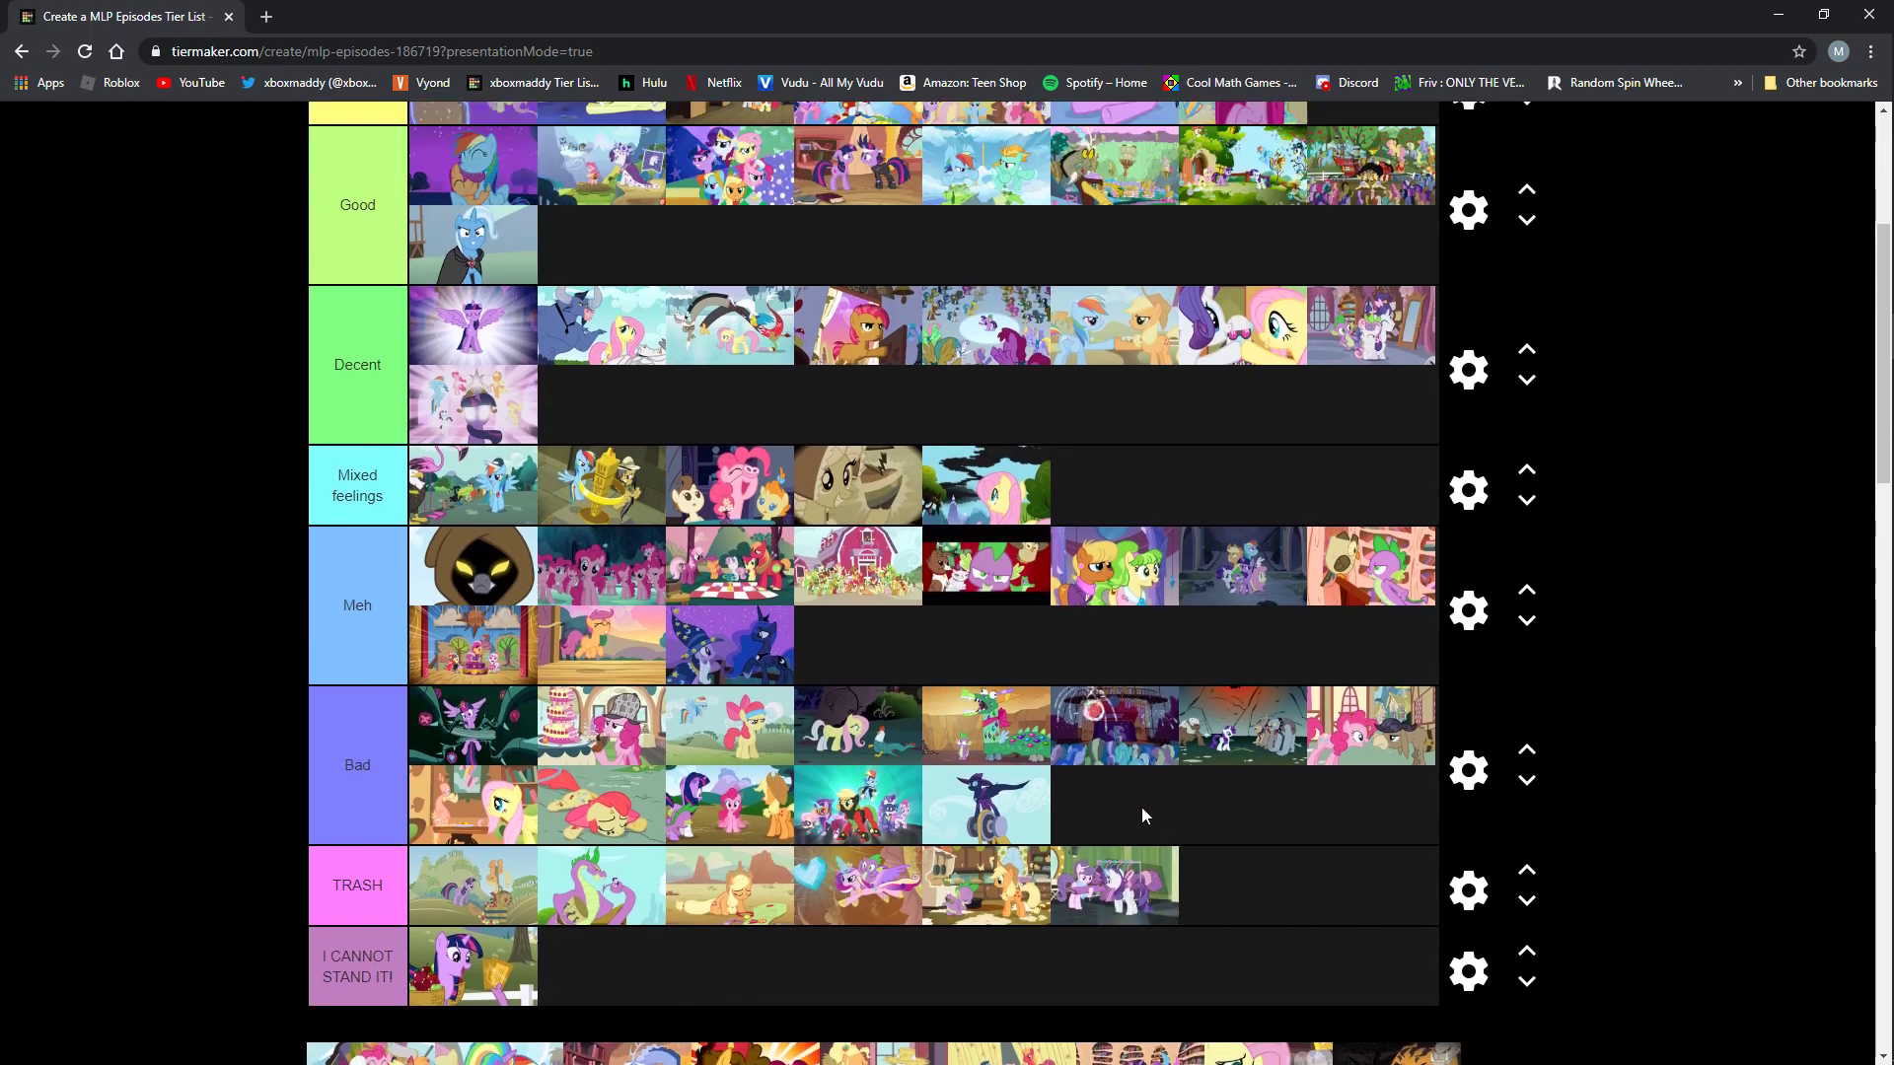
# Move the Rarity pair thumbnail from TRASH via Mixed feelings to second place in Meh.
pyautogui.scroll(3)
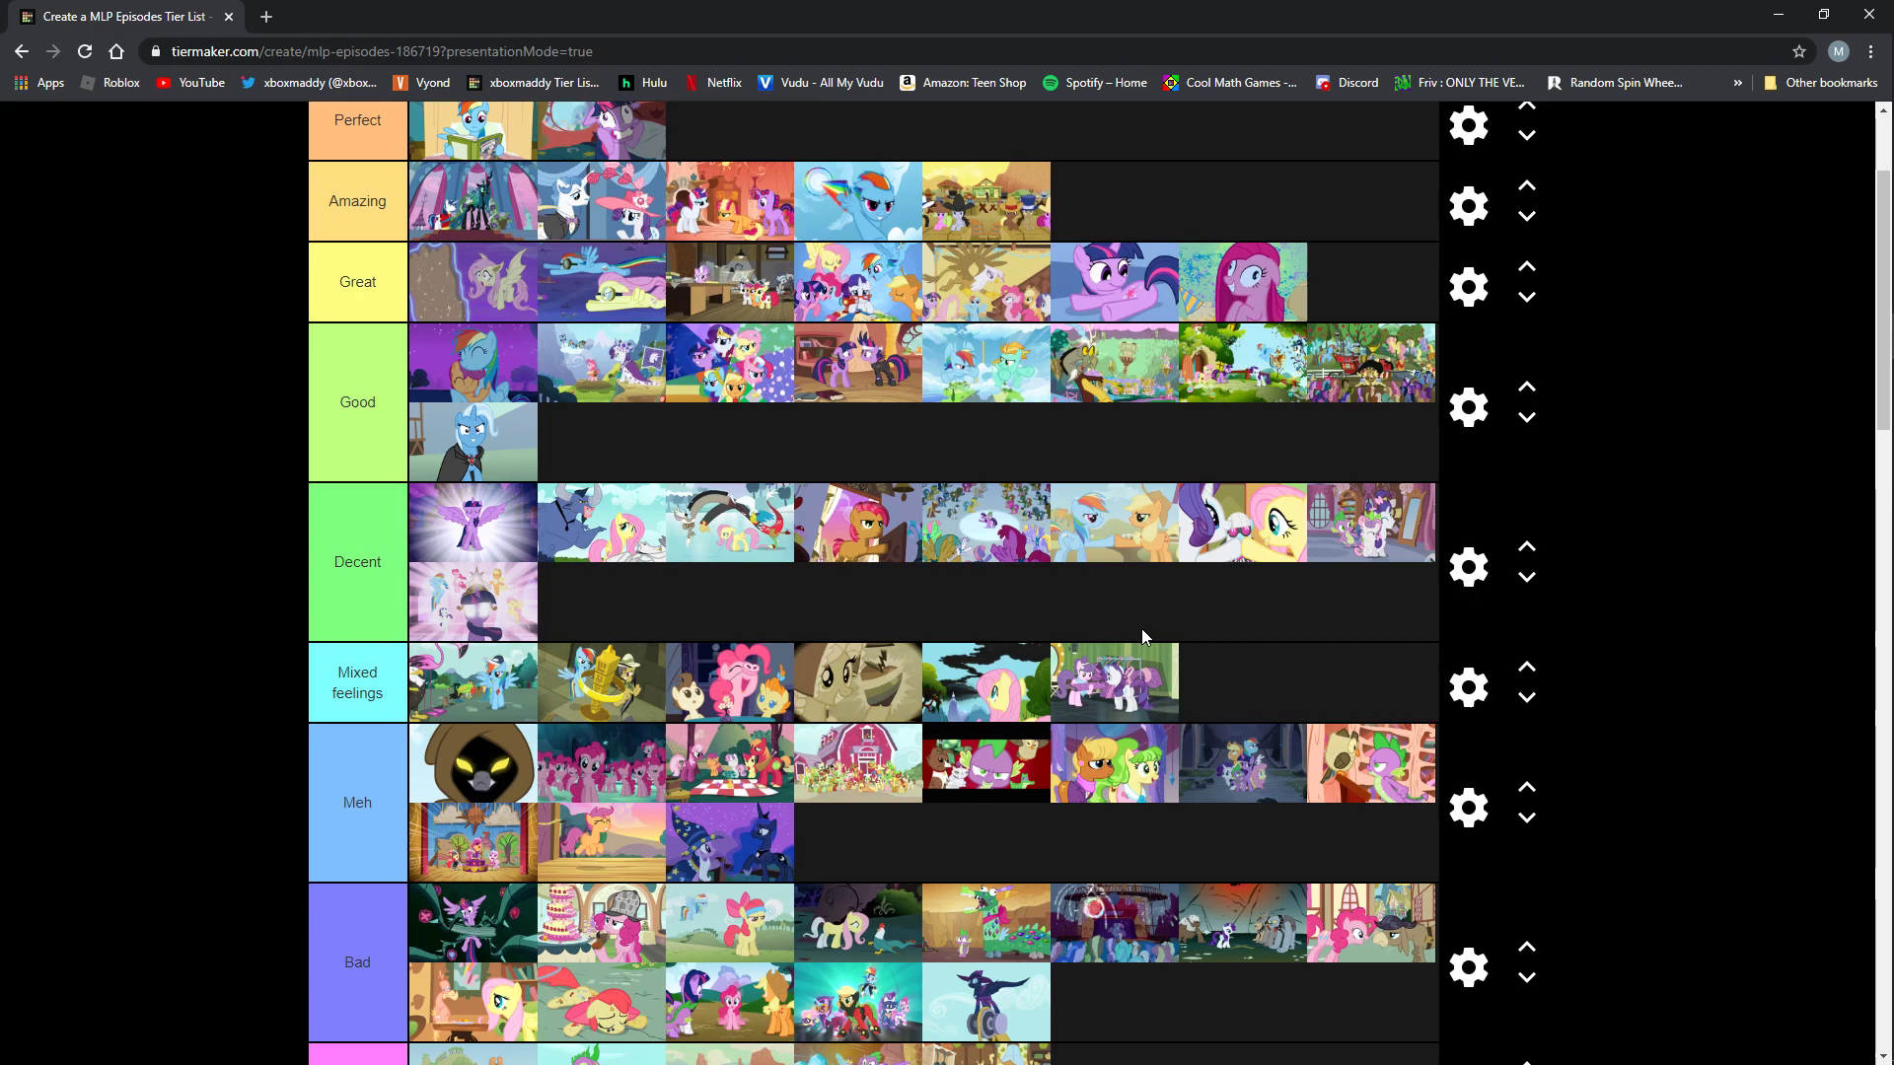
pyautogui.moveTo(1115, 677)
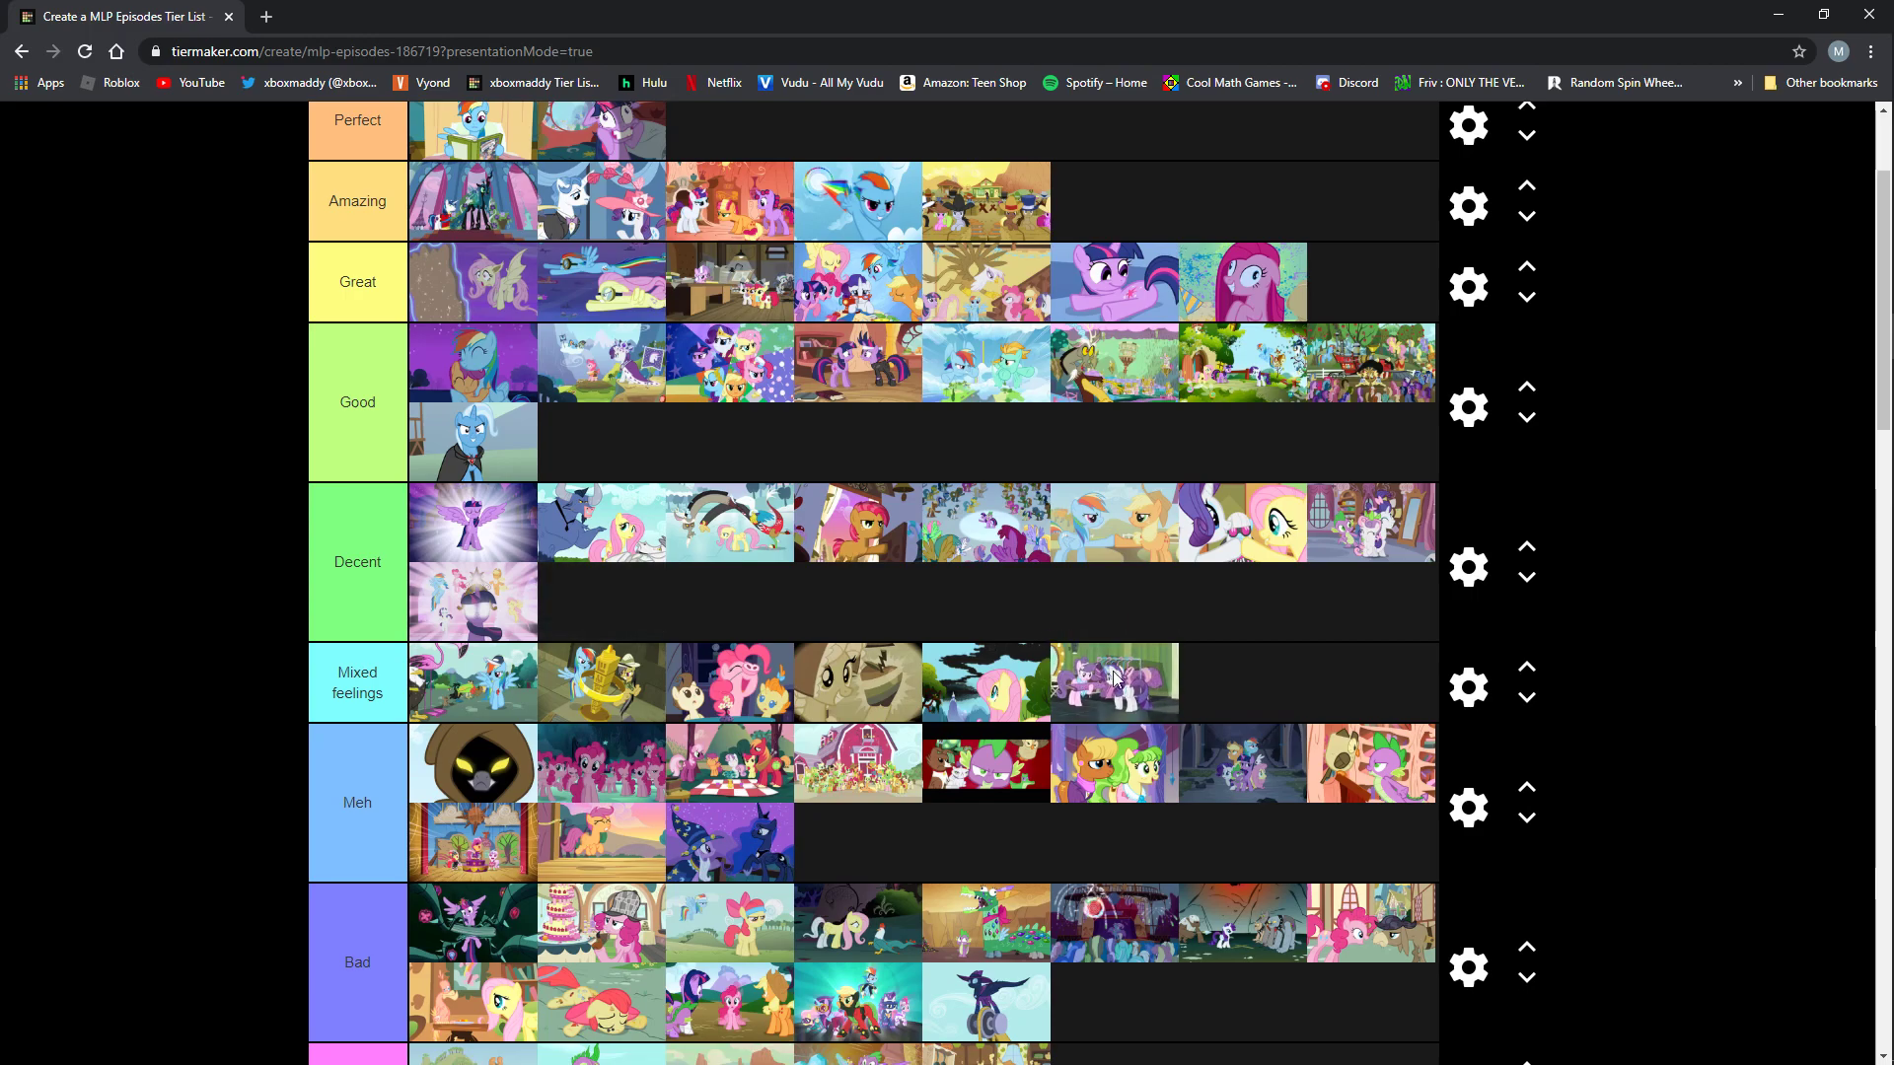
pyautogui.moveTo(1128, 639)
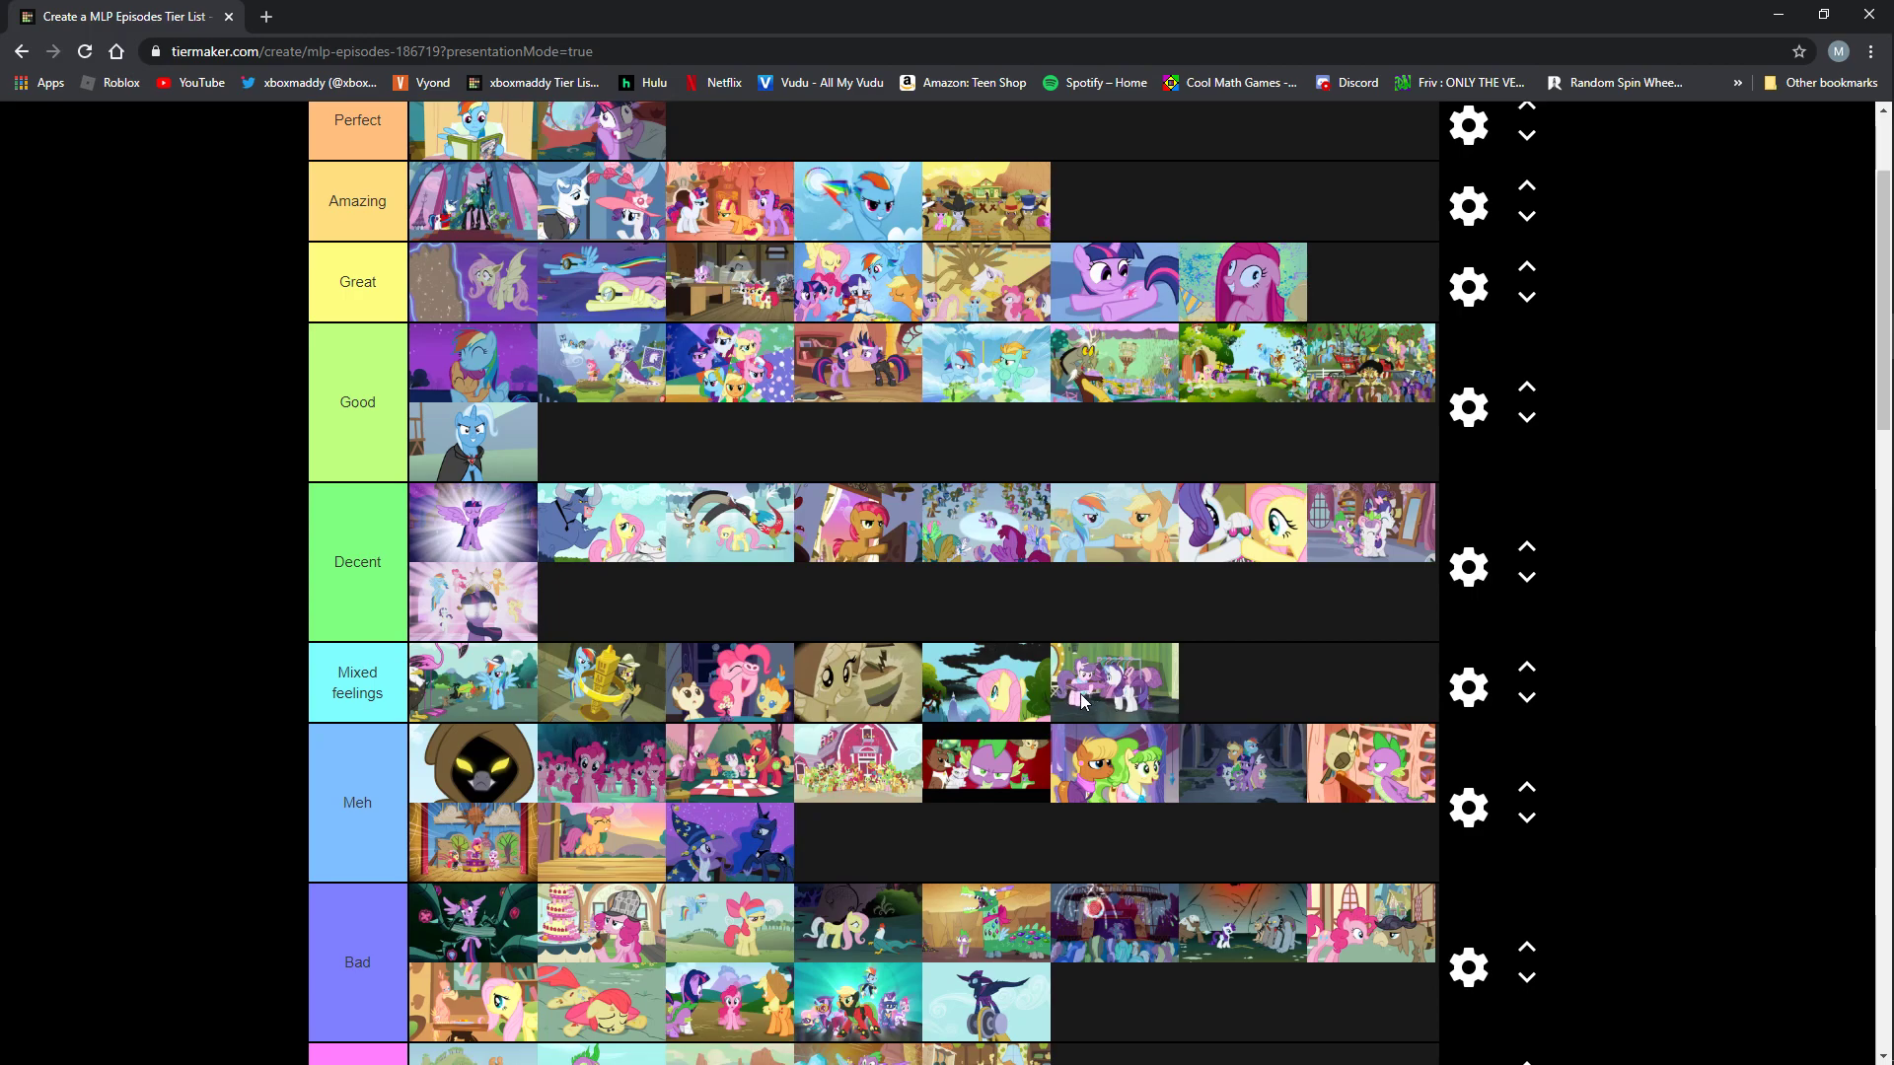
pyautogui.moveTo(1074, 697)
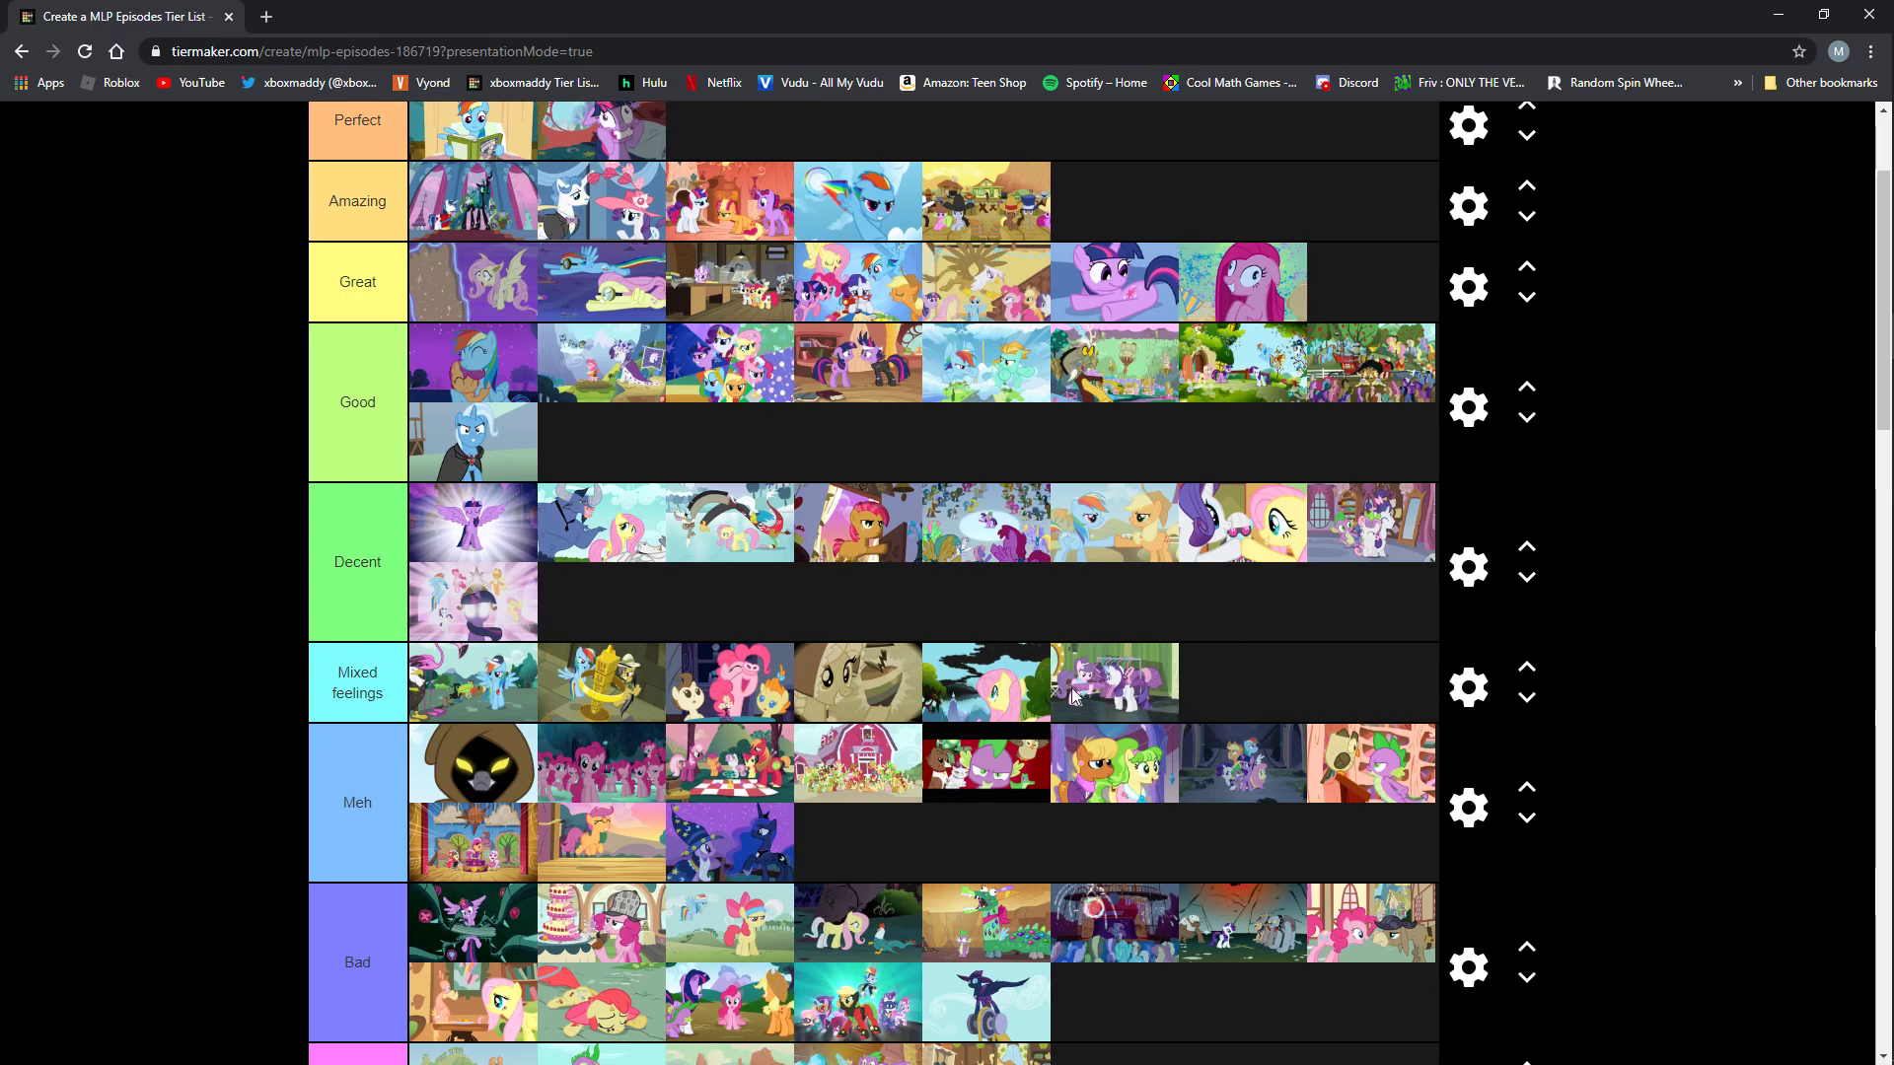
pyautogui.moveTo(1149, 700)
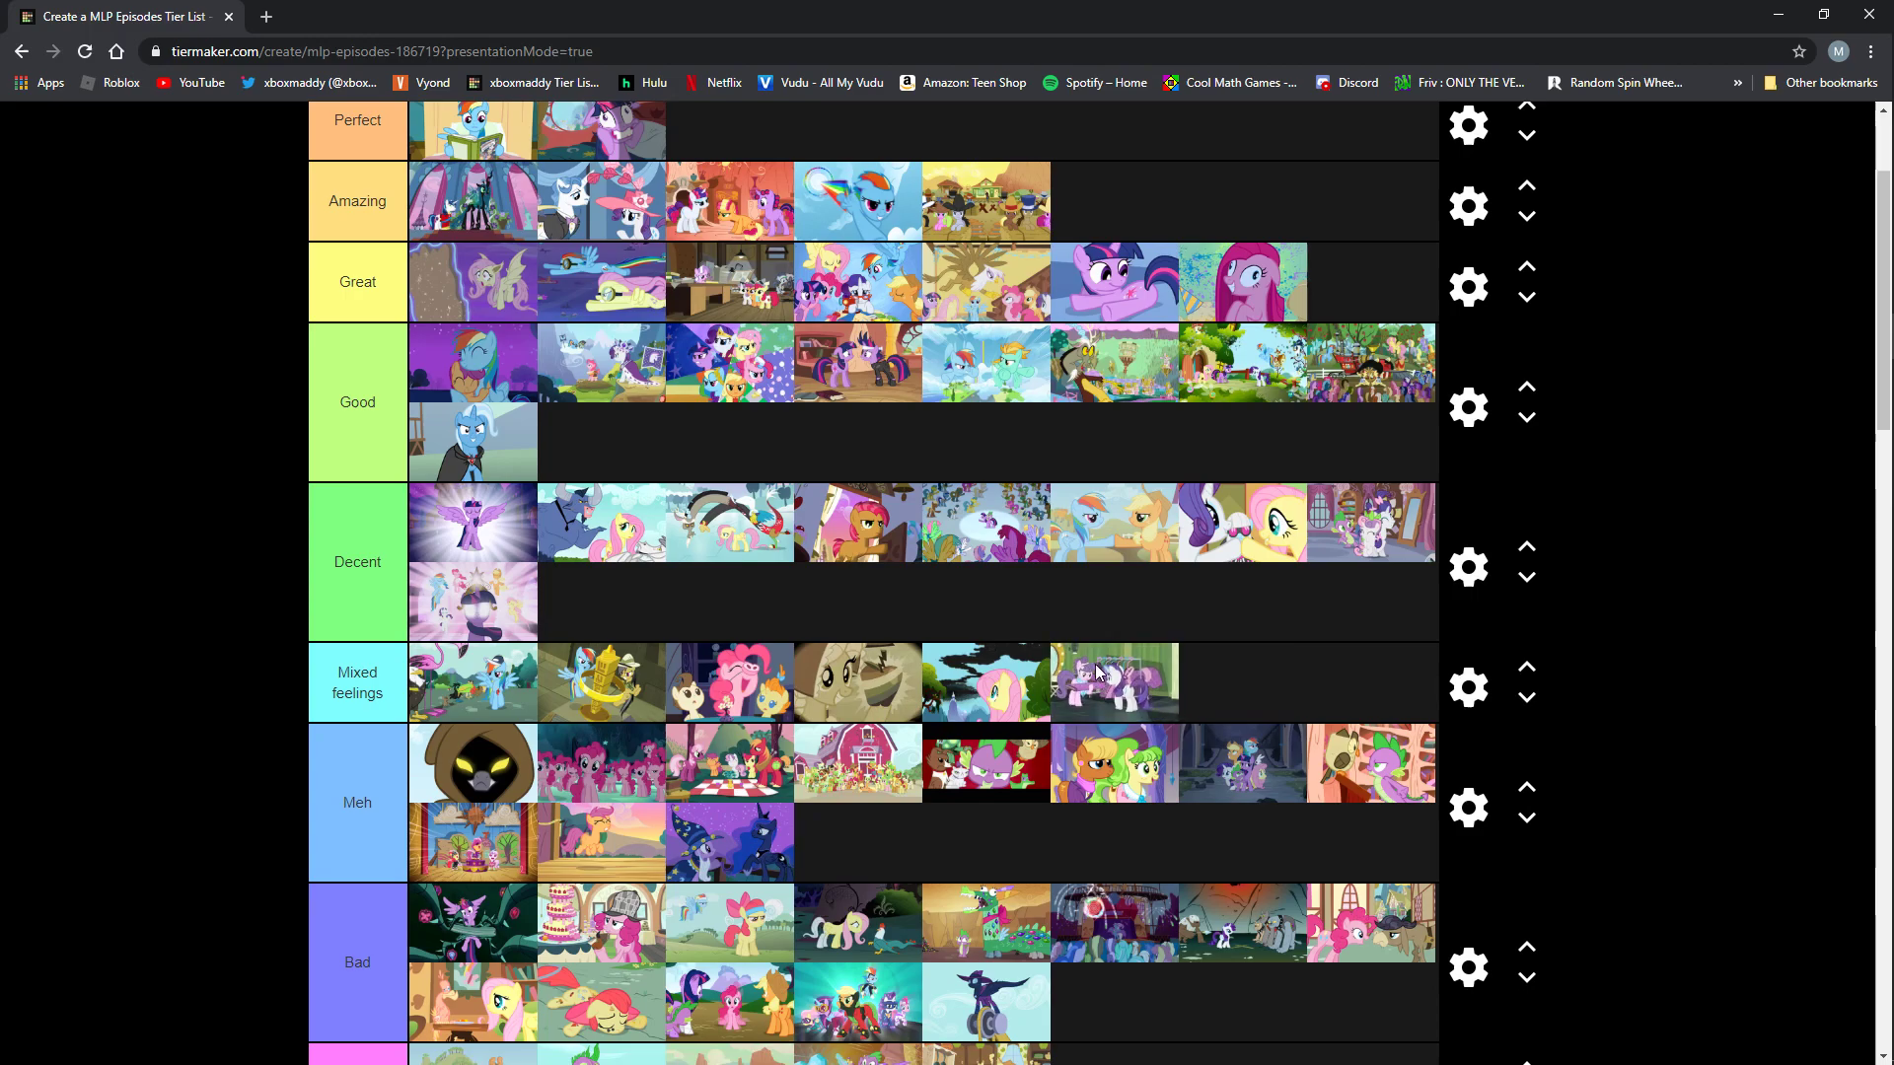
pyautogui.moveTo(1076, 695)
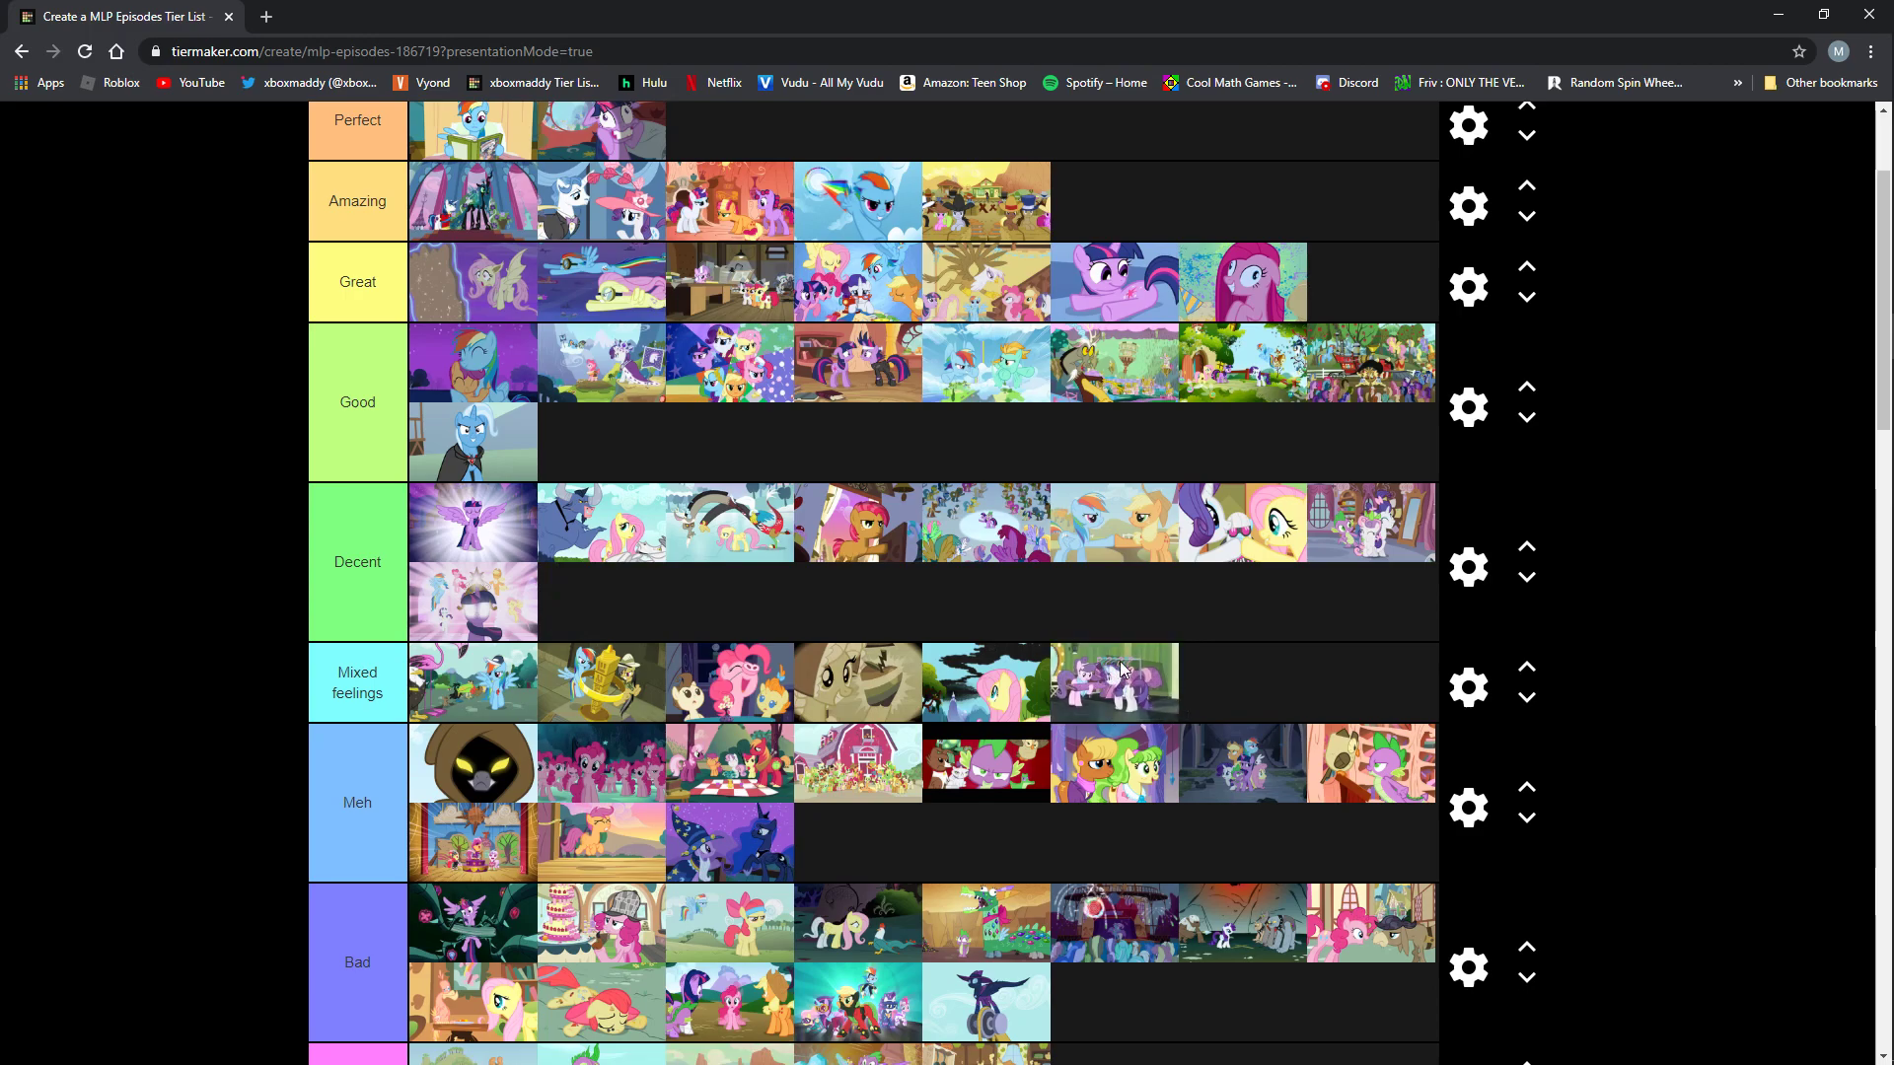
pyautogui.moveTo(1118, 675)
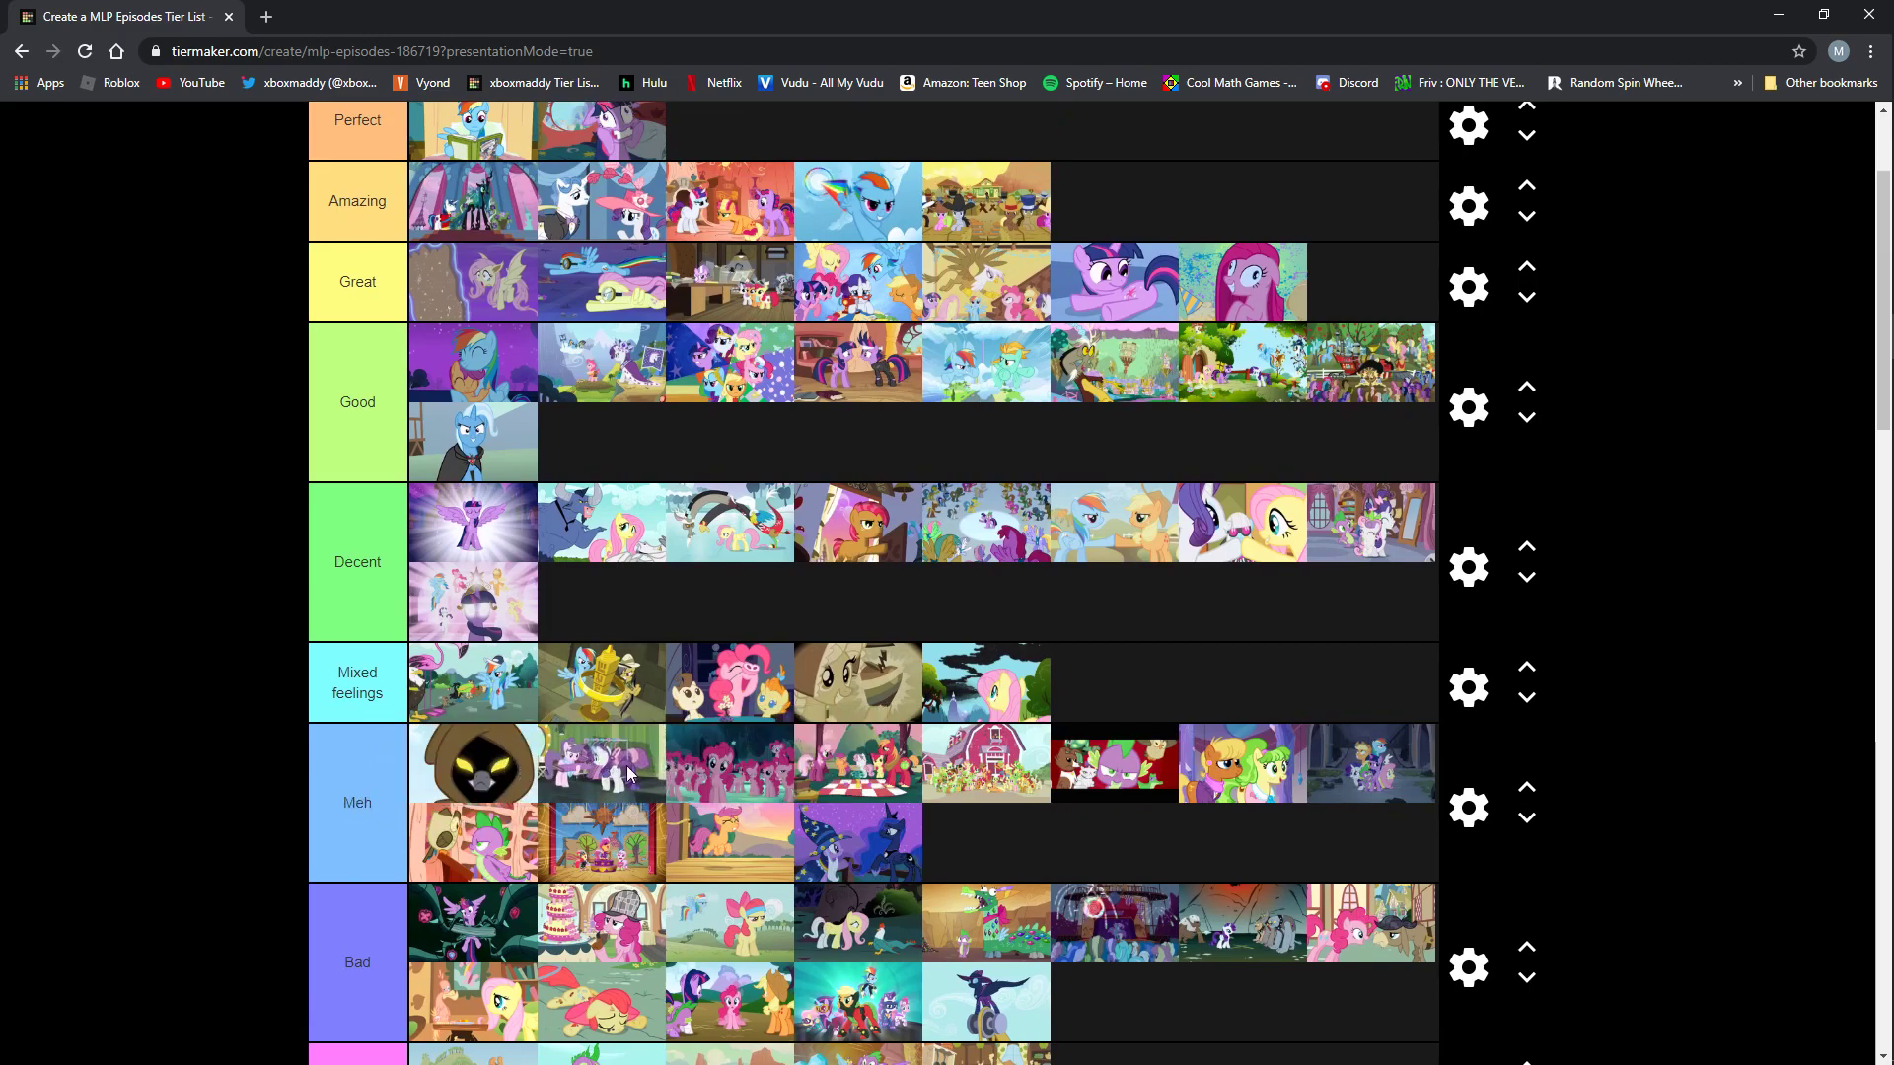
pyautogui.moveTo(690, 765)
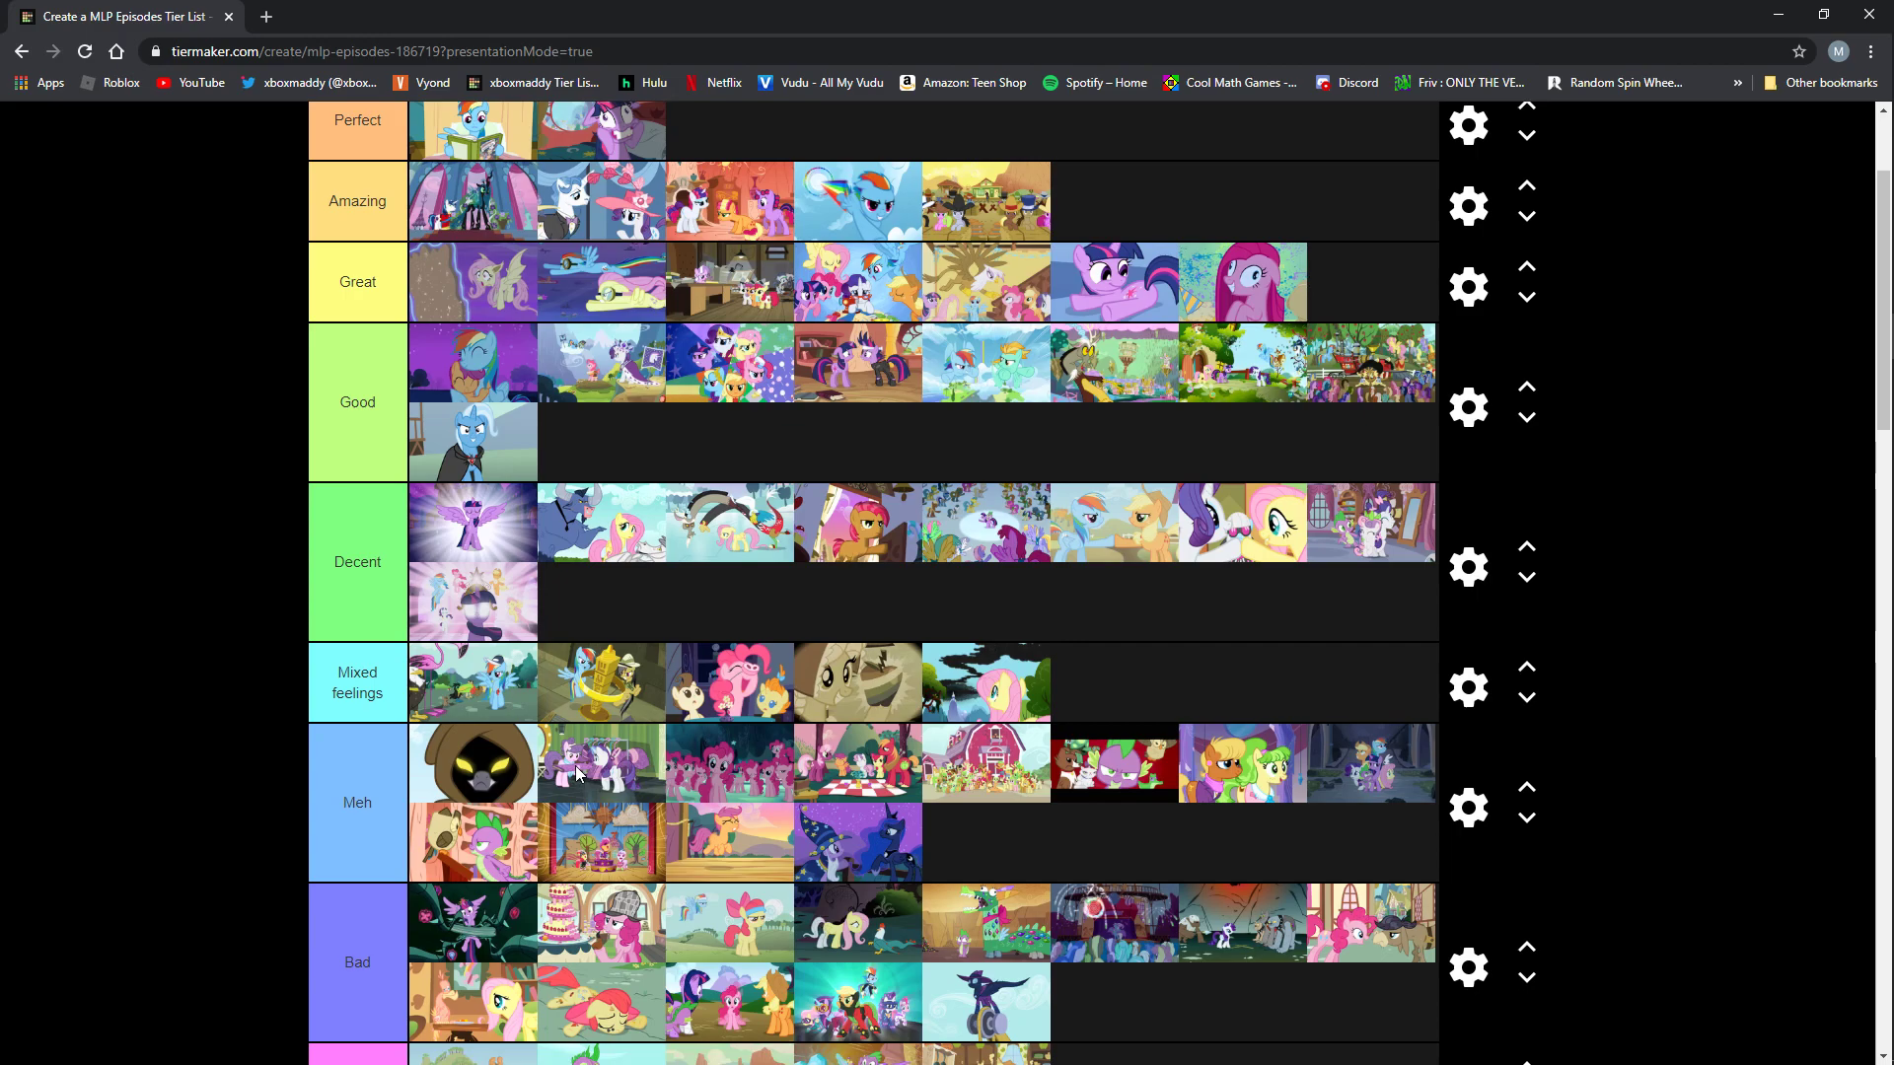
pyautogui.moveTo(639, 769)
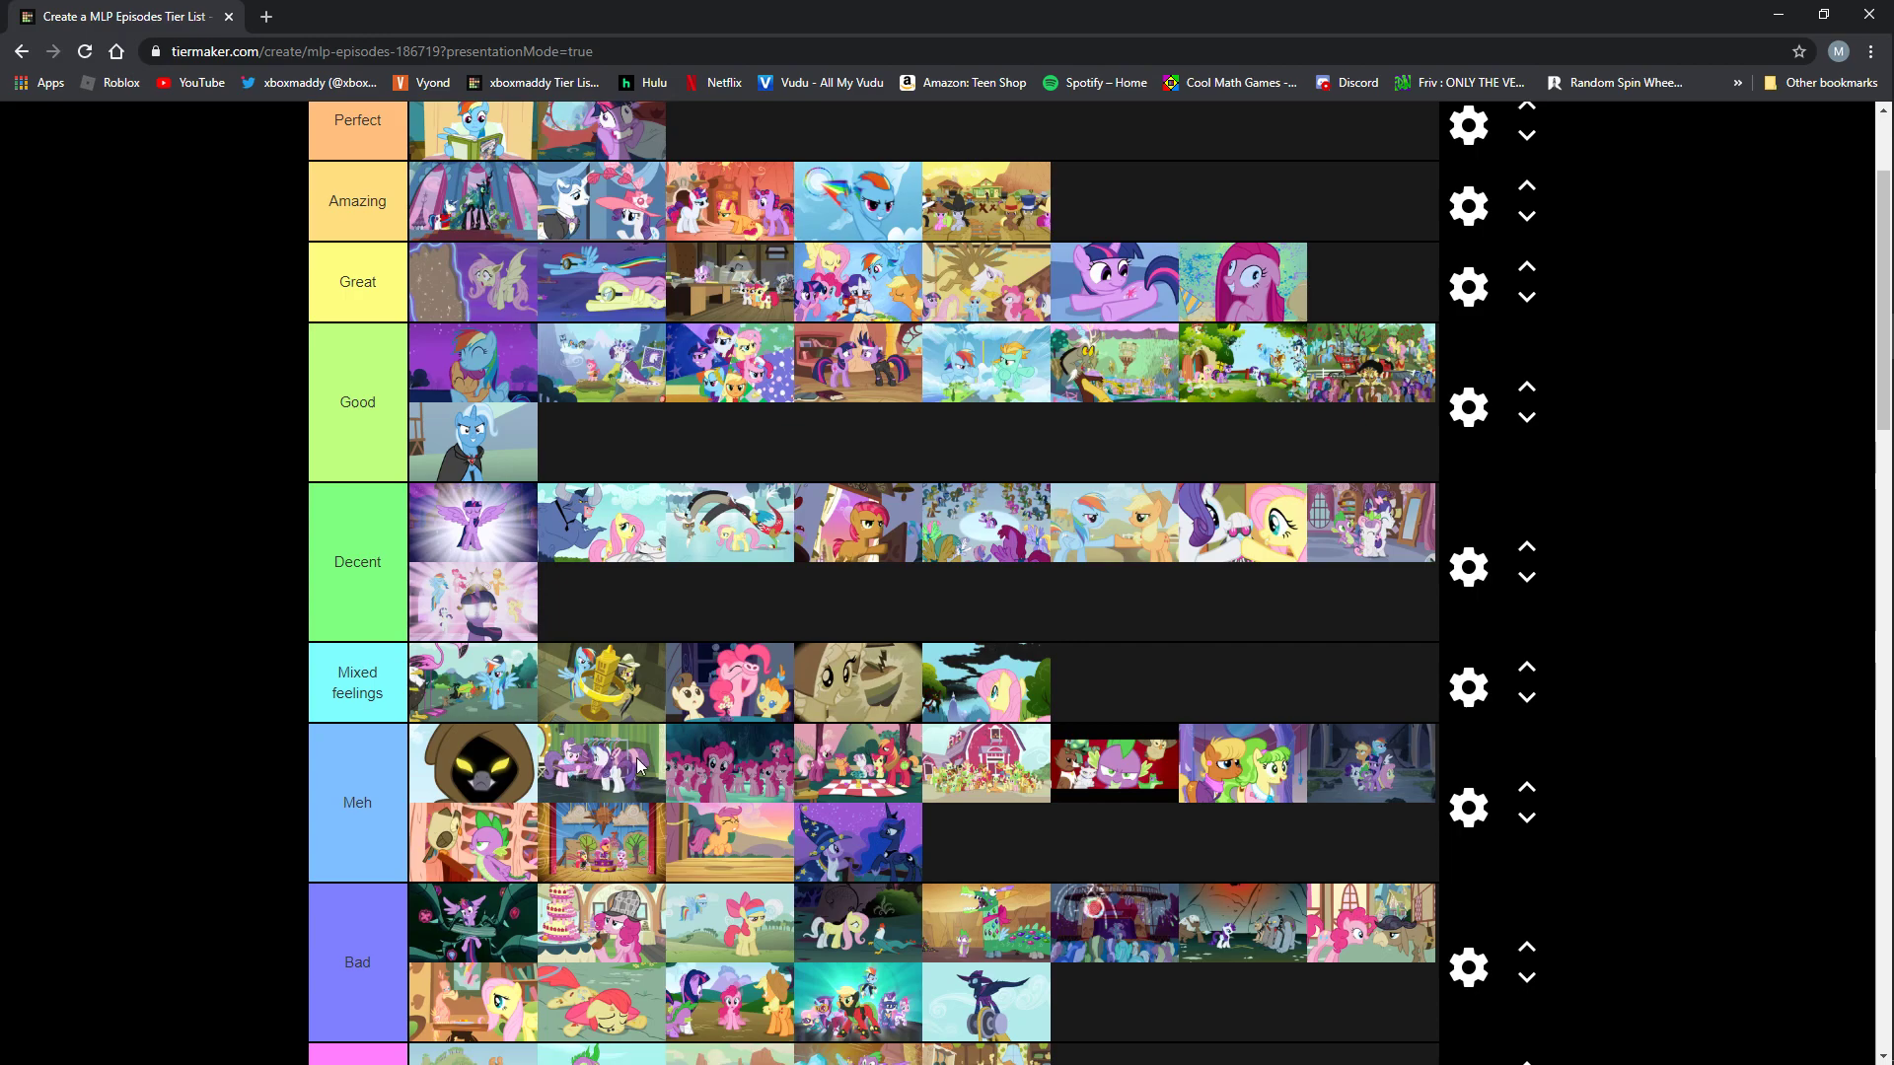
pyautogui.moveTo(631, 766)
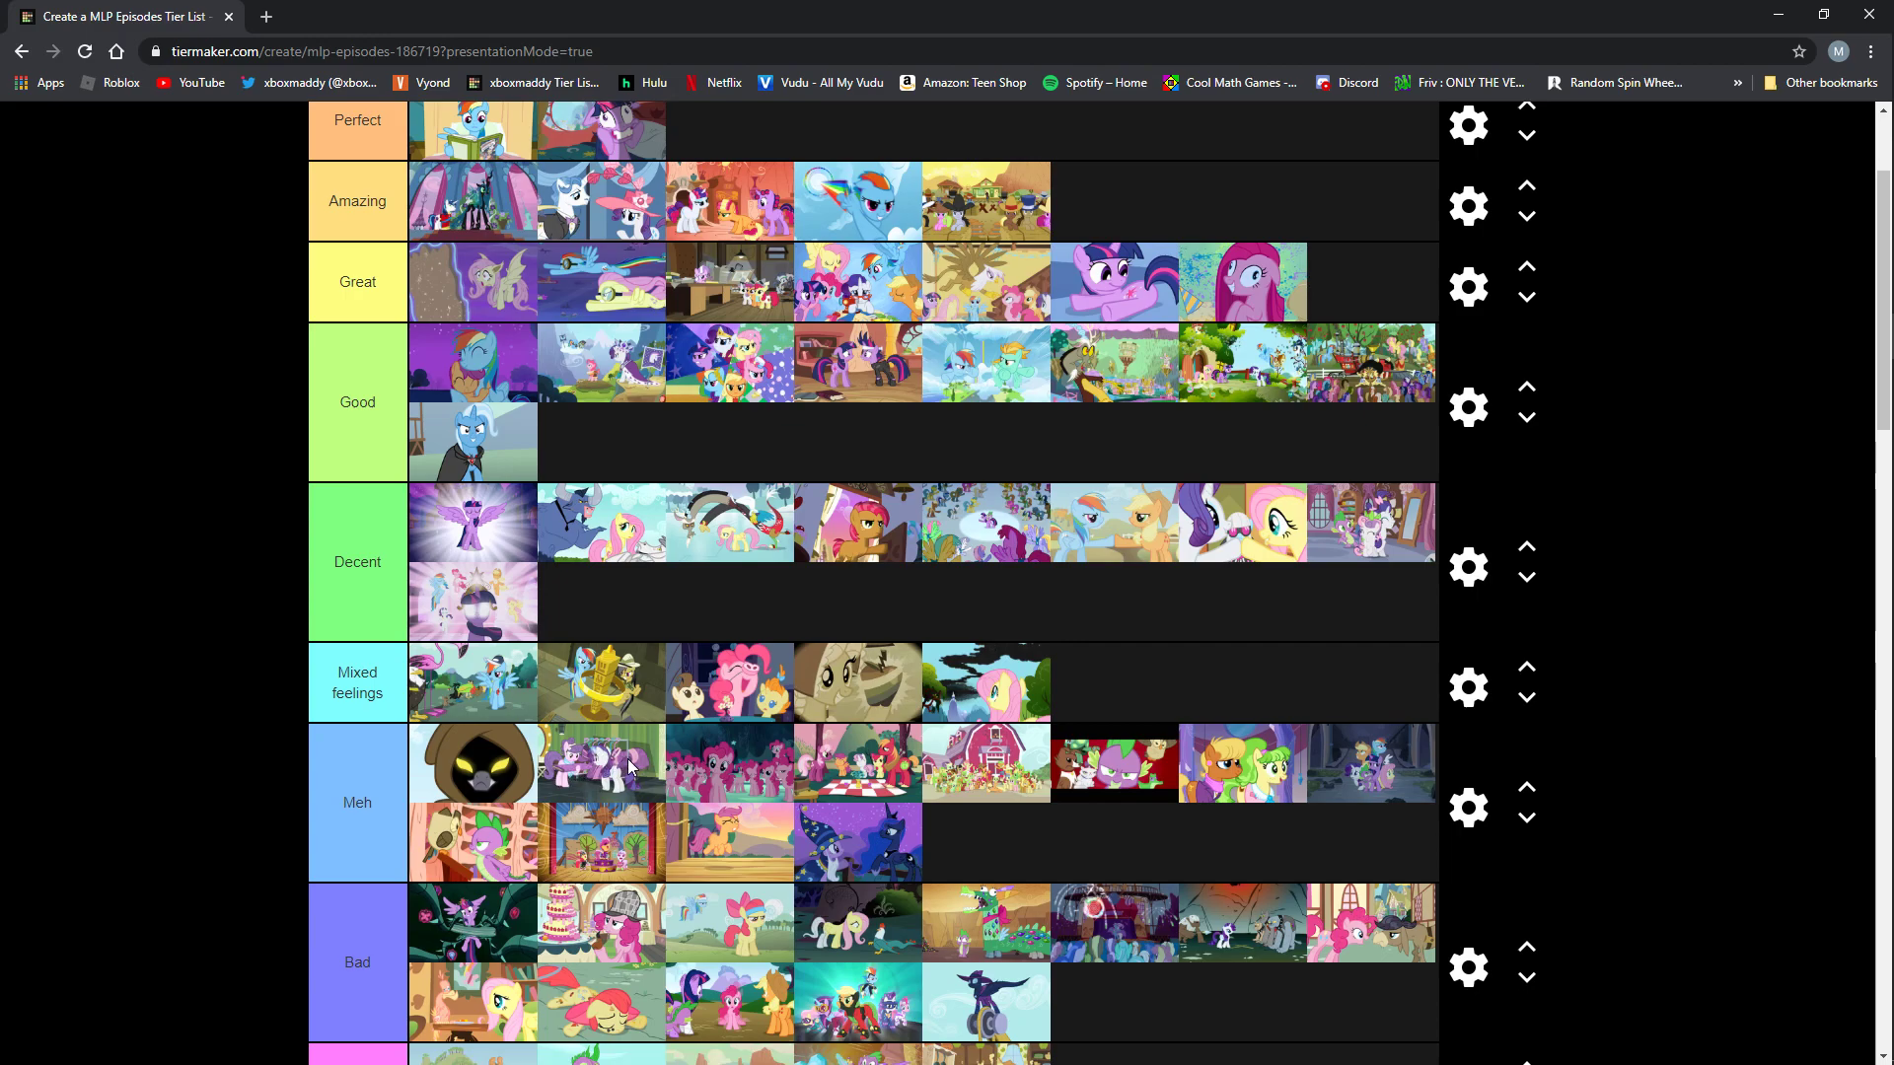
pyautogui.moveTo(598, 784)
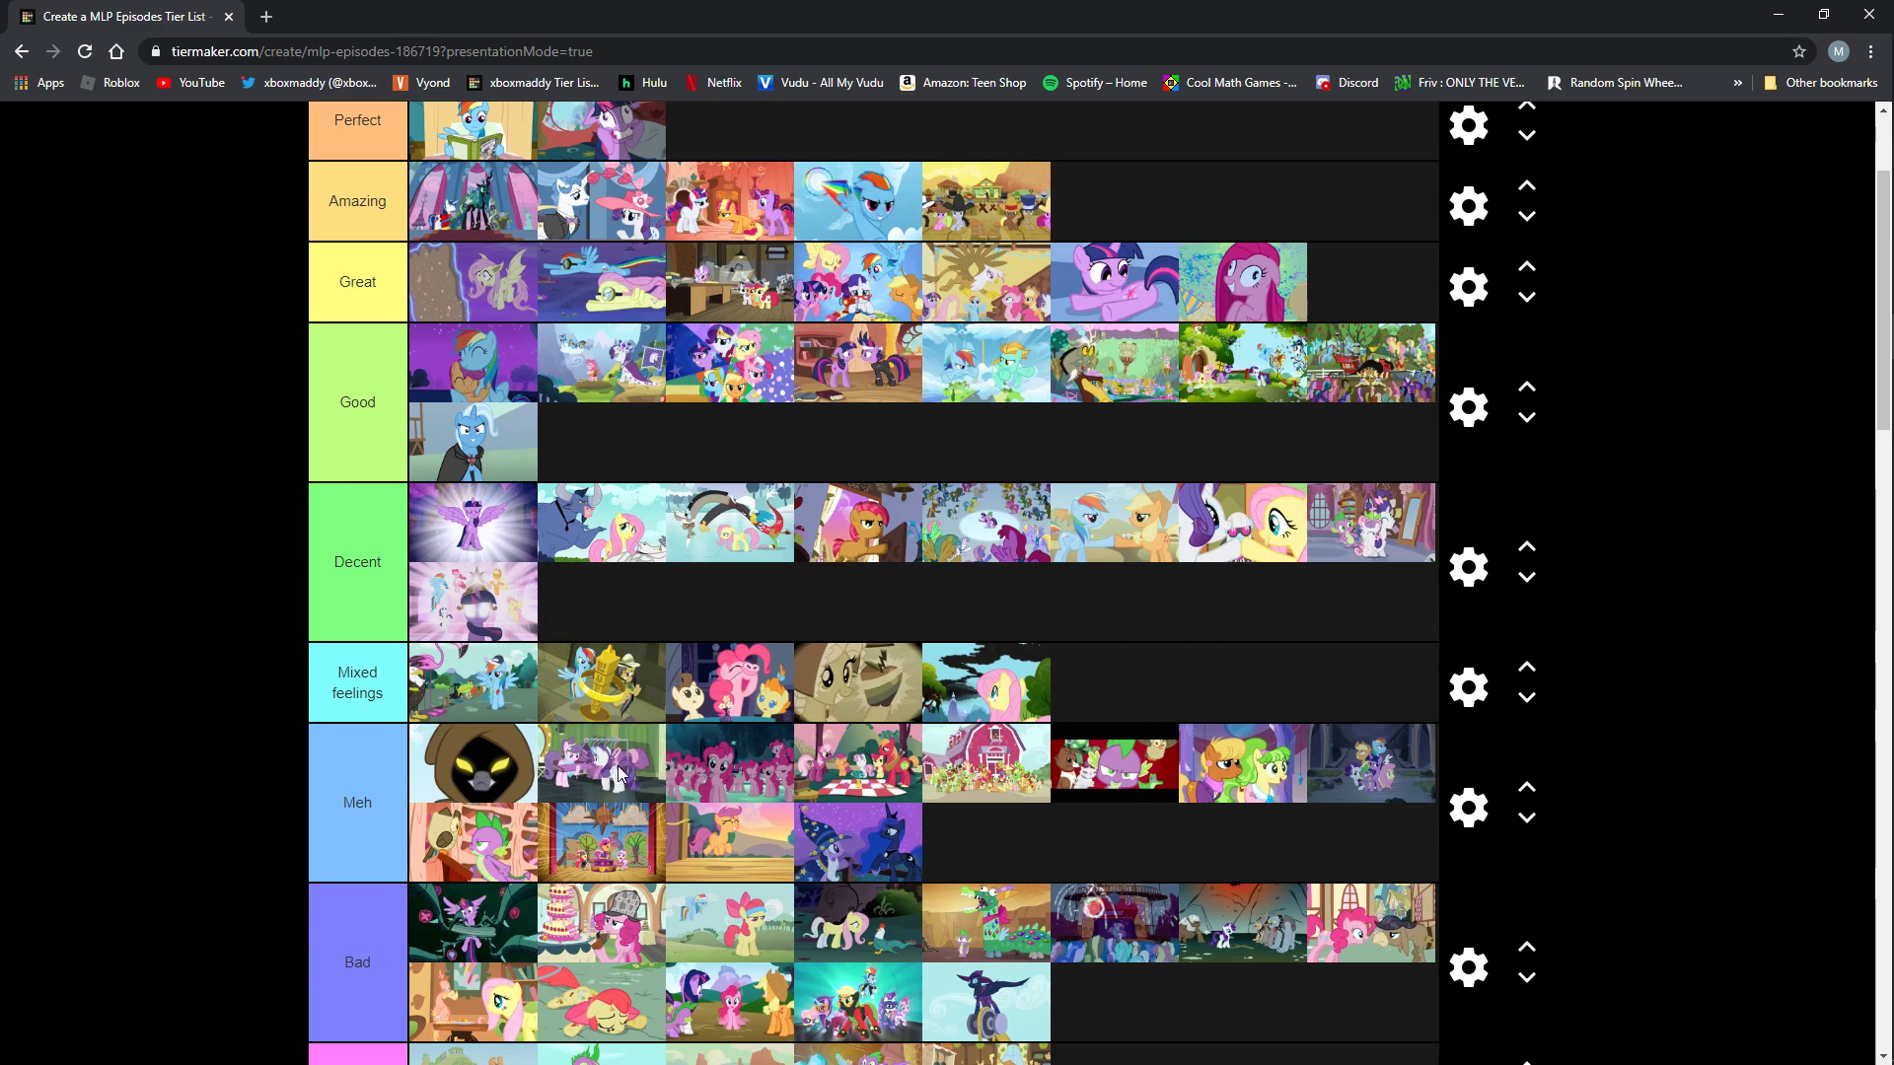
pyautogui.moveTo(573, 765)
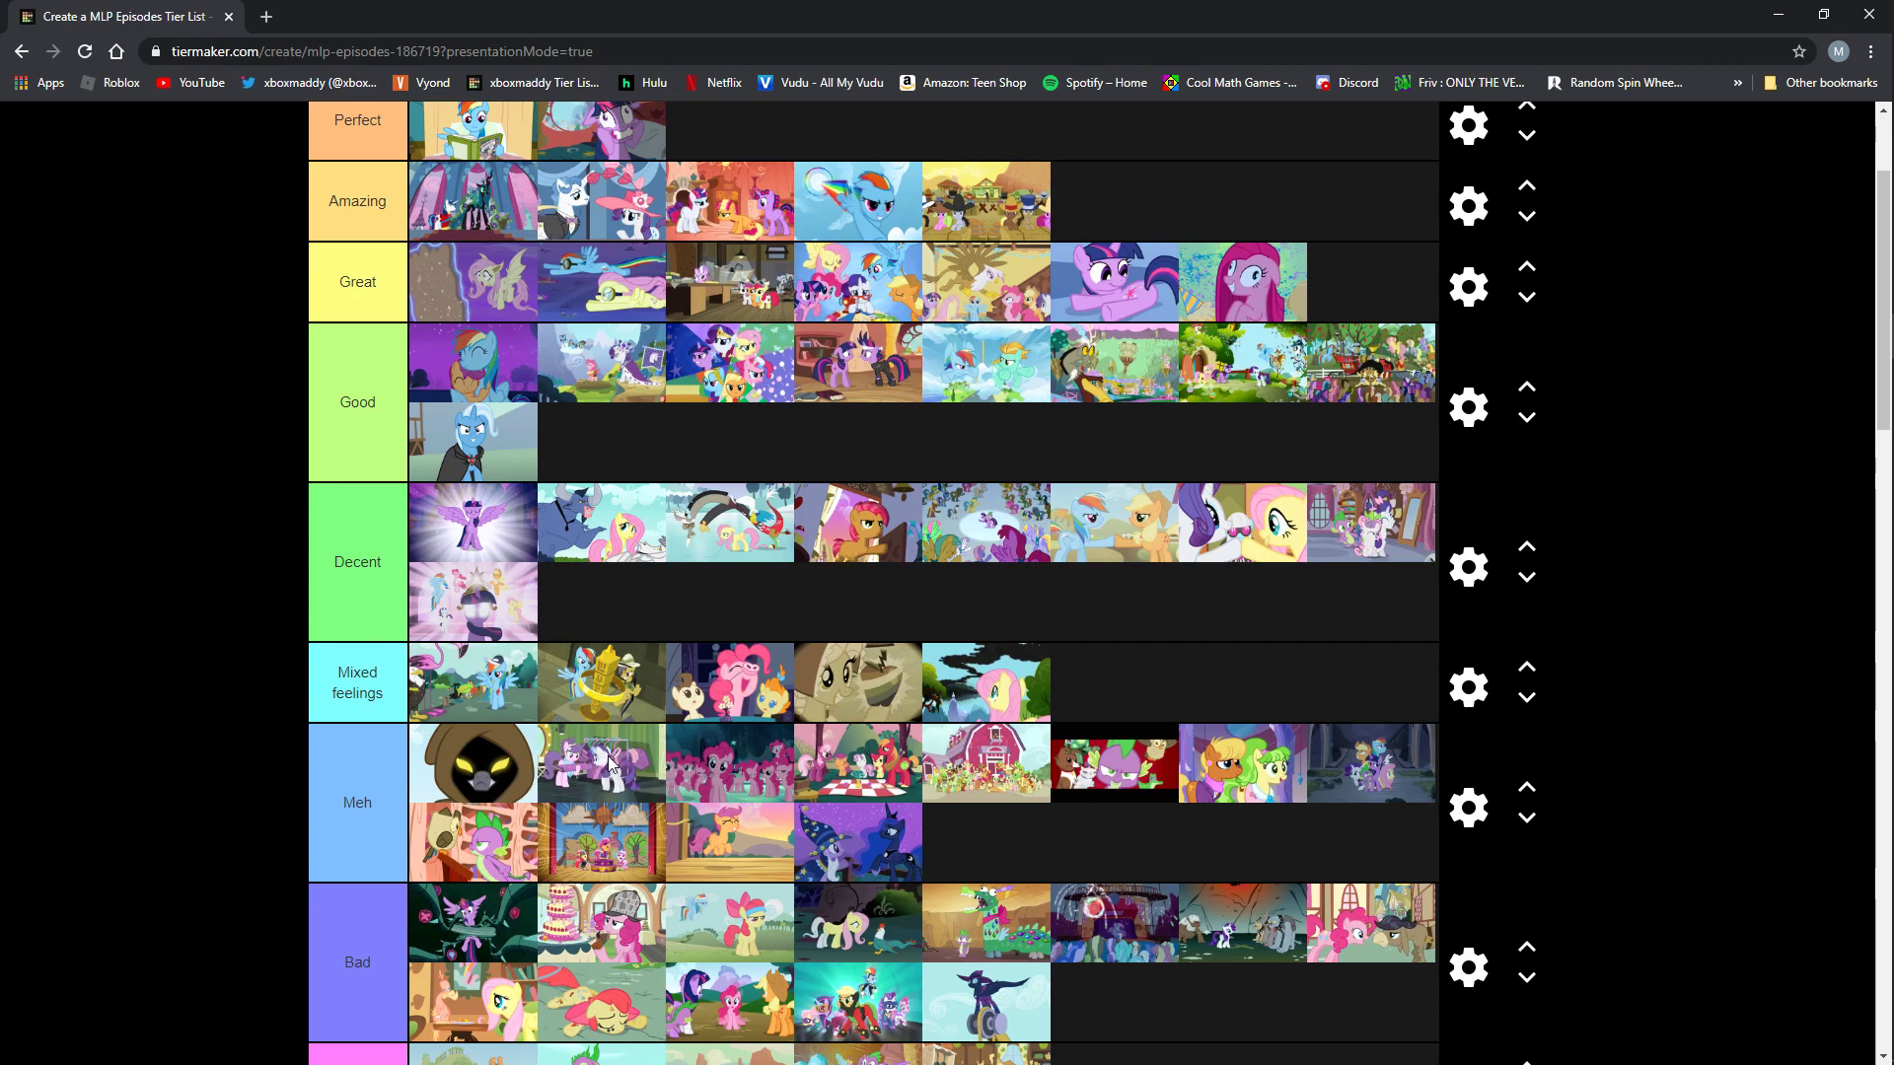
pyautogui.scroll(-3)
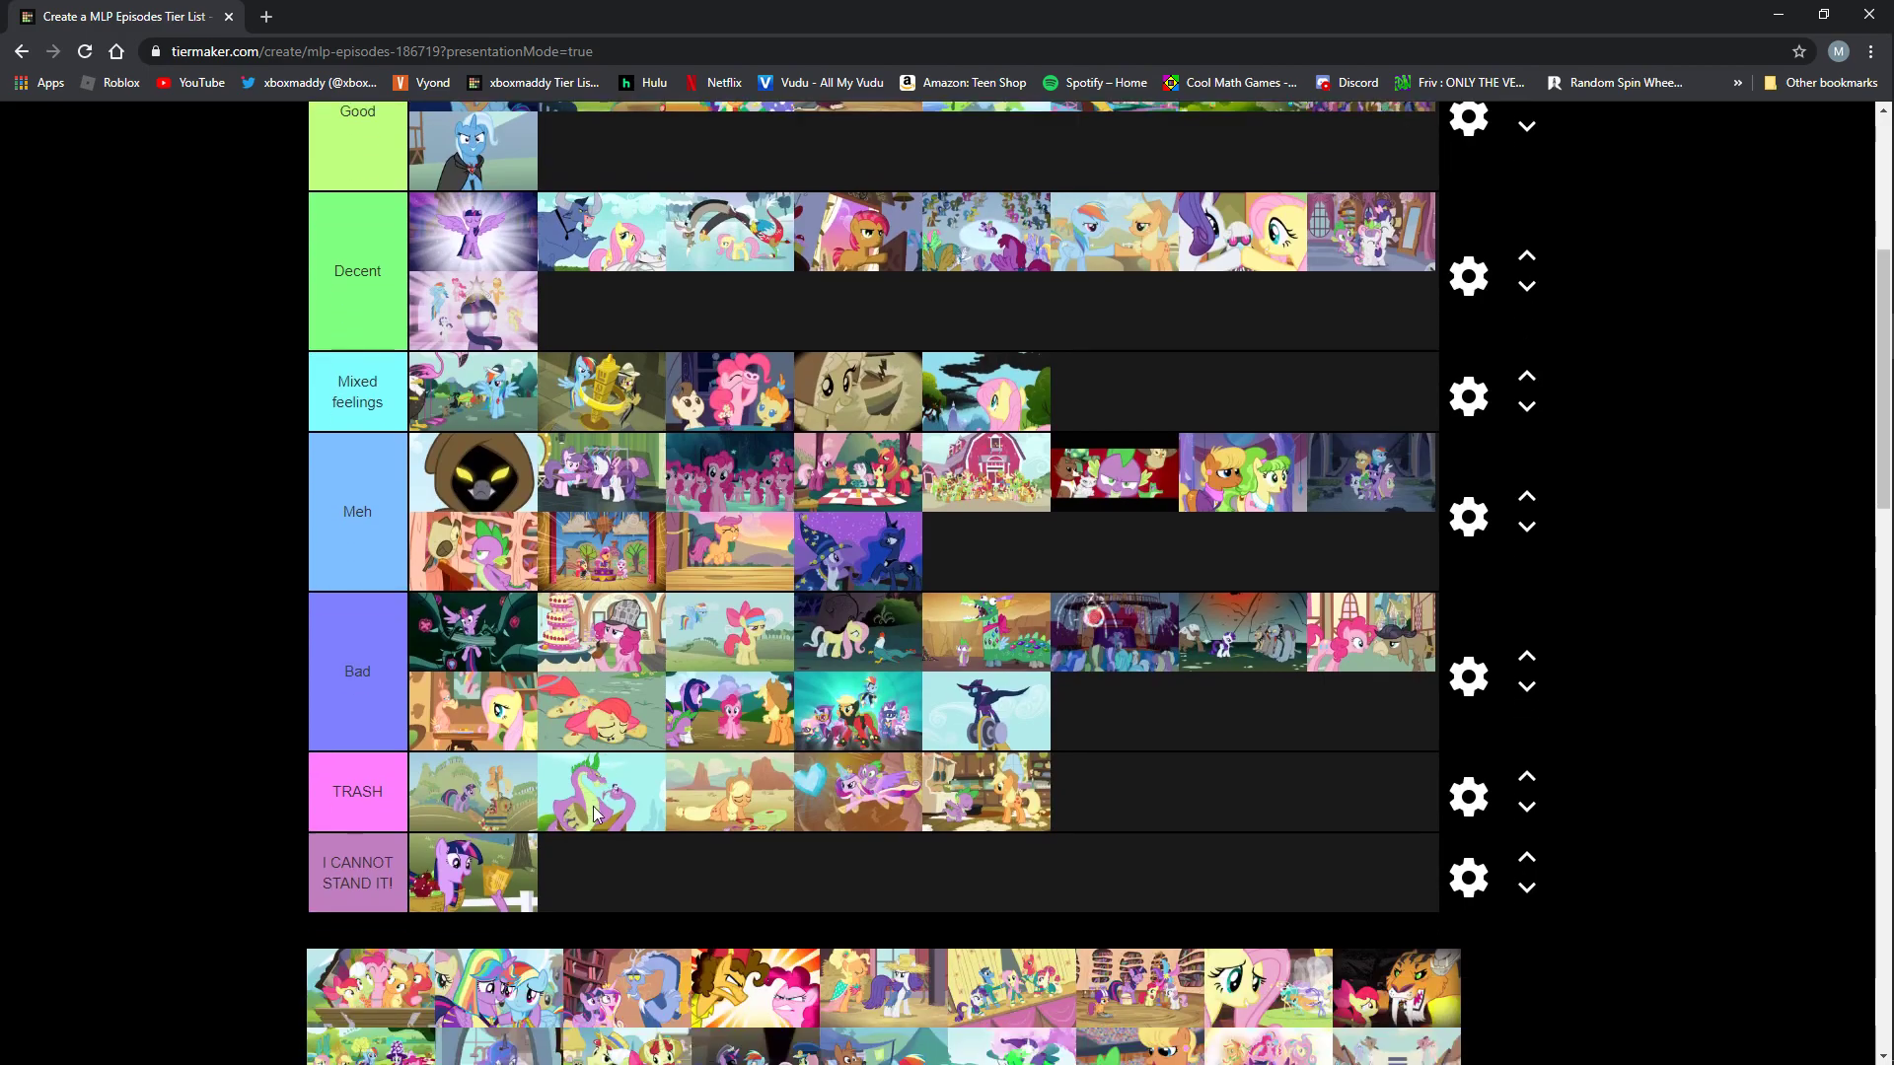
# Drop the Apple family thumbnail at the end of Mixed feelings, making six entries.
pyautogui.scroll(3)
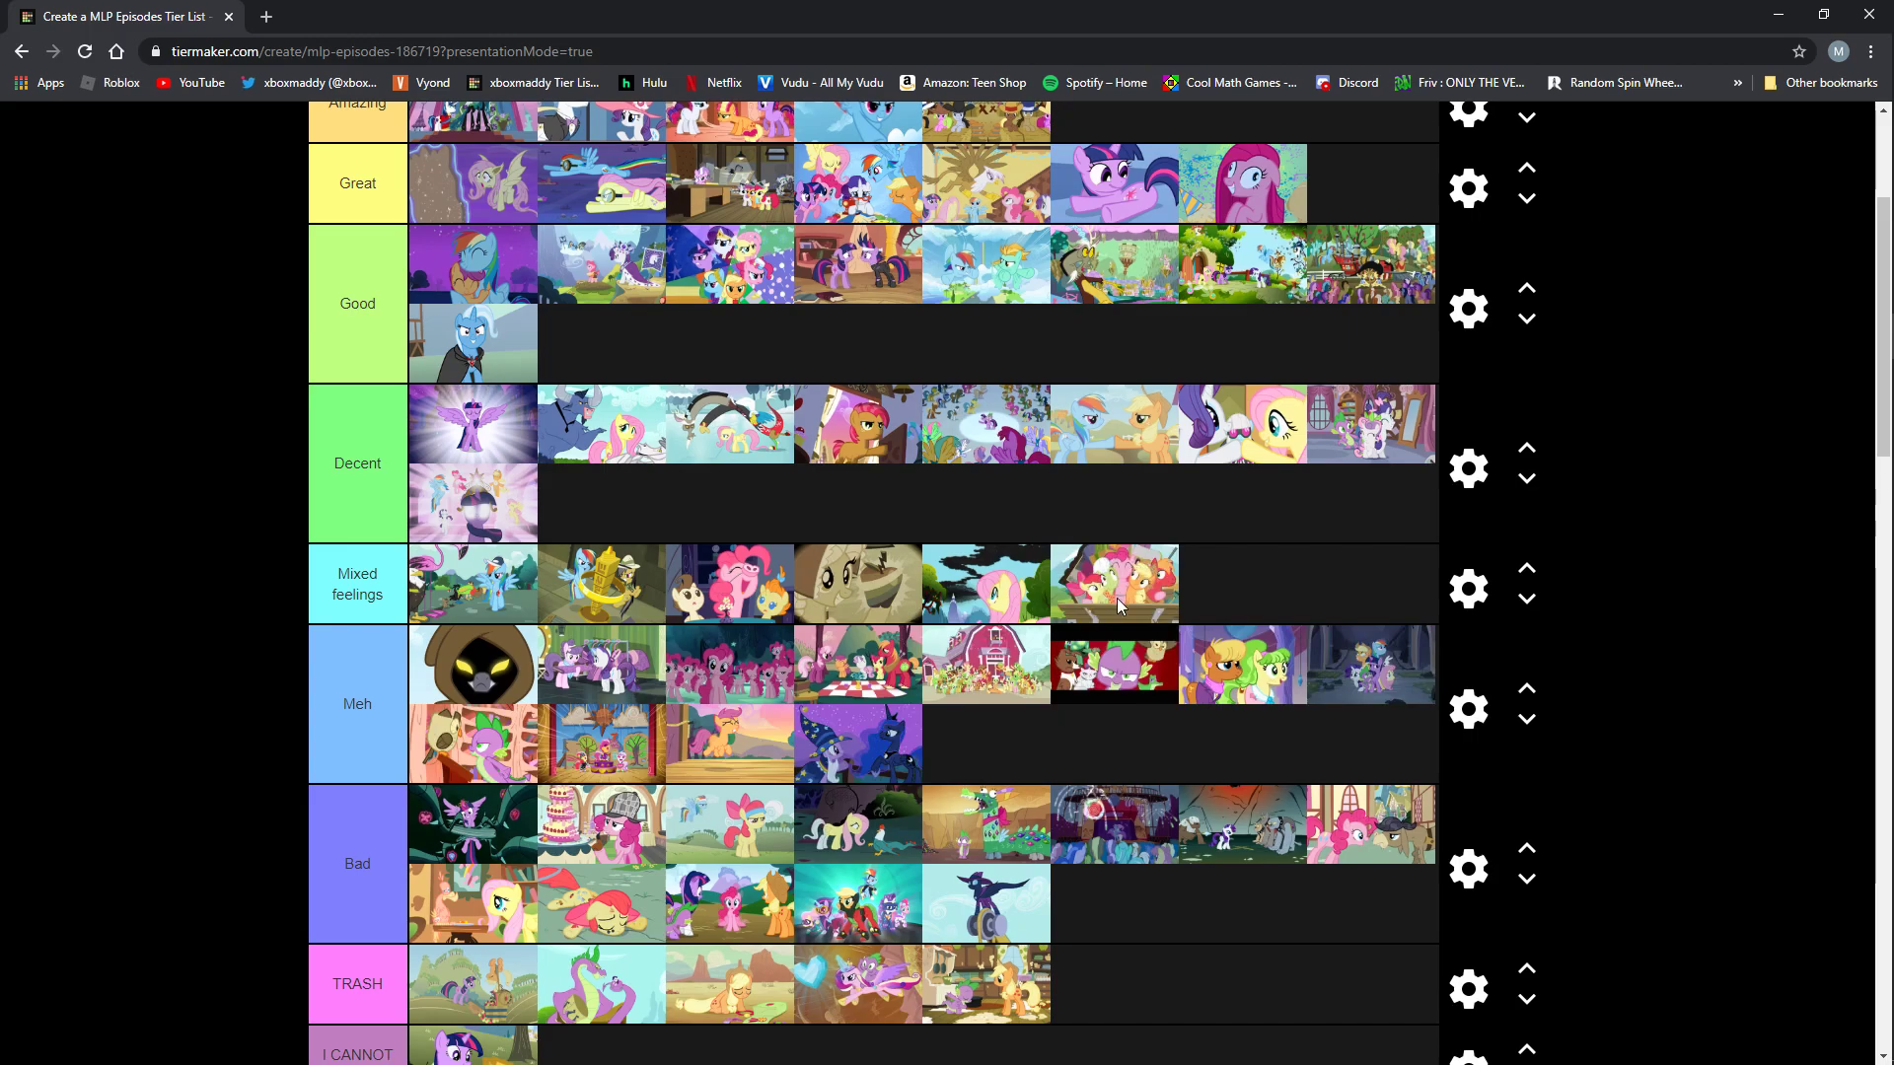
pyautogui.moveTo(1123, 582)
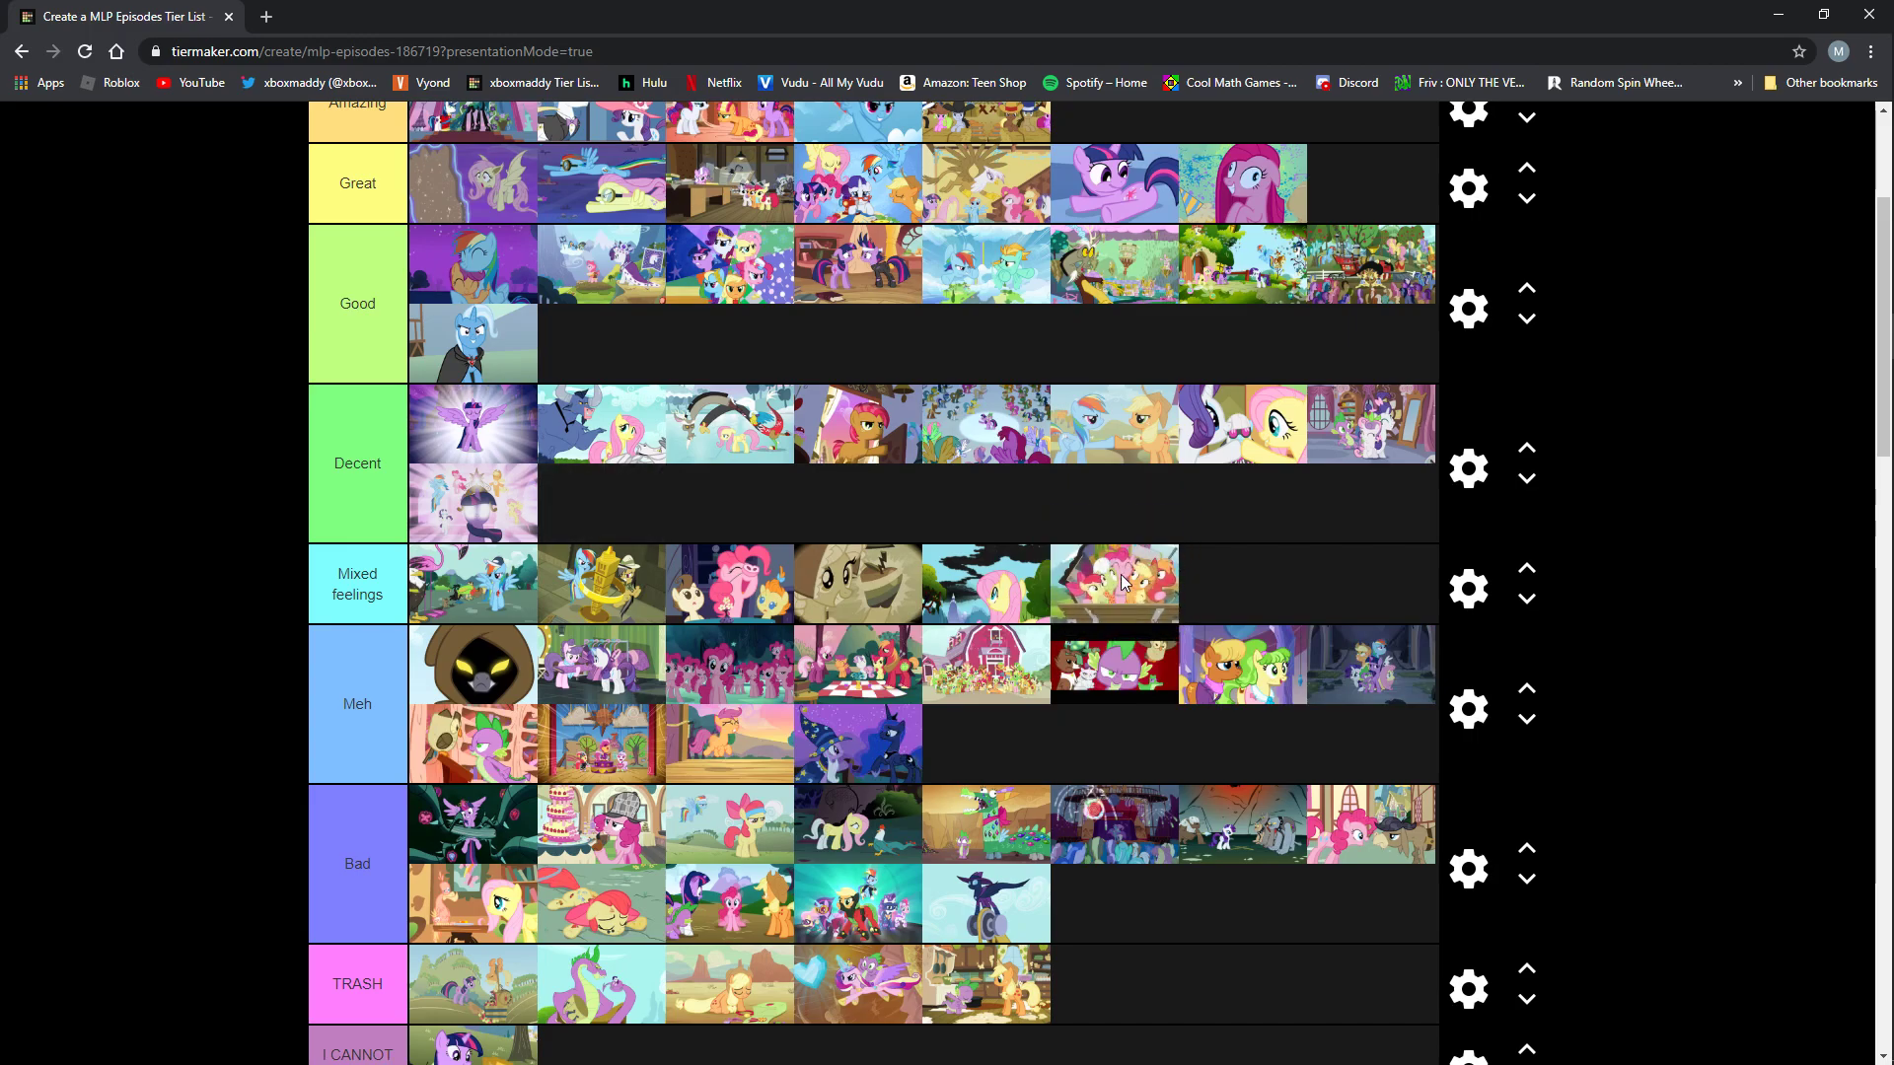
pyautogui.moveTo(1133, 595)
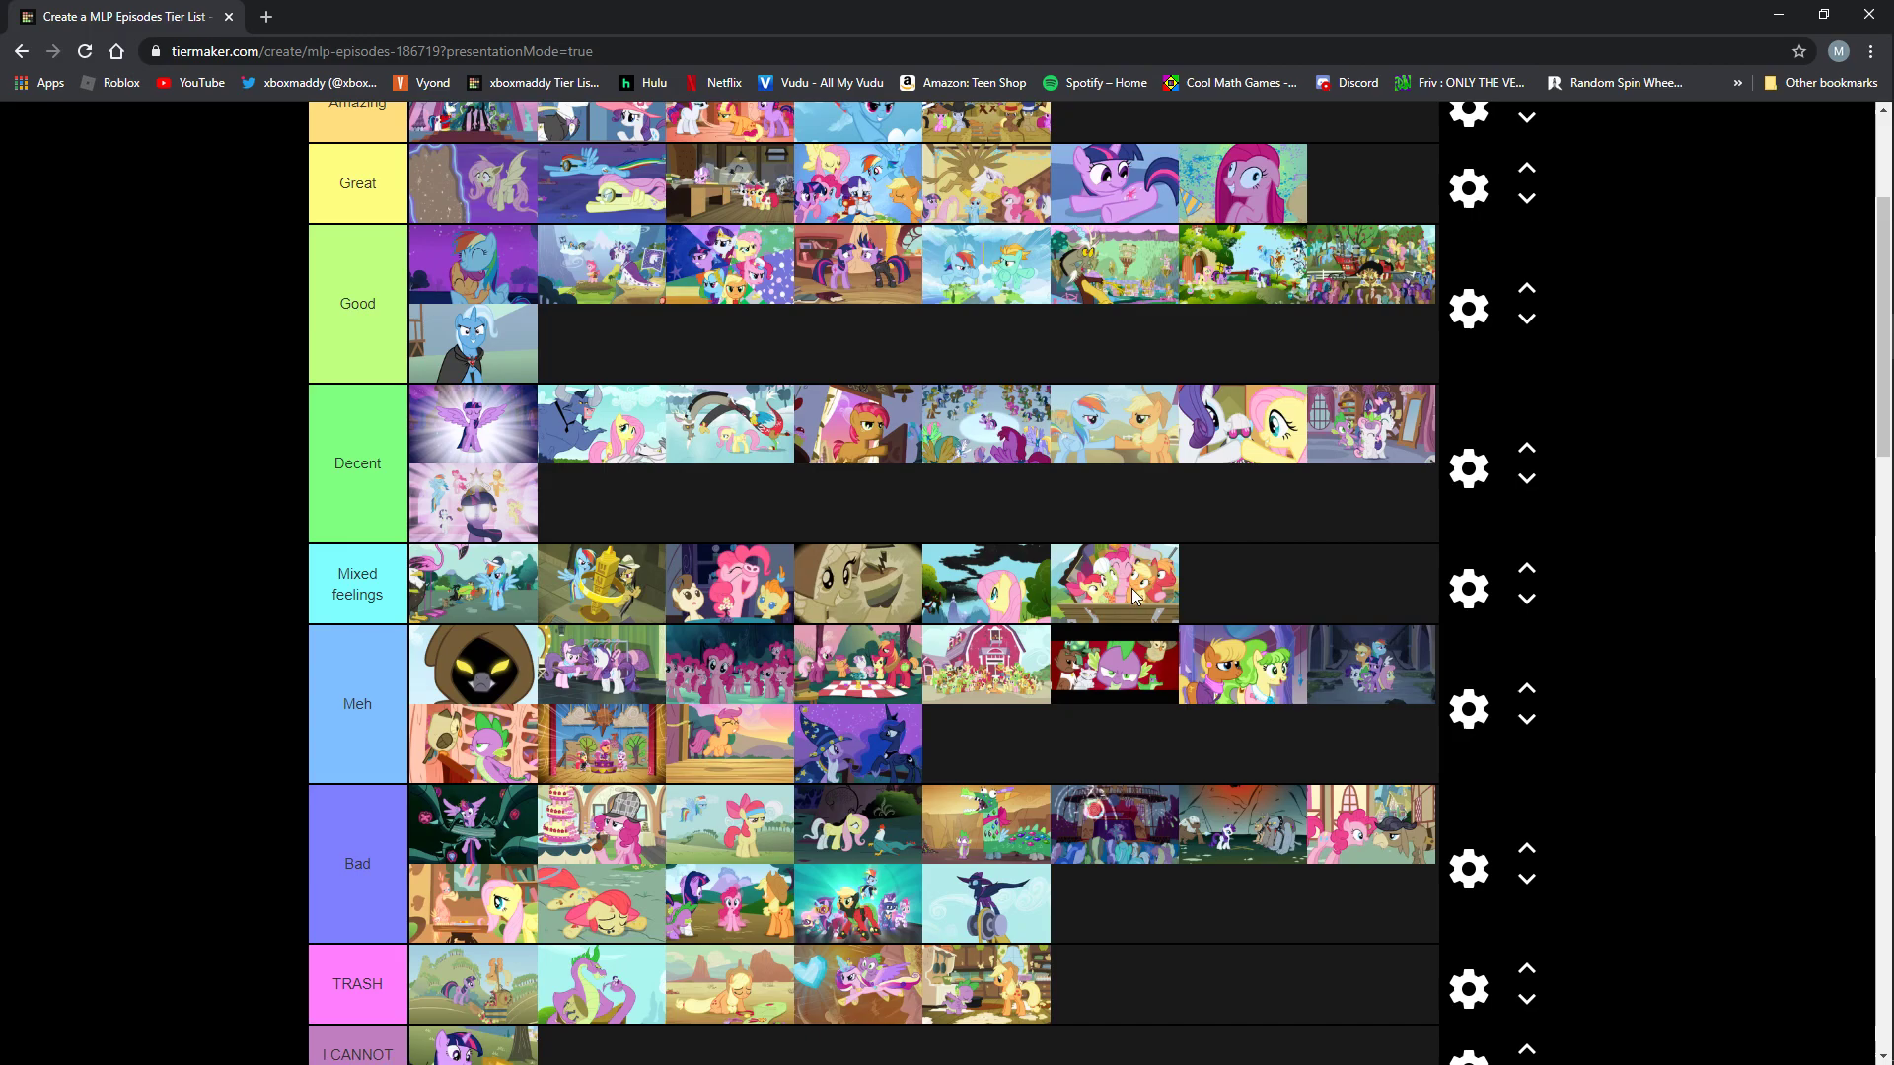
pyautogui.moveTo(1147, 595)
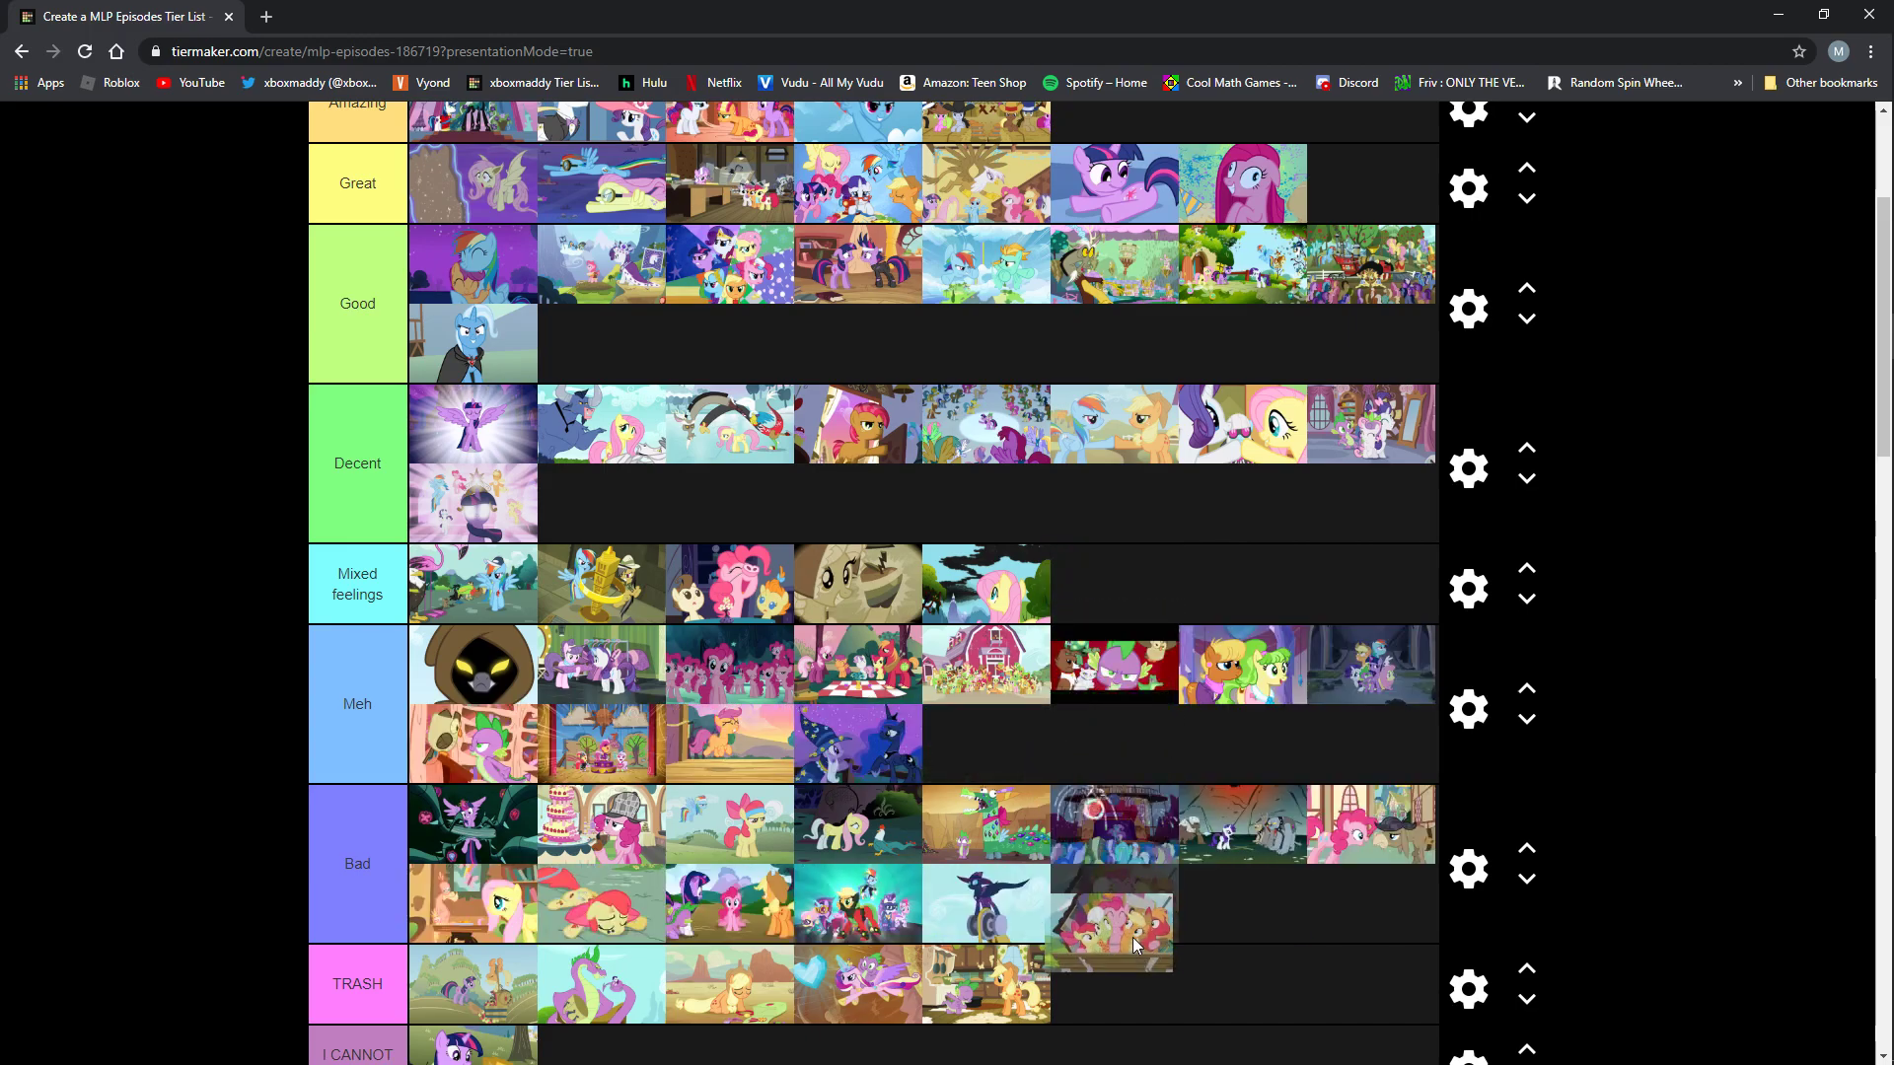
# Move the Apple family episode from Mixed feelings into the Decent row's second line.
pyautogui.moveTo(1112, 924); pyautogui.dragTo(1112, 583)
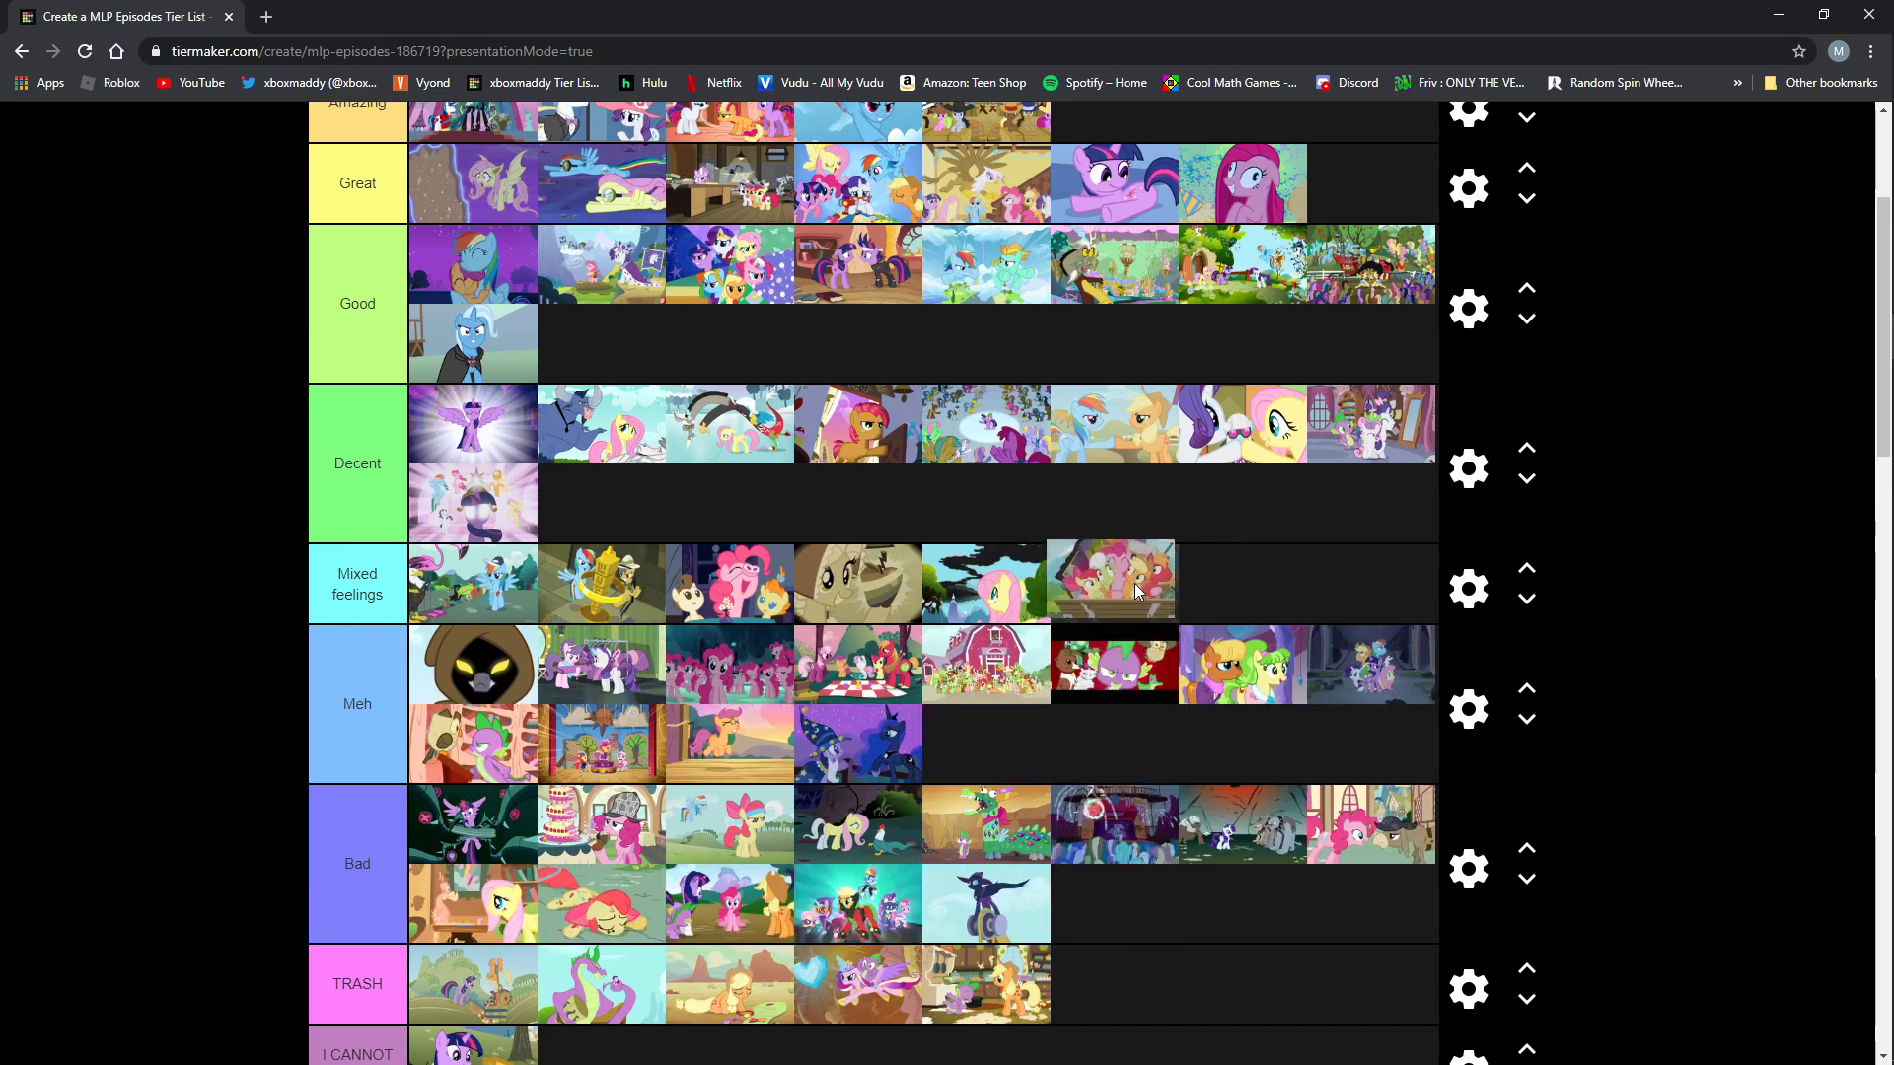
pyautogui.moveTo(1112, 583); pyautogui.dragTo(1112, 652)
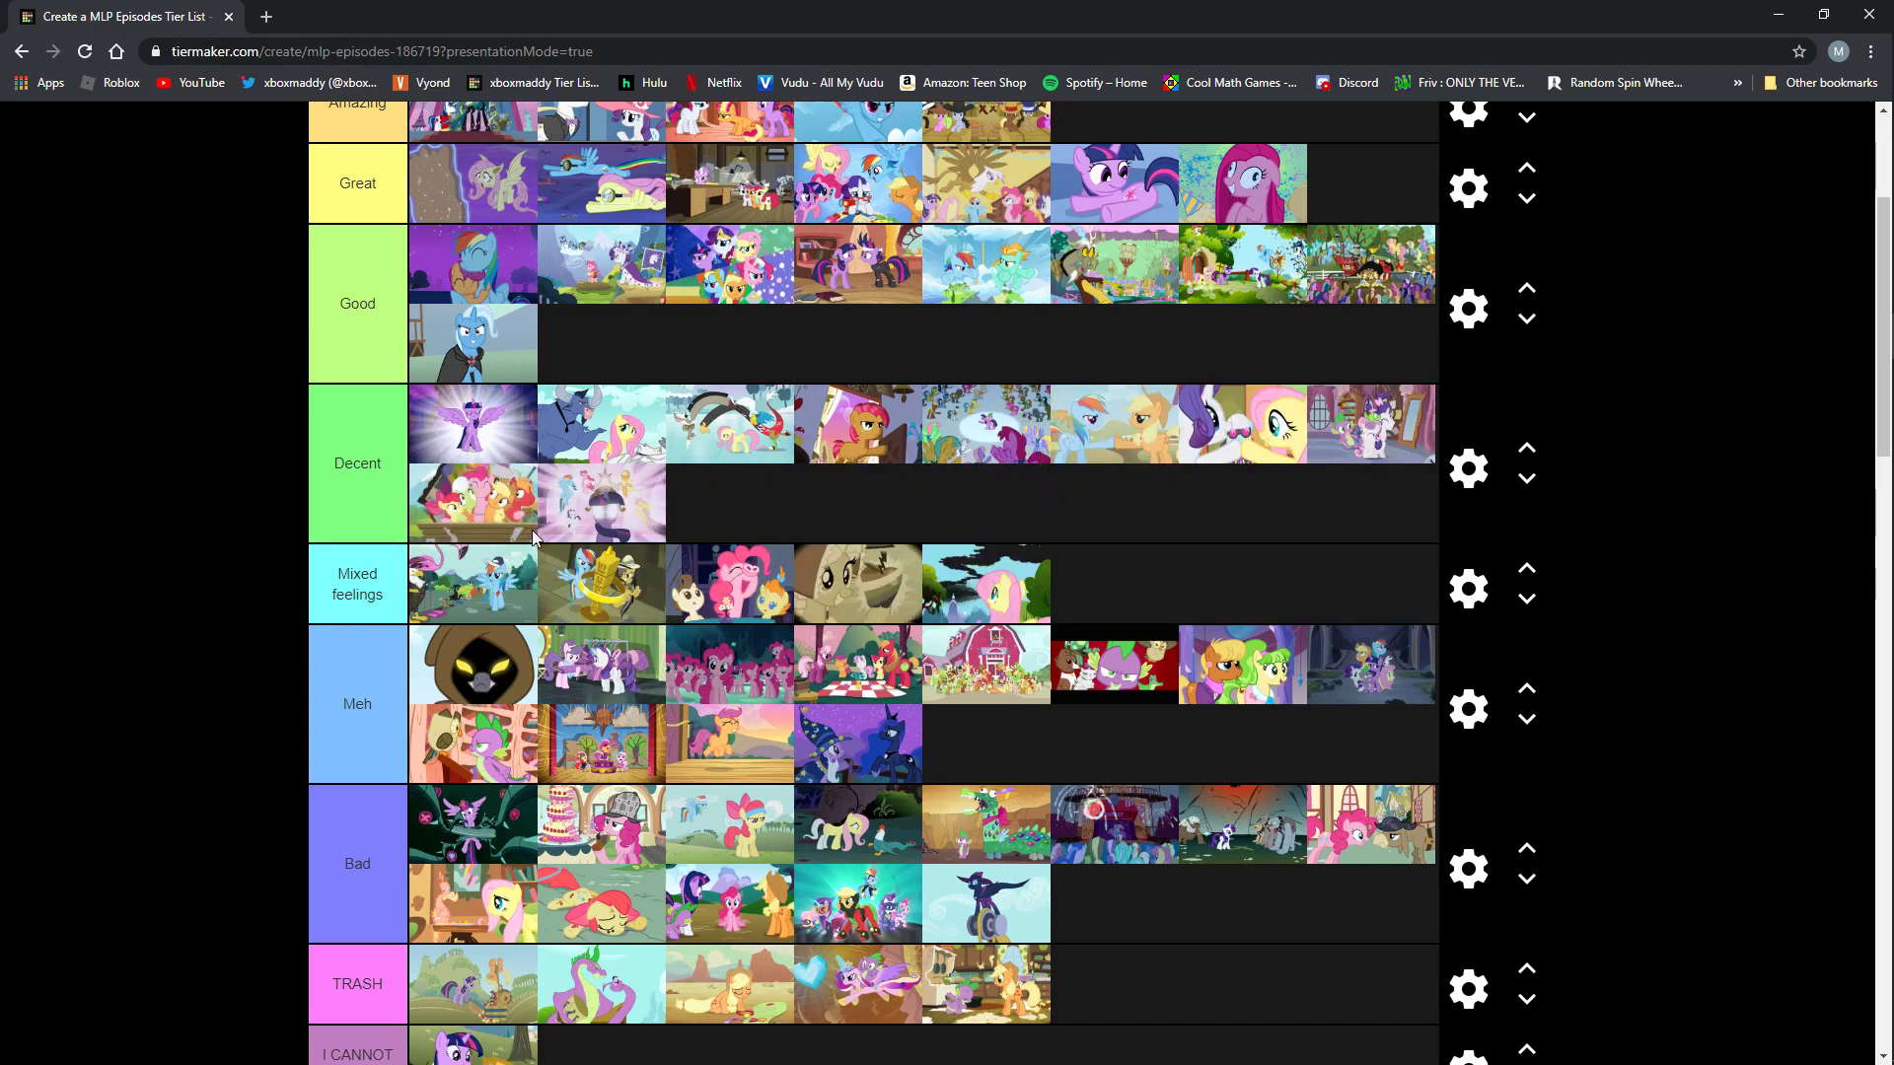
pyautogui.moveTo(497, 510)
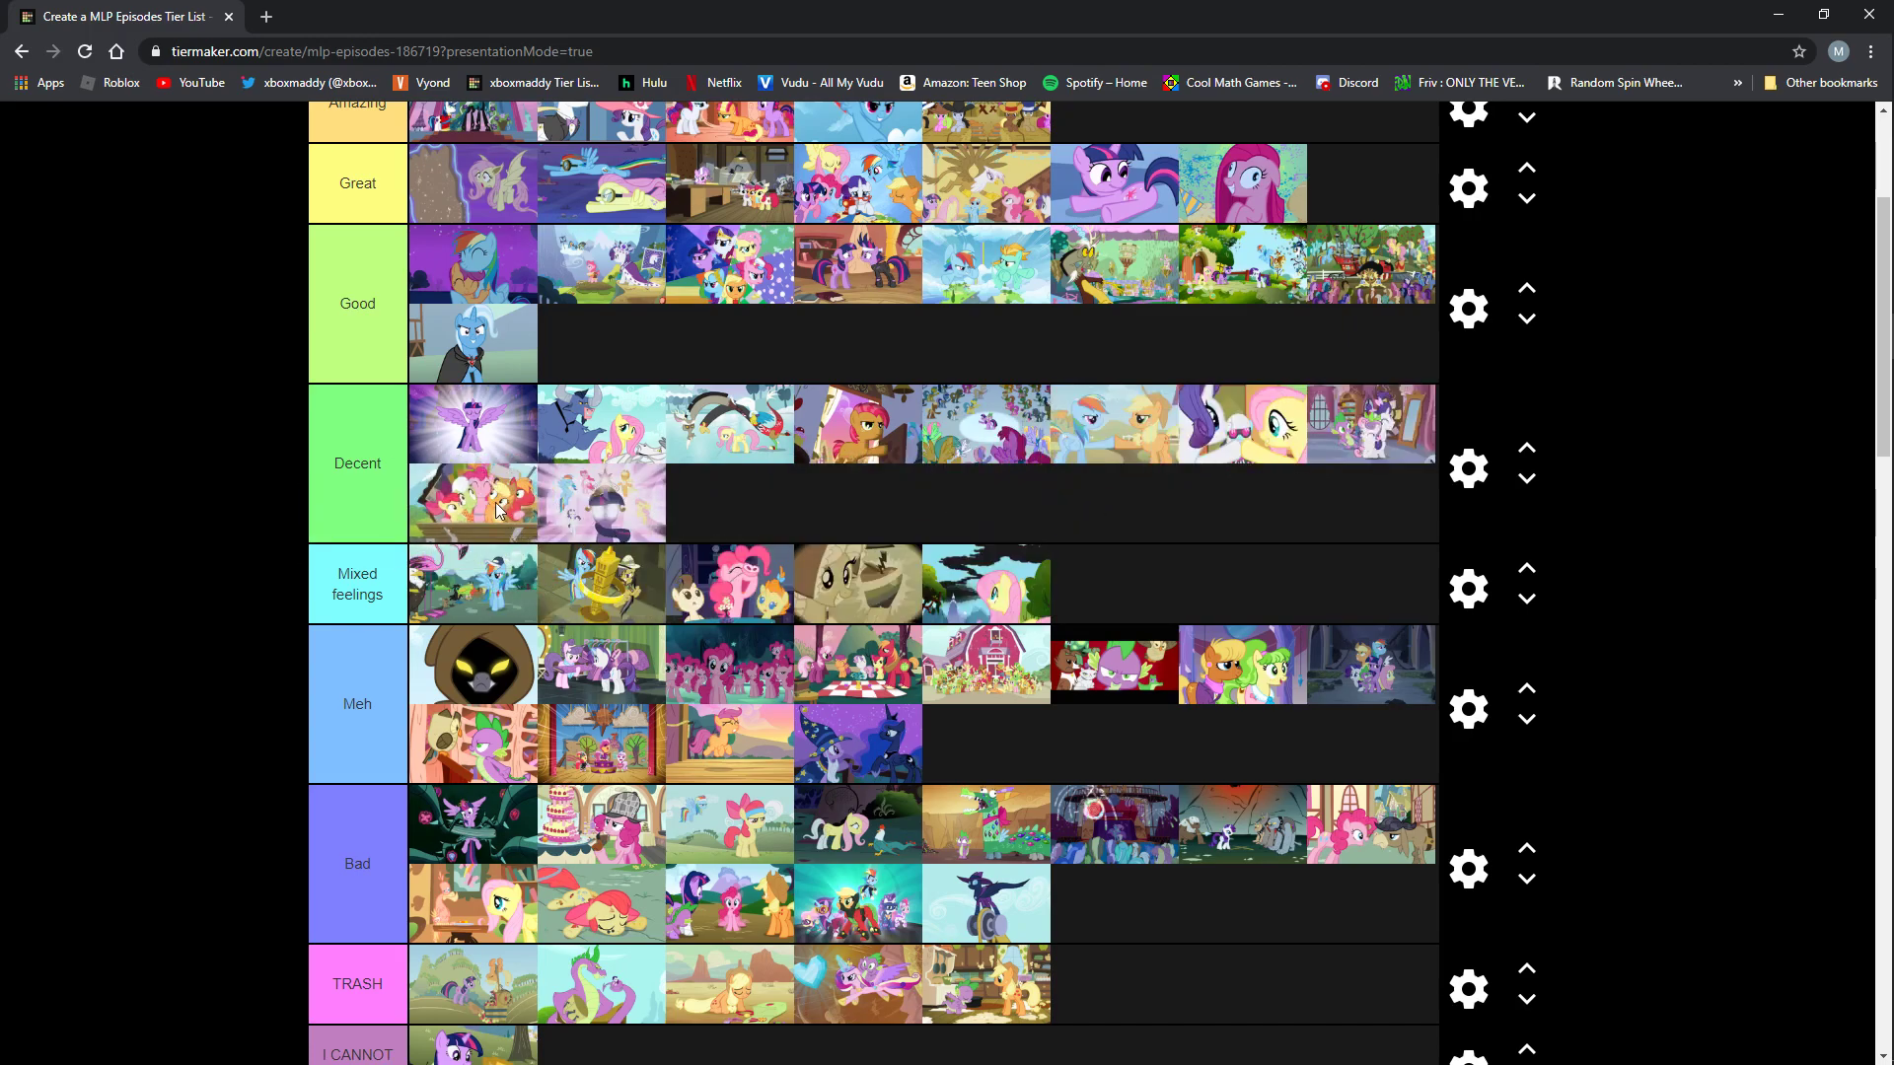
pyautogui.scroll(-3)
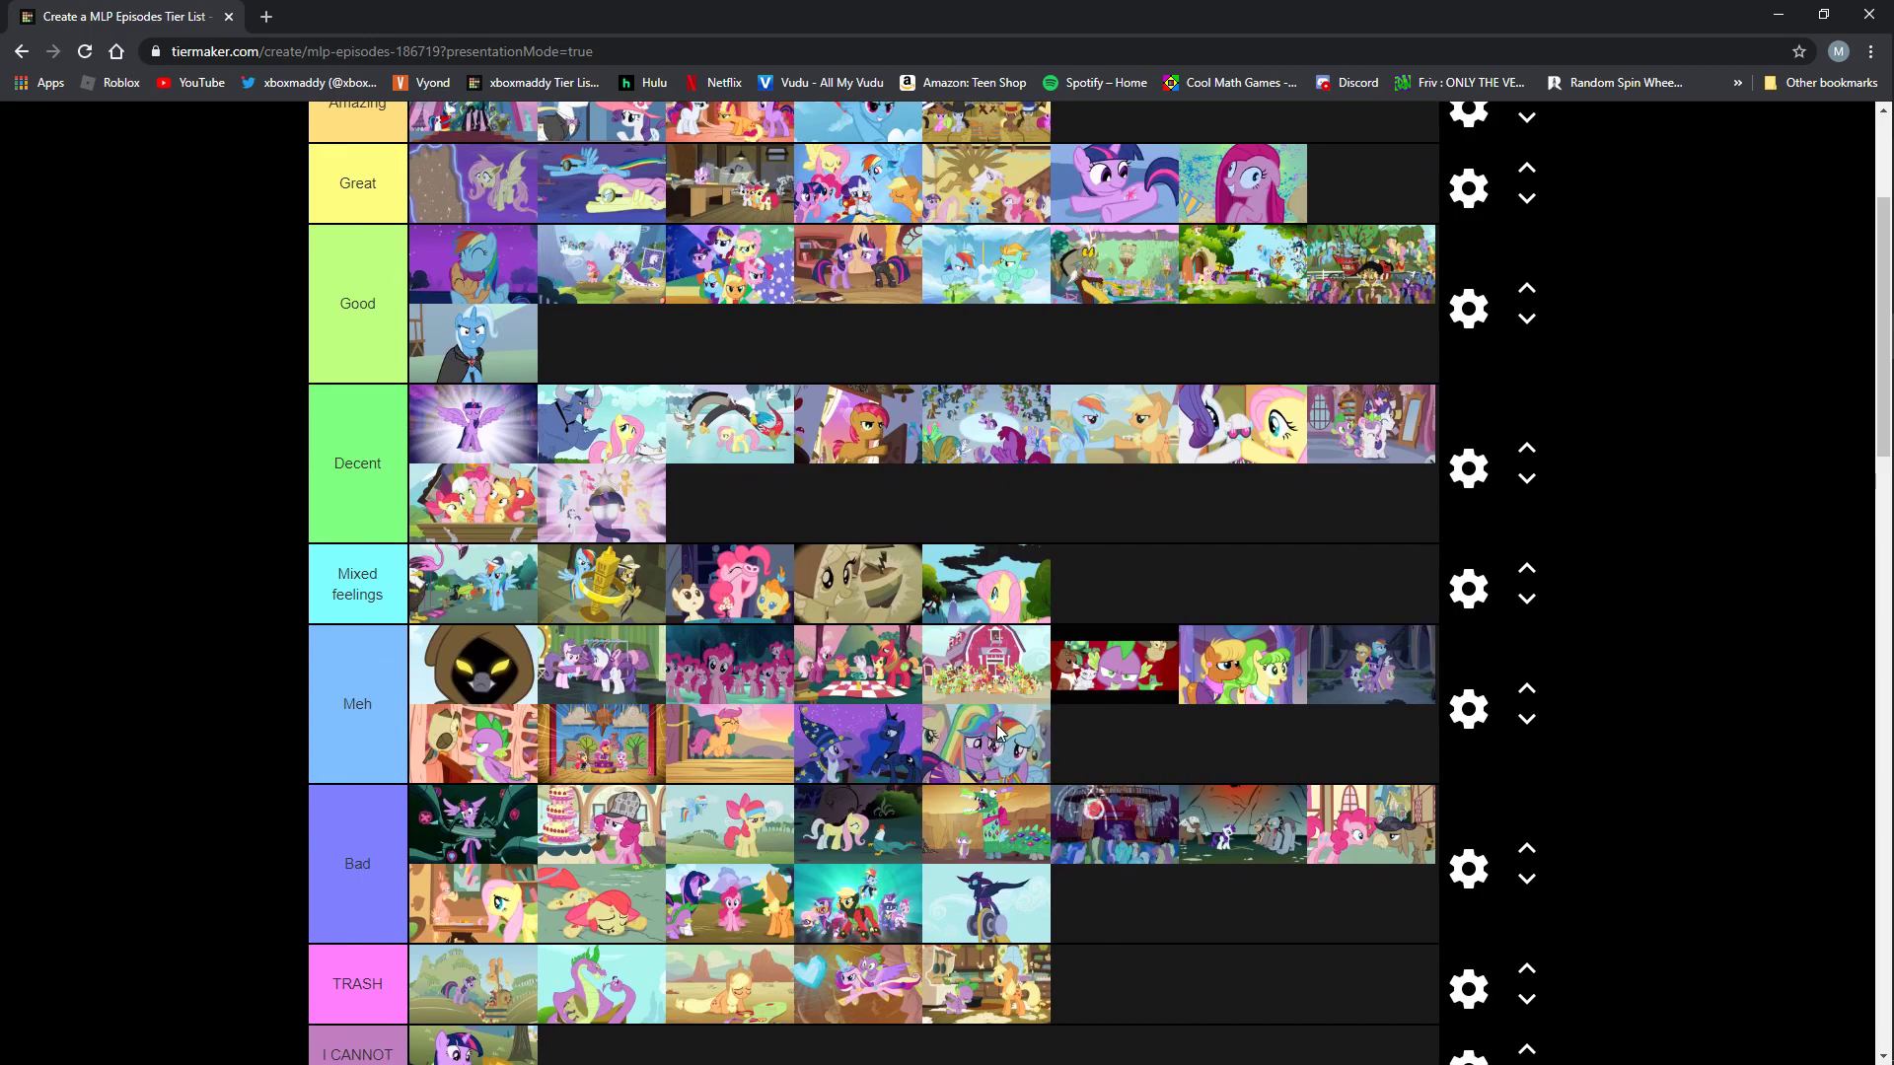
# Place the princess episode thumbnail first on the Meh tier's second line.
pyautogui.moveTo(985, 745); pyautogui.dragTo(1114, 583)
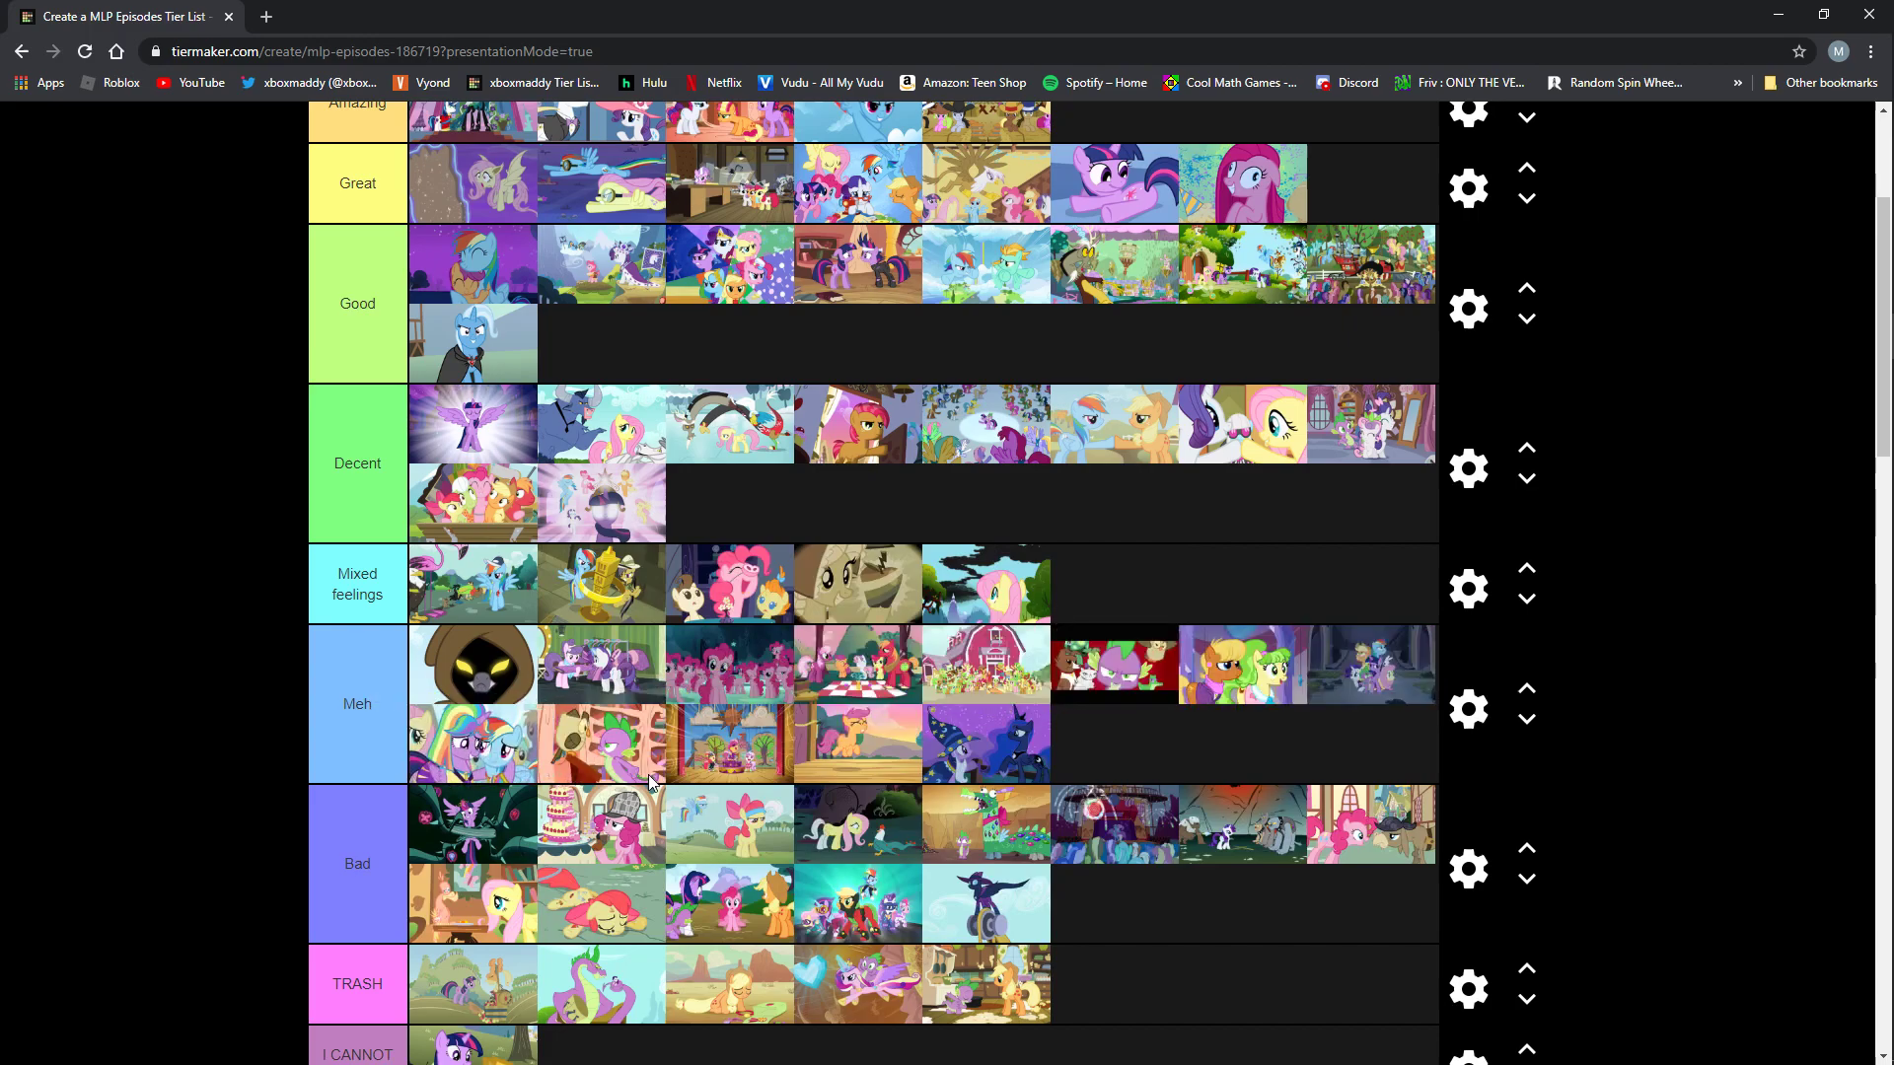
# Move the final Mixed feelings episode down into Bad, fourth on its first line.
pyautogui.scroll(-3)
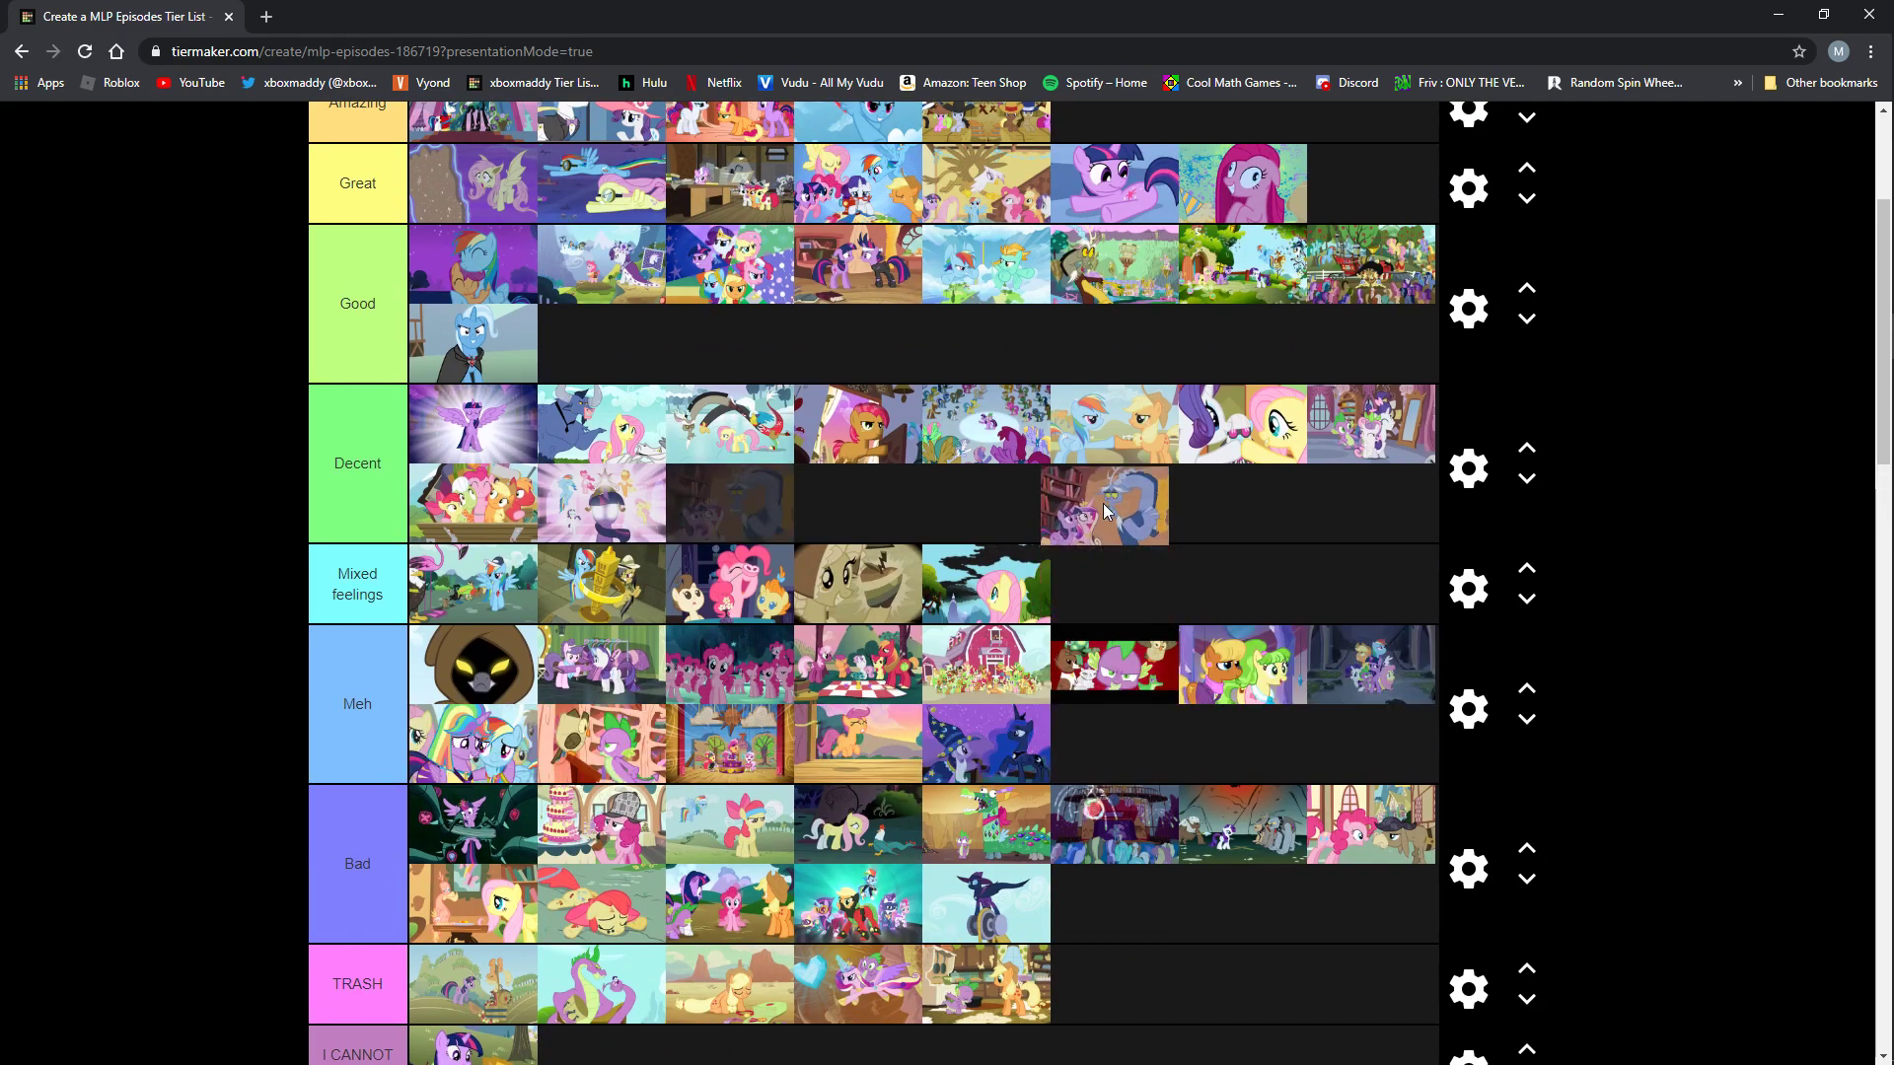
pyautogui.moveTo(1102, 505); pyautogui.dragTo(1136, 571)
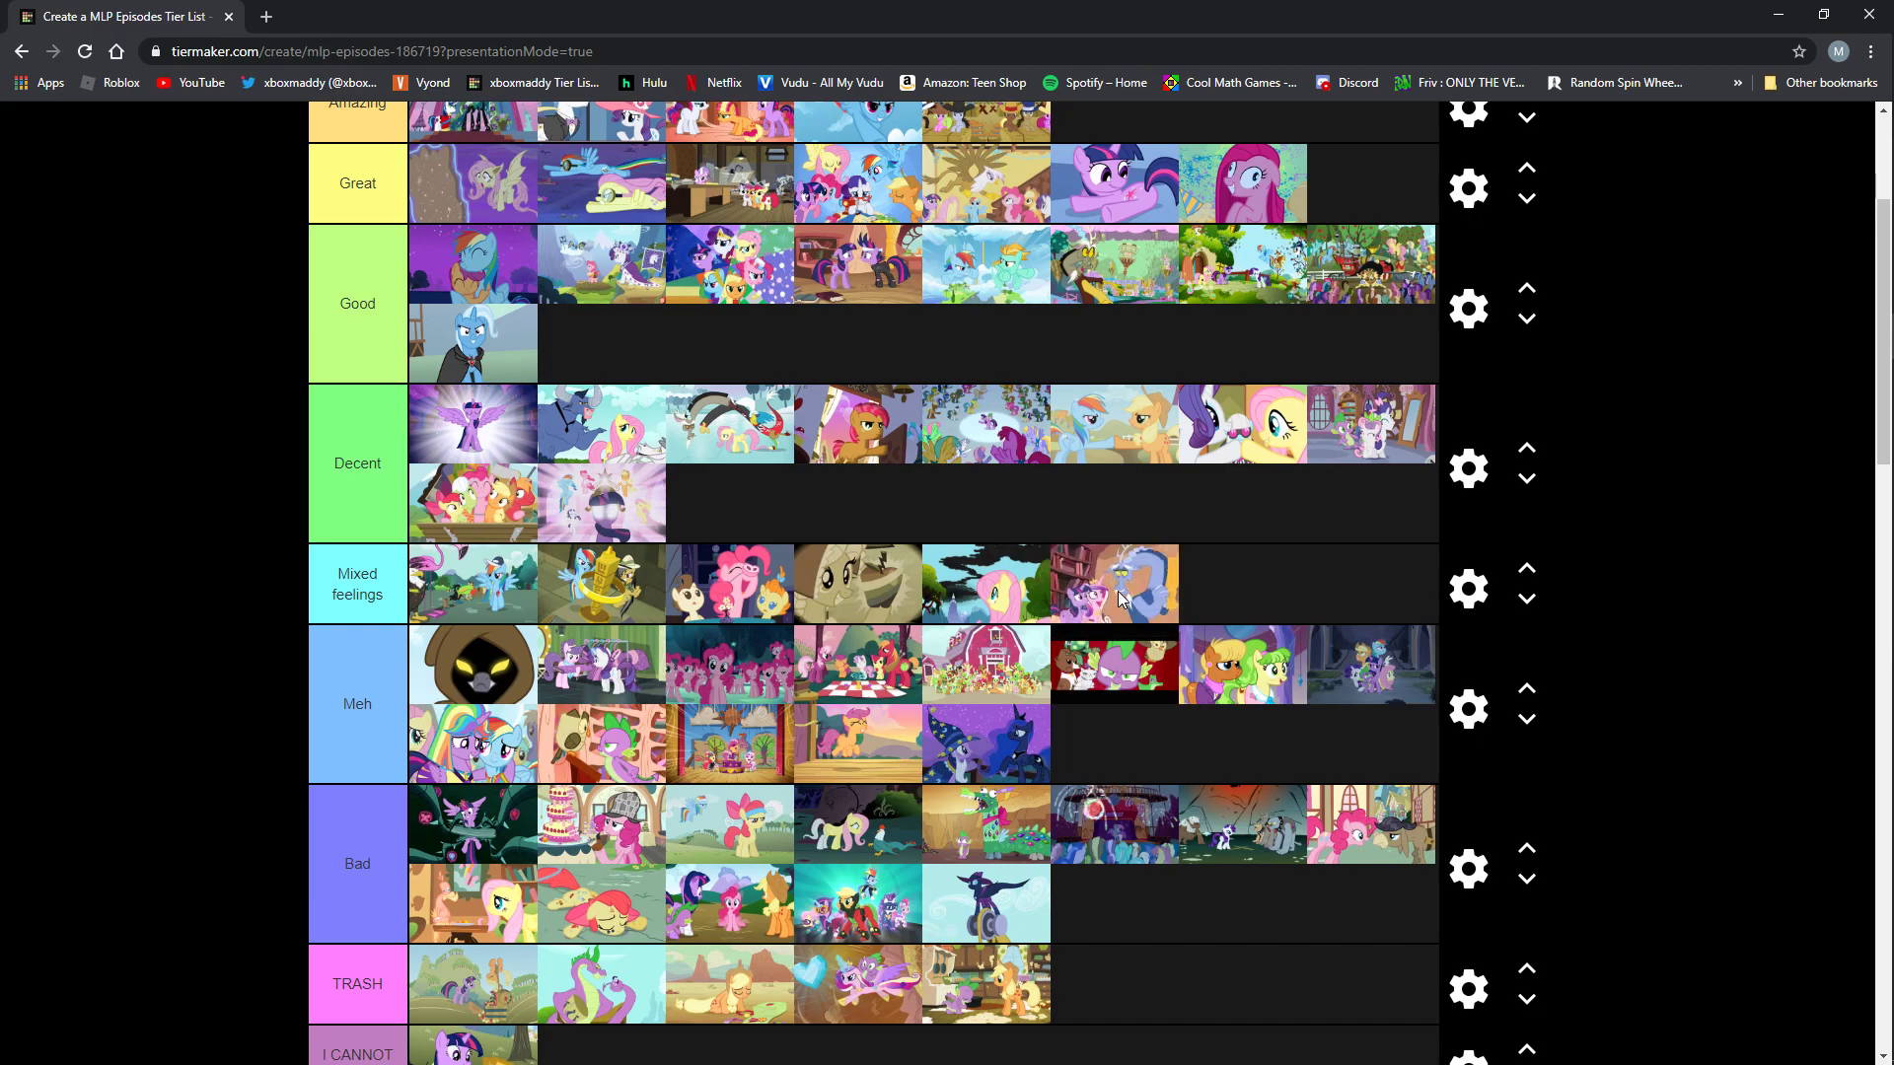
pyautogui.moveTo(1141, 613)
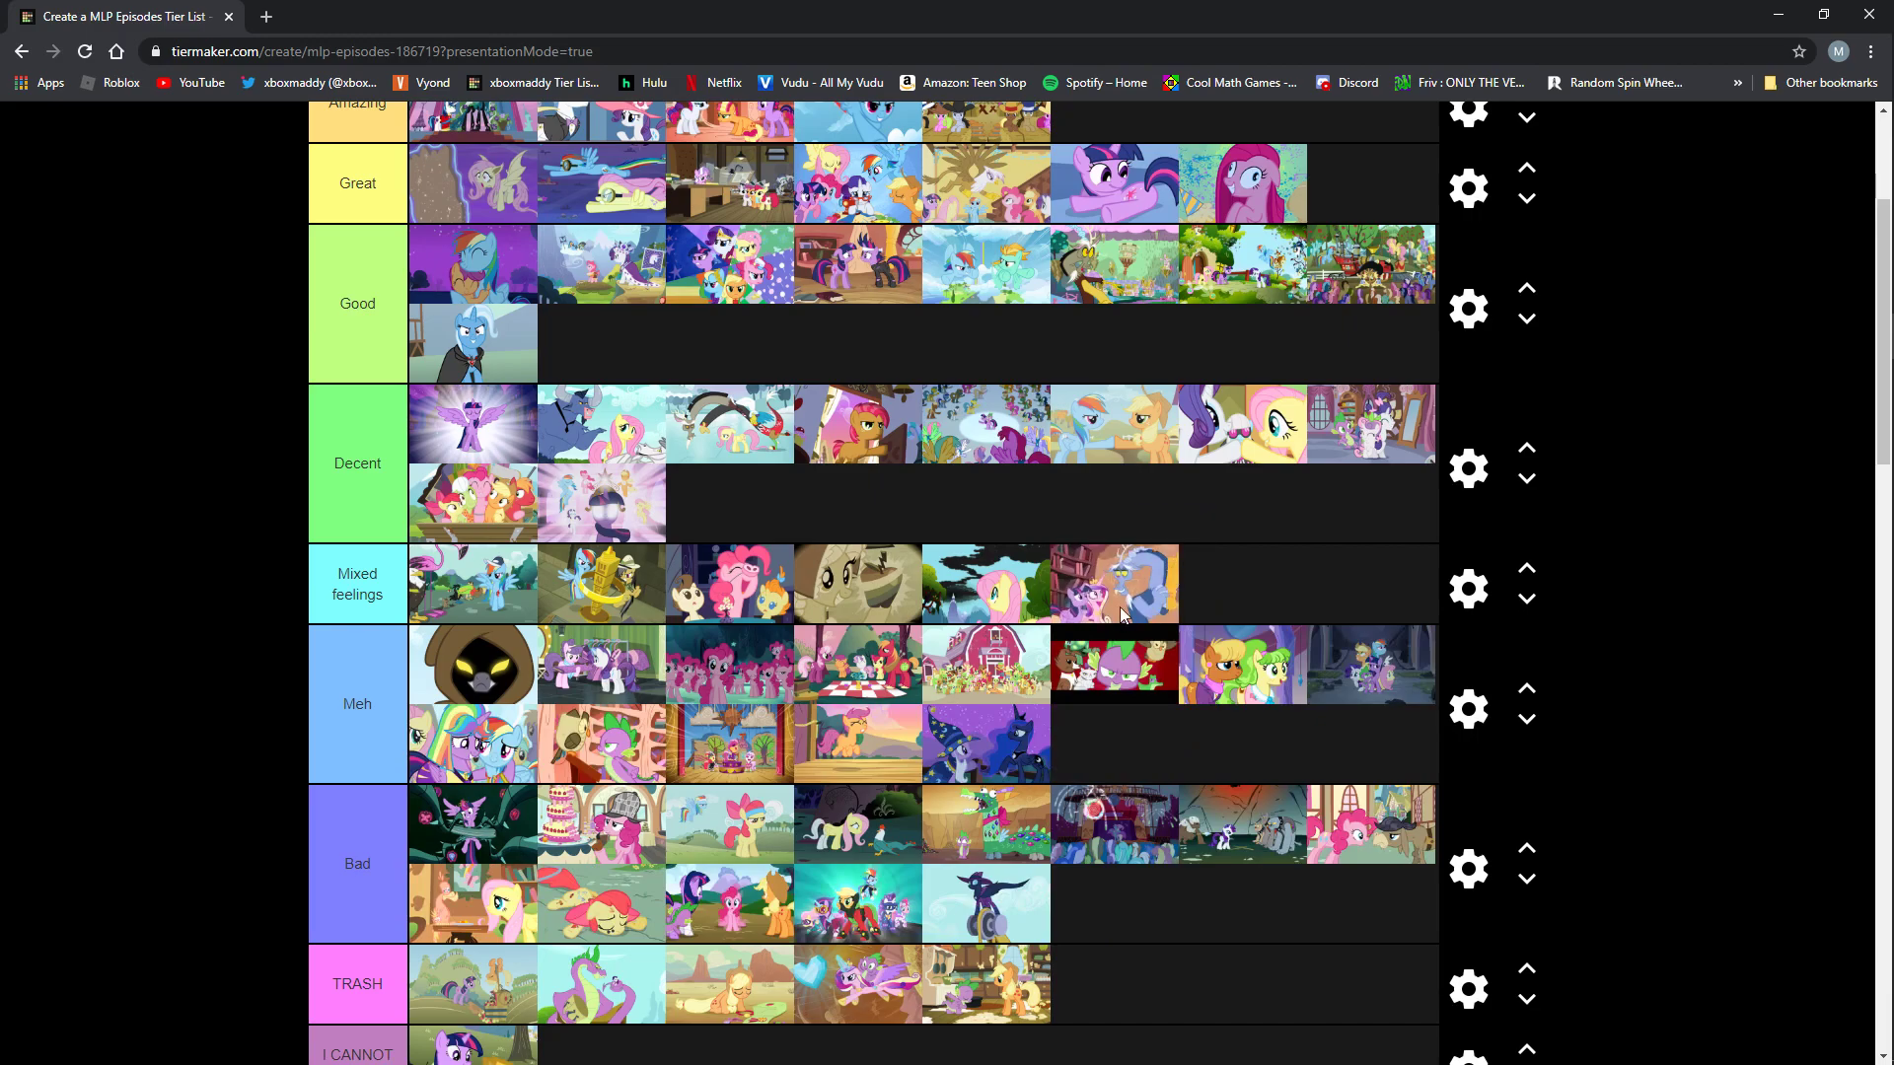
pyautogui.moveTo(1134, 622)
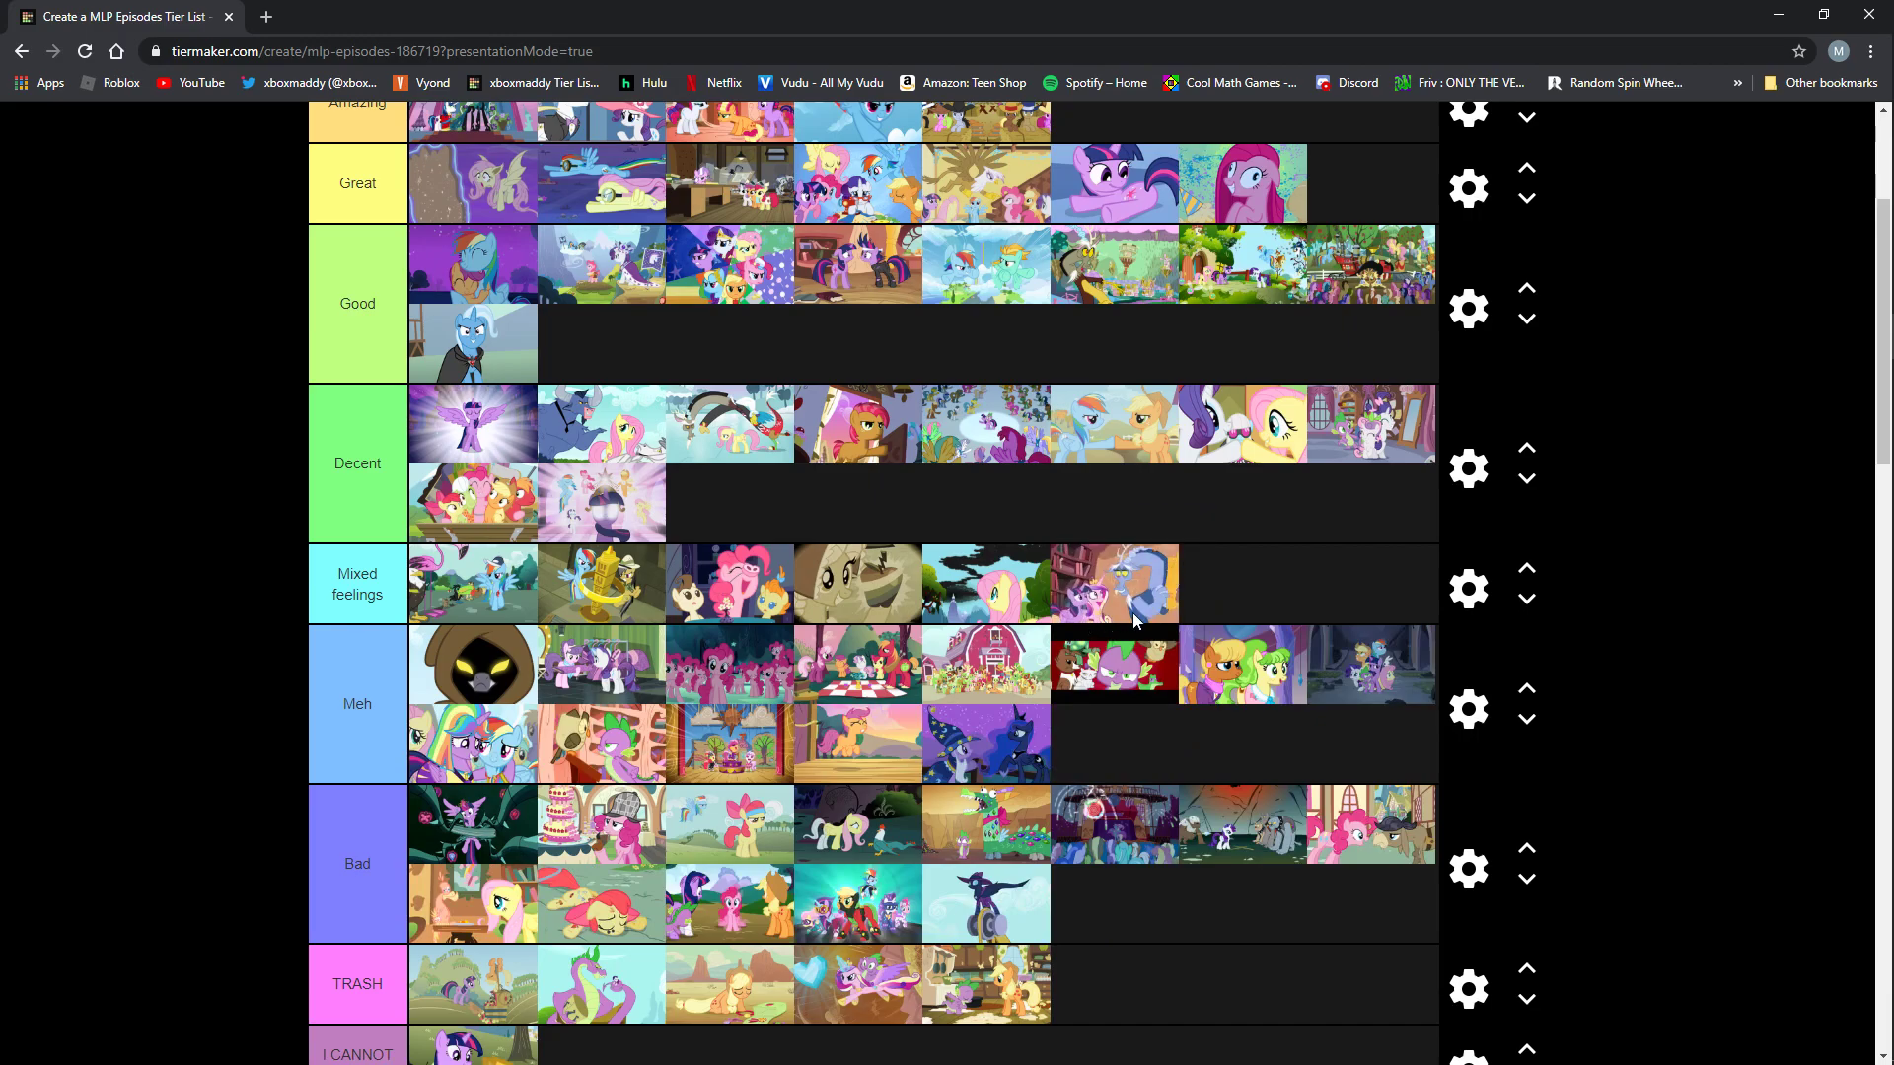
pyautogui.moveTo(1102, 619)
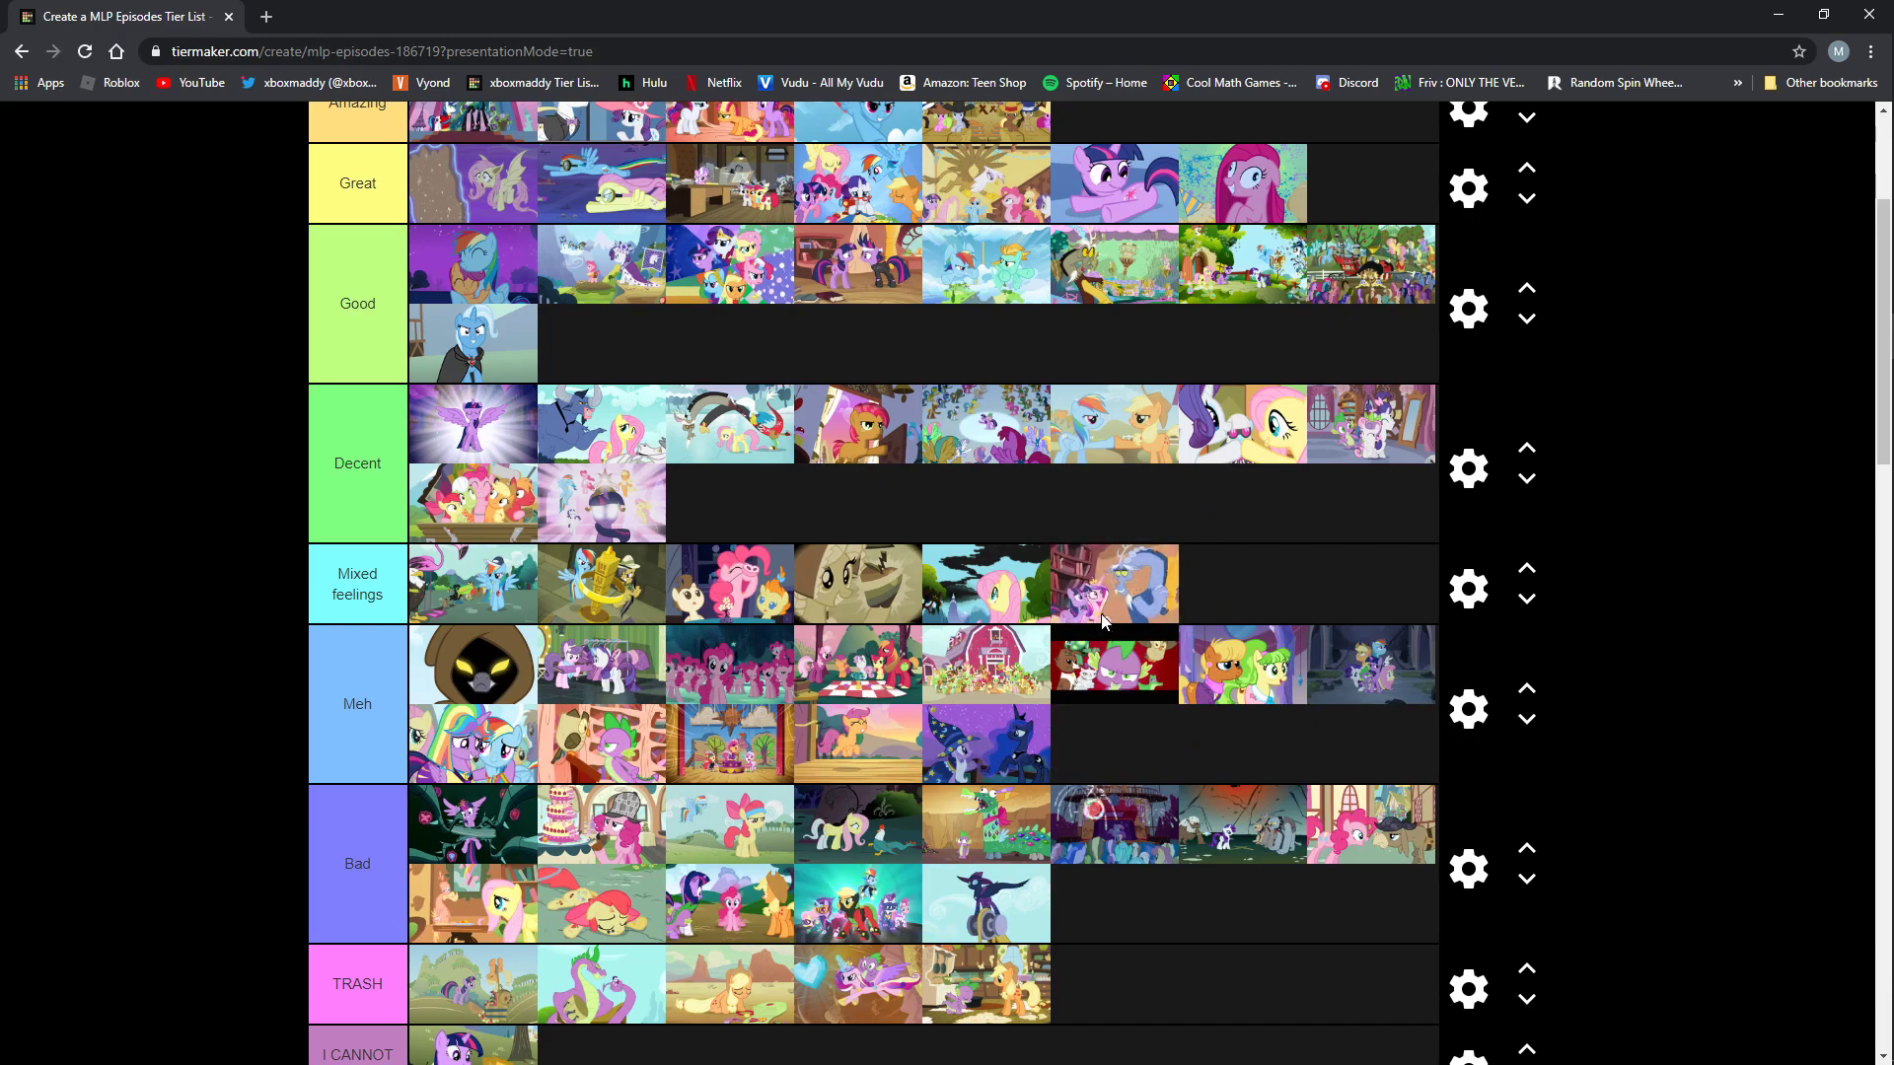
pyautogui.moveTo(1134, 582)
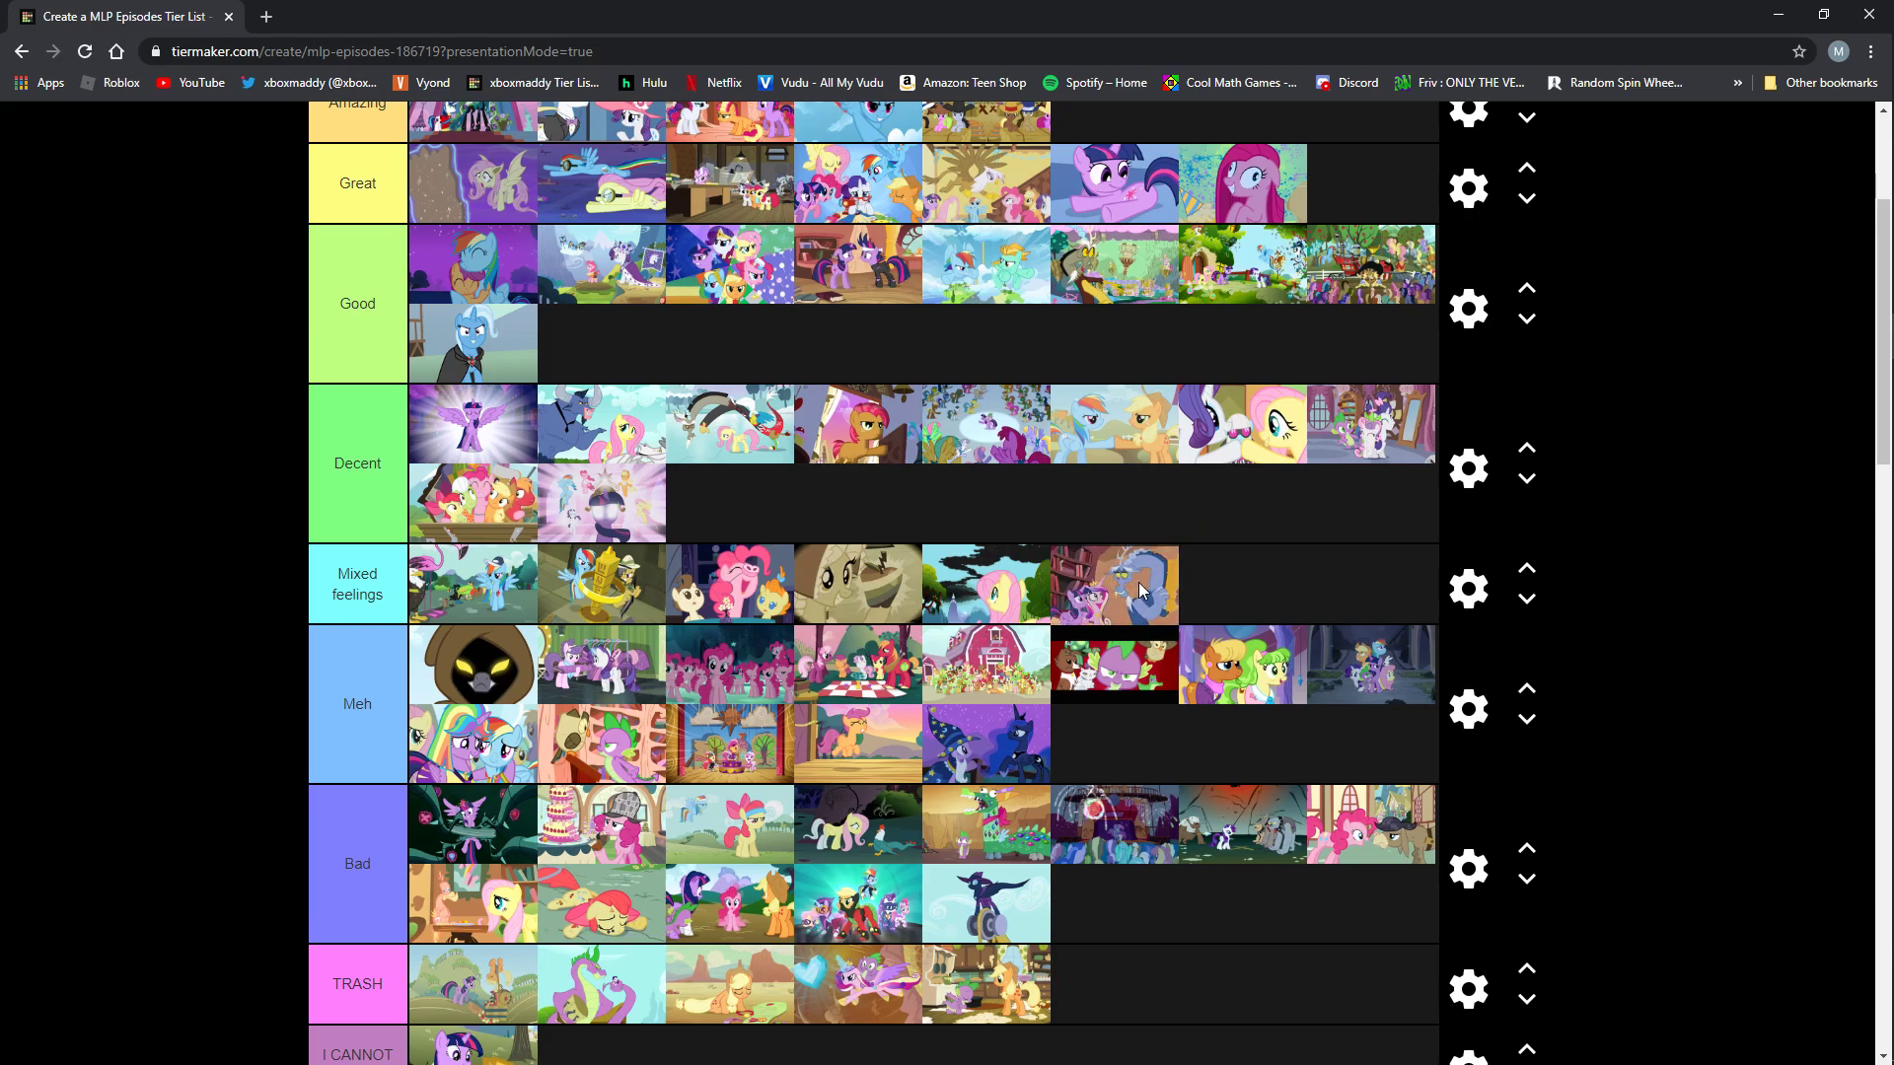
pyautogui.moveTo(1114, 585); pyautogui.dragTo(1114, 984)
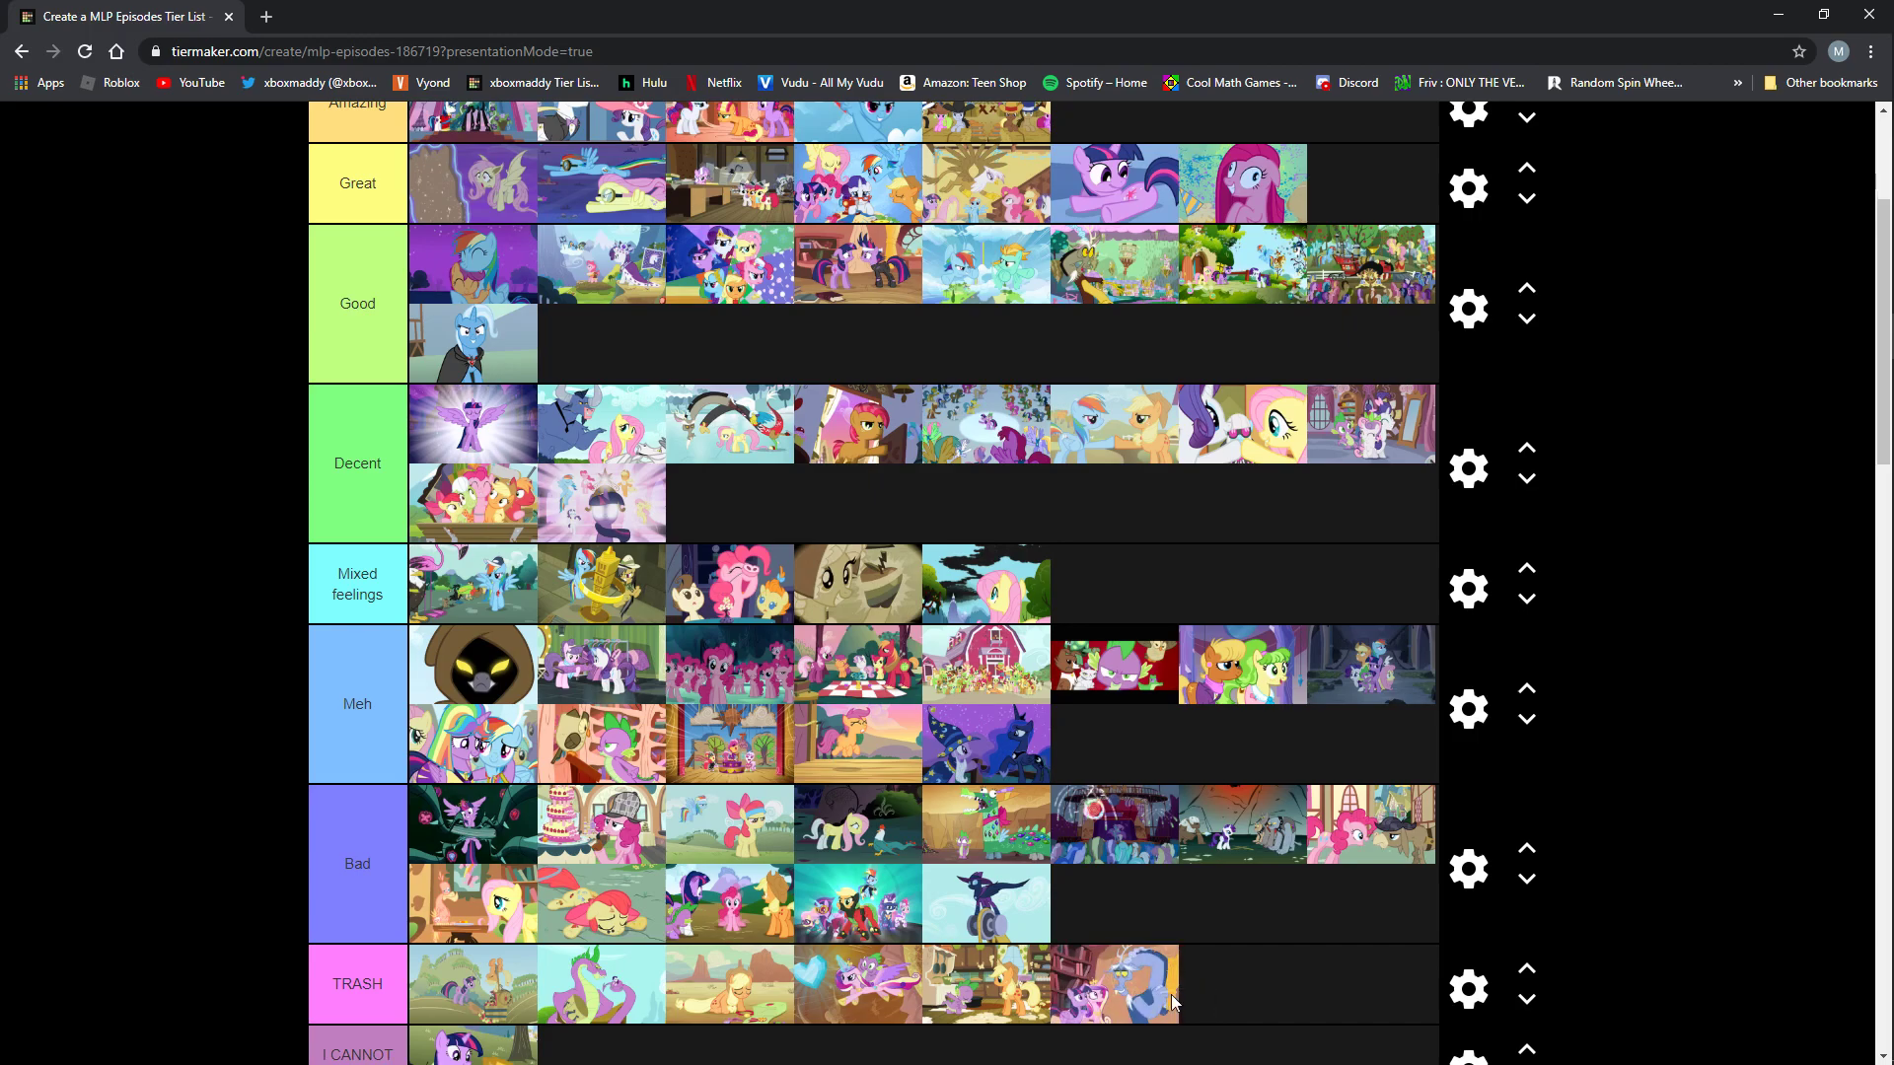
pyautogui.scroll(-3)
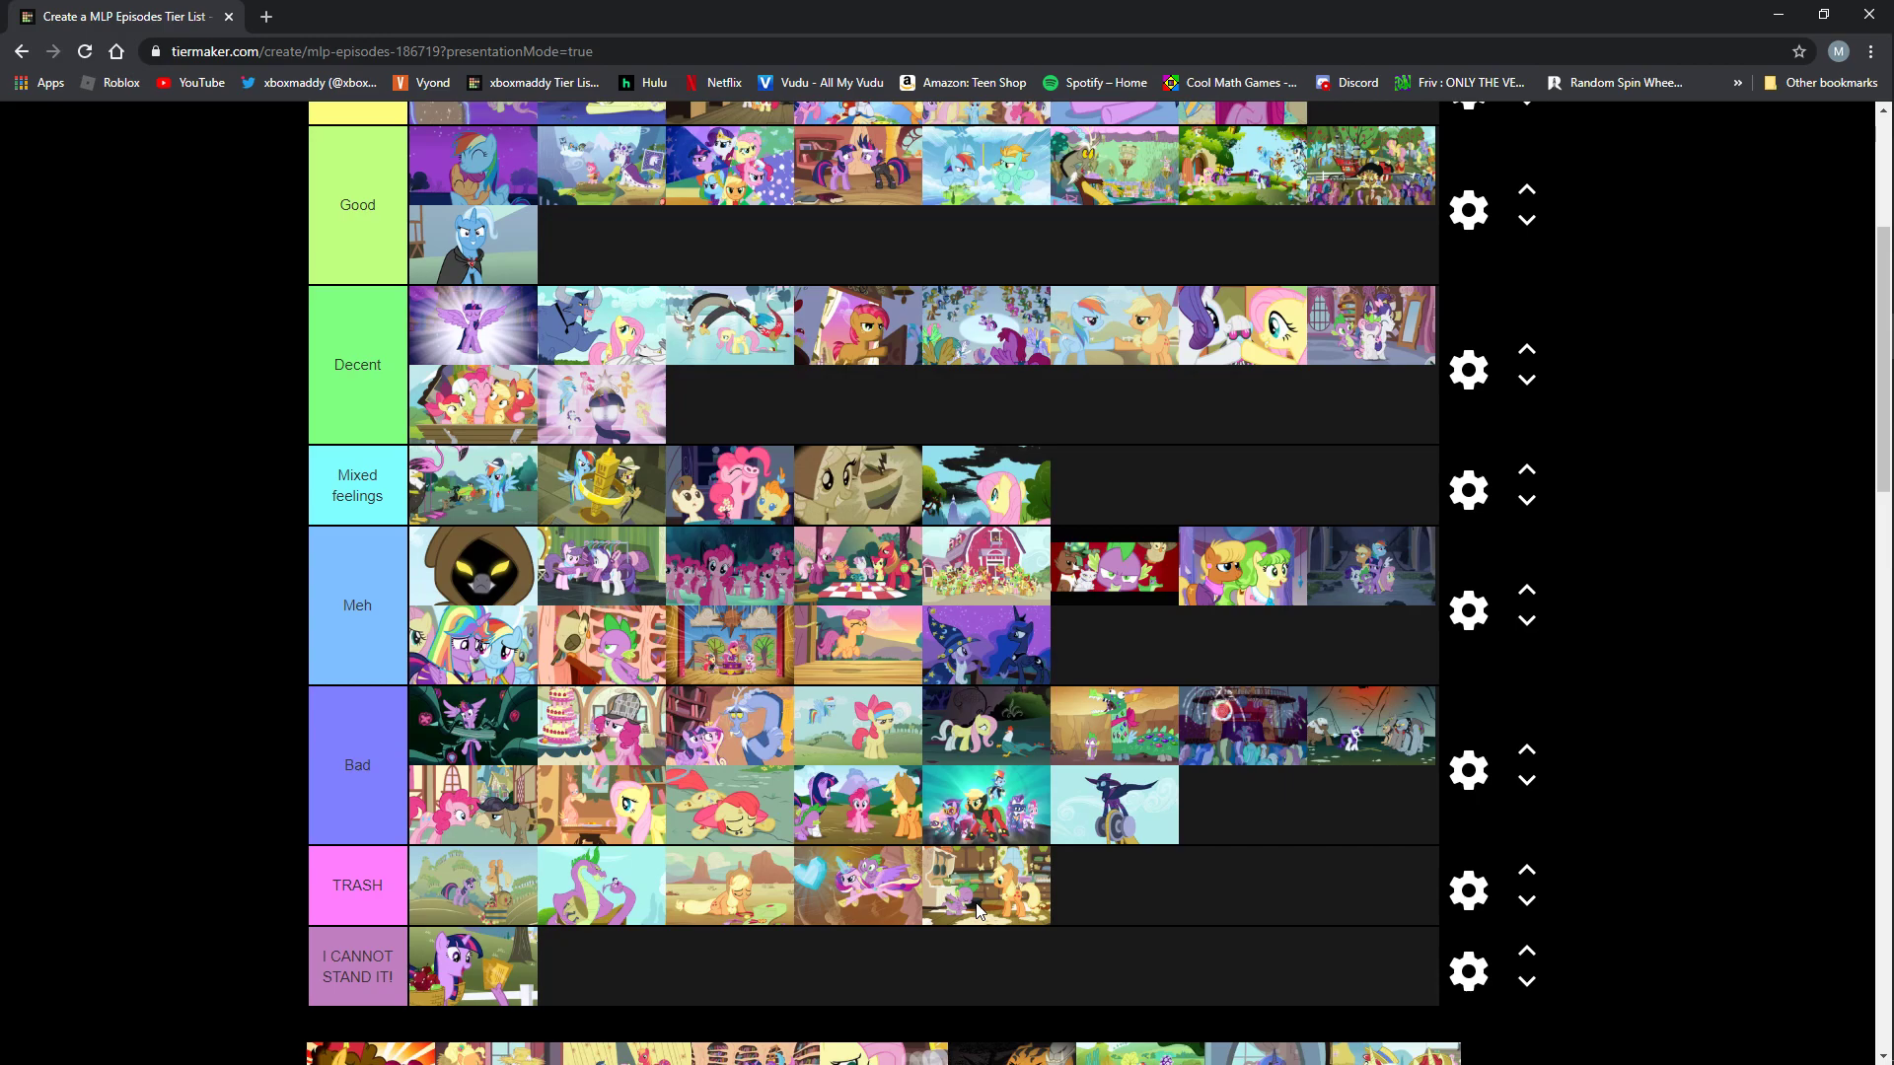
# Put the fiery orange Pinkie Pie episode at the front of Mixed feelings.
pyautogui.scroll(-3)
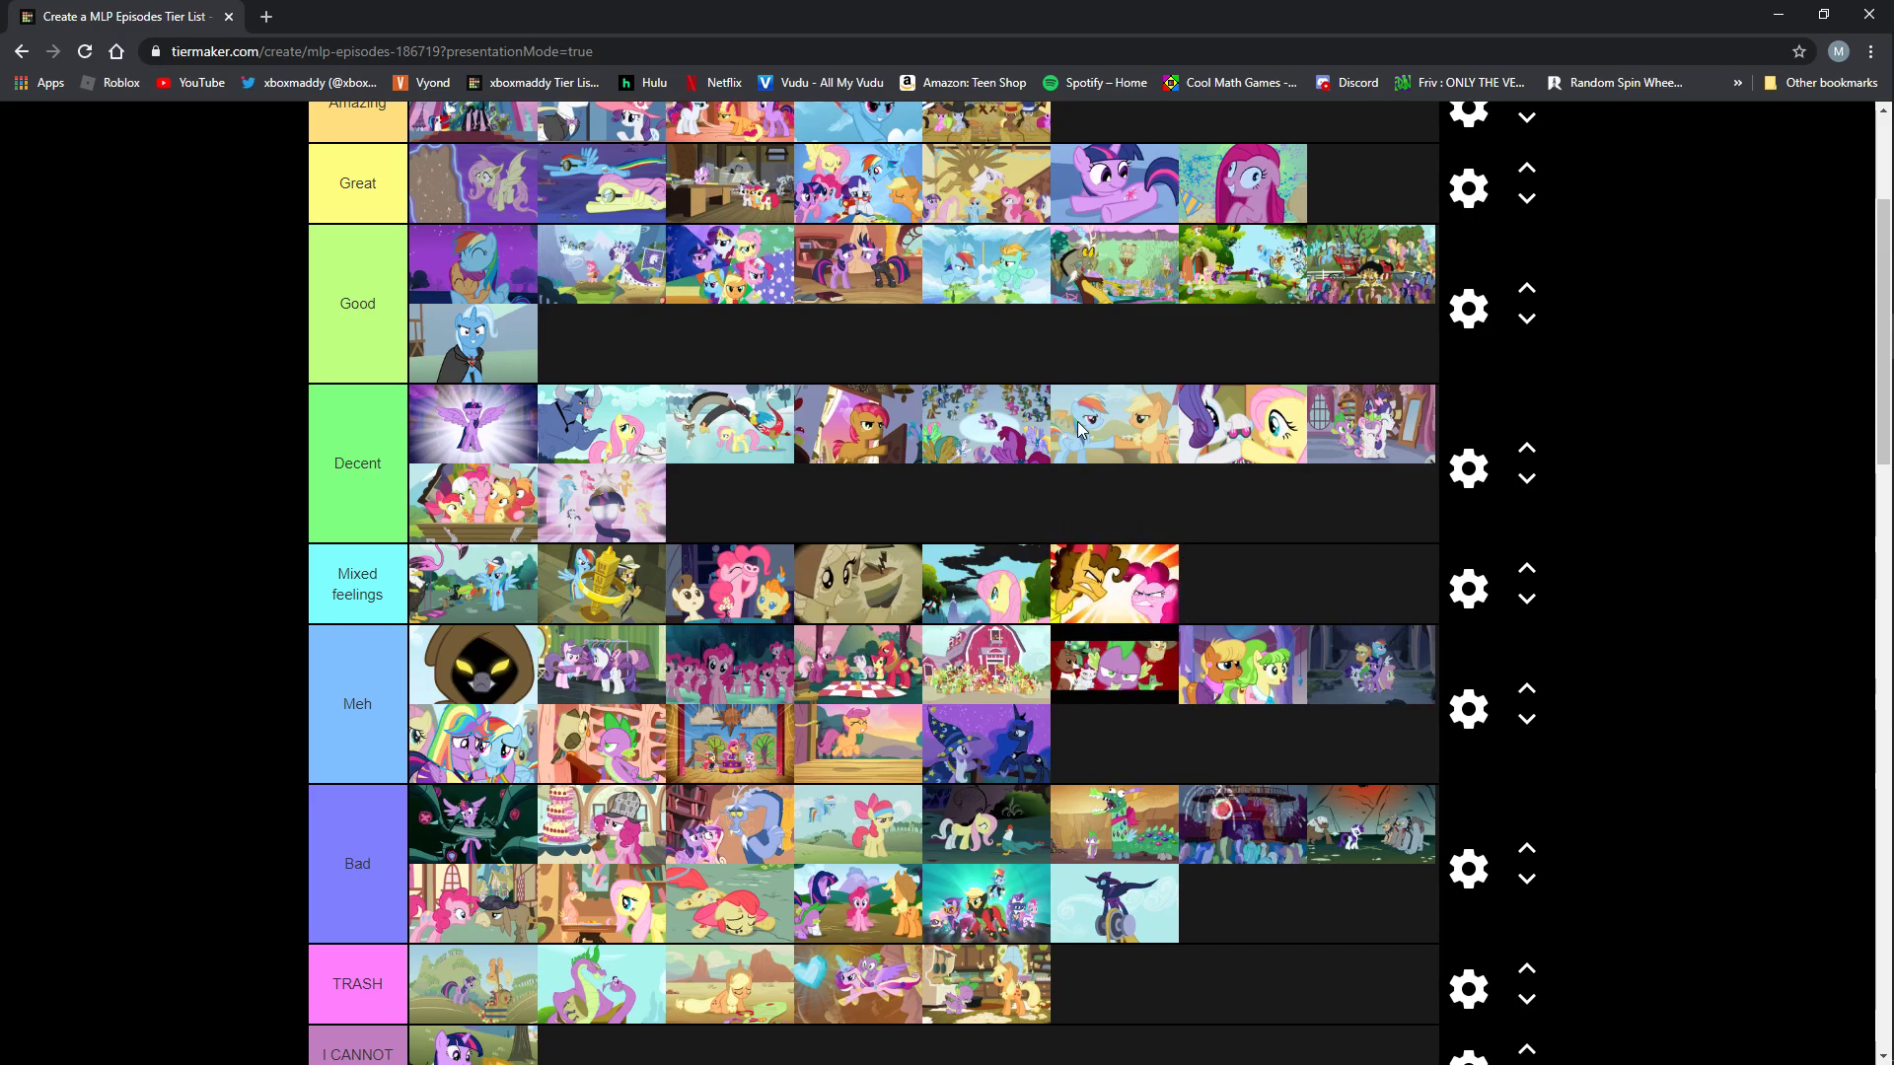
pyautogui.moveTo(1090, 610)
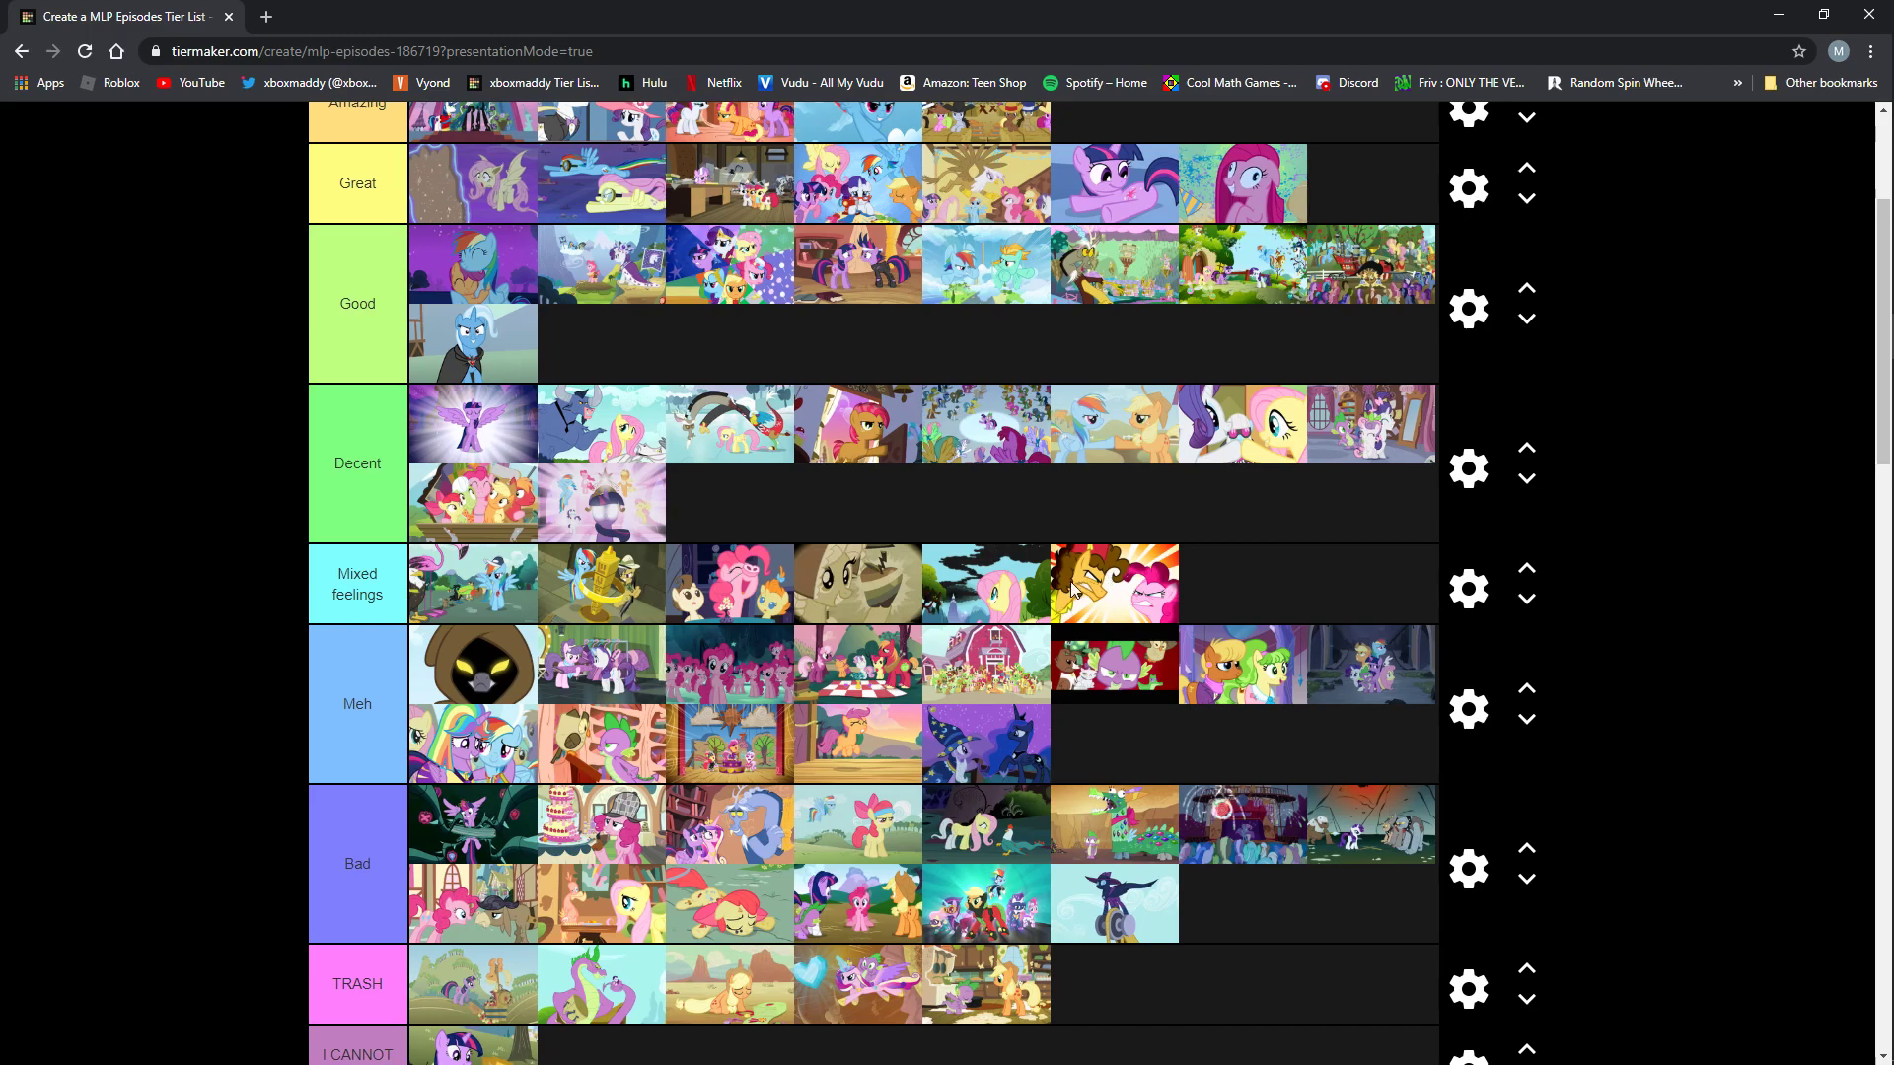
pyautogui.moveTo(1119, 630)
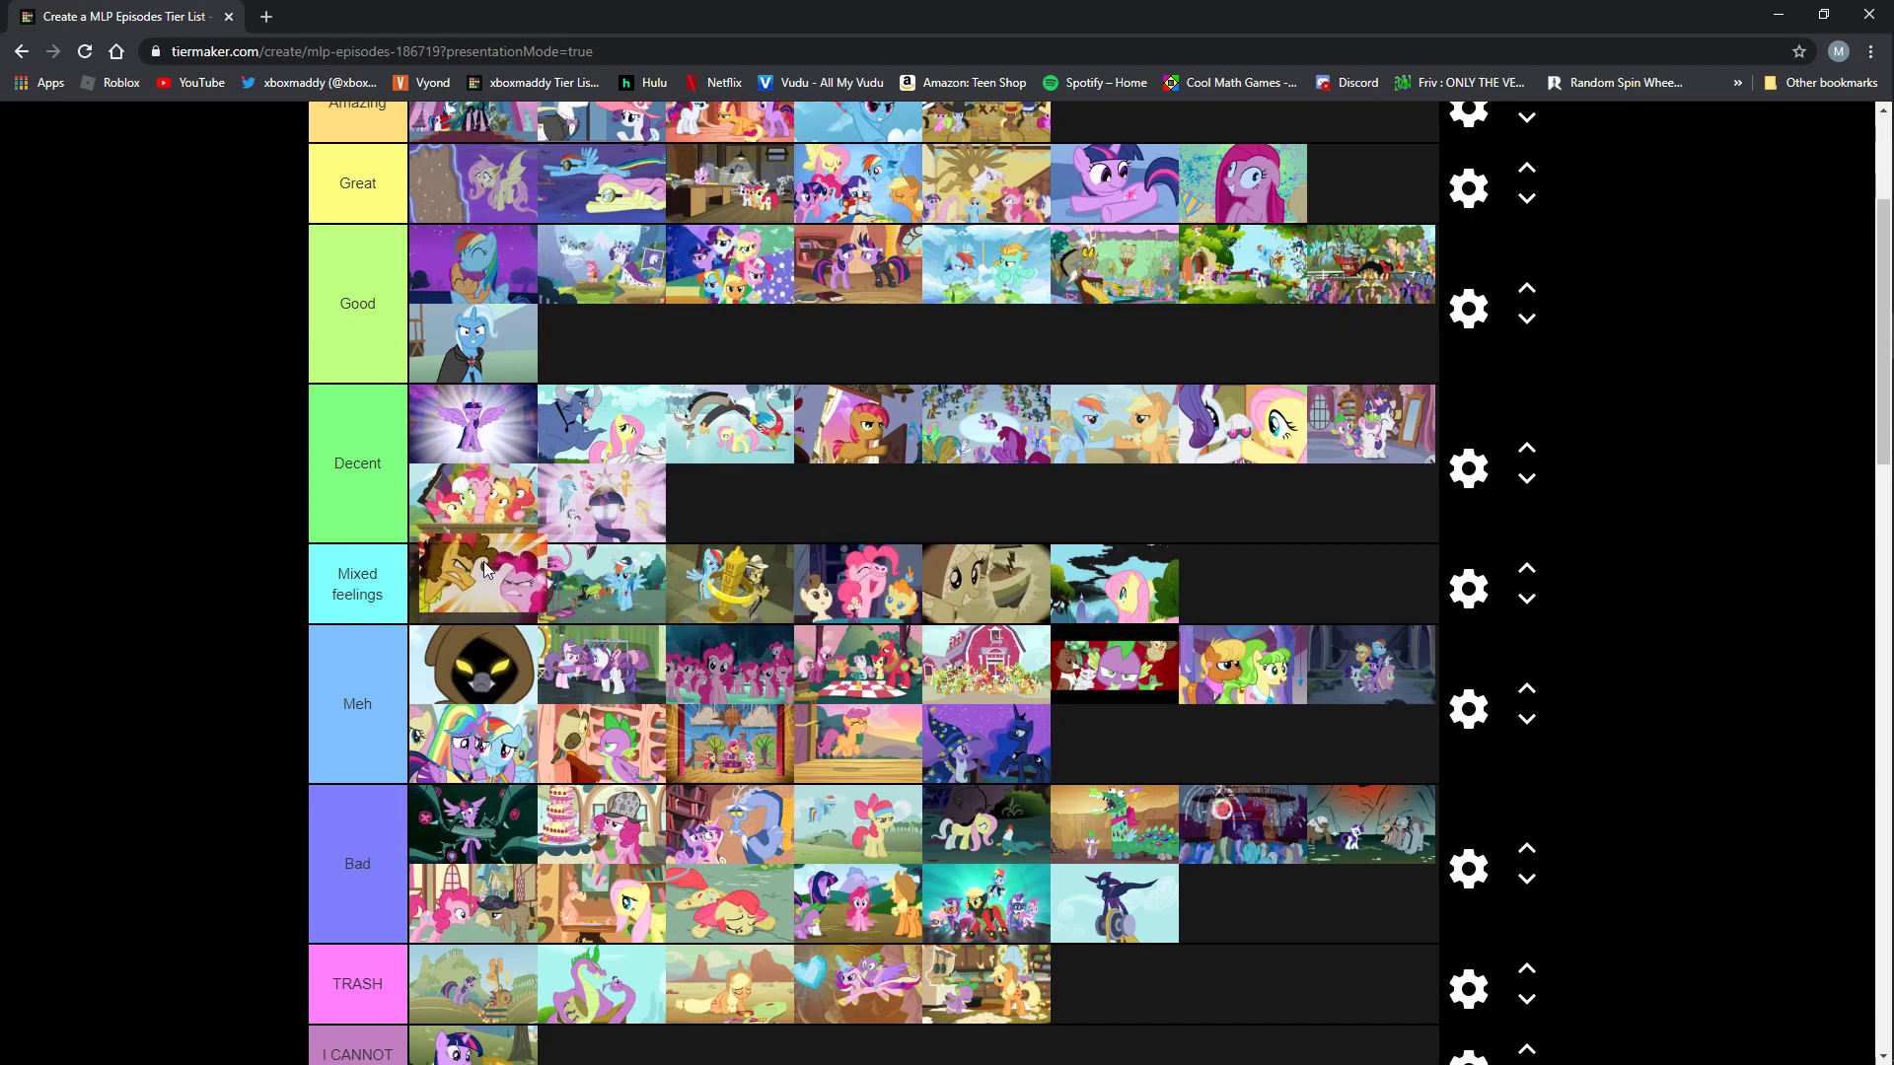
pyautogui.scroll(-3)
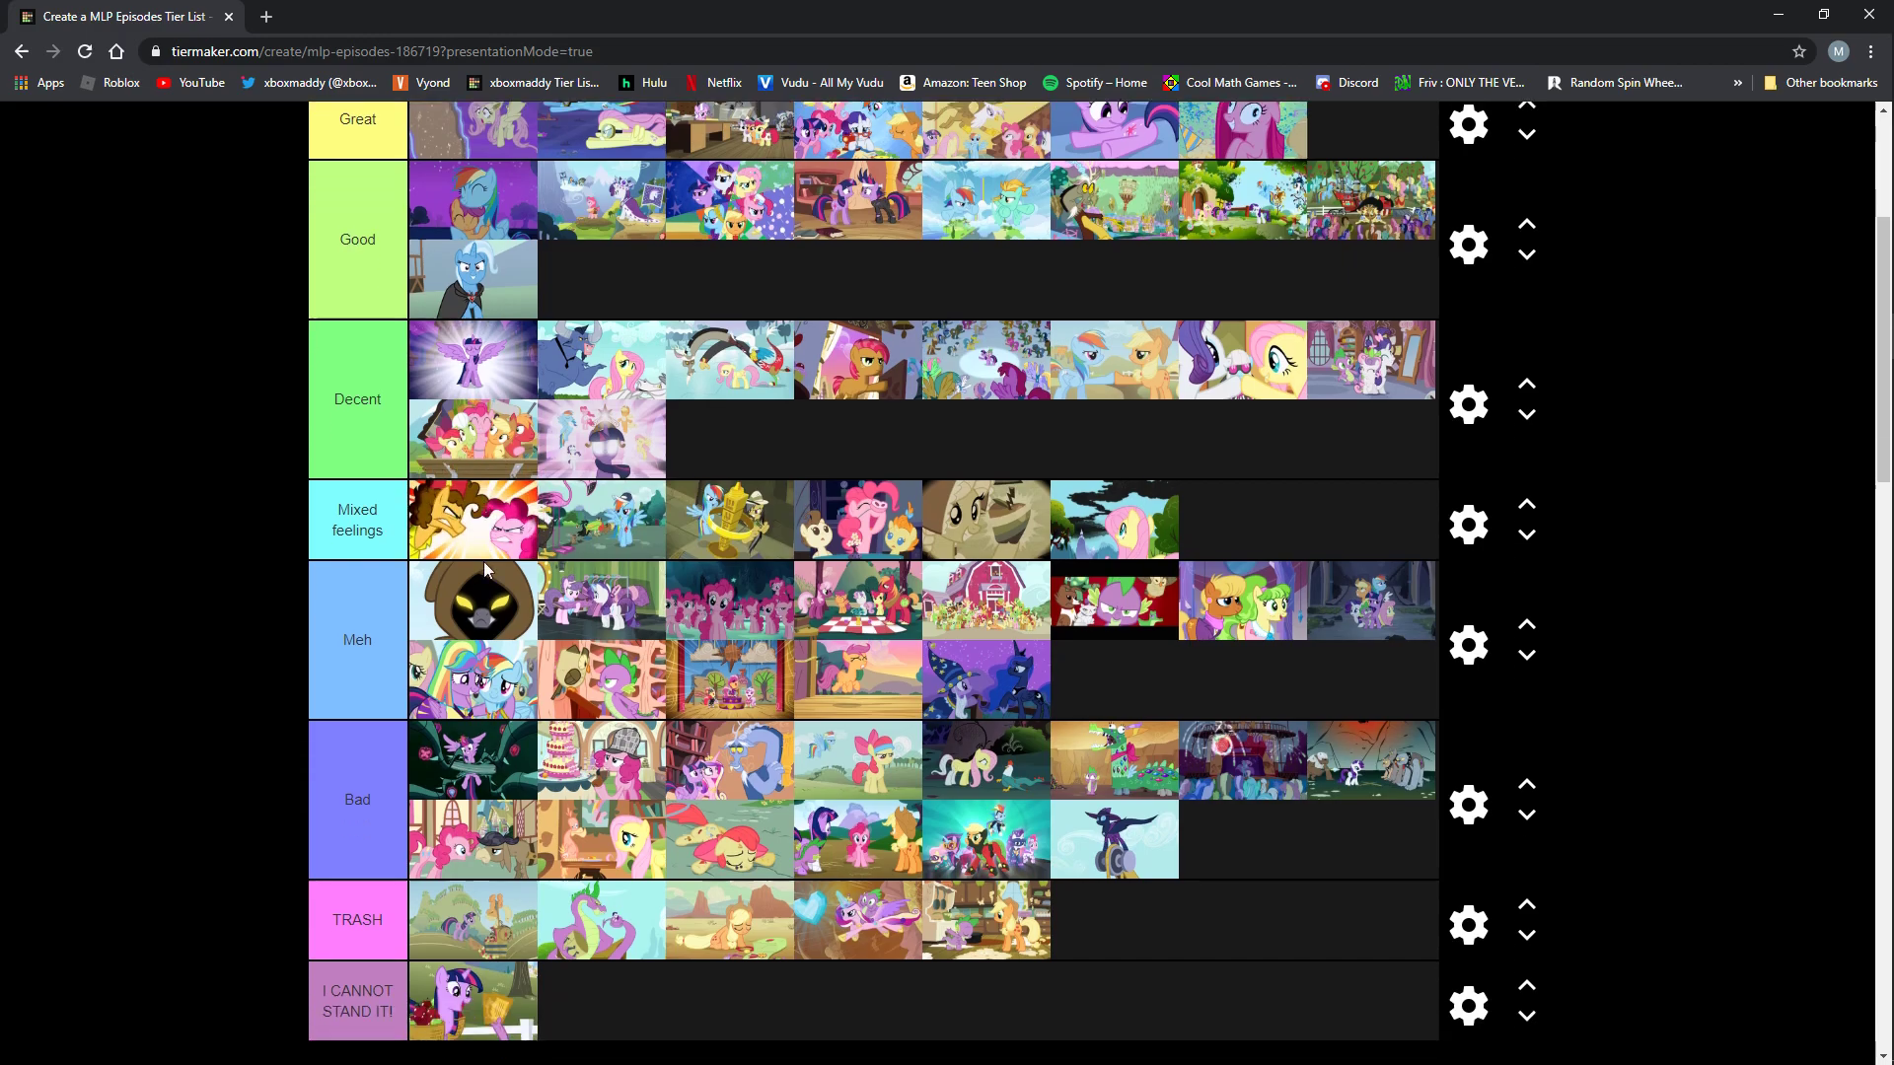
# Move the Applejack-and-Rarity episode into Decent and place the crowd-of-ponies episode after it.
pyautogui.scroll(-3)
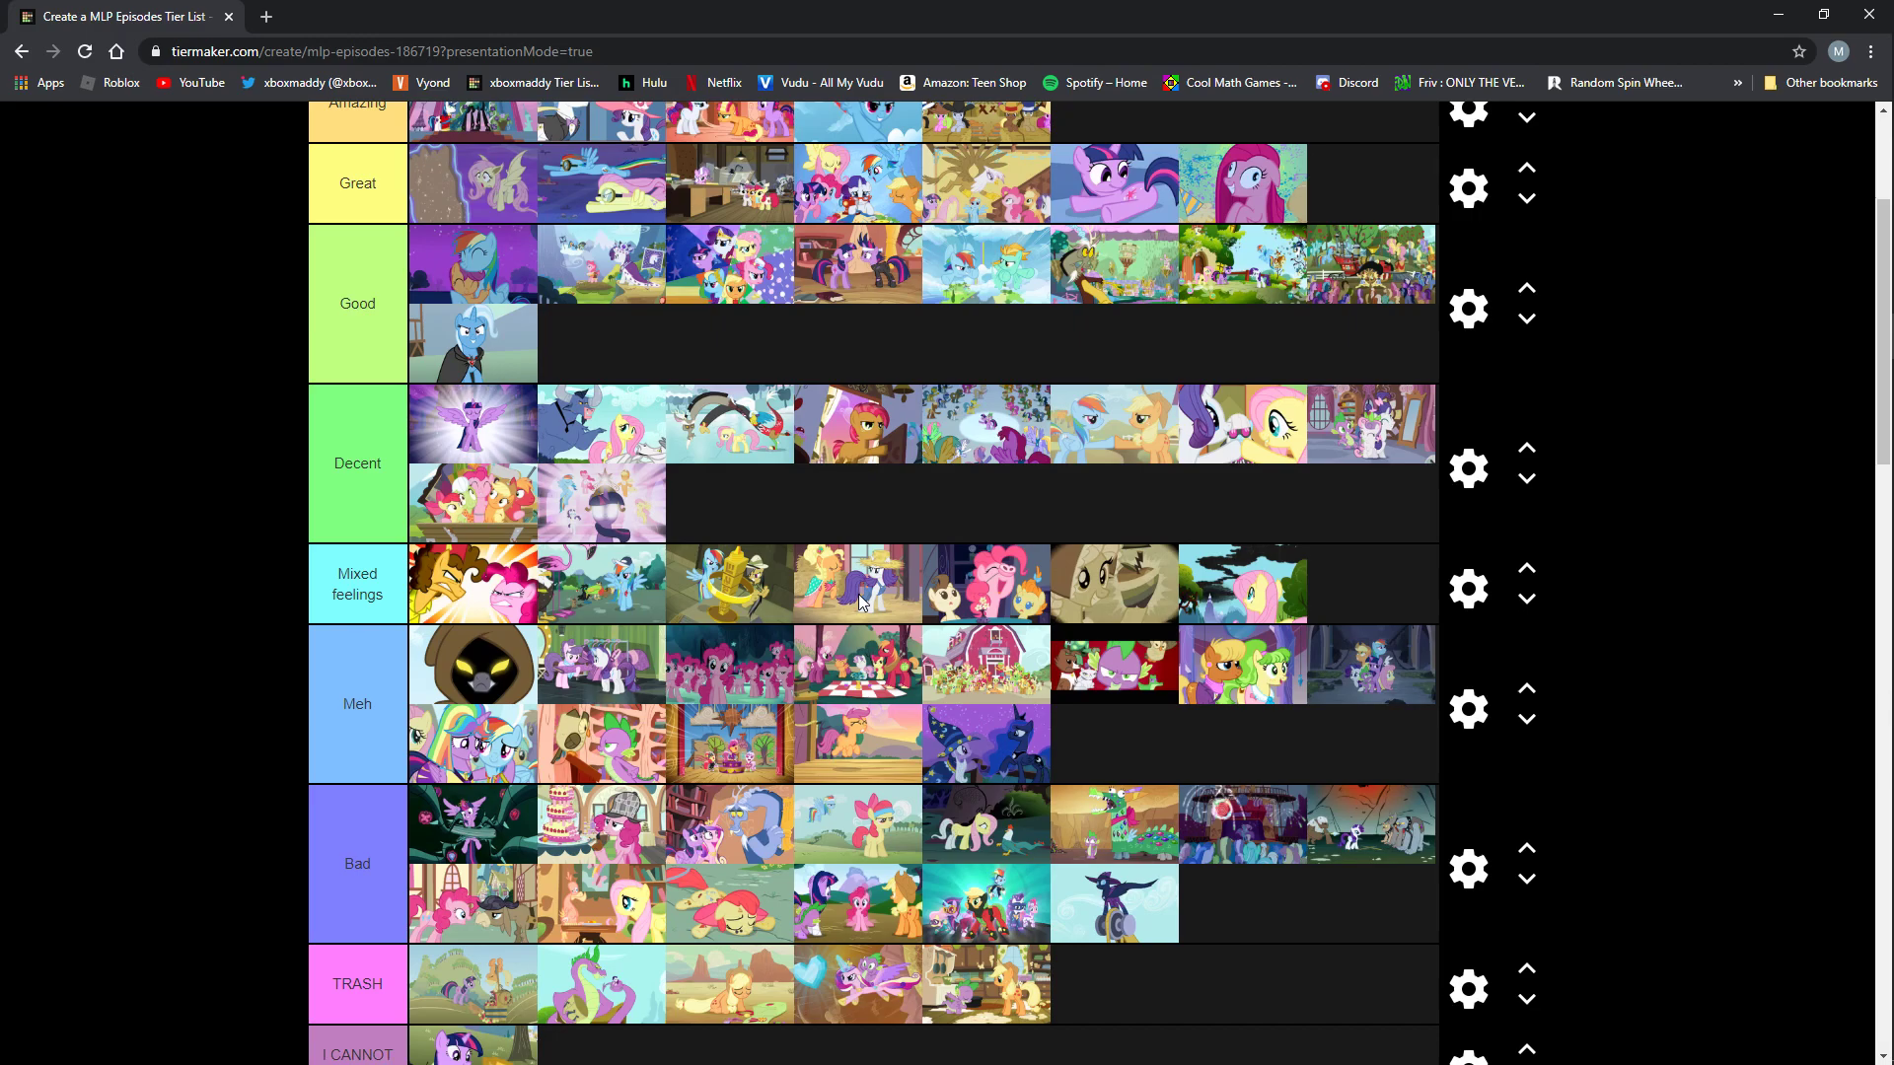
pyautogui.moveTo(907, 624)
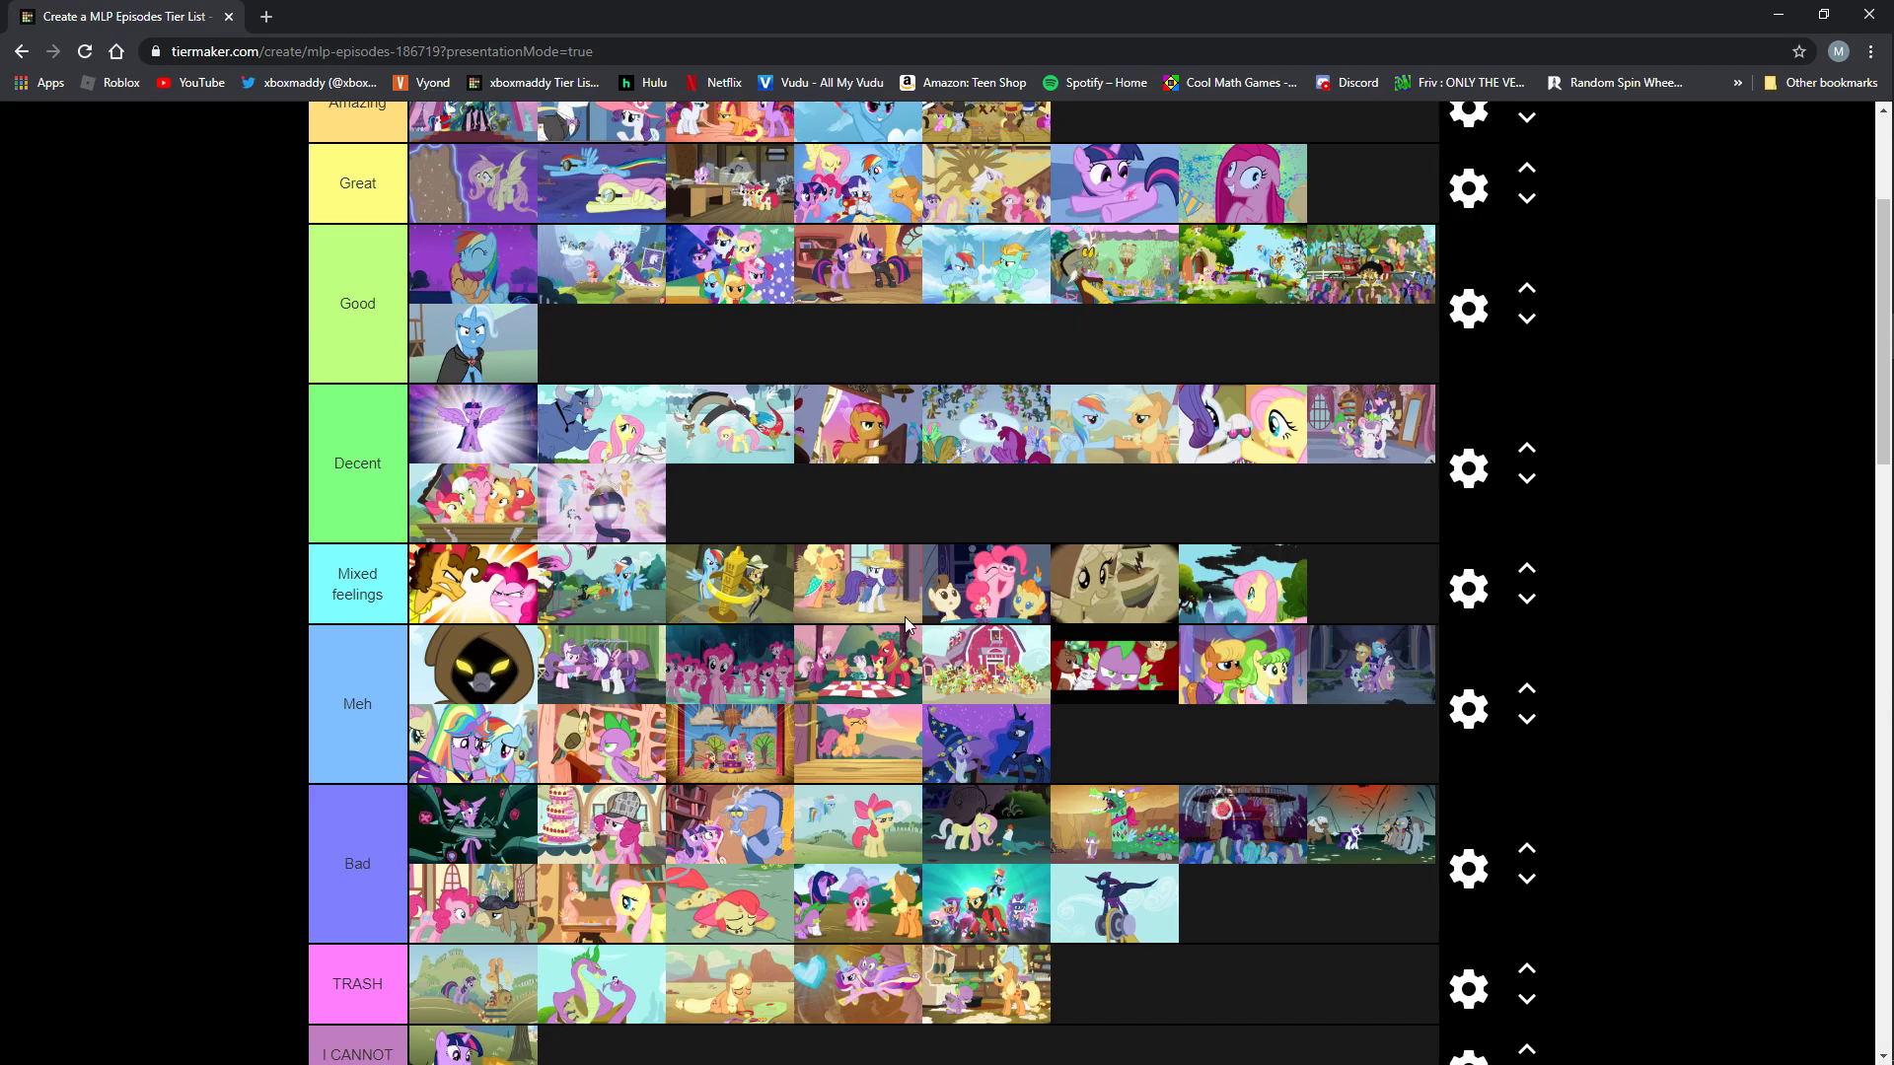
pyautogui.scroll(-3)
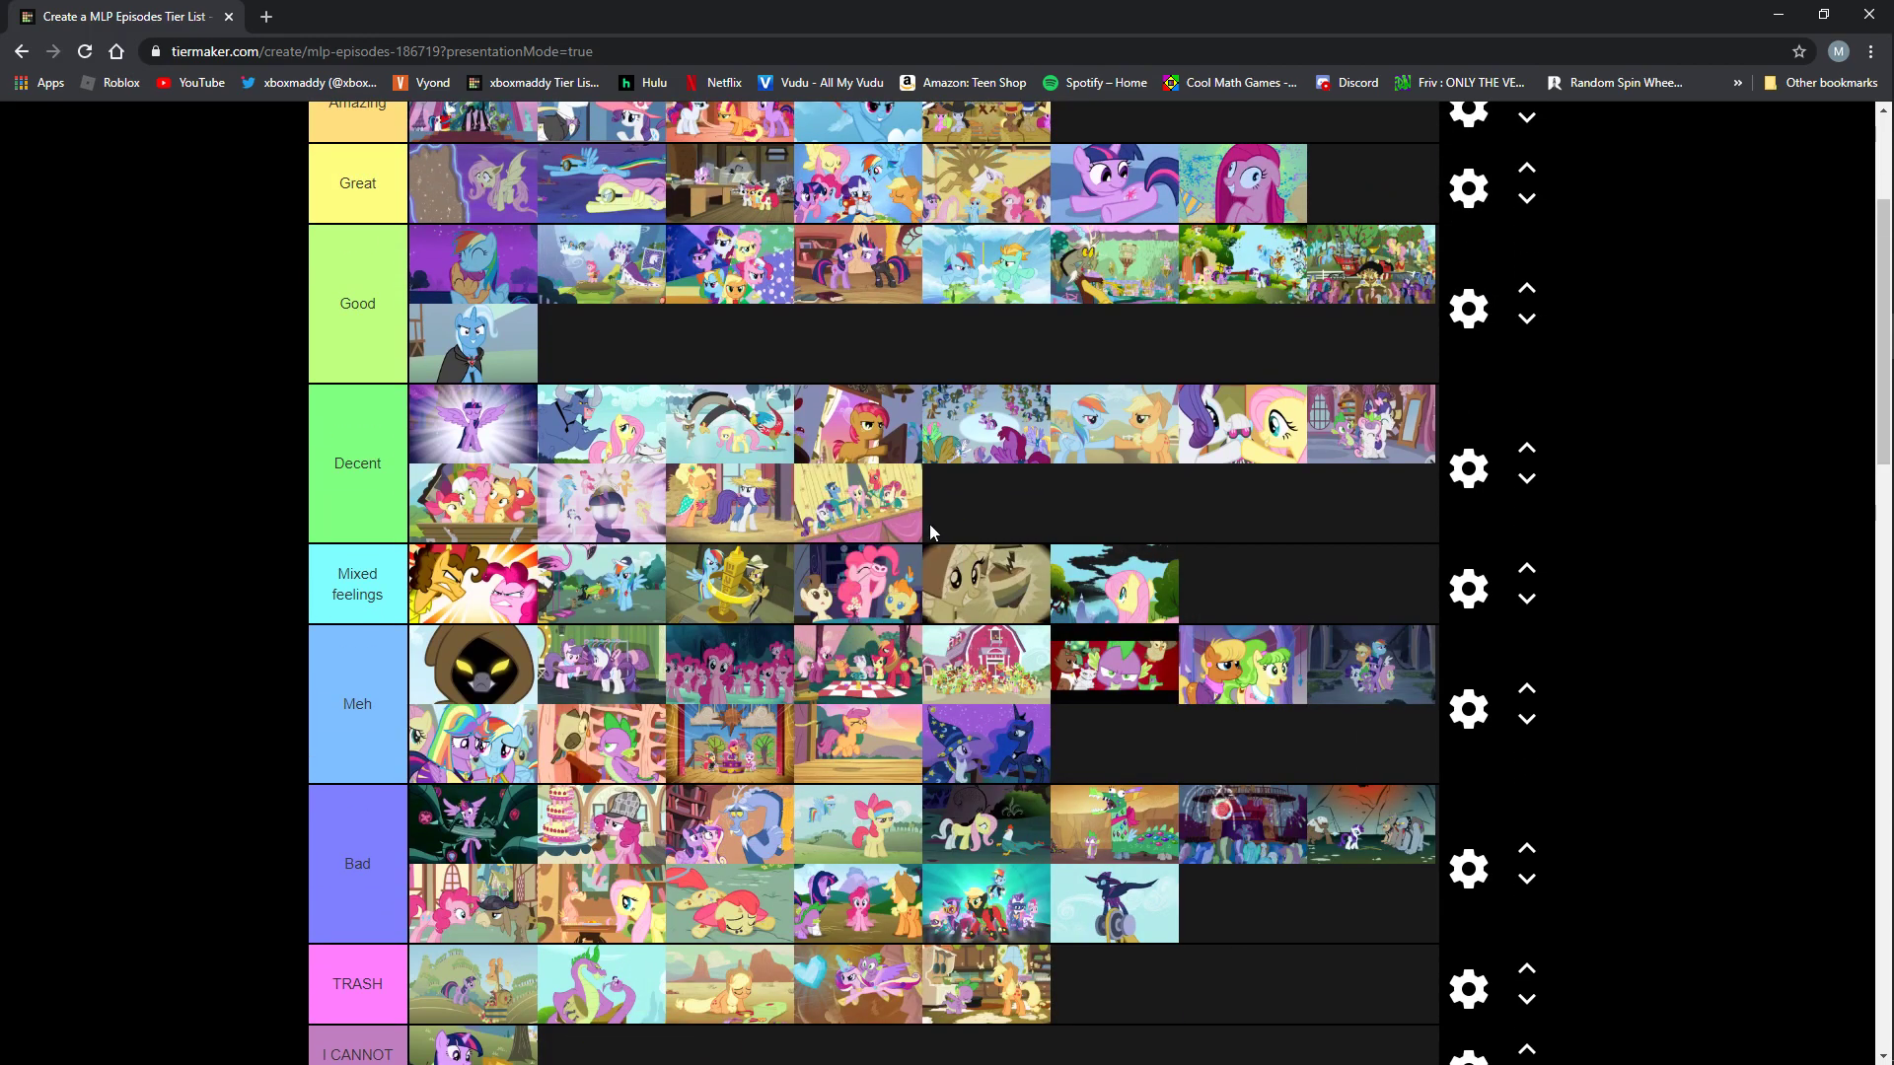
pyautogui.moveTo(914, 517)
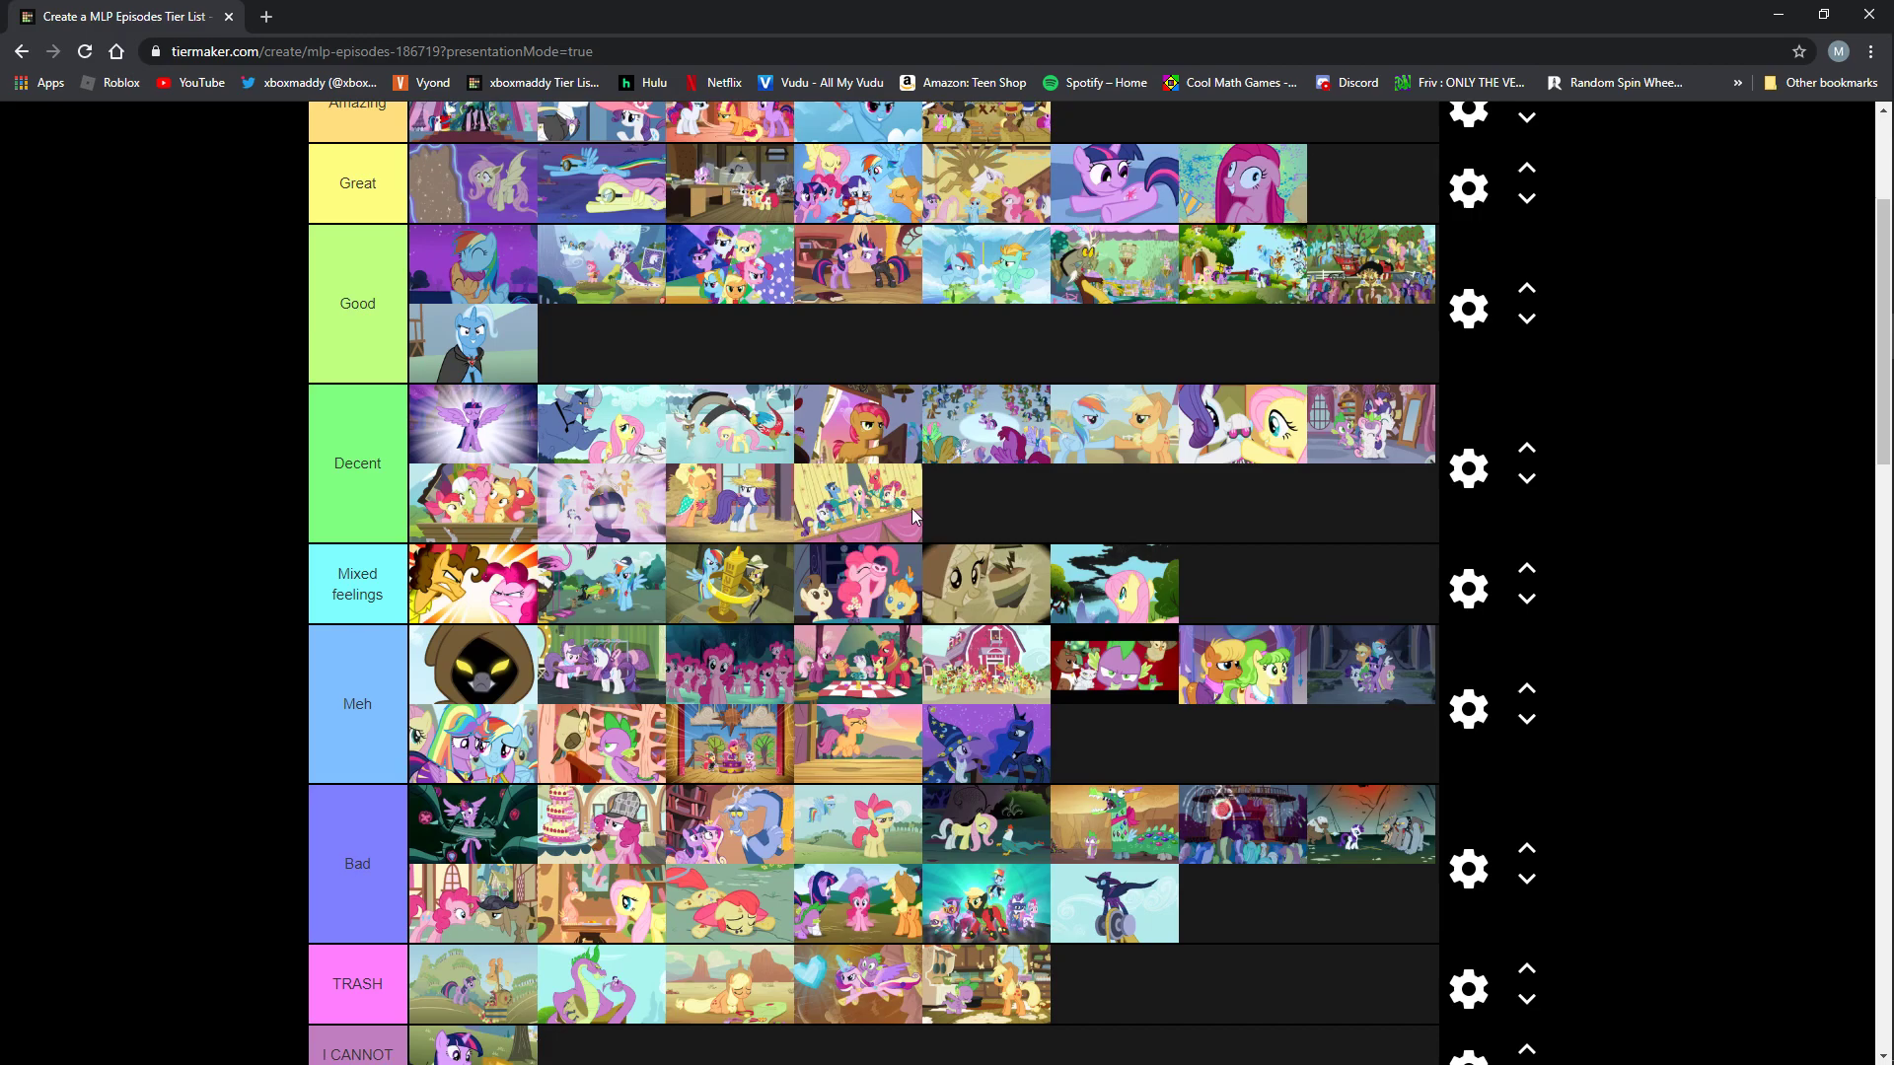
pyautogui.moveTo(908, 533)
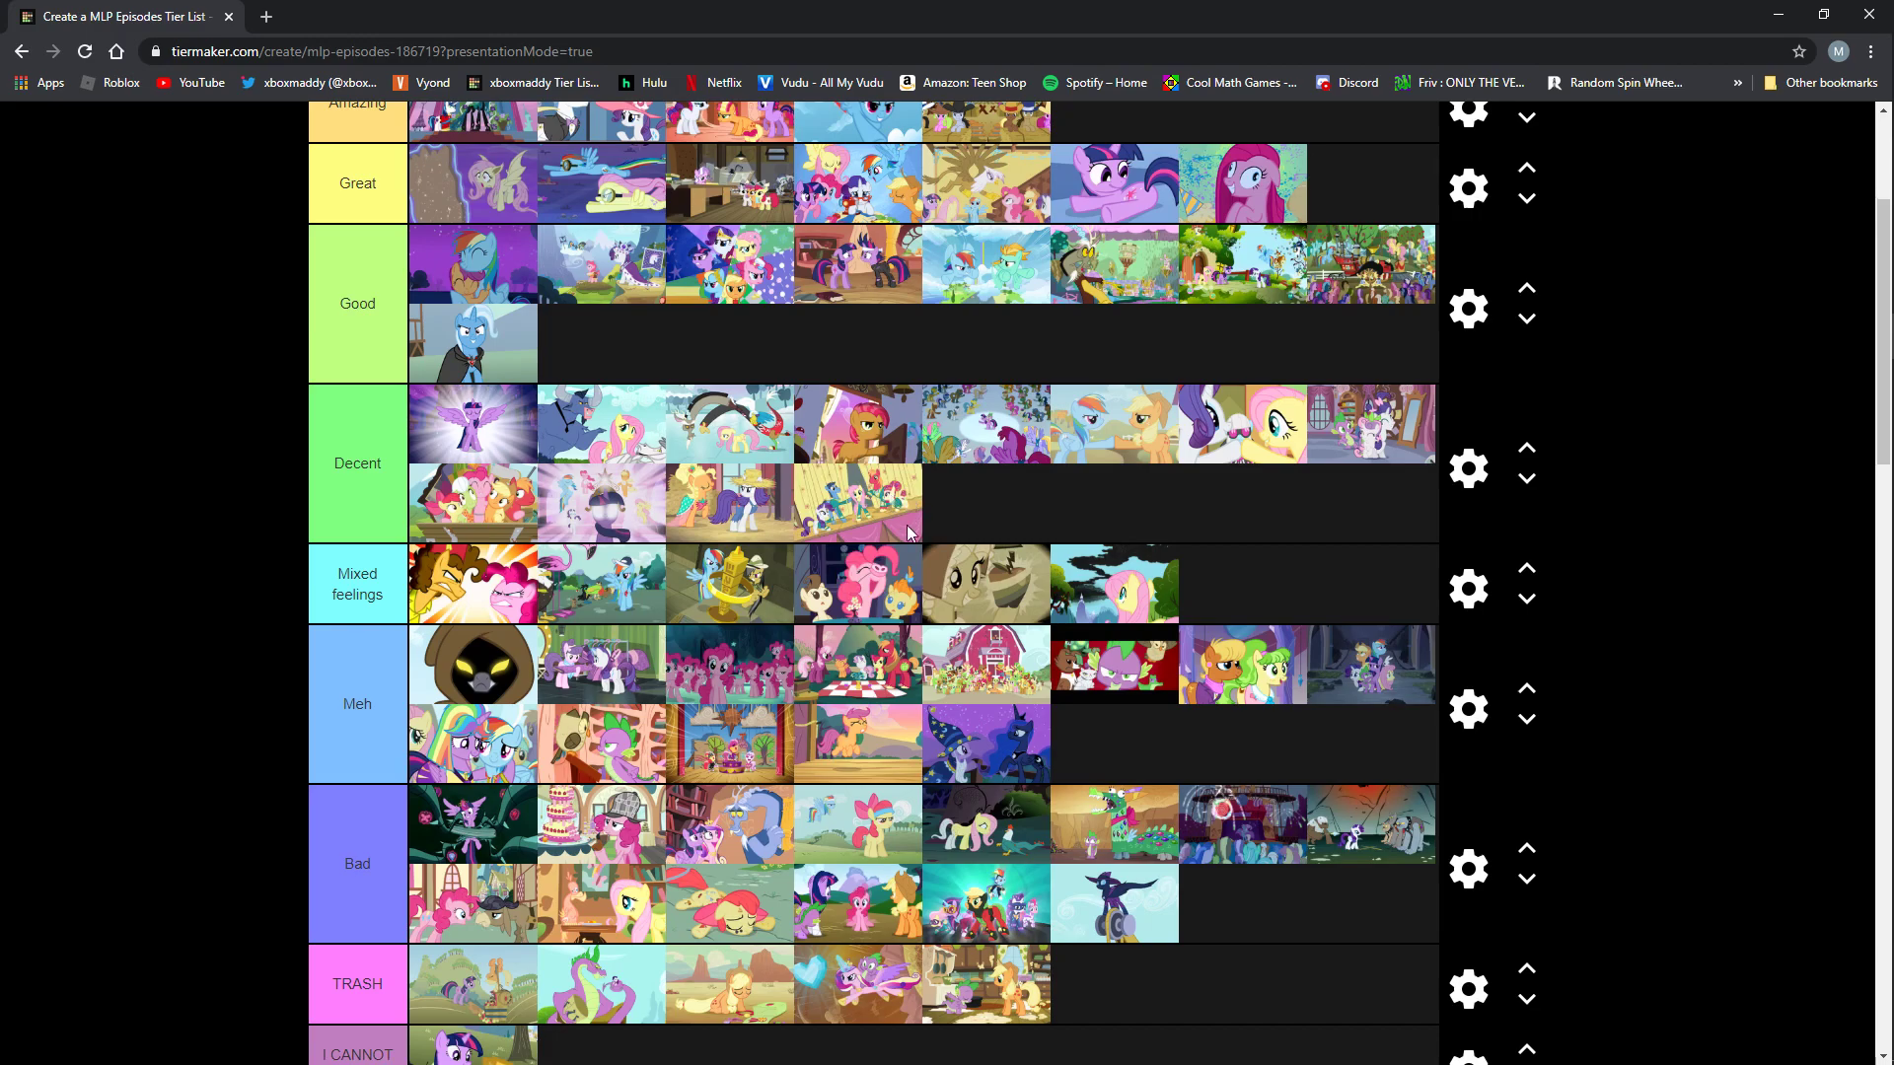
pyautogui.moveTo(899, 501)
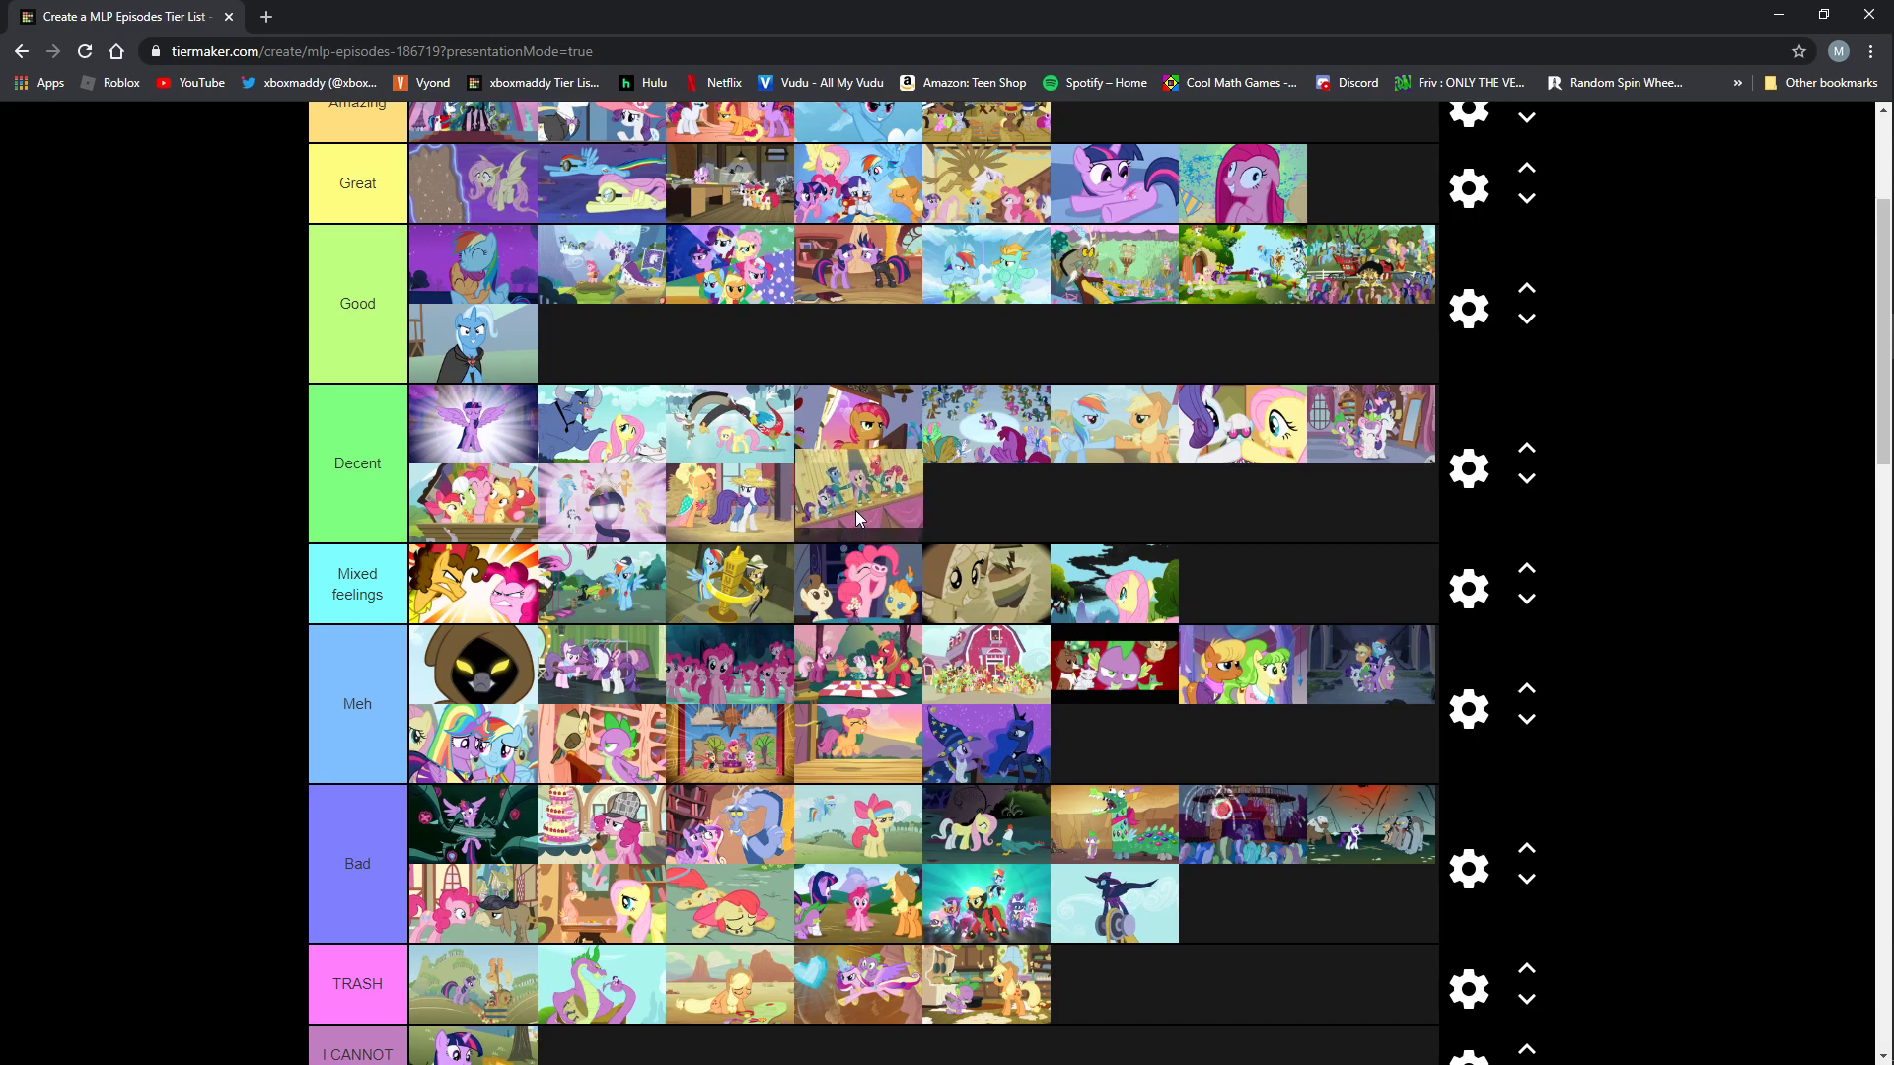
pyautogui.moveTo(857, 495); pyautogui.dragTo(1230, 579)
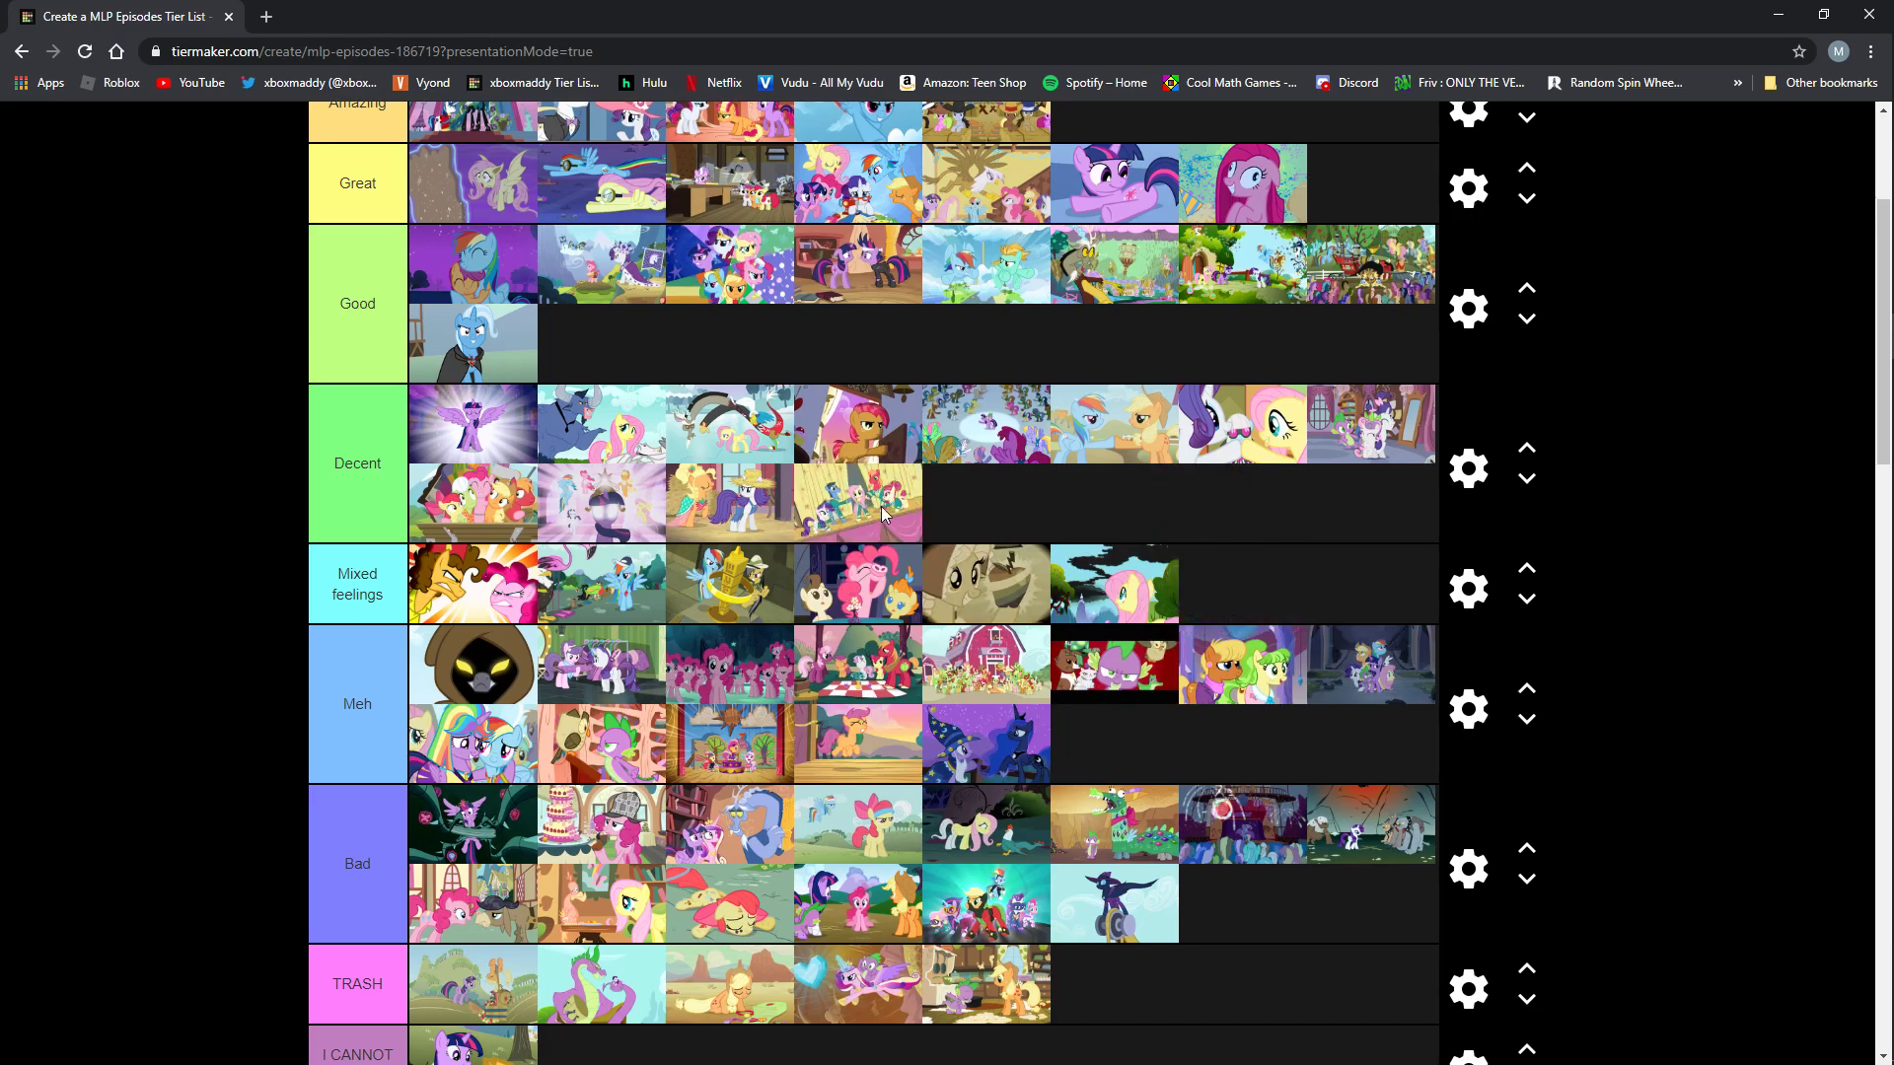
pyautogui.moveTo(483, 667)
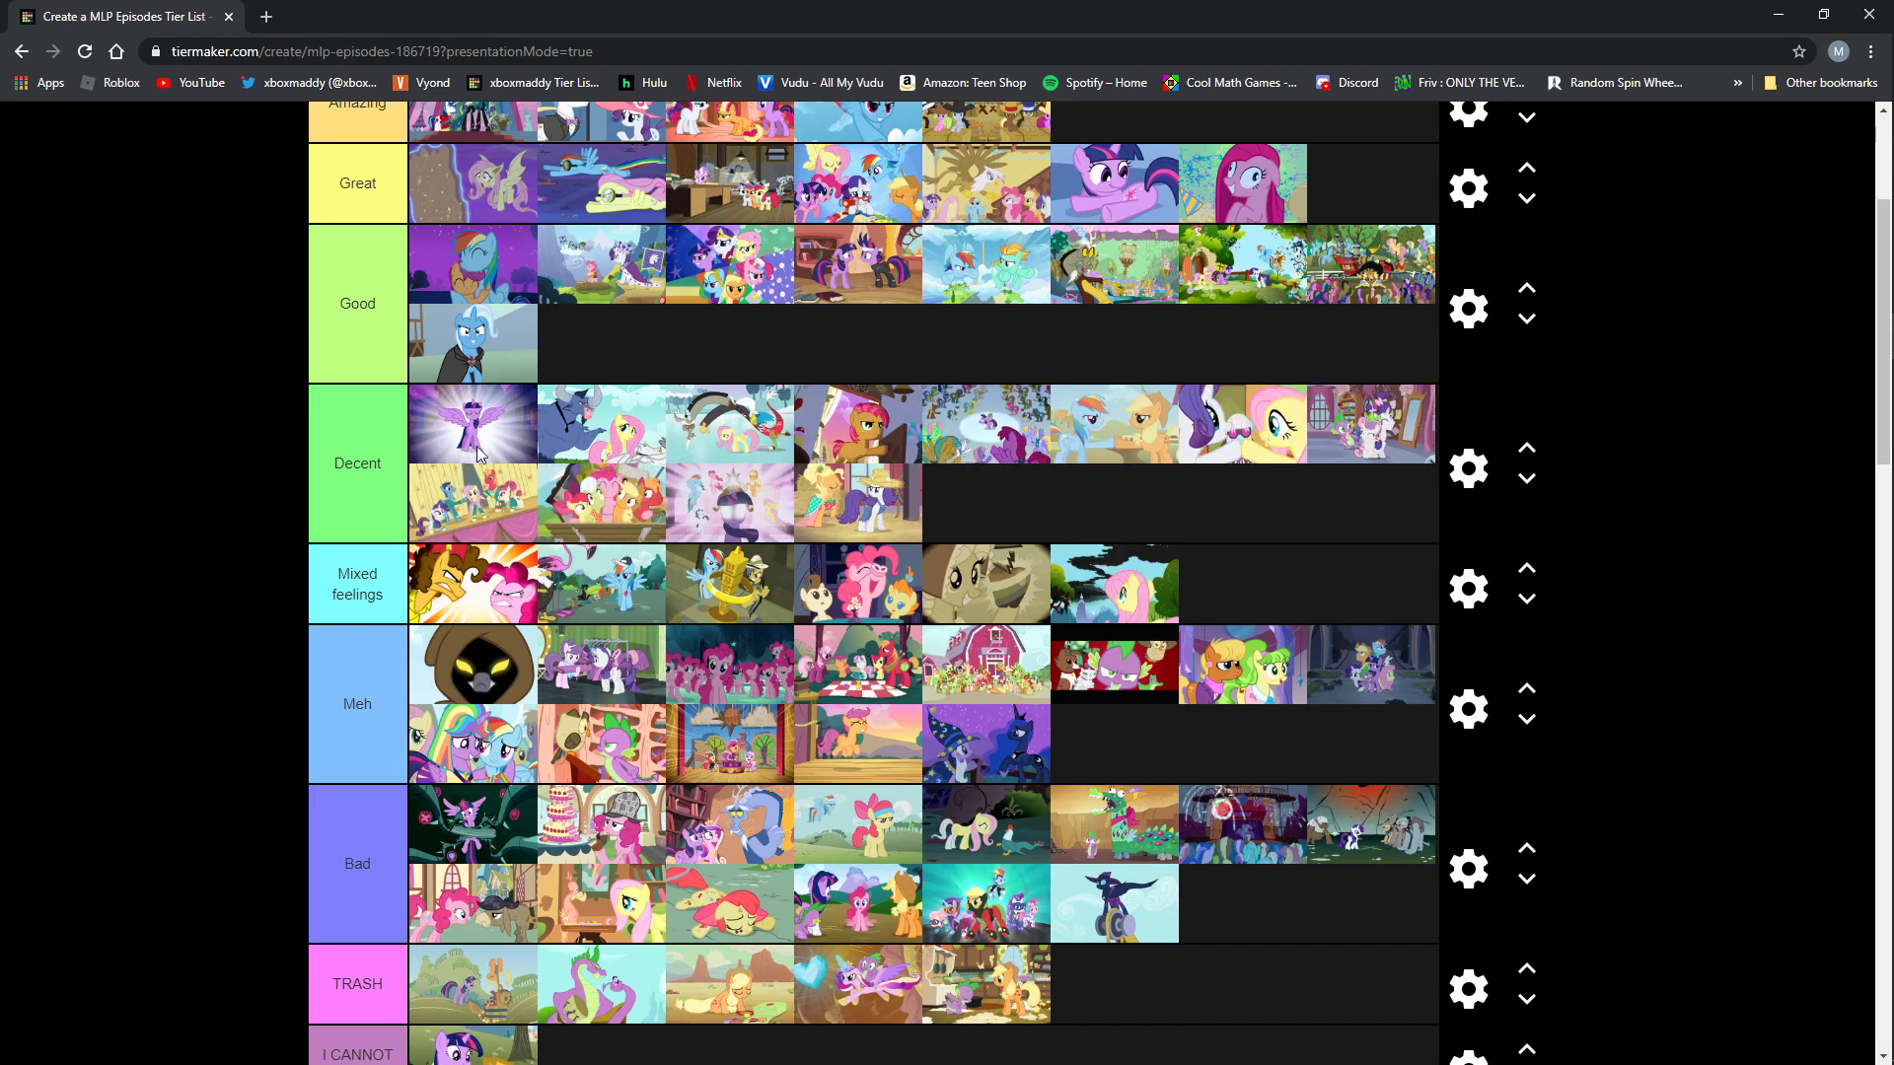
# Add a new Good episode and move the crowd-of-ponies episode to open Decent's second line.
pyautogui.scroll(-3)
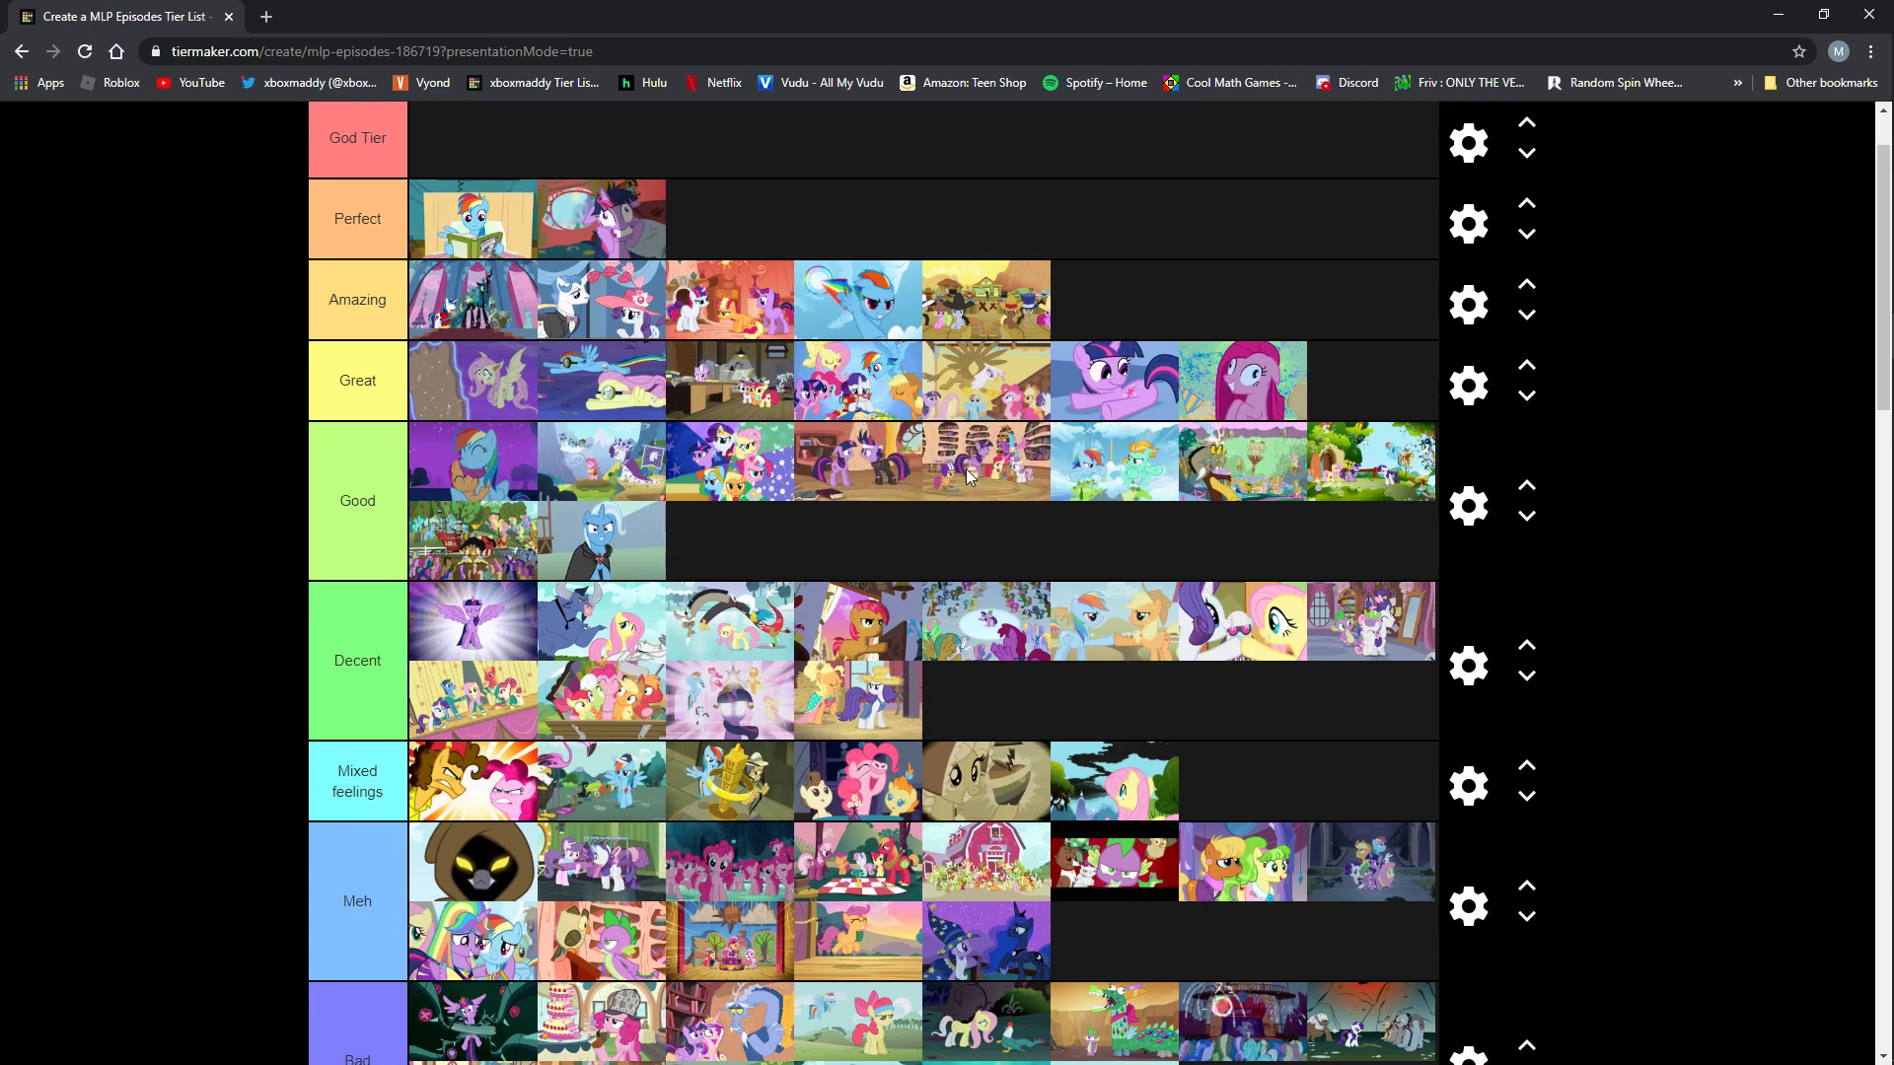
pyautogui.scroll(-3)
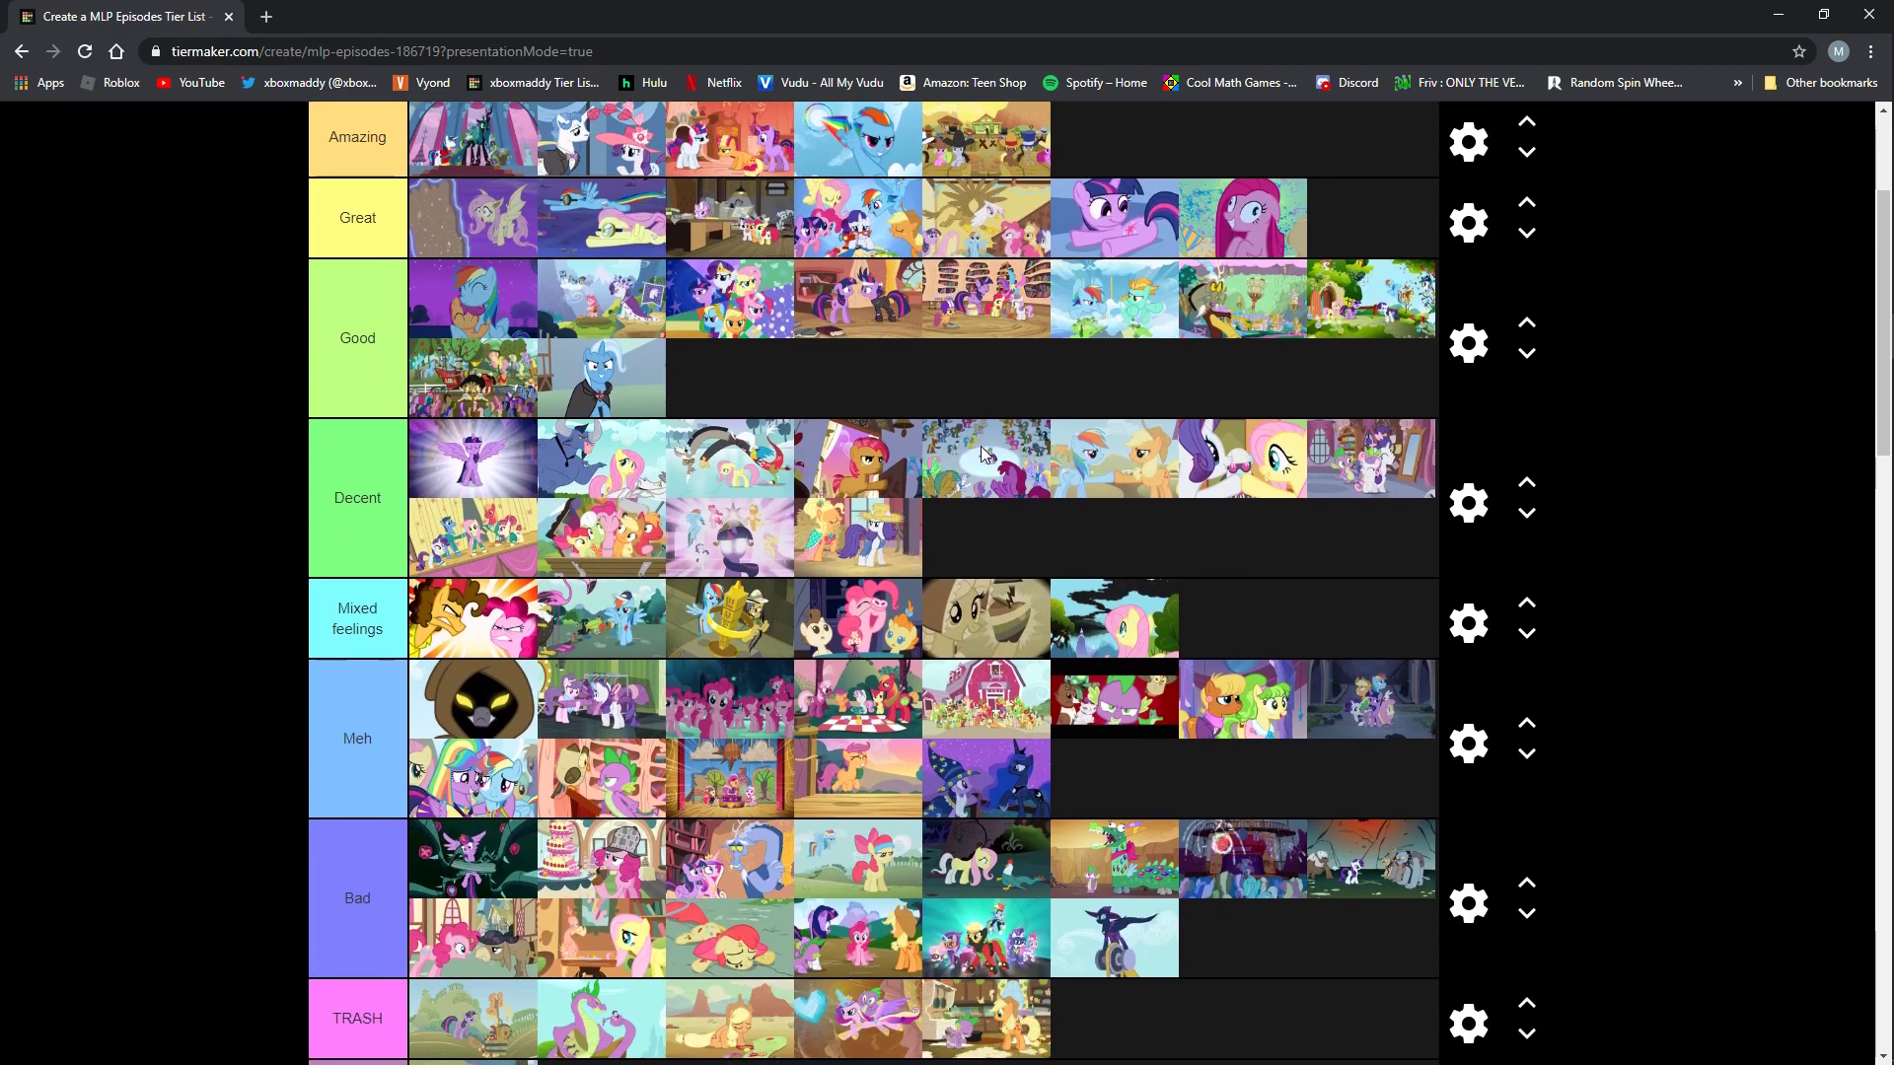
pyautogui.scroll(-3)
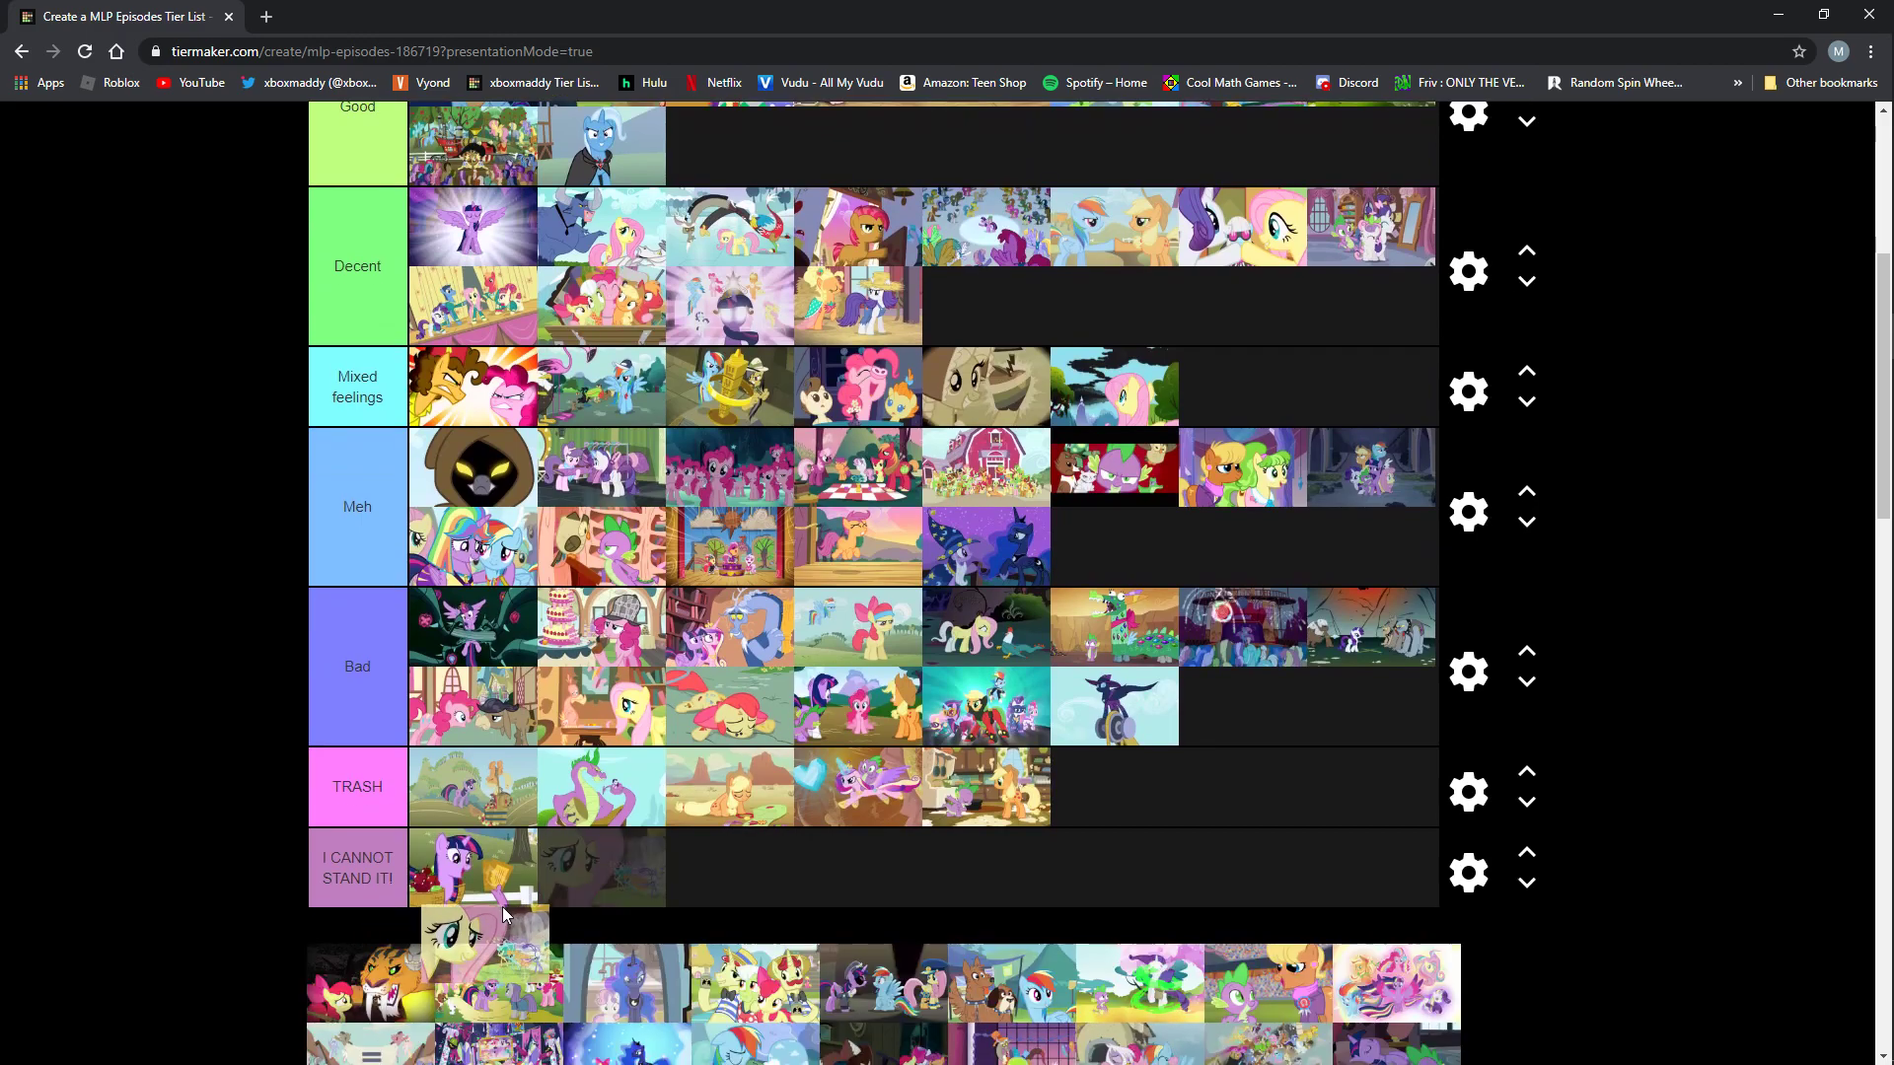
# Drop the Fluttershy close-up episode into Decent, then raise it to Good's second line.
pyautogui.moveTo(495, 942); pyautogui.dragTo(793, 876)
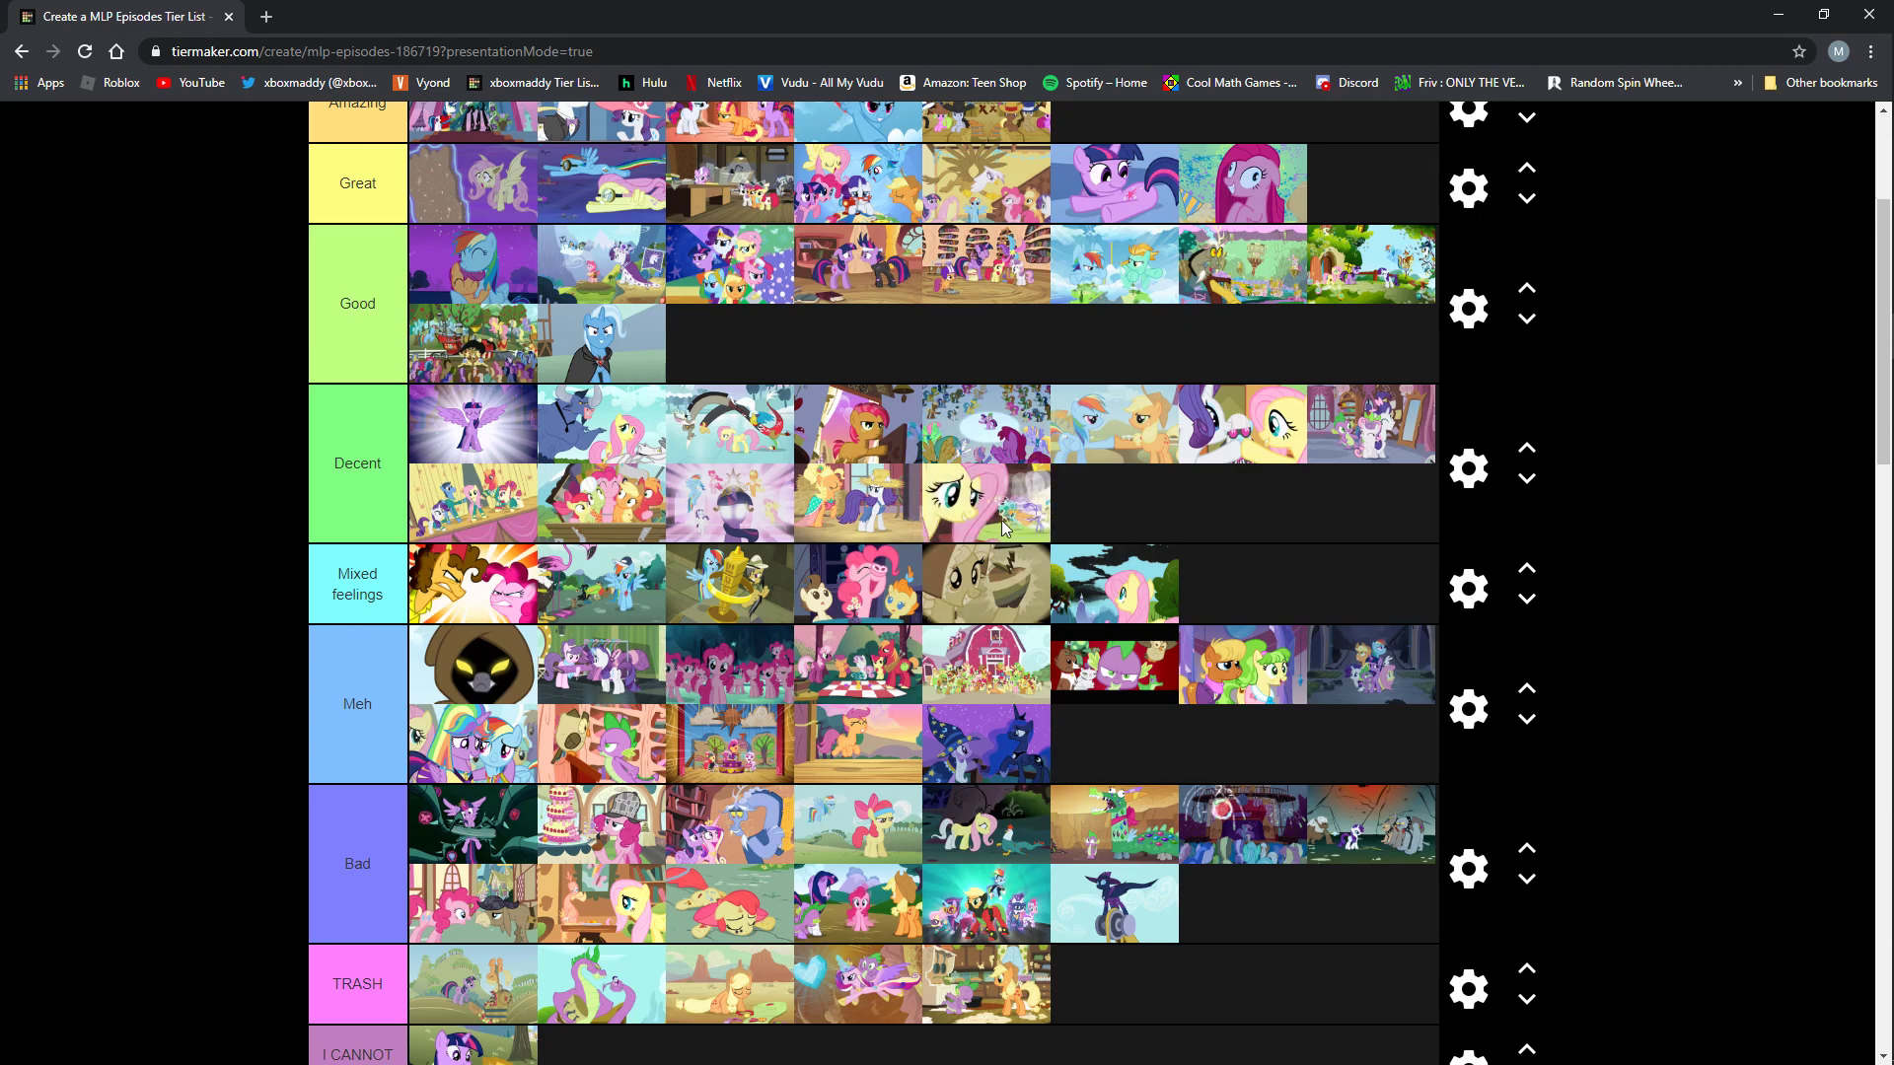
pyautogui.moveTo(1026, 524)
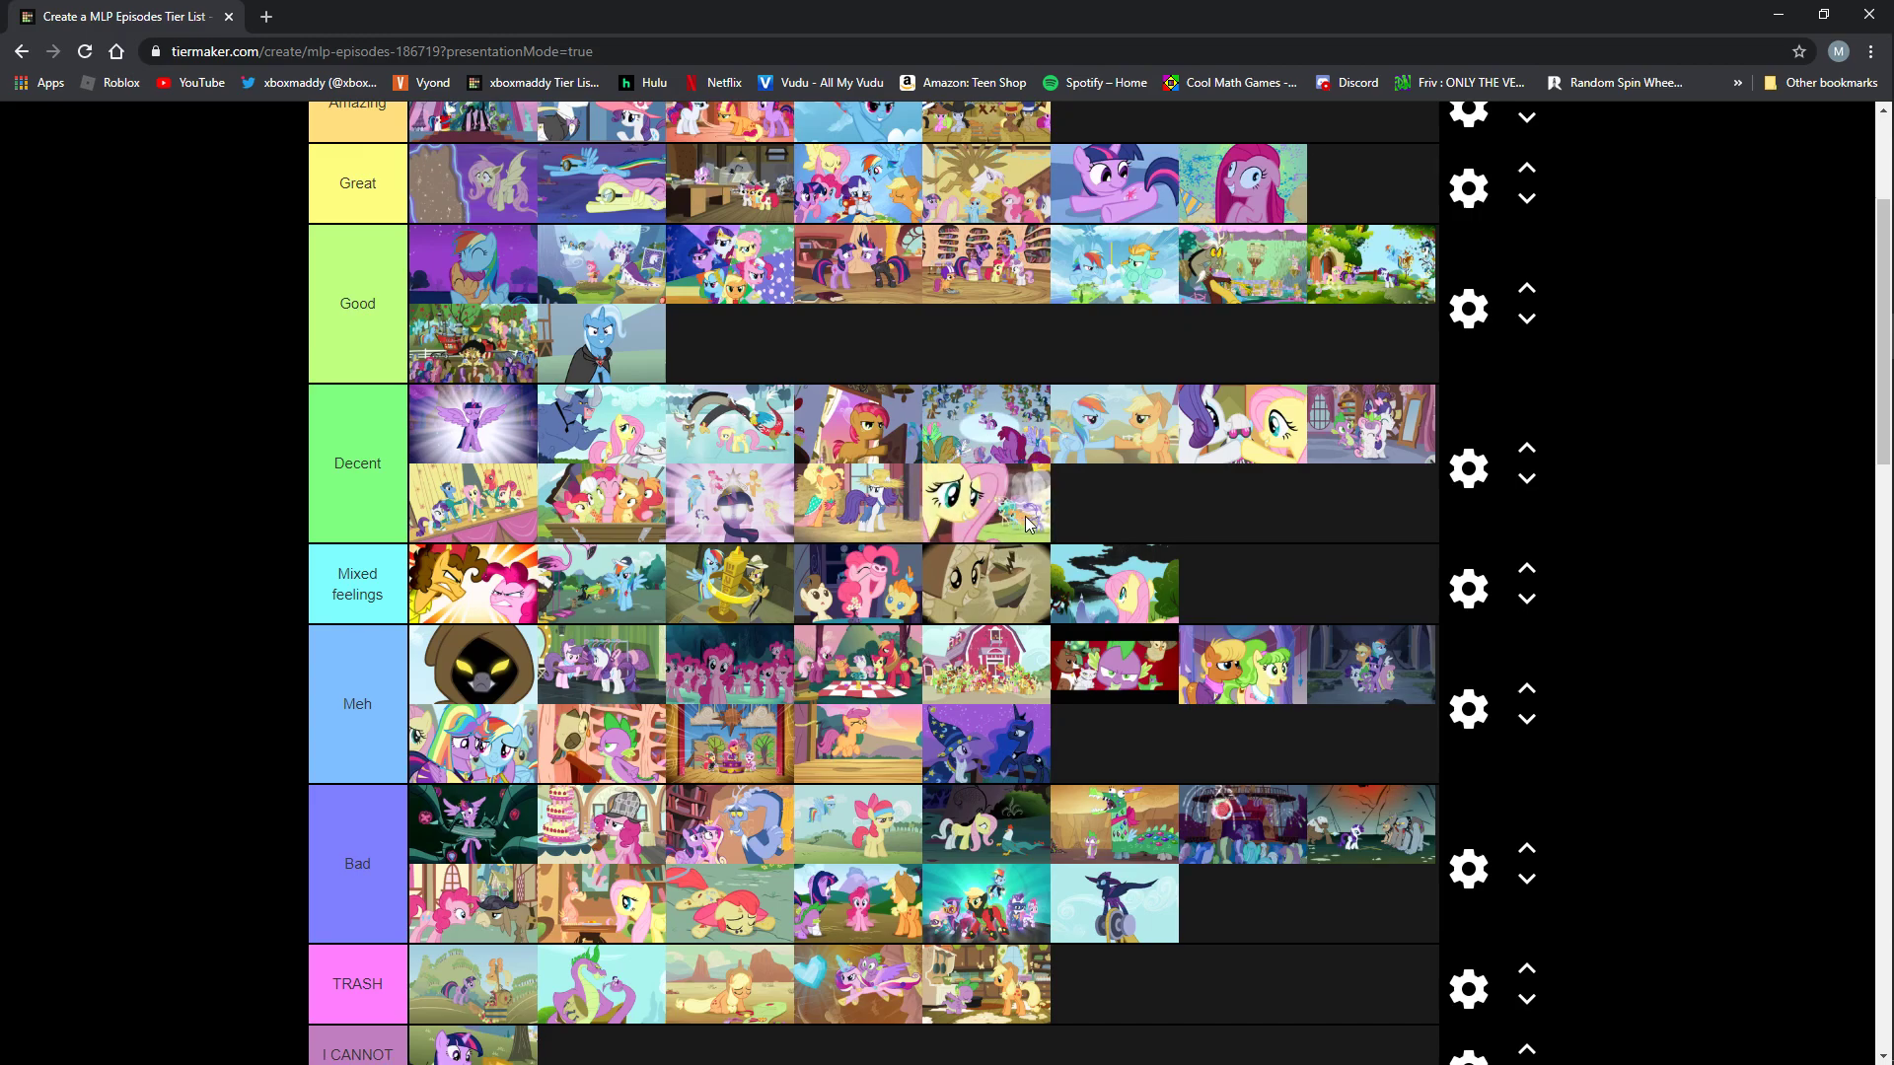
pyautogui.moveTo(1007, 531)
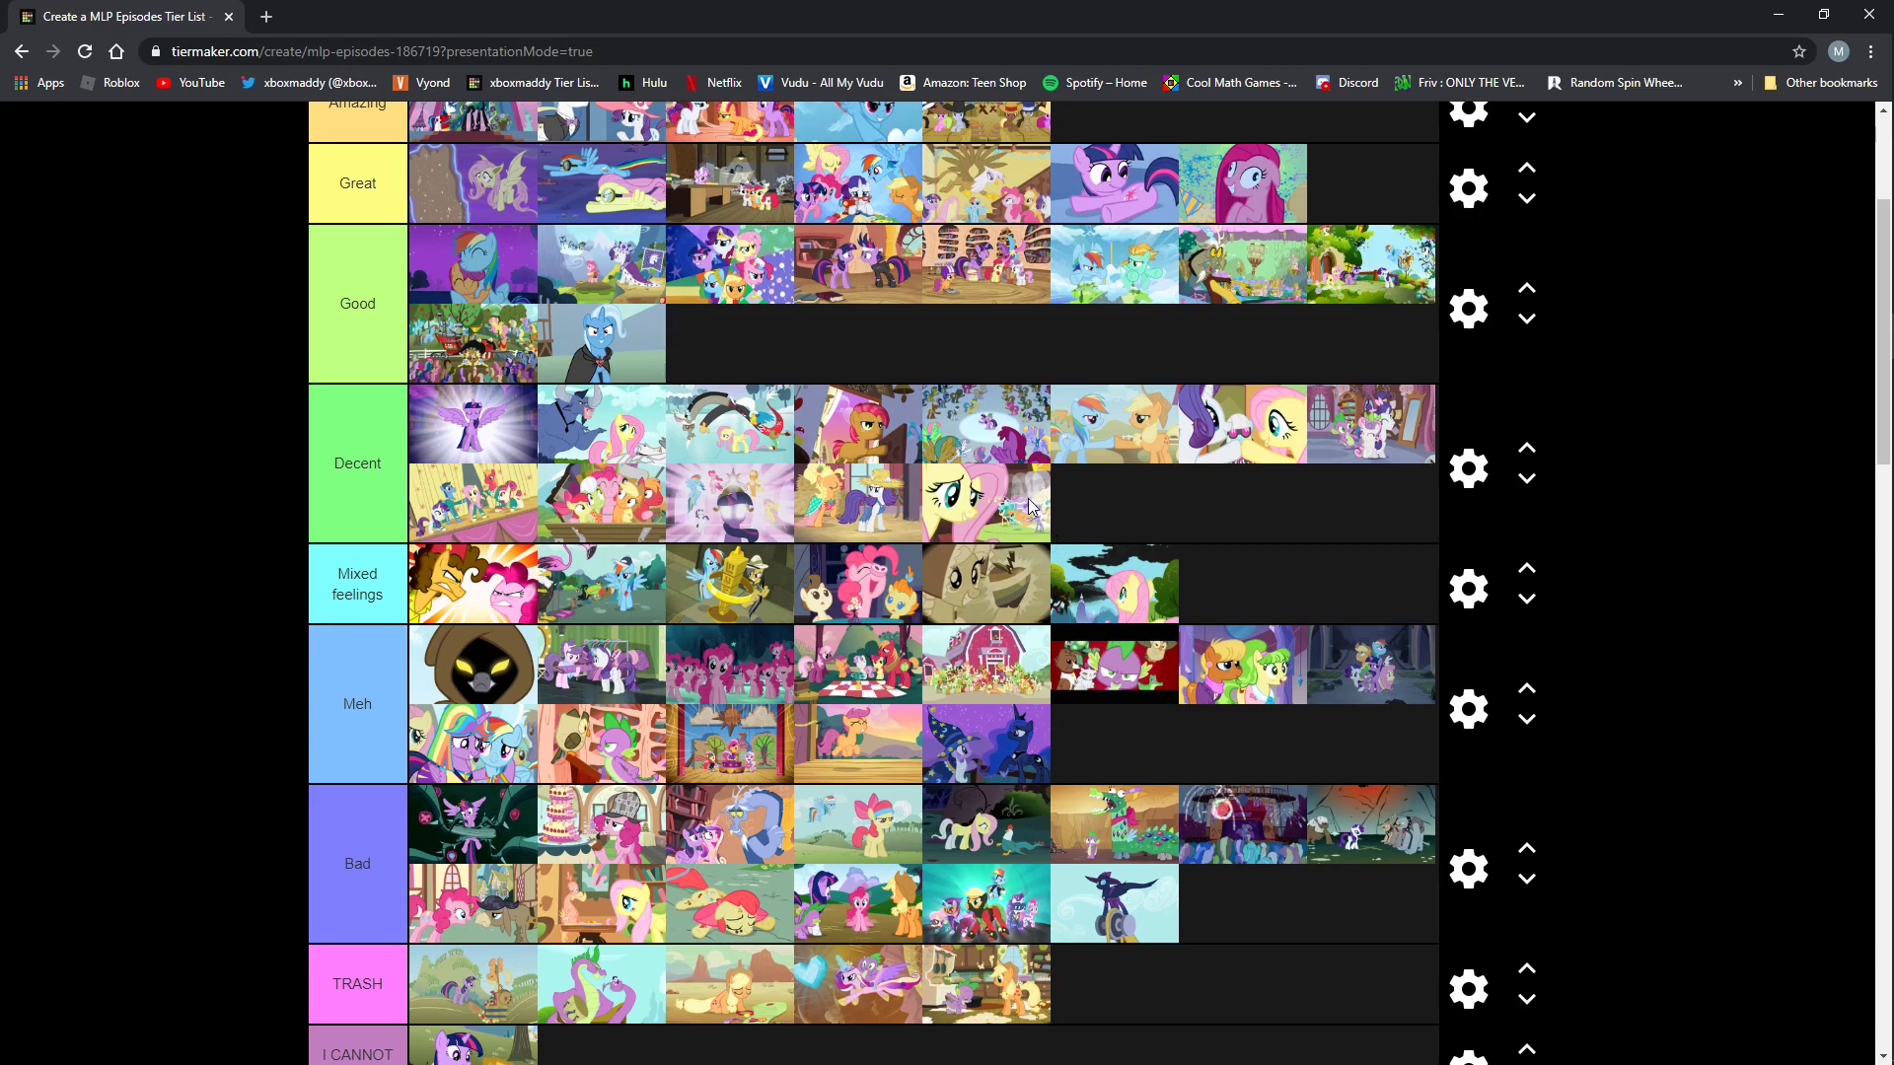
pyautogui.moveTo(1016, 521)
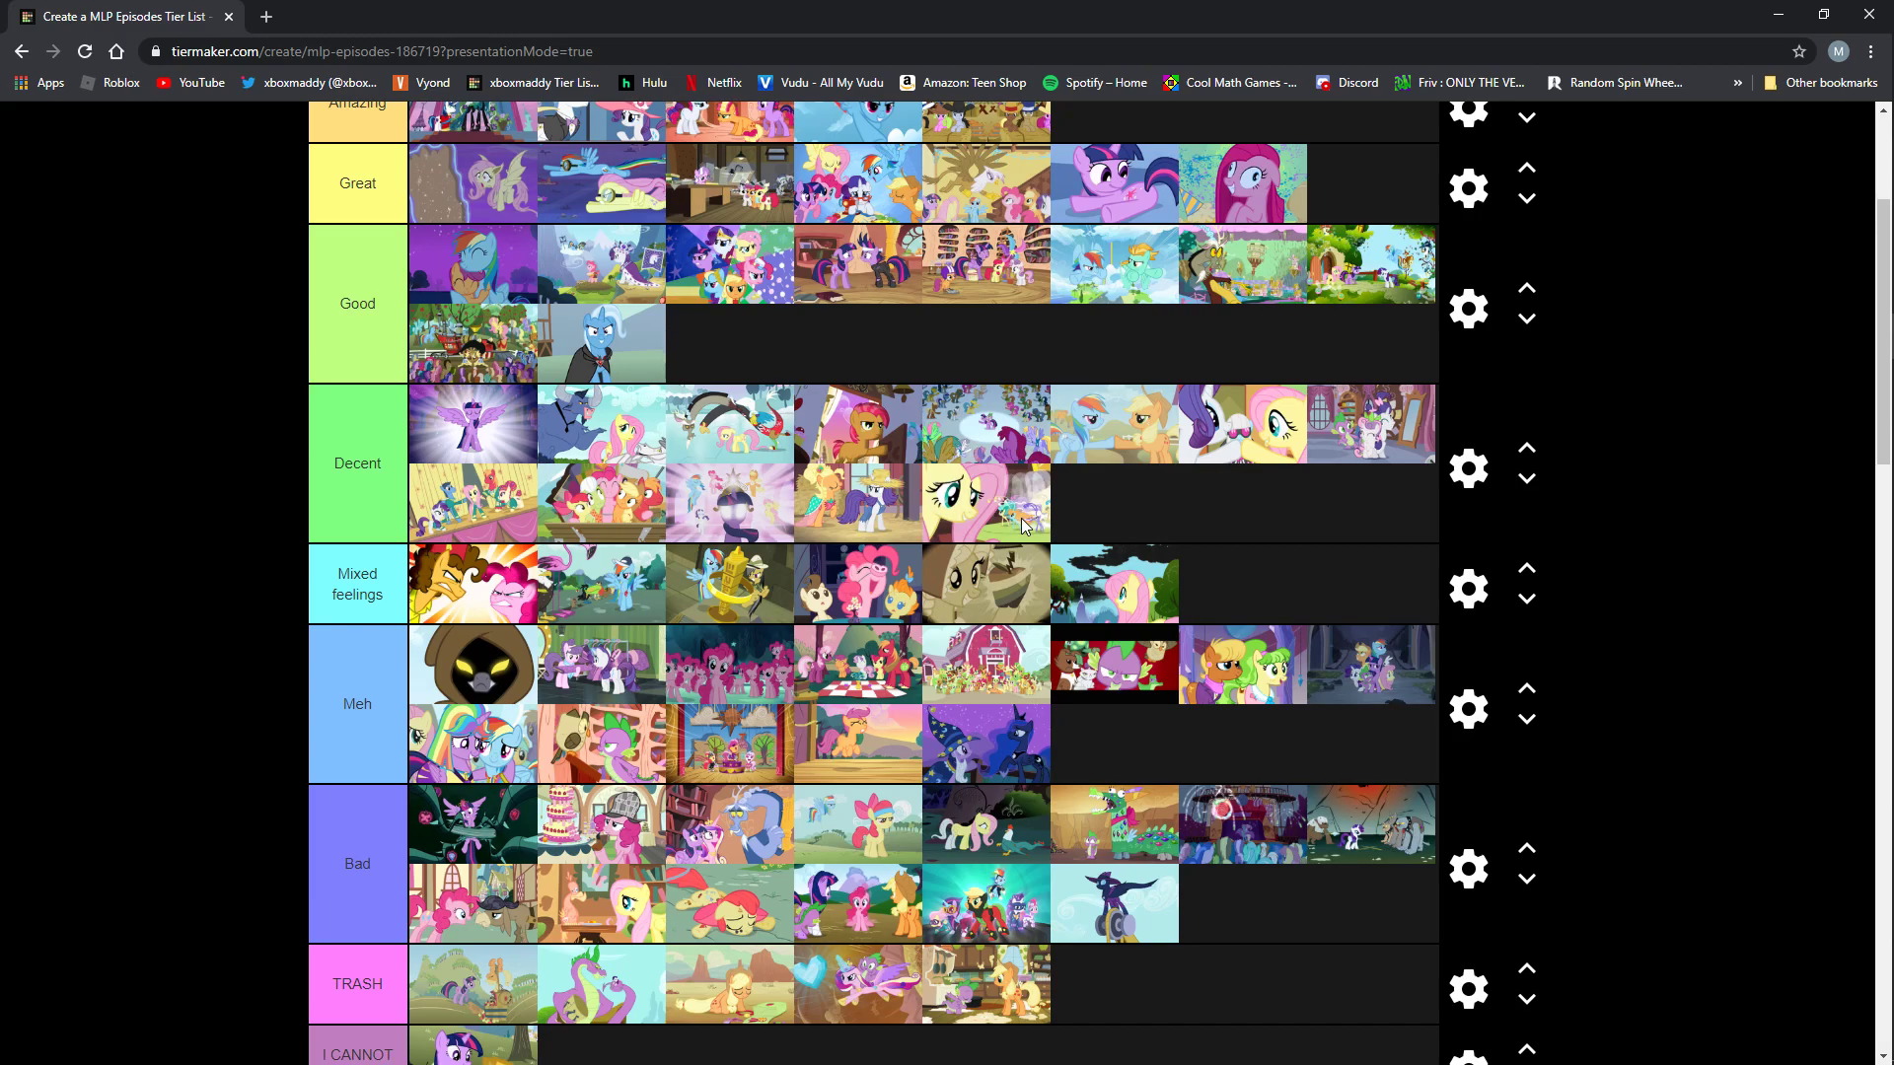
pyautogui.moveTo(743, 794)
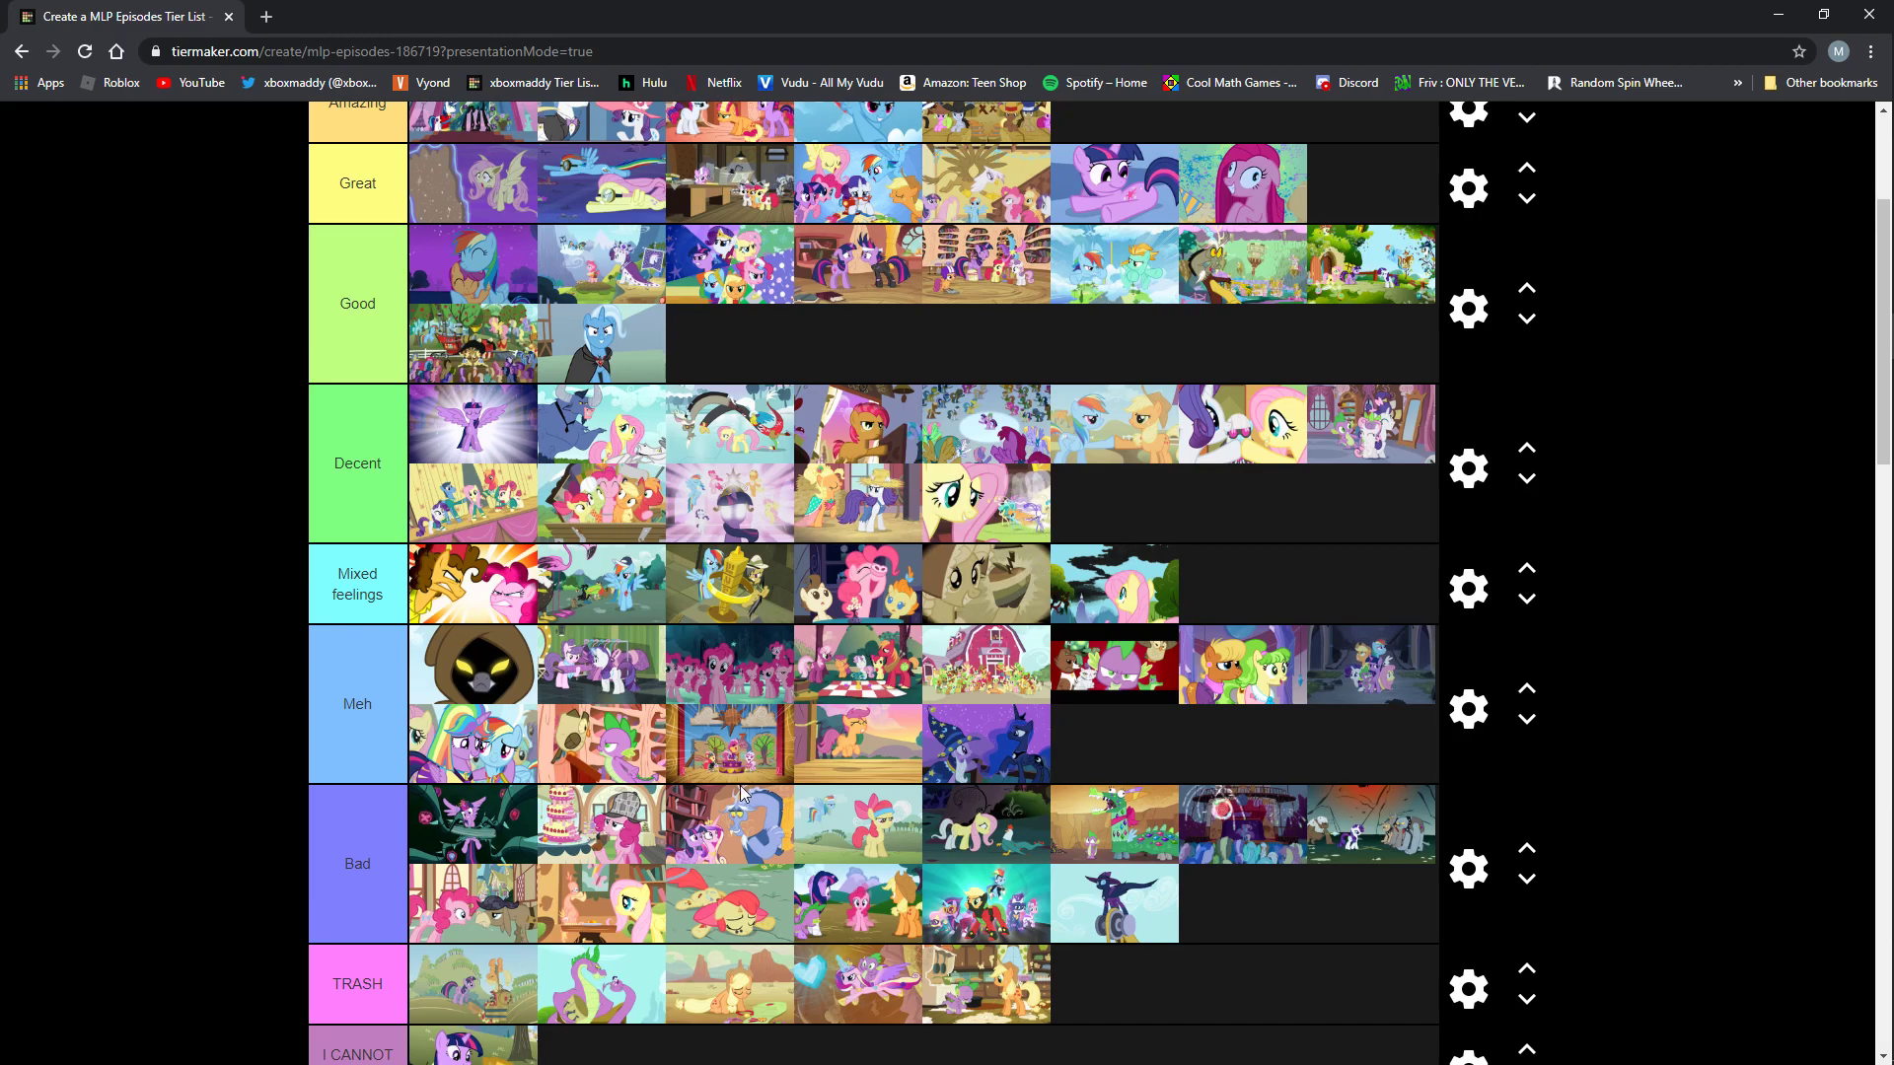
pyautogui.moveTo(960, 539)
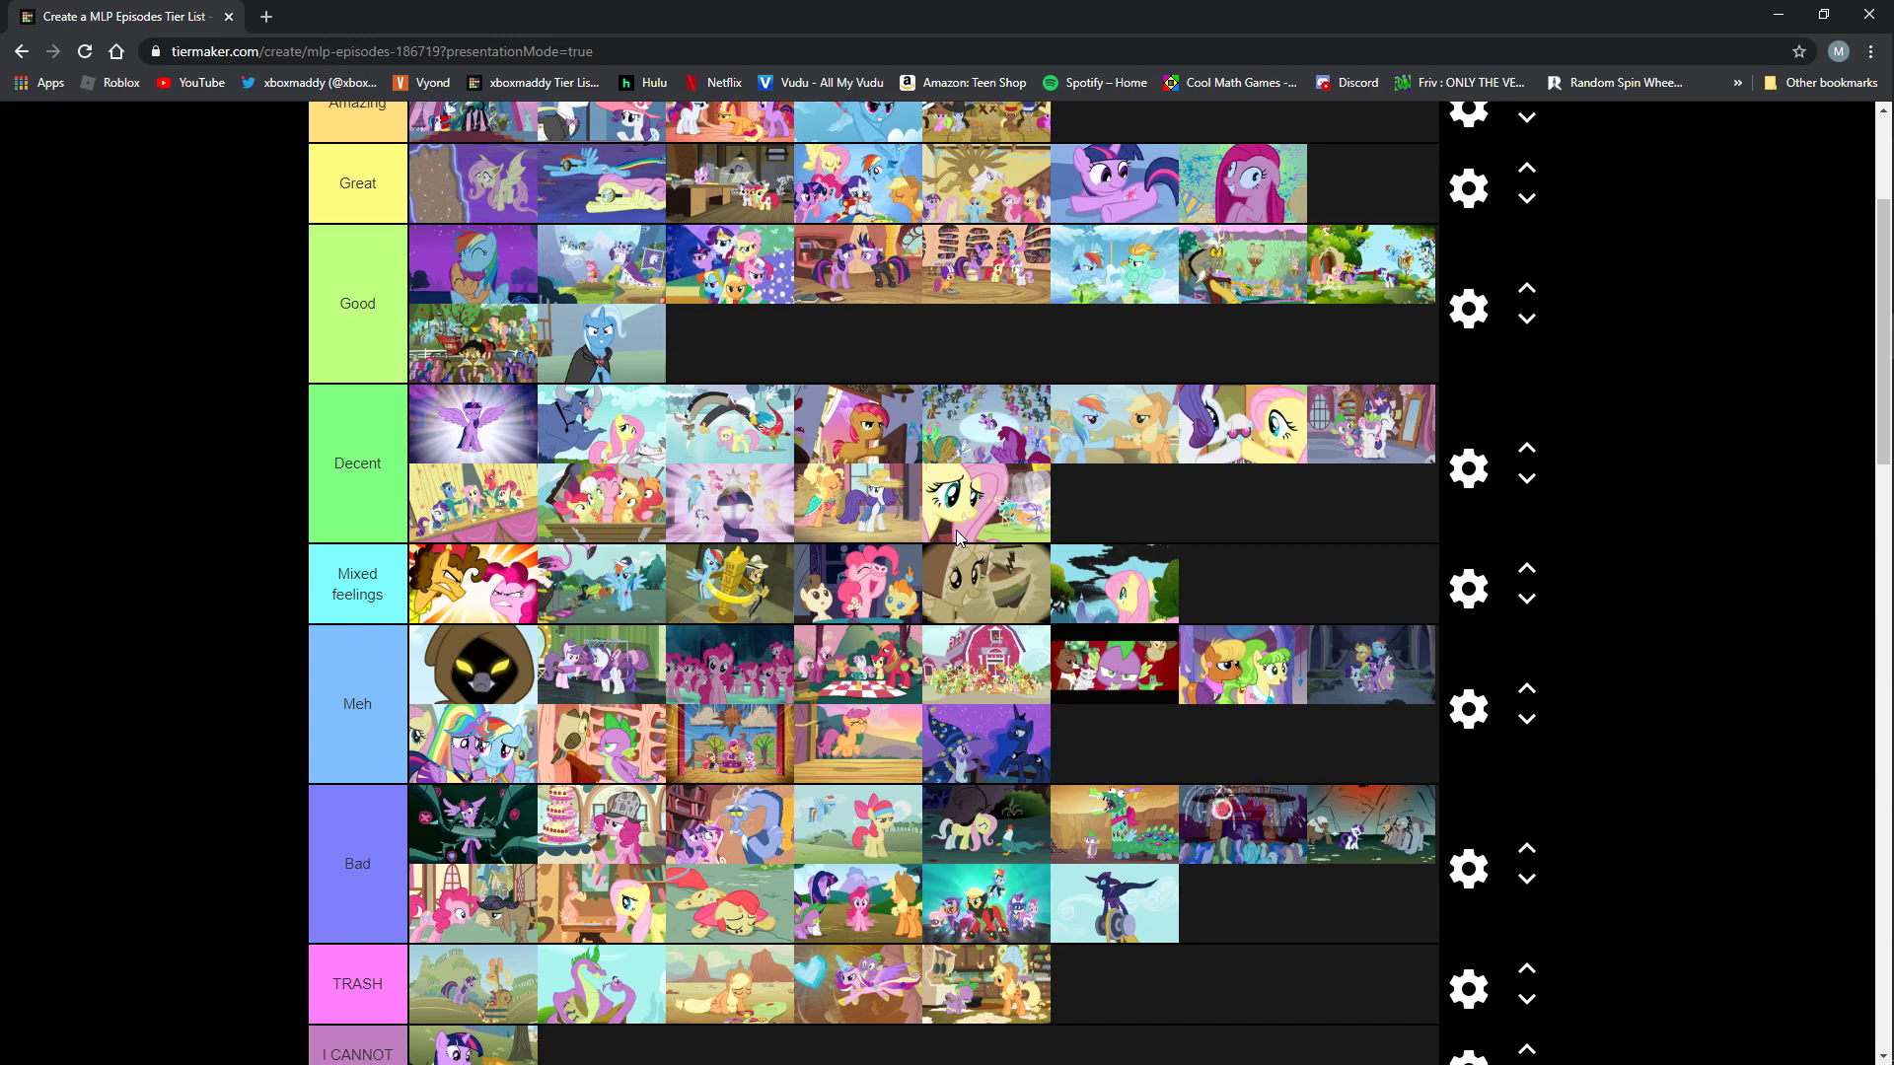
pyautogui.moveTo(770, 767)
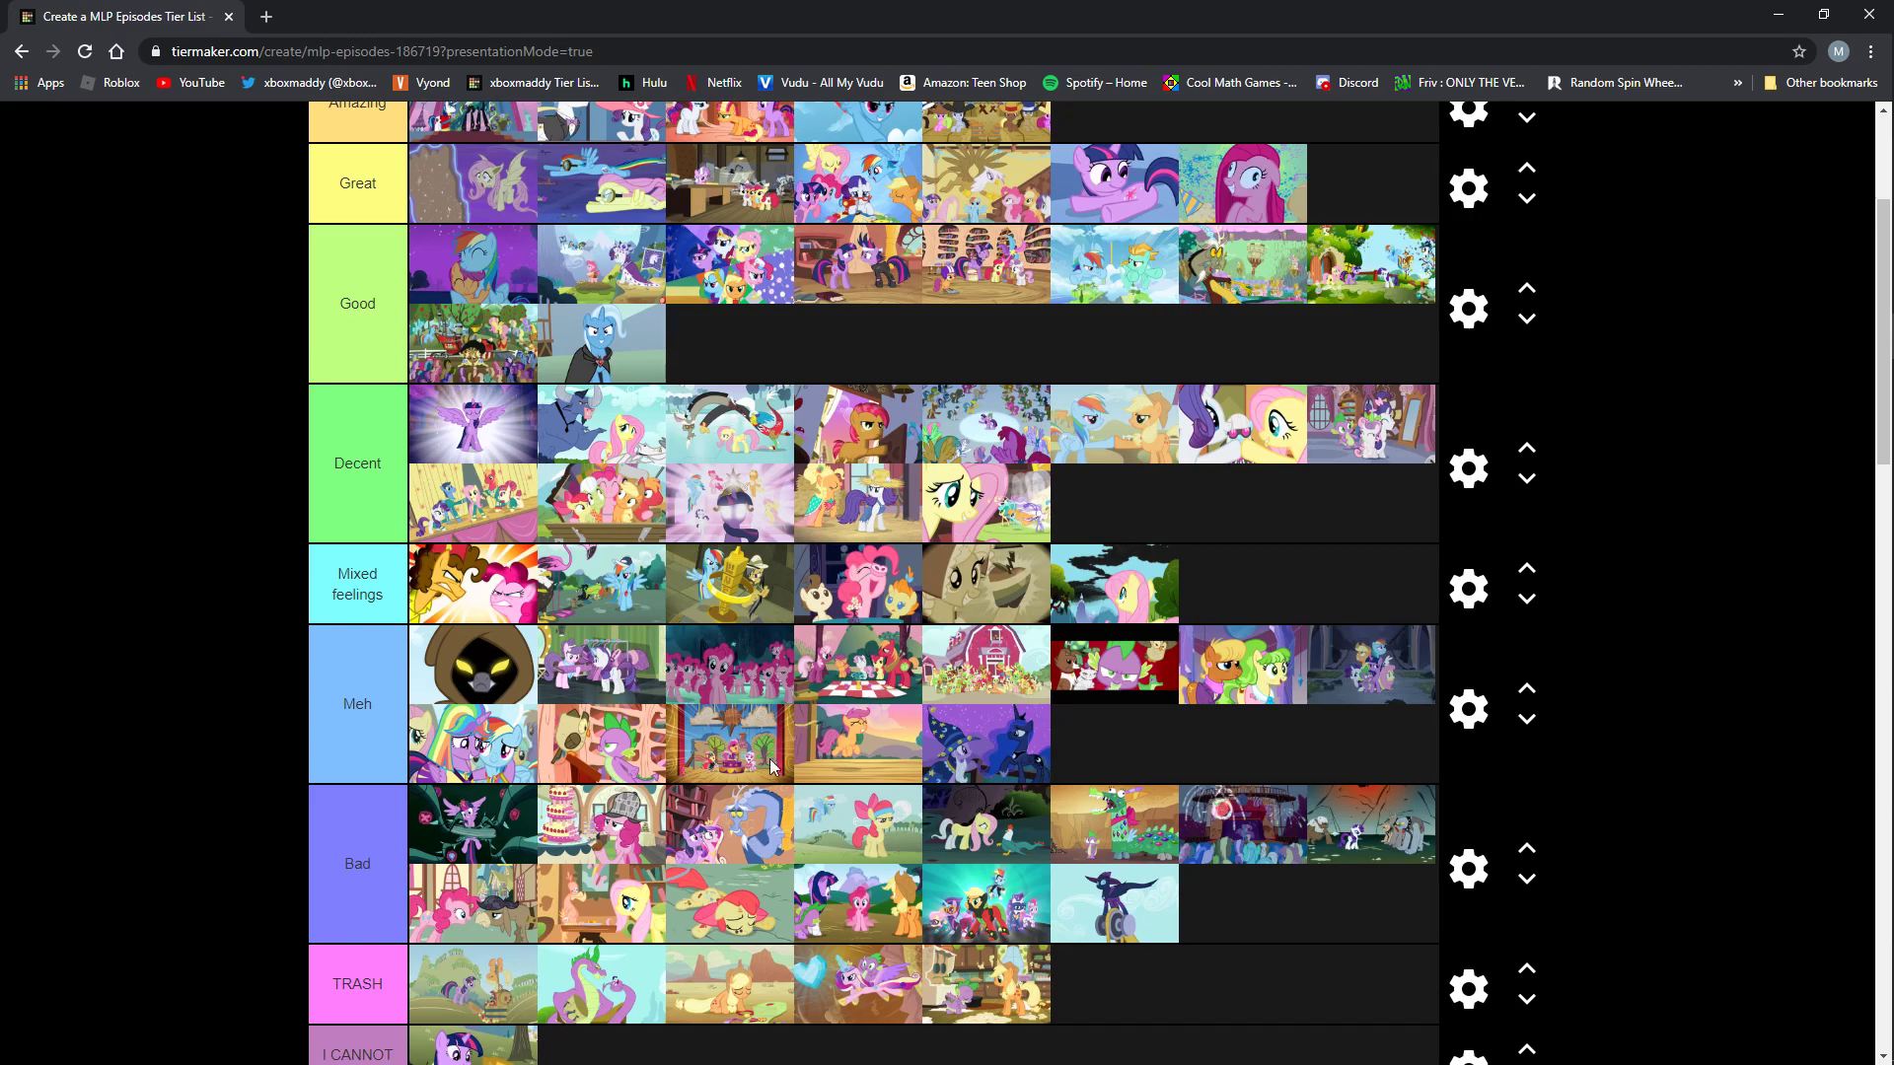
pyautogui.moveTo(1009, 519)
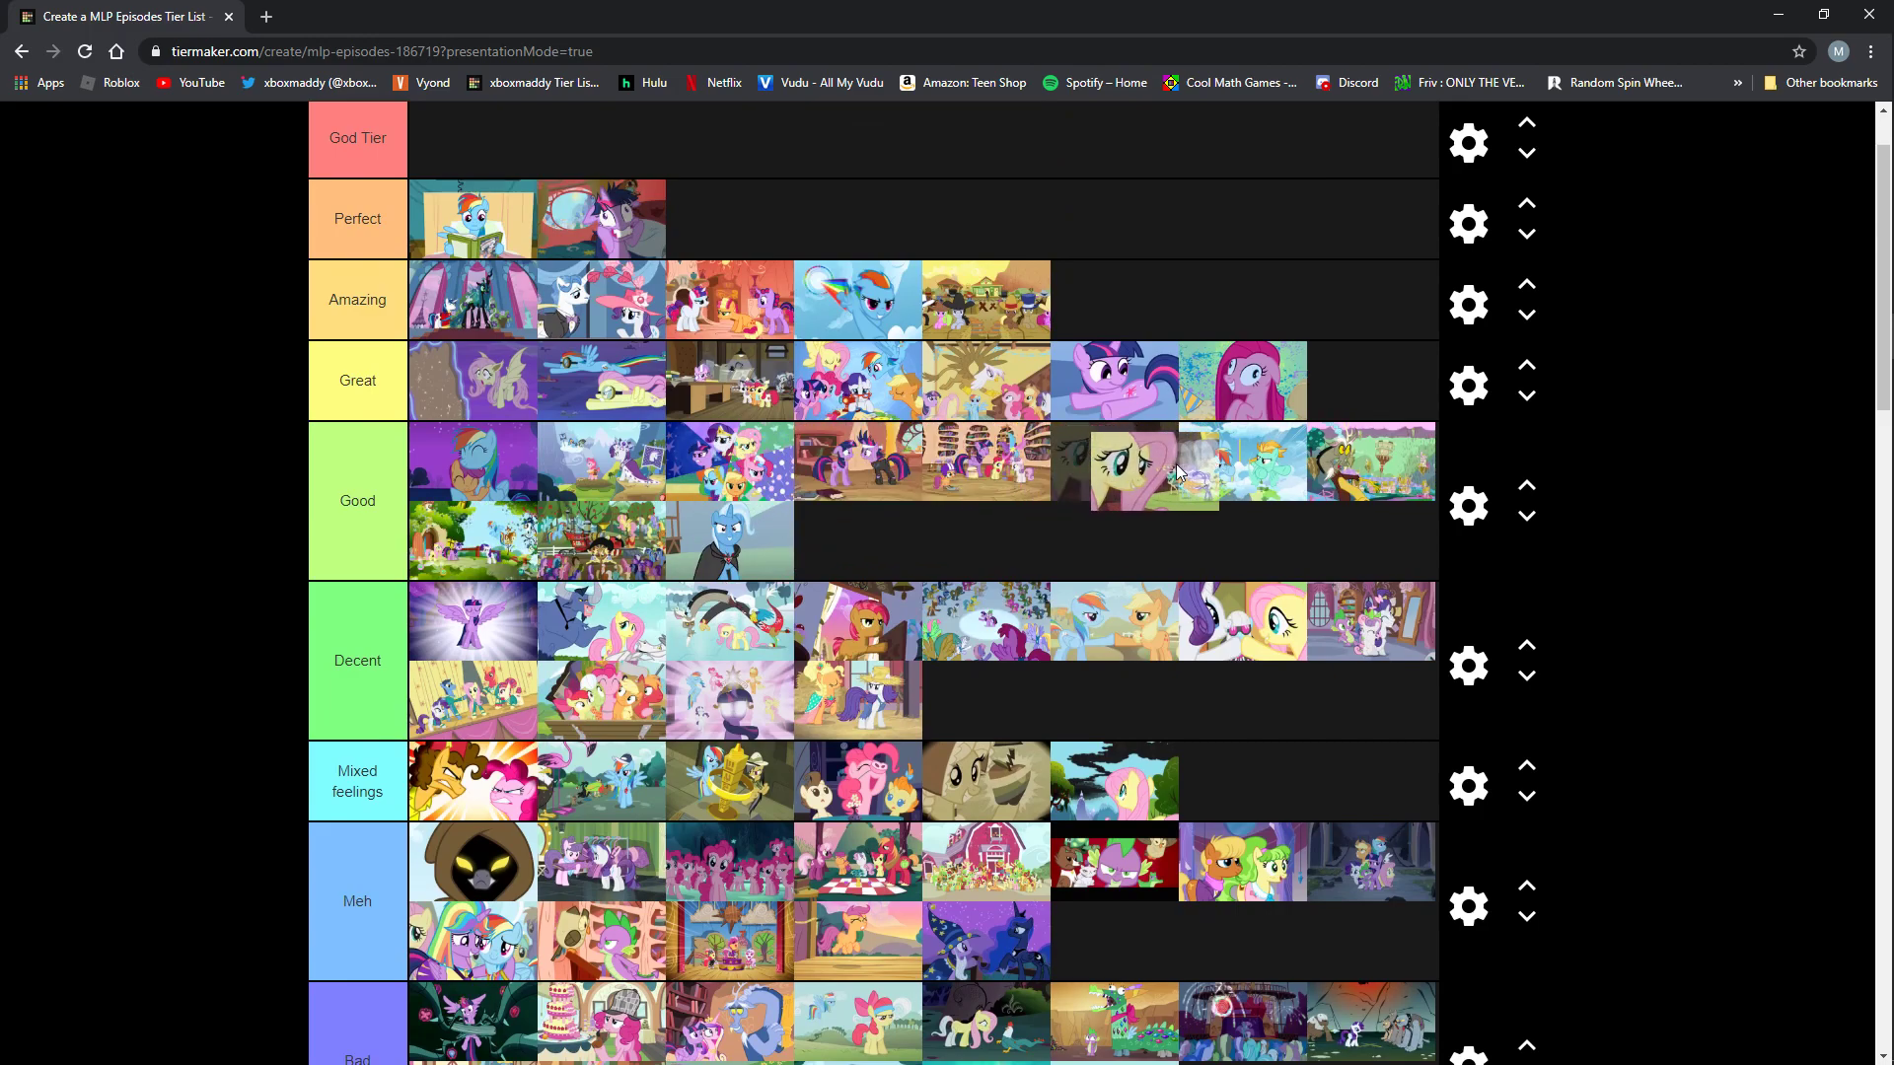
pyautogui.scroll(-3)
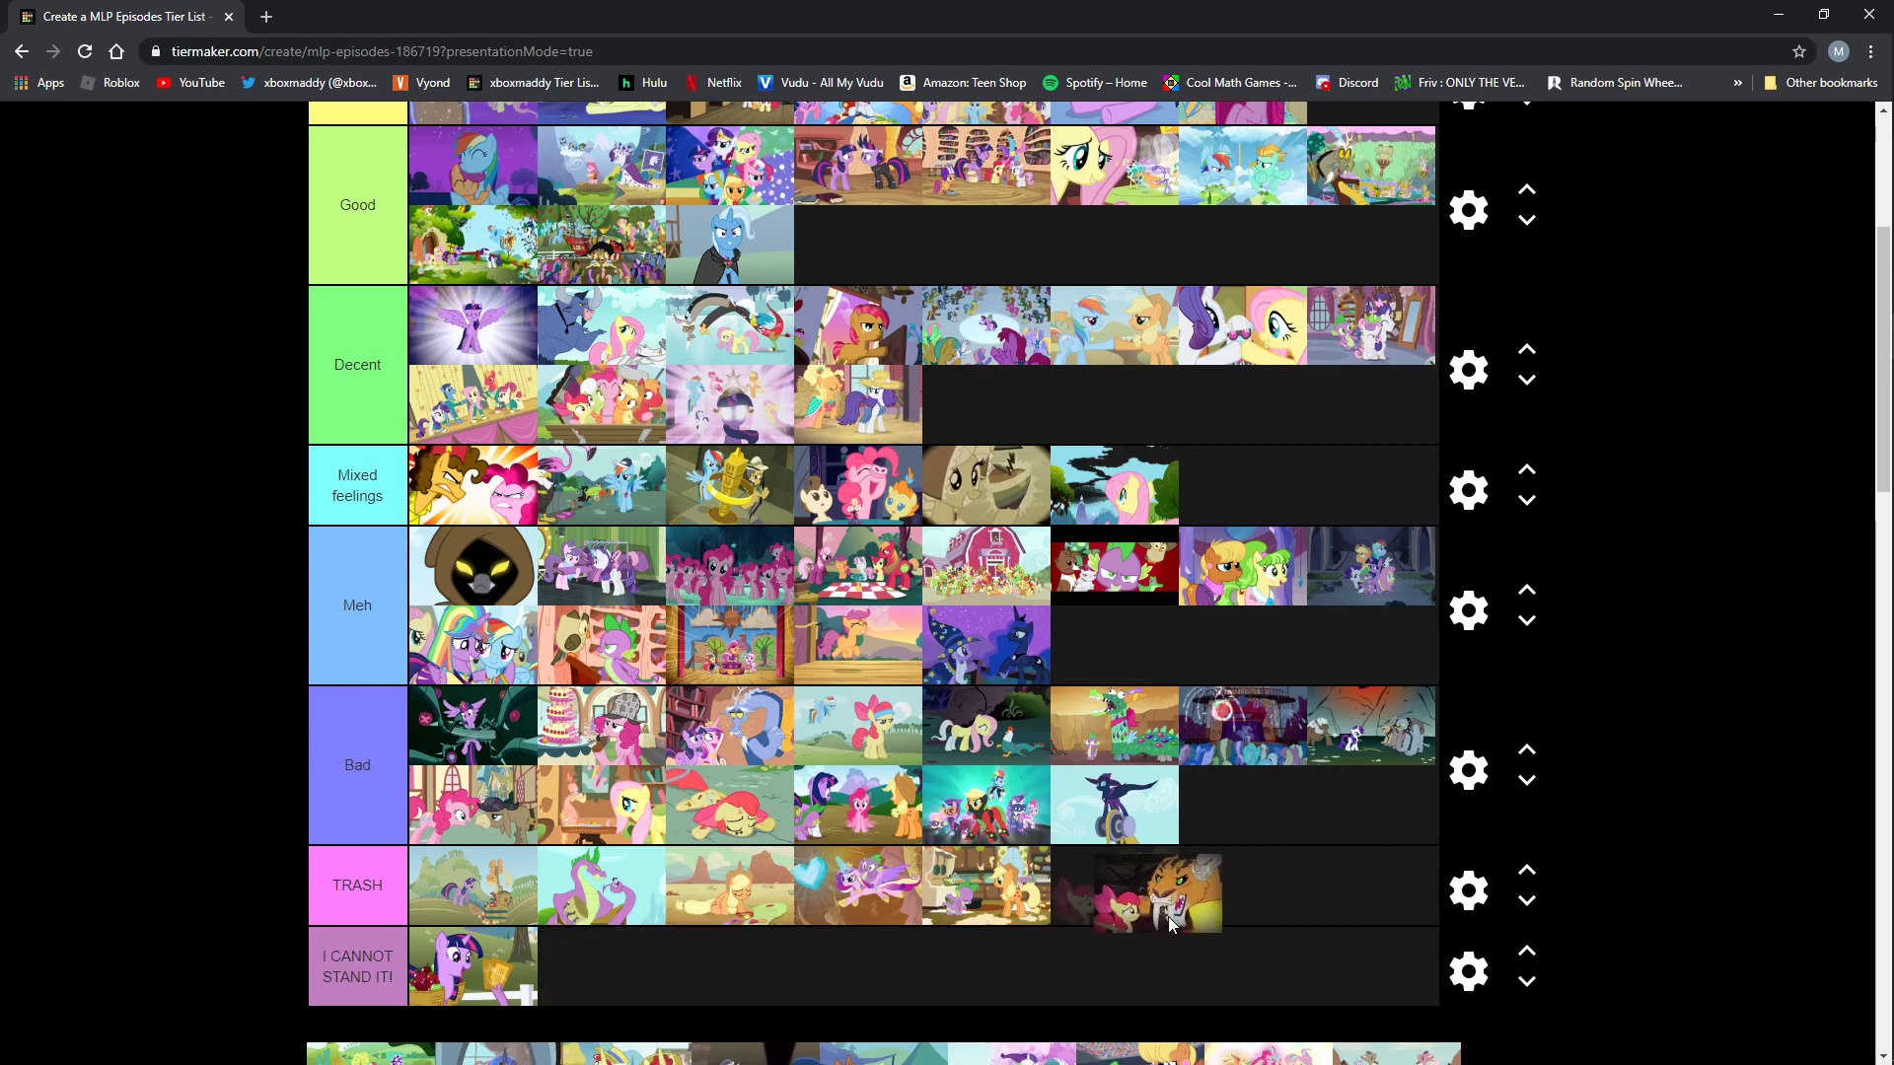
# Send the dark Apple Bloom episode to TRASH and end Decent's second line with a group episode.
pyautogui.moveTo(1135, 890); pyautogui.dragTo(471, 967)
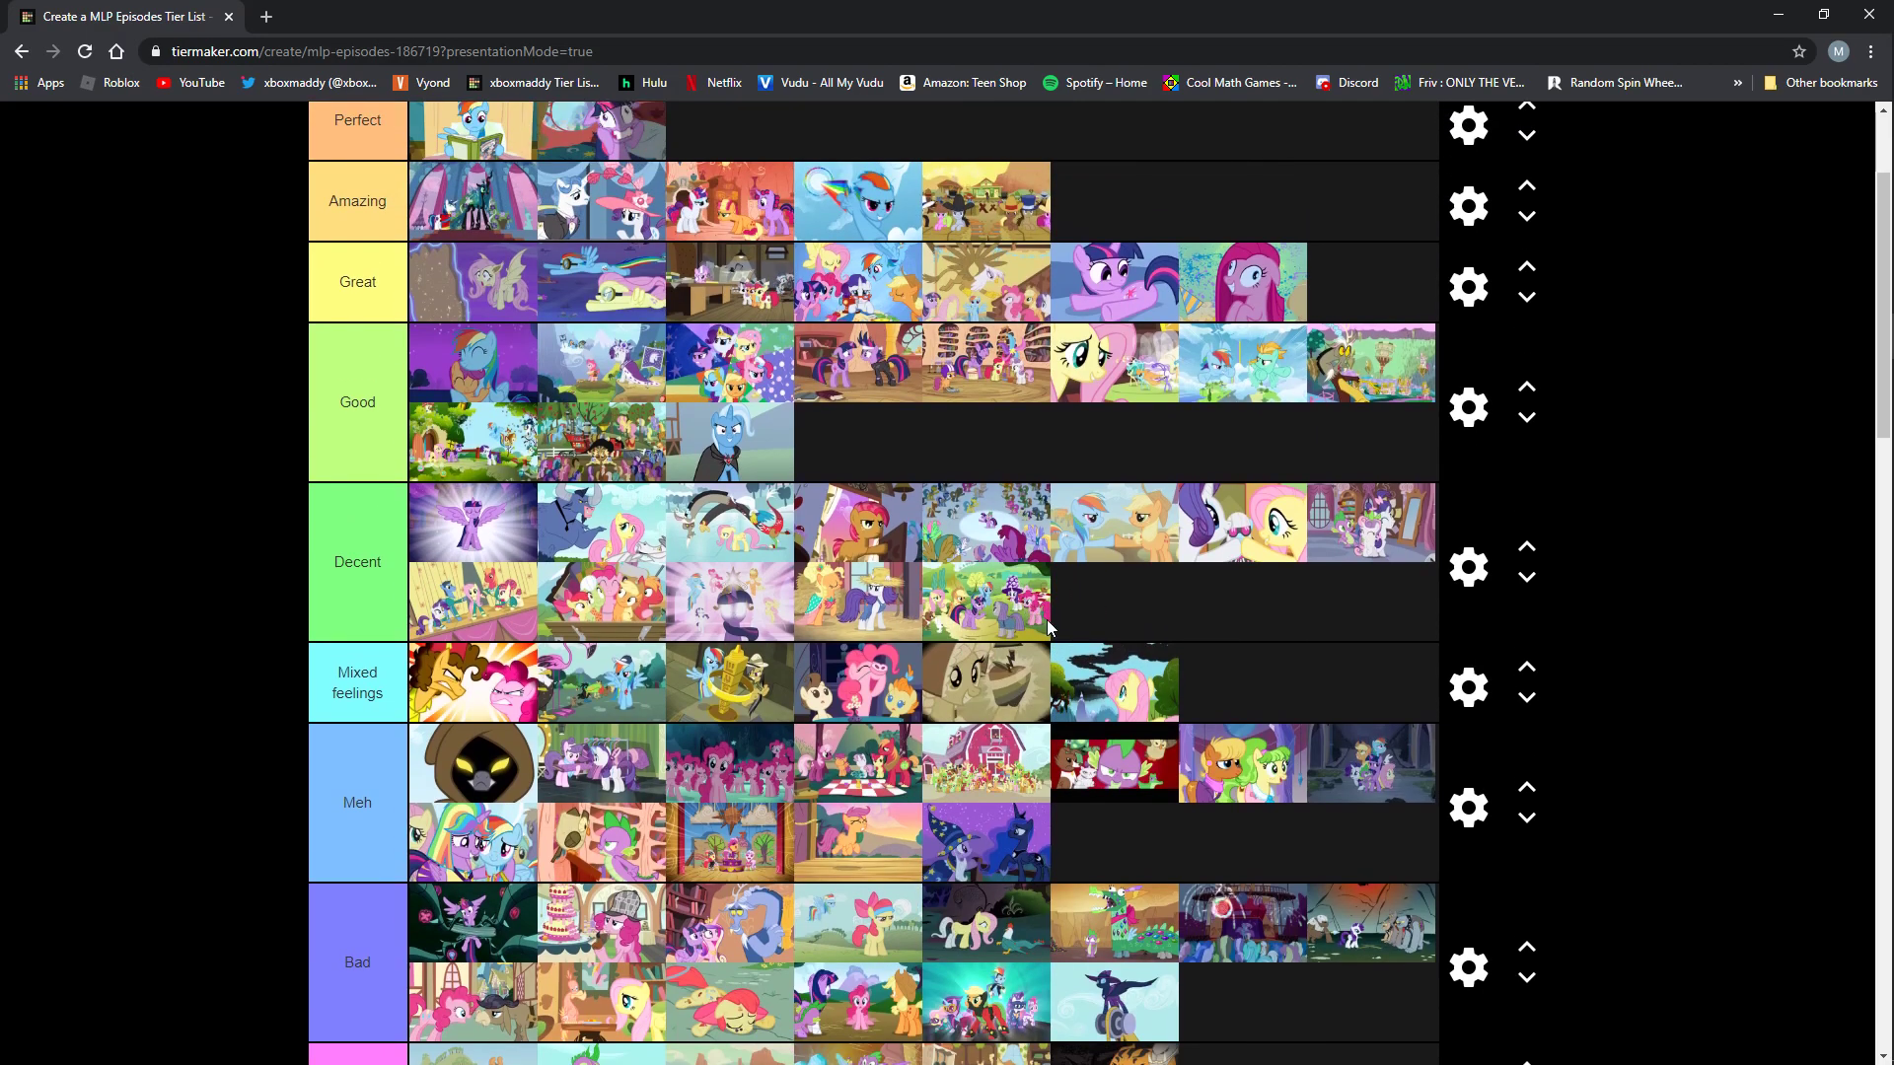
pyautogui.moveTo(1012, 625)
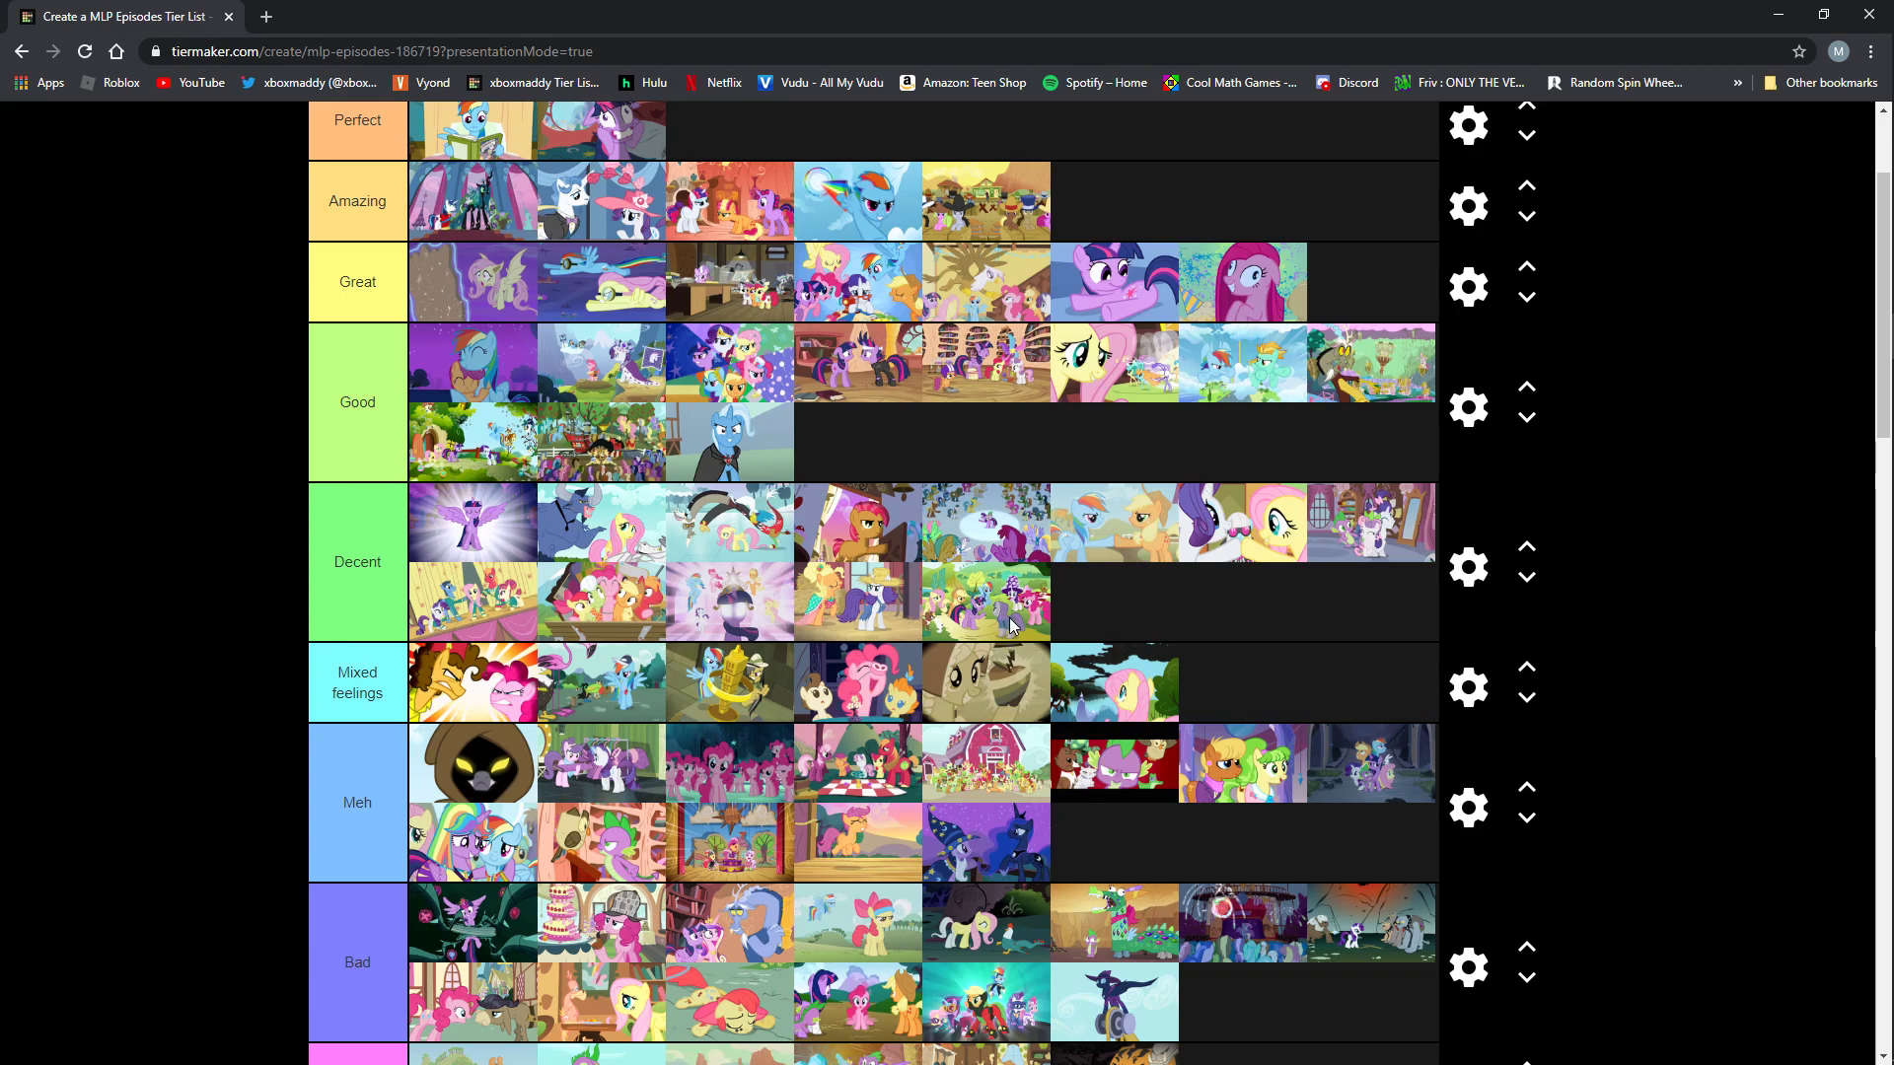
pyautogui.moveTo(1032, 627)
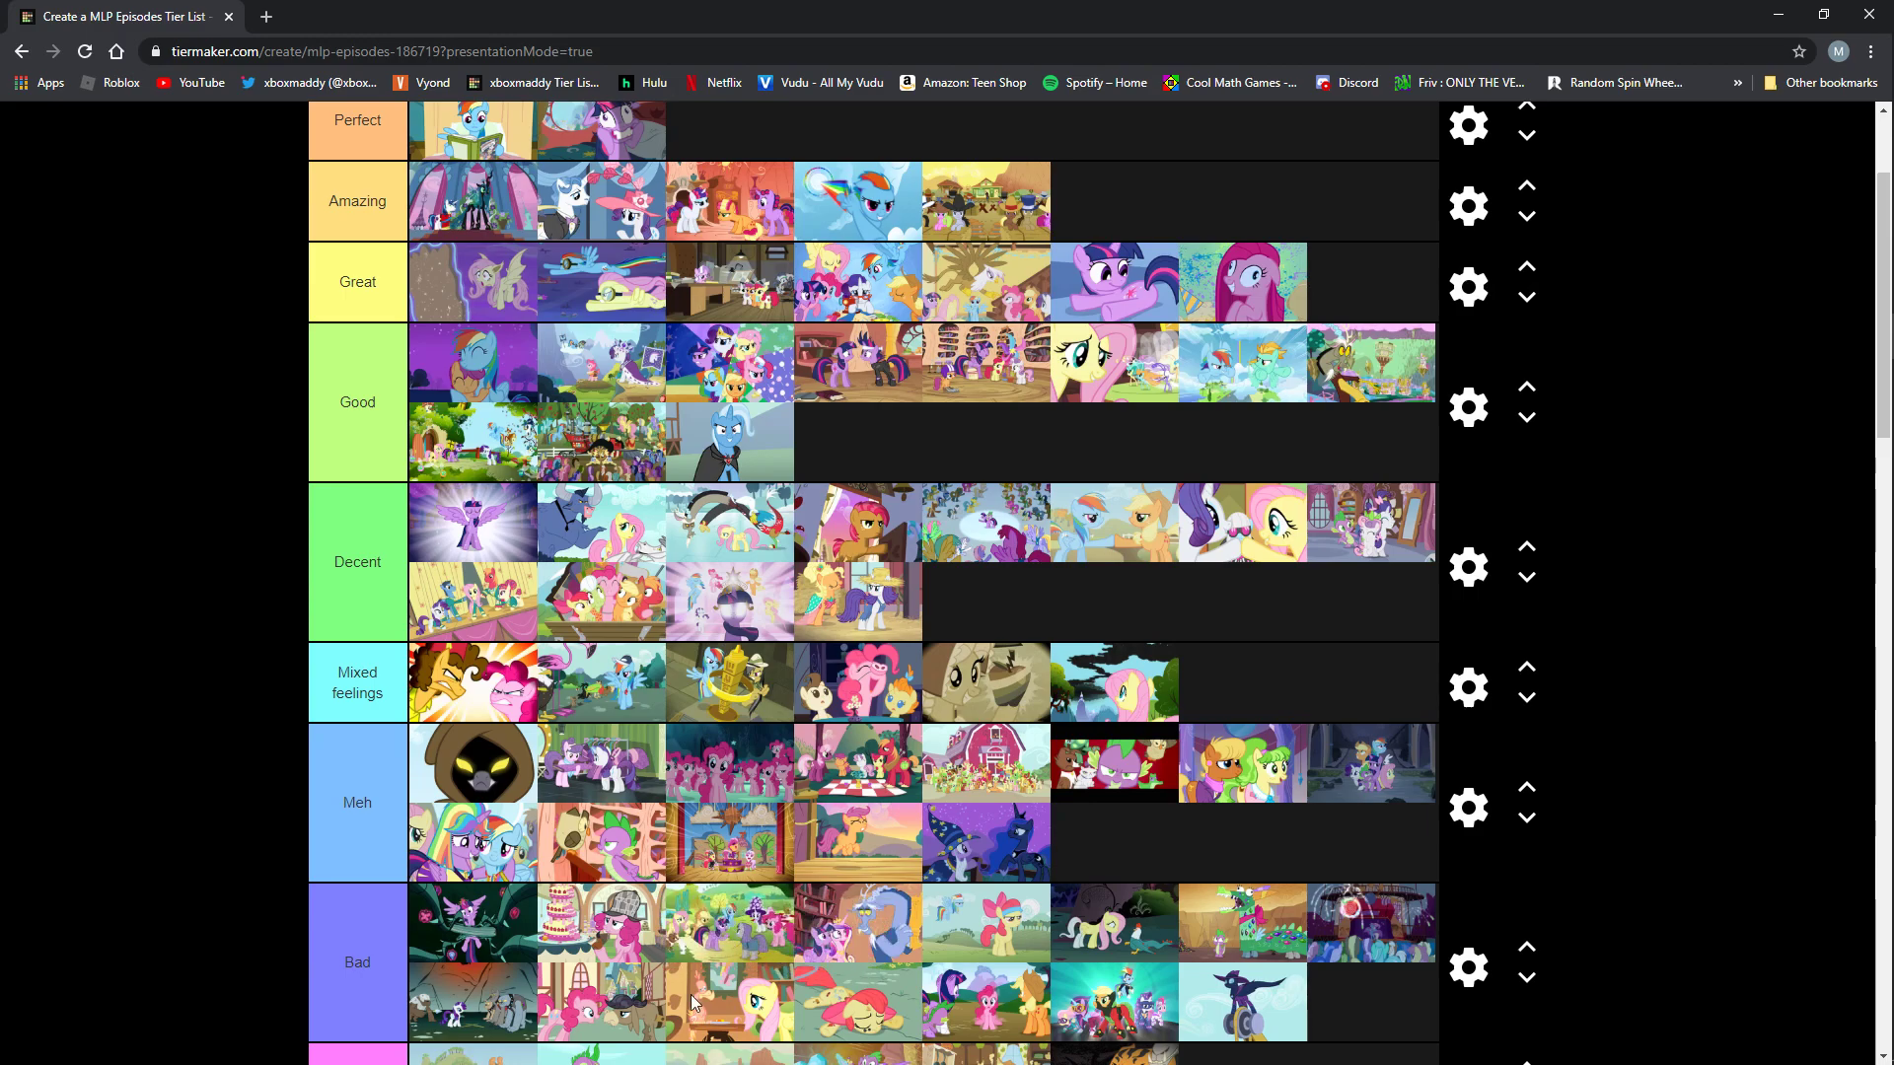
# Move the outdoor group-of-ponies episode from Decent to the front of the Bad tier.
pyautogui.scroll(-3)
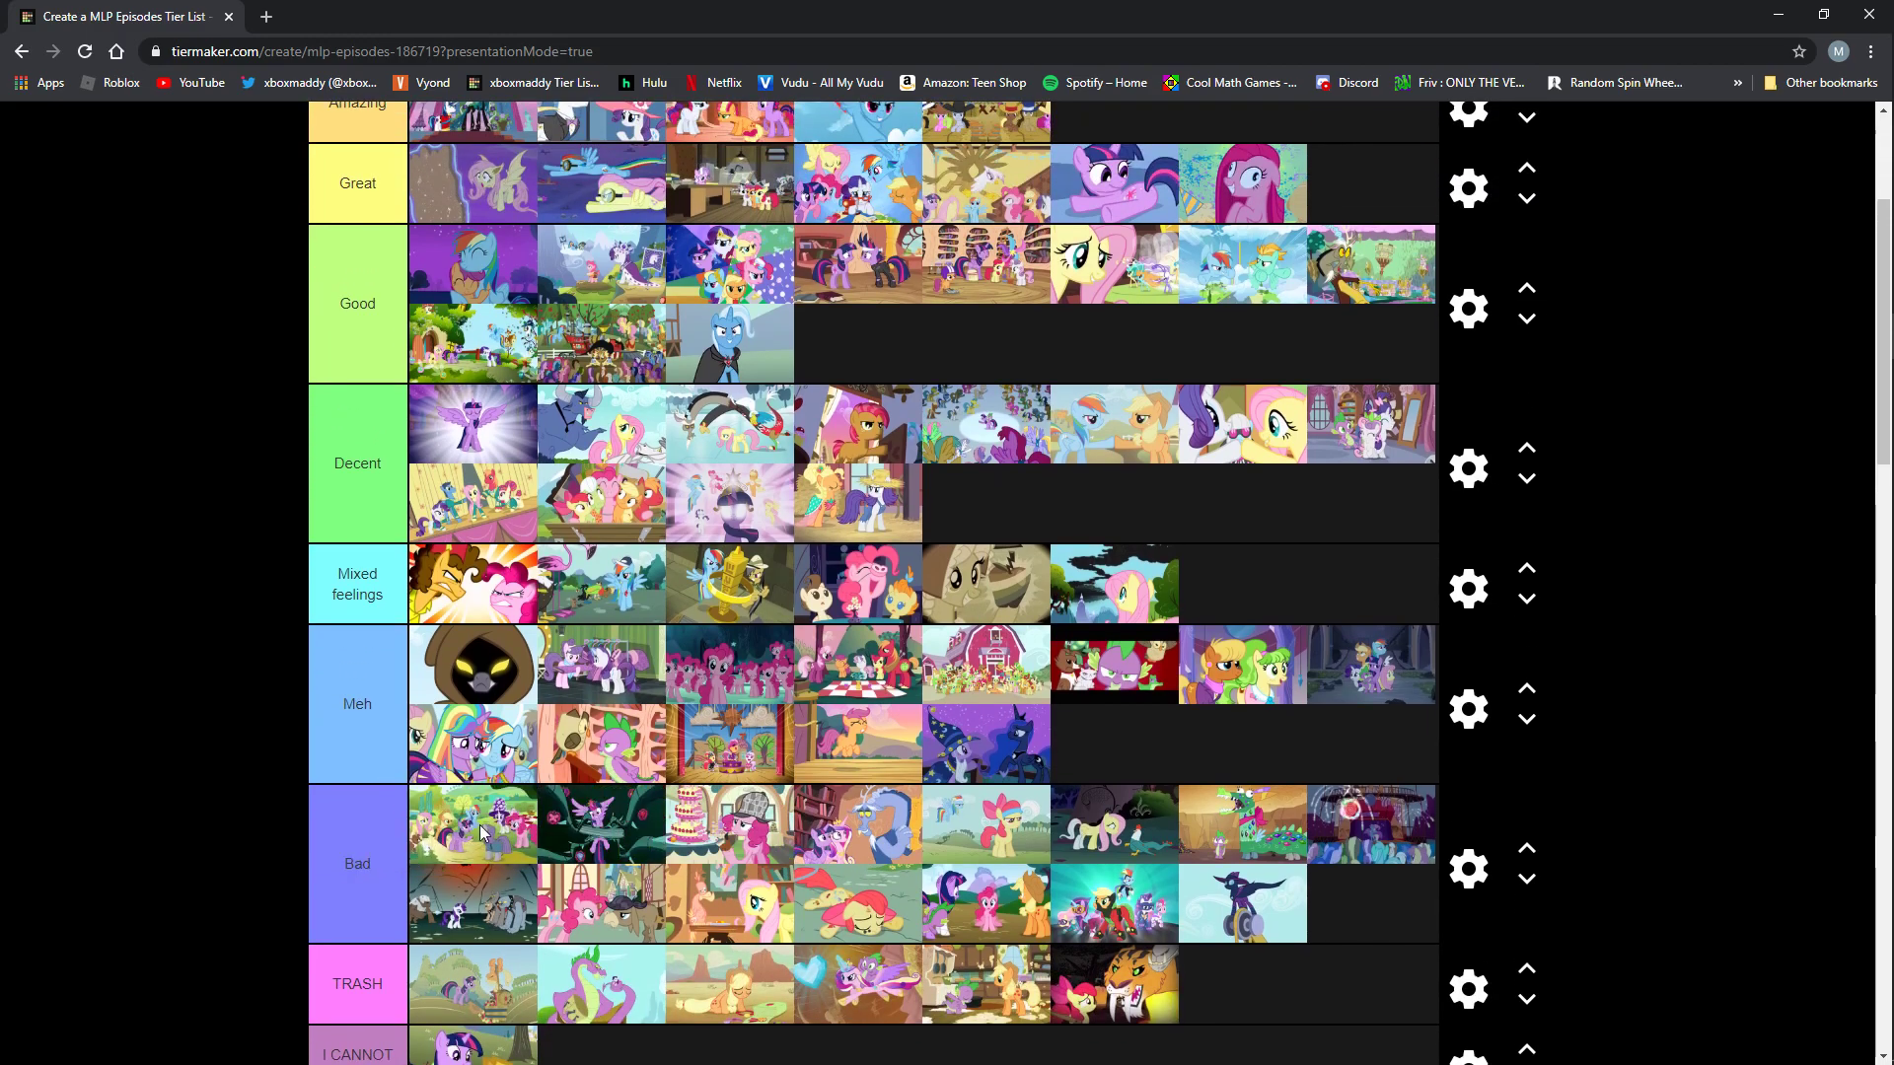
pyautogui.scroll(-3)
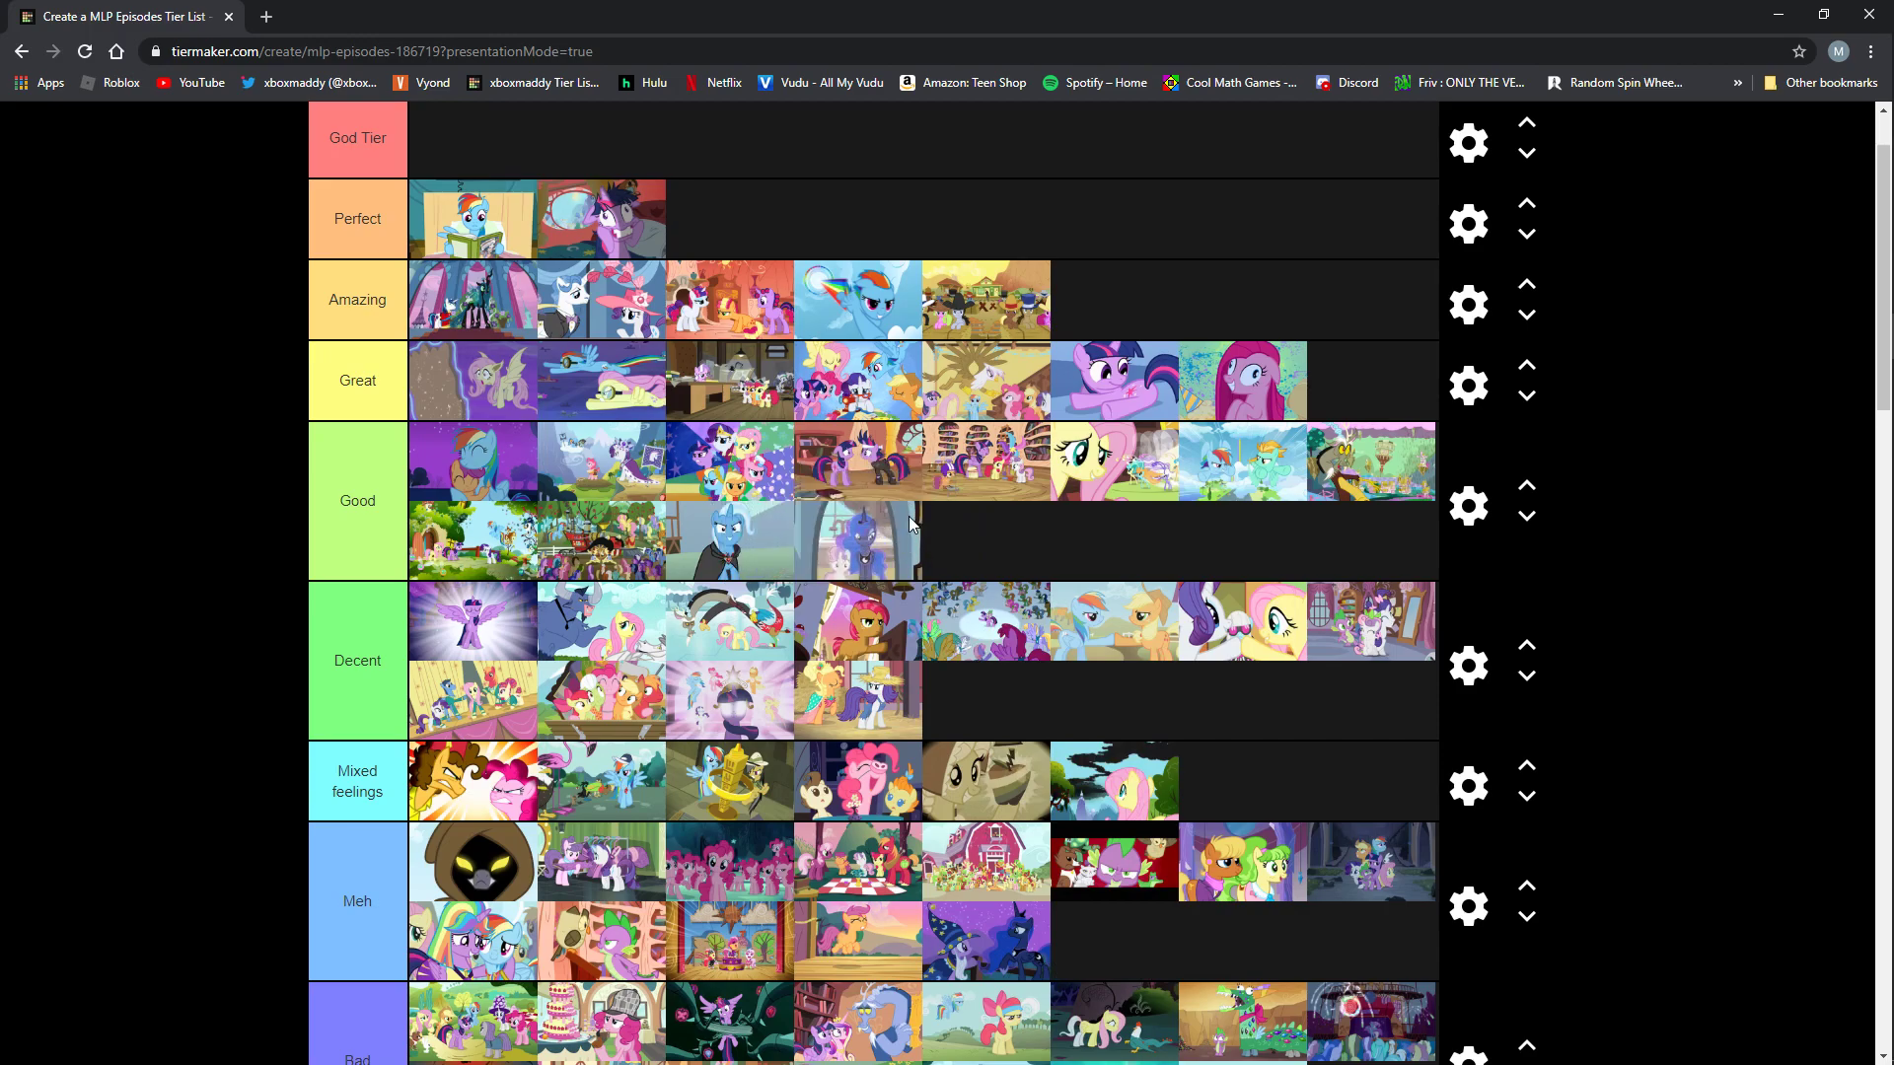
pyautogui.moveTo(902, 530)
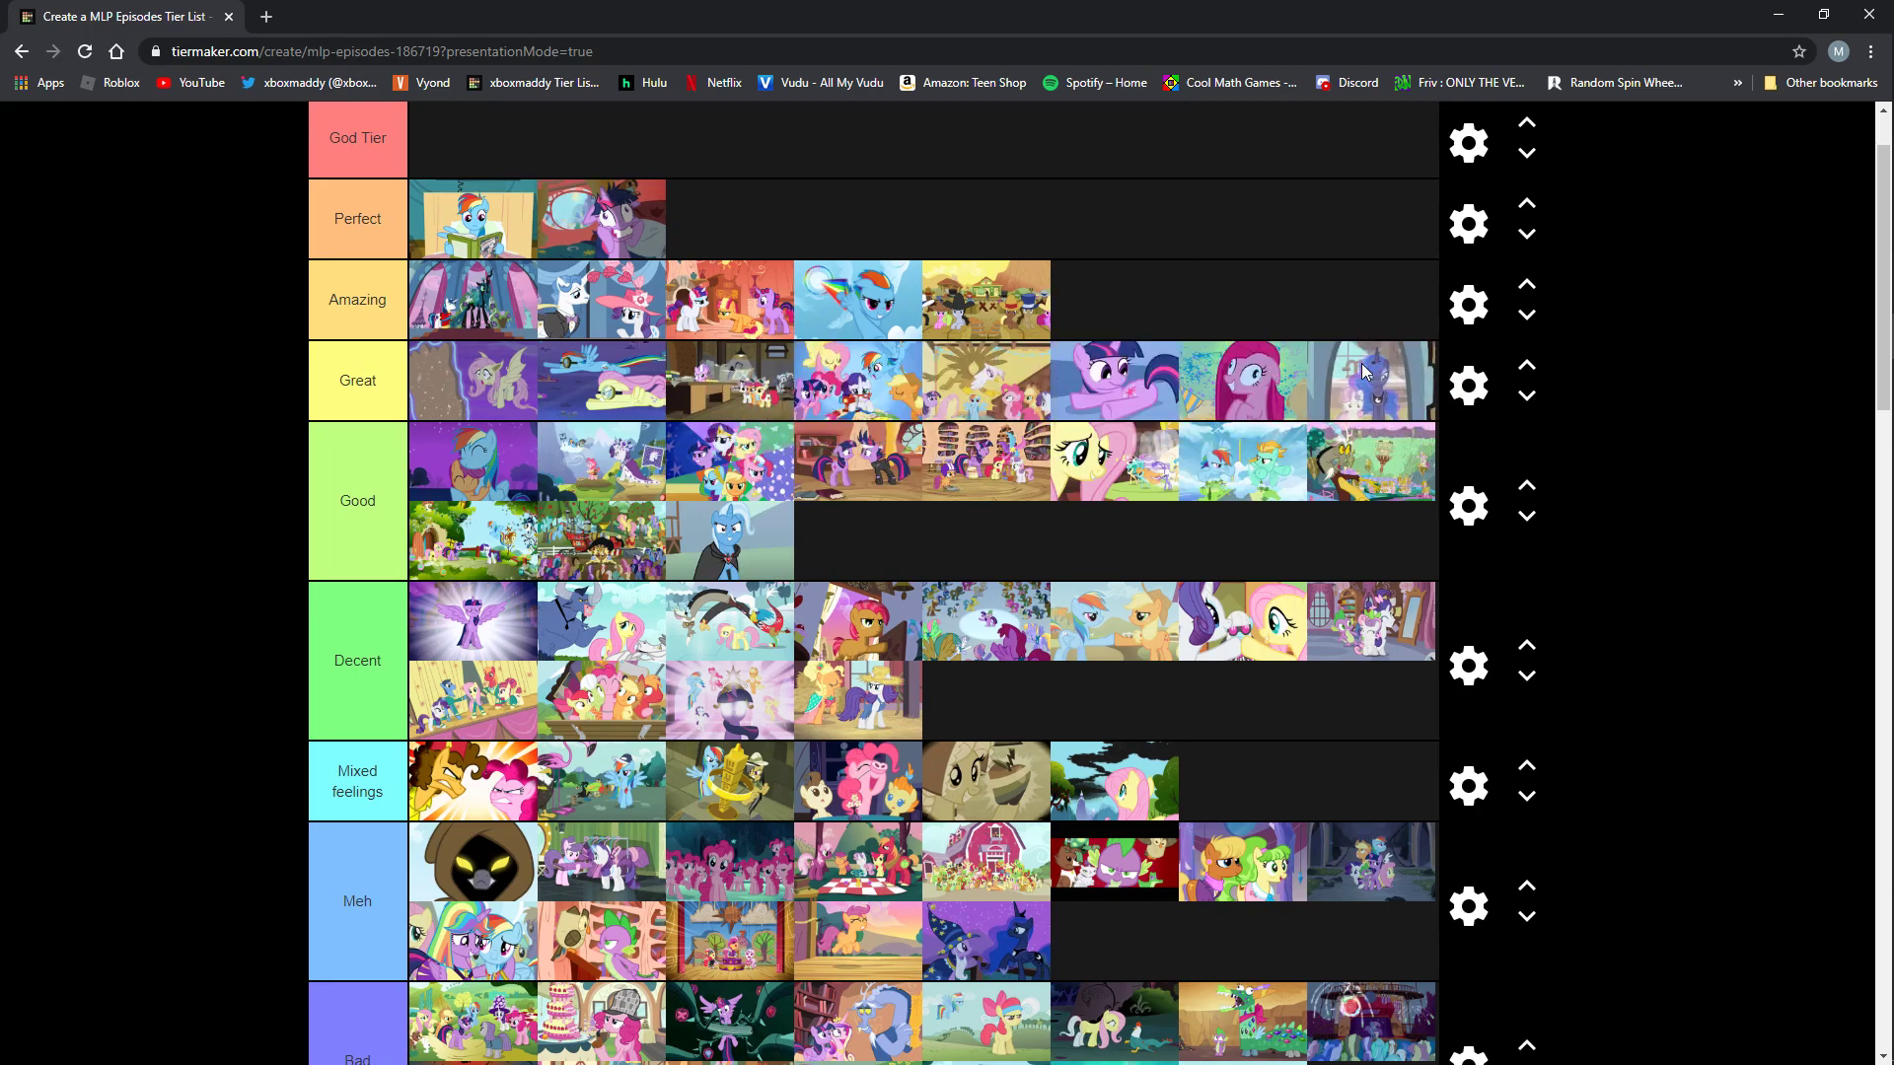
# Move the dark-blue window episode from Good up to the end of Great.
pyautogui.scroll(-3)
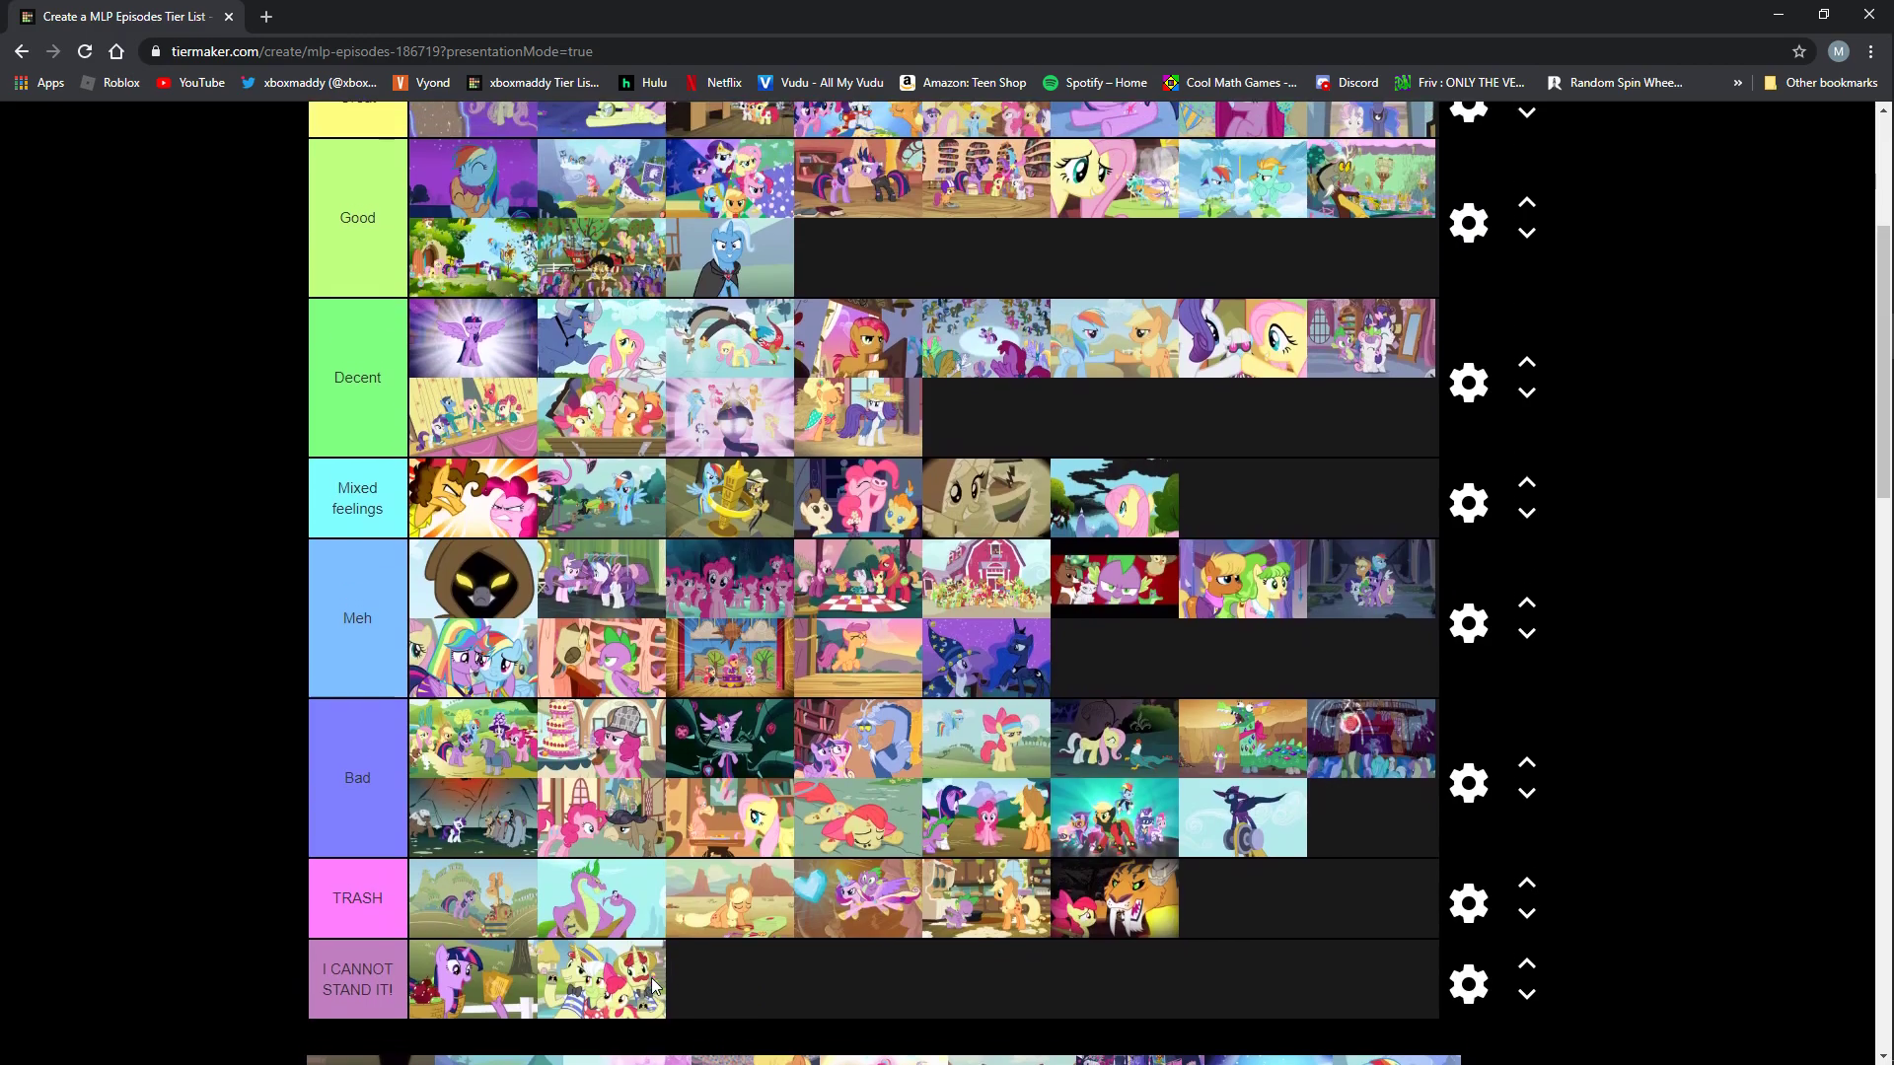
# Raise the red-maned ponies episode from Decent to Great and add a fourth episode to Good's second line.
pyautogui.scroll(3)
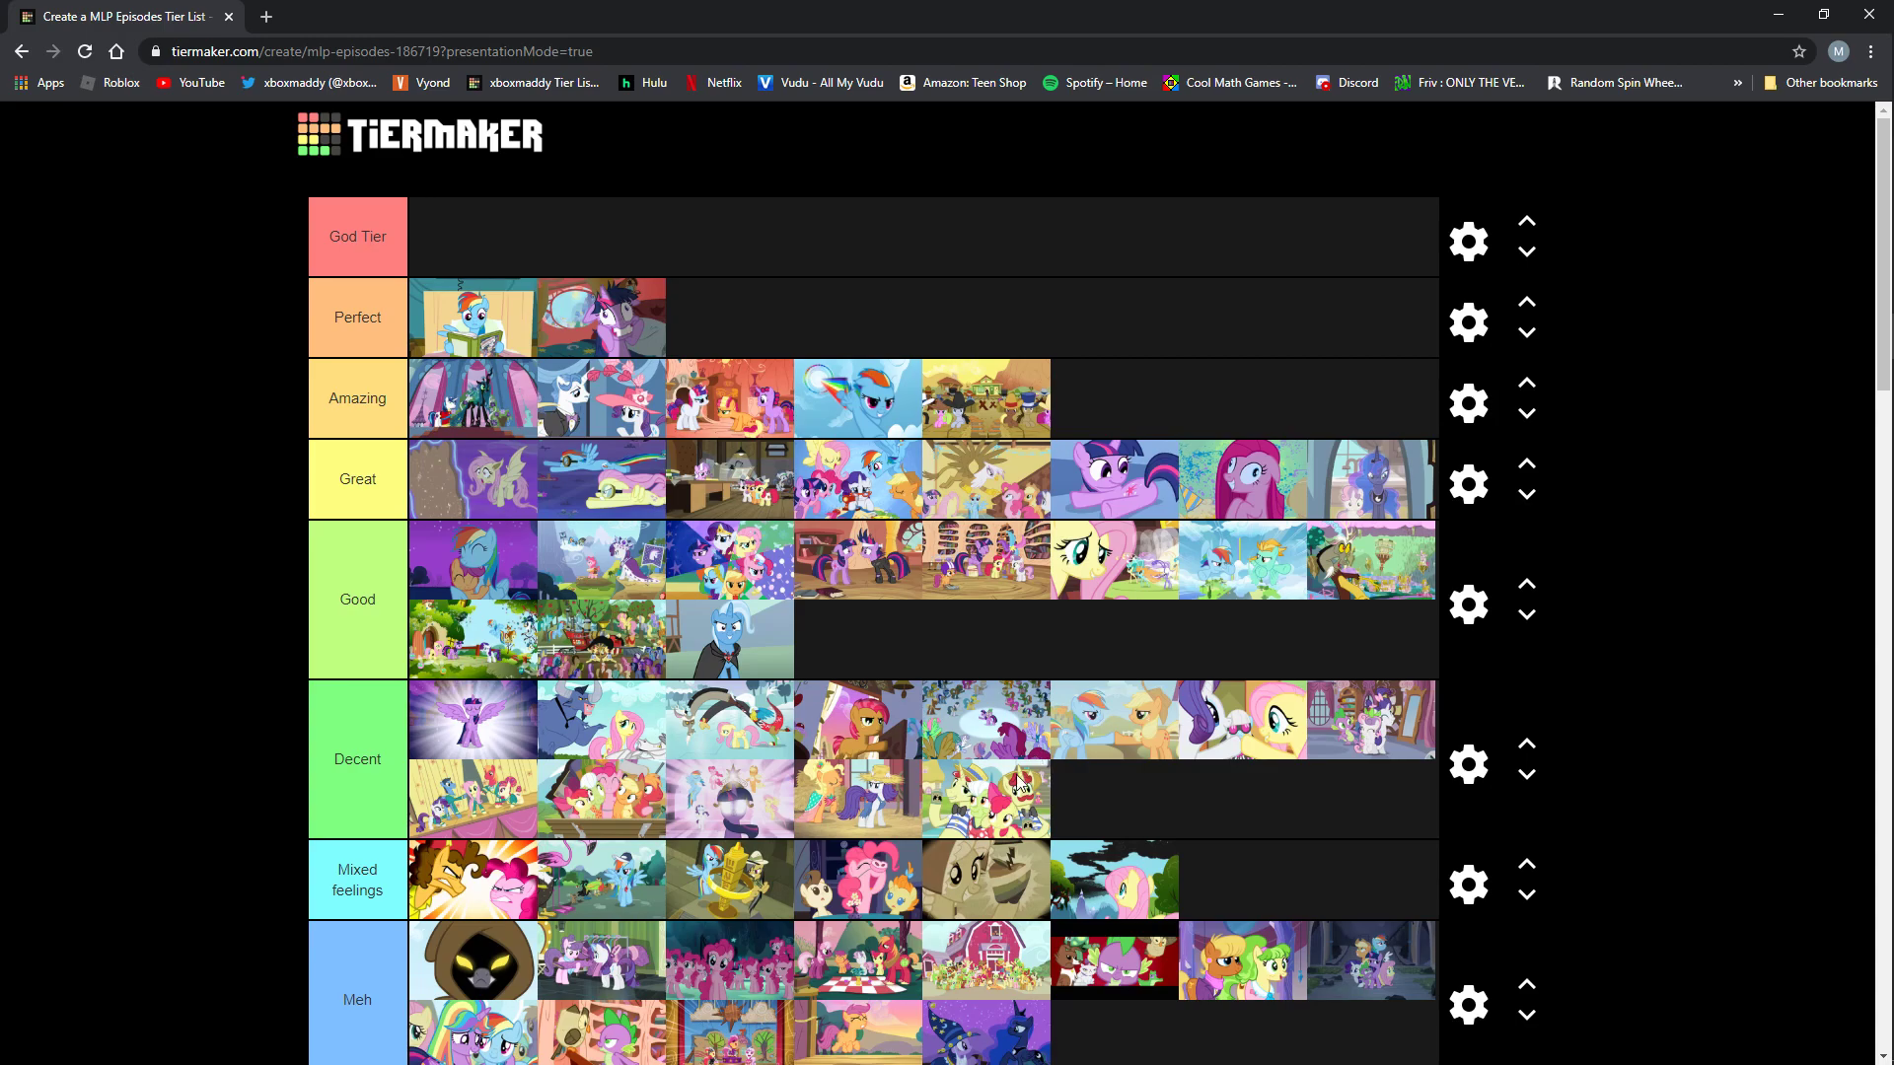
pyautogui.moveTo(1073, 487)
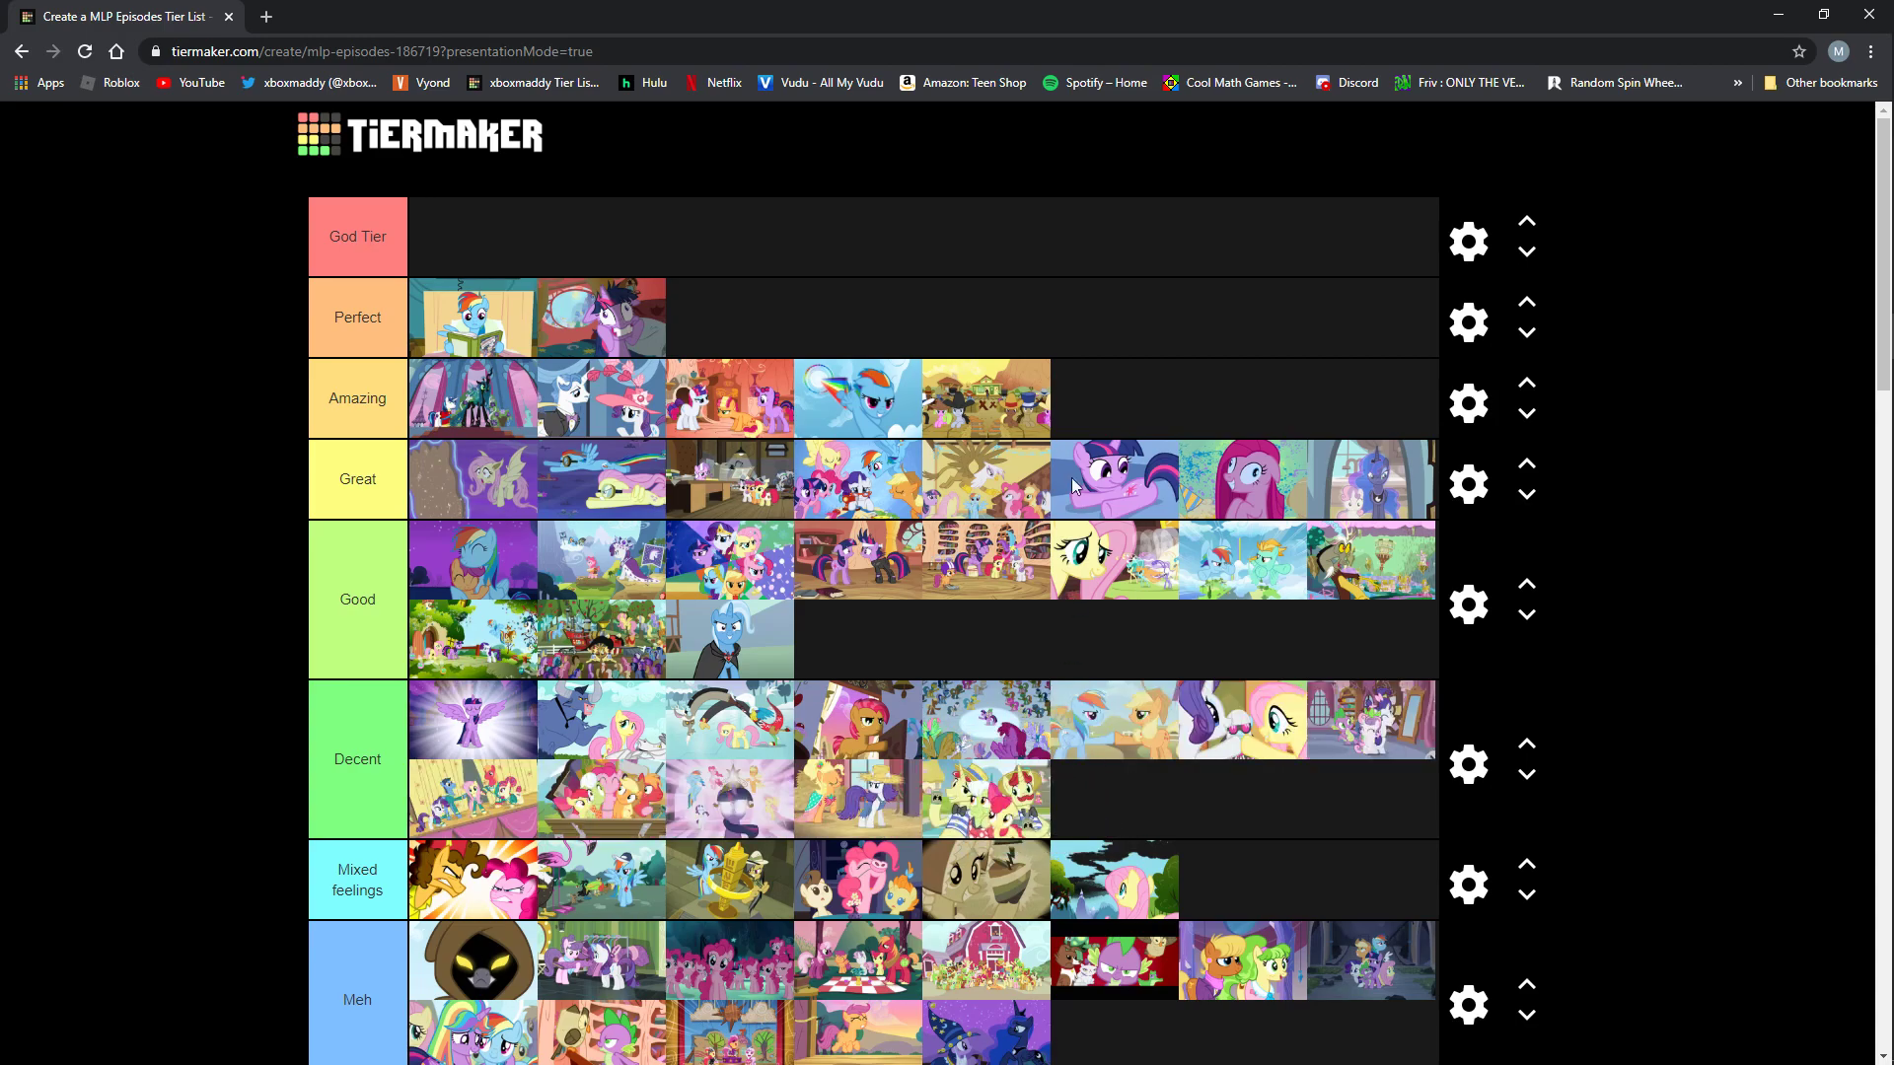
pyautogui.scroll(-3)
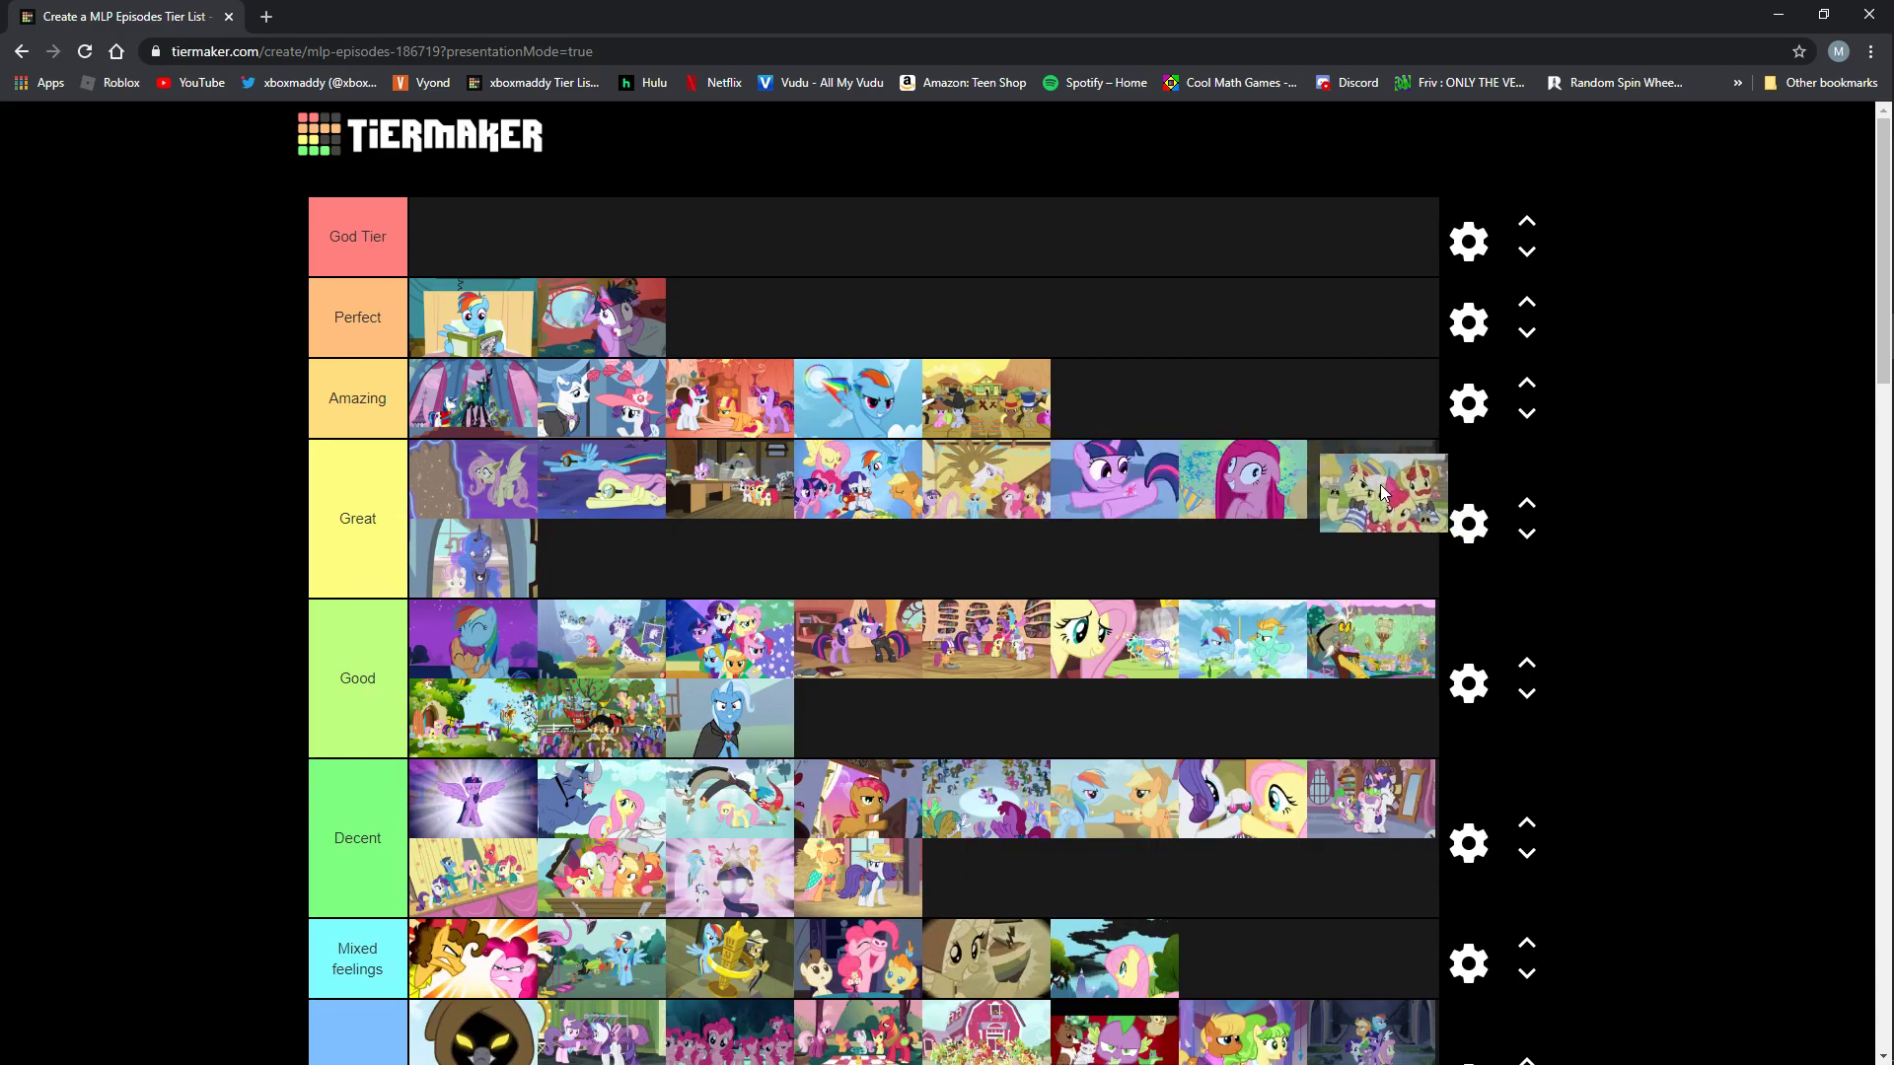
pyautogui.scroll(-3)
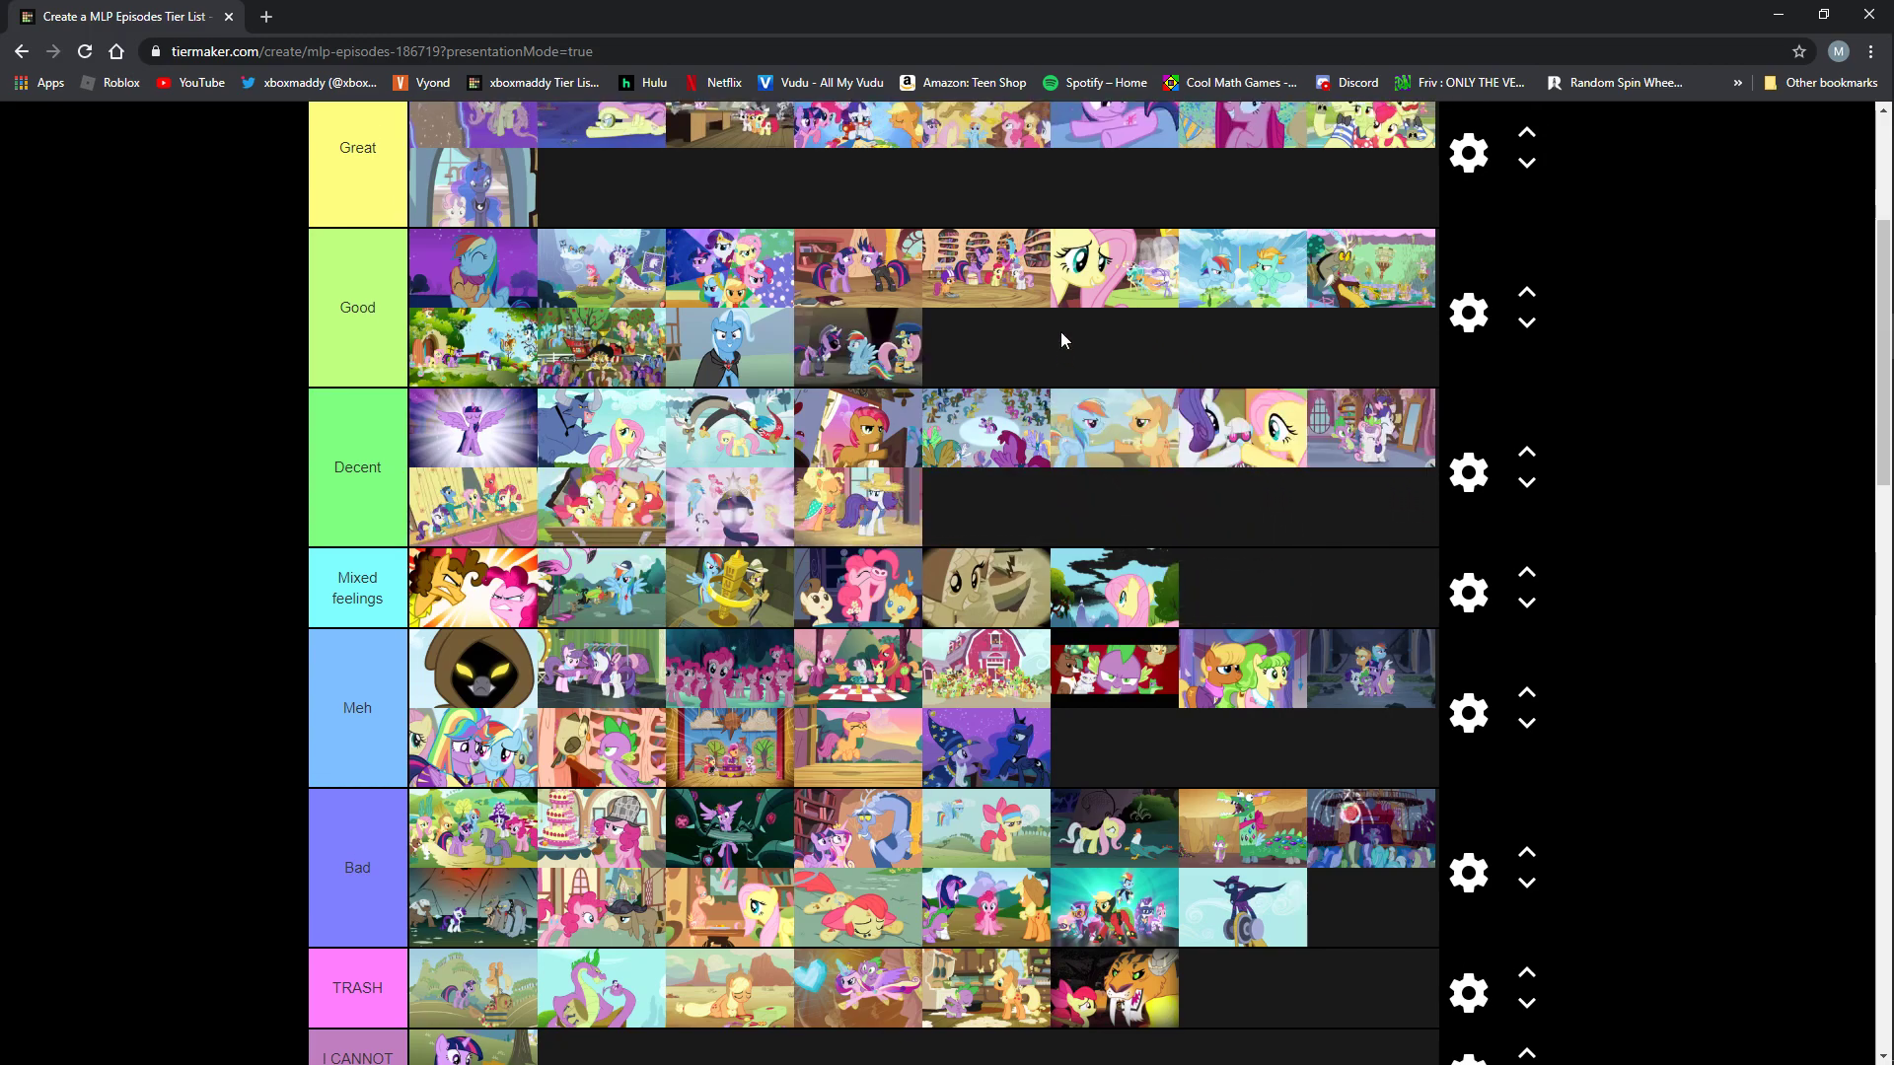
# Scroll the tier list up and back down to view the Great, Good and Meh rows.
pyautogui.scroll(3)
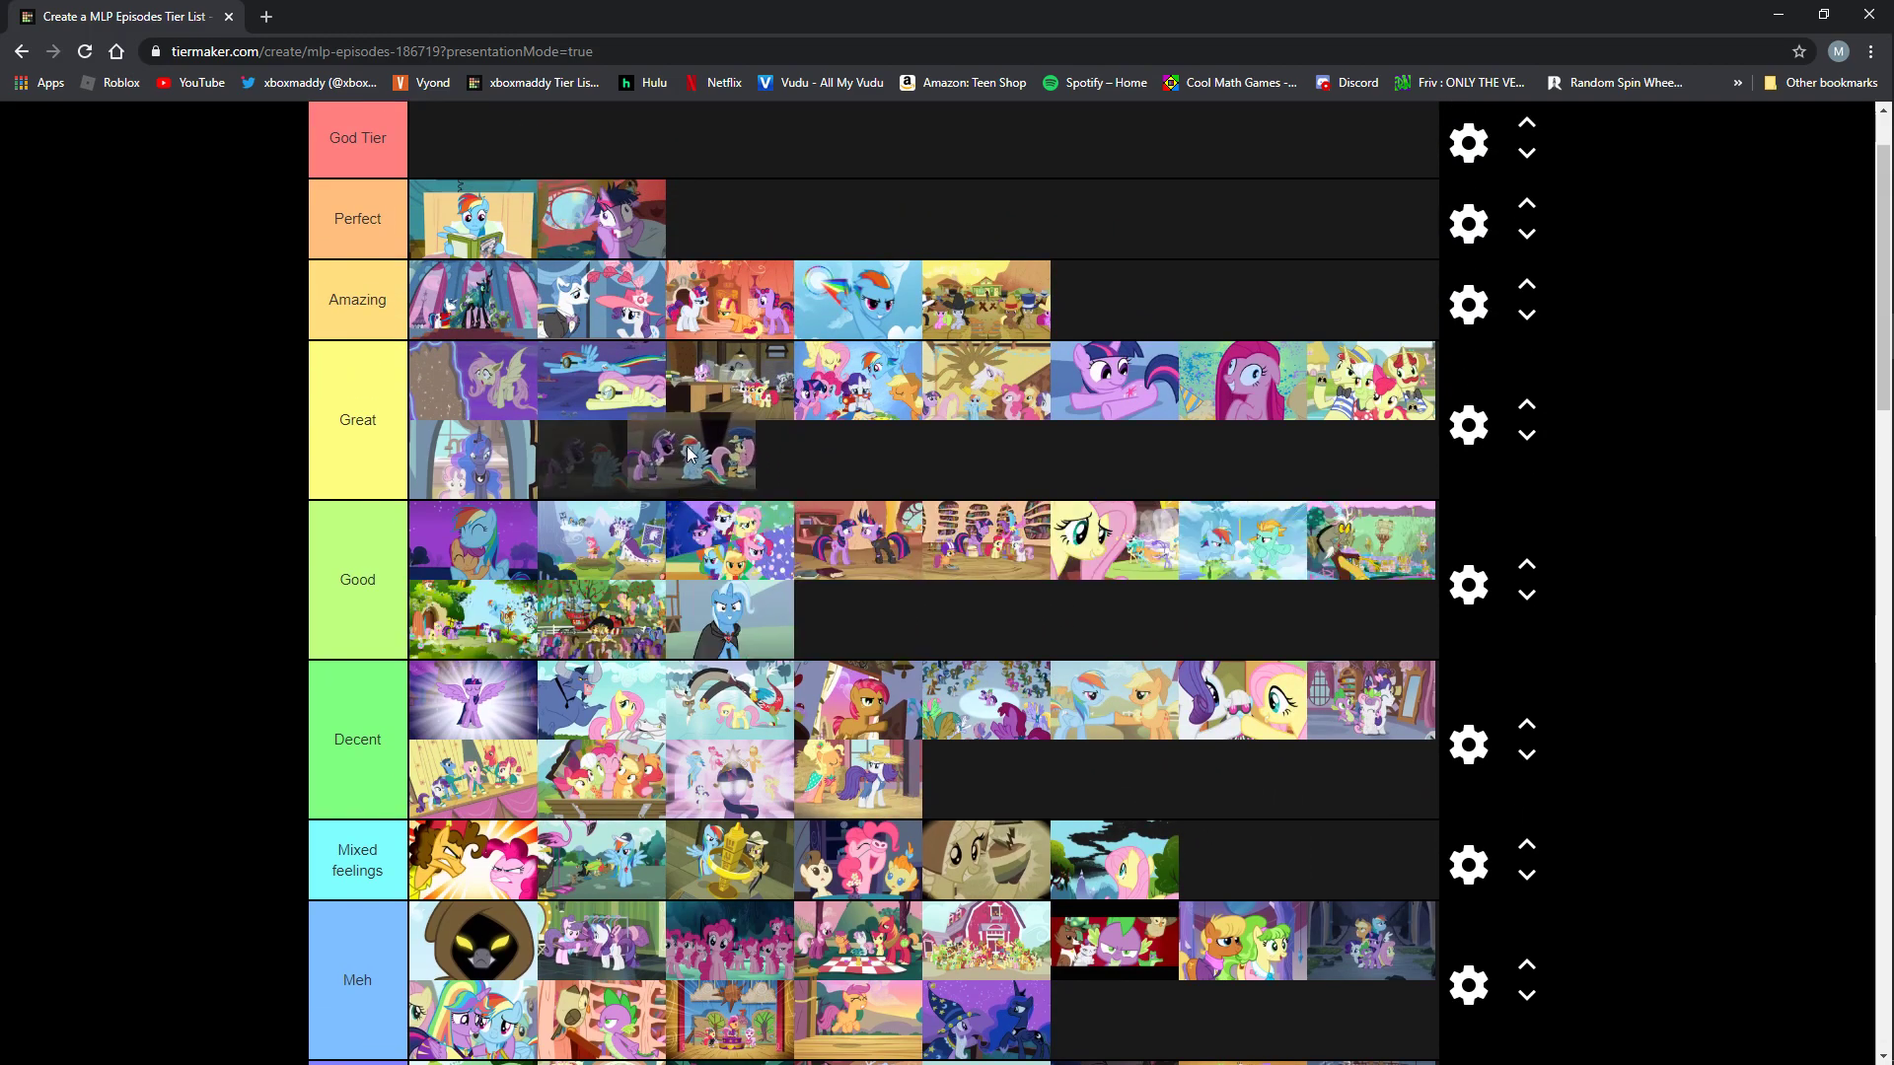
pyautogui.scroll(-3)
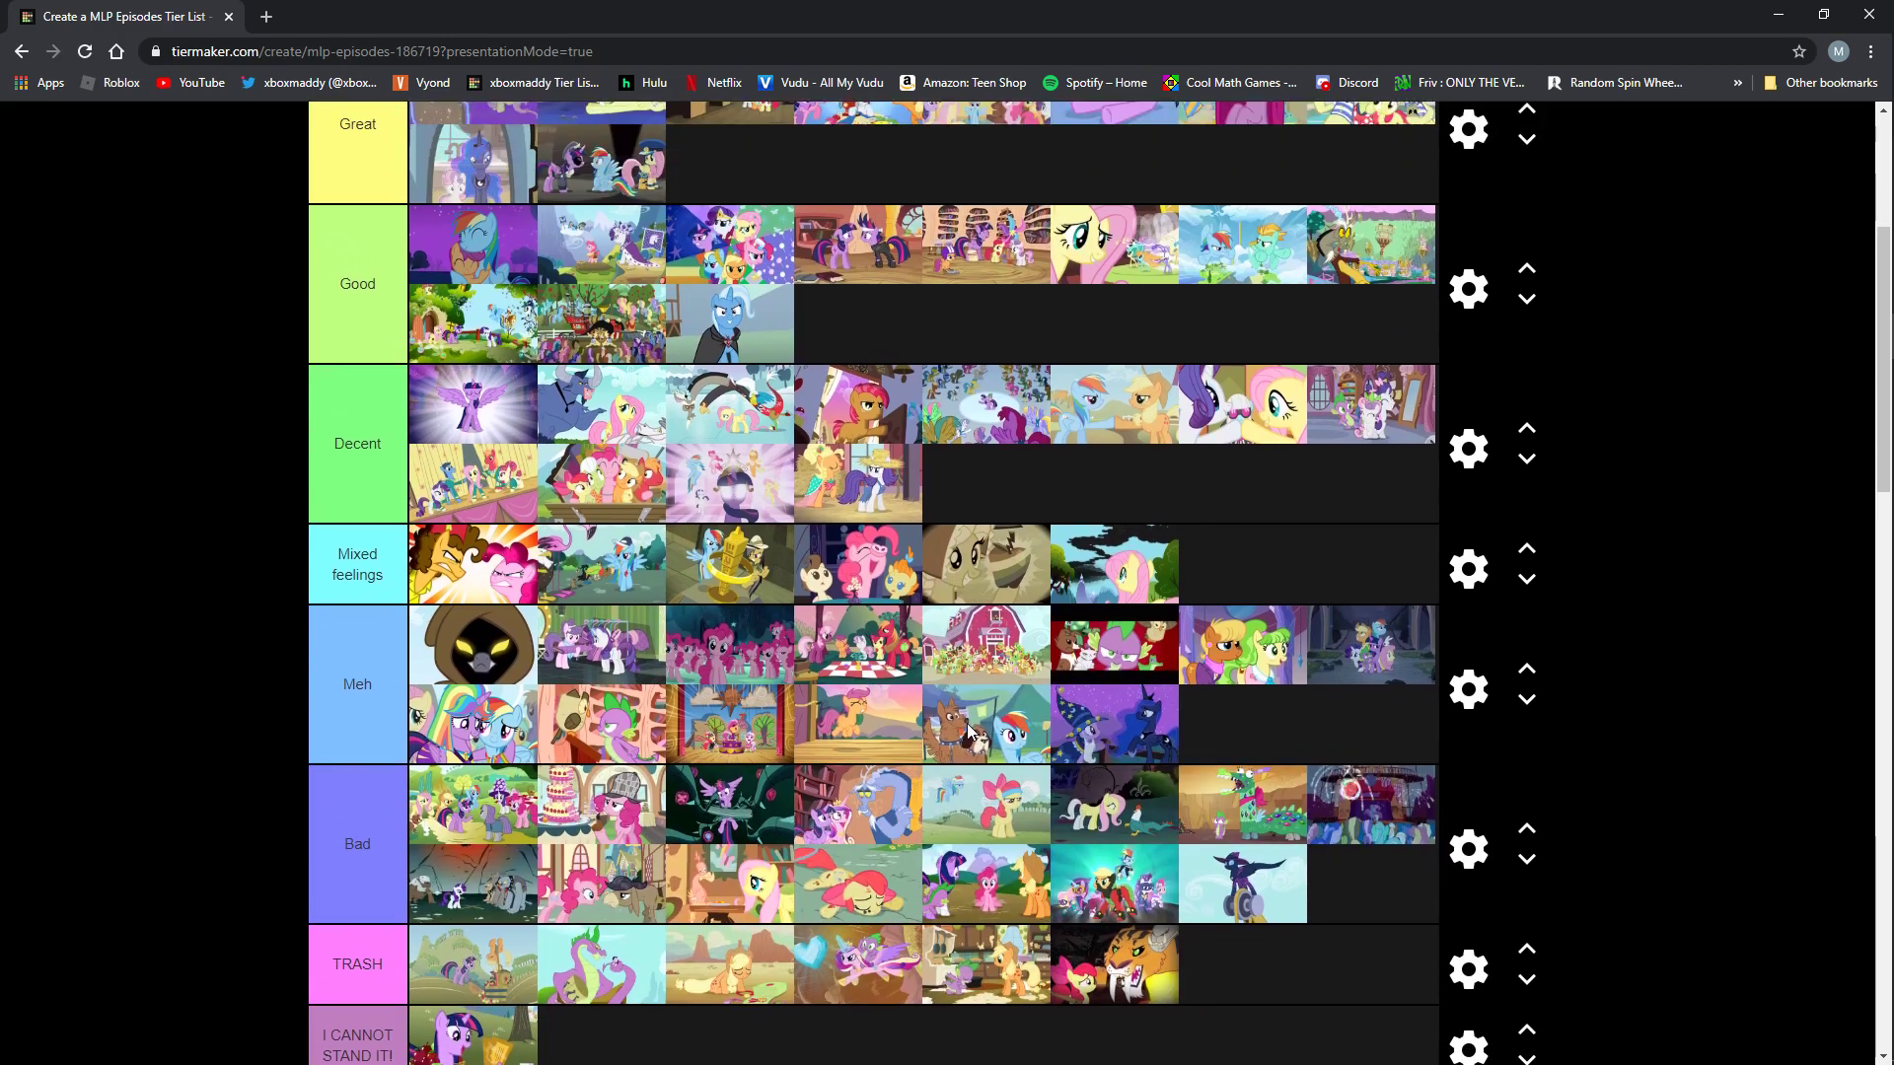
pyautogui.moveTo(978, 717)
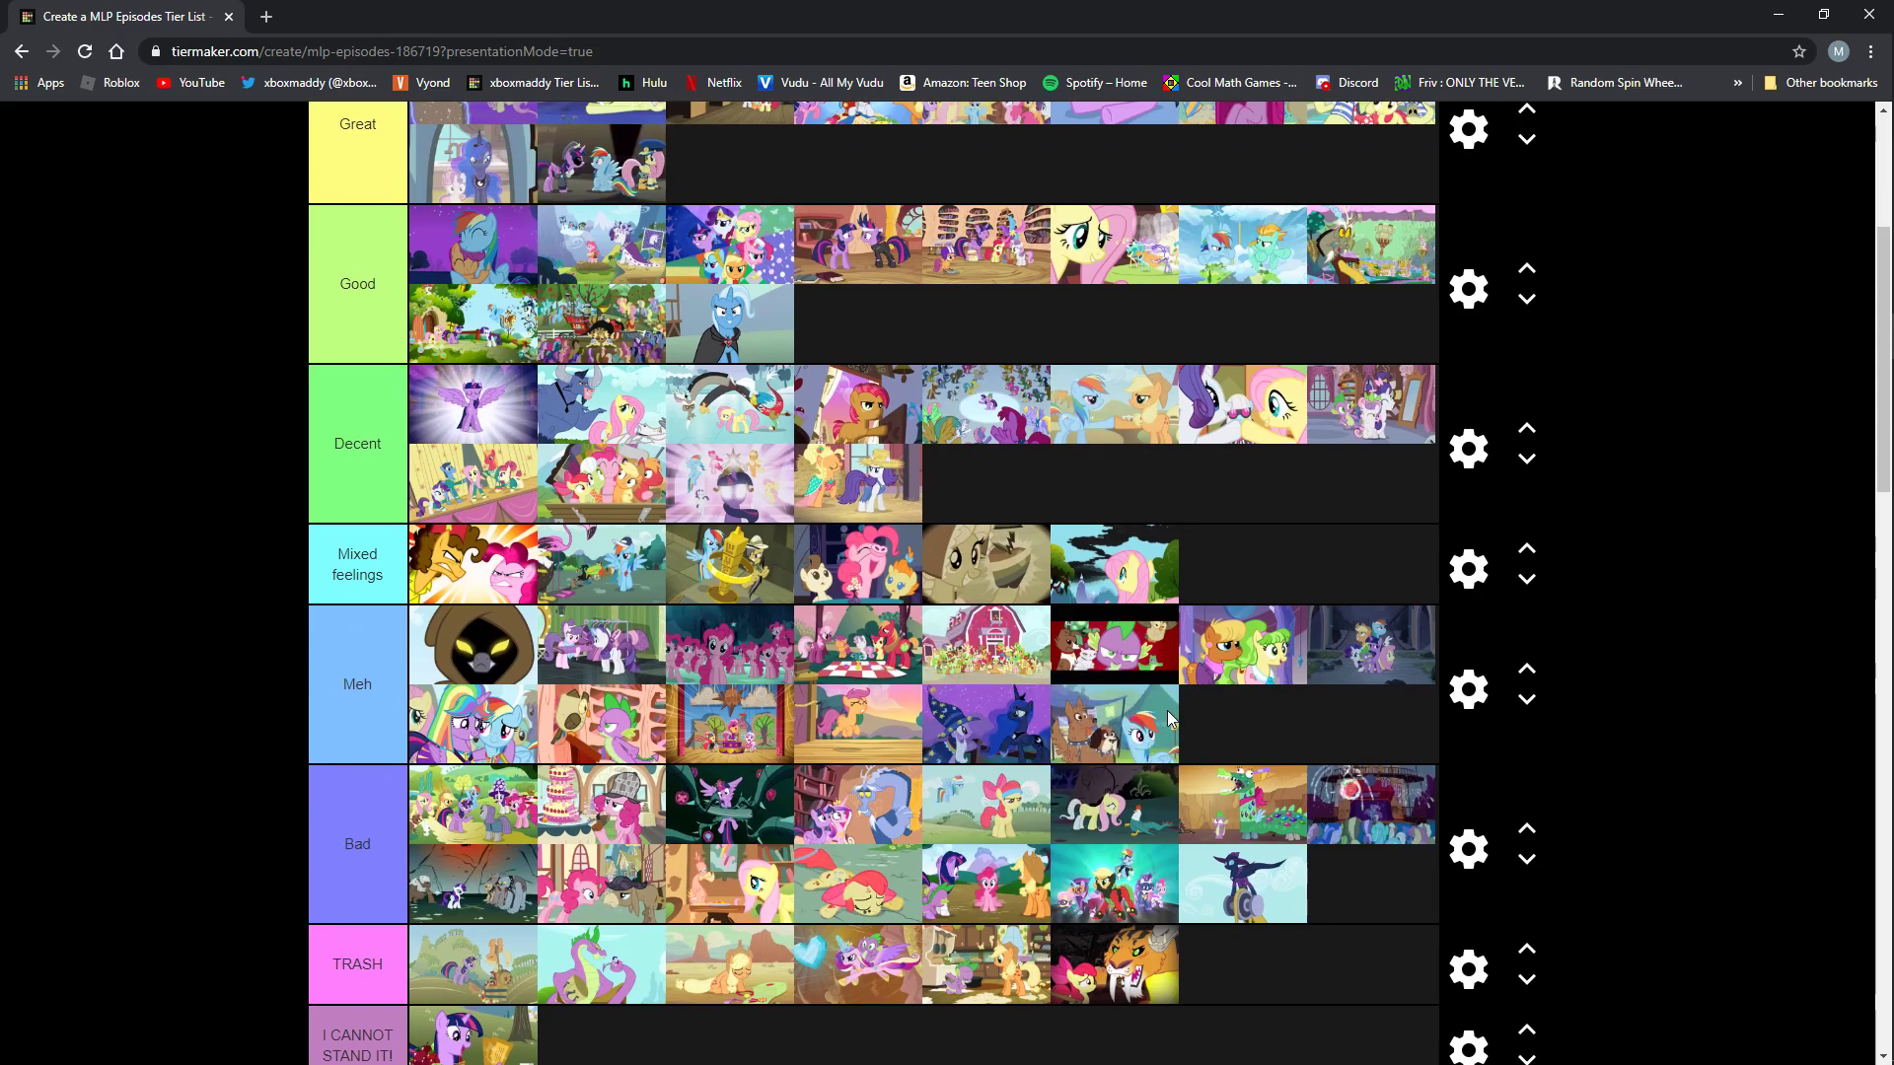
pyautogui.moveTo(1162, 749)
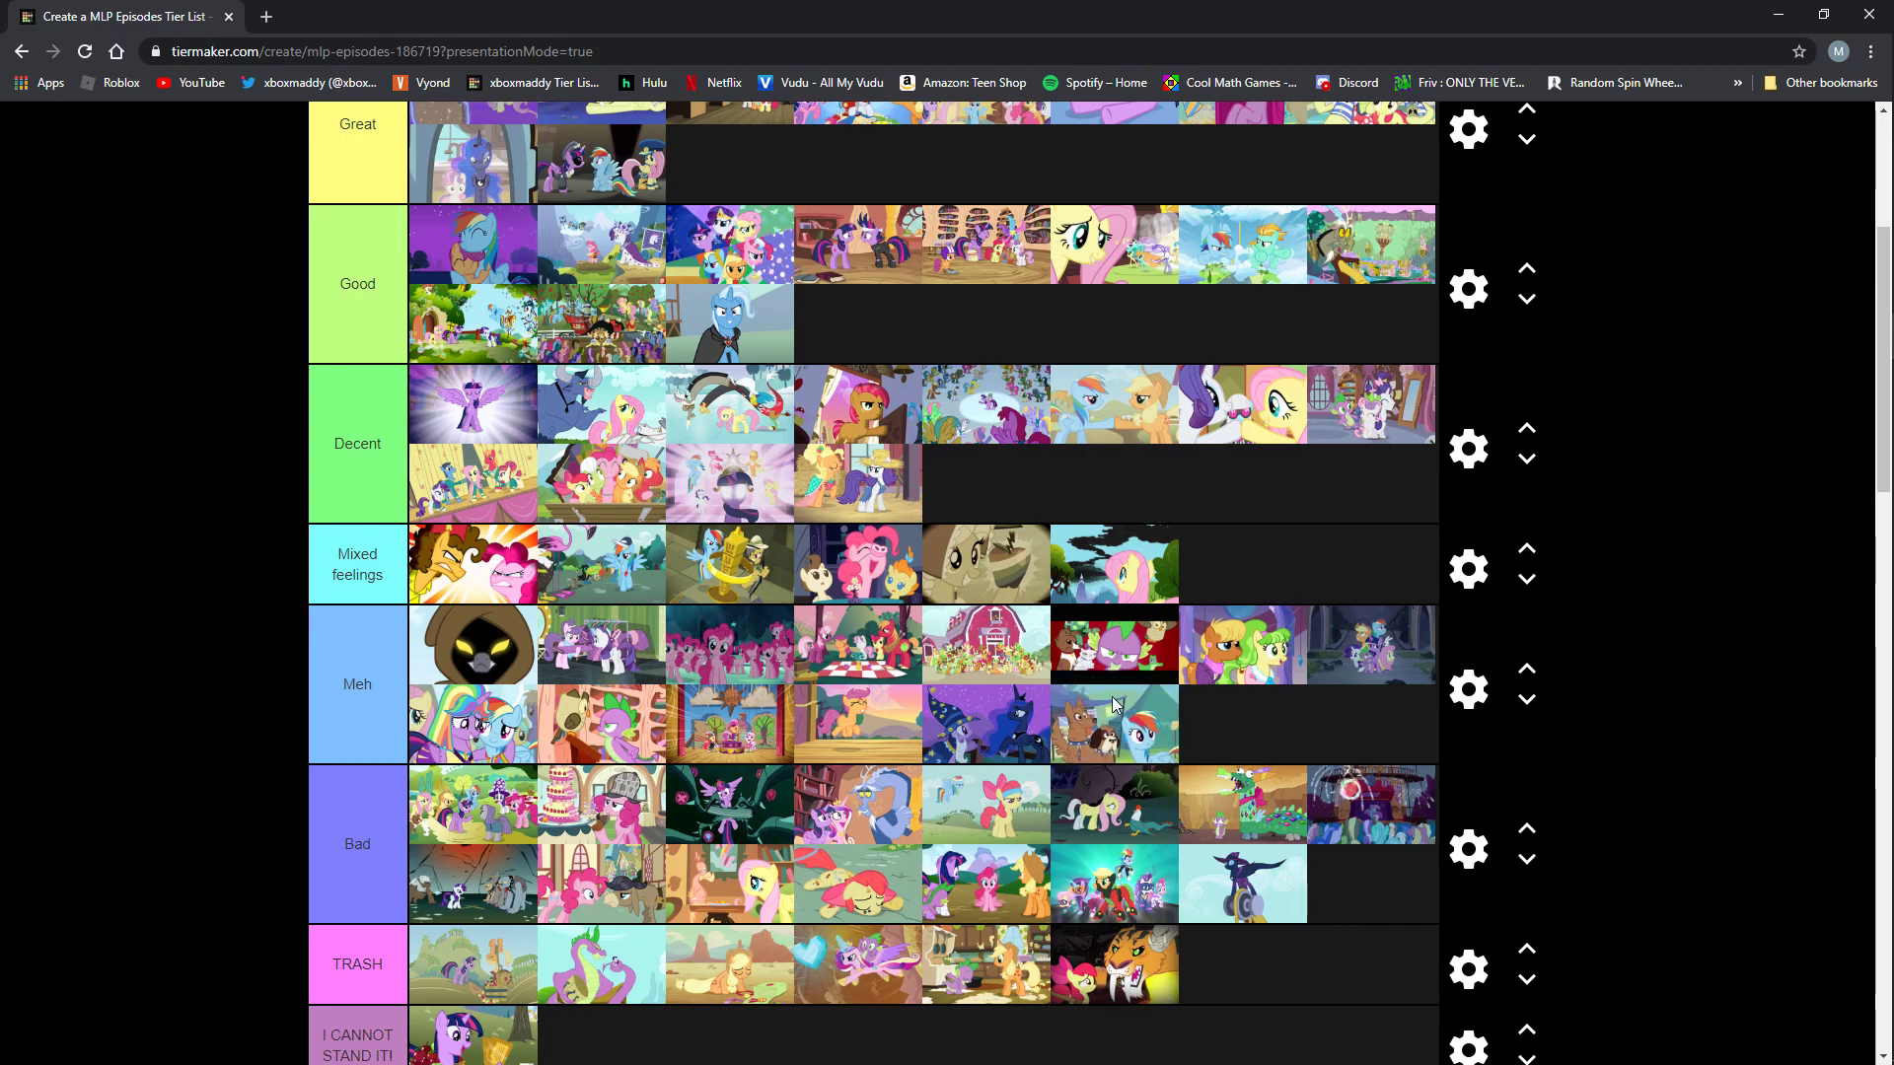
pyautogui.moveTo(1116, 703)
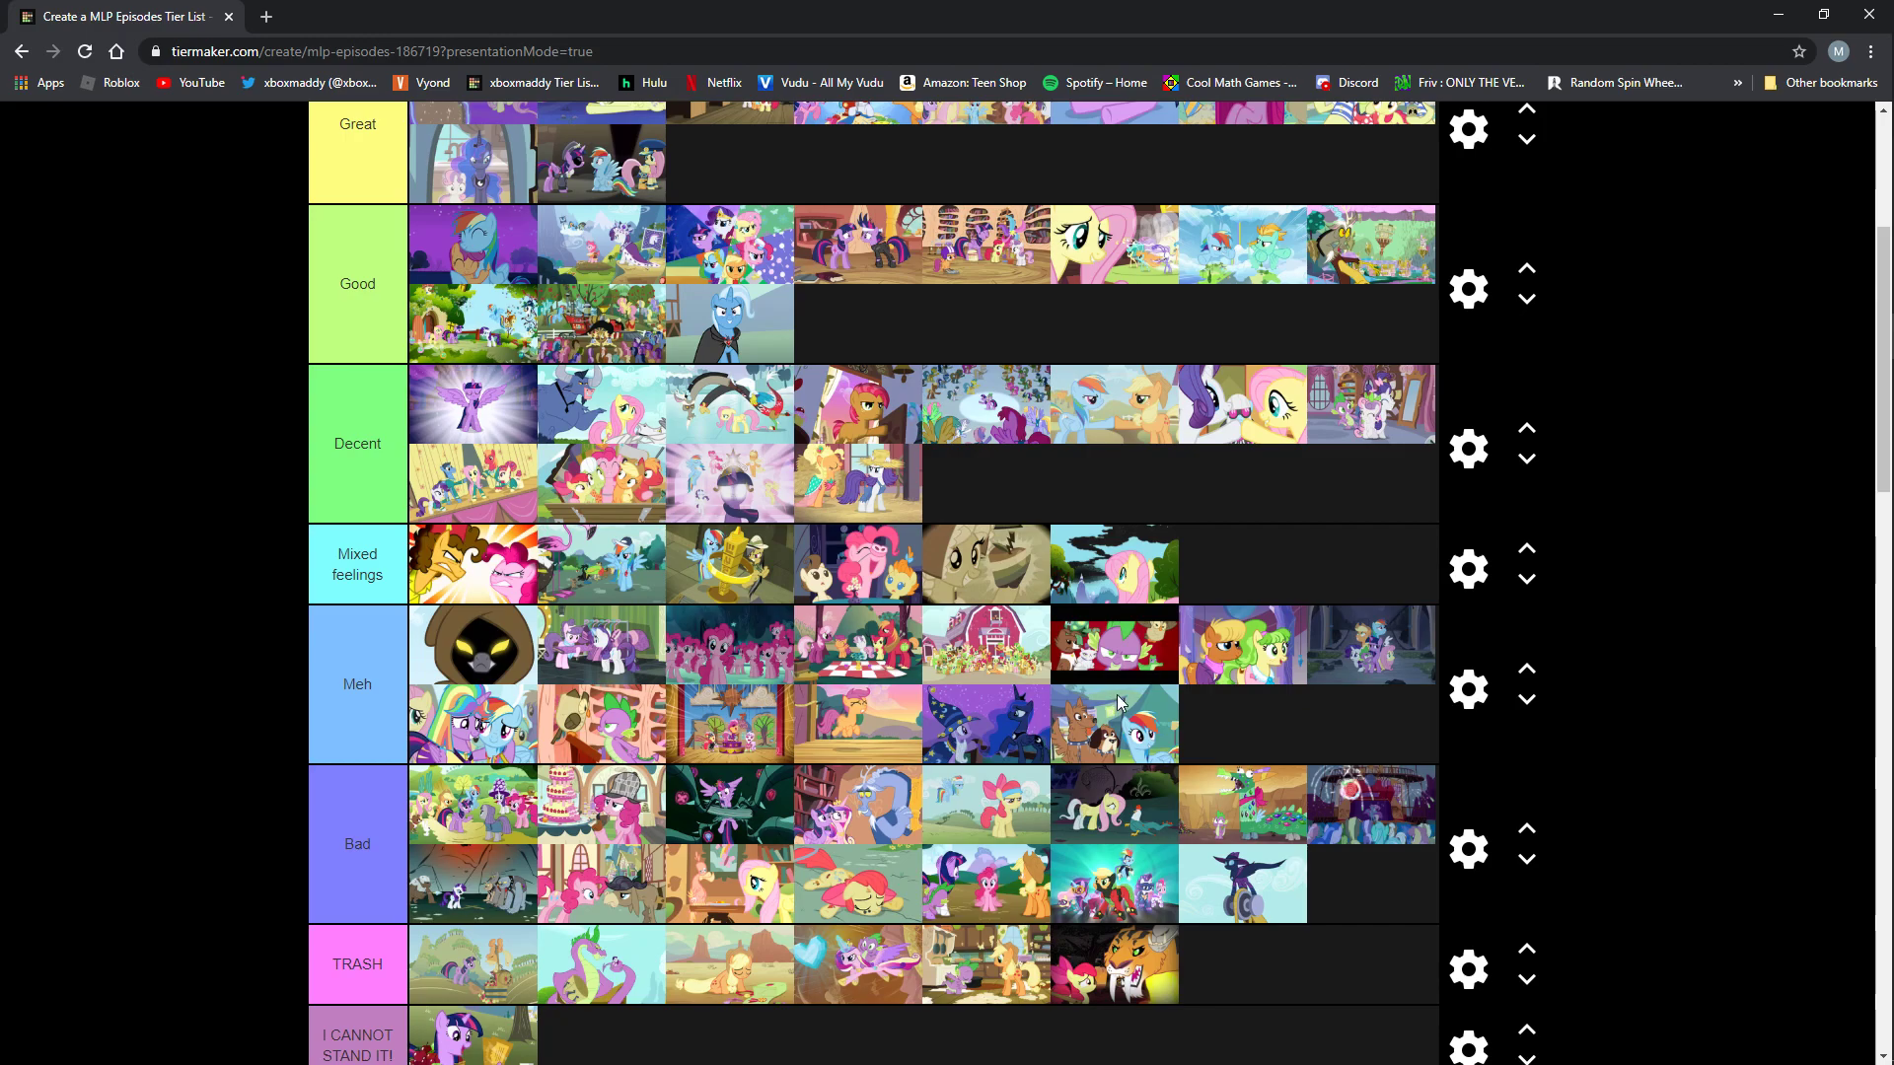
pyautogui.moveTo(1119, 715)
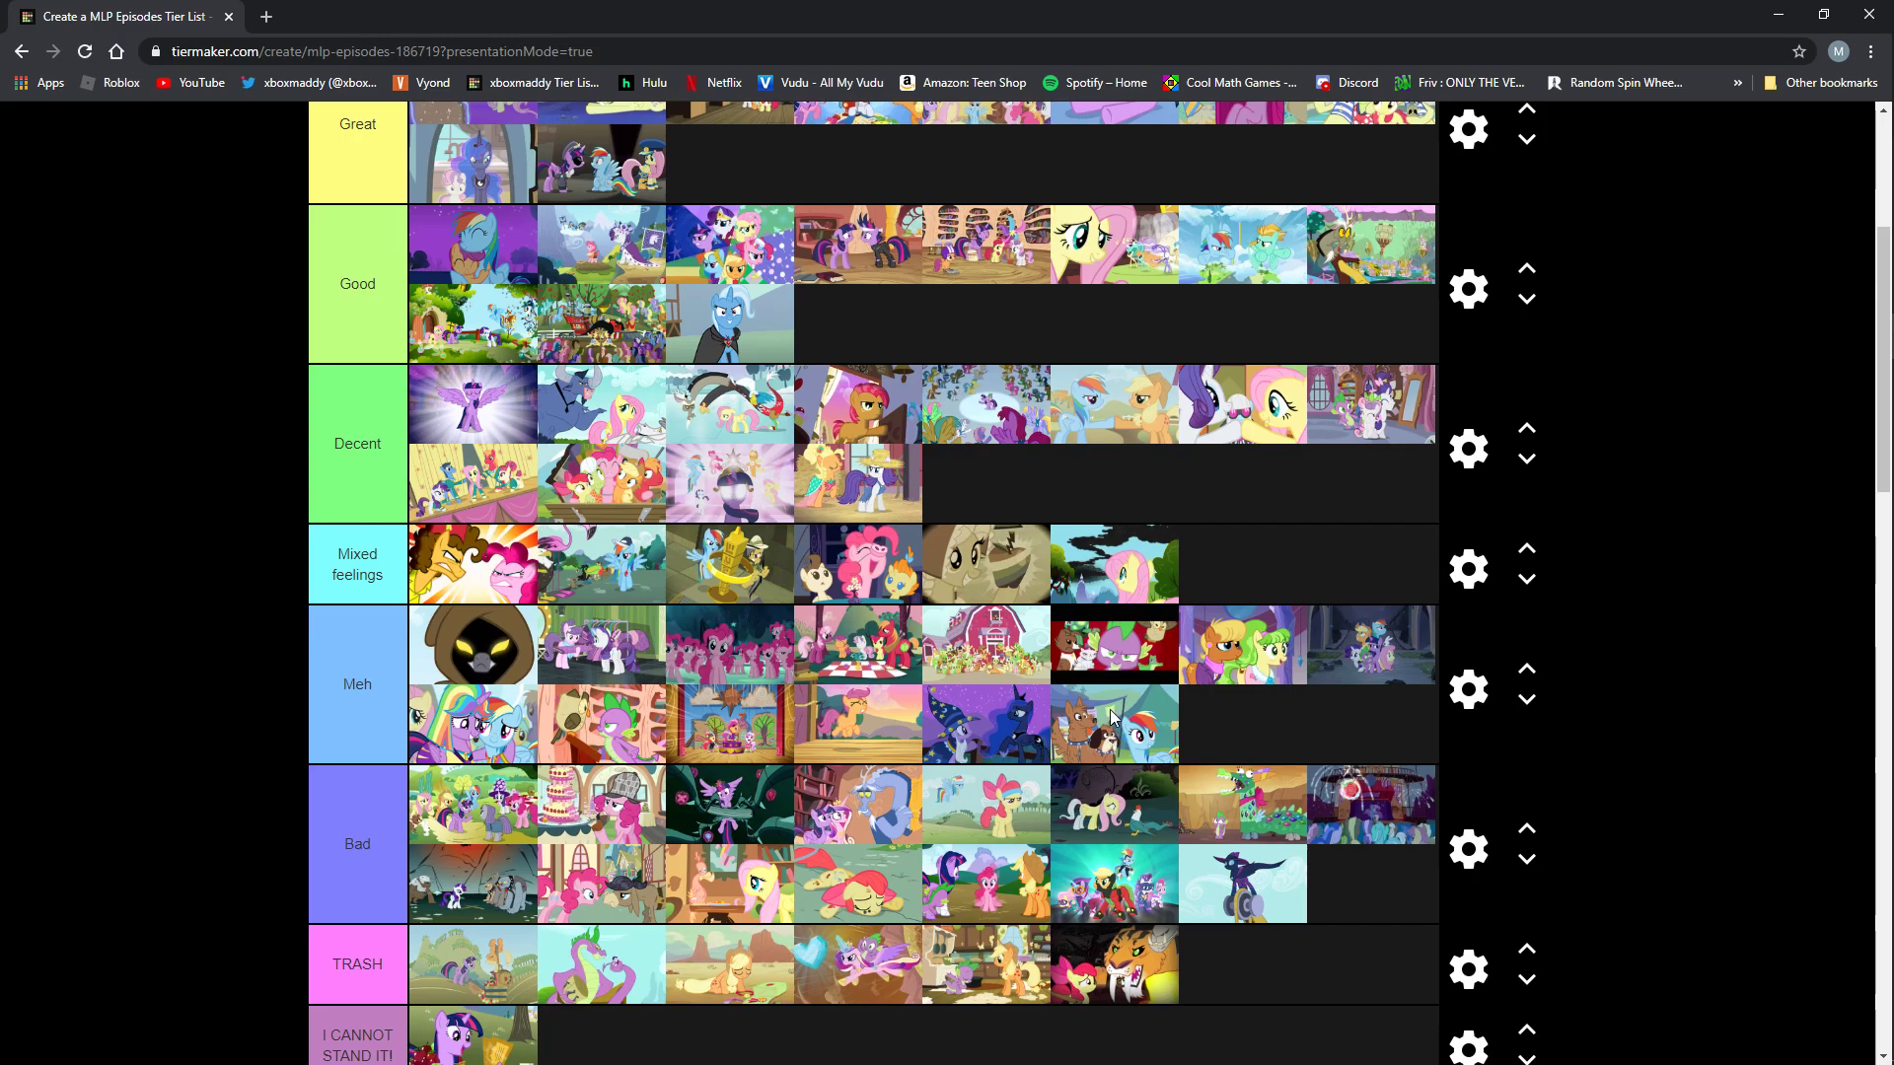
pyautogui.moveTo(1139, 742)
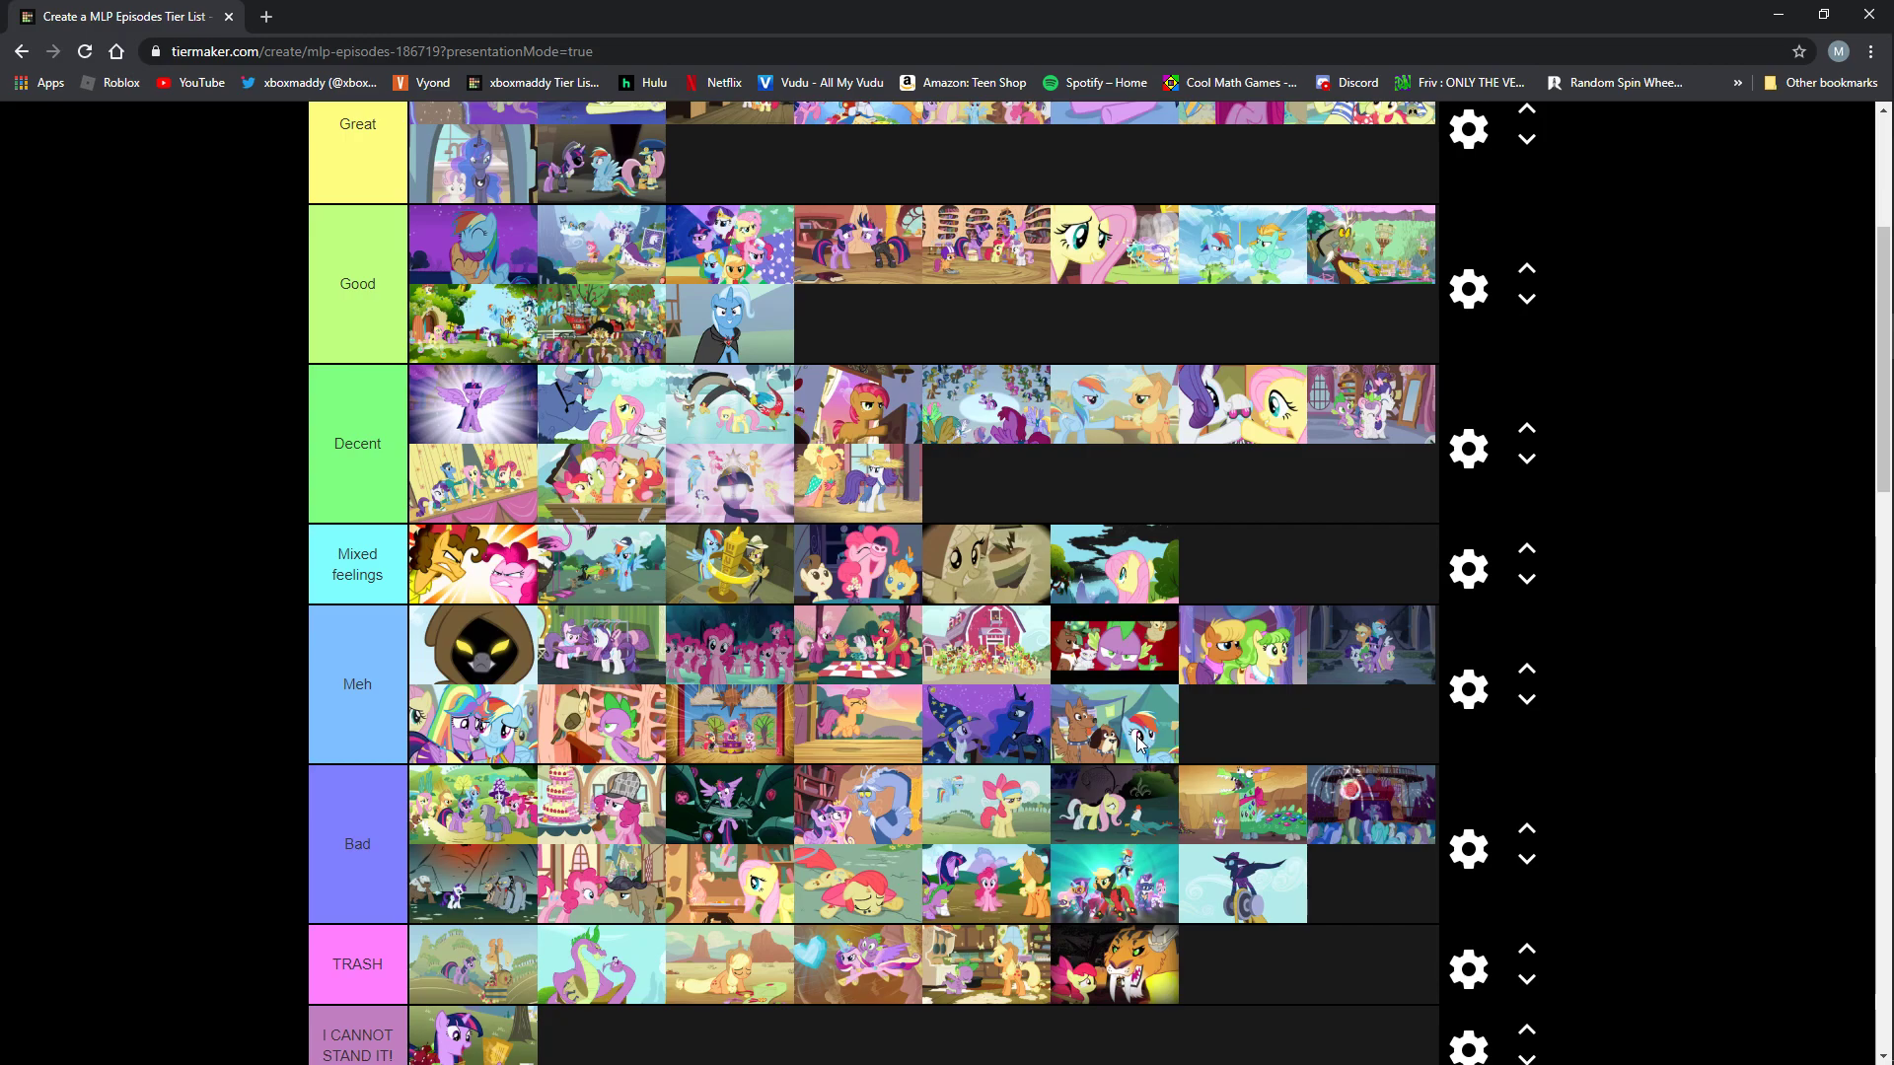
# Drag the brown pony with Rainbow Dash thumbnail from Meh into Mixed feelings.
pyautogui.moveTo(1115, 725); pyautogui.dragTo(1242, 564)
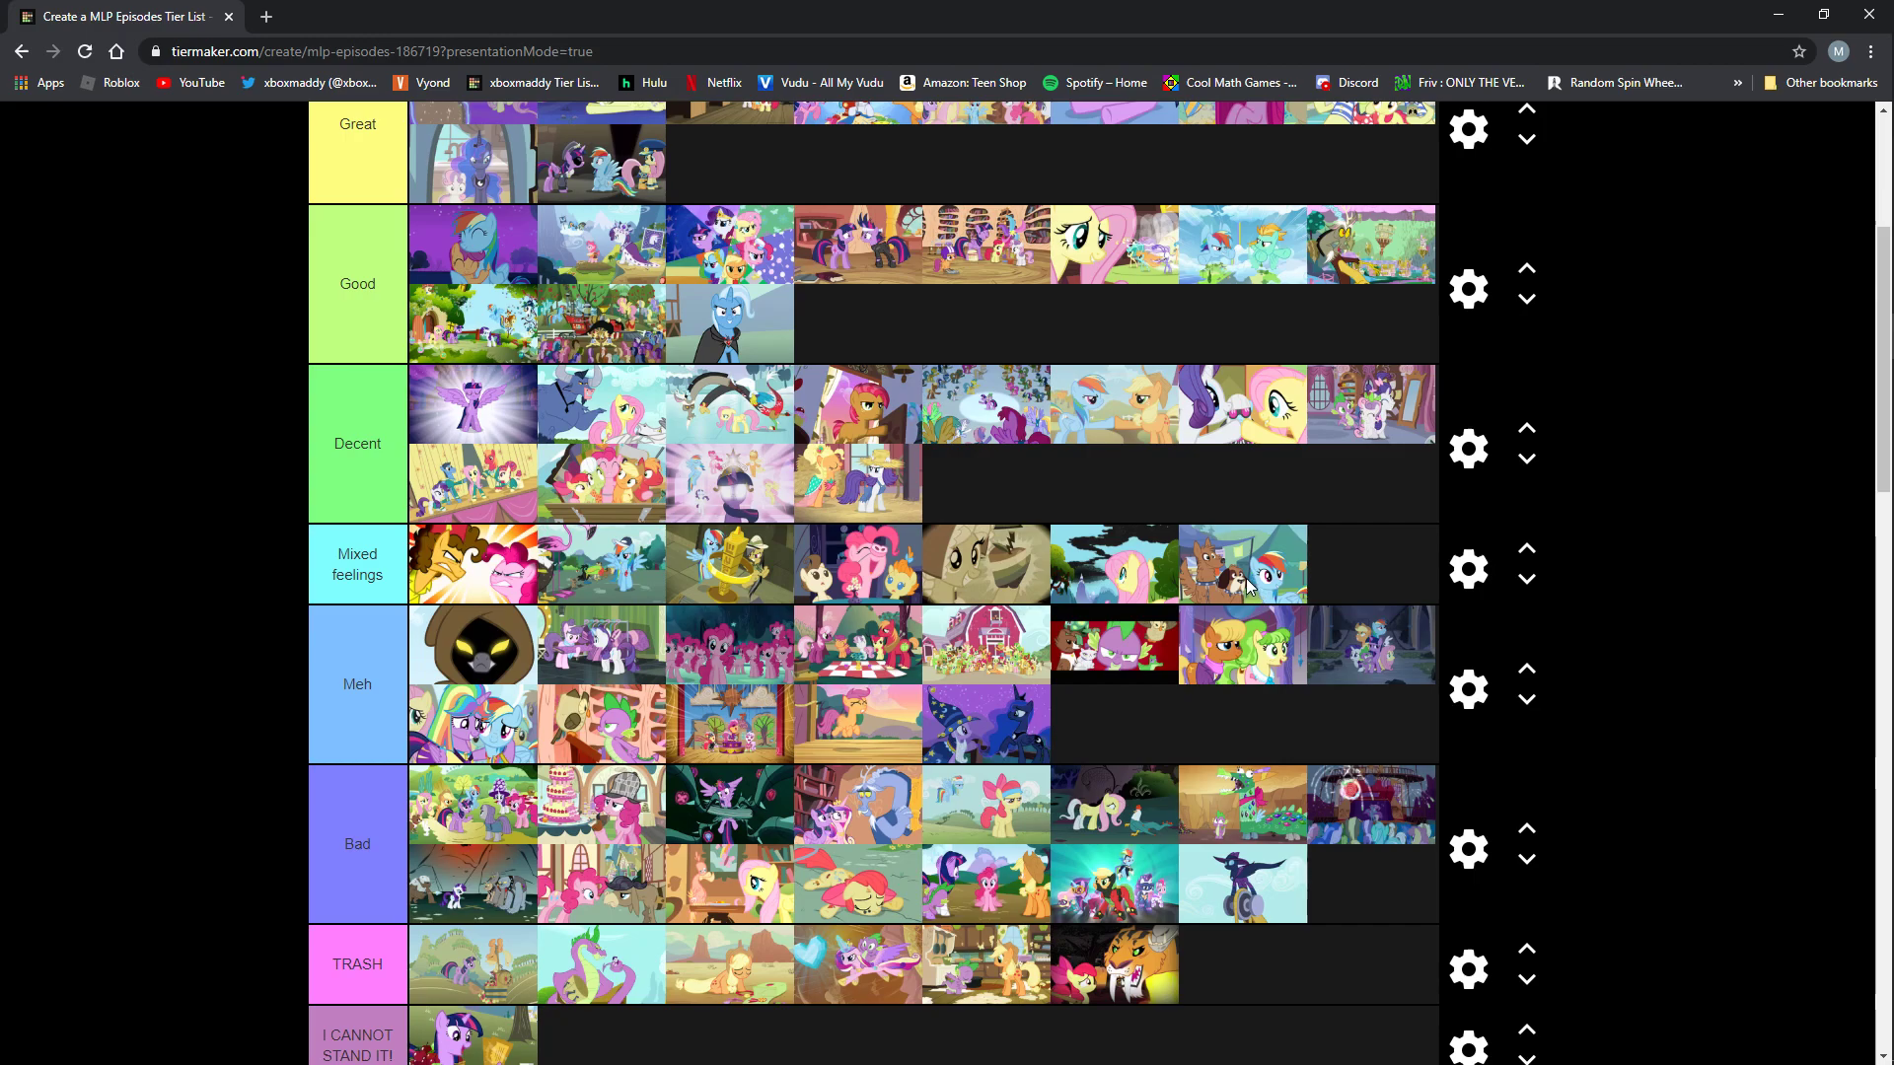
pyautogui.moveTo(1243, 559)
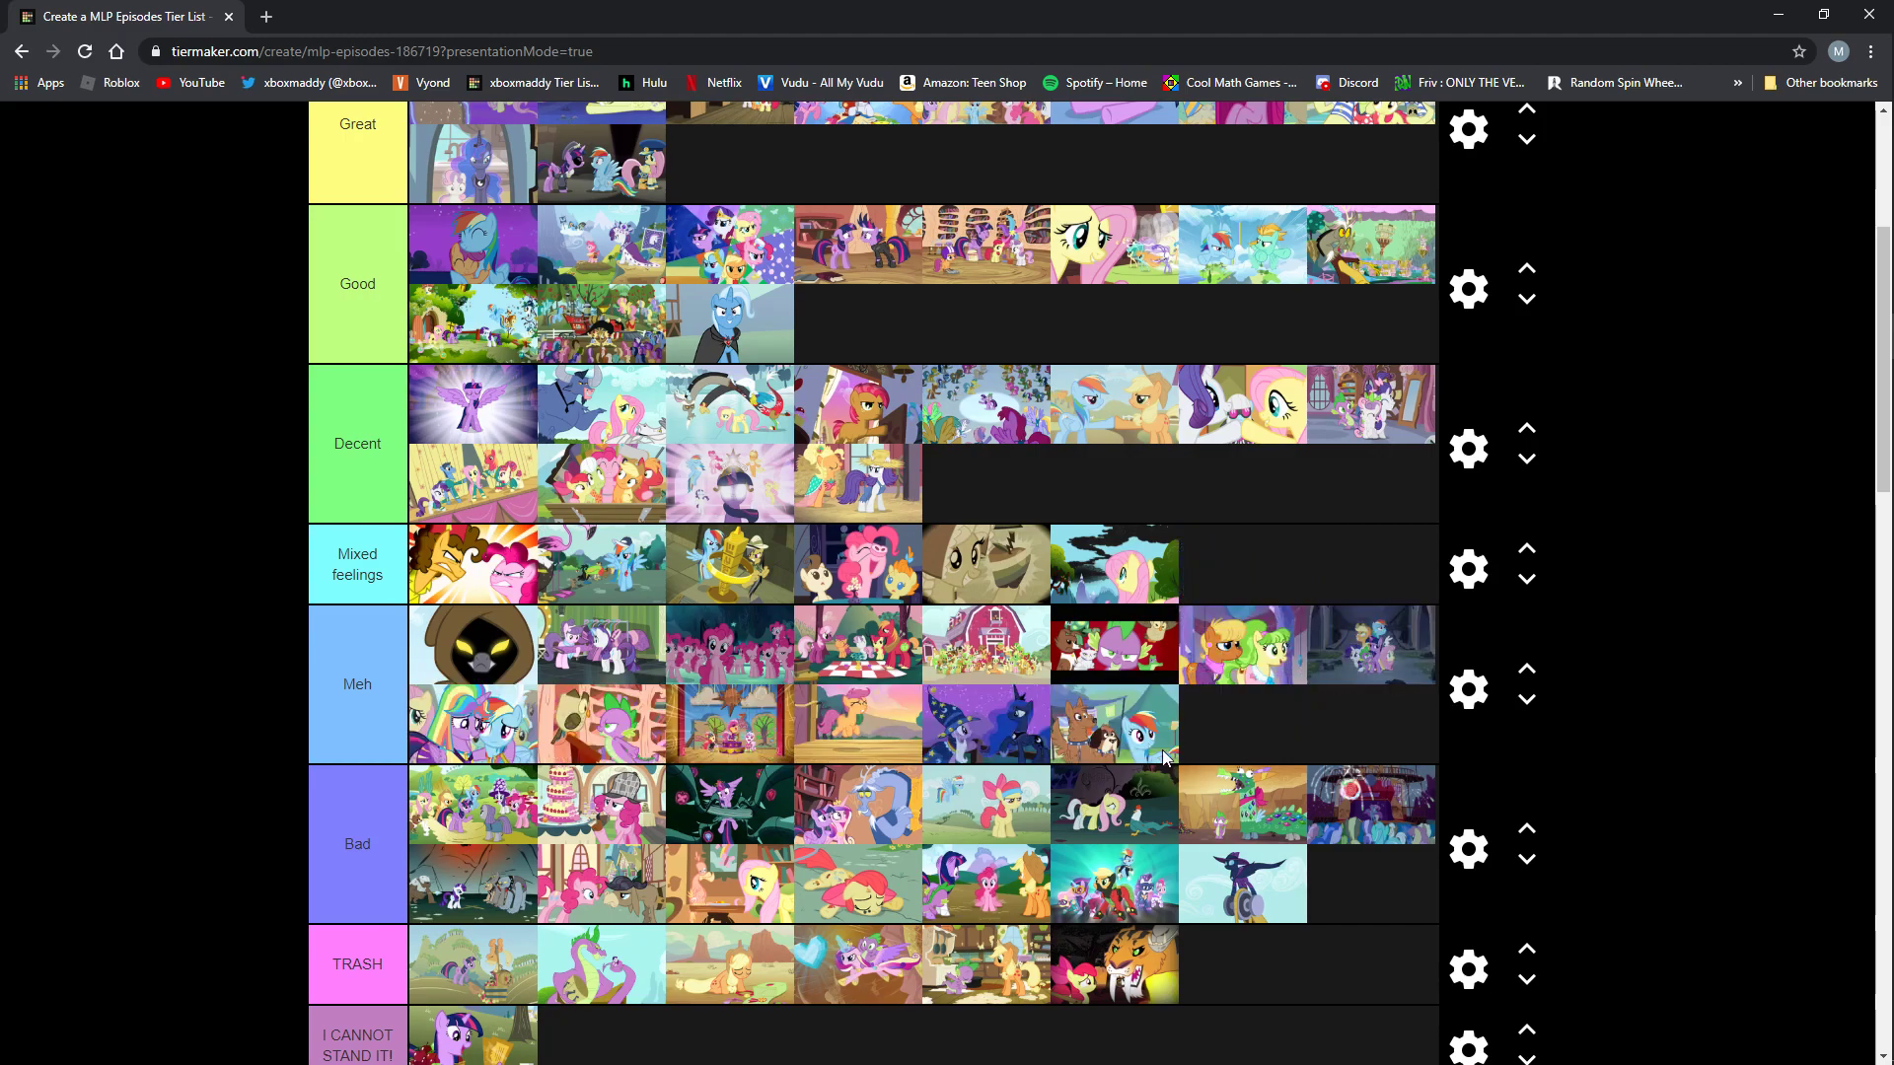
pyautogui.moveTo(1159, 734)
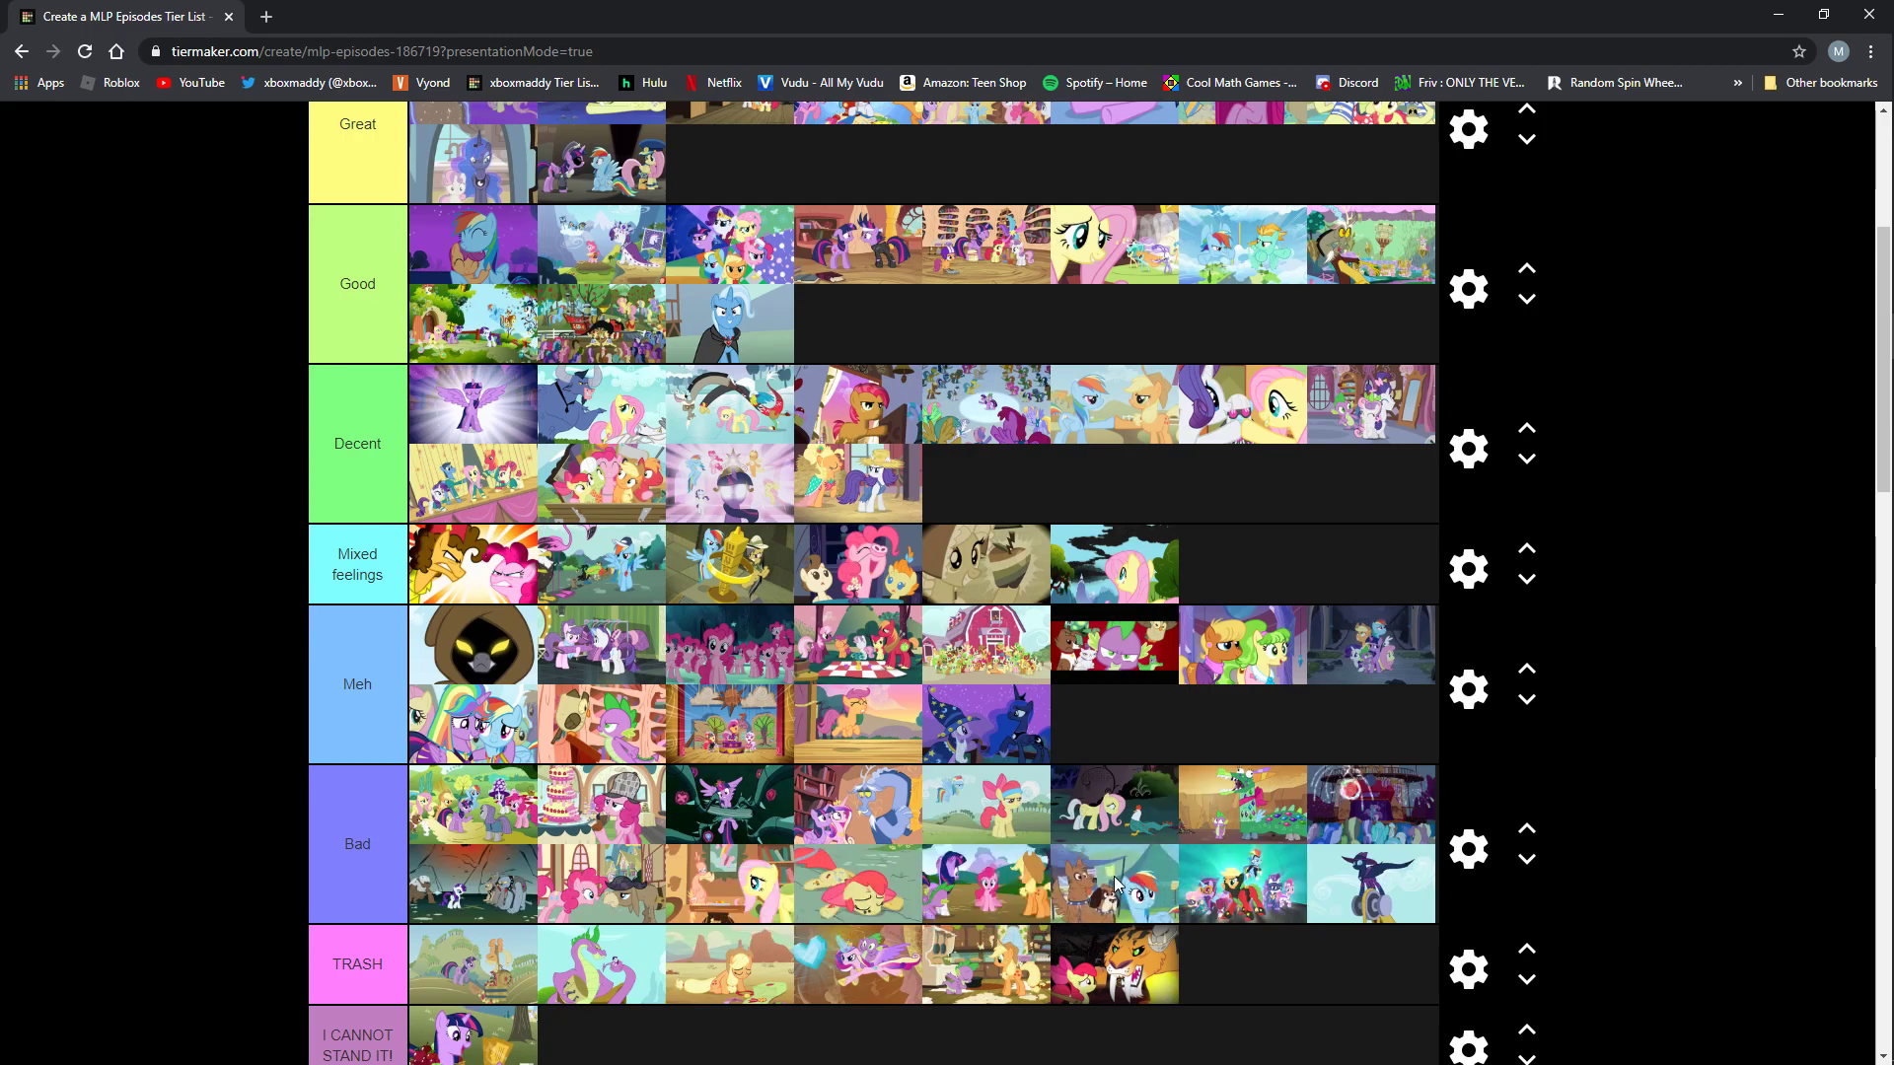
pyautogui.moveTo(1109, 886)
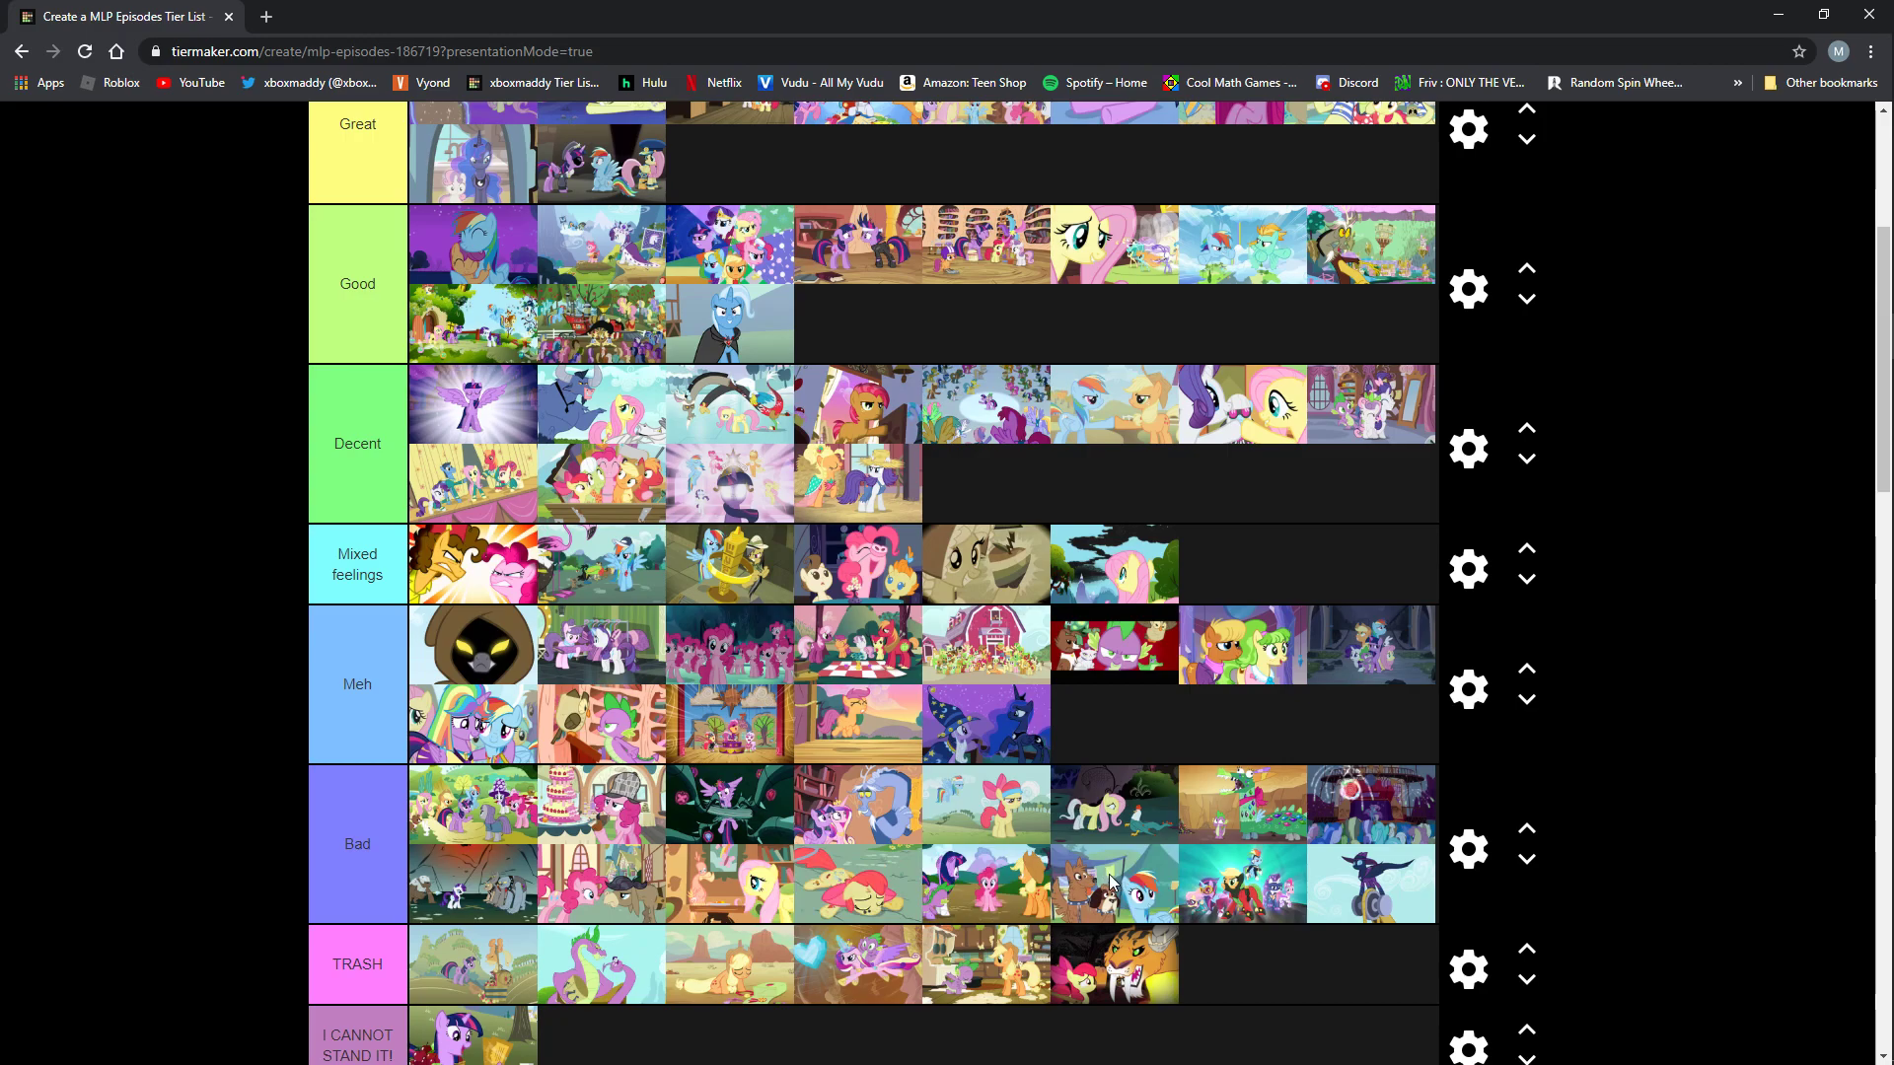
pyautogui.moveTo(1121, 906)
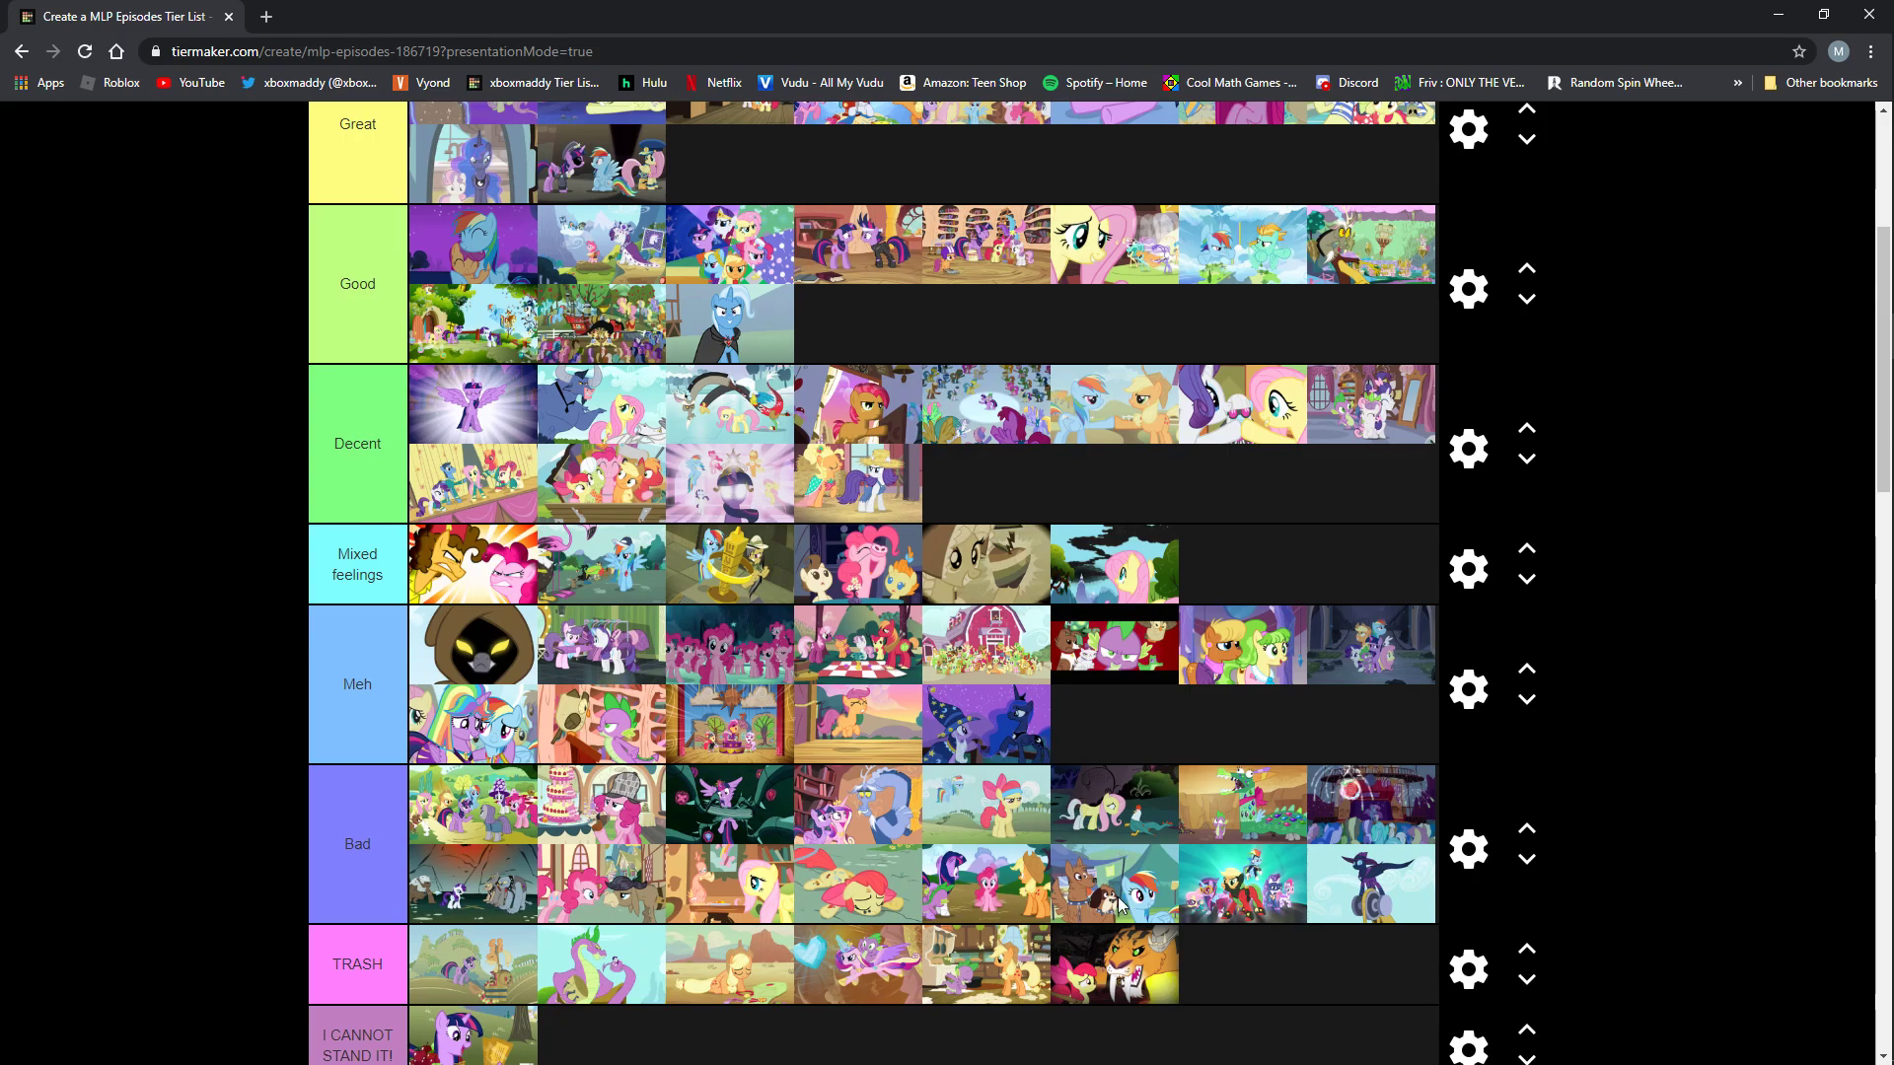
pyautogui.moveTo(1121, 903)
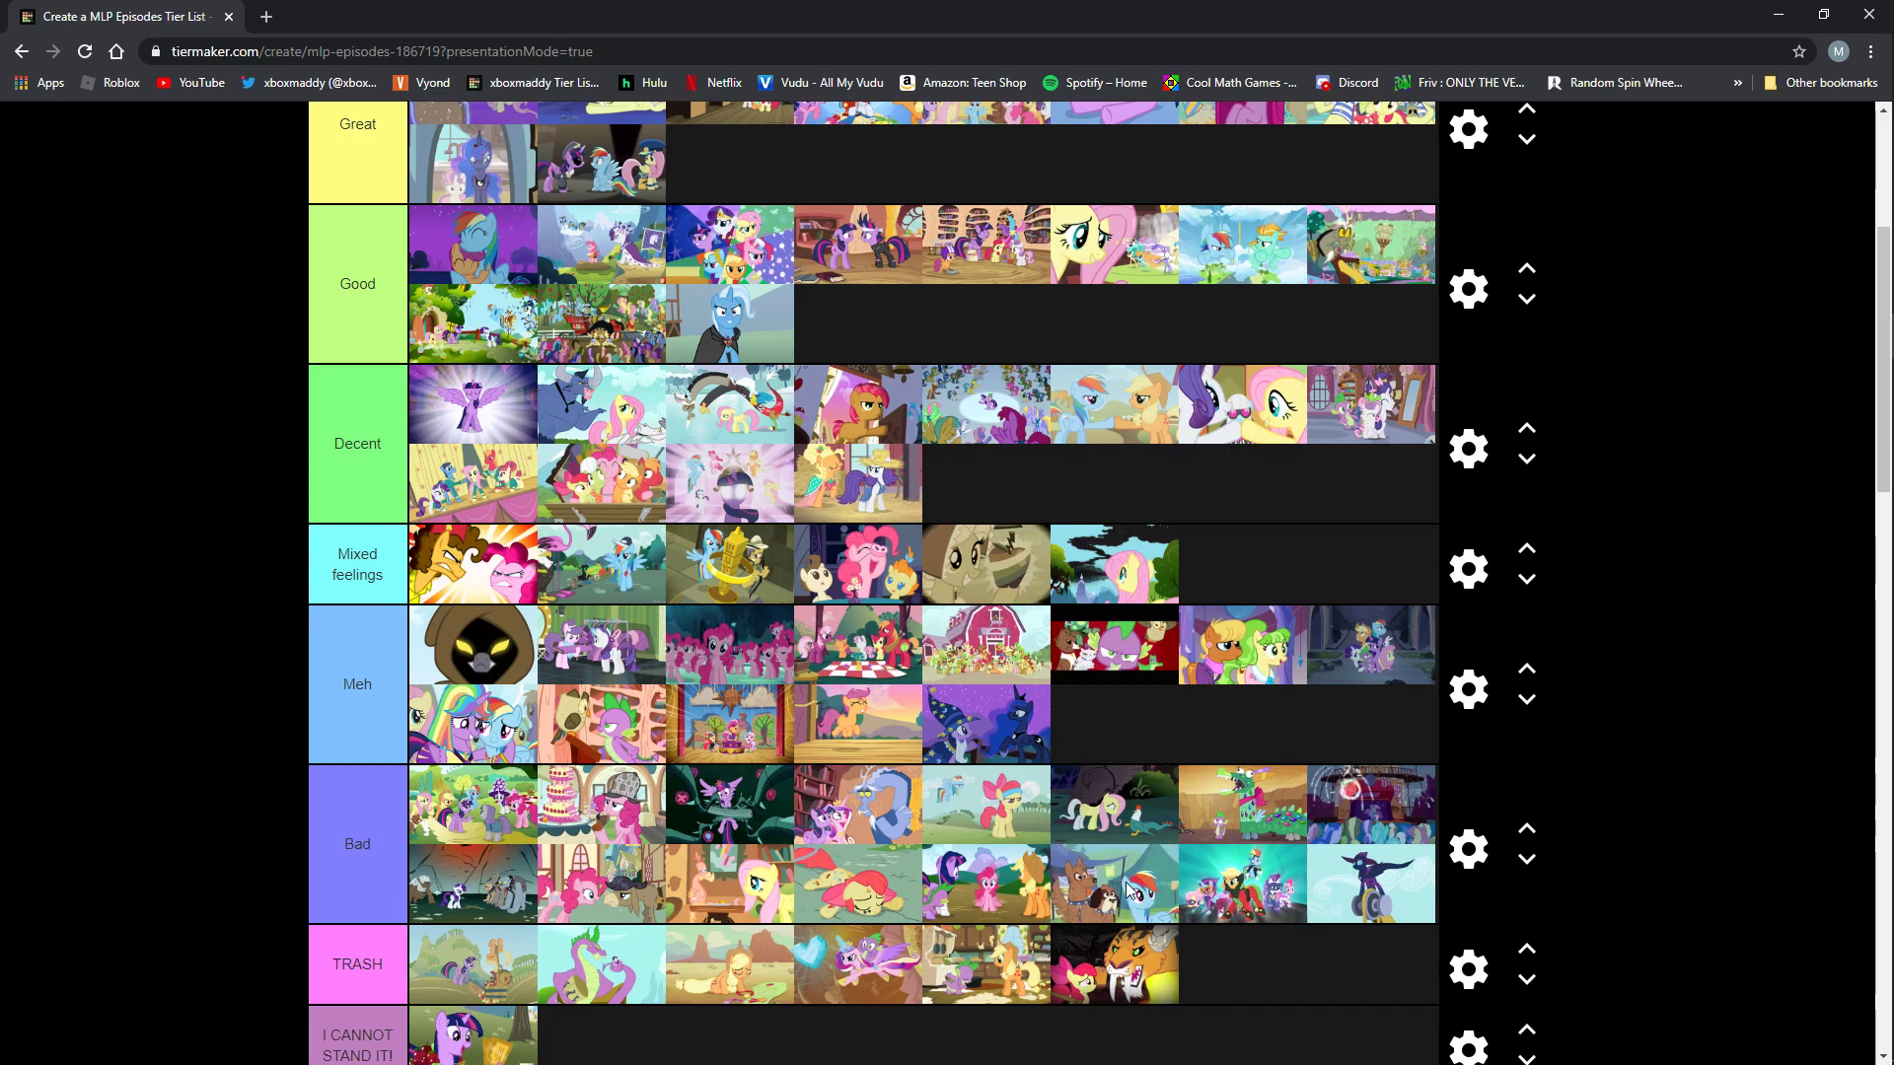
pyautogui.moveTo(1088, 900)
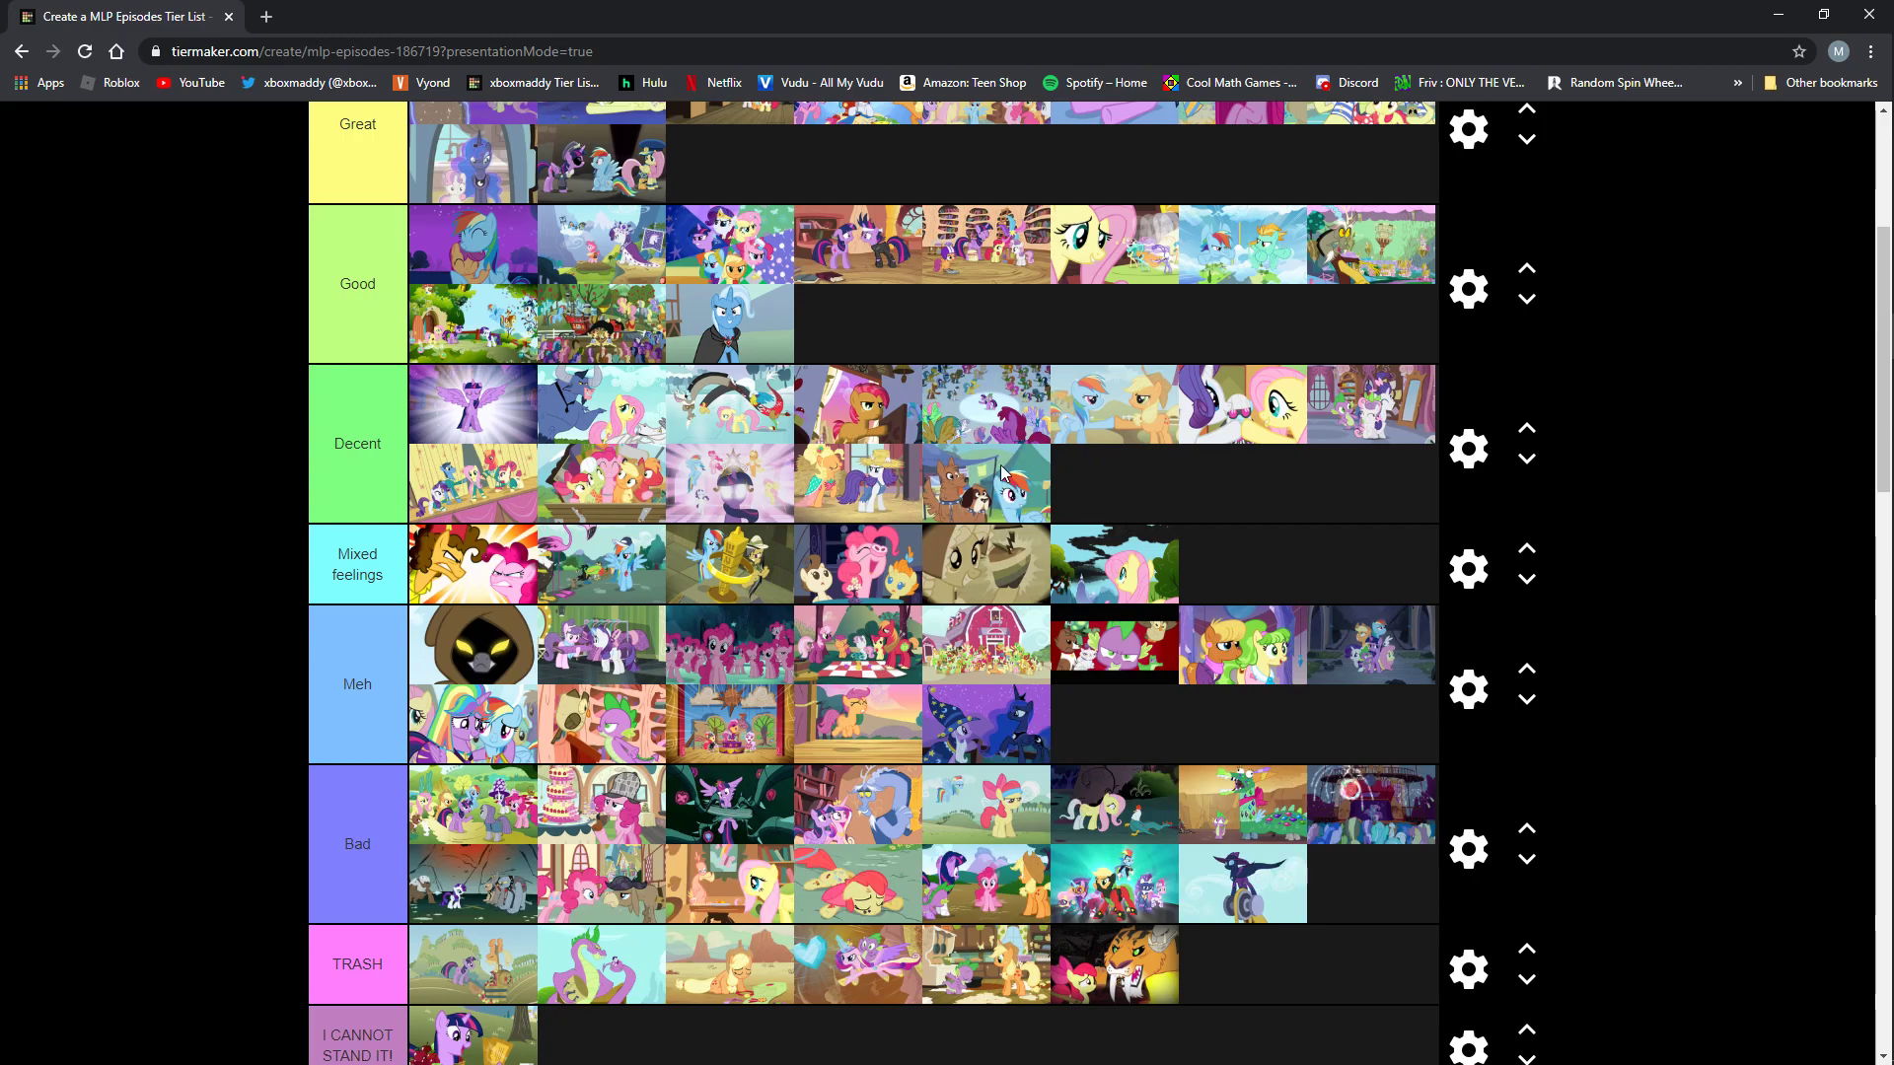
pyautogui.moveTo(1014, 460)
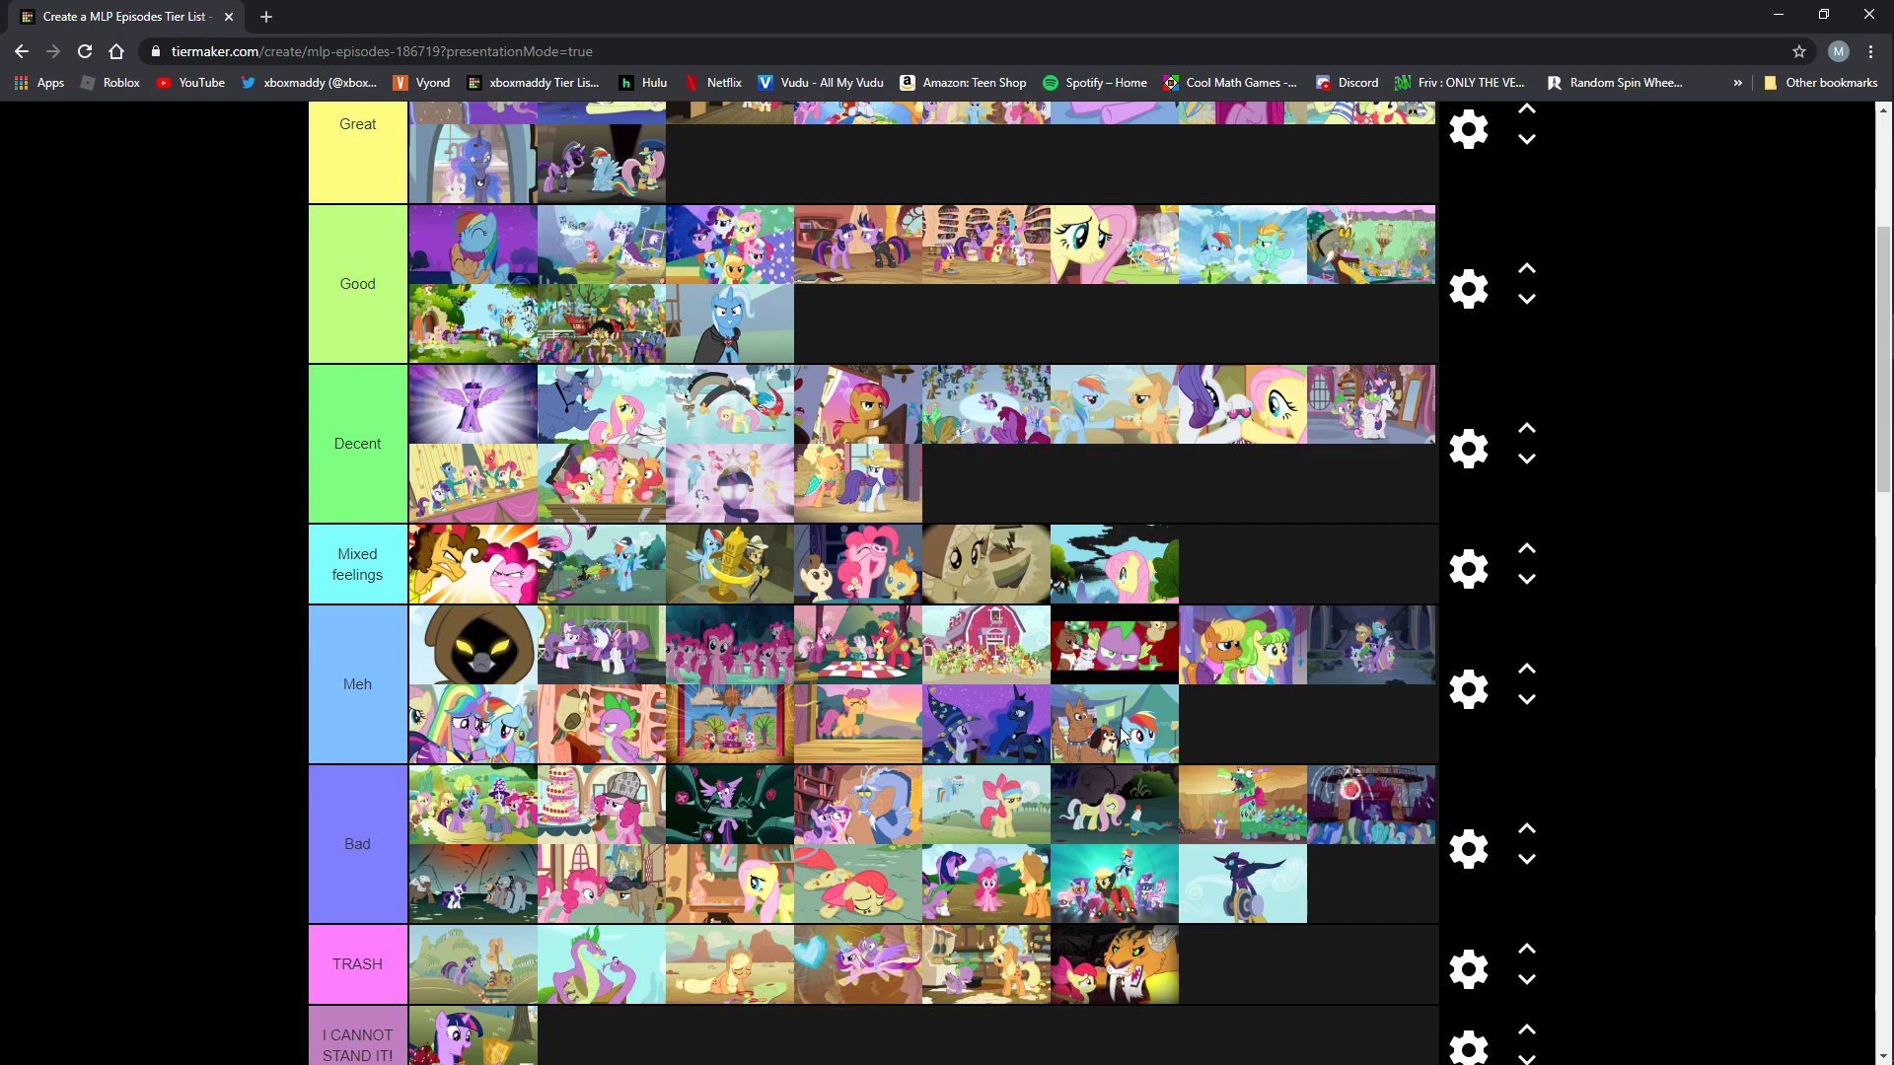
# Scroll down the tier list to view the Meh row and image pool.
pyautogui.scroll(-3)
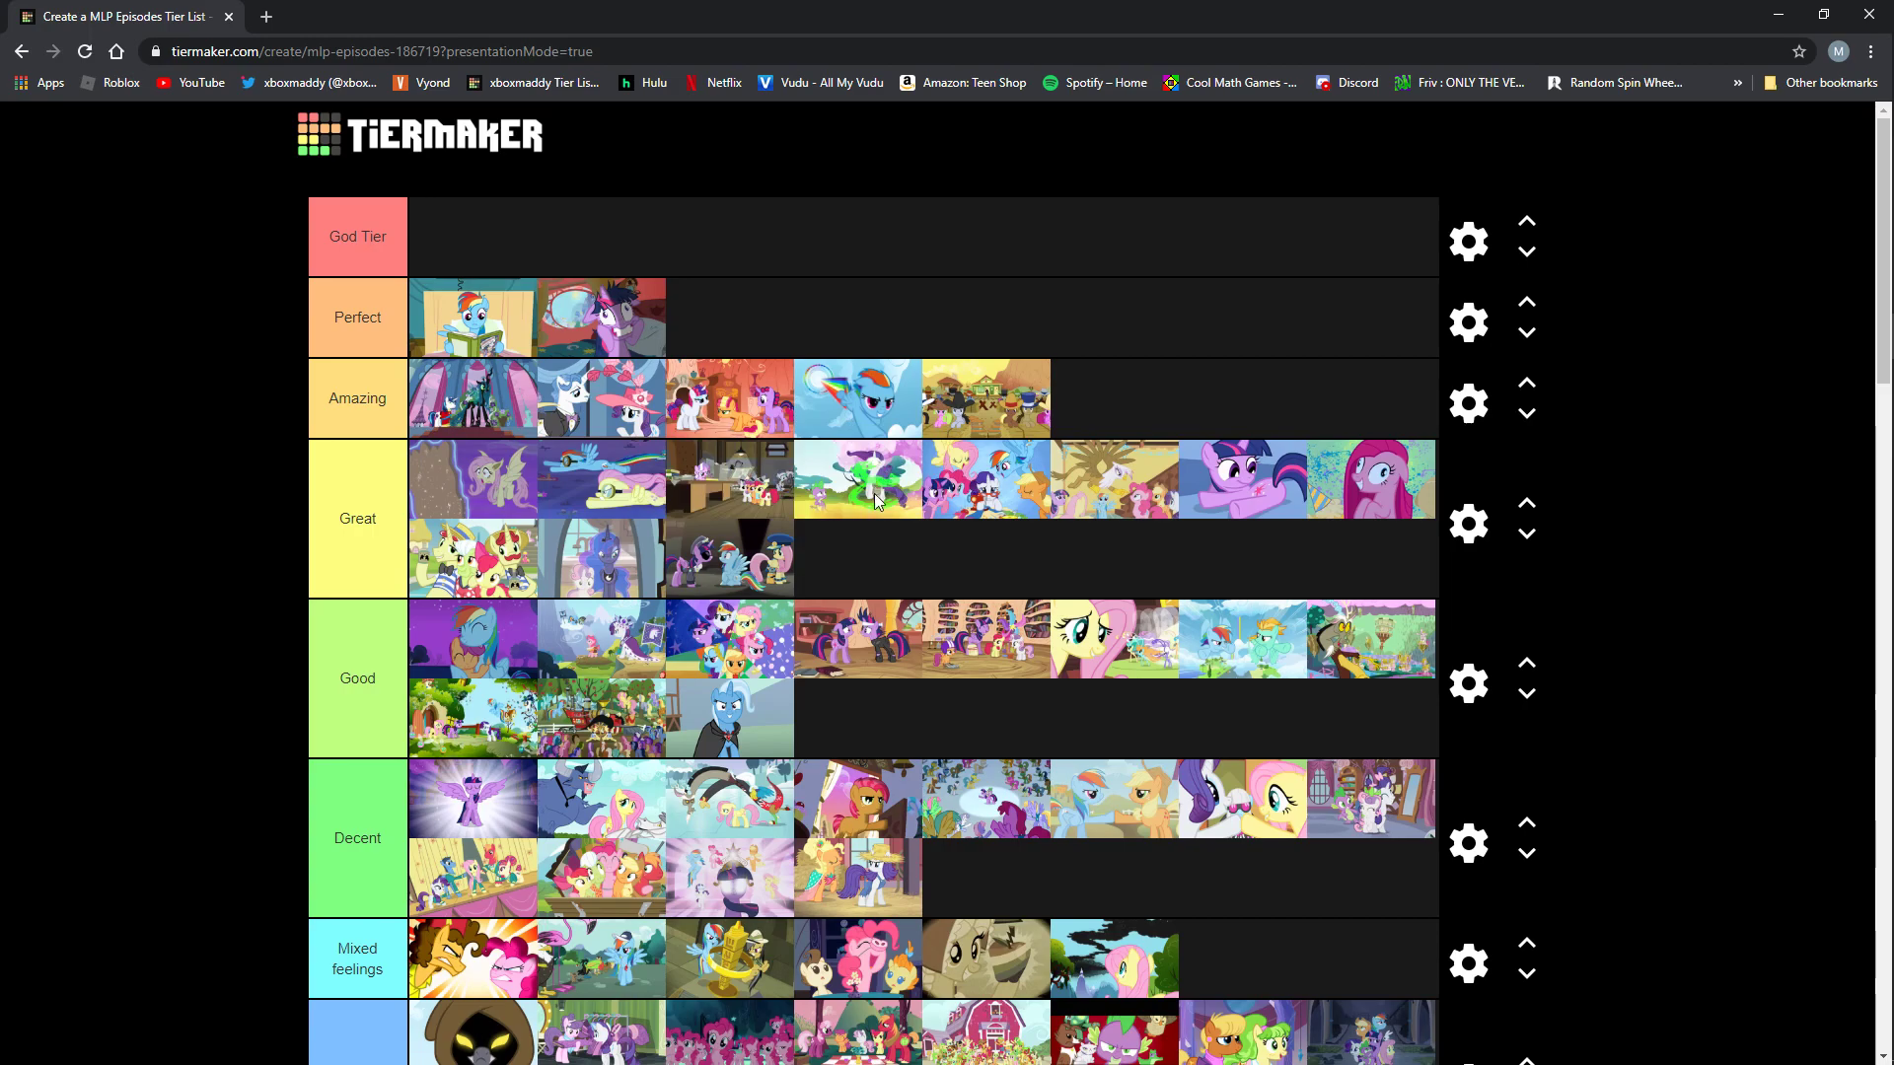
pyautogui.moveTo(804, 494)
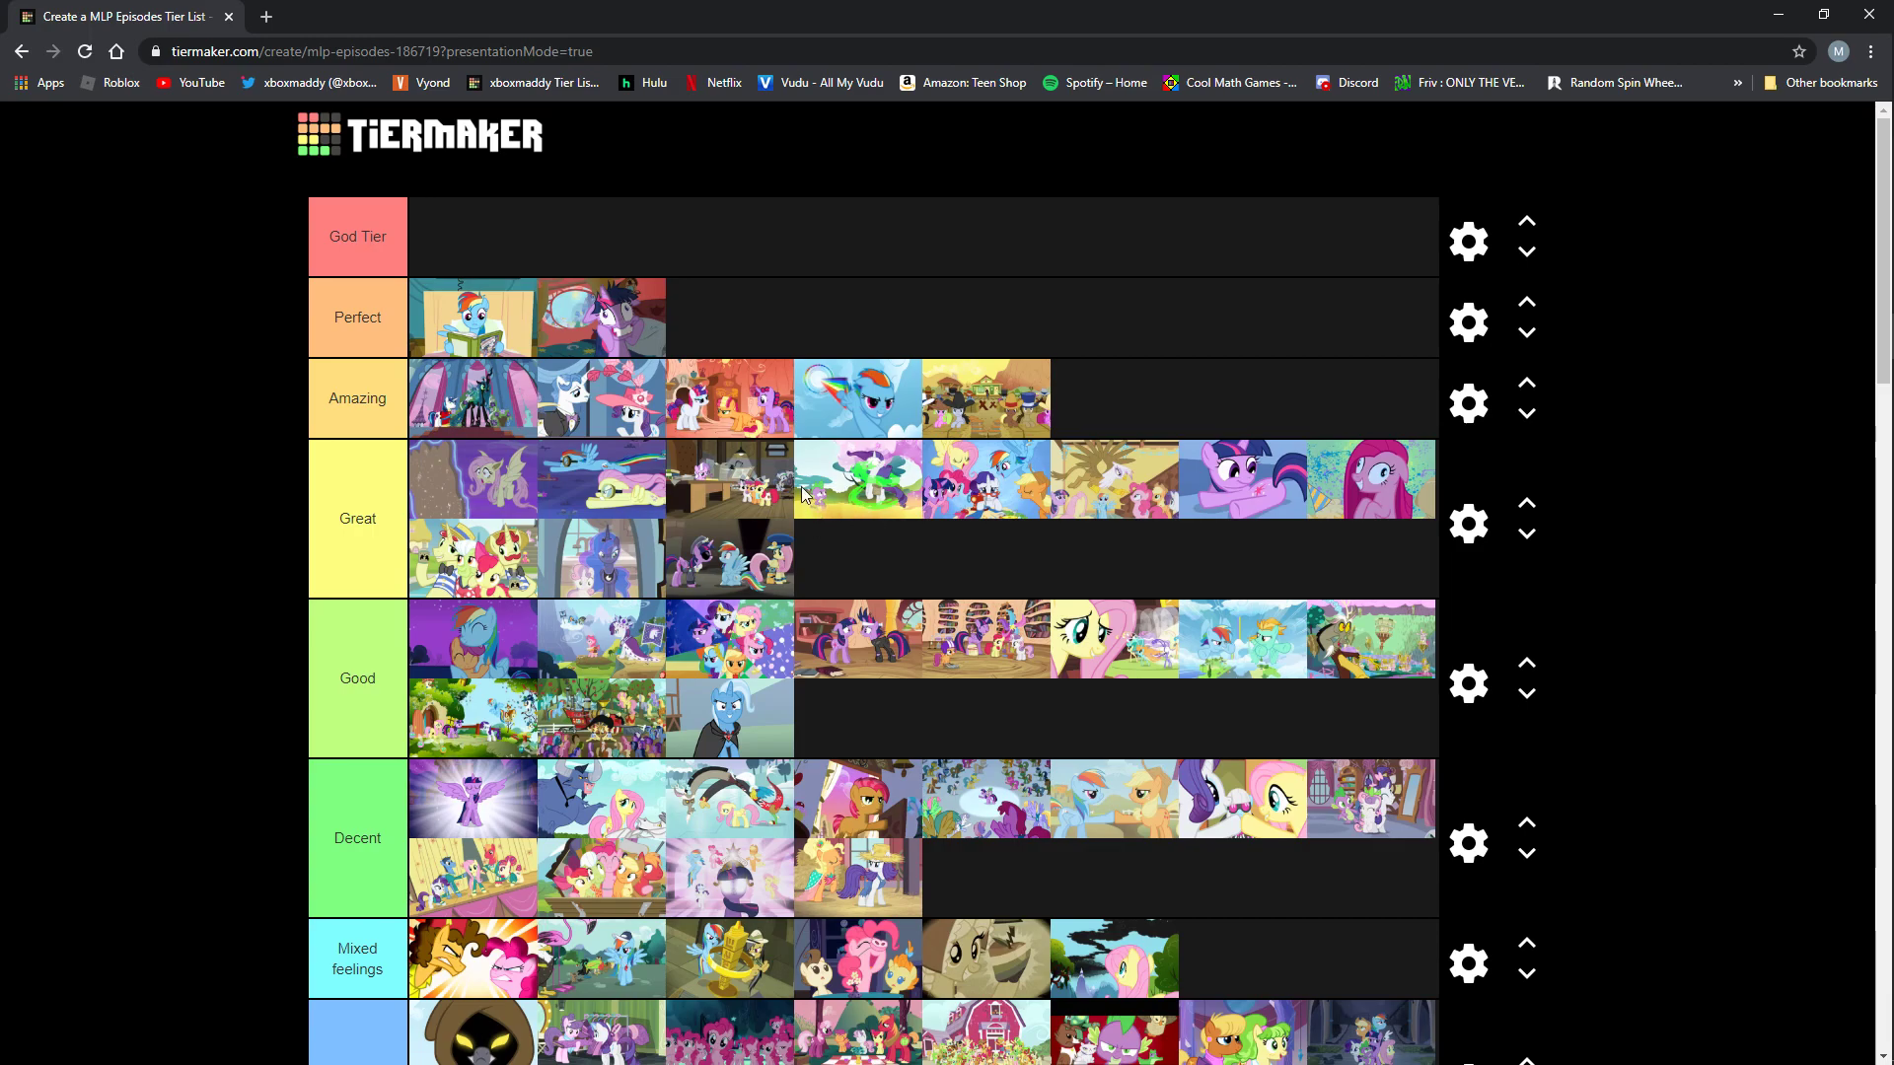
pyautogui.moveTo(950, 482)
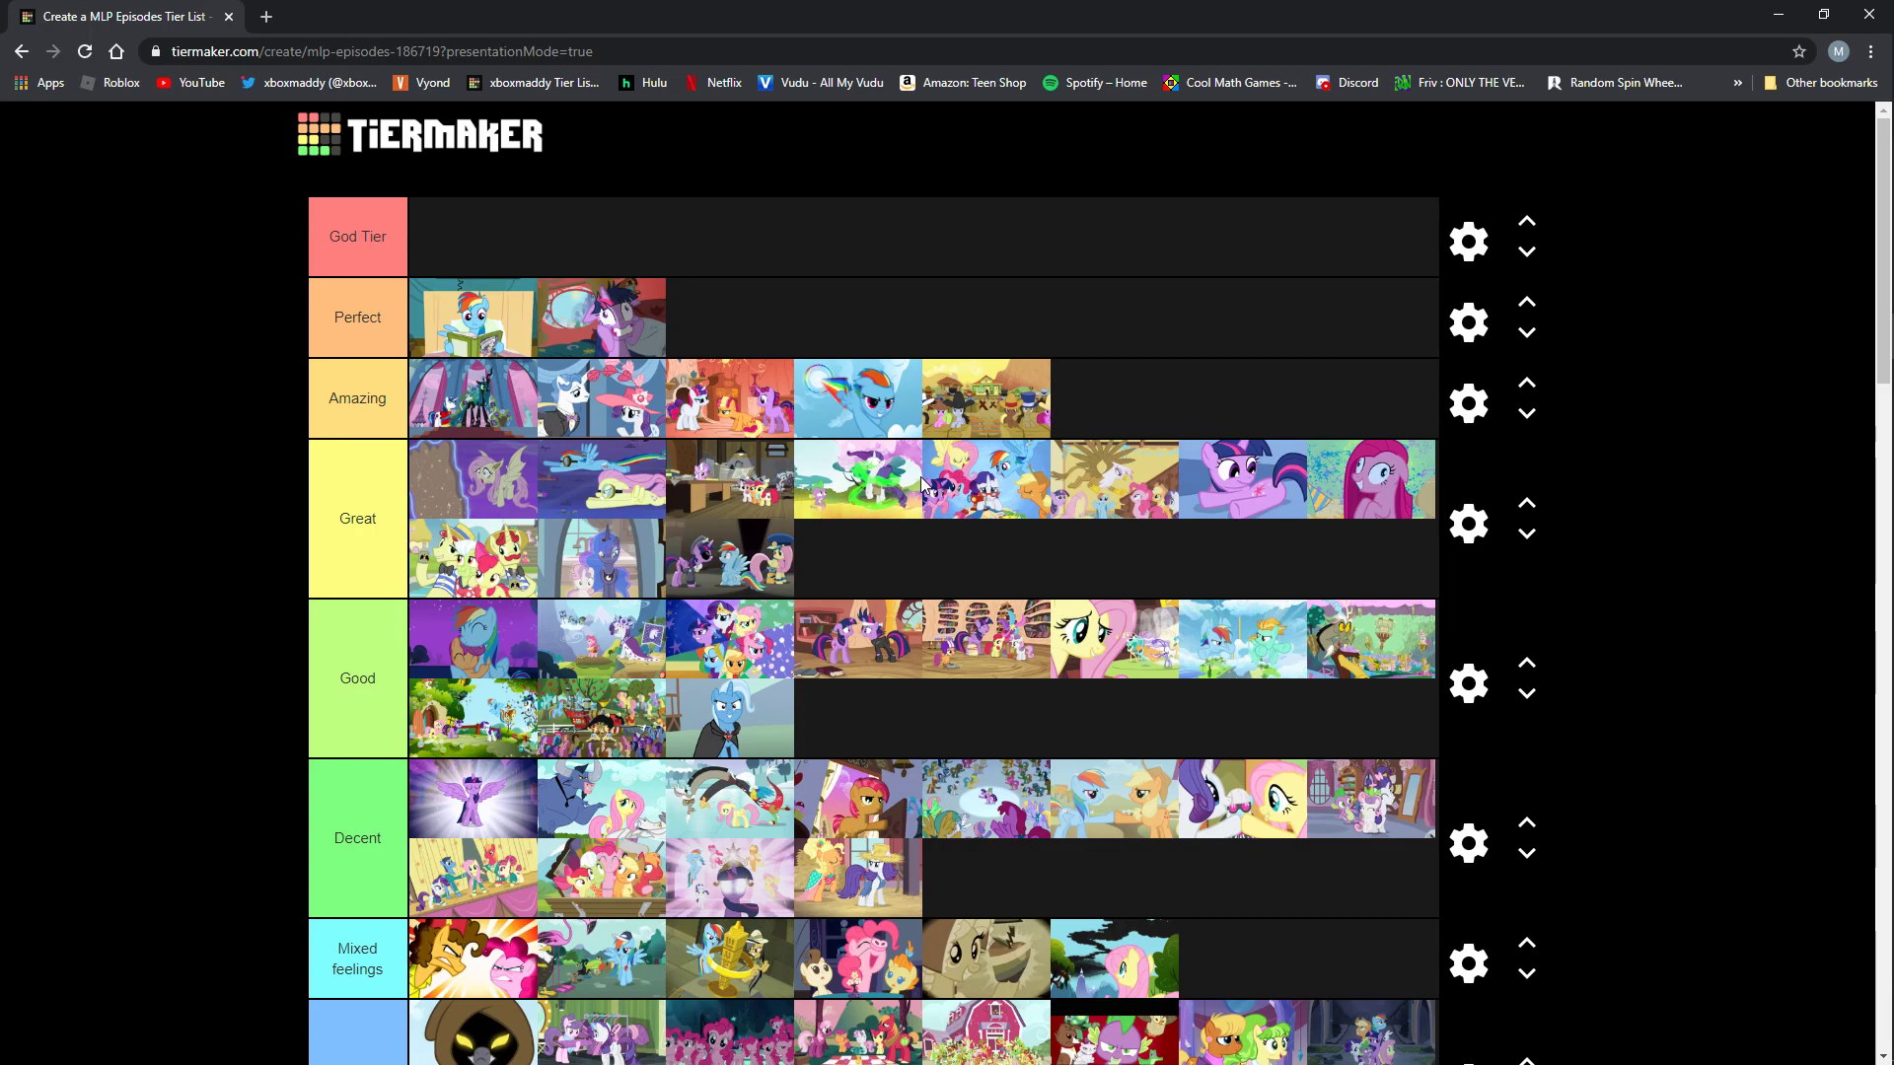
pyautogui.moveTo(895, 466)
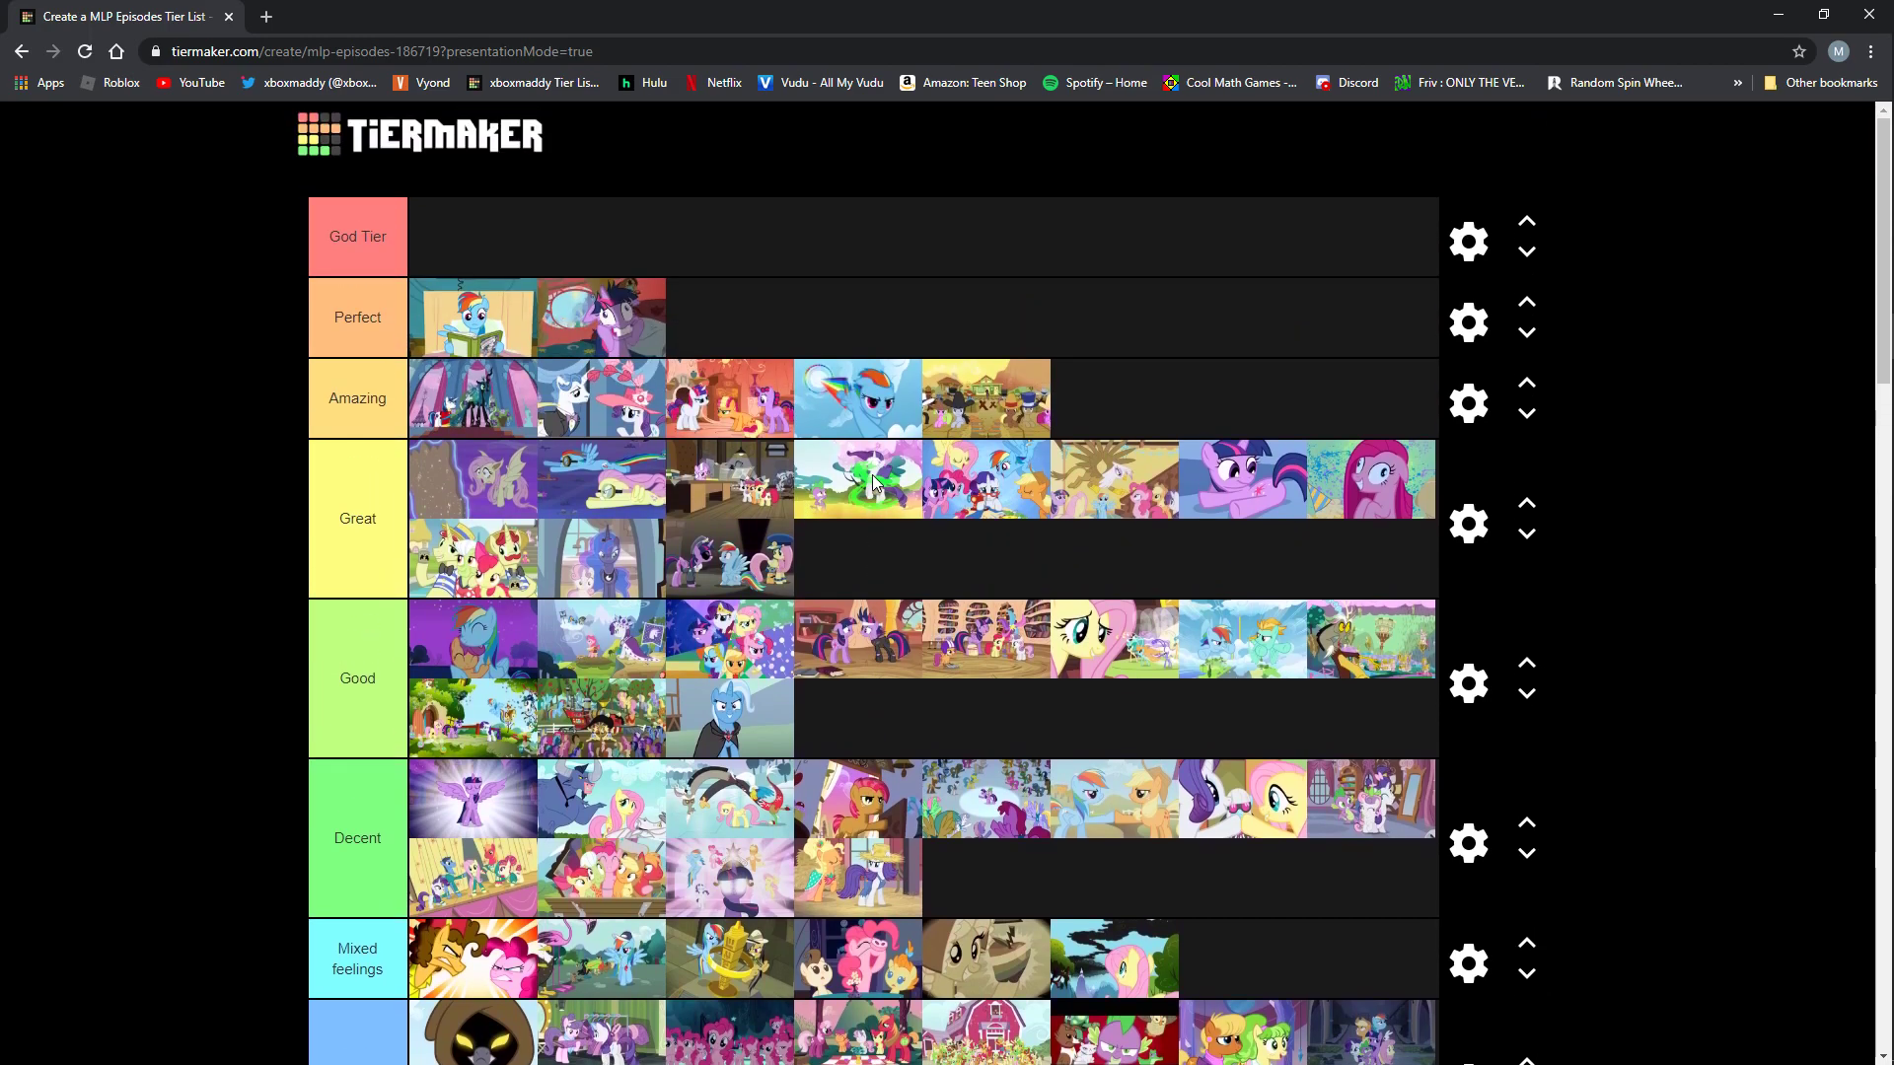
# Scroll down to view the next pool image, the white pony among green.
pyautogui.scroll(-3)
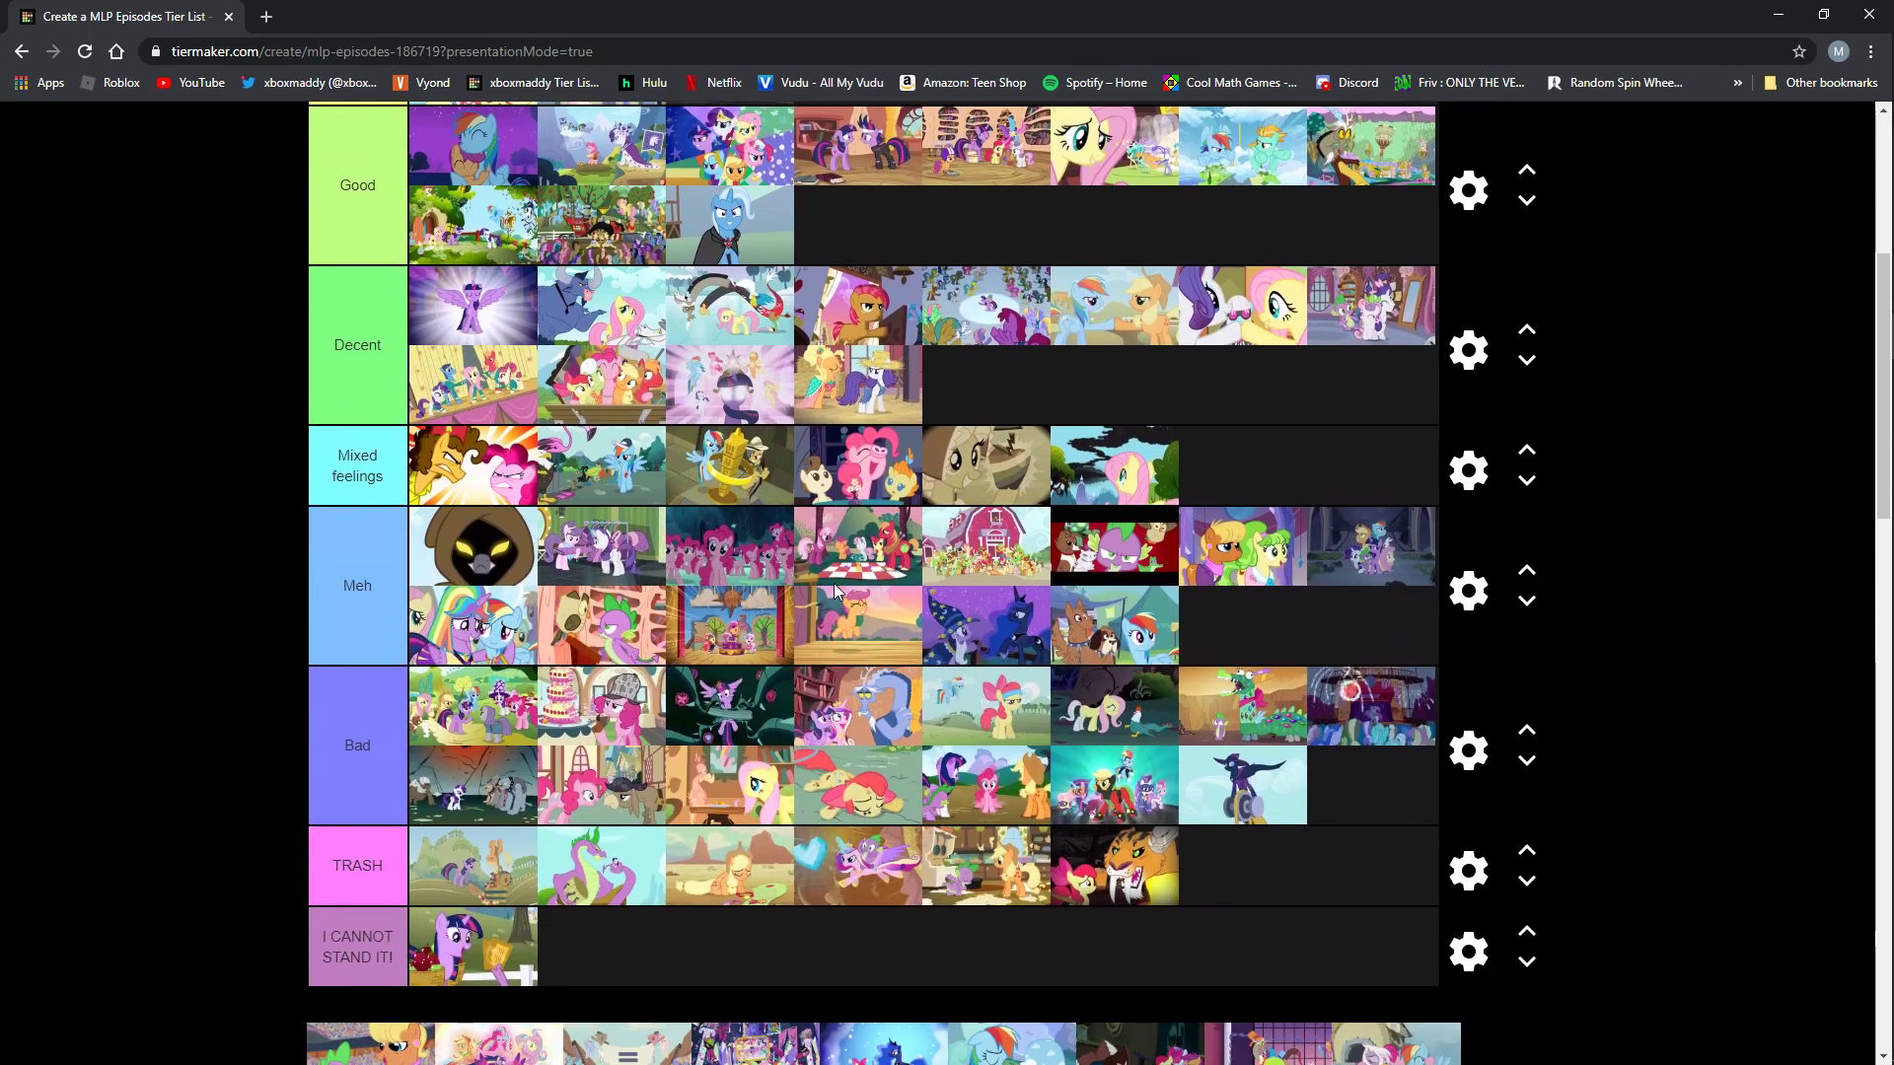
pyautogui.moveTo(580, 913)
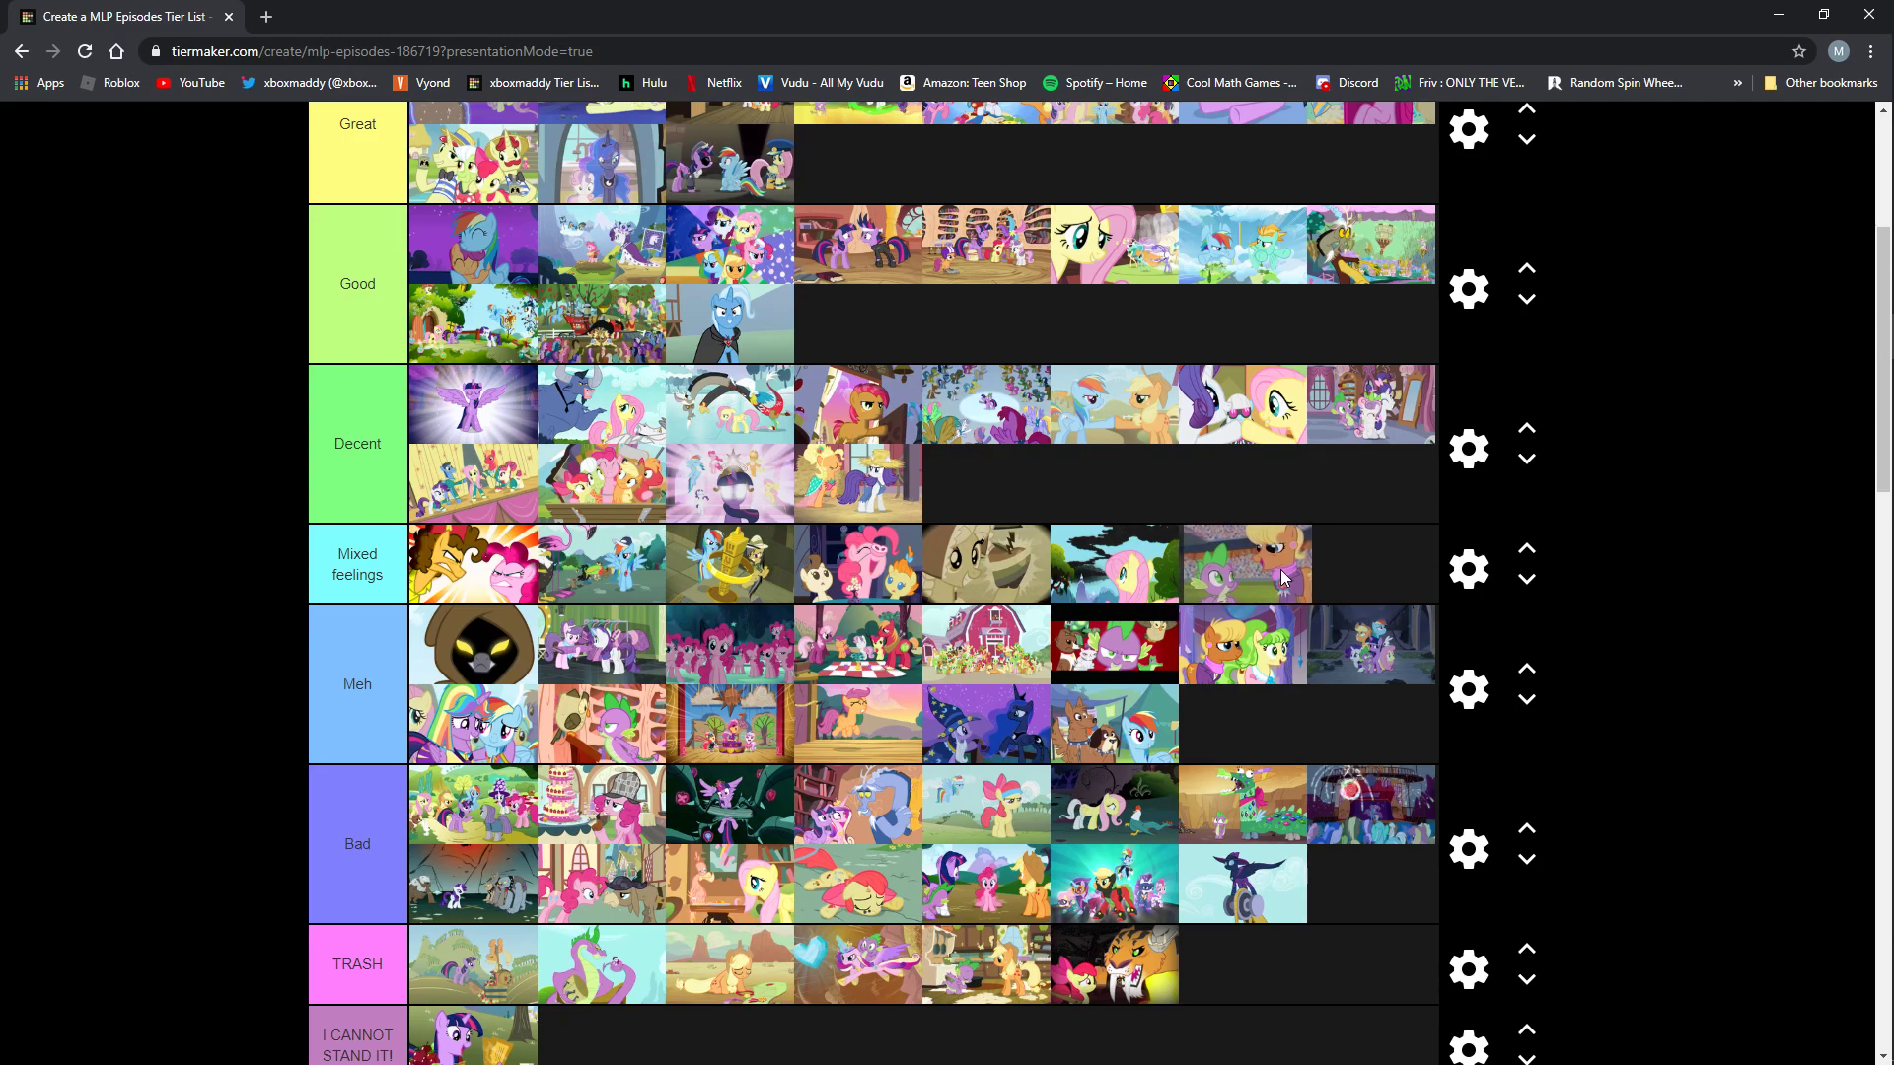
pyautogui.scroll(-3)
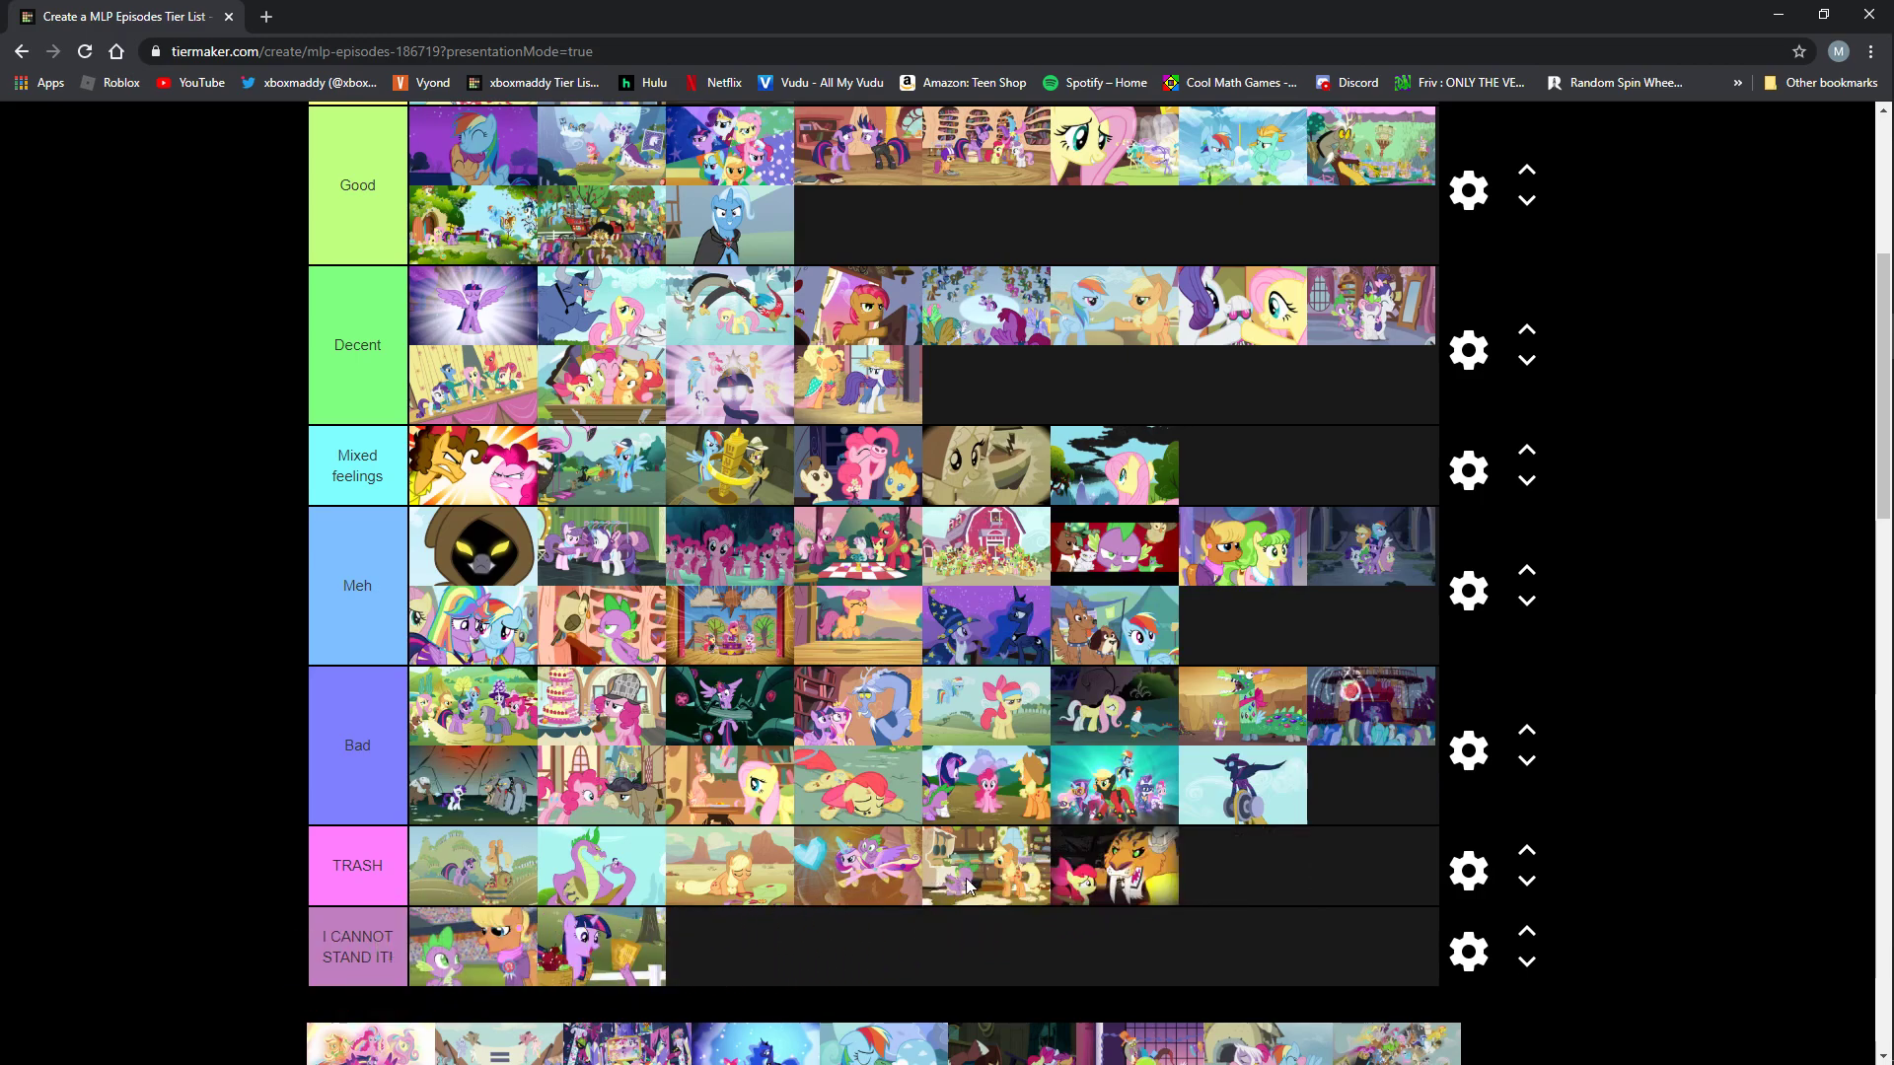
pyautogui.scroll(-3)
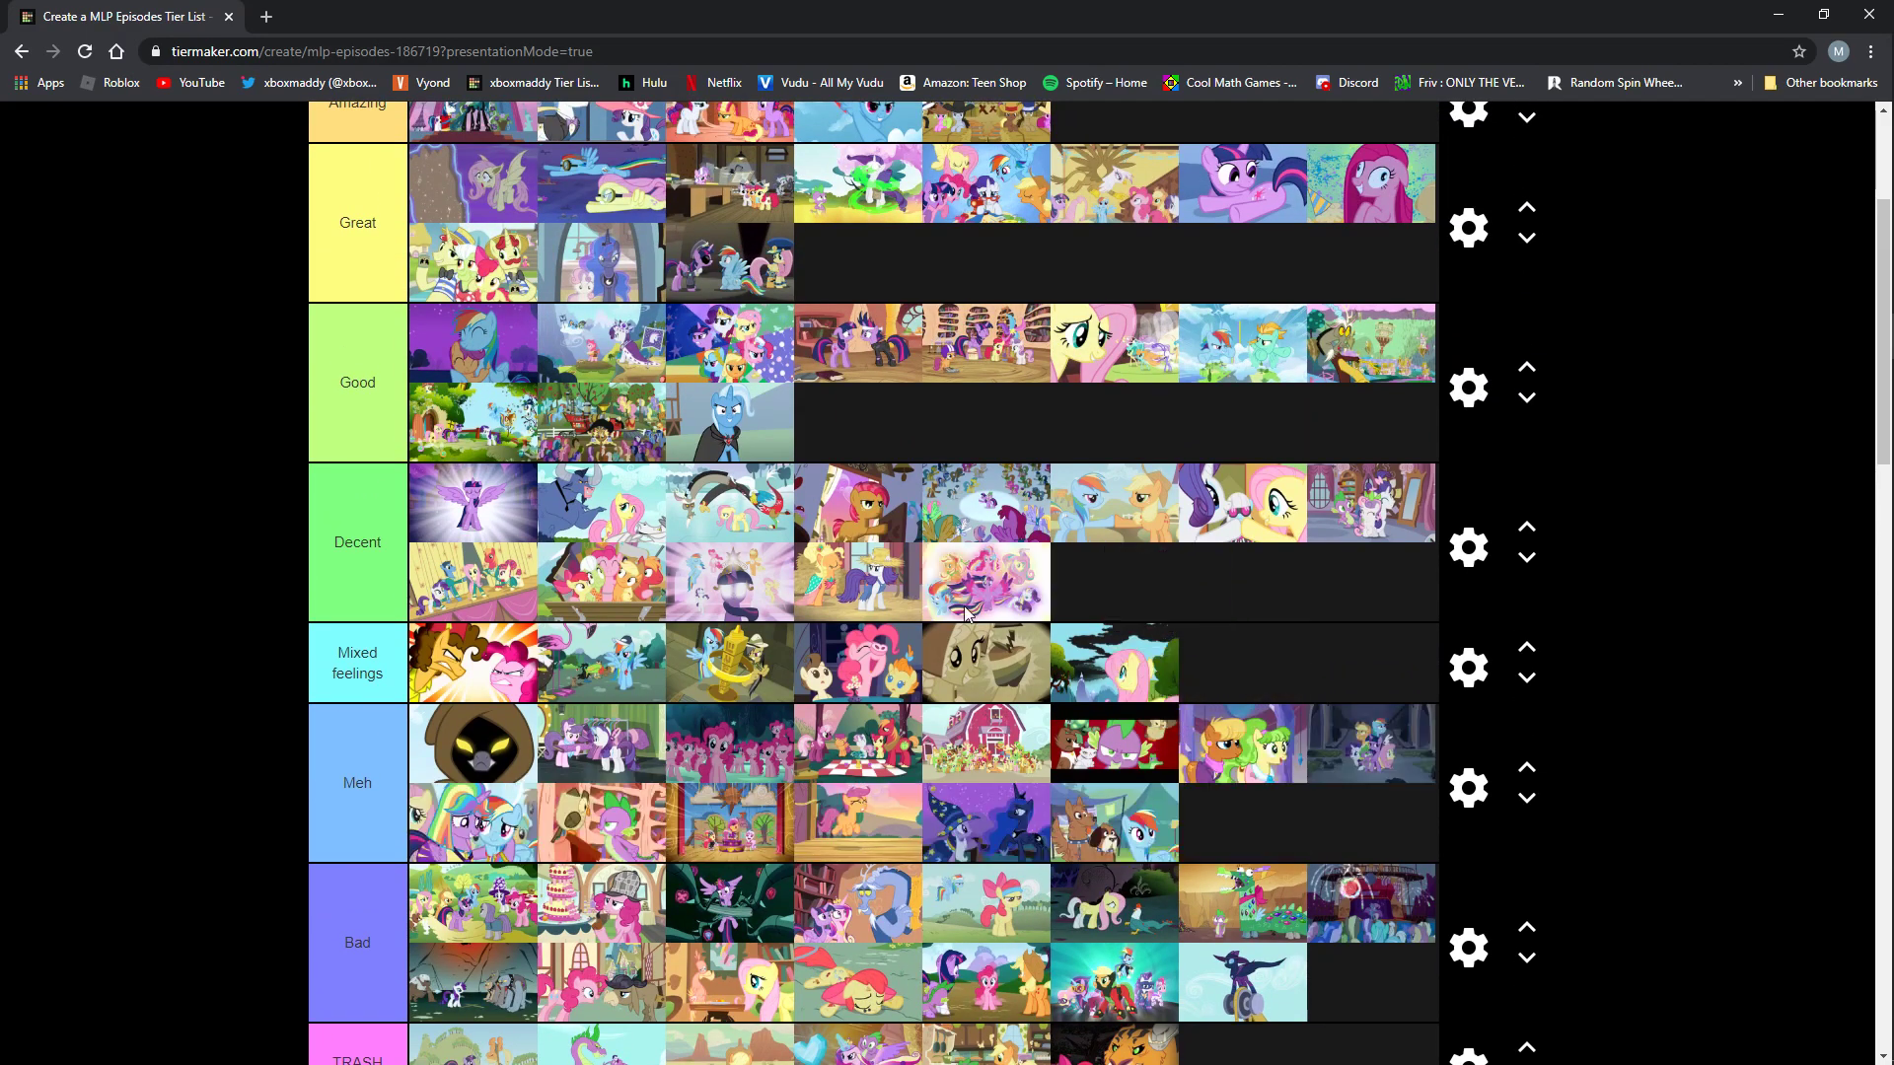
pyautogui.moveTo(982, 552)
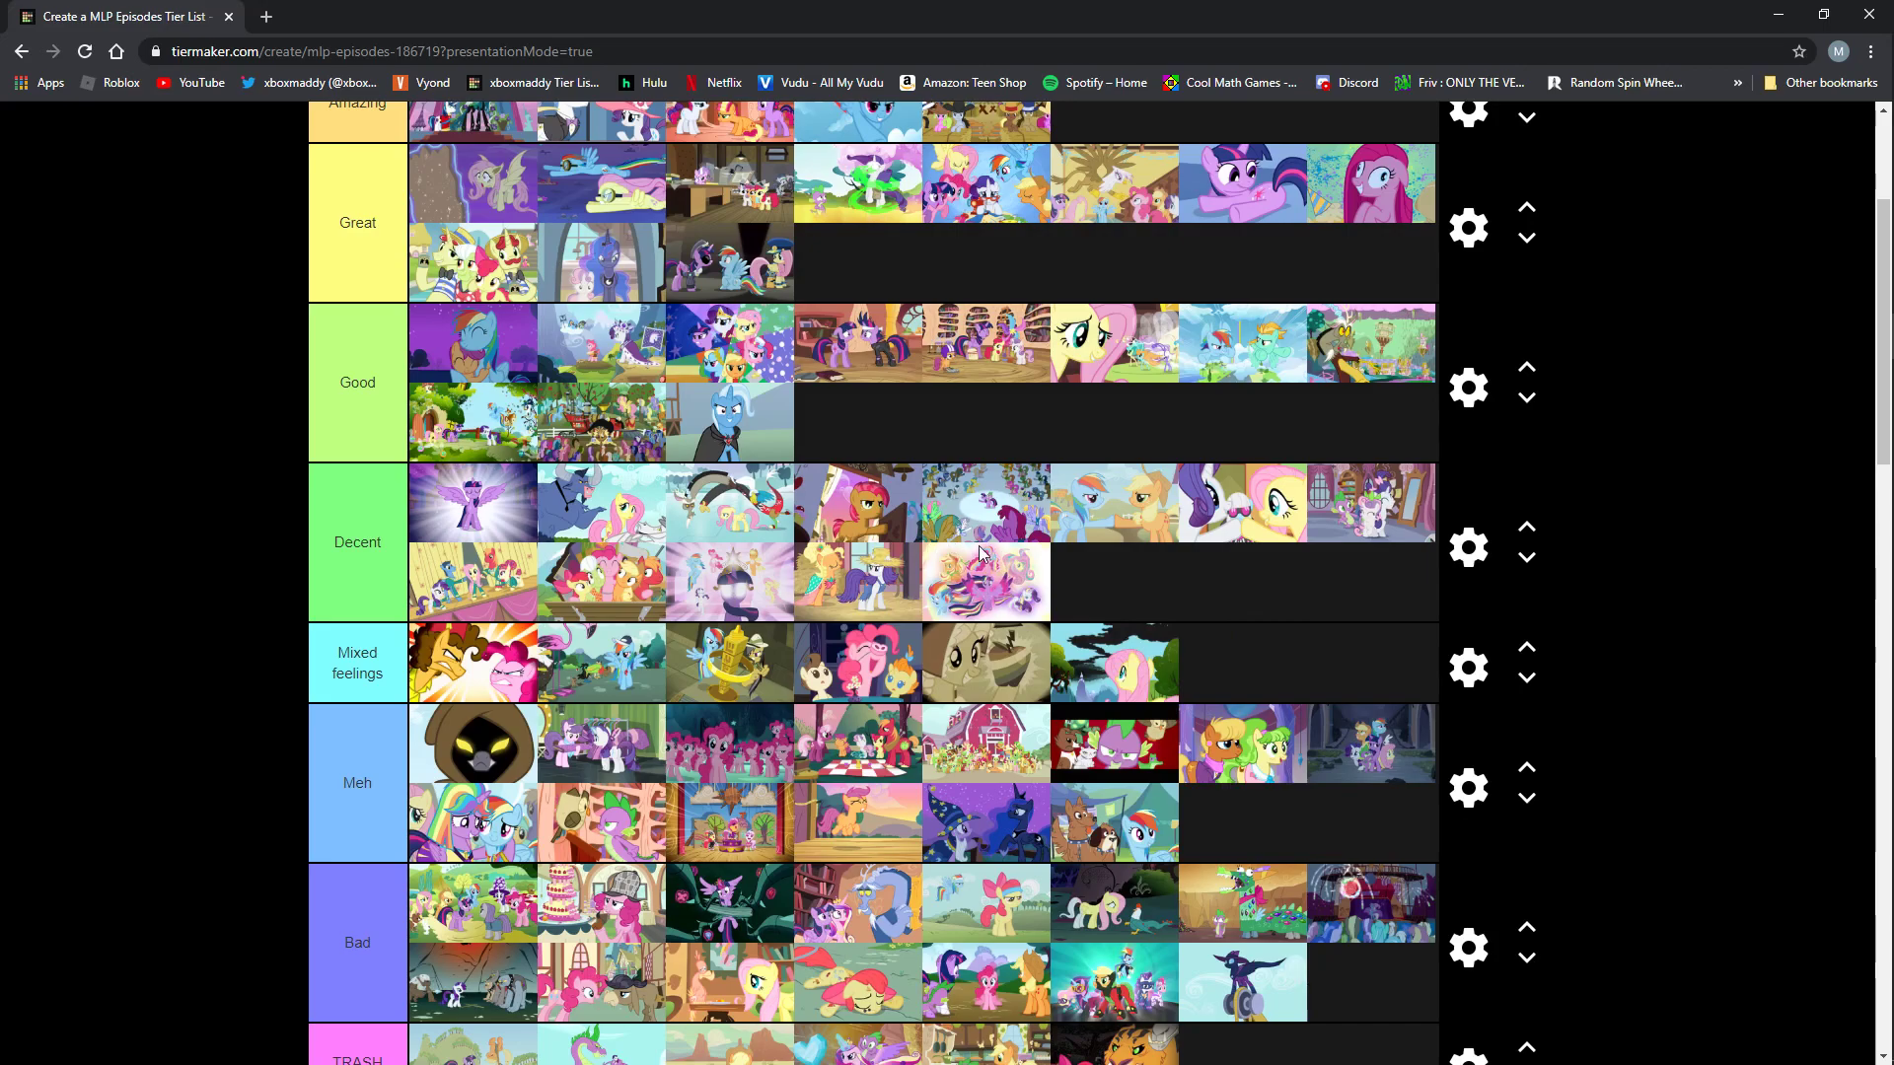
pyautogui.moveTo(1134, 611)
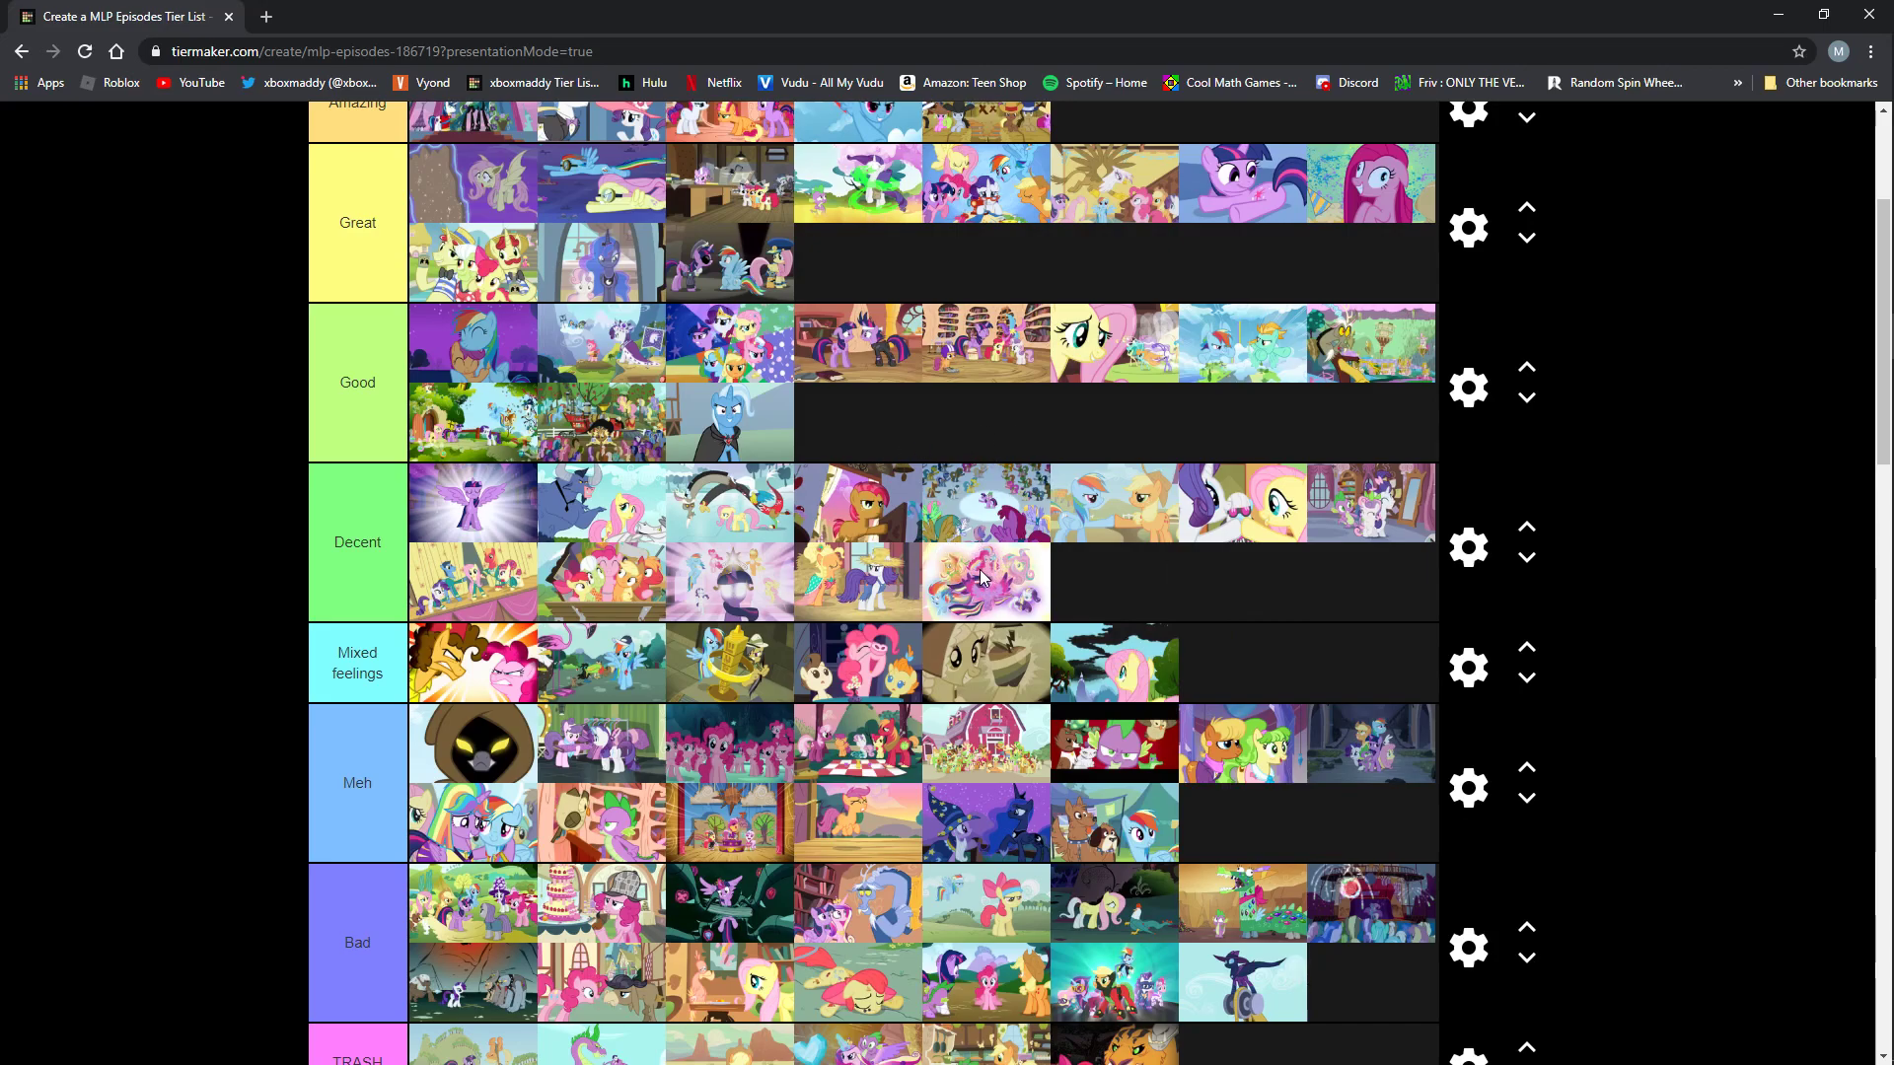
pyautogui.moveTo(1042, 461)
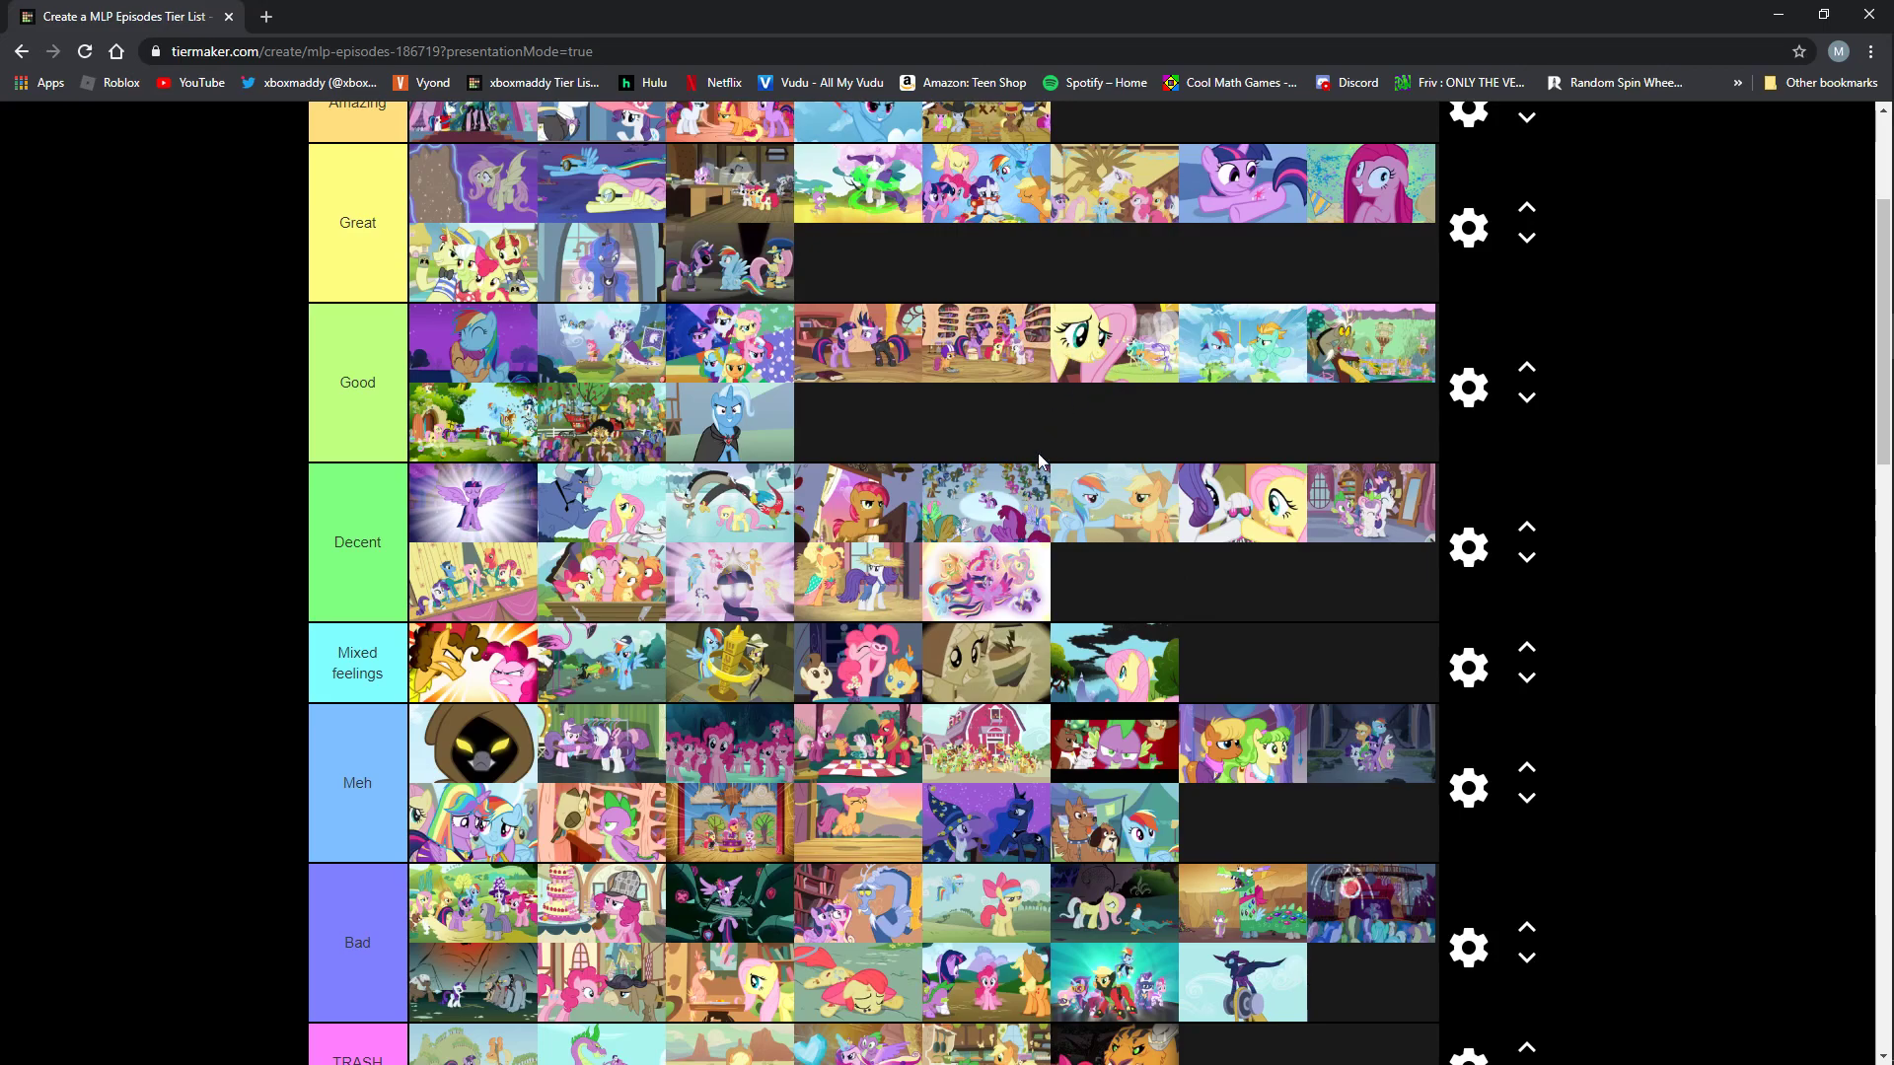
pyautogui.moveTo(968, 581)
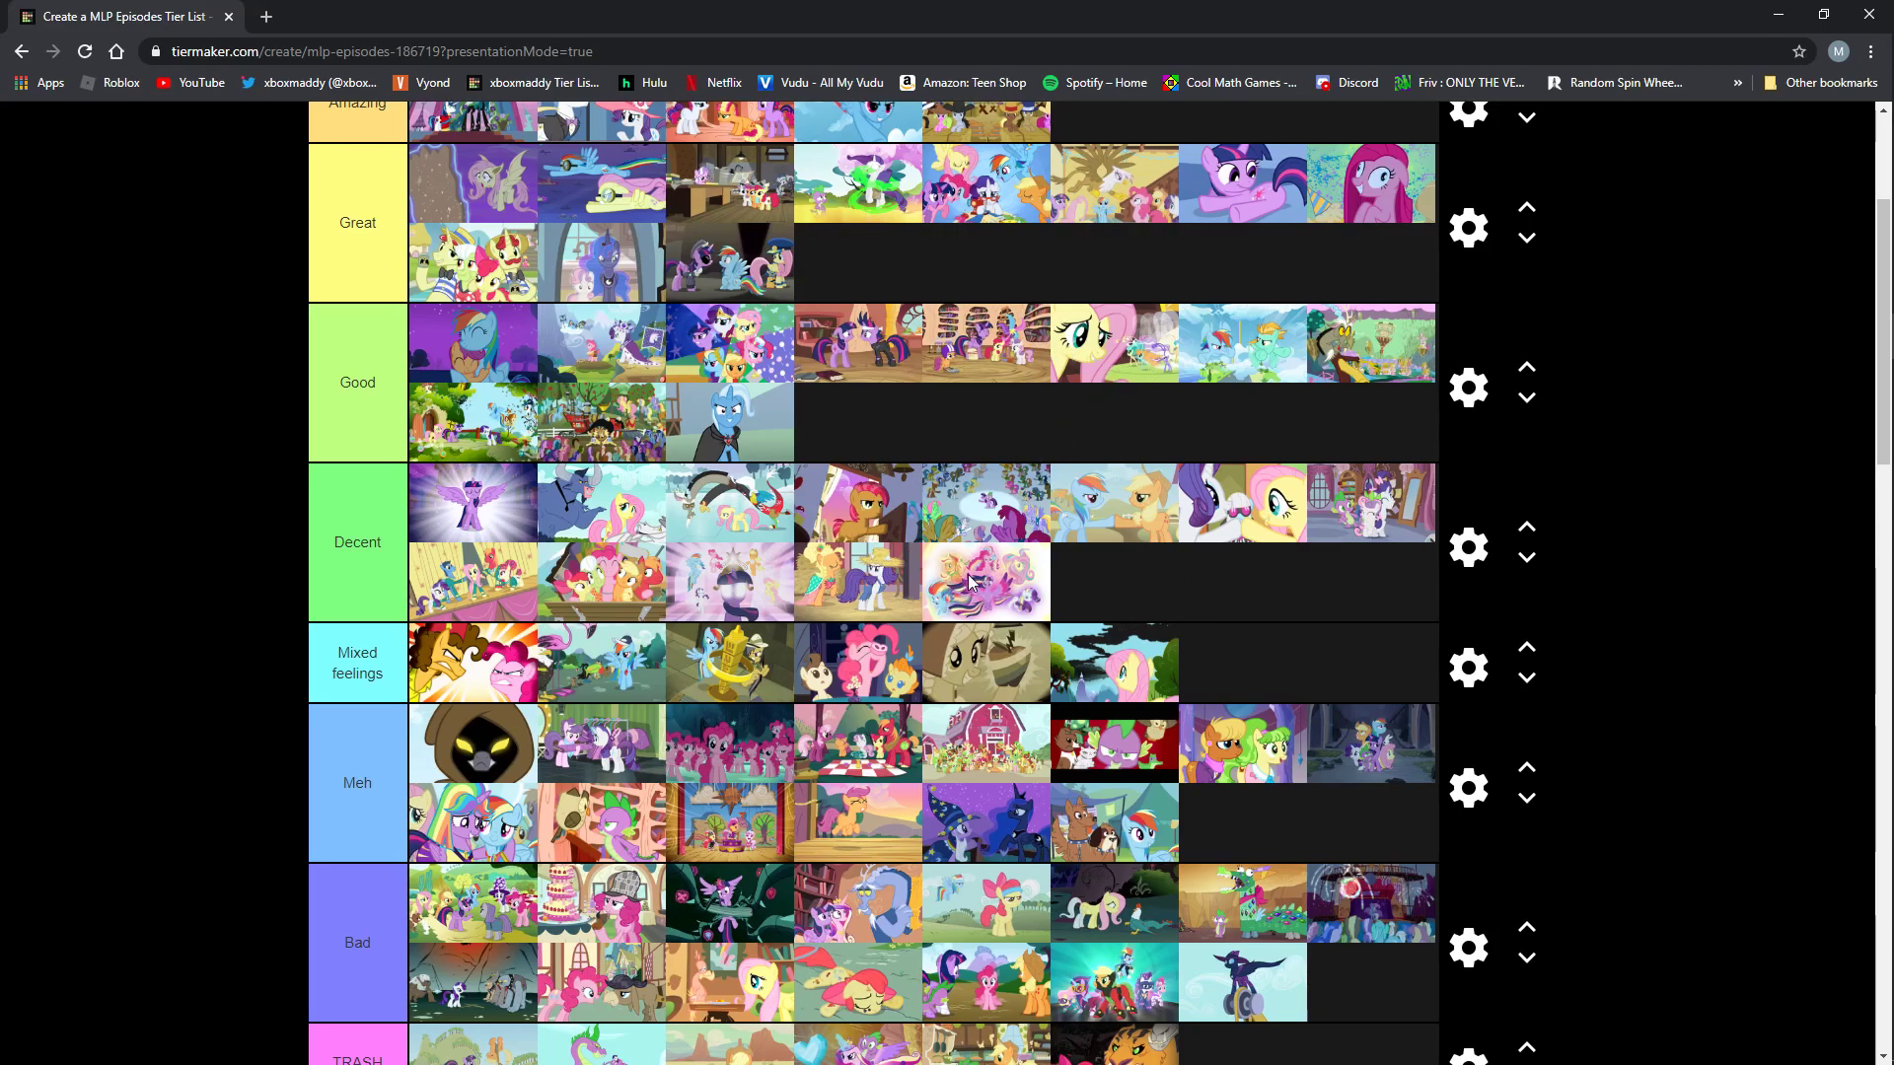
pyautogui.moveTo(907, 571)
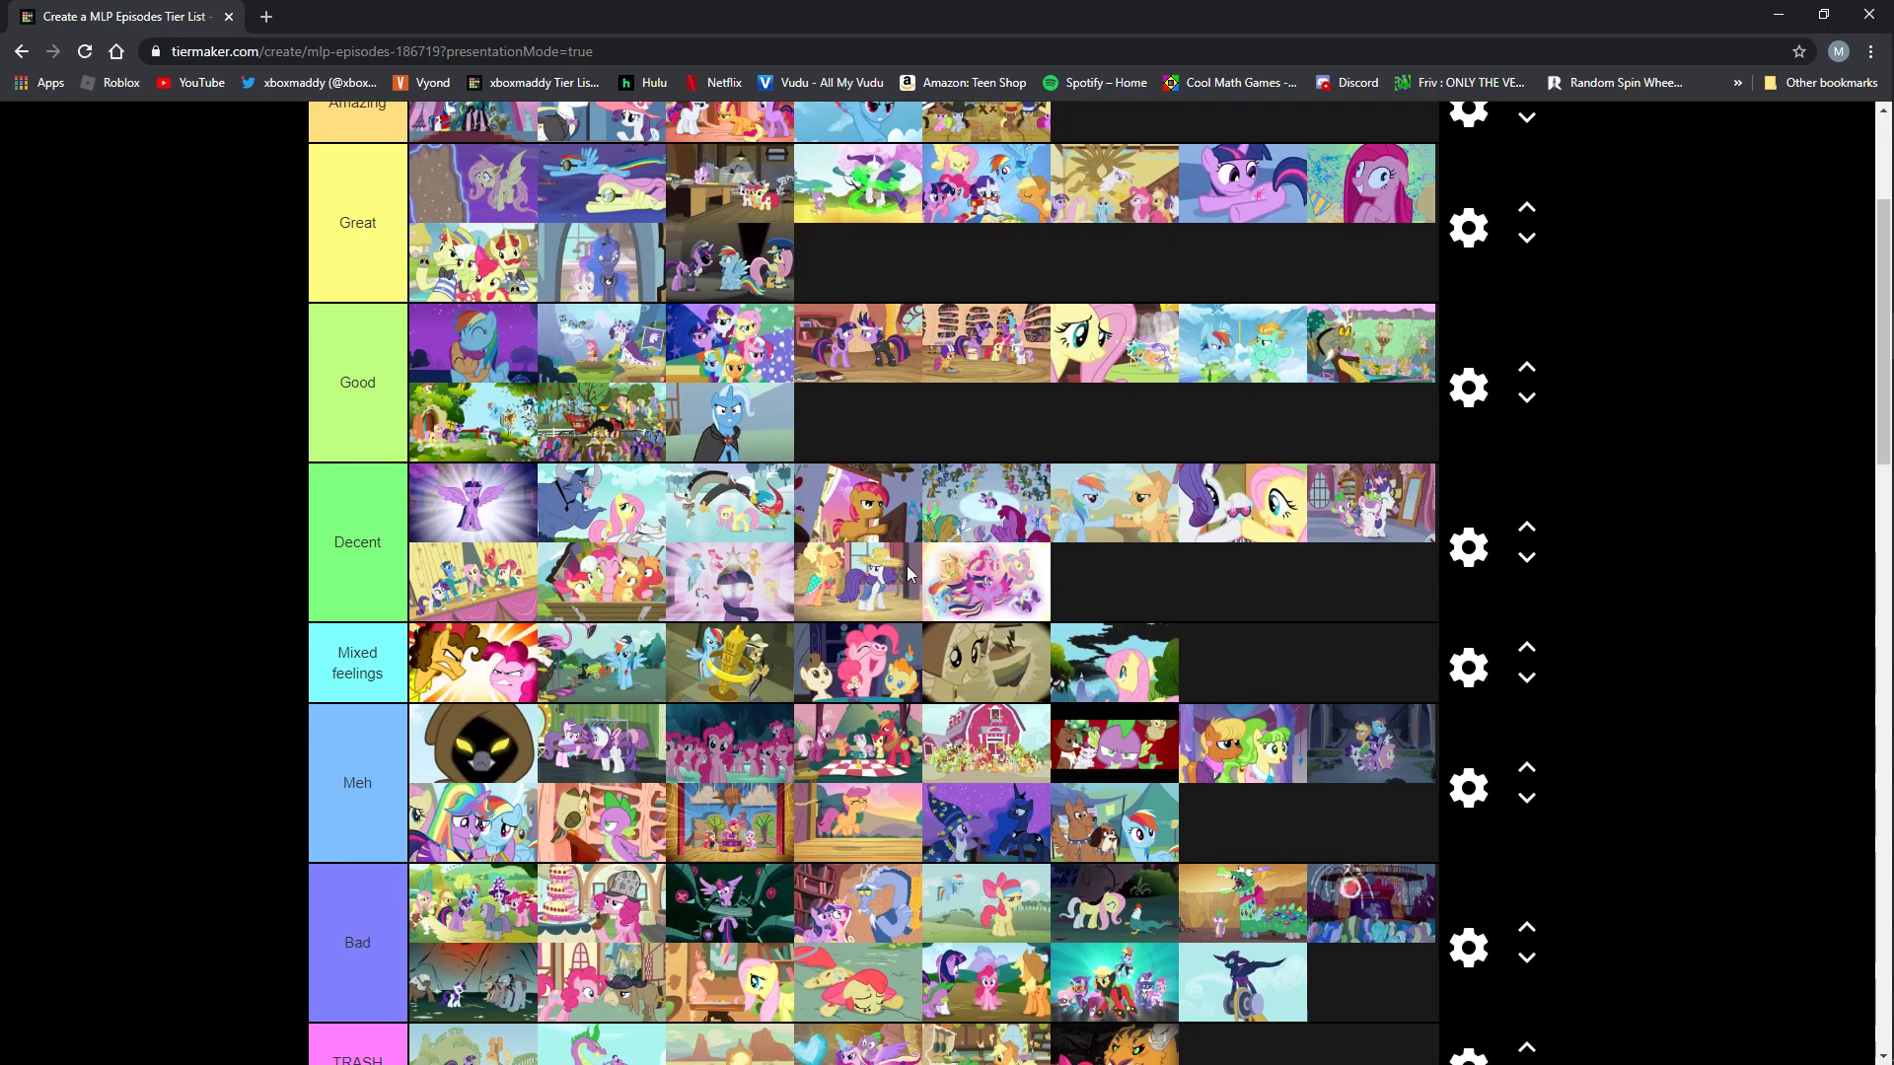
pyautogui.moveTo(1043, 582)
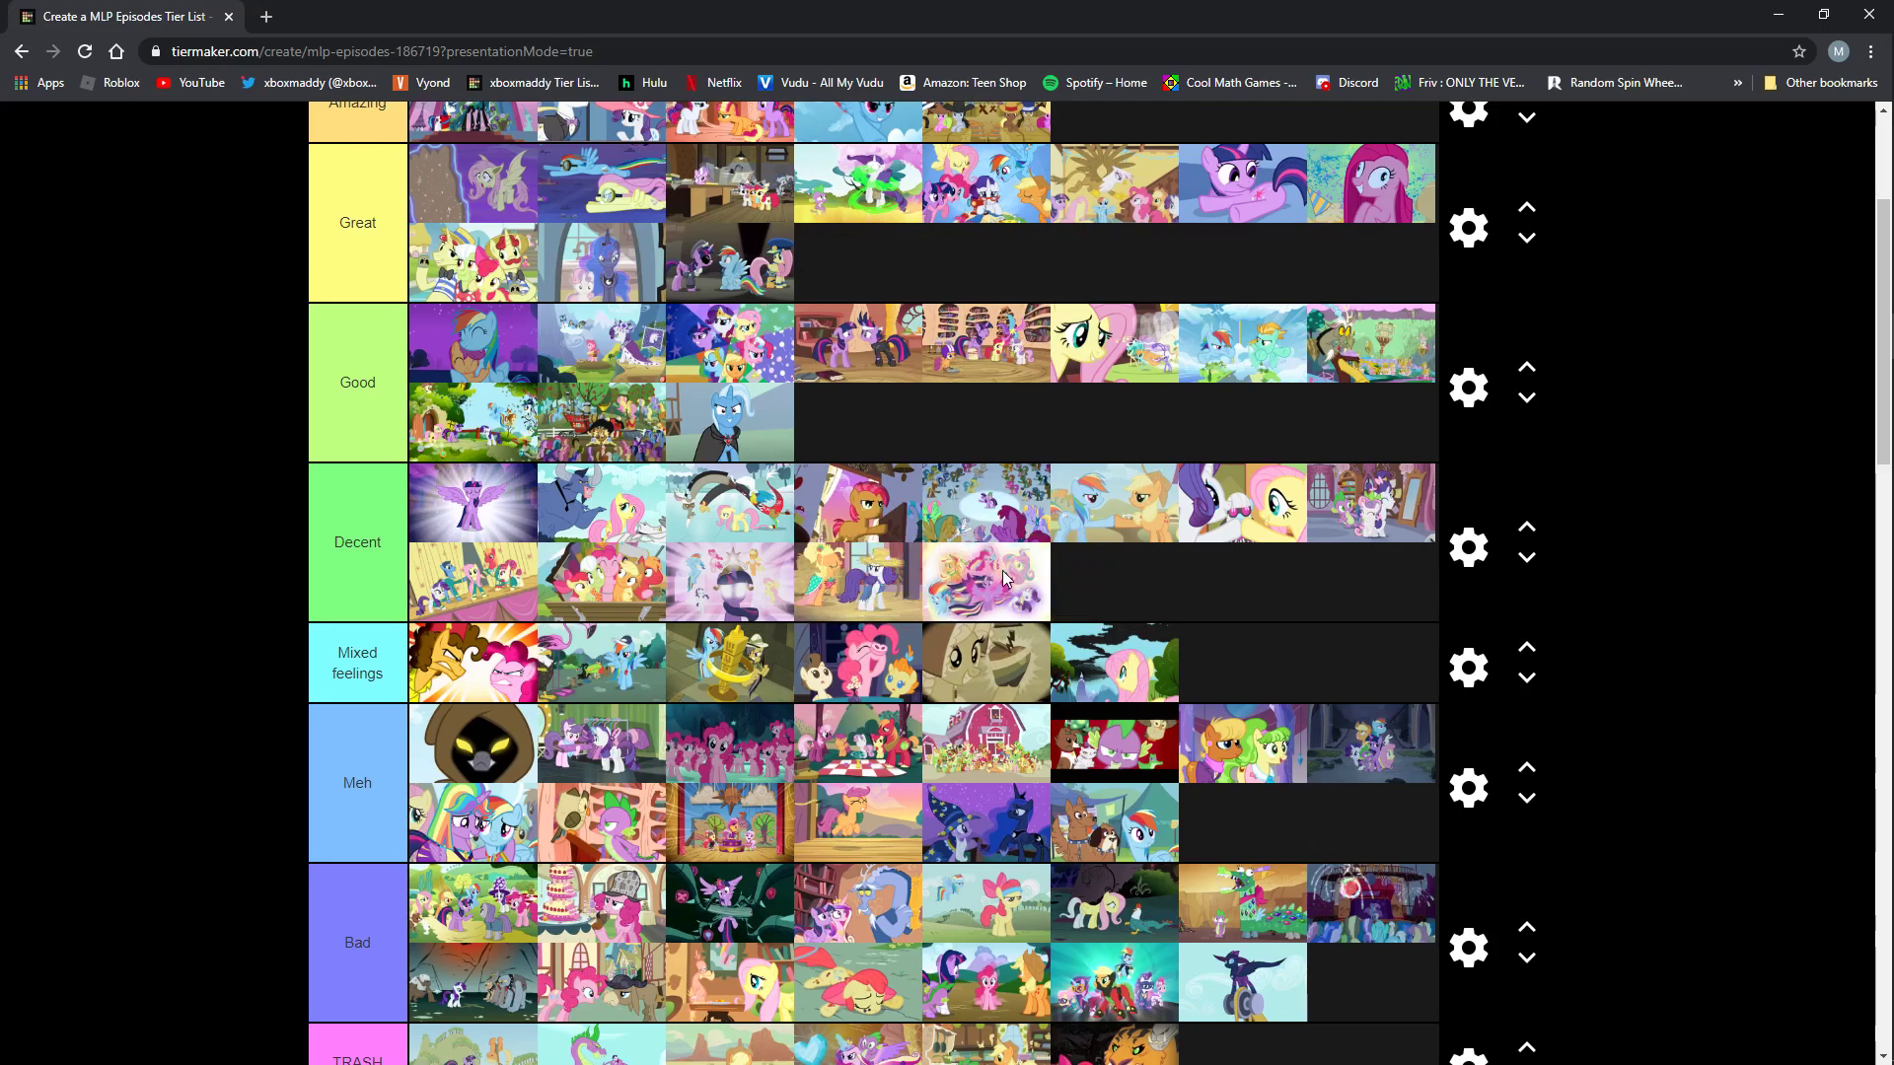
pyautogui.moveTo(999, 594)
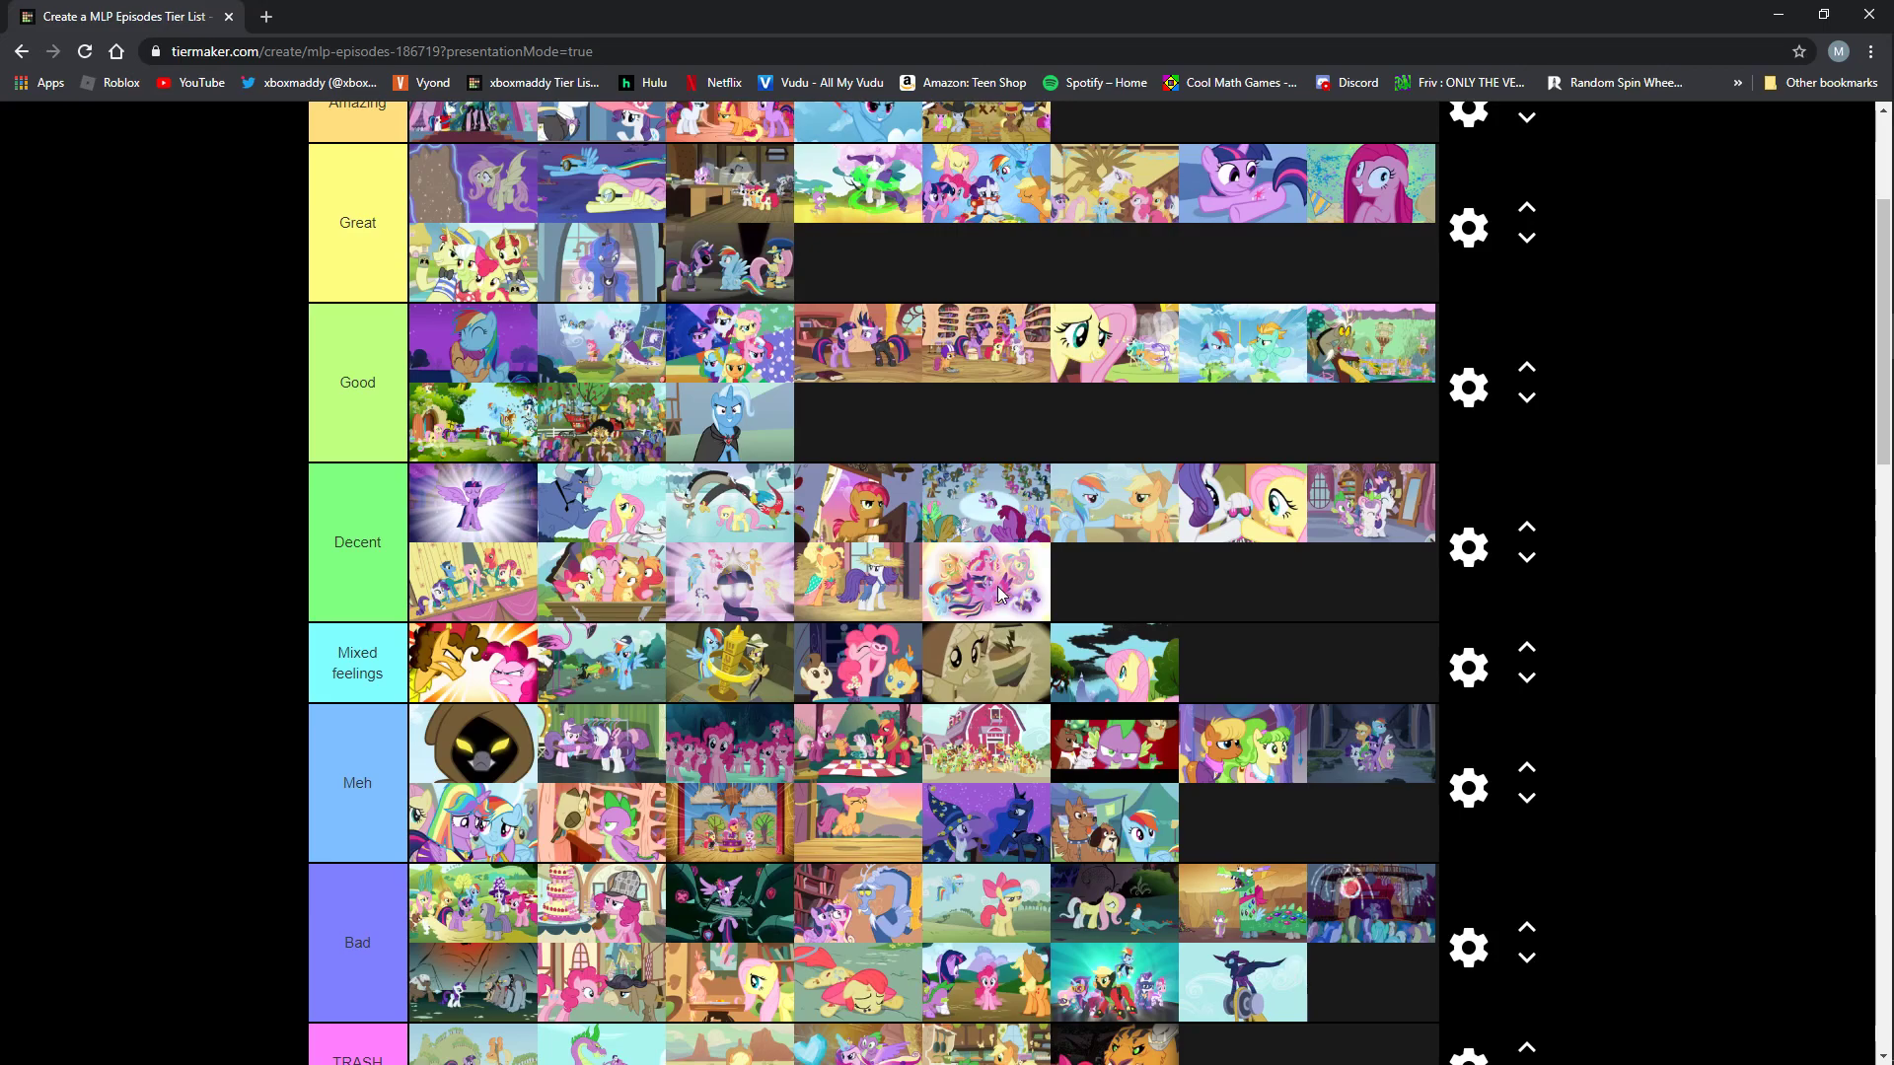
pyautogui.moveTo(990, 617)
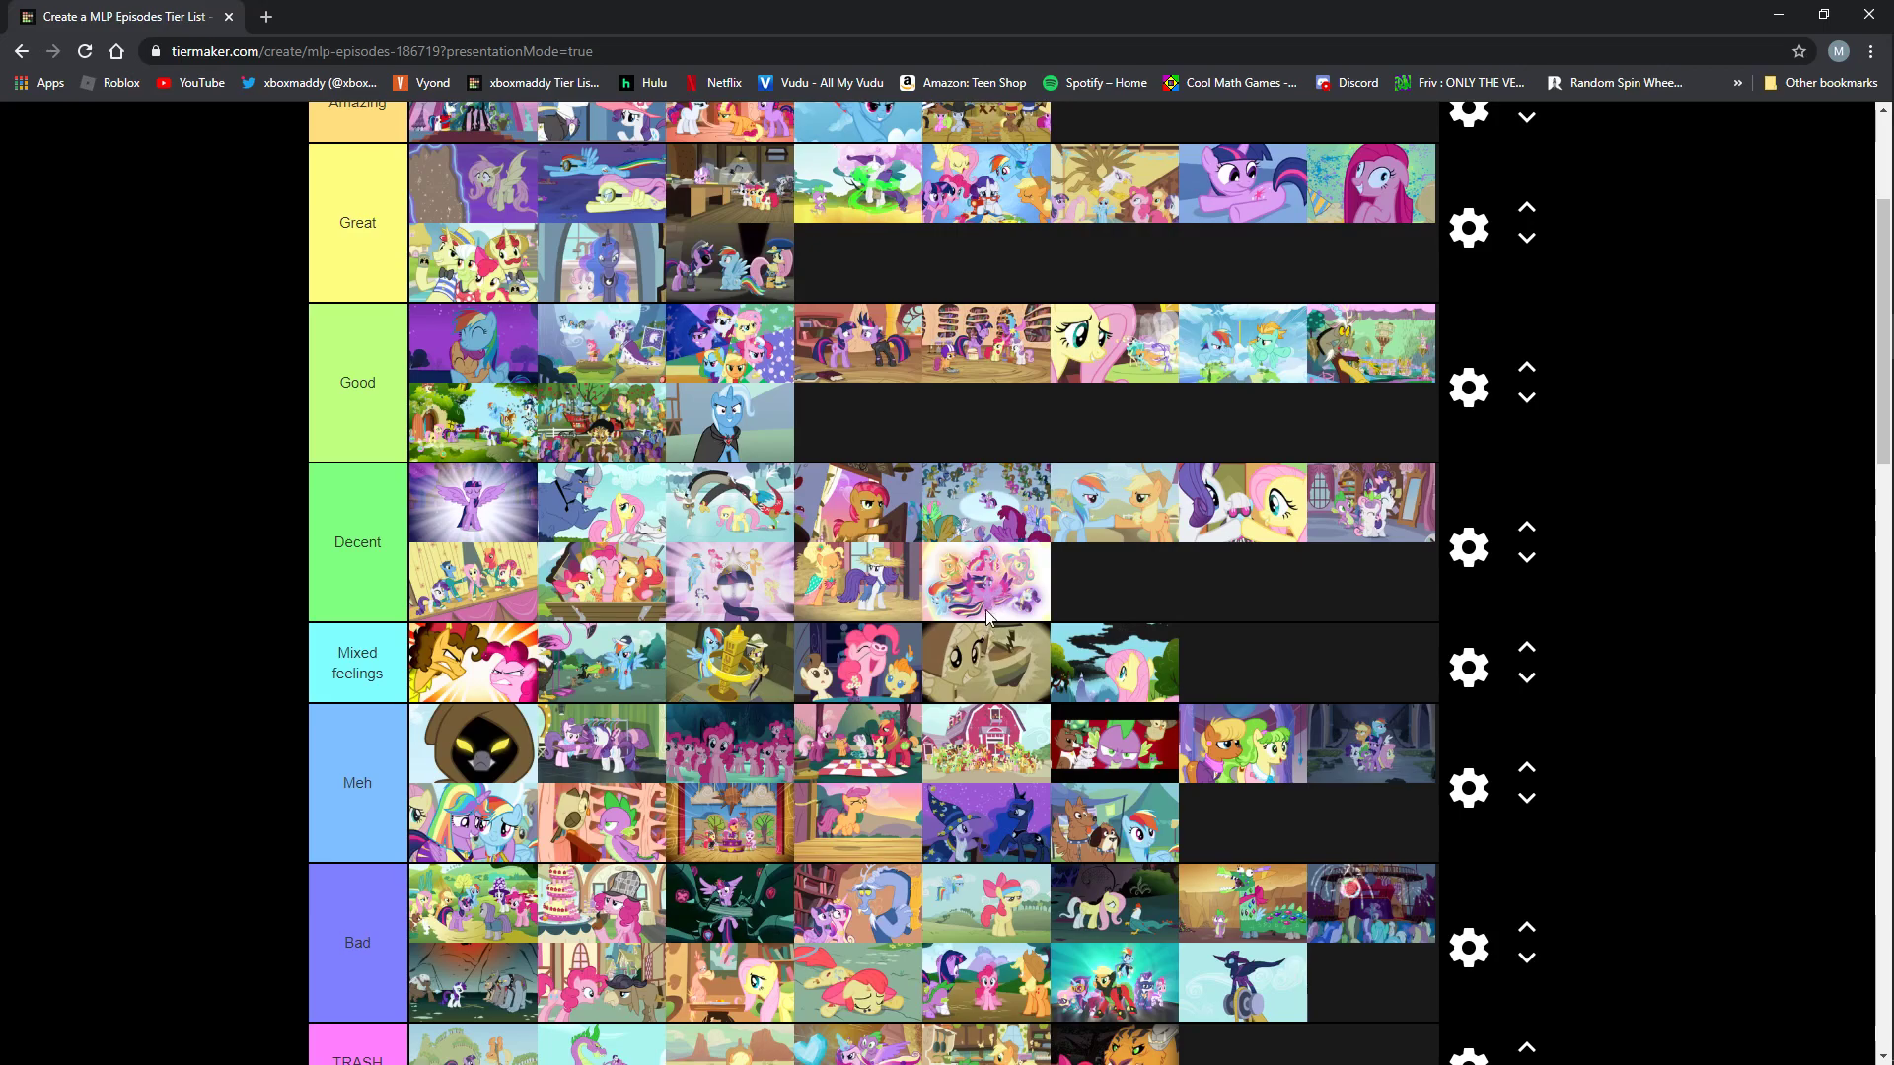
pyautogui.moveTo(1049, 650)
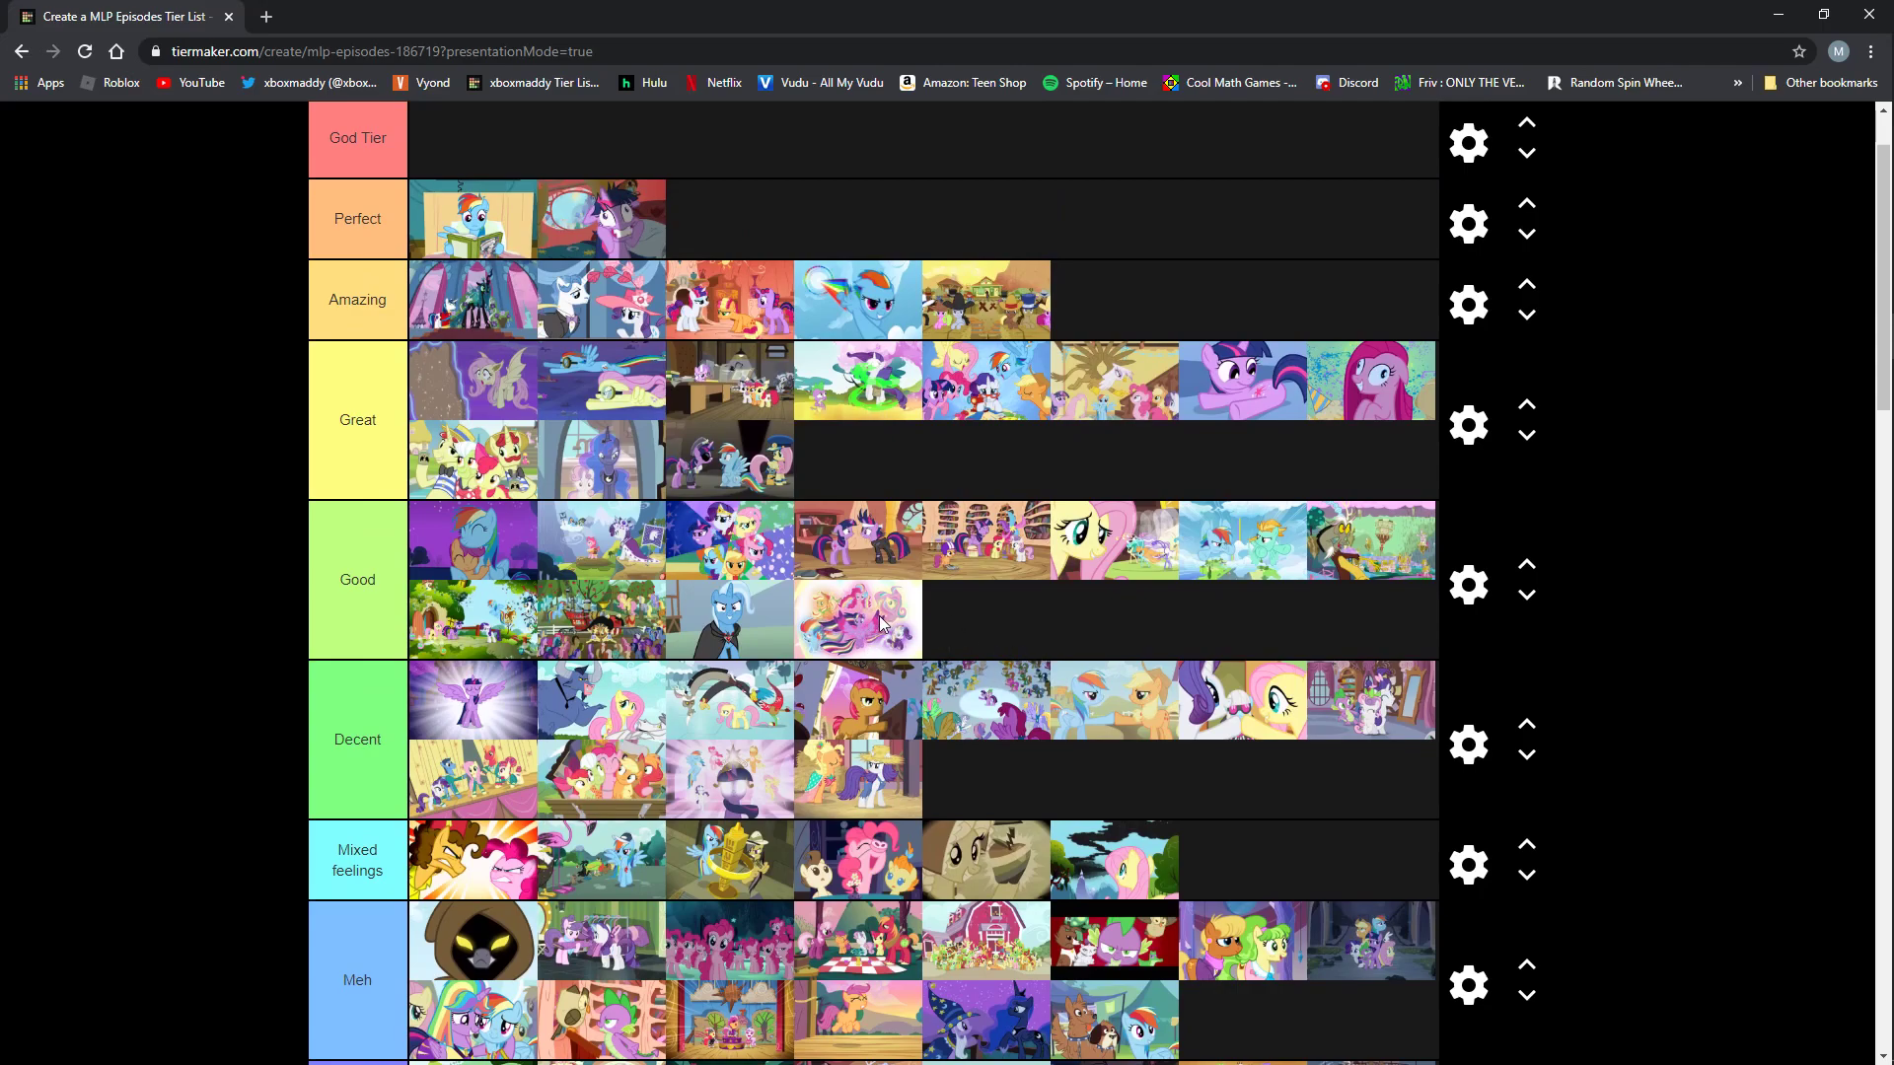
# Drag the pink princess thumbnail up into the Great tier's second line.
pyautogui.moveTo(857, 620); pyautogui.dragTo(857, 459)
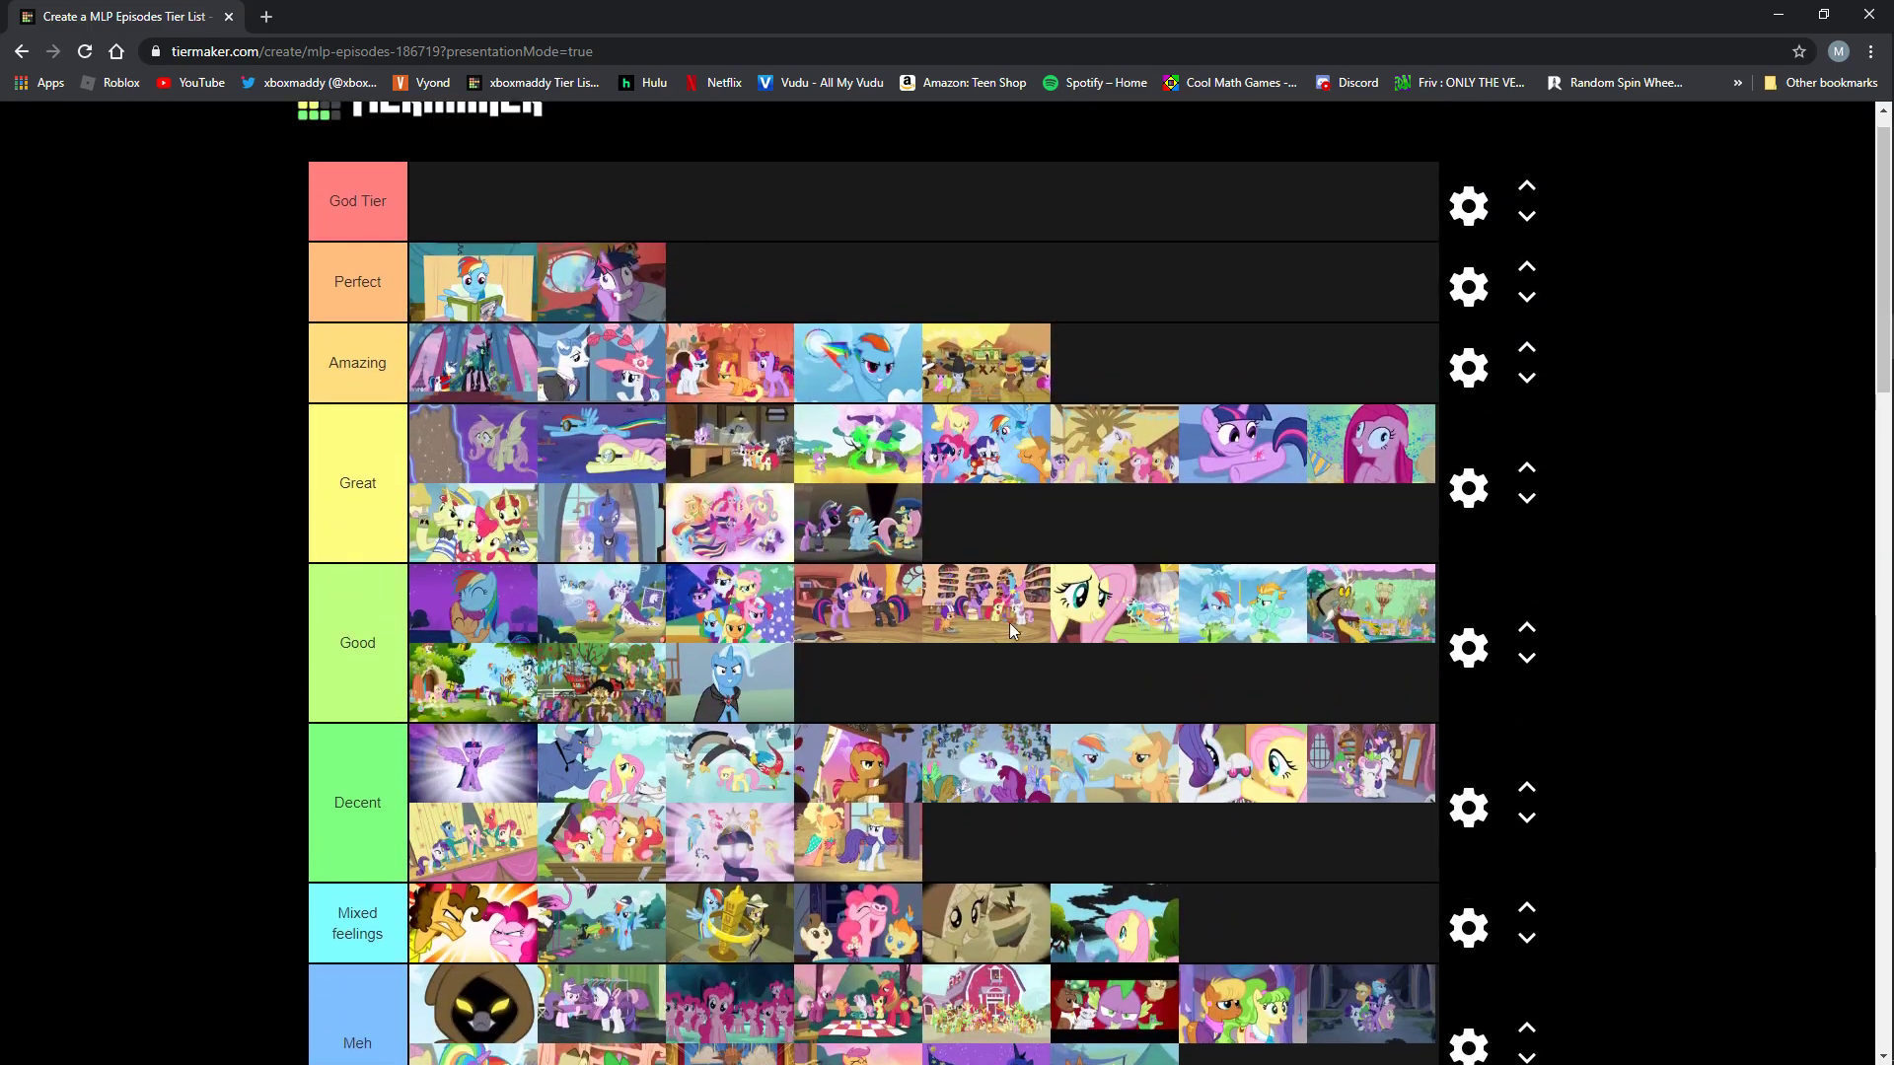
pyautogui.scroll(-3)
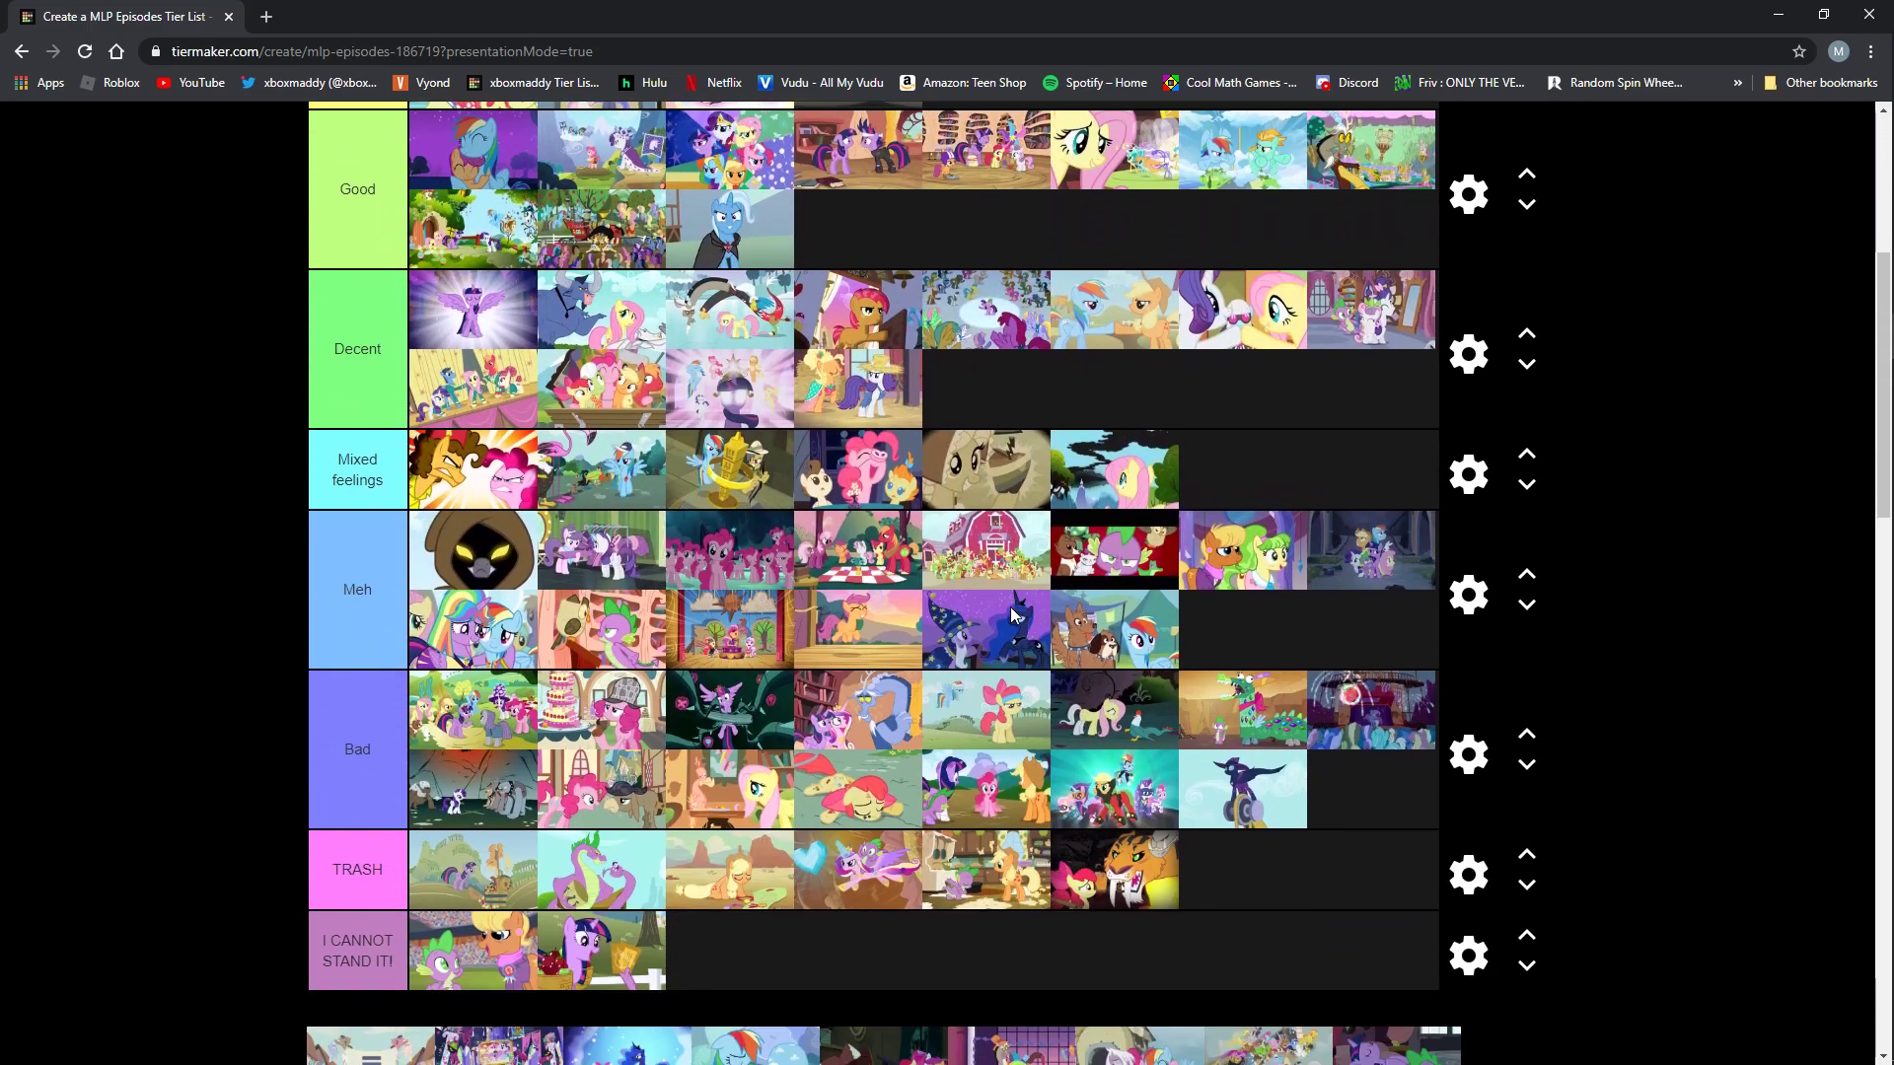
pyautogui.scroll(-3)
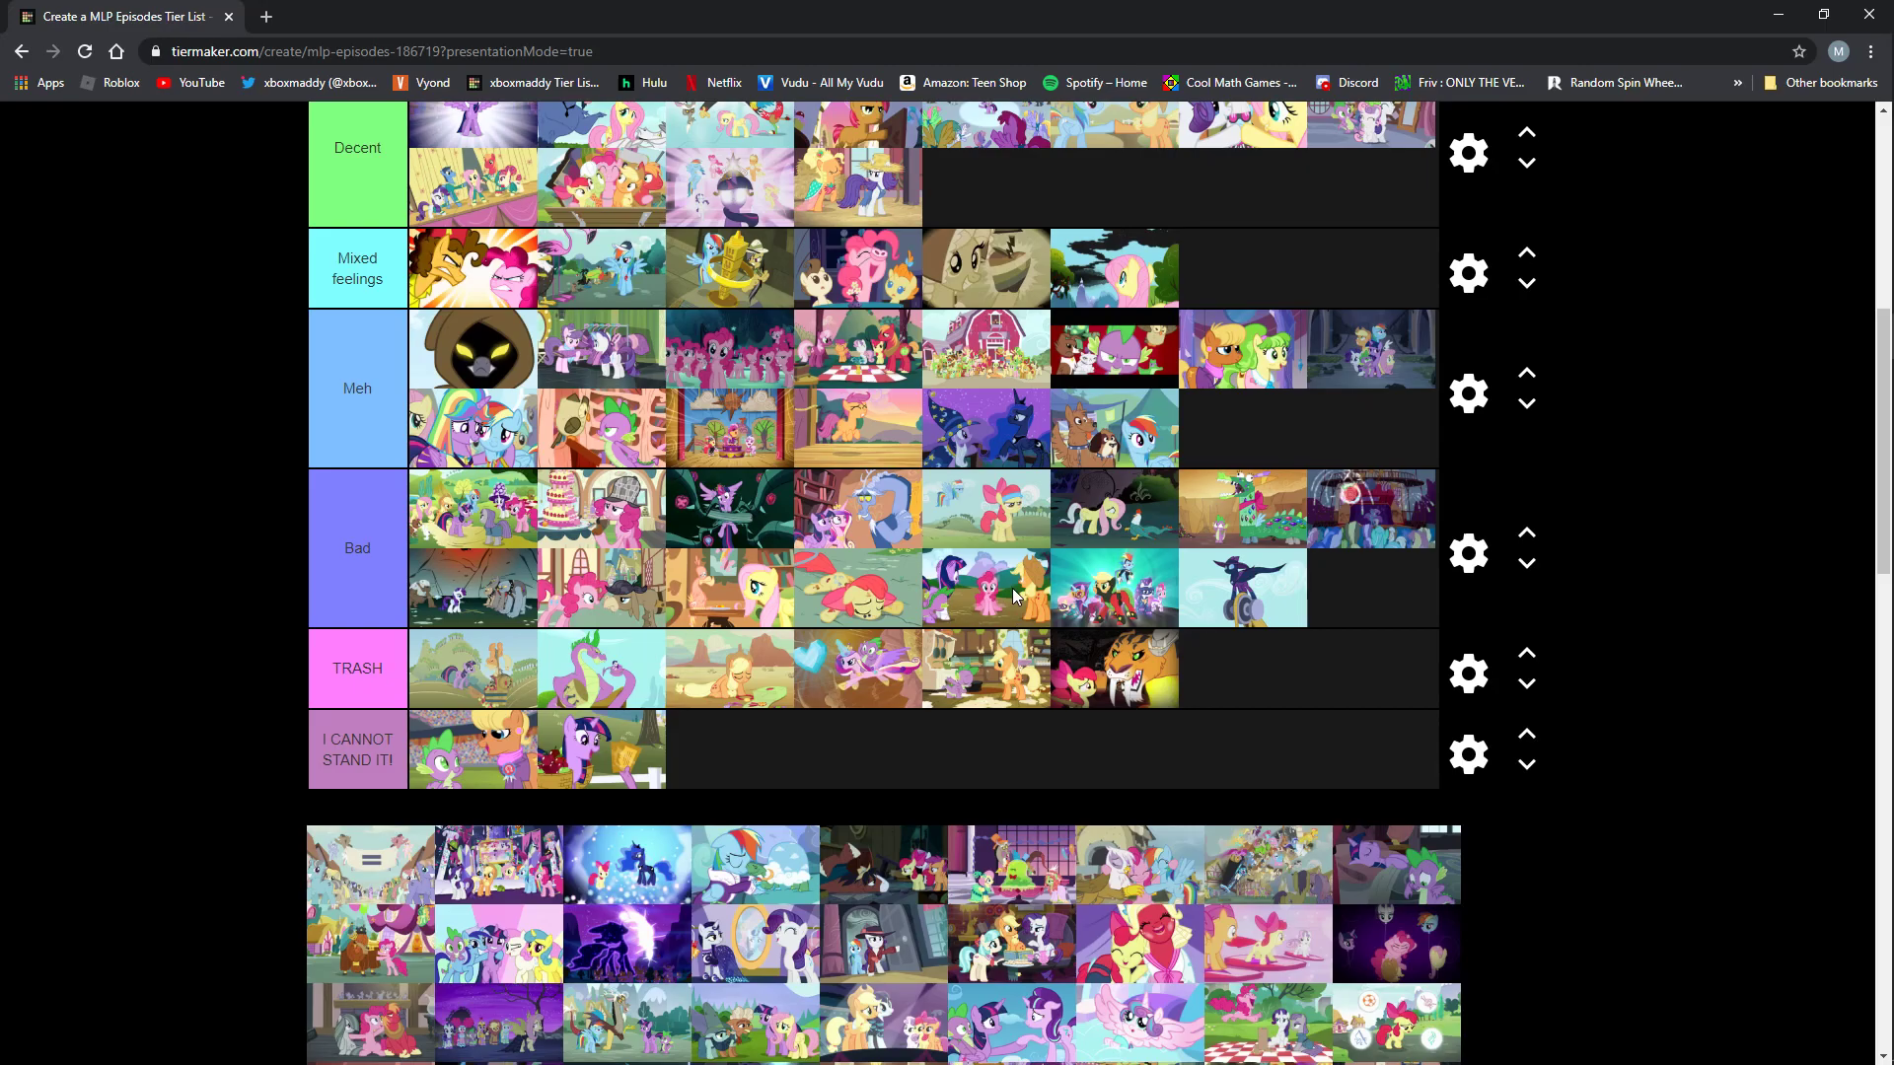
pyautogui.scroll(-3)
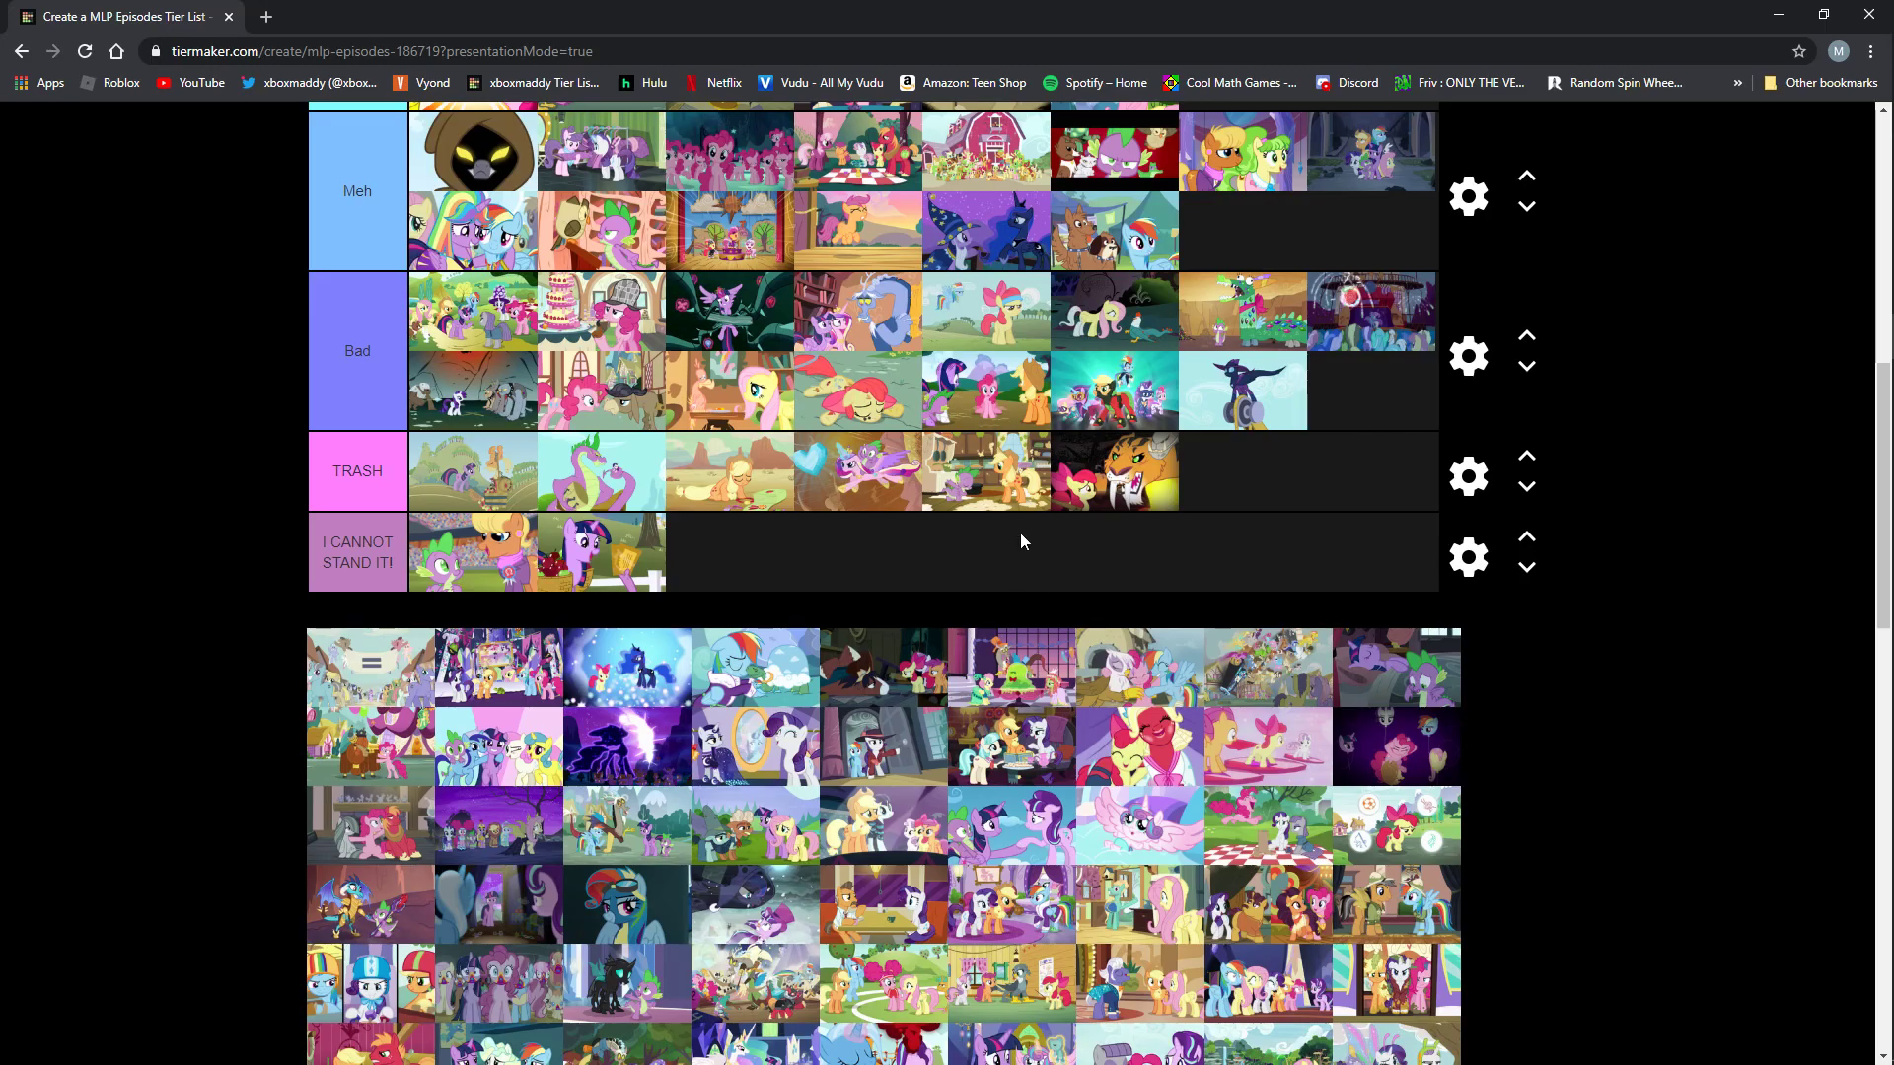
pyautogui.moveTo(521, 690)
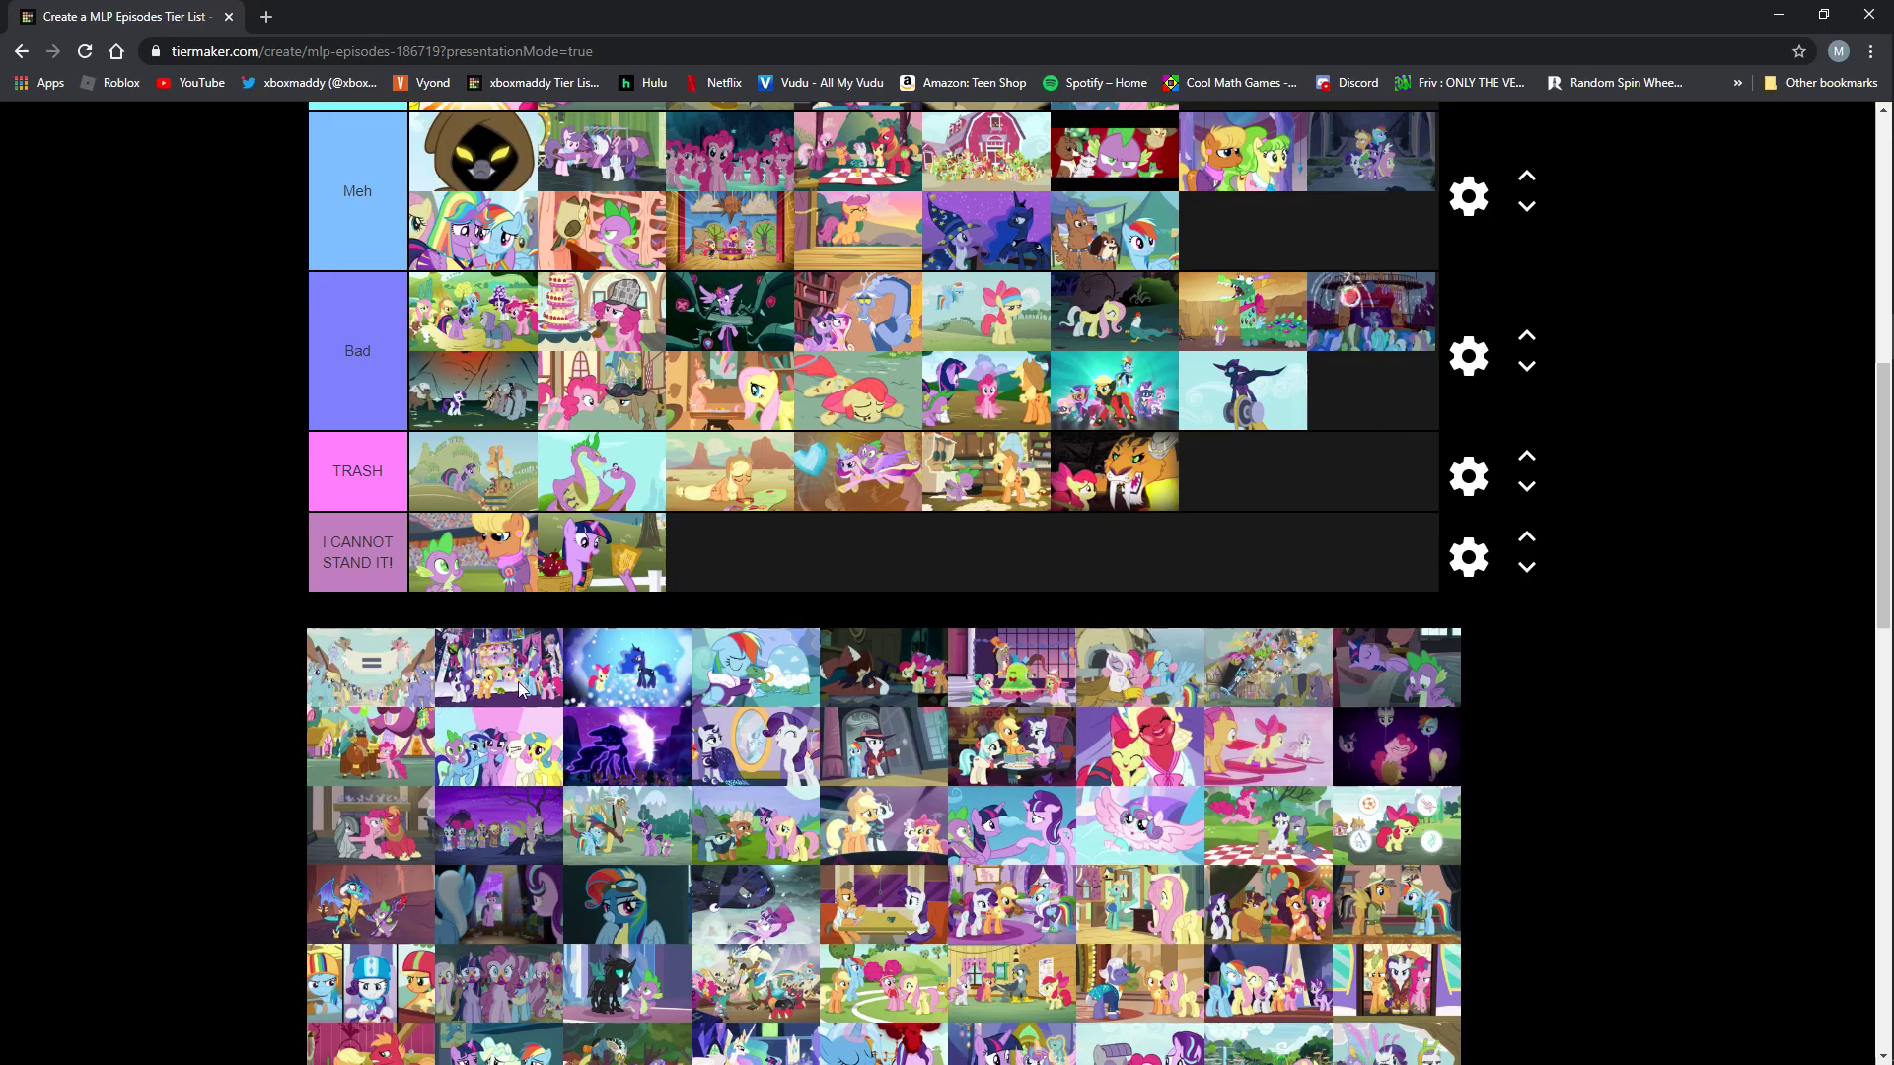
pyautogui.moveTo(923, 596)
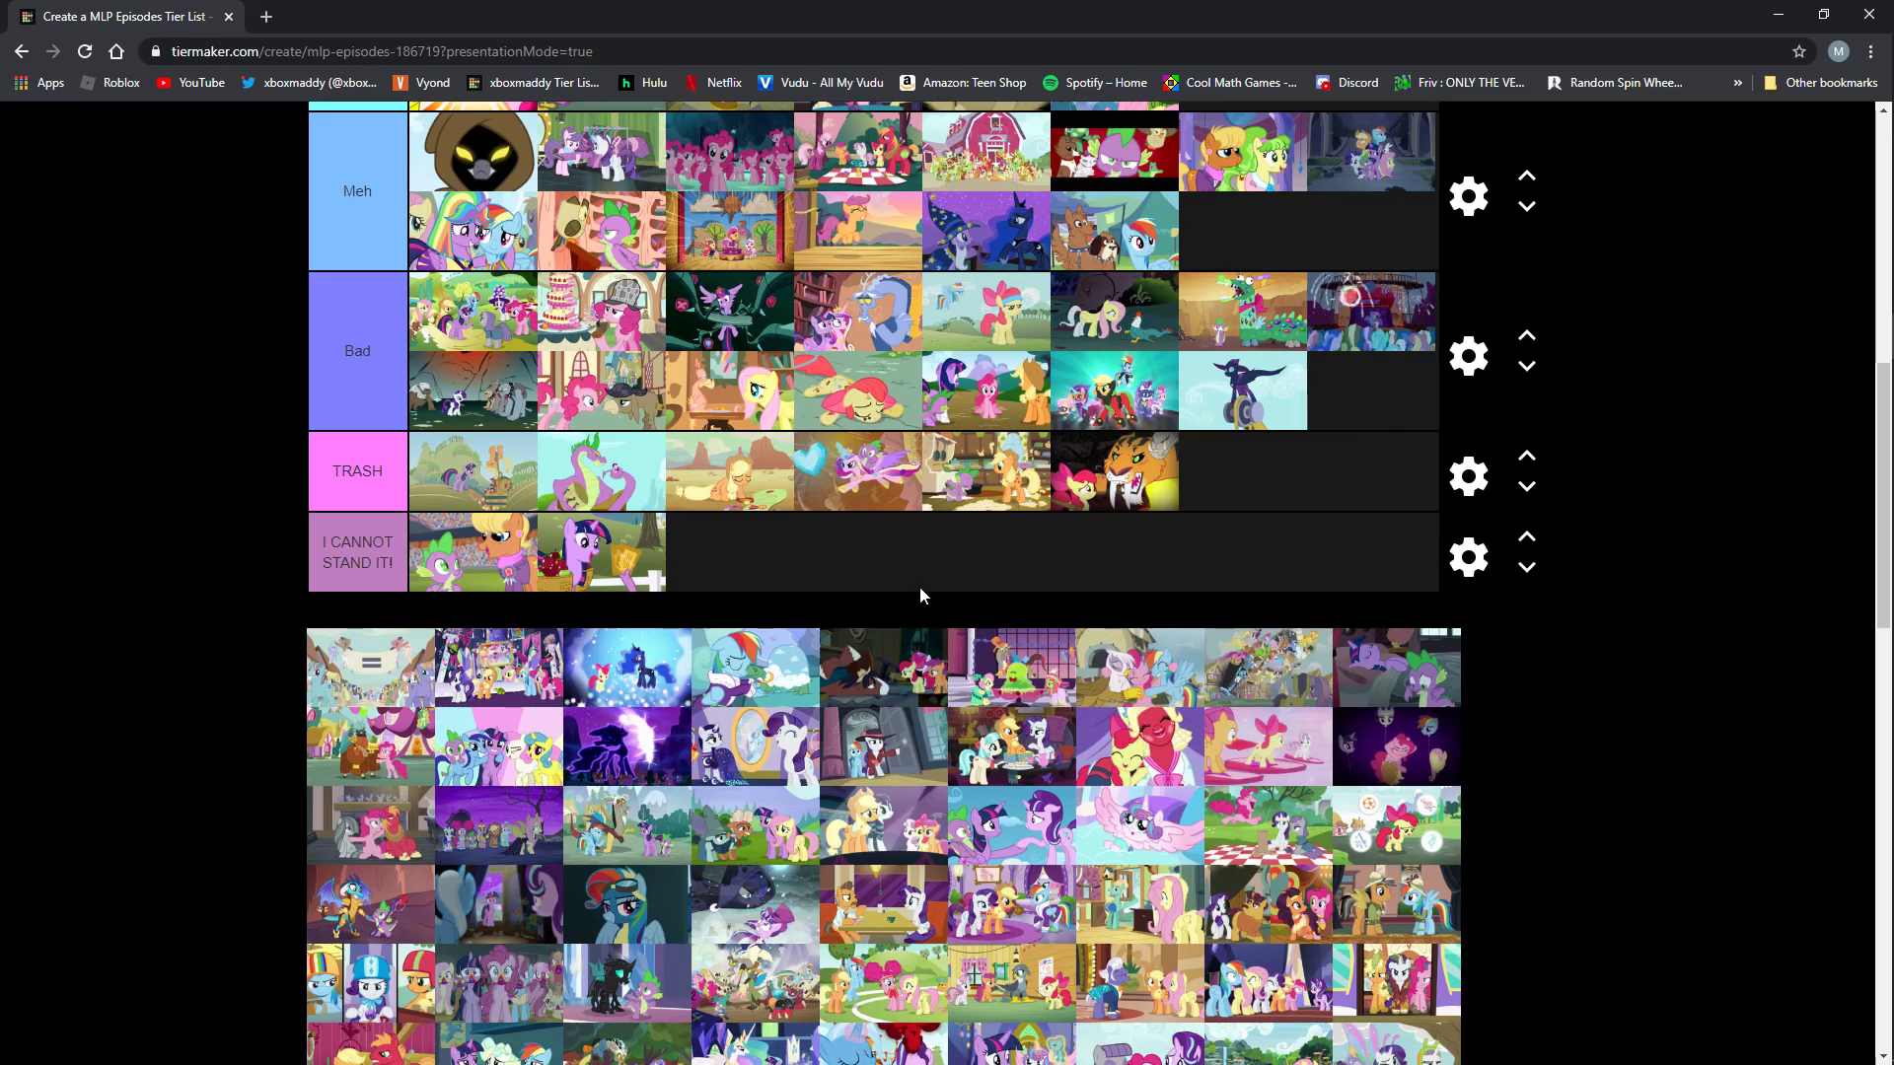
pyautogui.moveTo(851, 805)
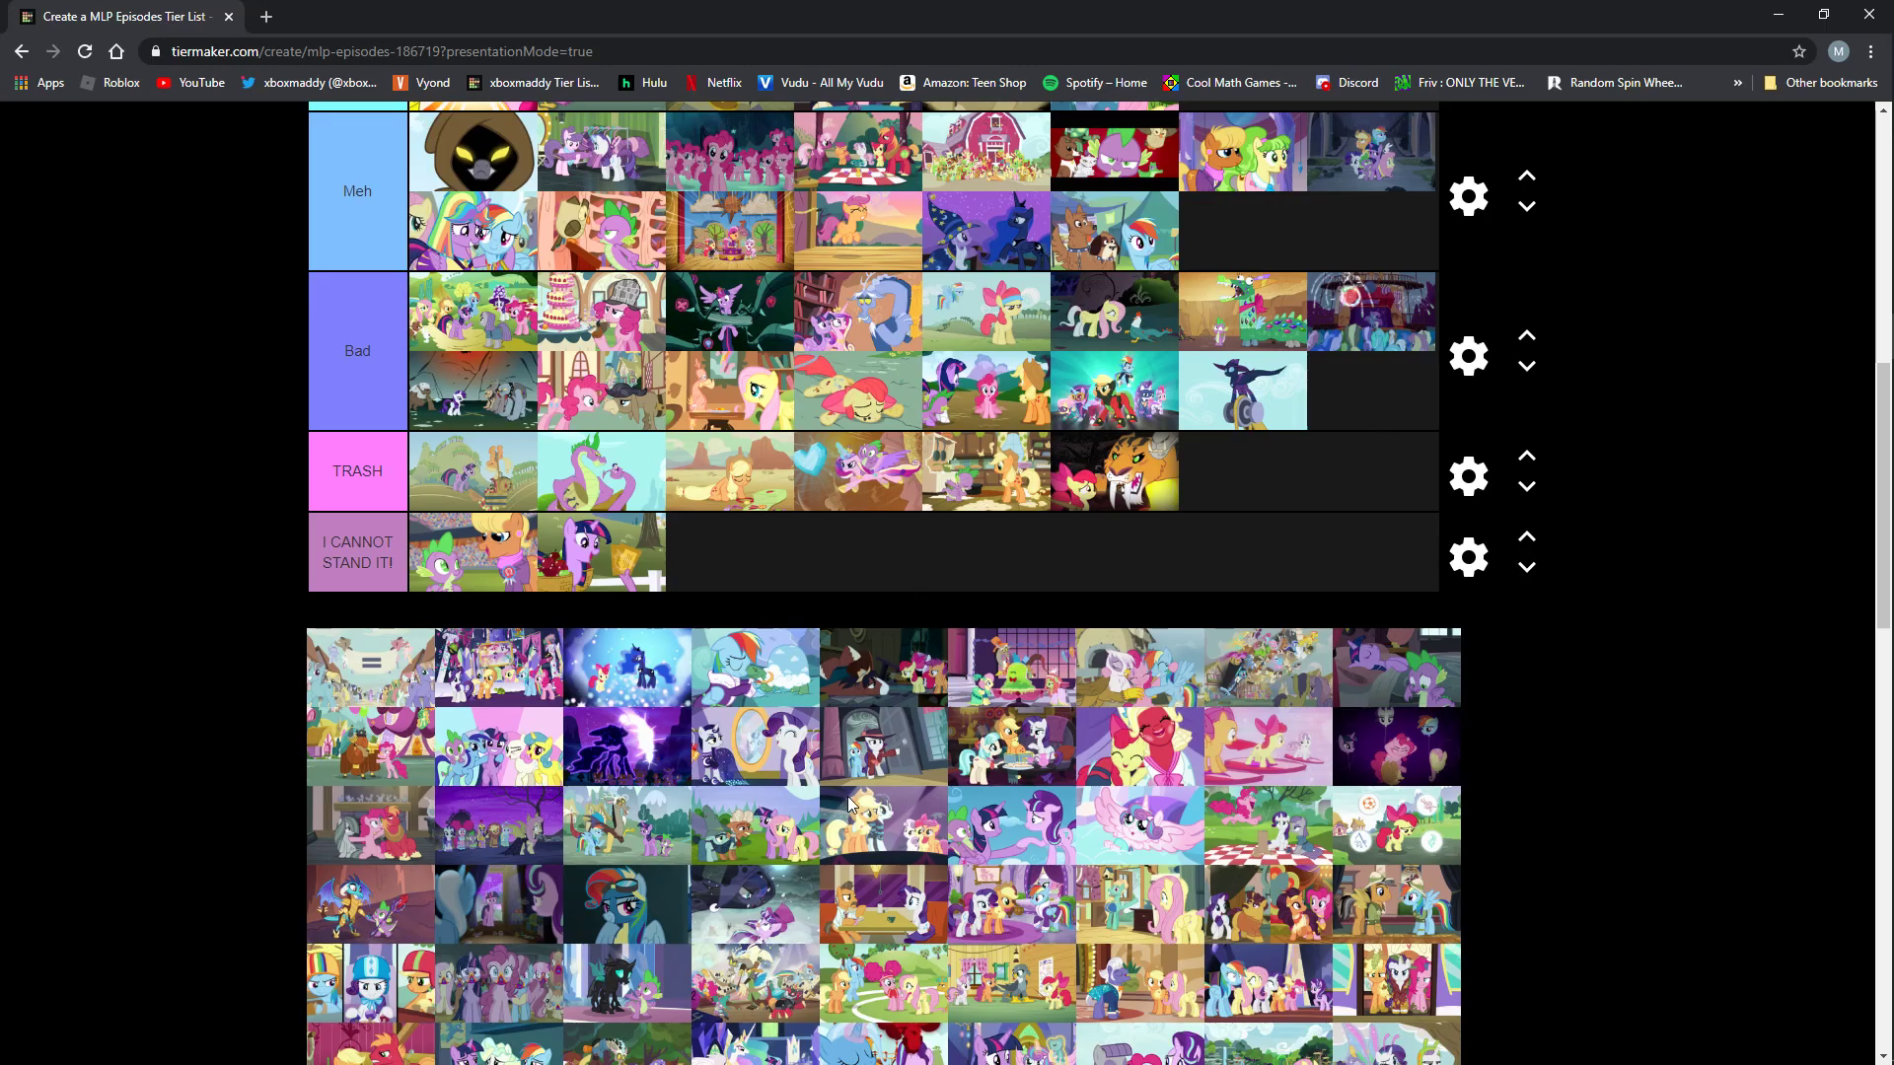
pyautogui.moveTo(991, 892)
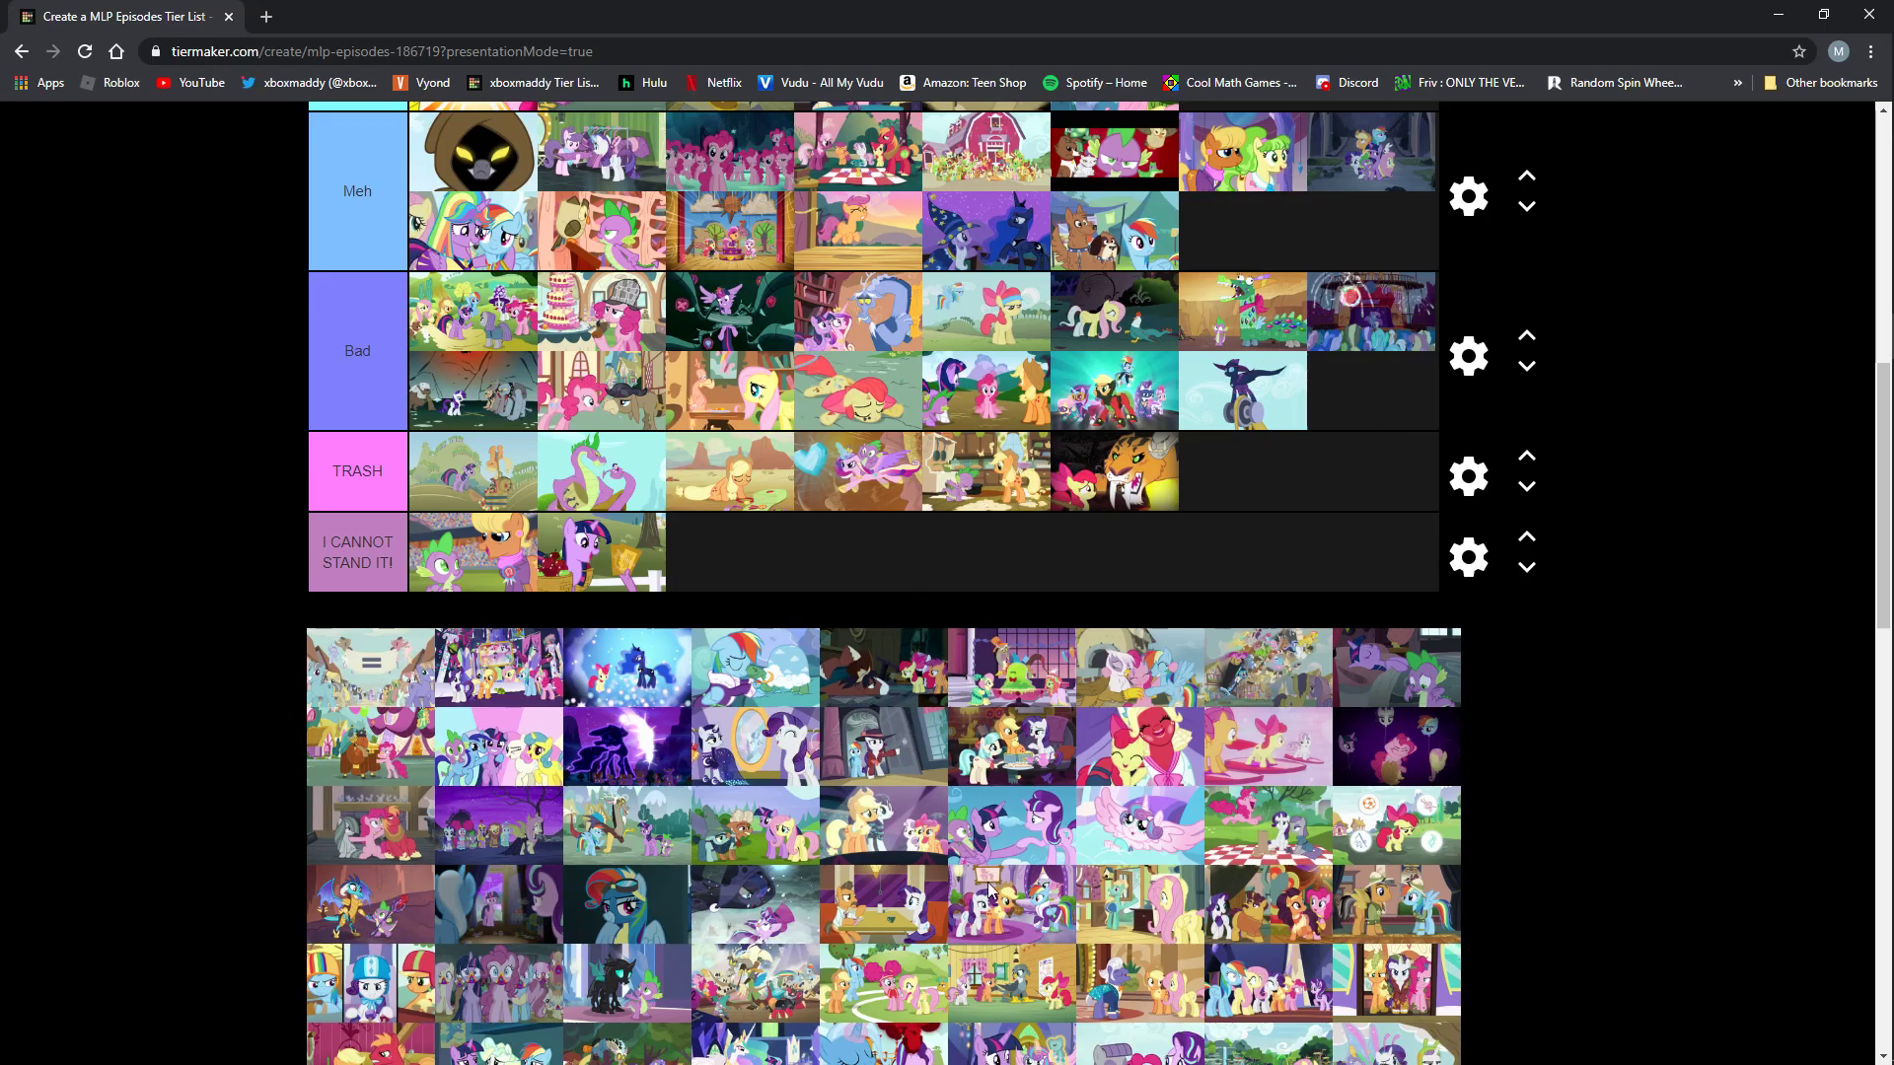
pyautogui.moveTo(978, 949)
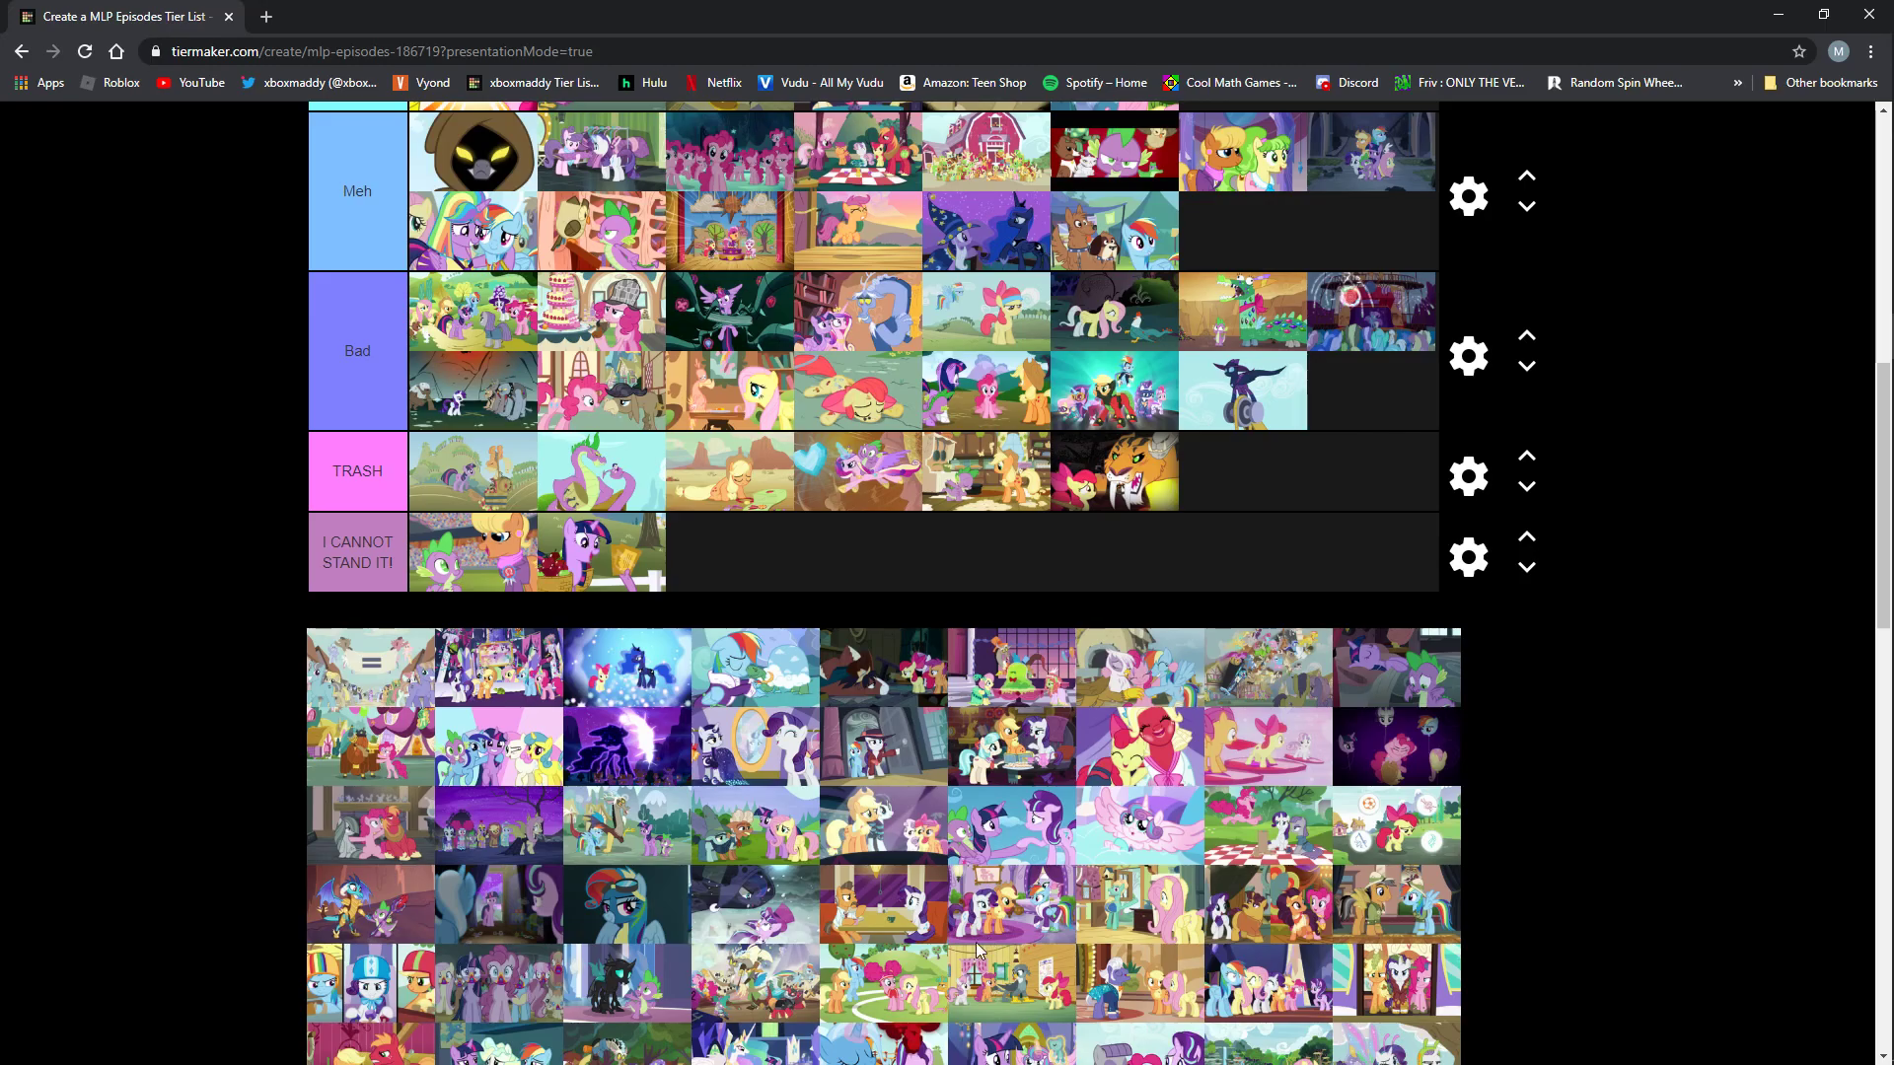
pyautogui.scroll(3)
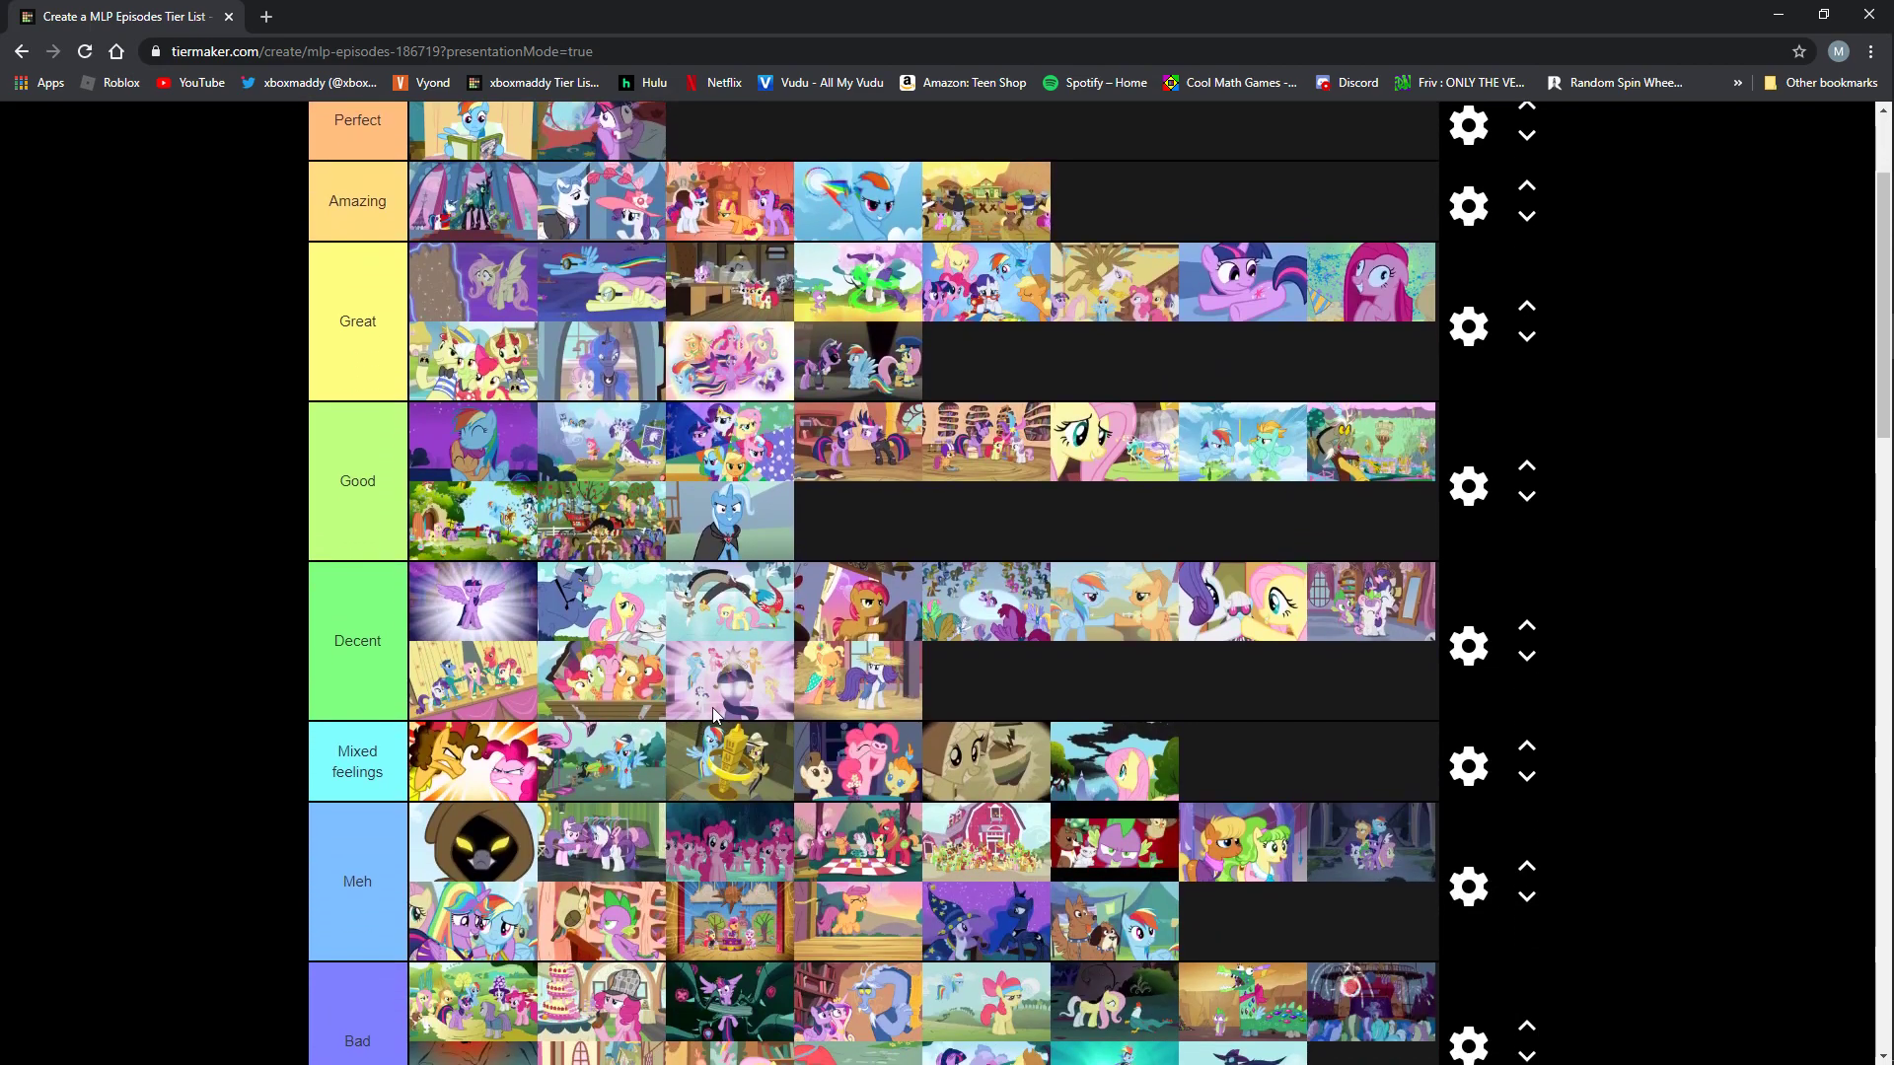
pyautogui.scroll(-3)
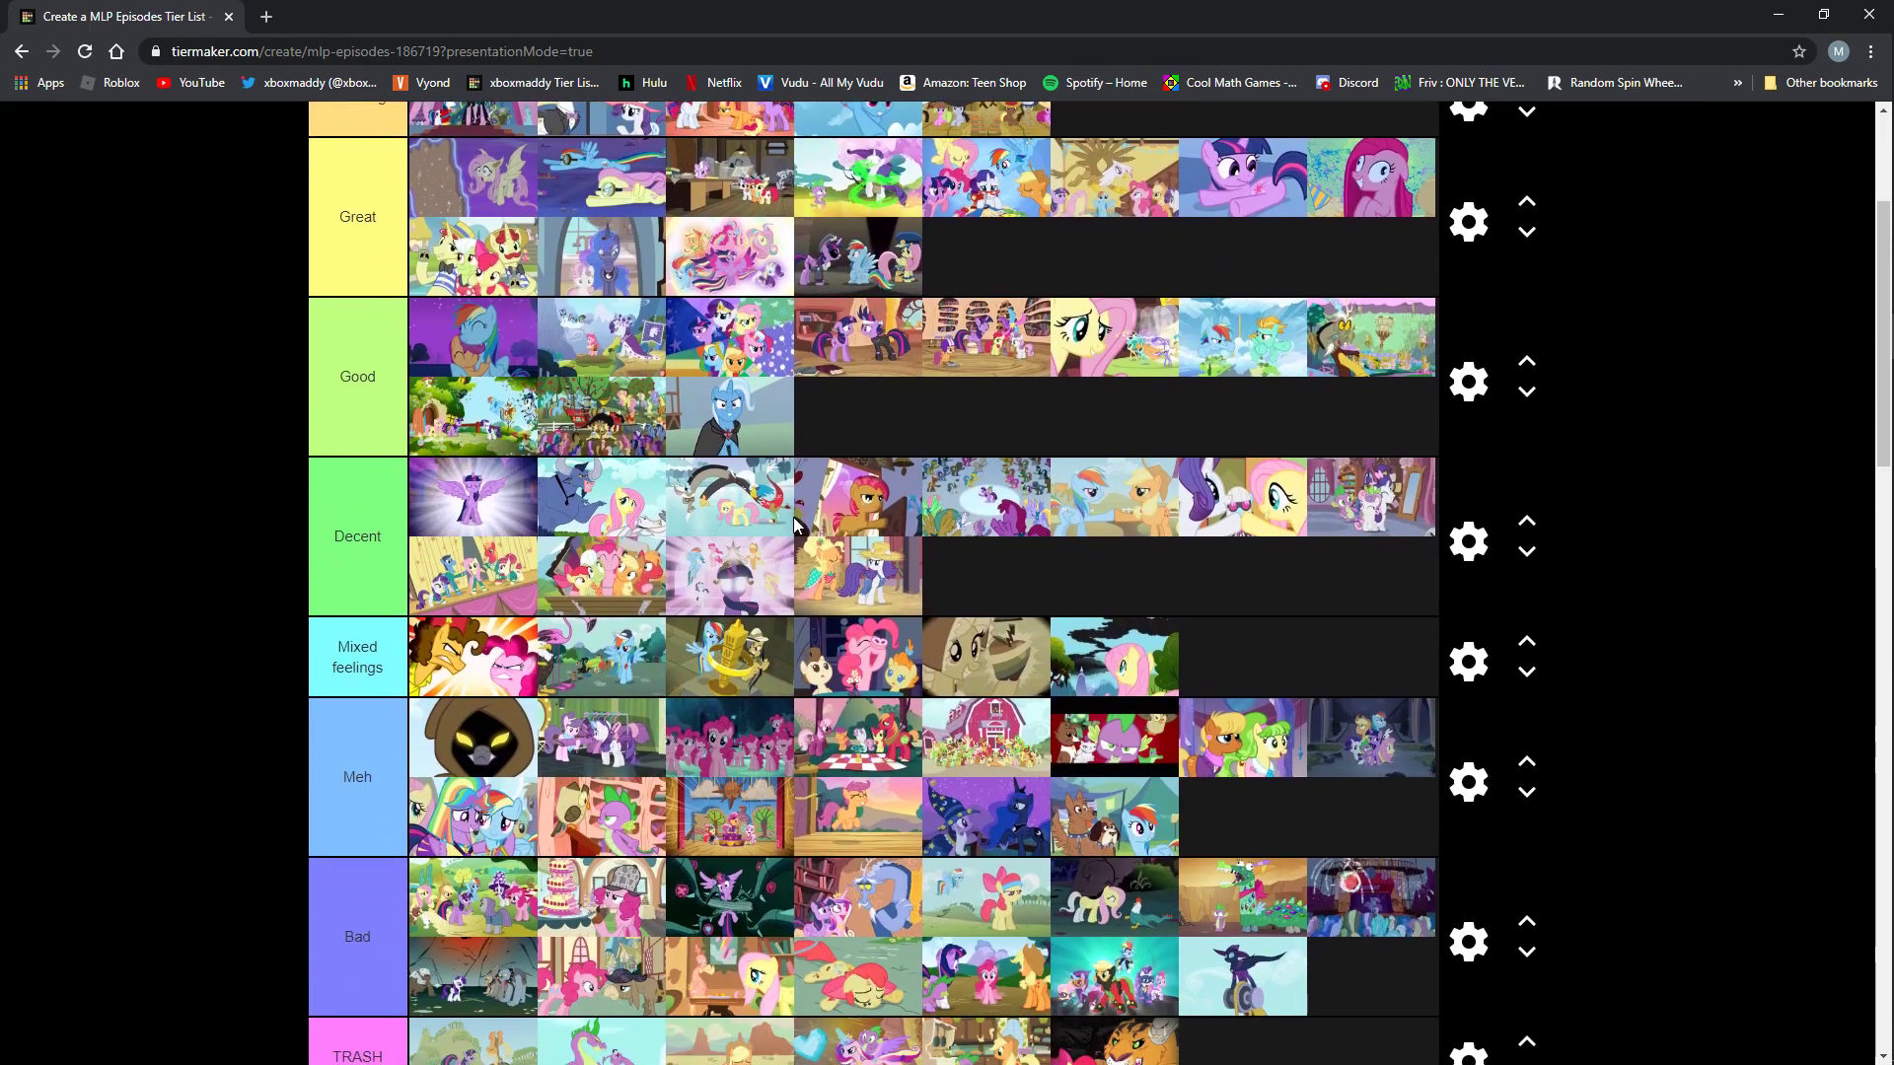
pyautogui.scroll(-3)
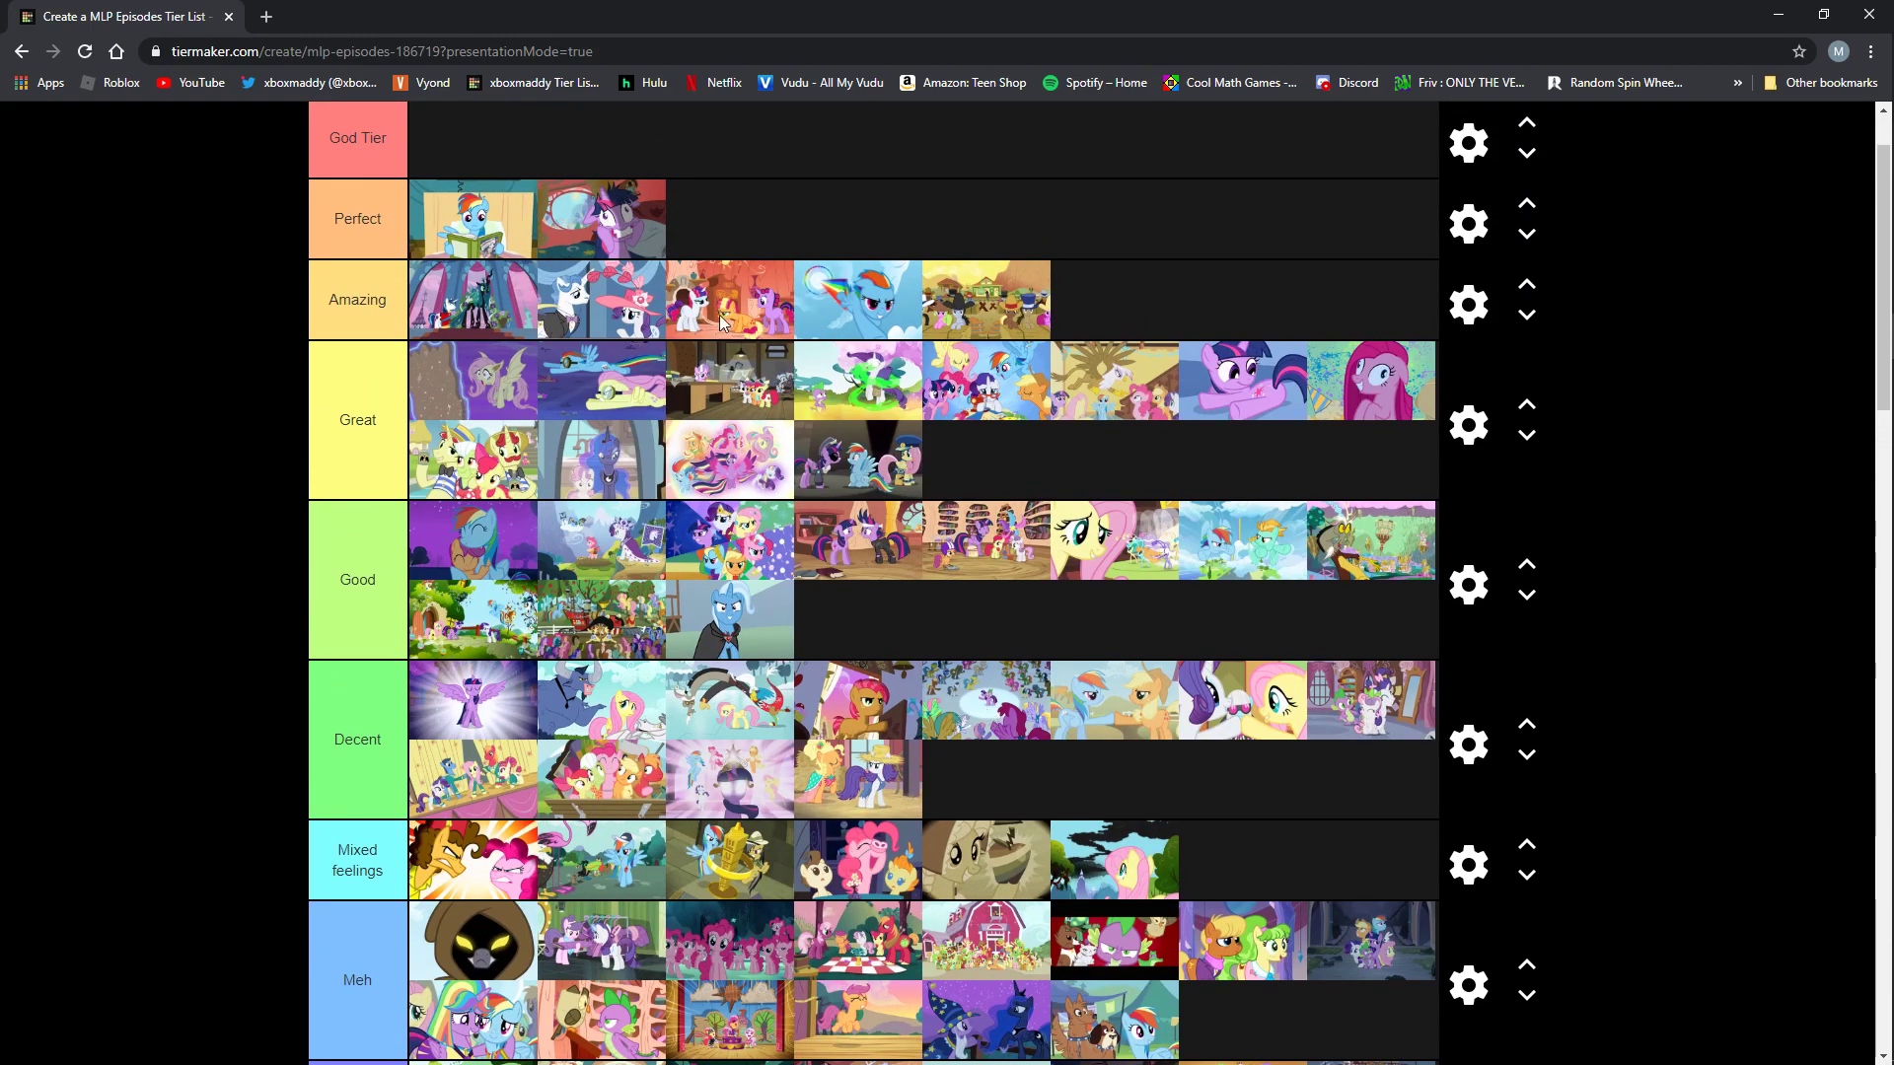
pyautogui.moveTo(1266, 776)
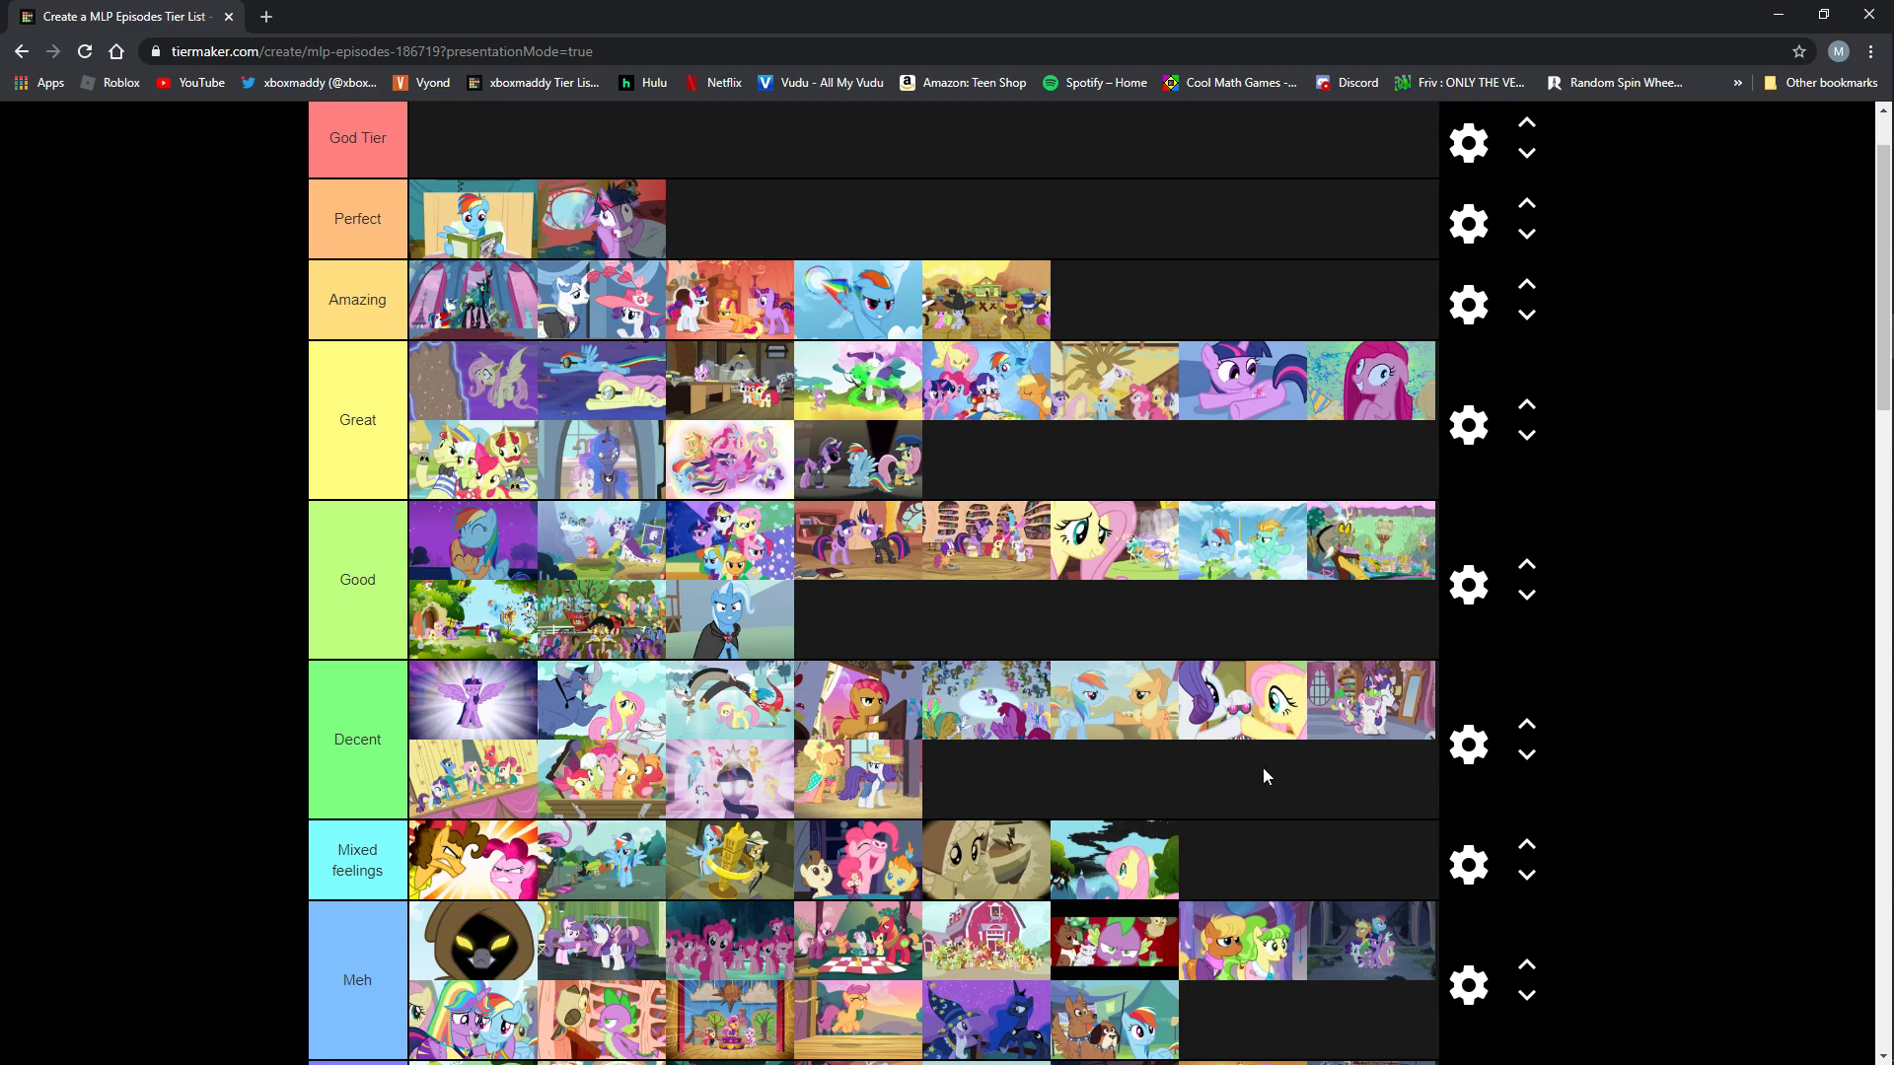
pyautogui.scroll(-3)
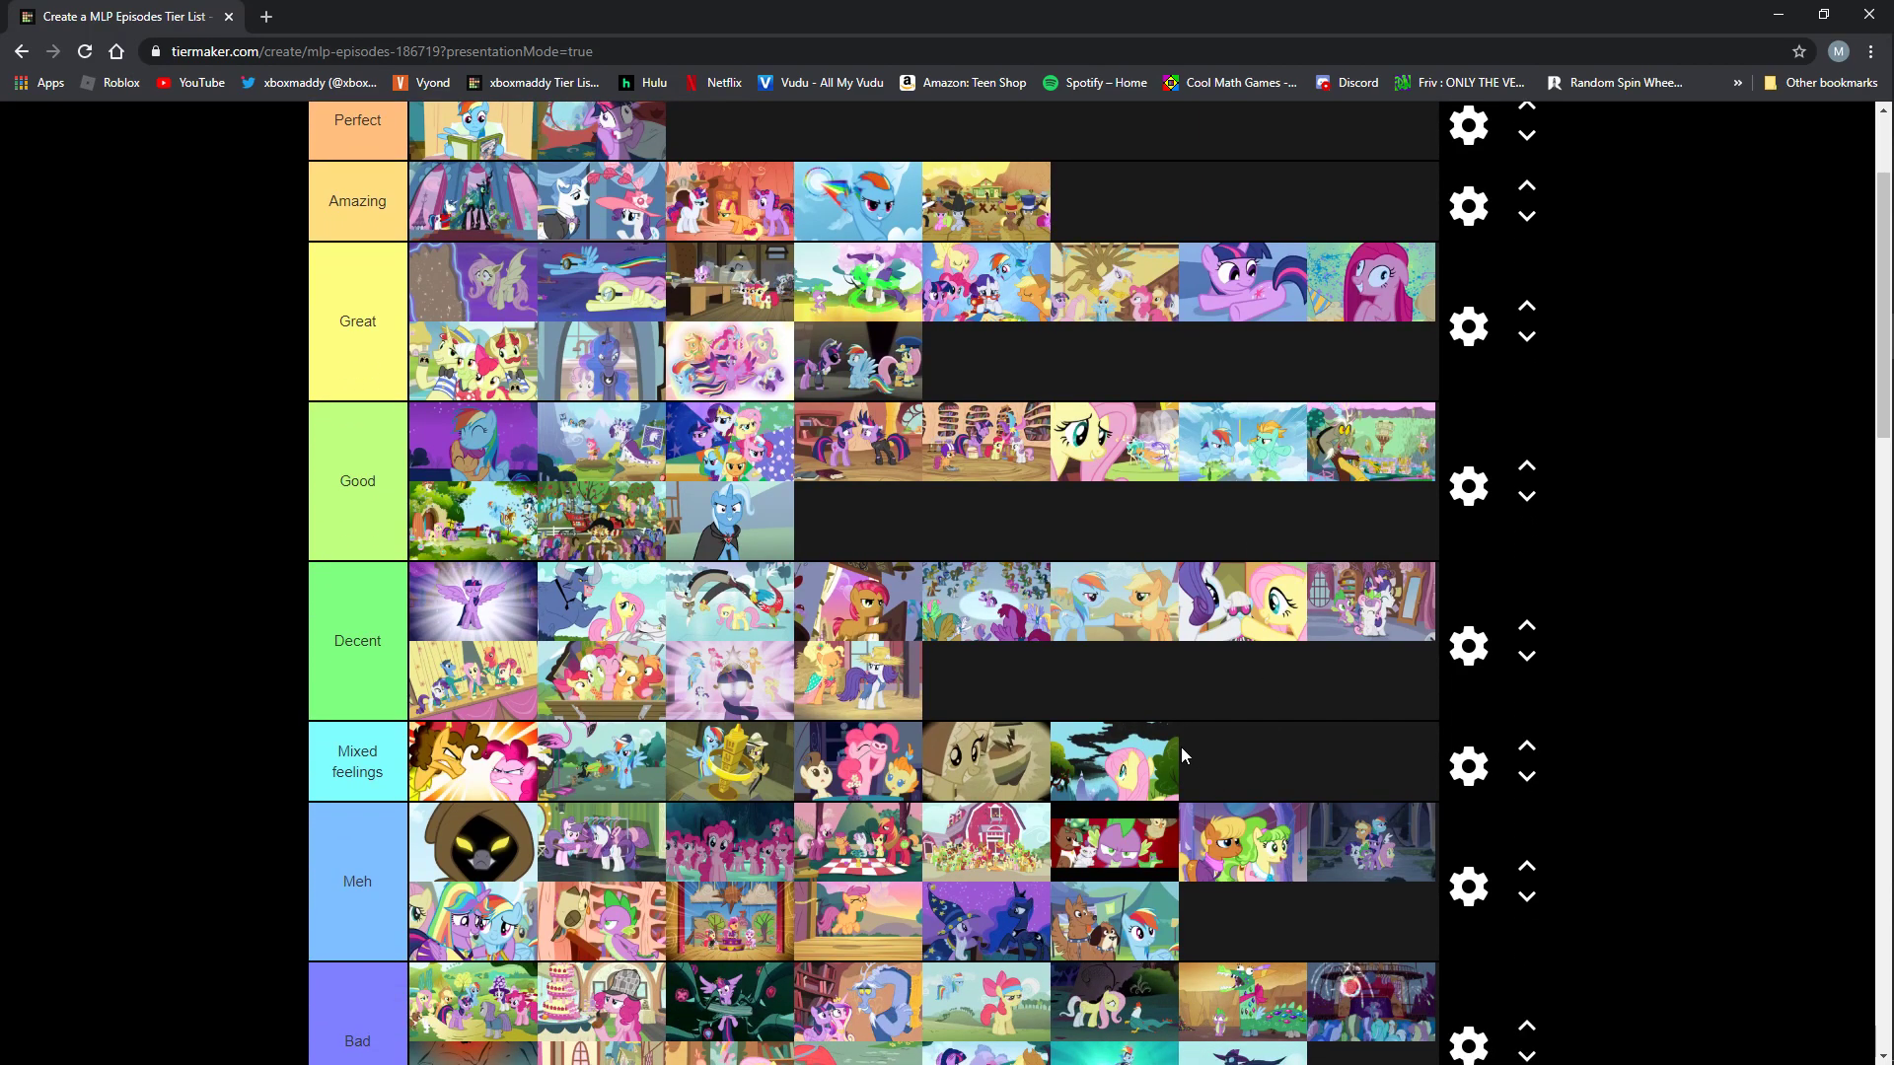
pyautogui.moveTo(1018, 712)
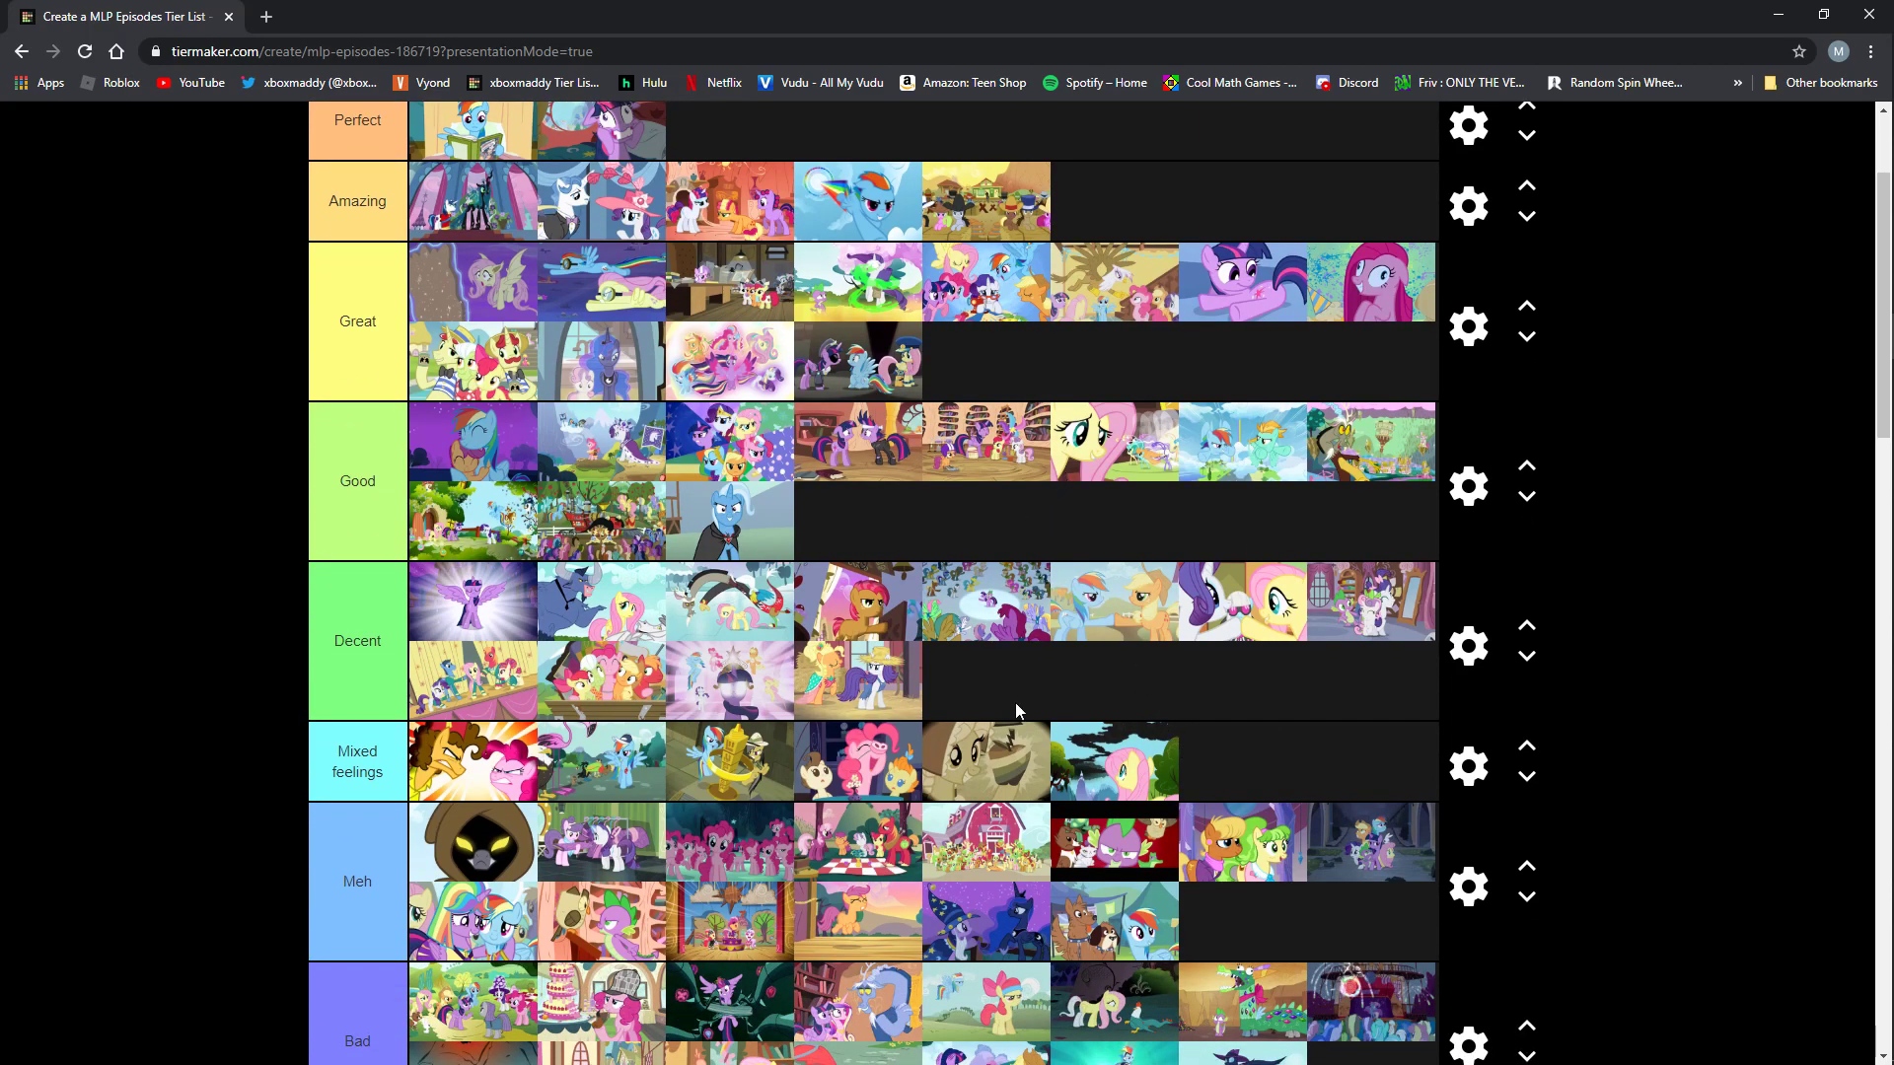
pyautogui.moveTo(1099, 641)
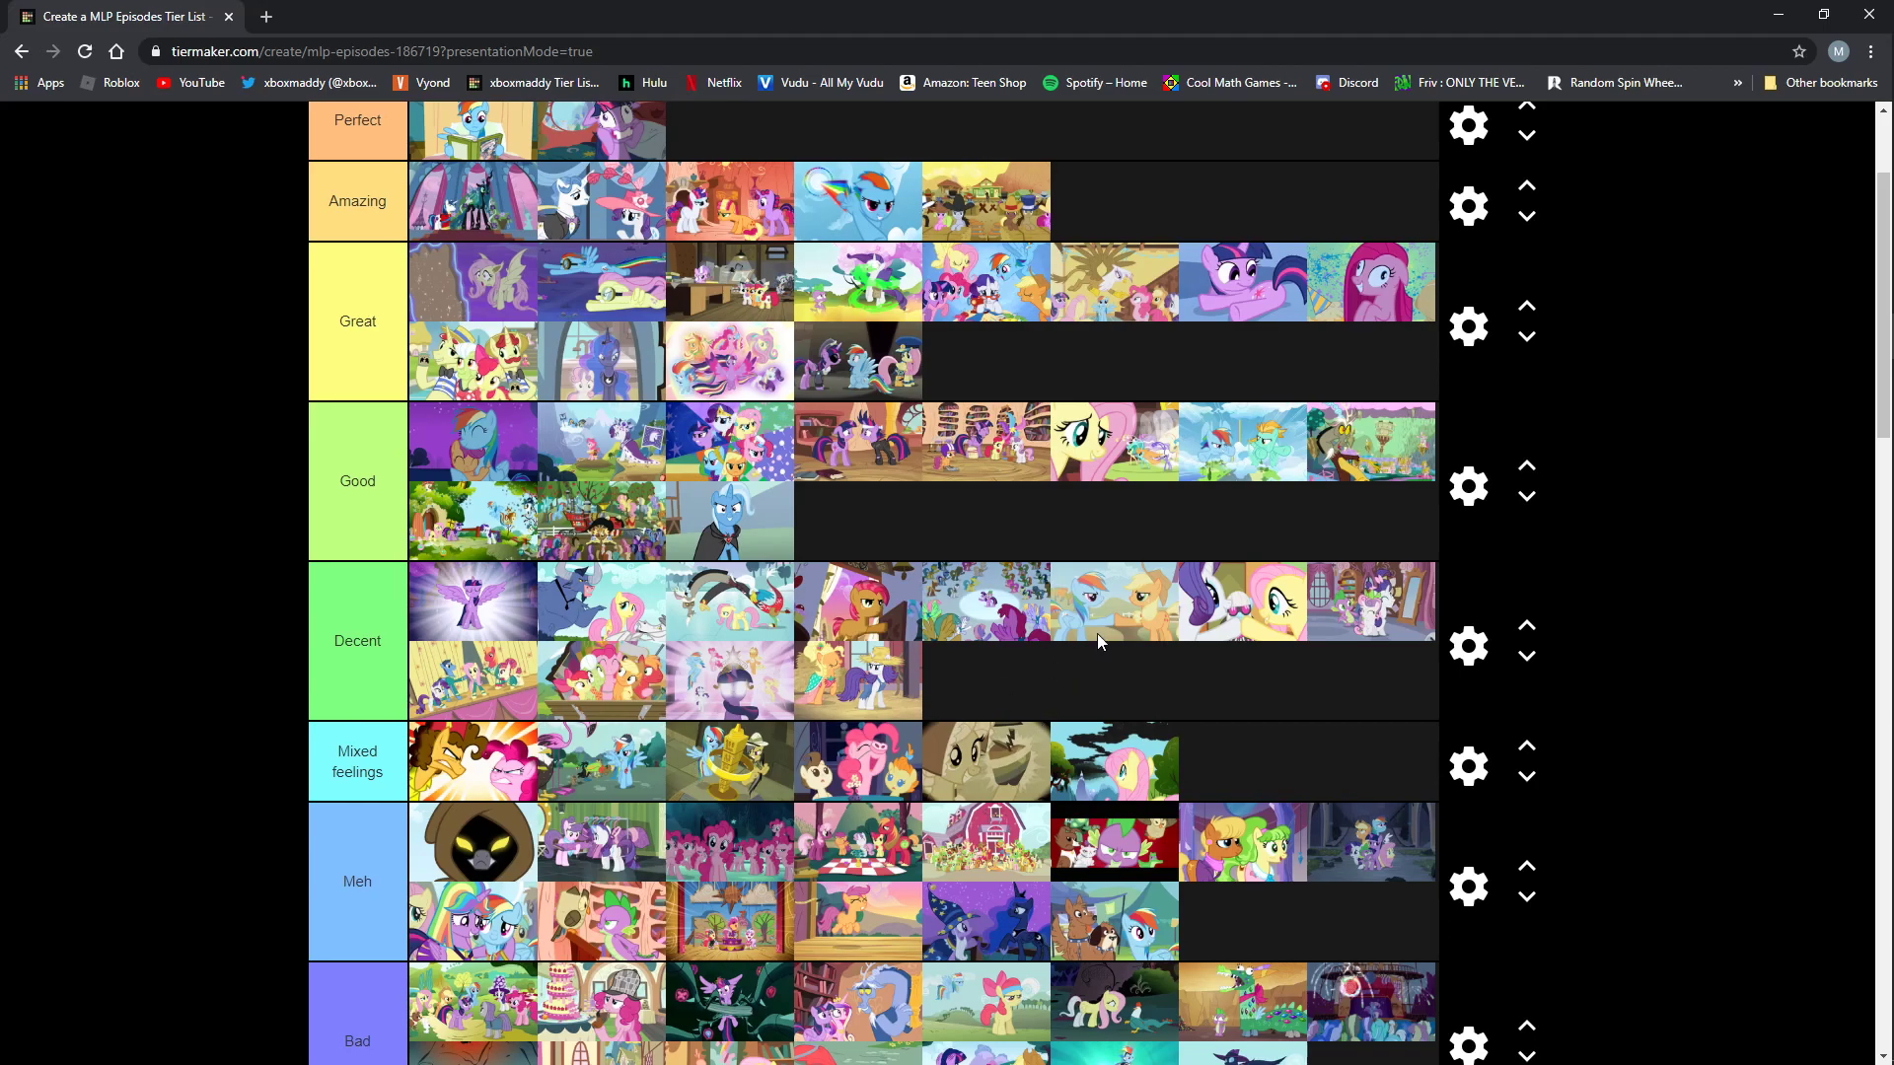
pyautogui.moveTo(1132, 485)
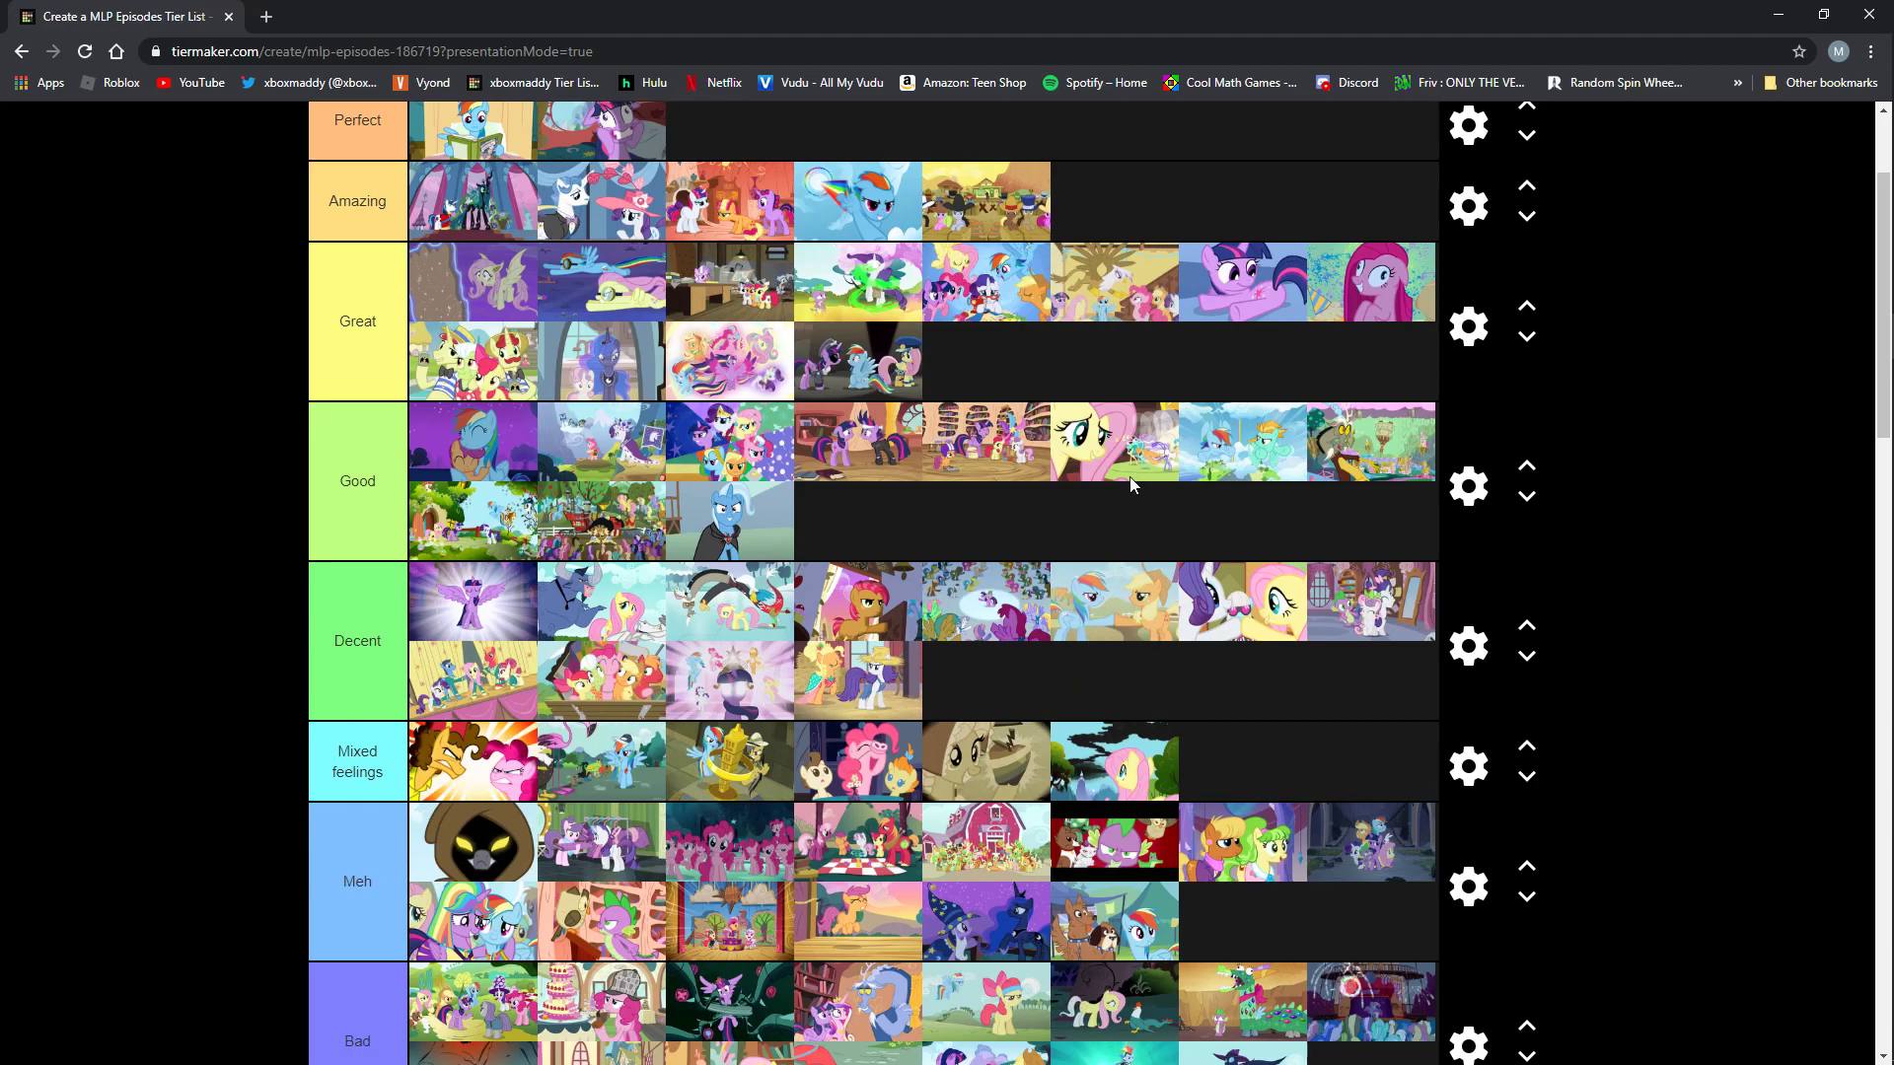